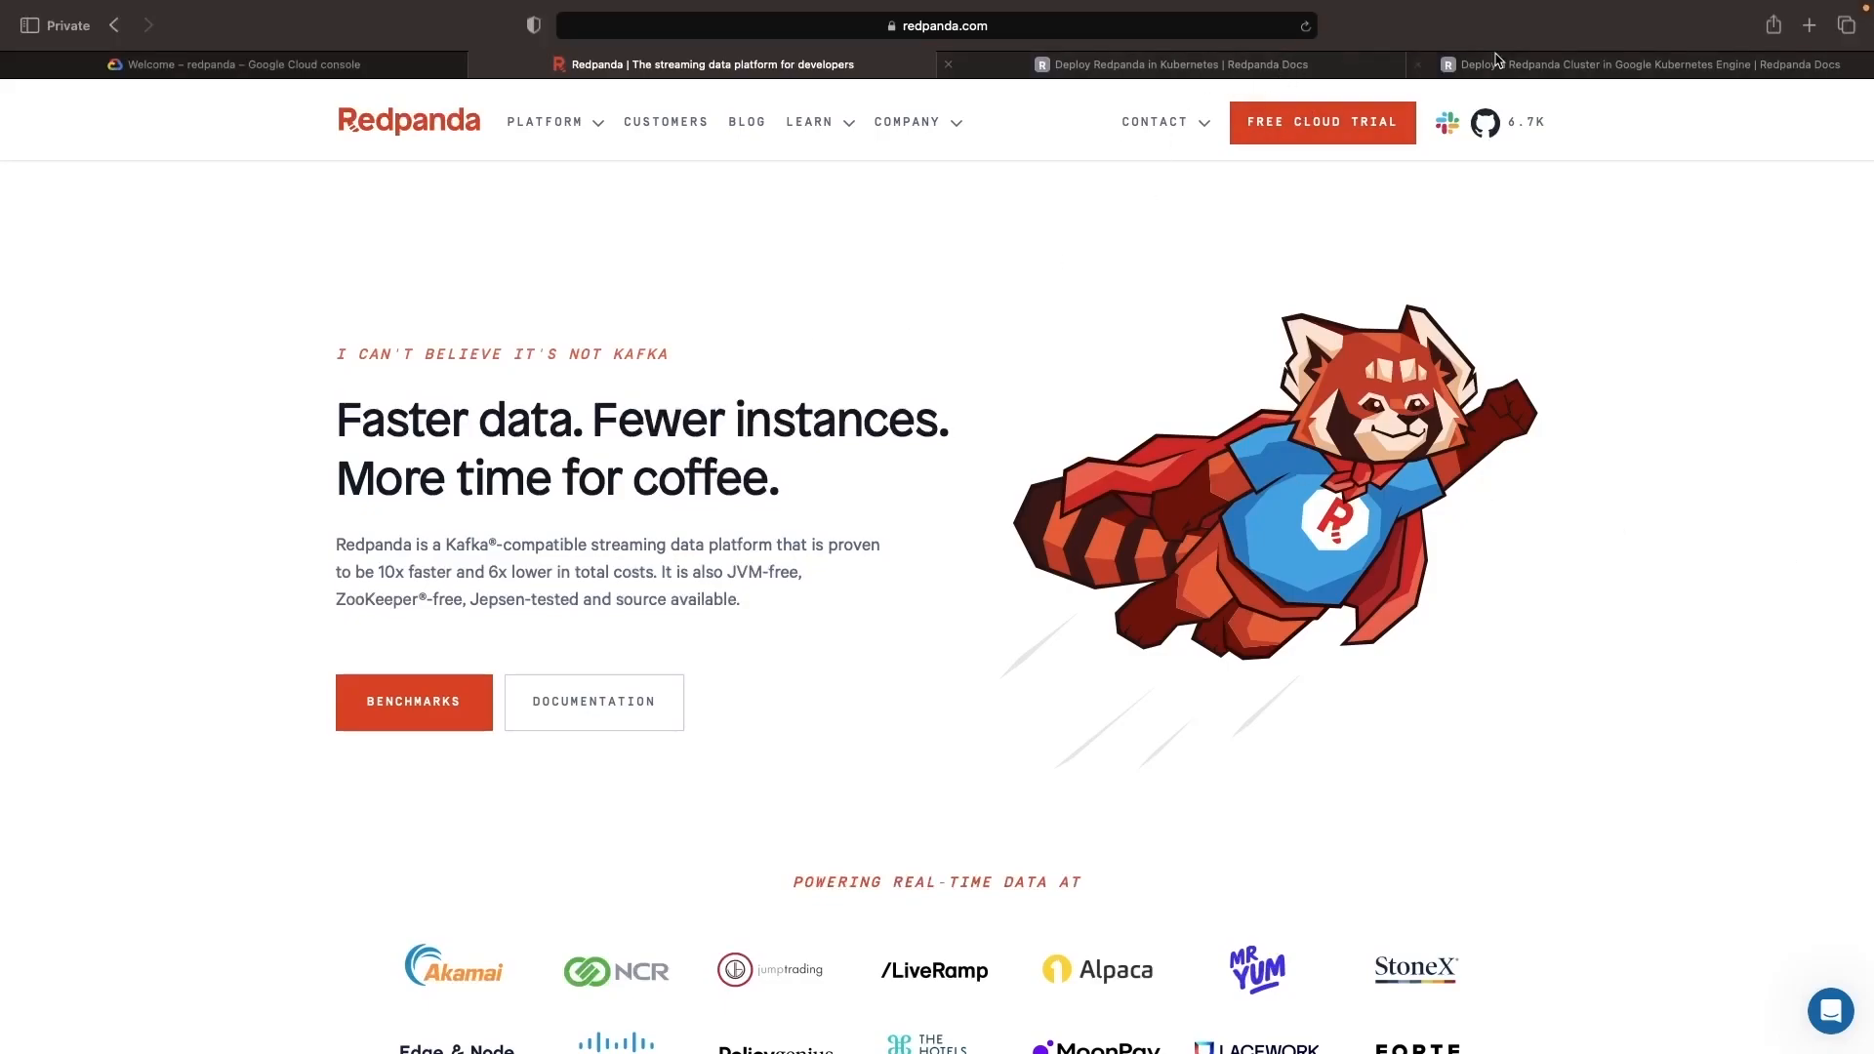
- Scroll through the Deploy a Redpanda Cluster in GKE guide in Redpanda Docs
click(1650, 64)
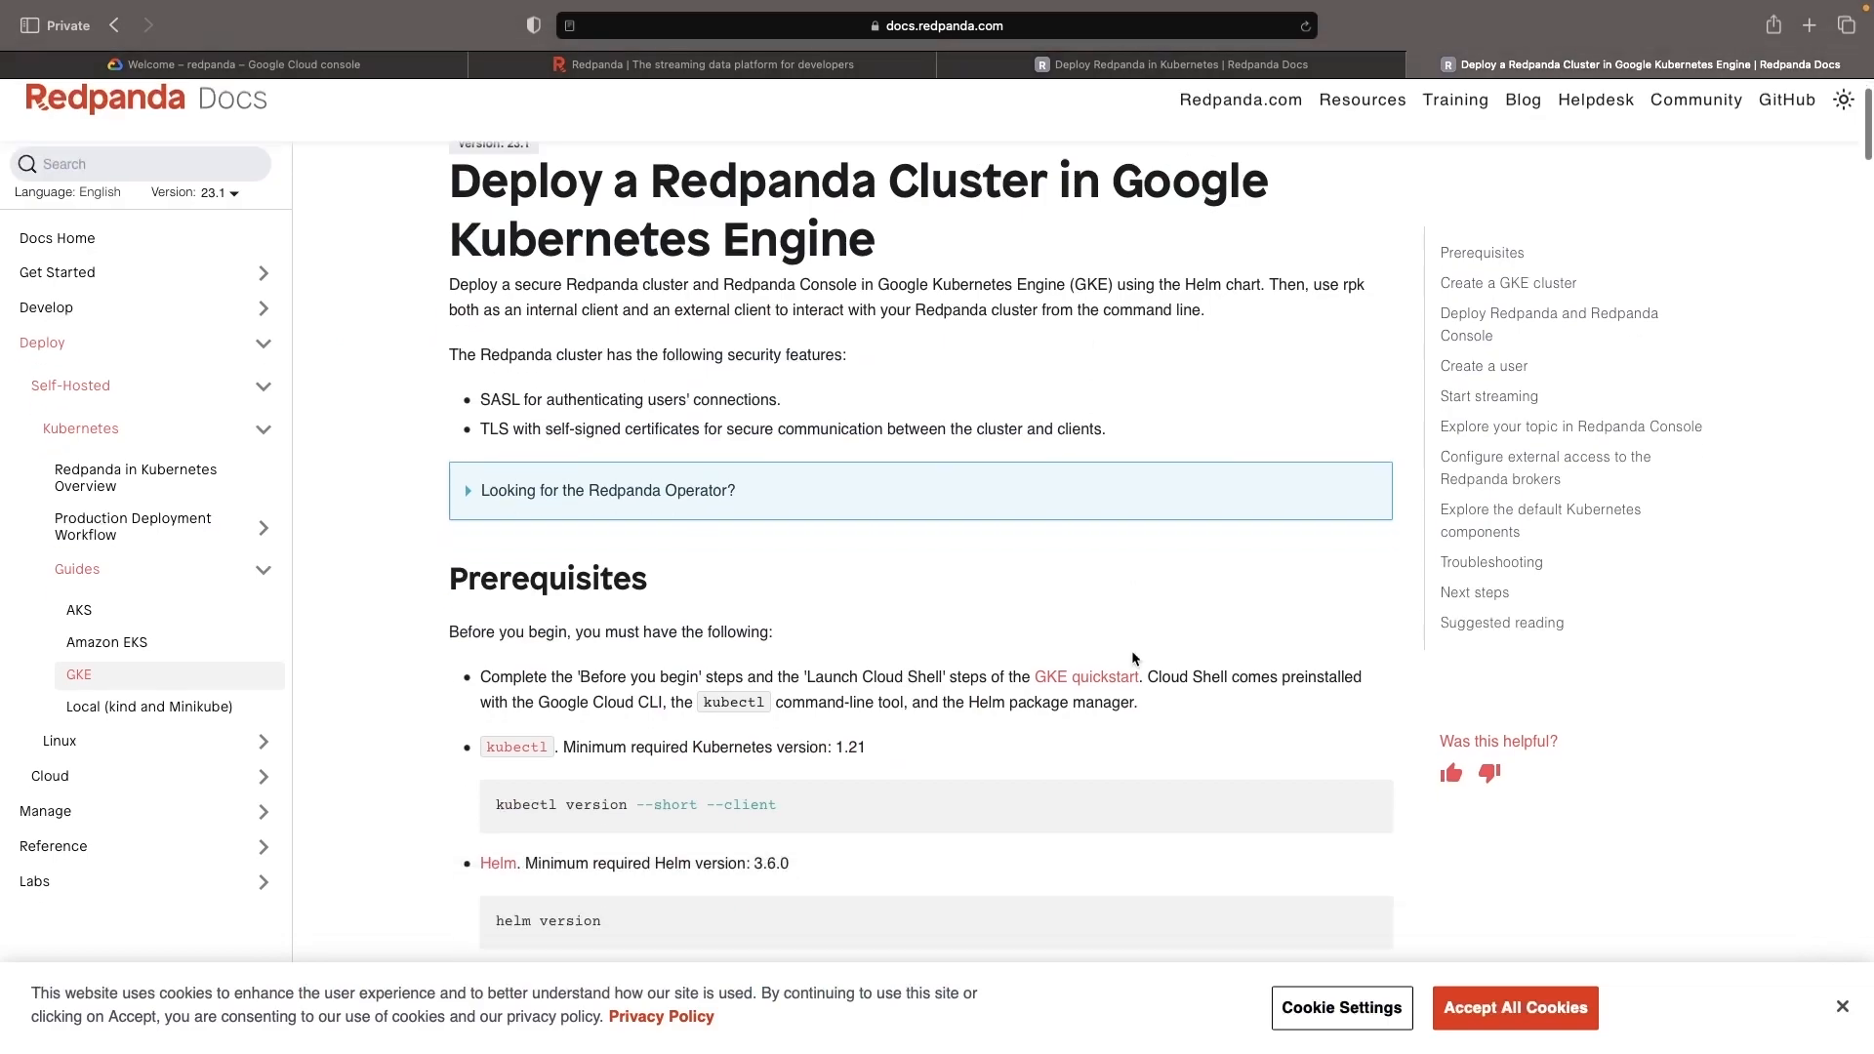
scroll(down, 3)
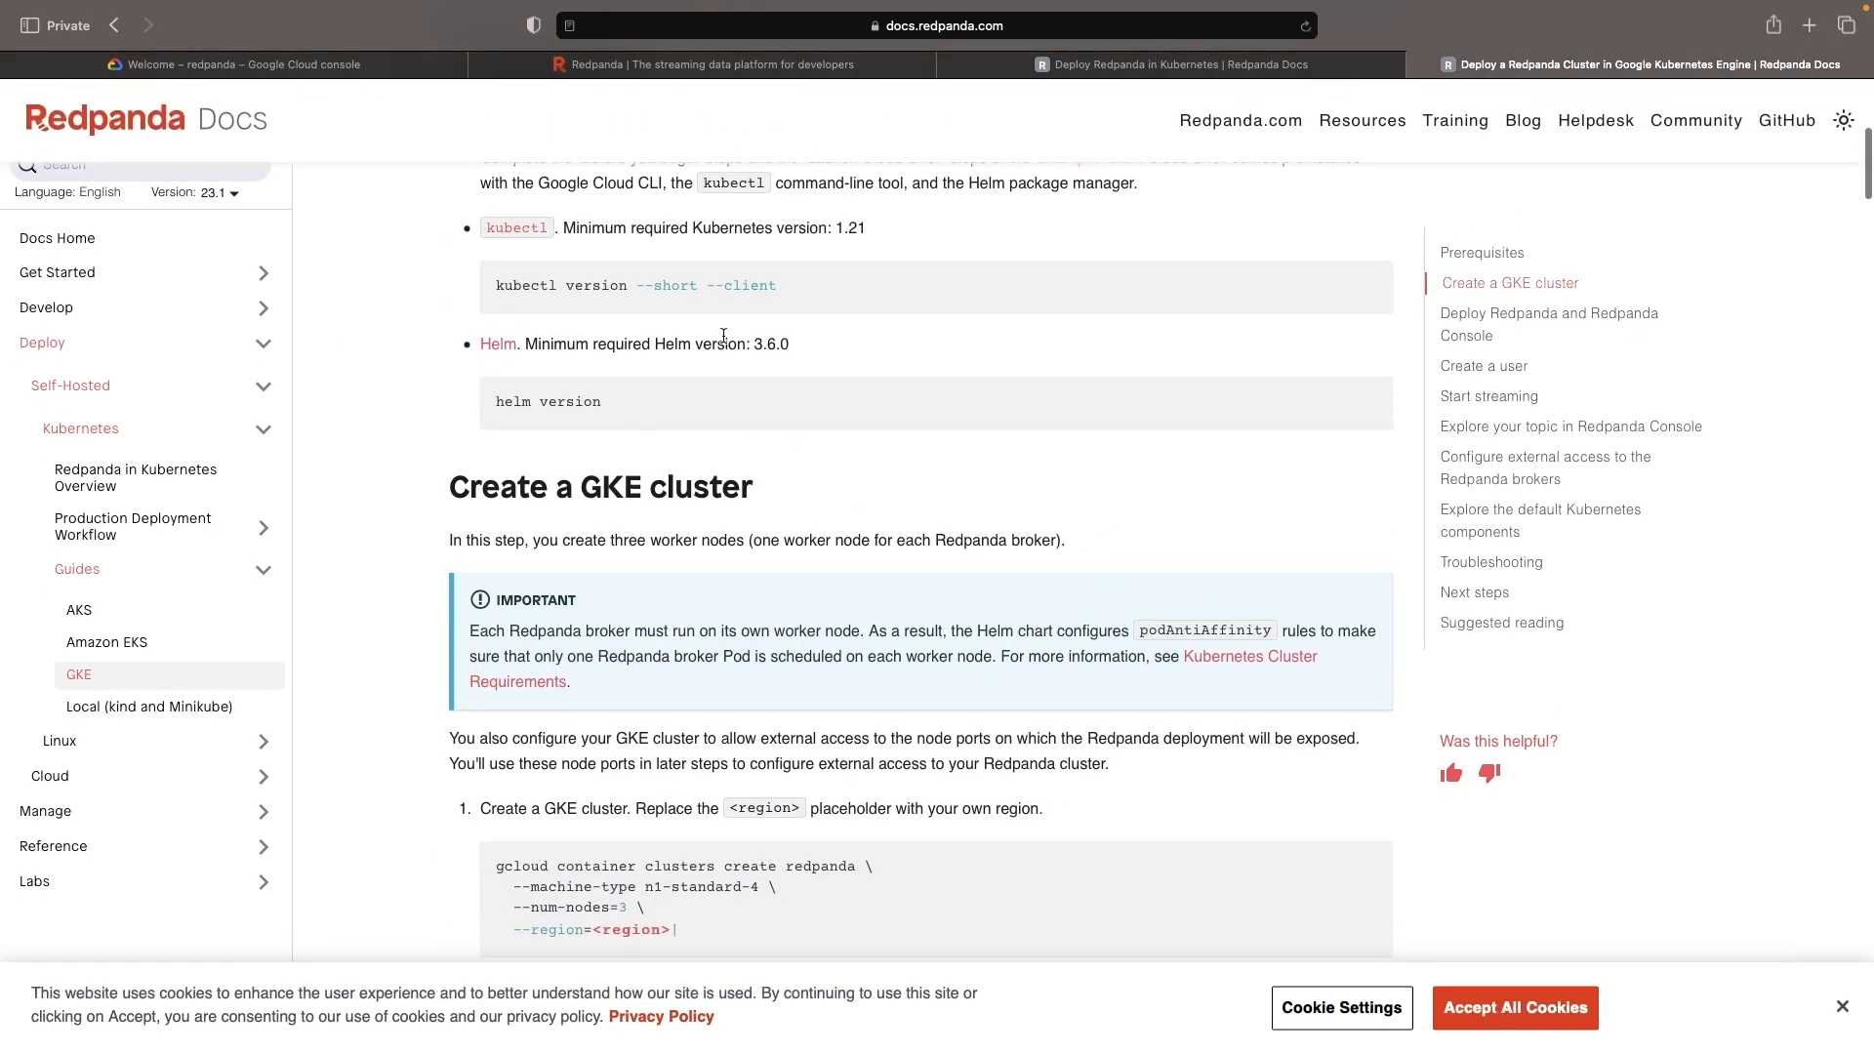
scroll(down, 3)
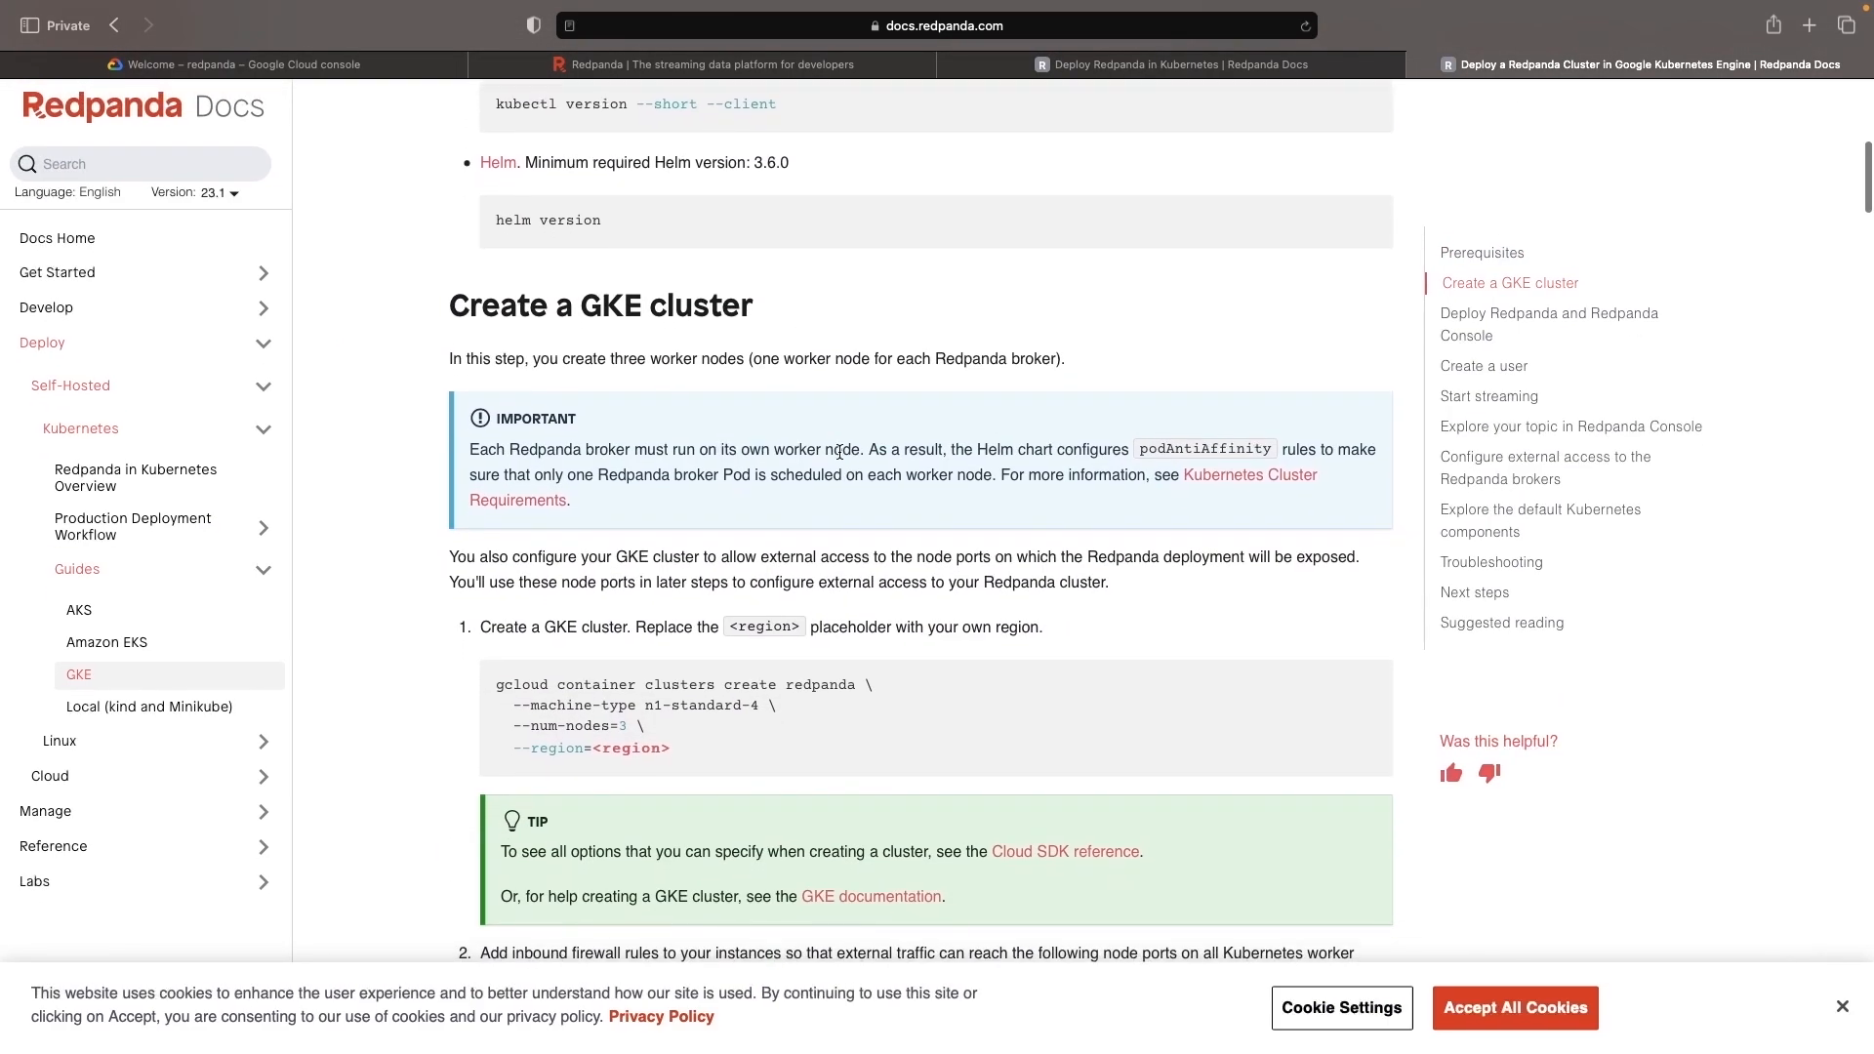
scroll(down, 3)
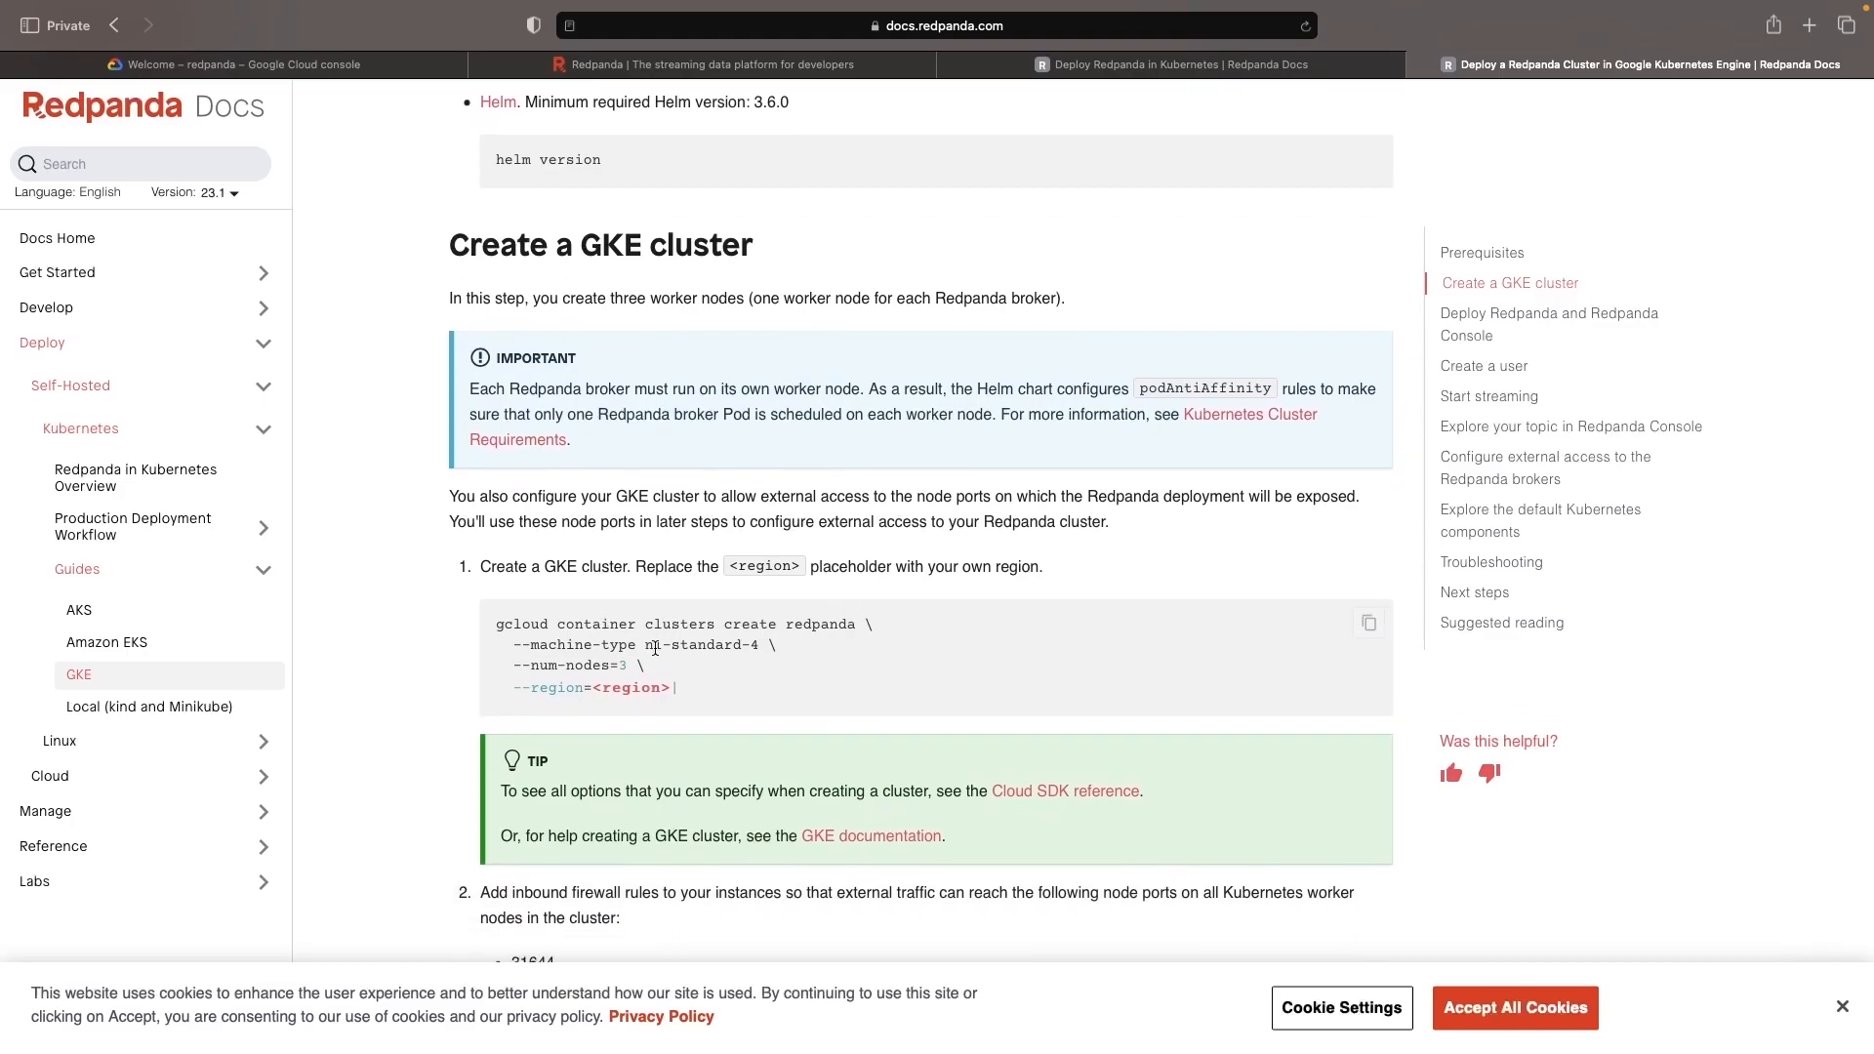
mouse_move(828, 689)
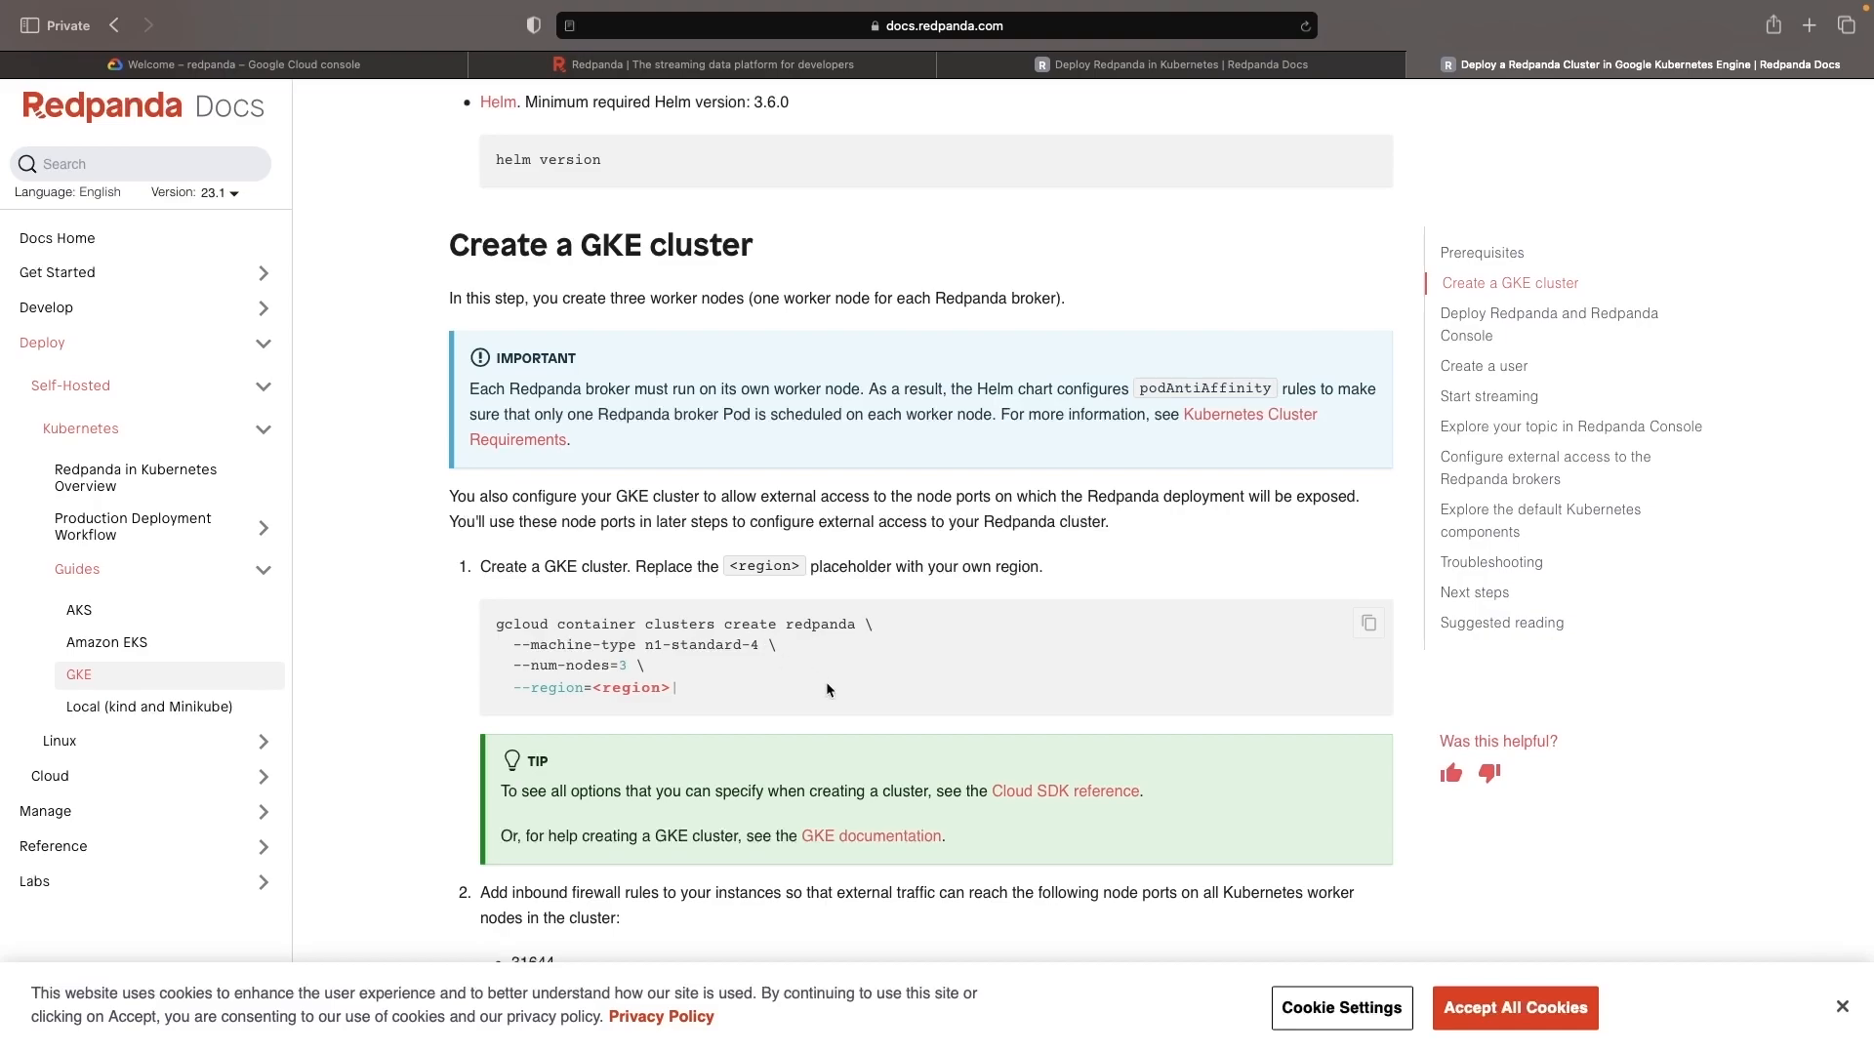
scroll(down, 3)
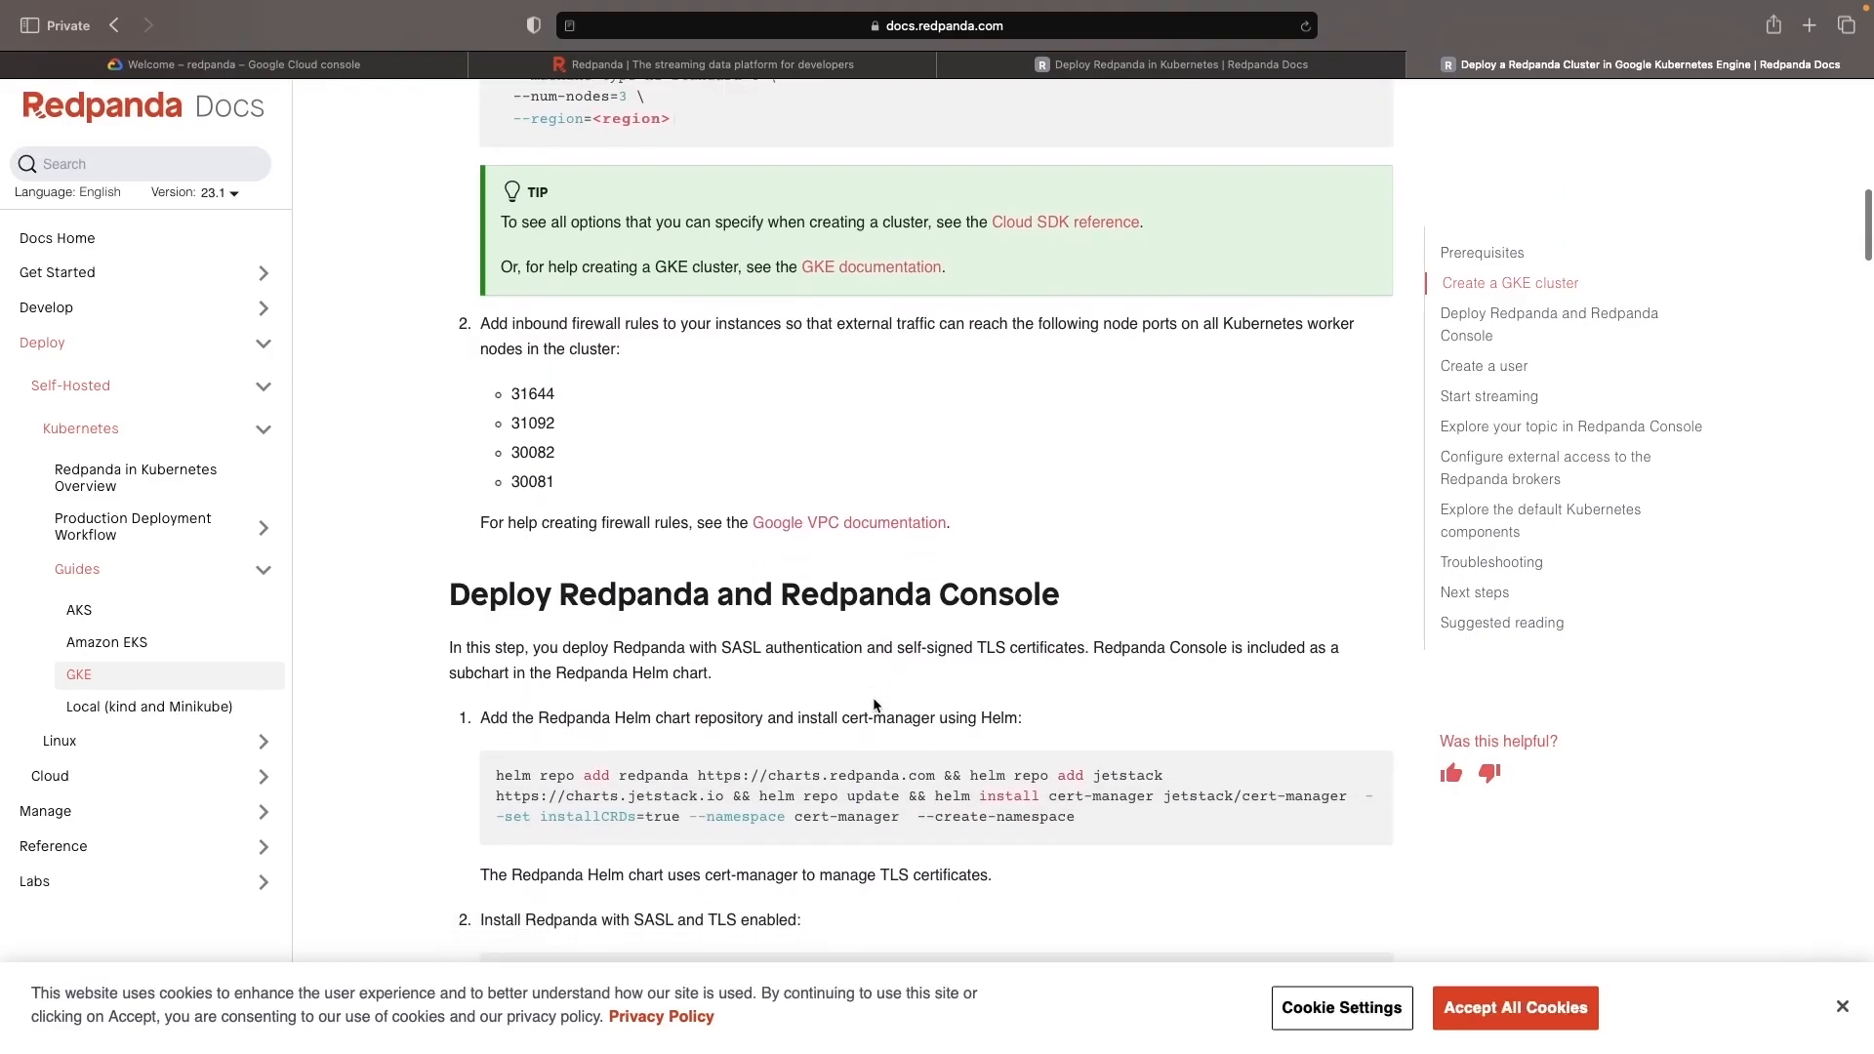
scroll(up, 3)
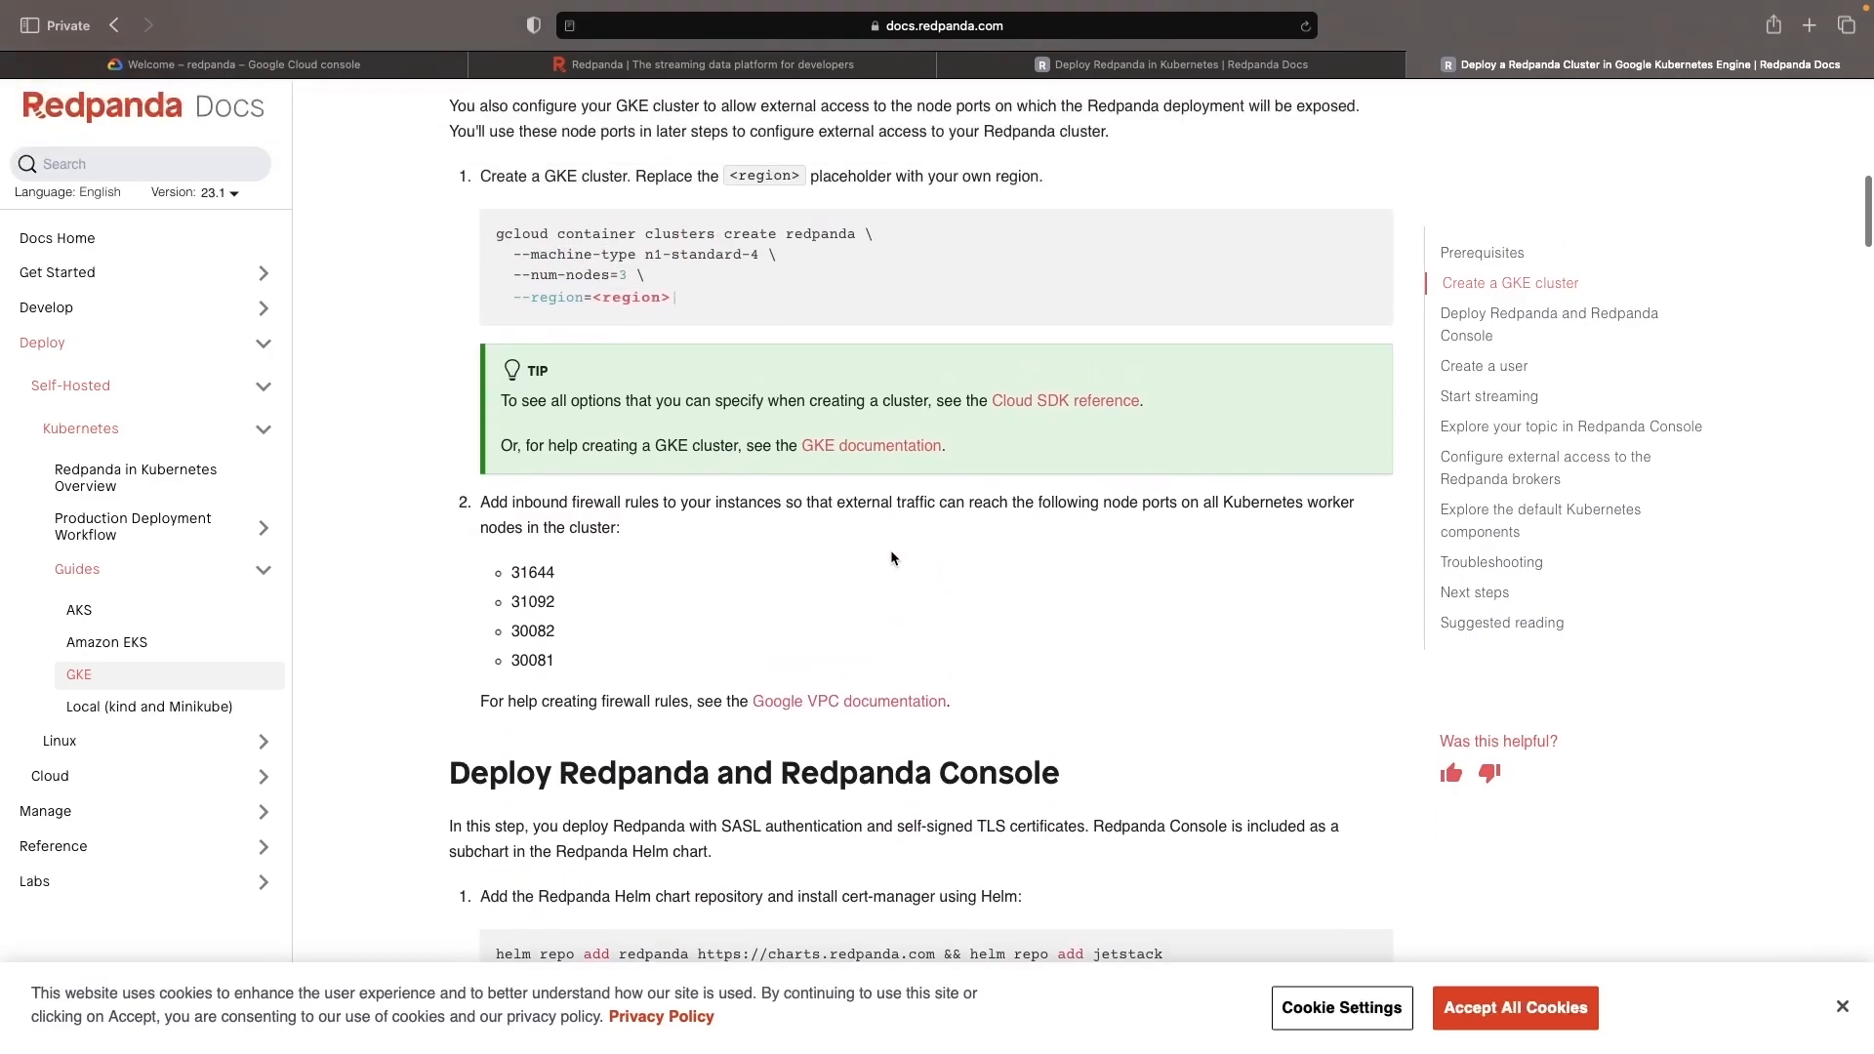
scroll(down, 3)
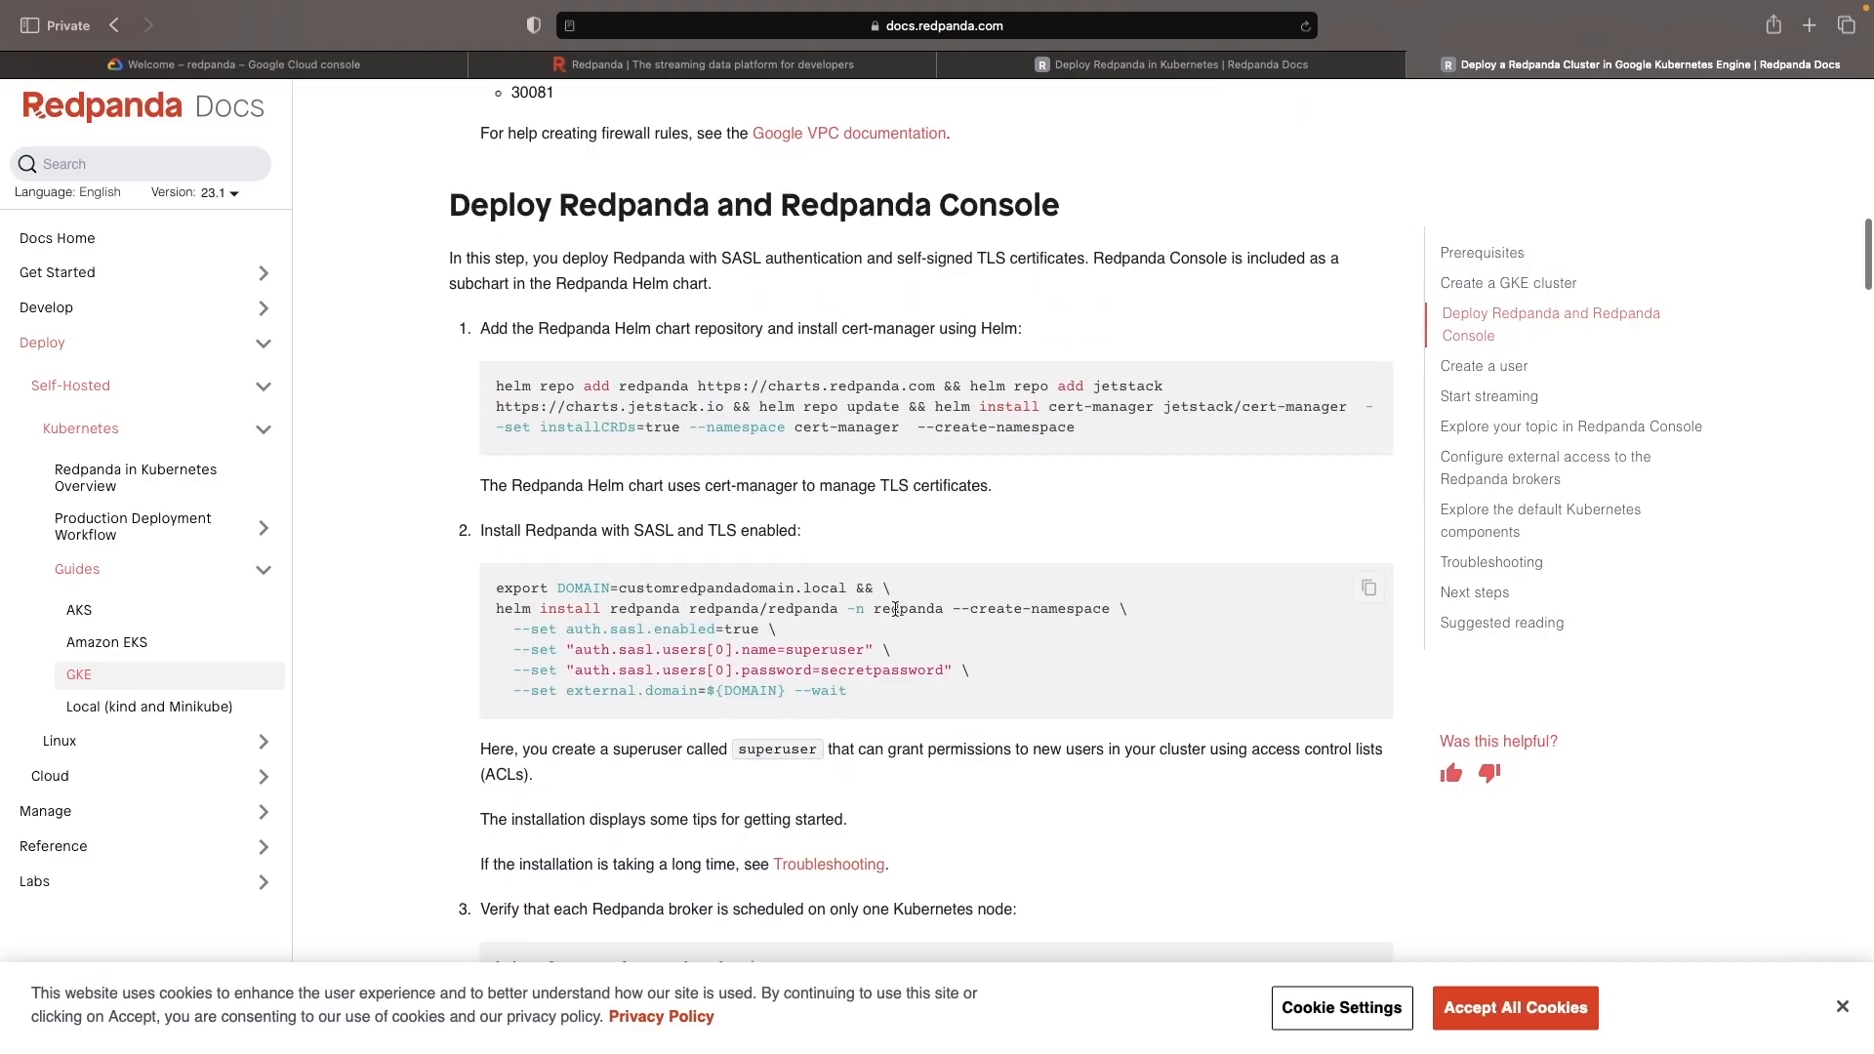
scroll(down, 3)
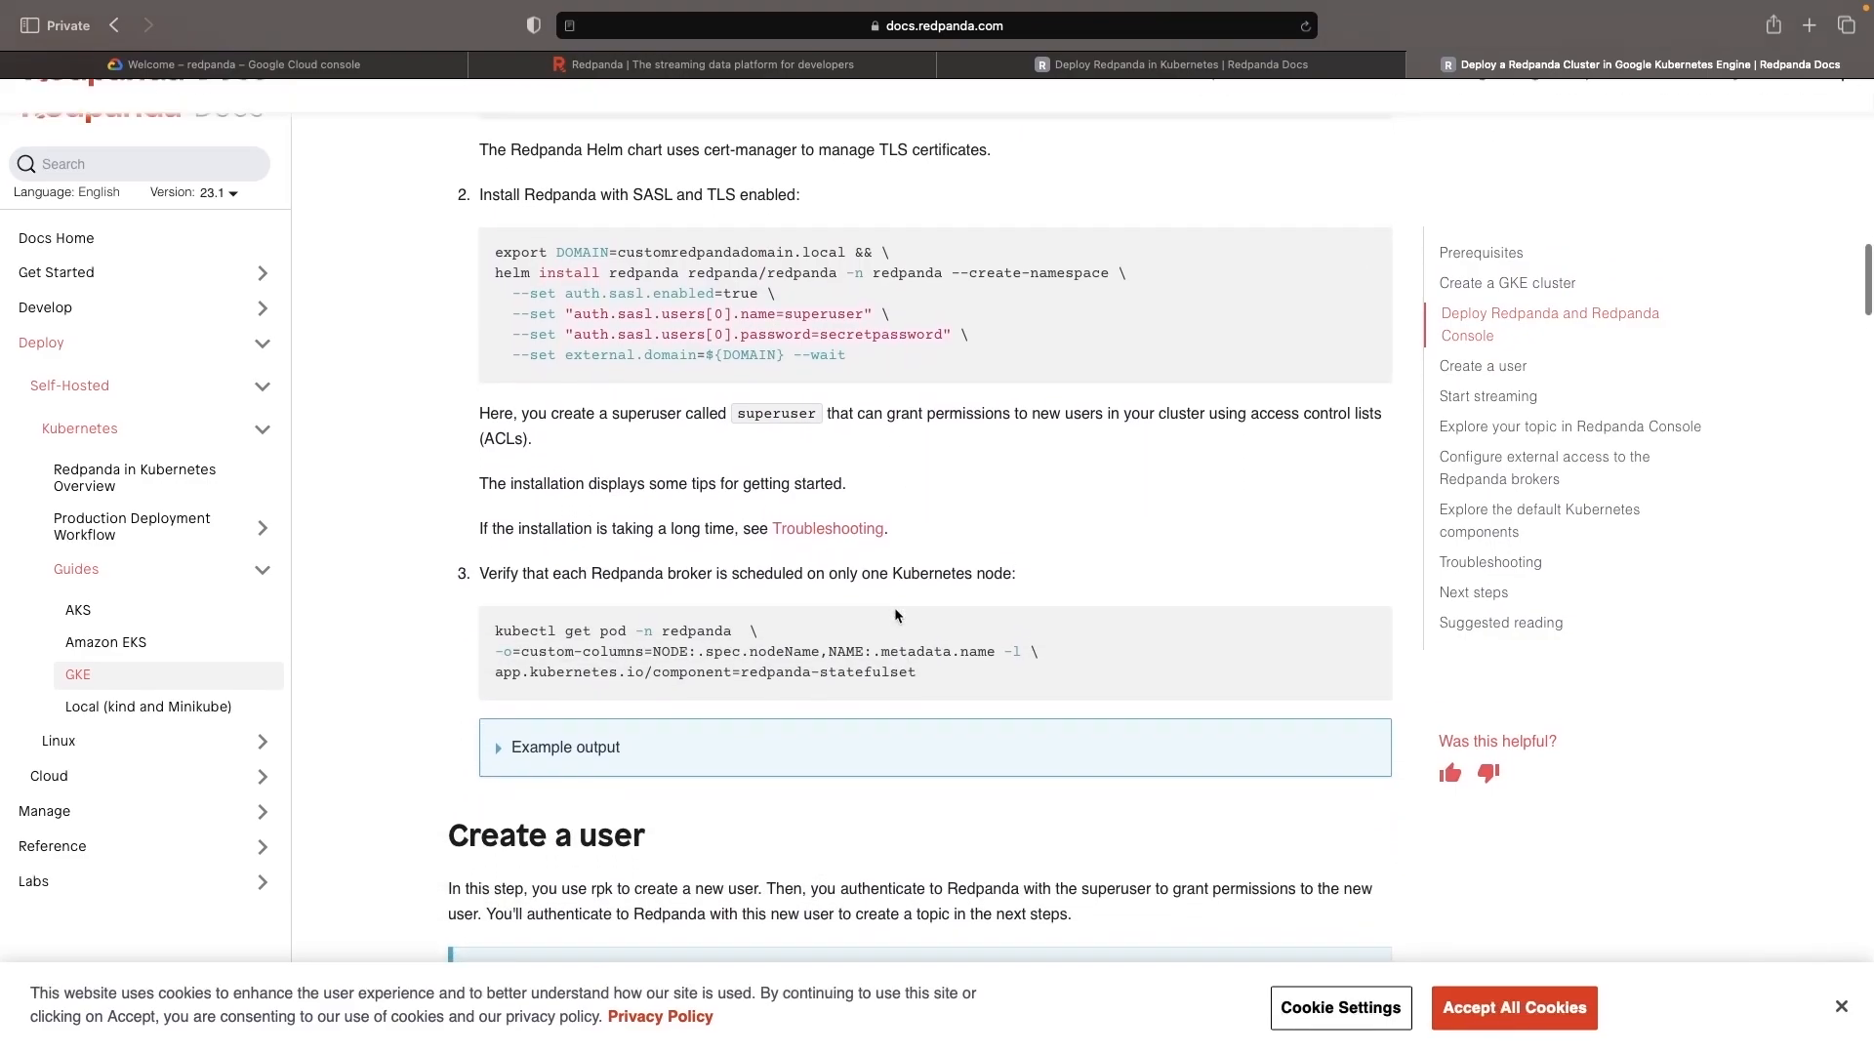
scroll(up, 3)
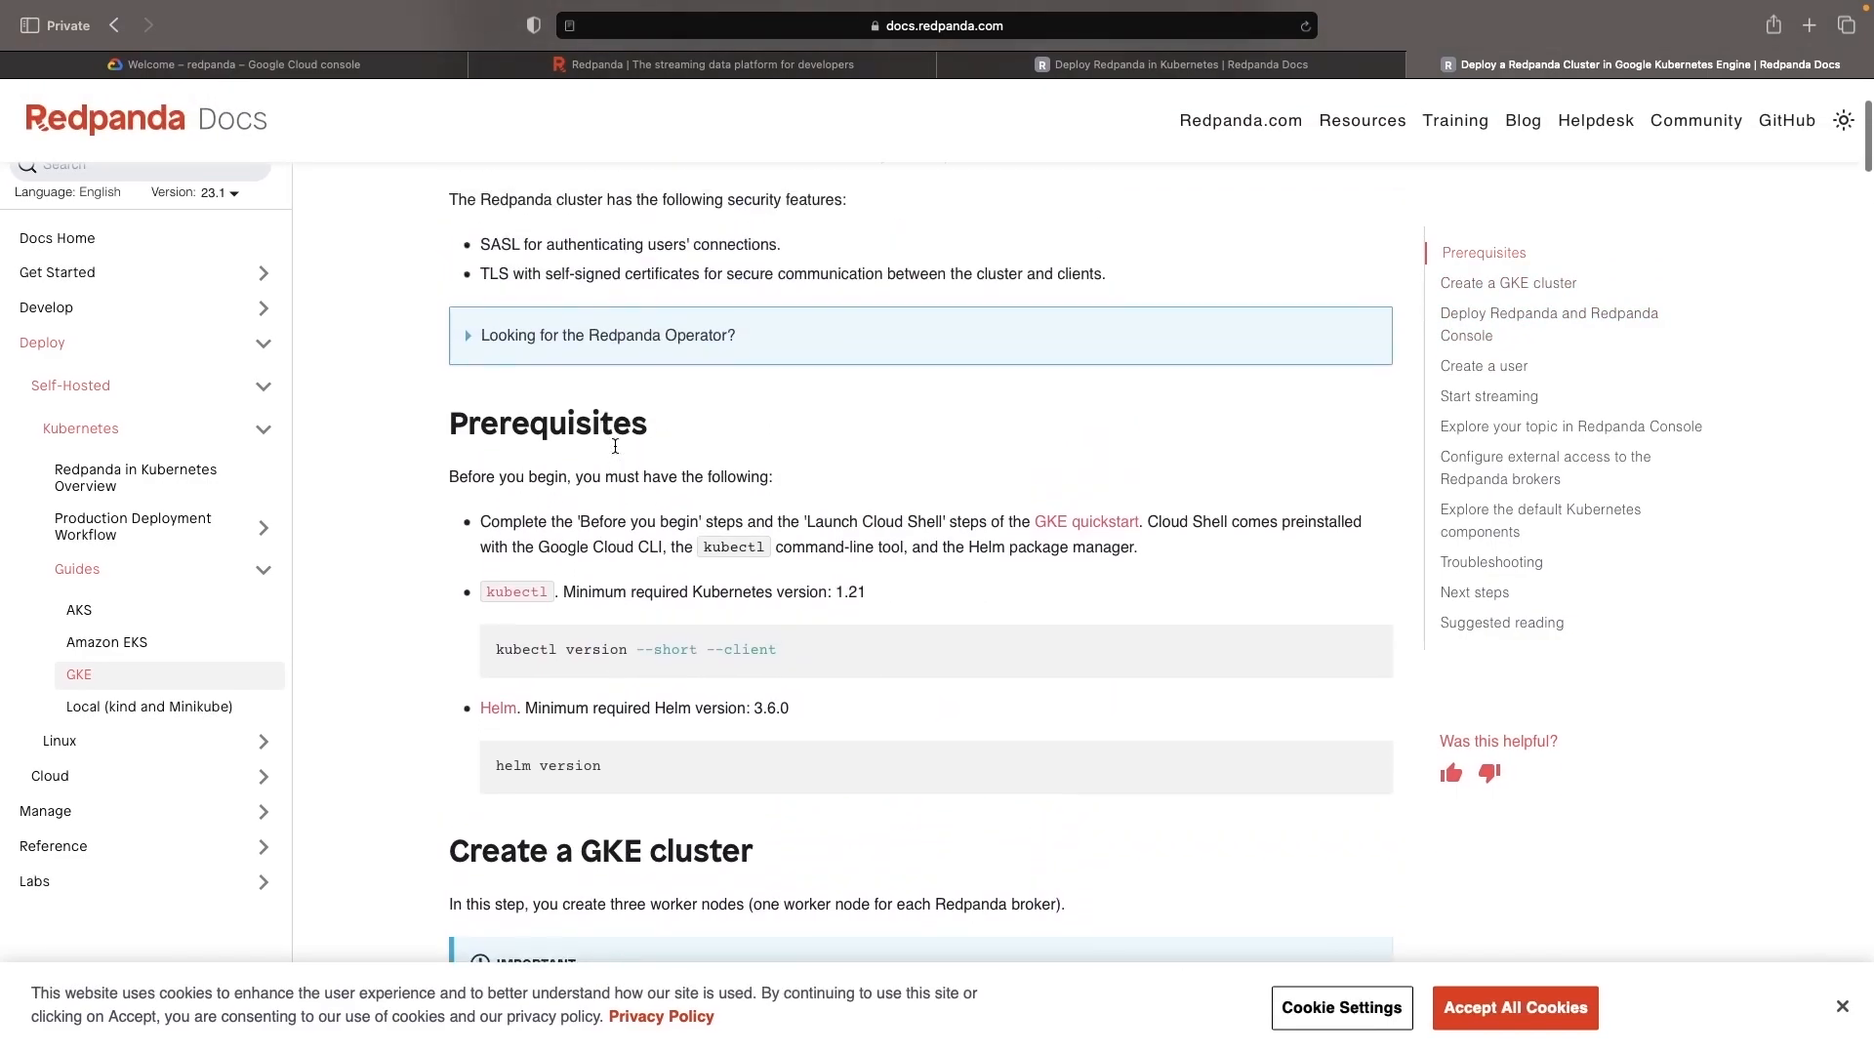
scroll(up, 3)
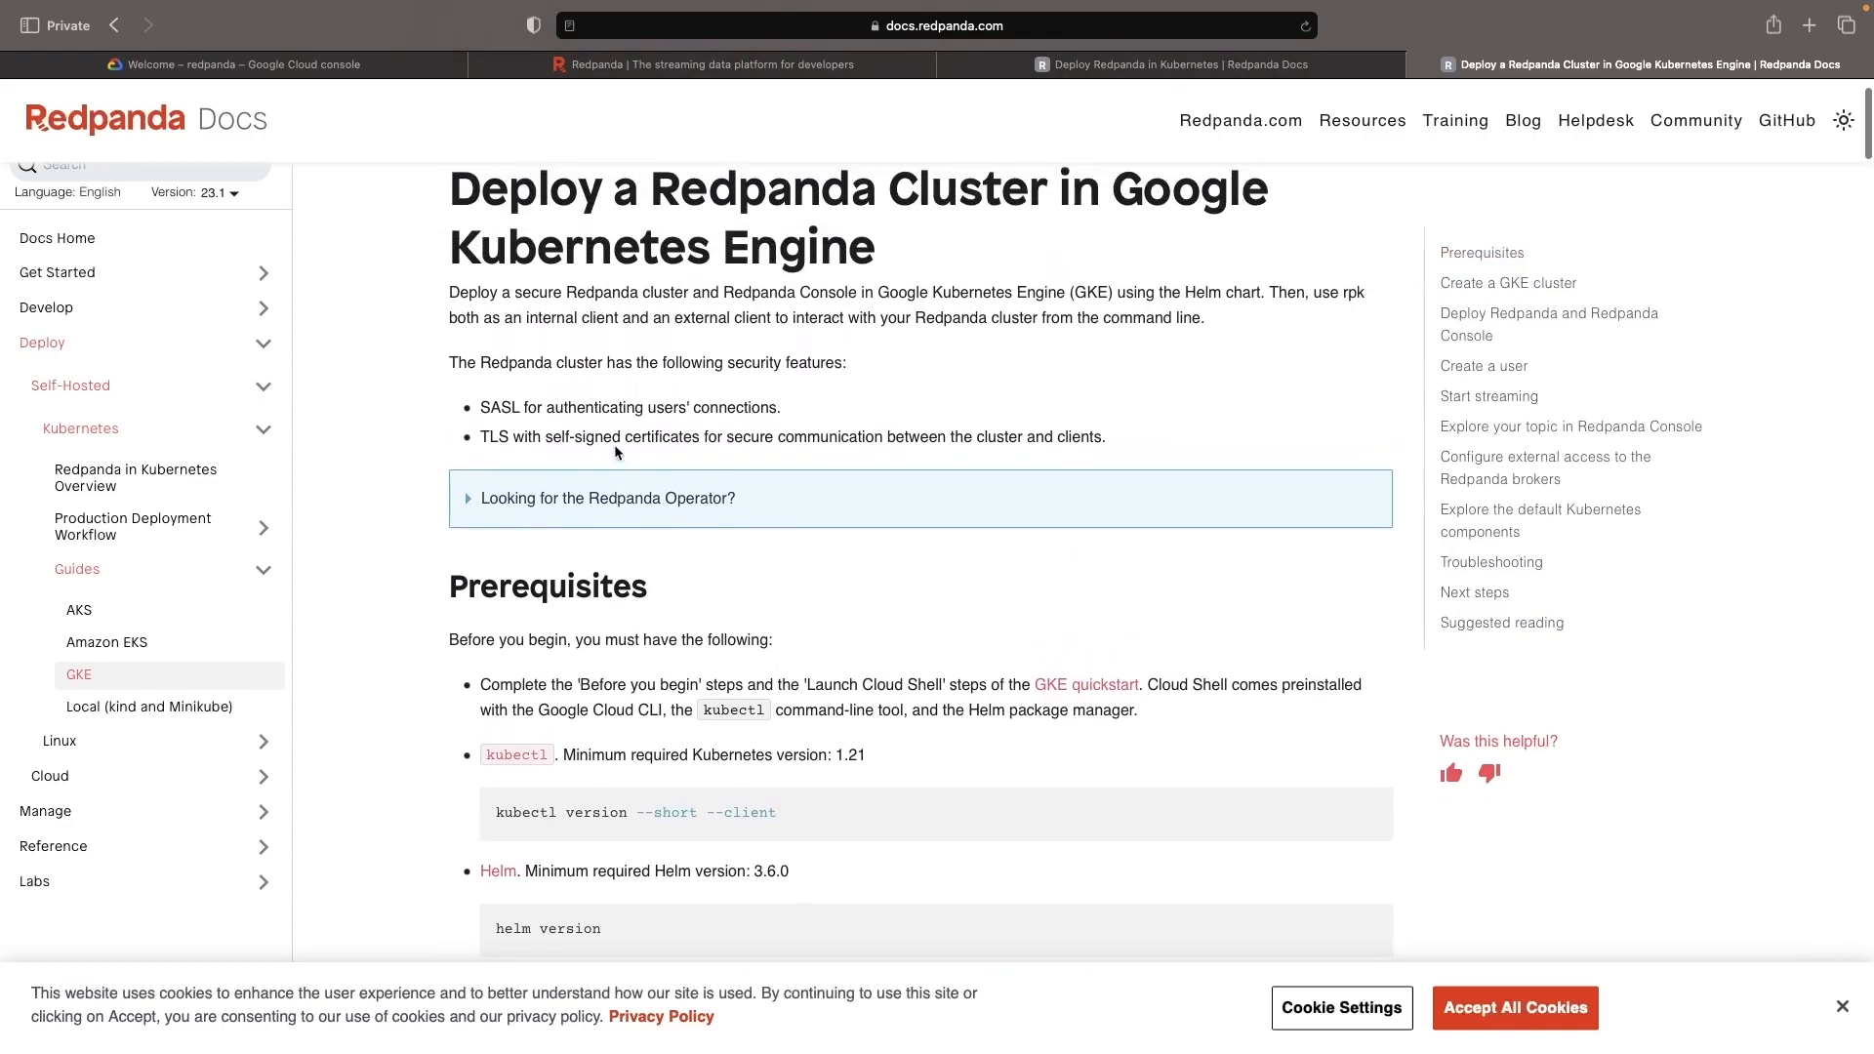
scroll(down, 3)
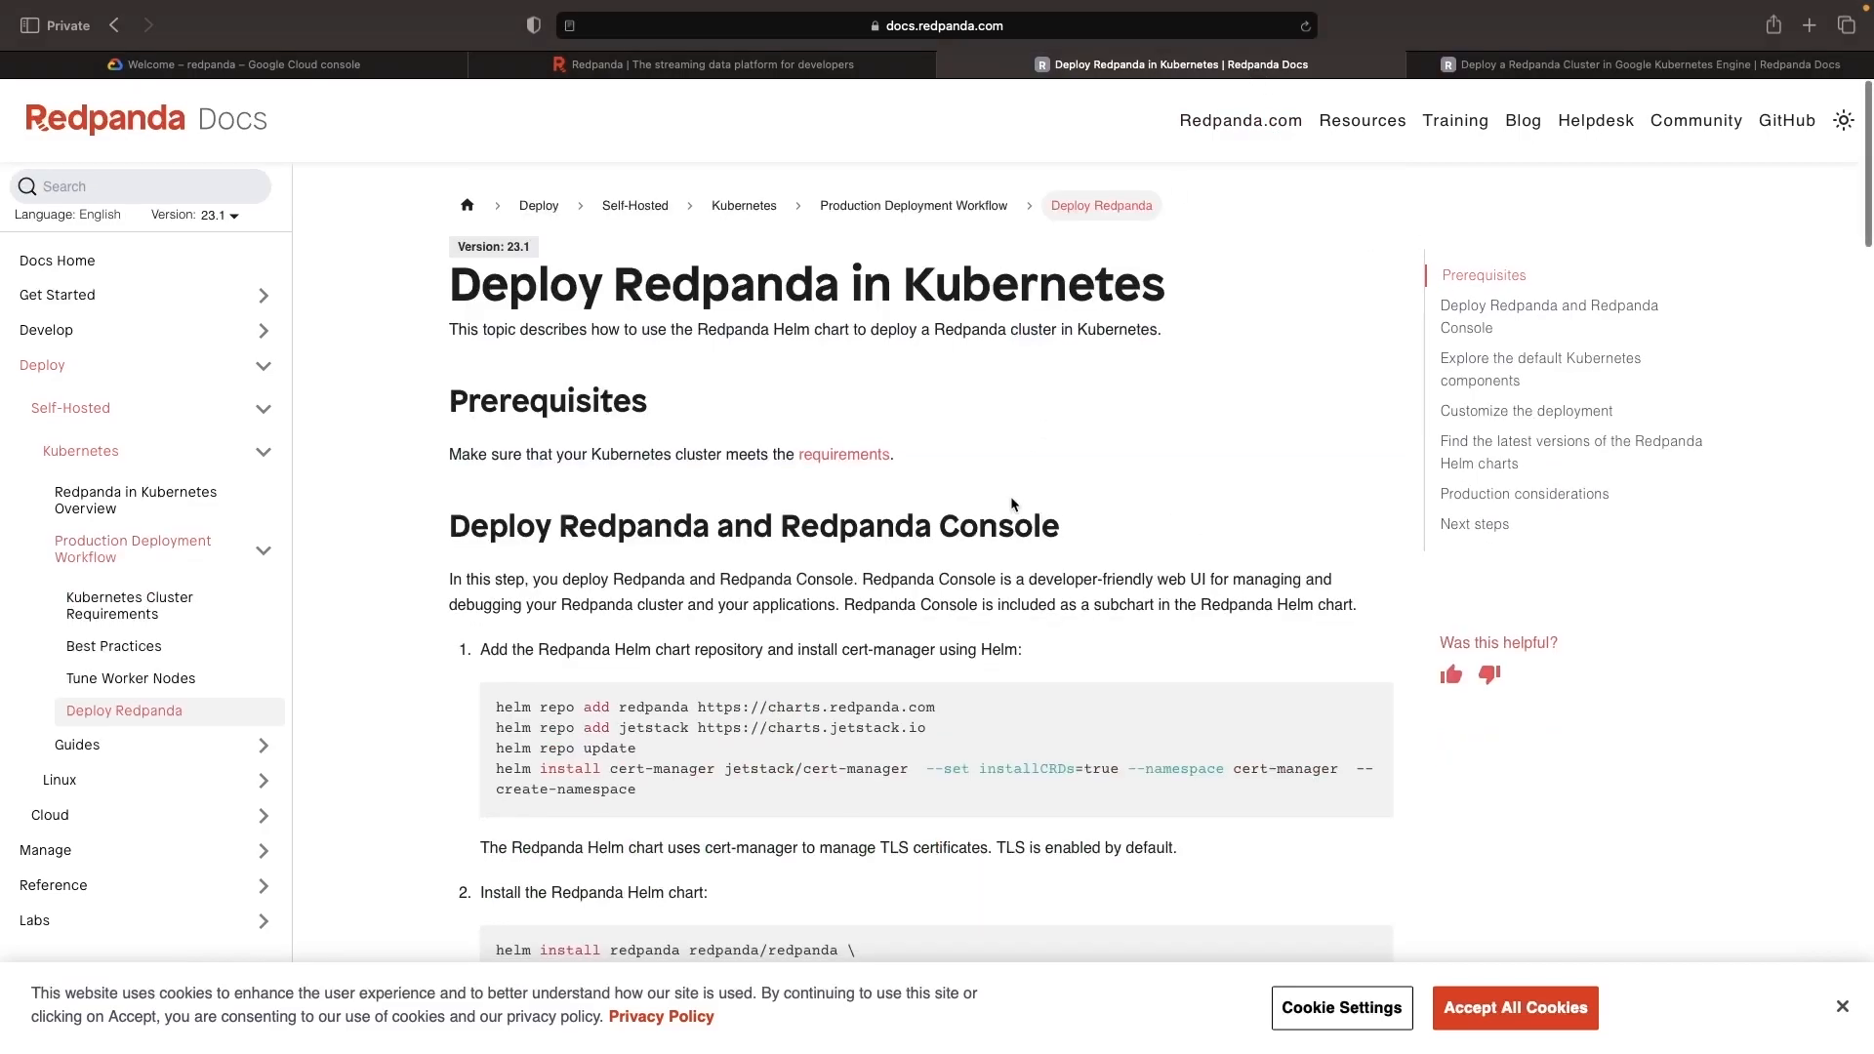
- Review OS, CPU and memory prerequisites on Kubernetes Cluster Requirements, then go to the Cloud console
click(128, 605)
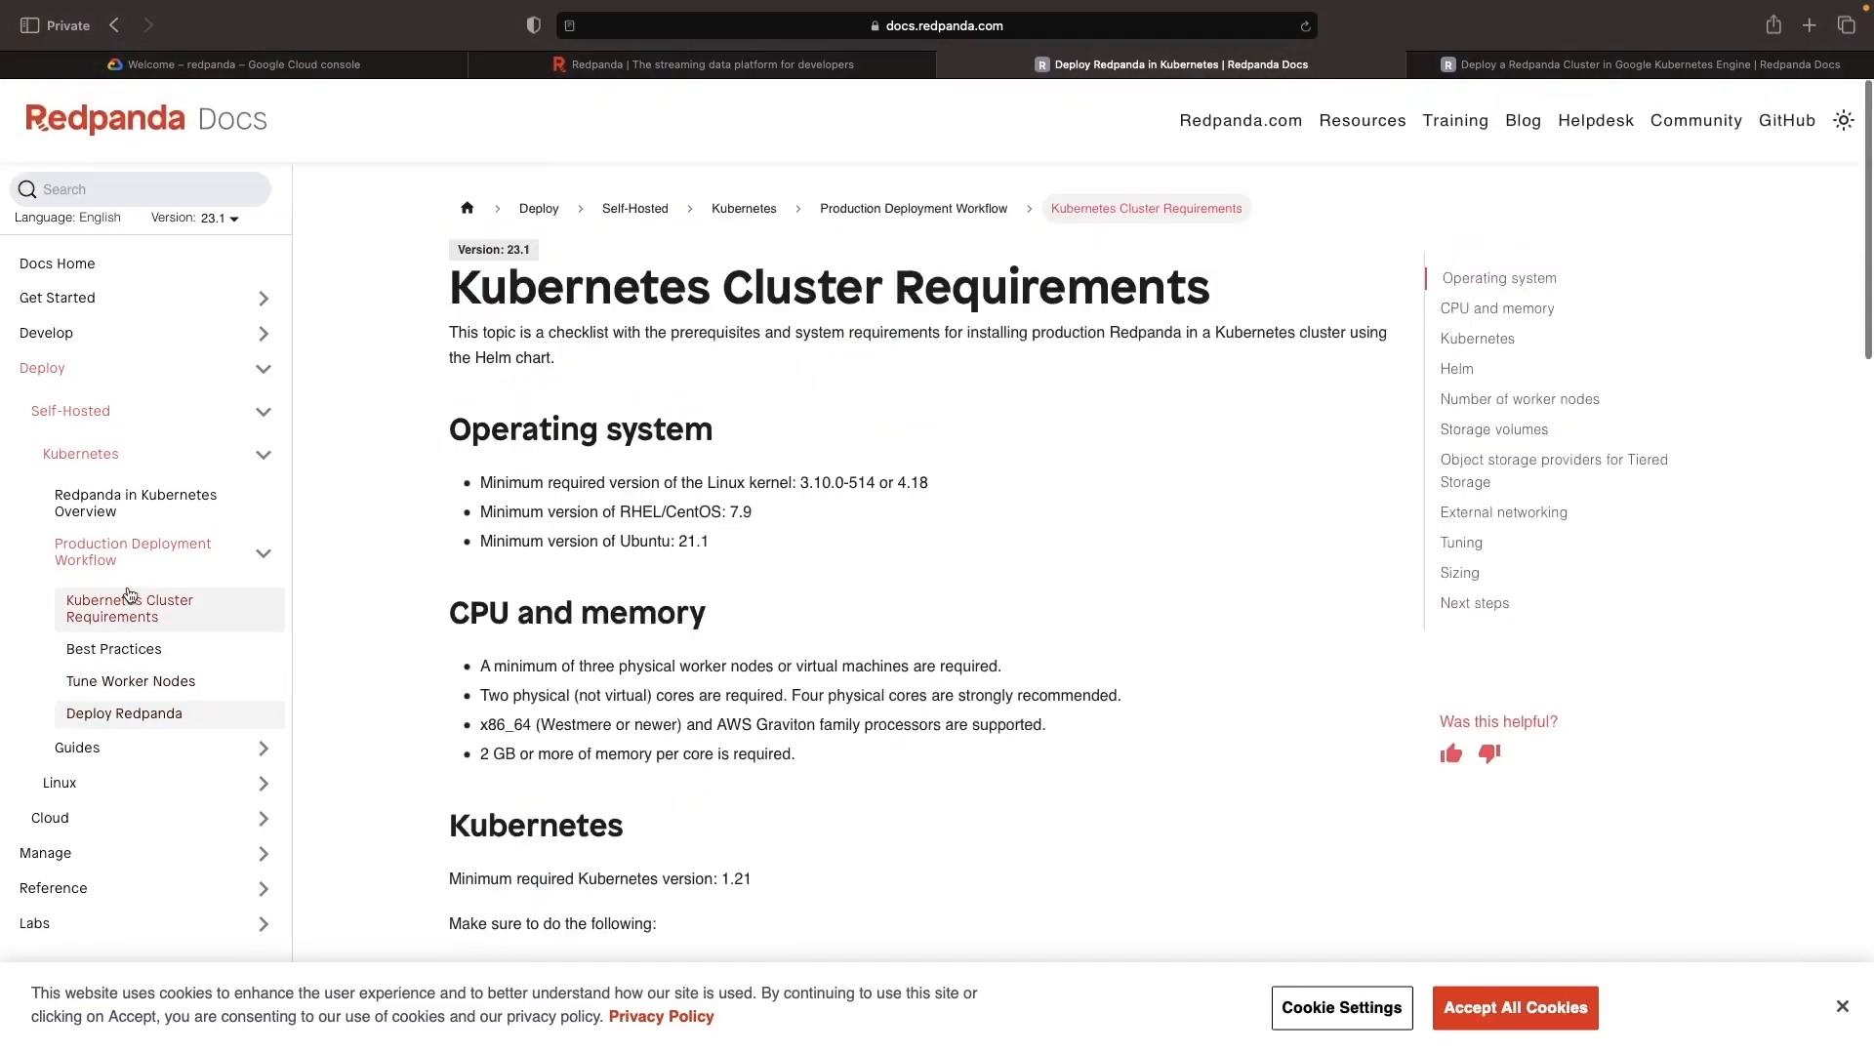
scroll(down, 3)
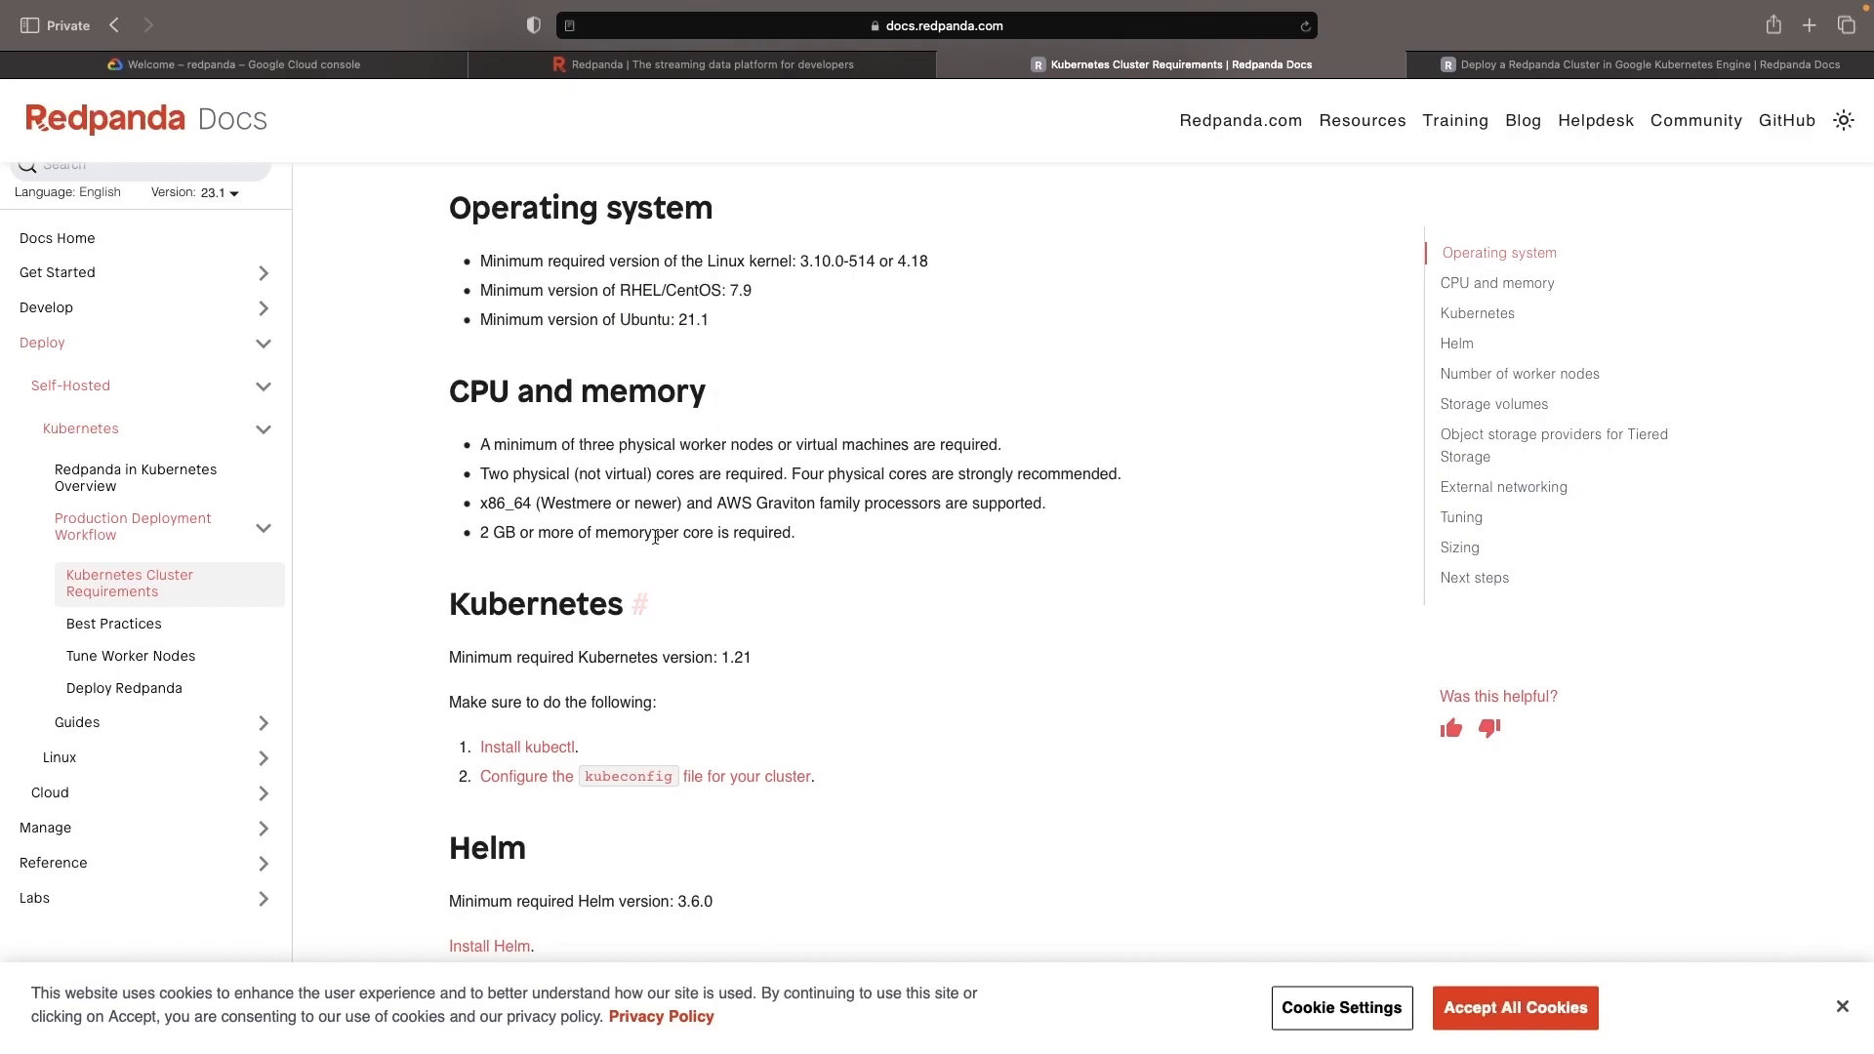
mouse_move(867, 545)
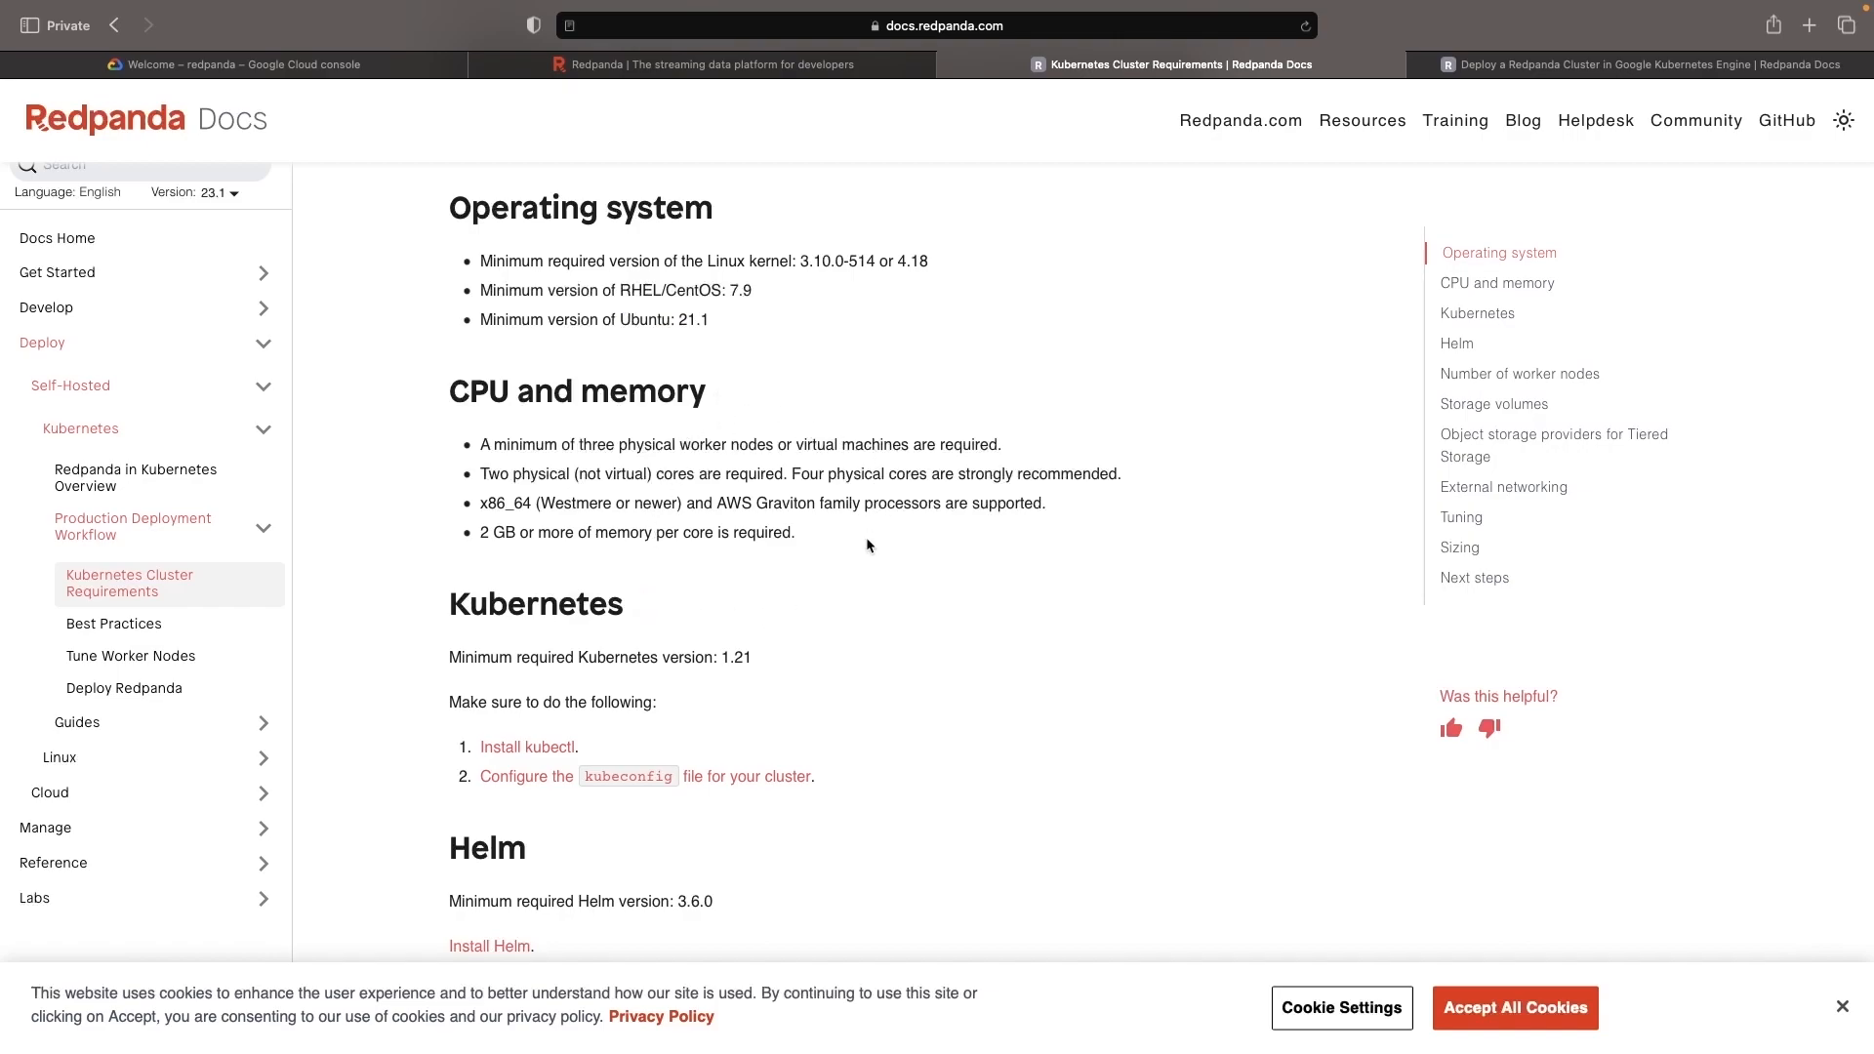
double_click(867, 474)
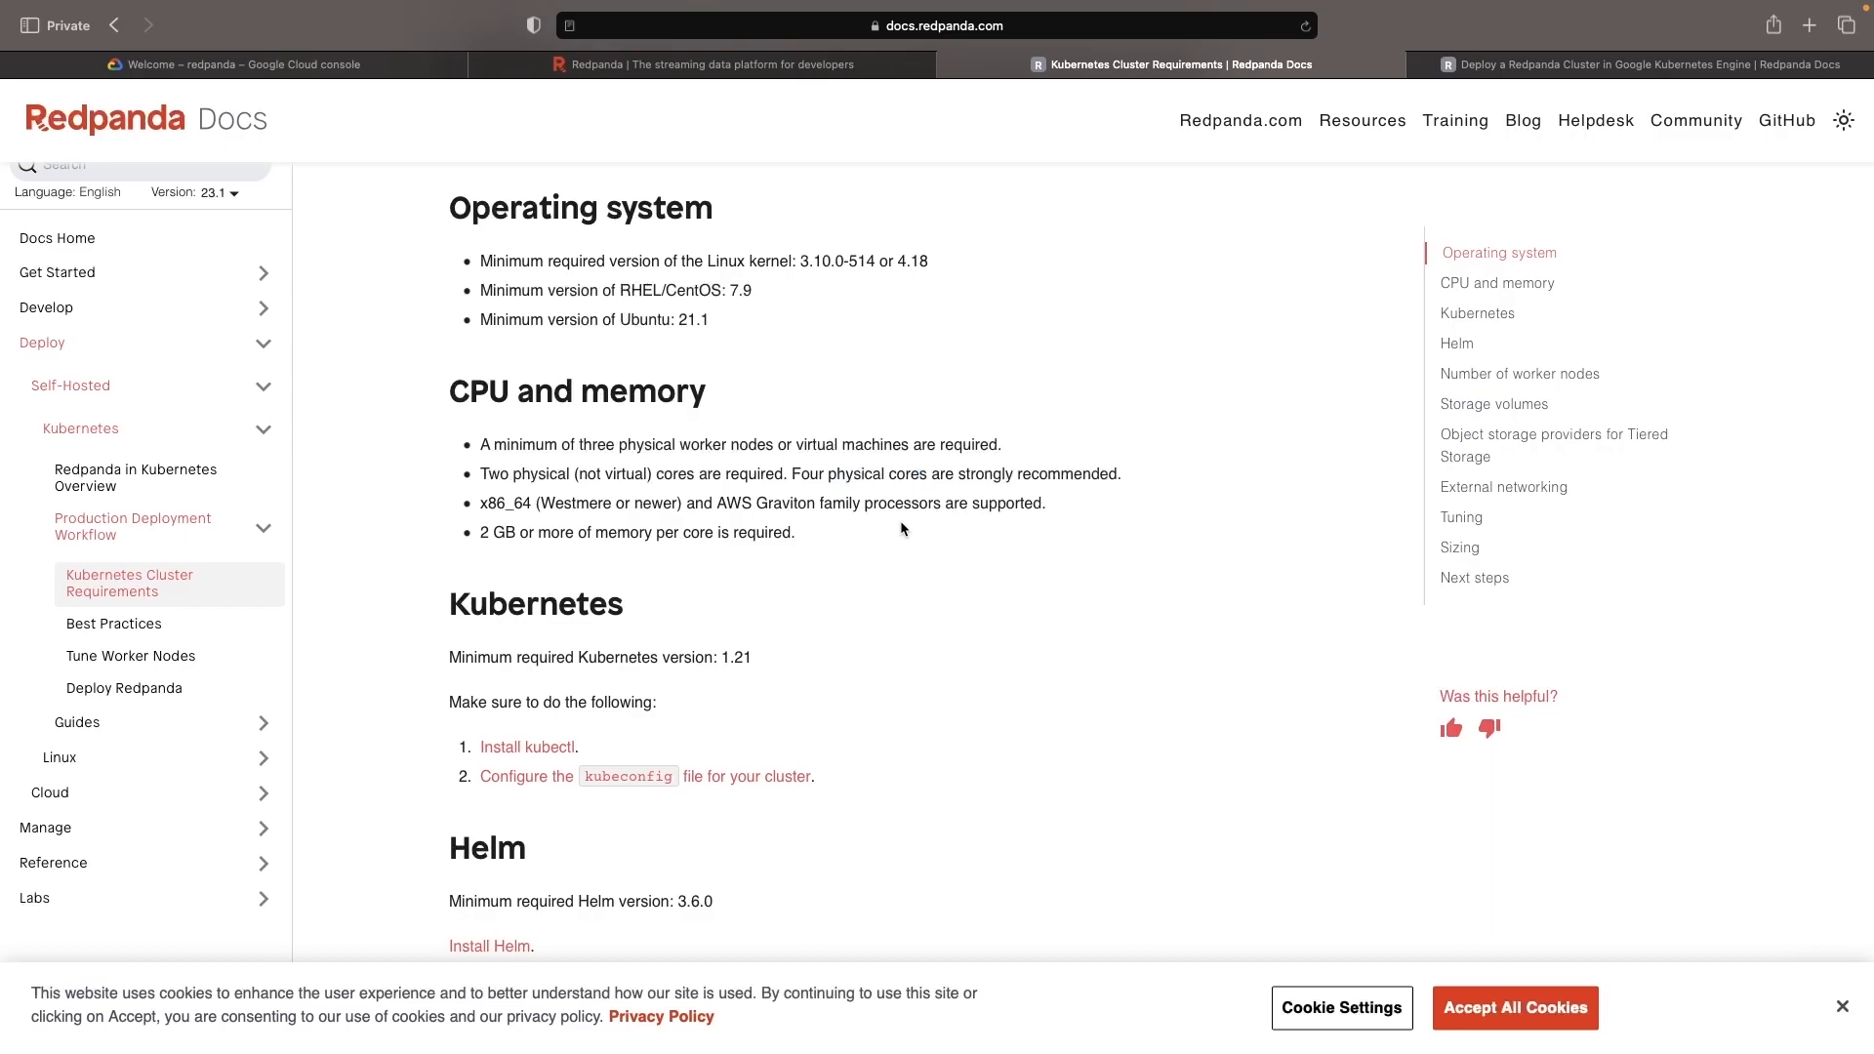
mouse_move(771, 443)
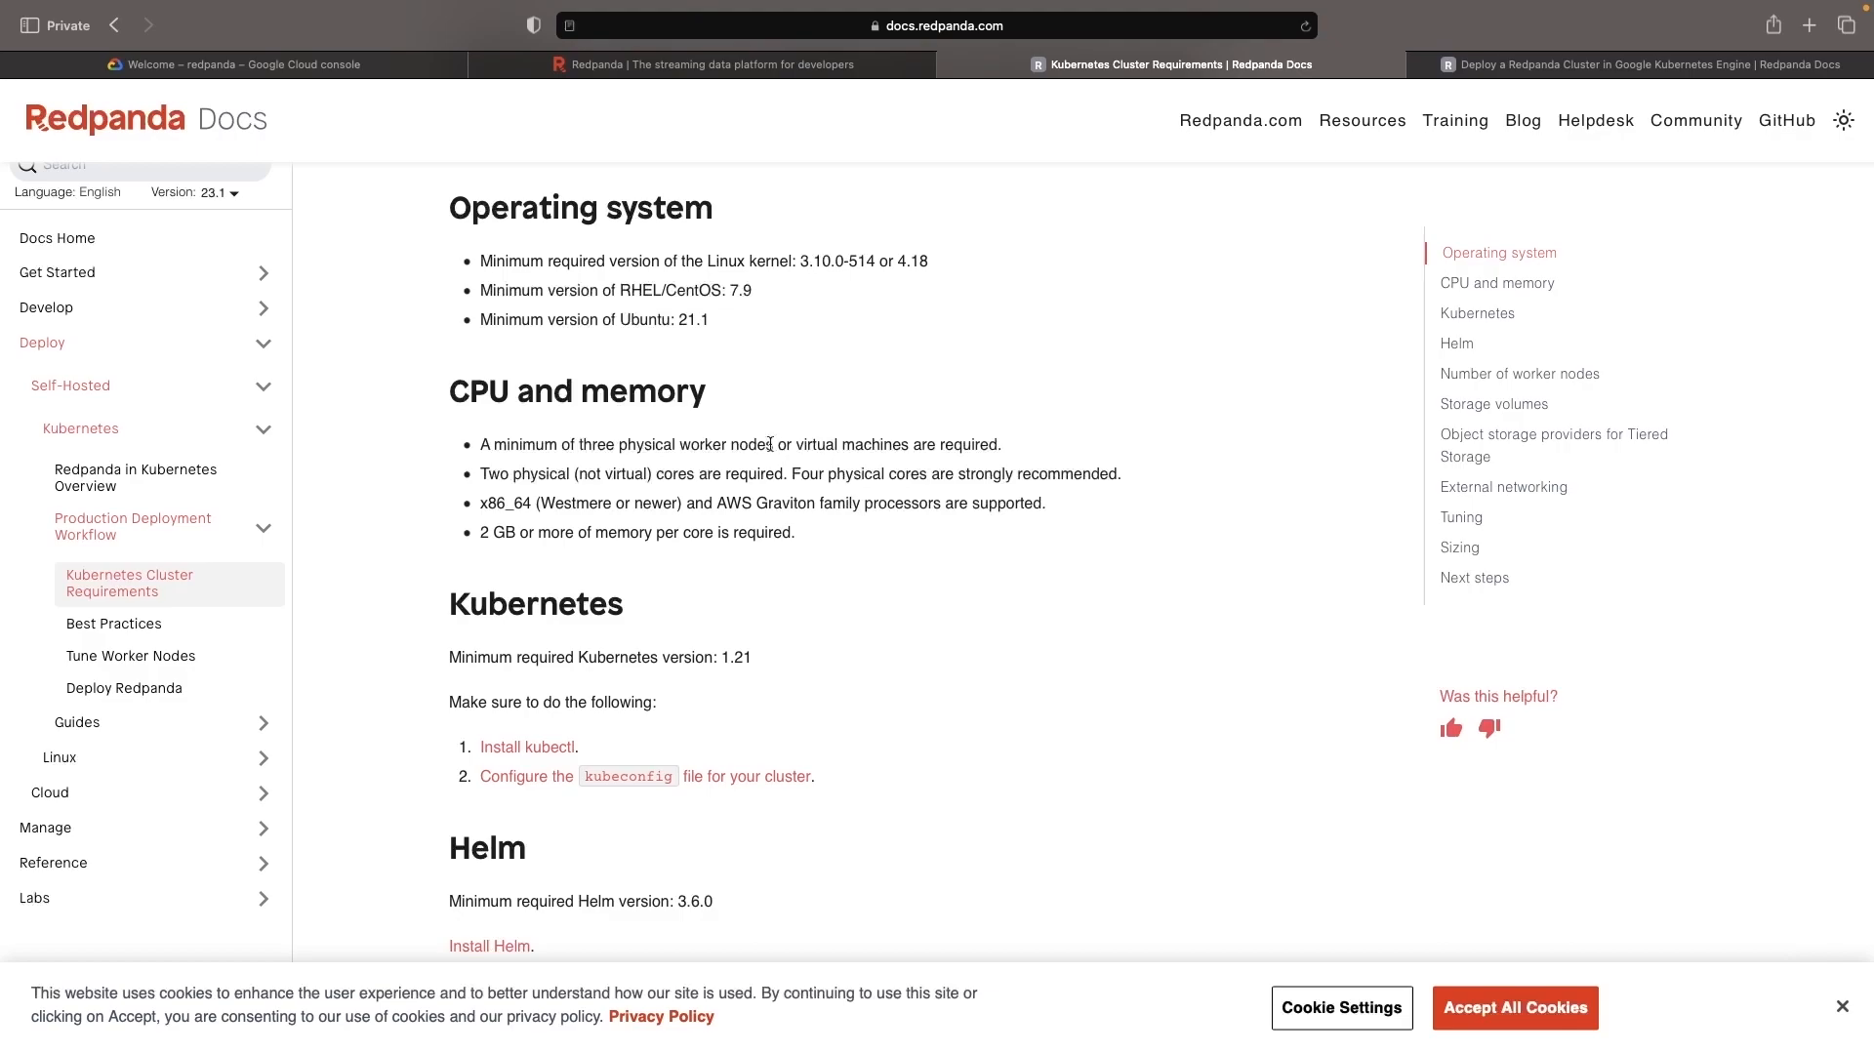
mouse_move(814, 556)
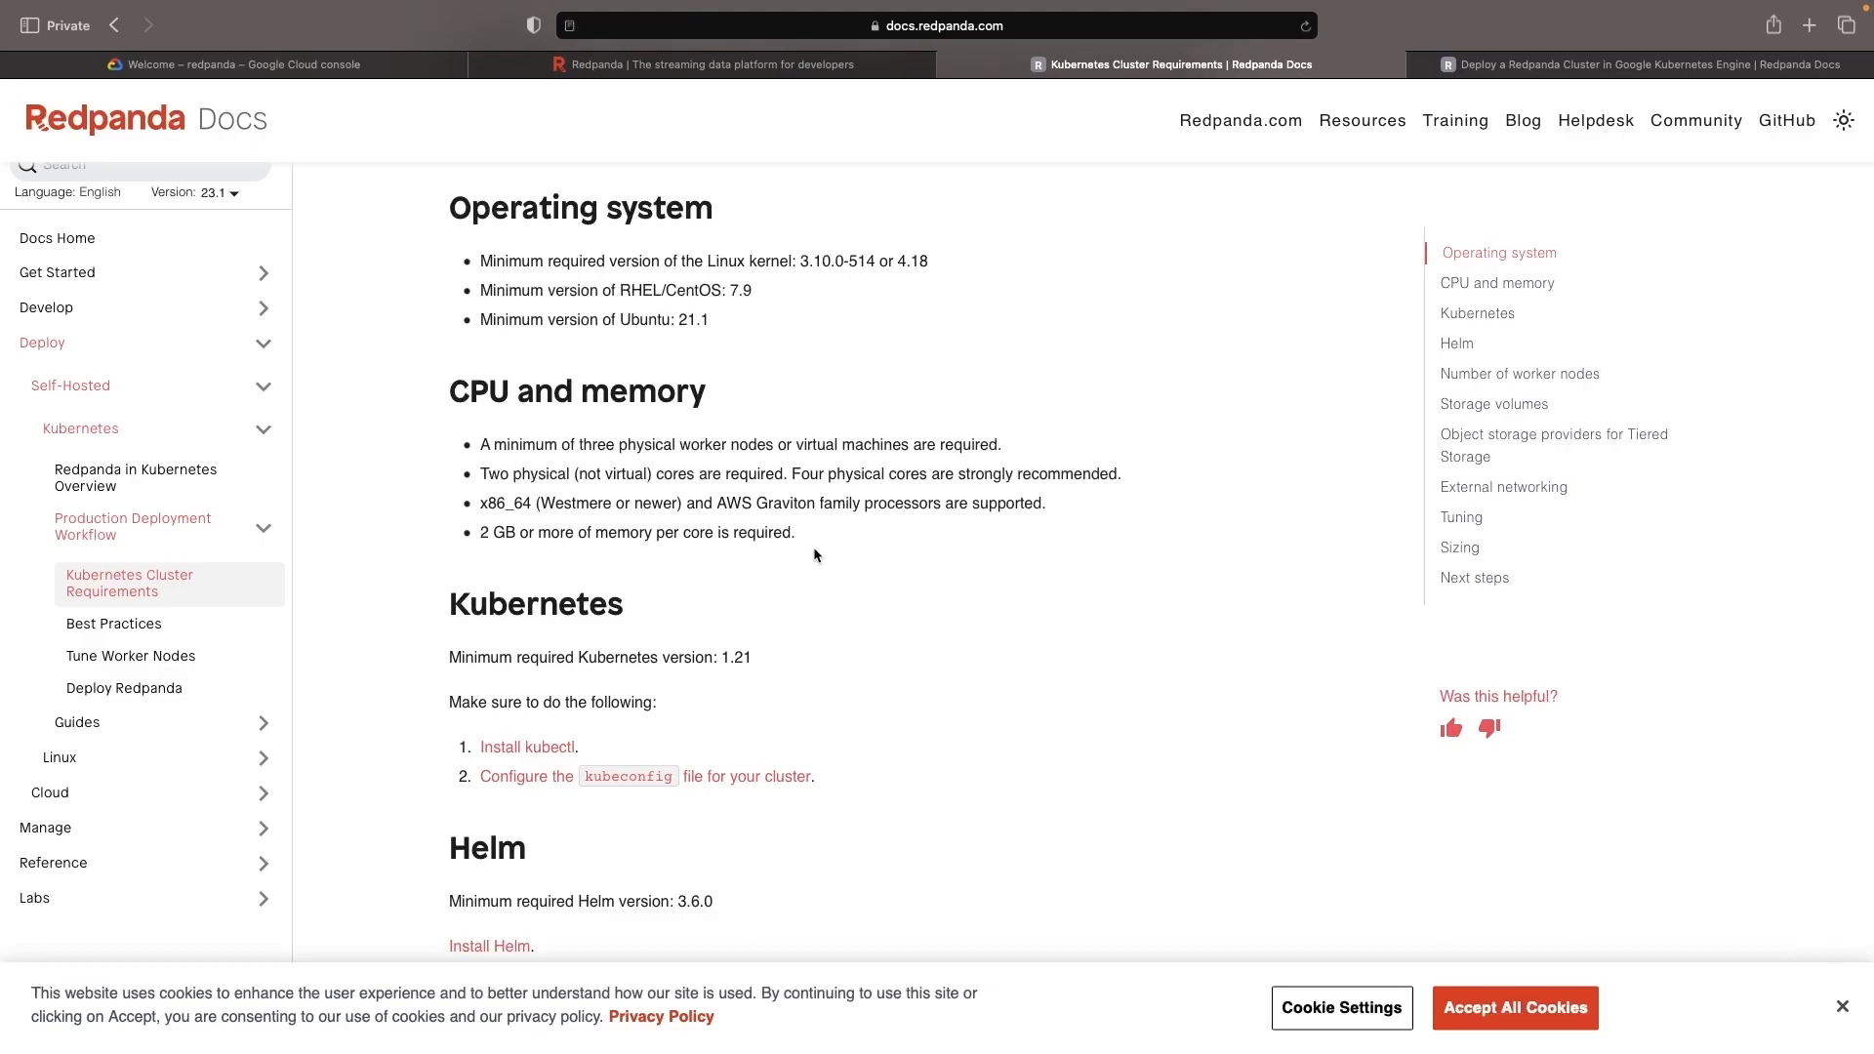
click(232, 65)
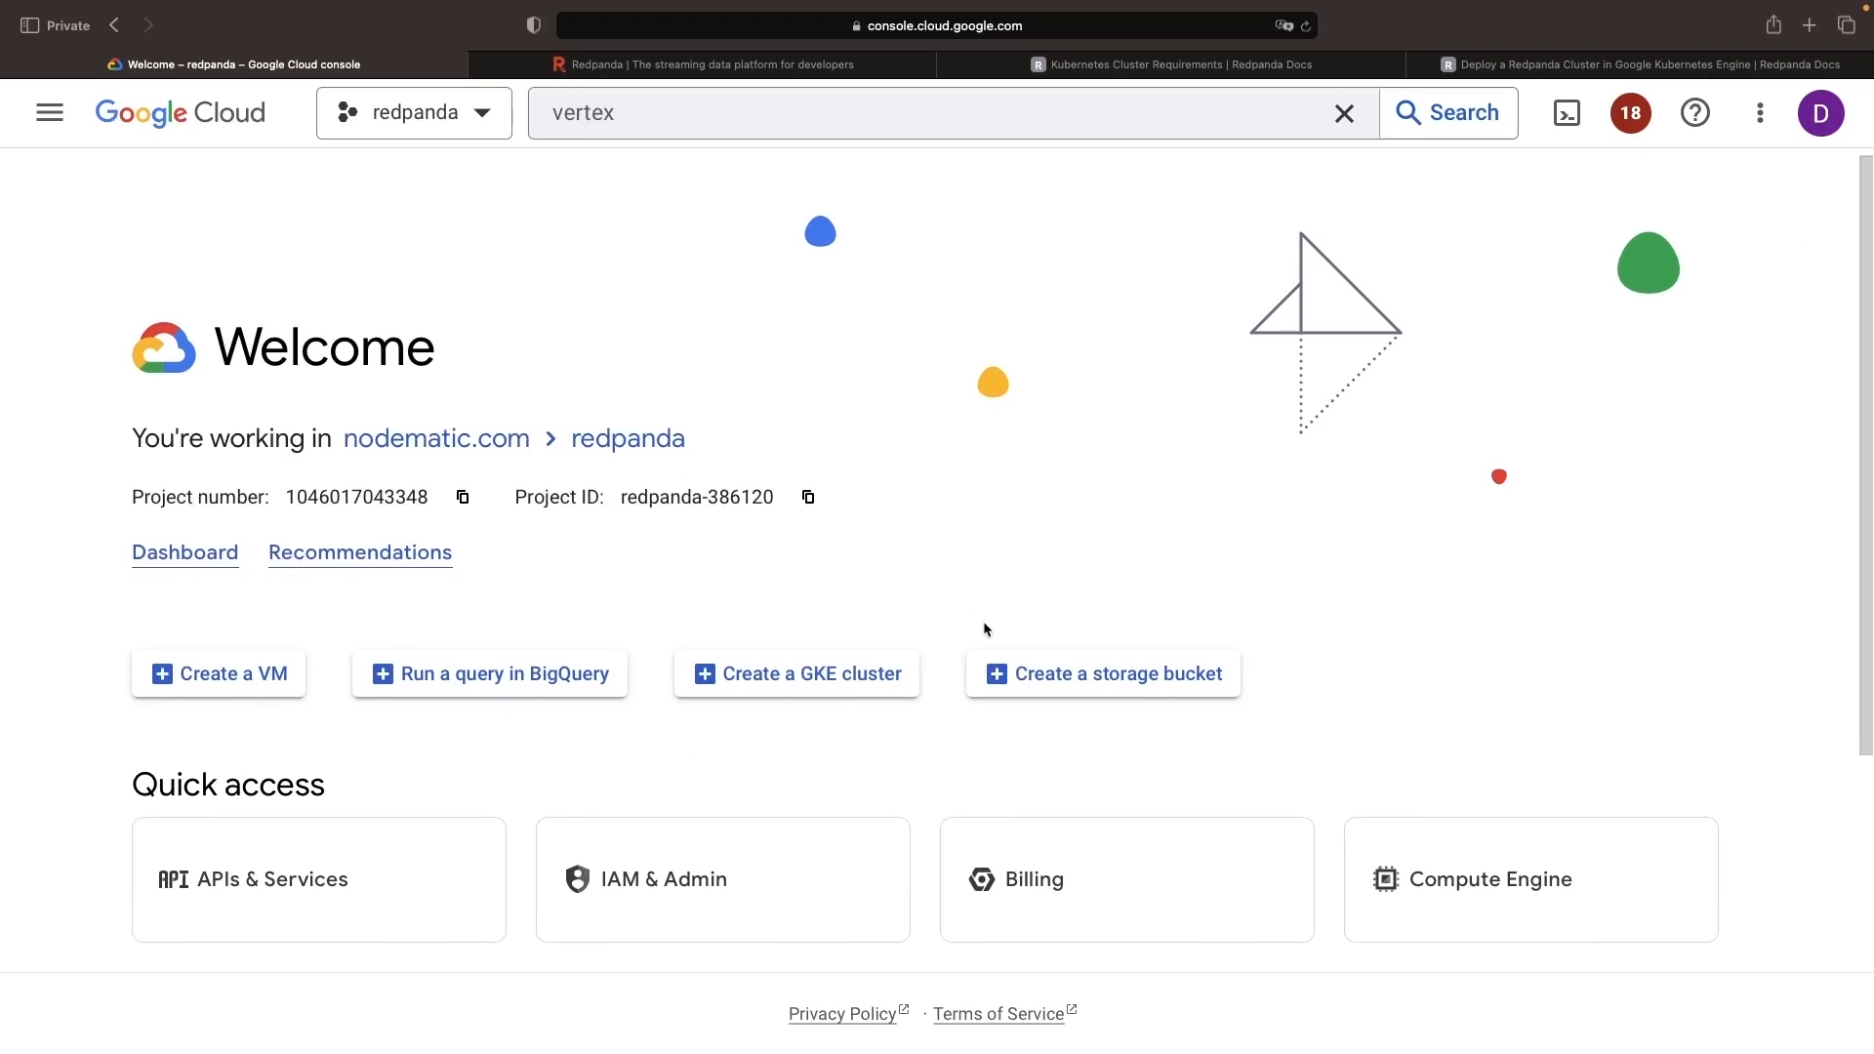
- Reach the Create an Autopilot cluster form, dismissing the welcome and navigation tour tip
scroll(down, 3)
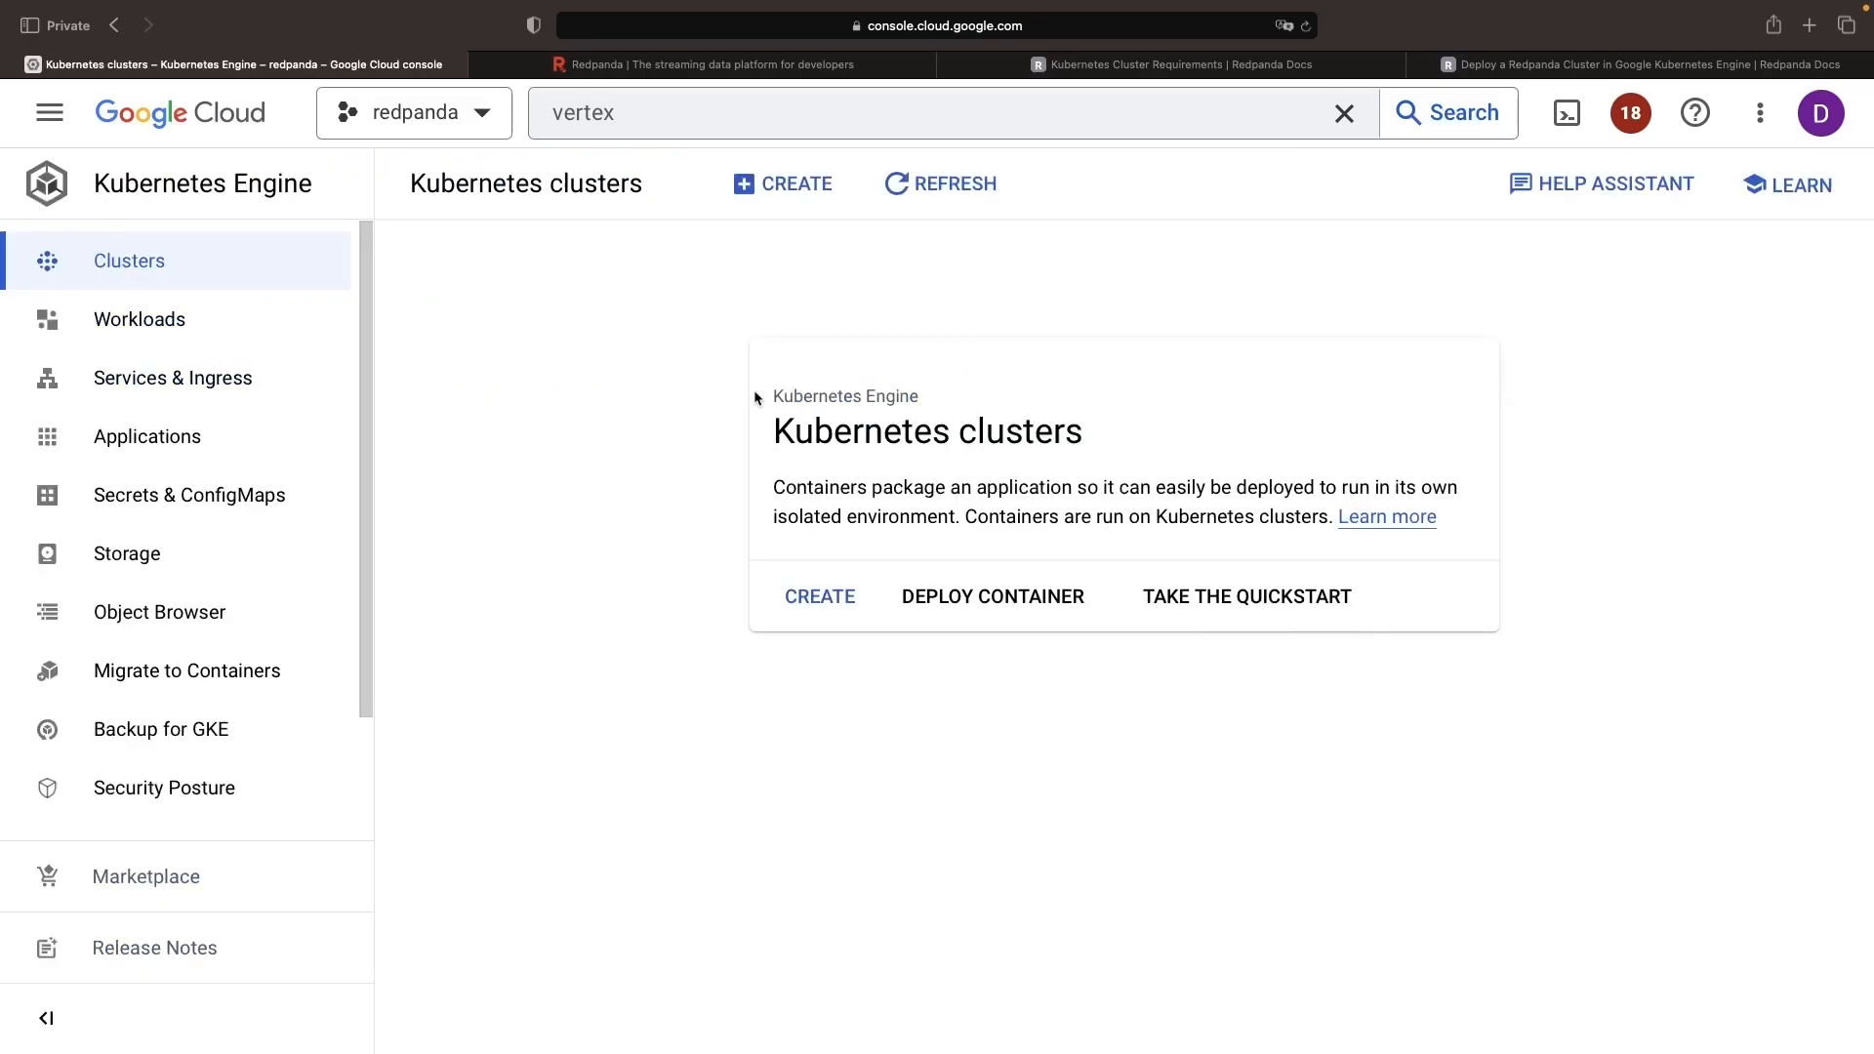
mouse_move(822, 564)
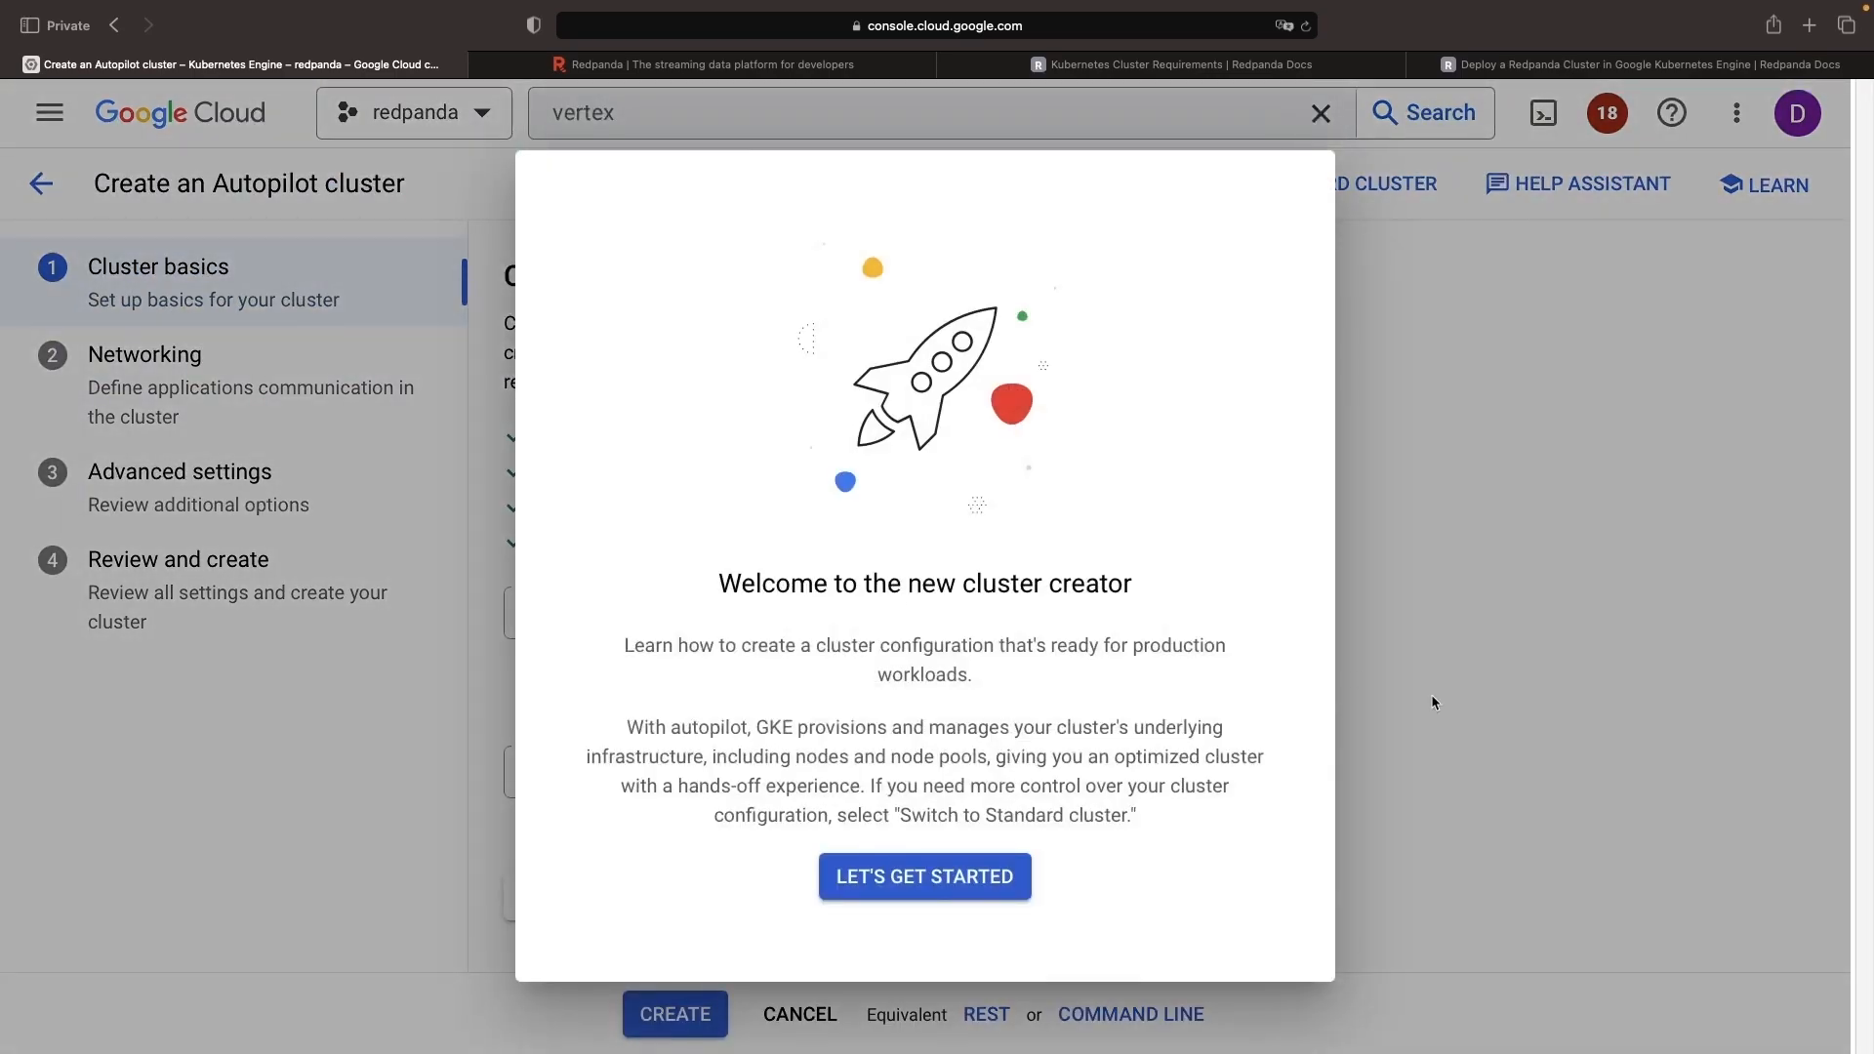
click(923, 876)
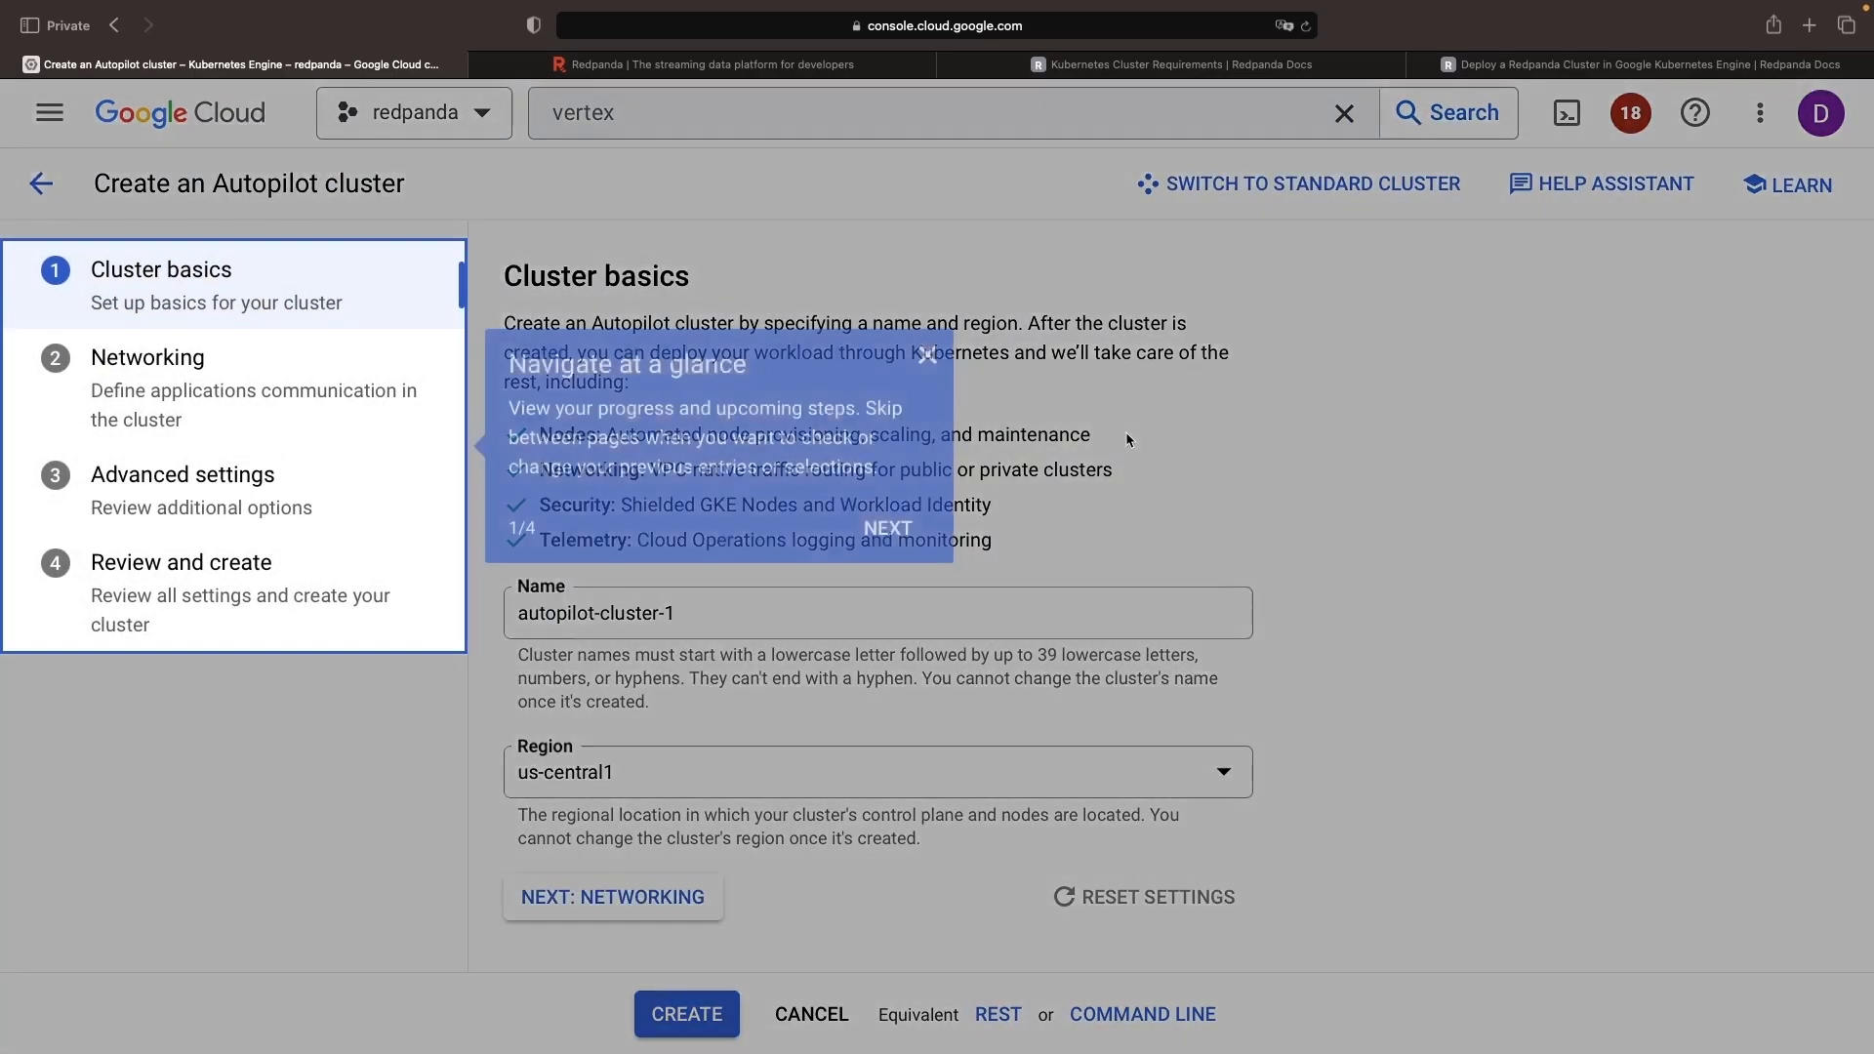
click(926, 354)
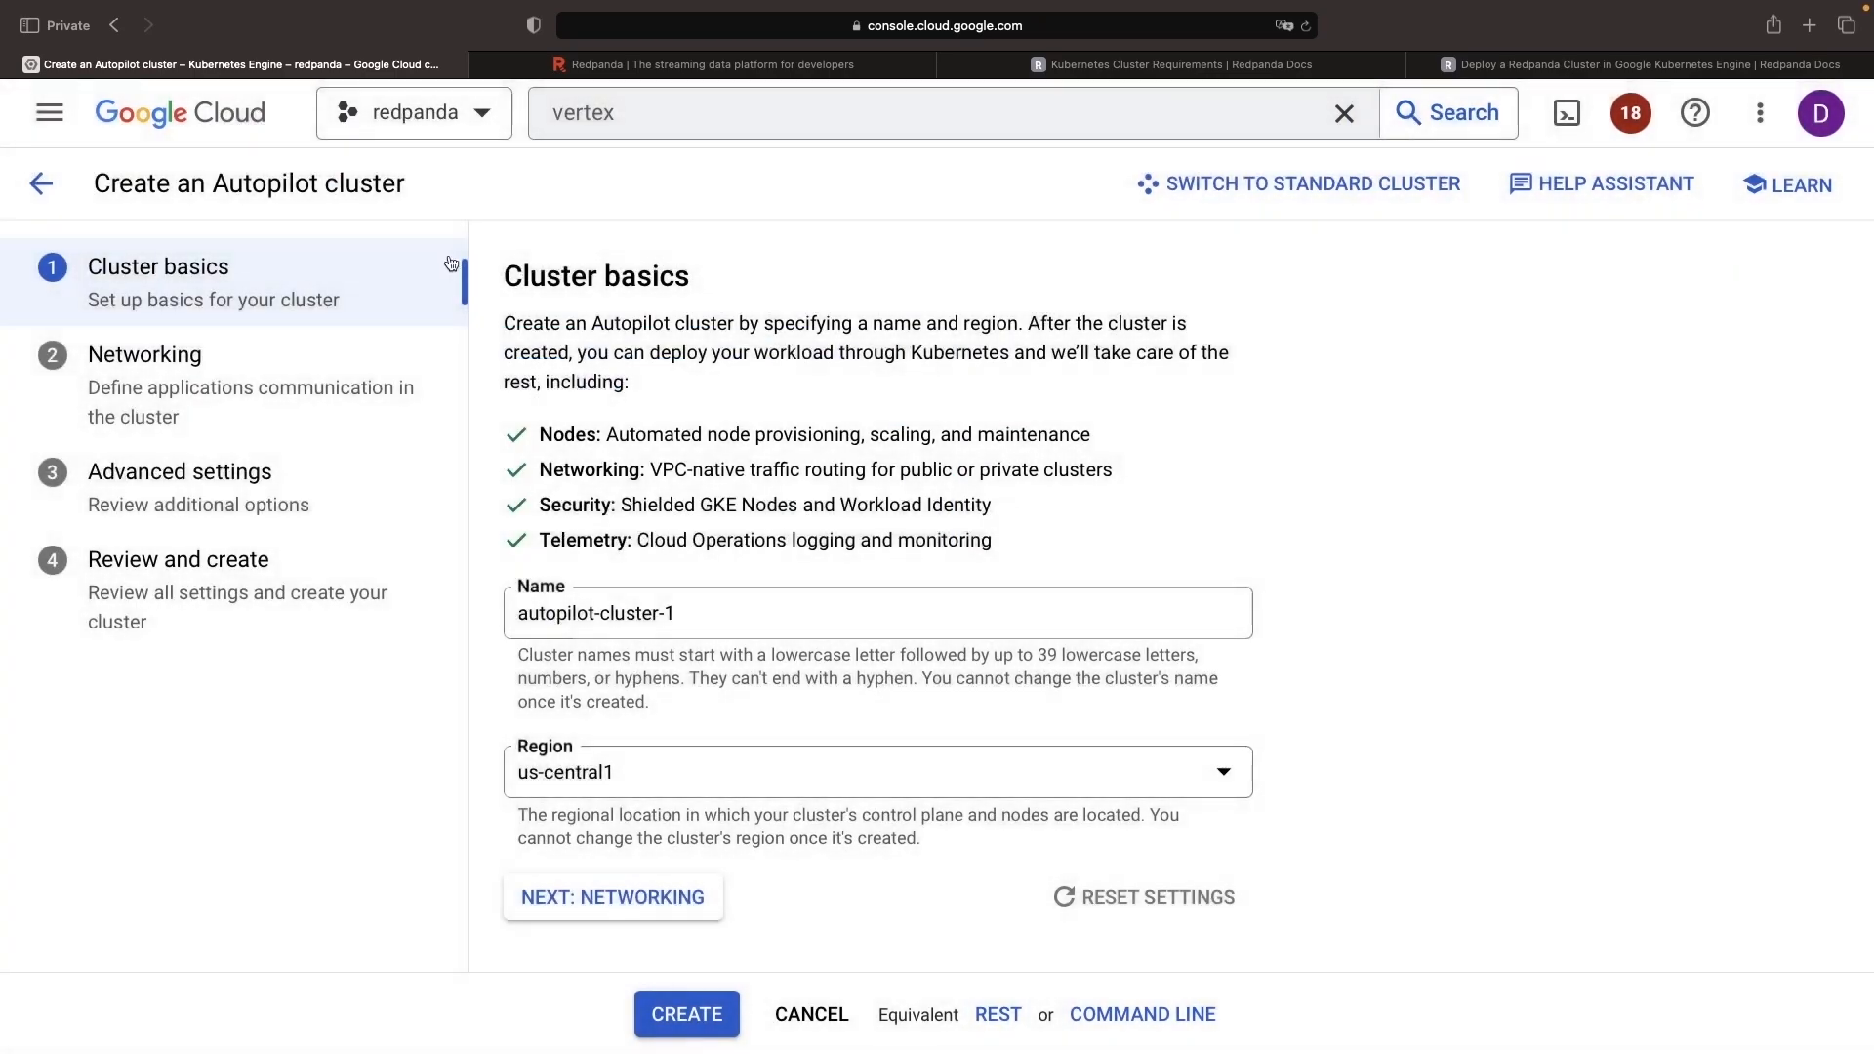
mouse_move(477, 189)
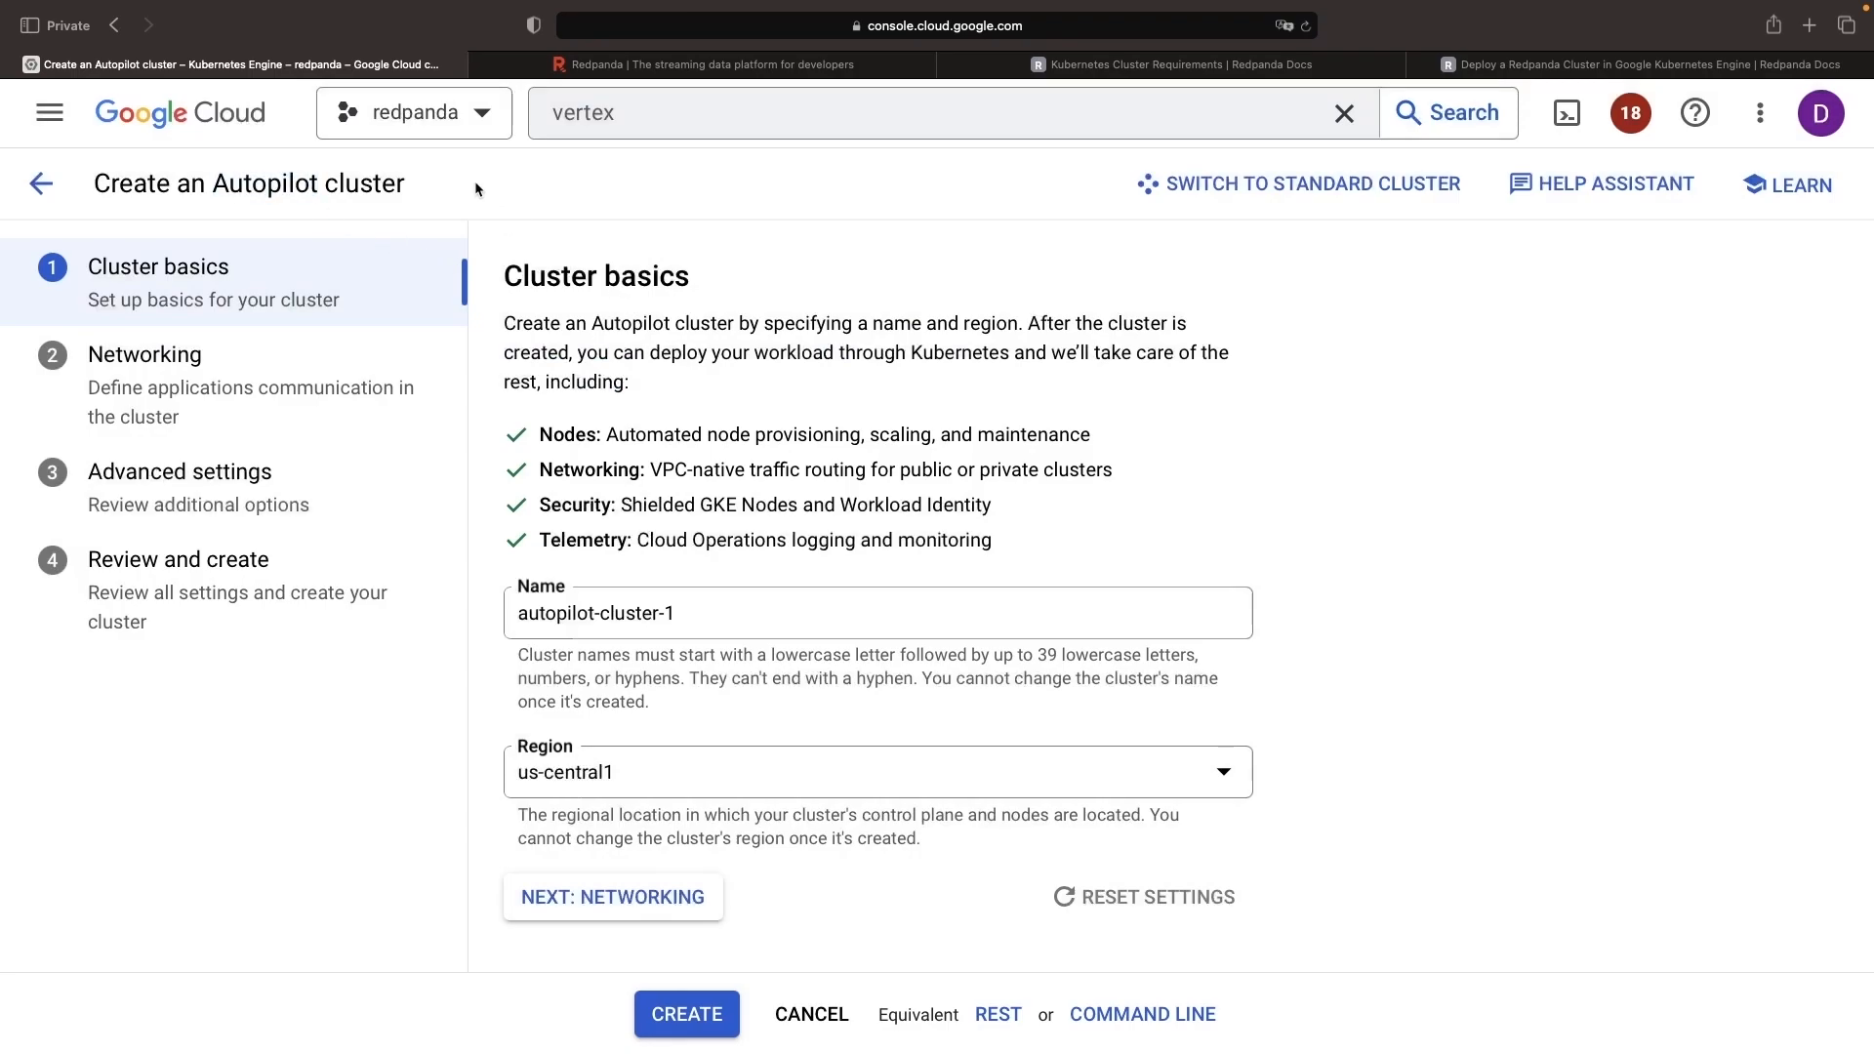
mouse_move(668, 305)
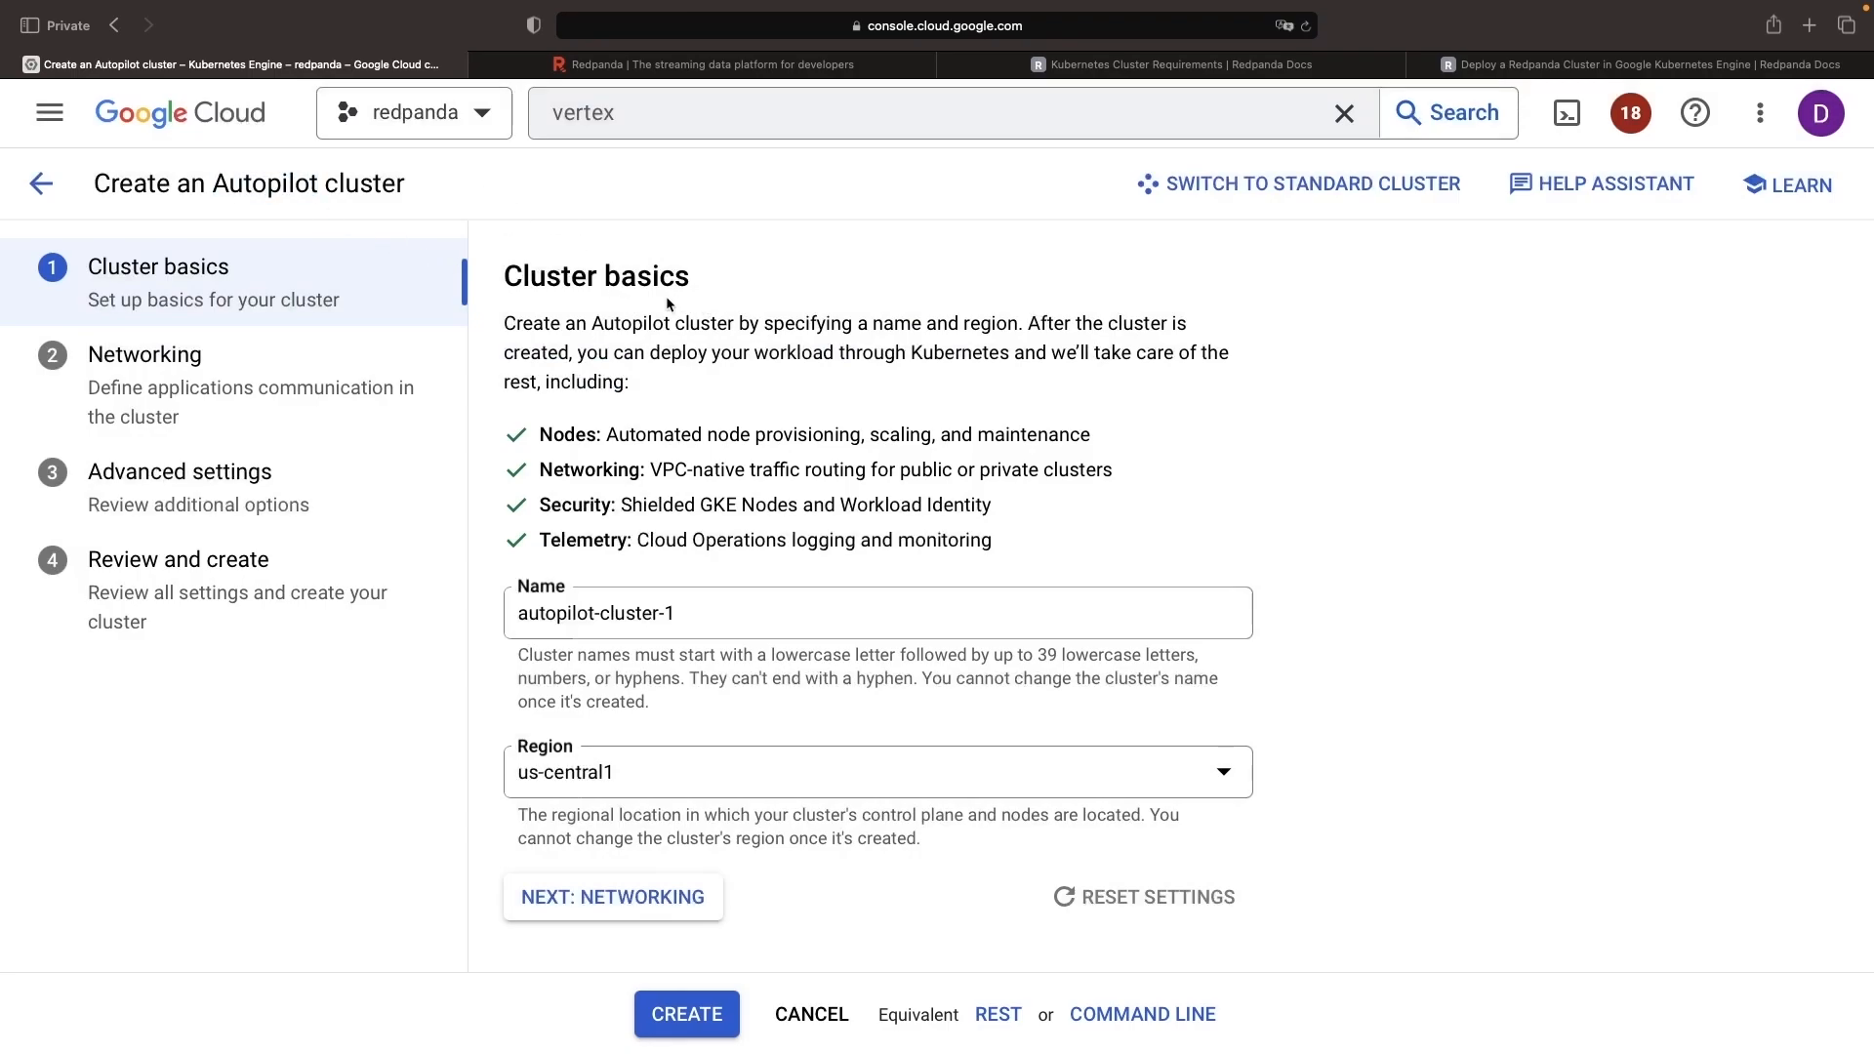
mouse_move(1308, 301)
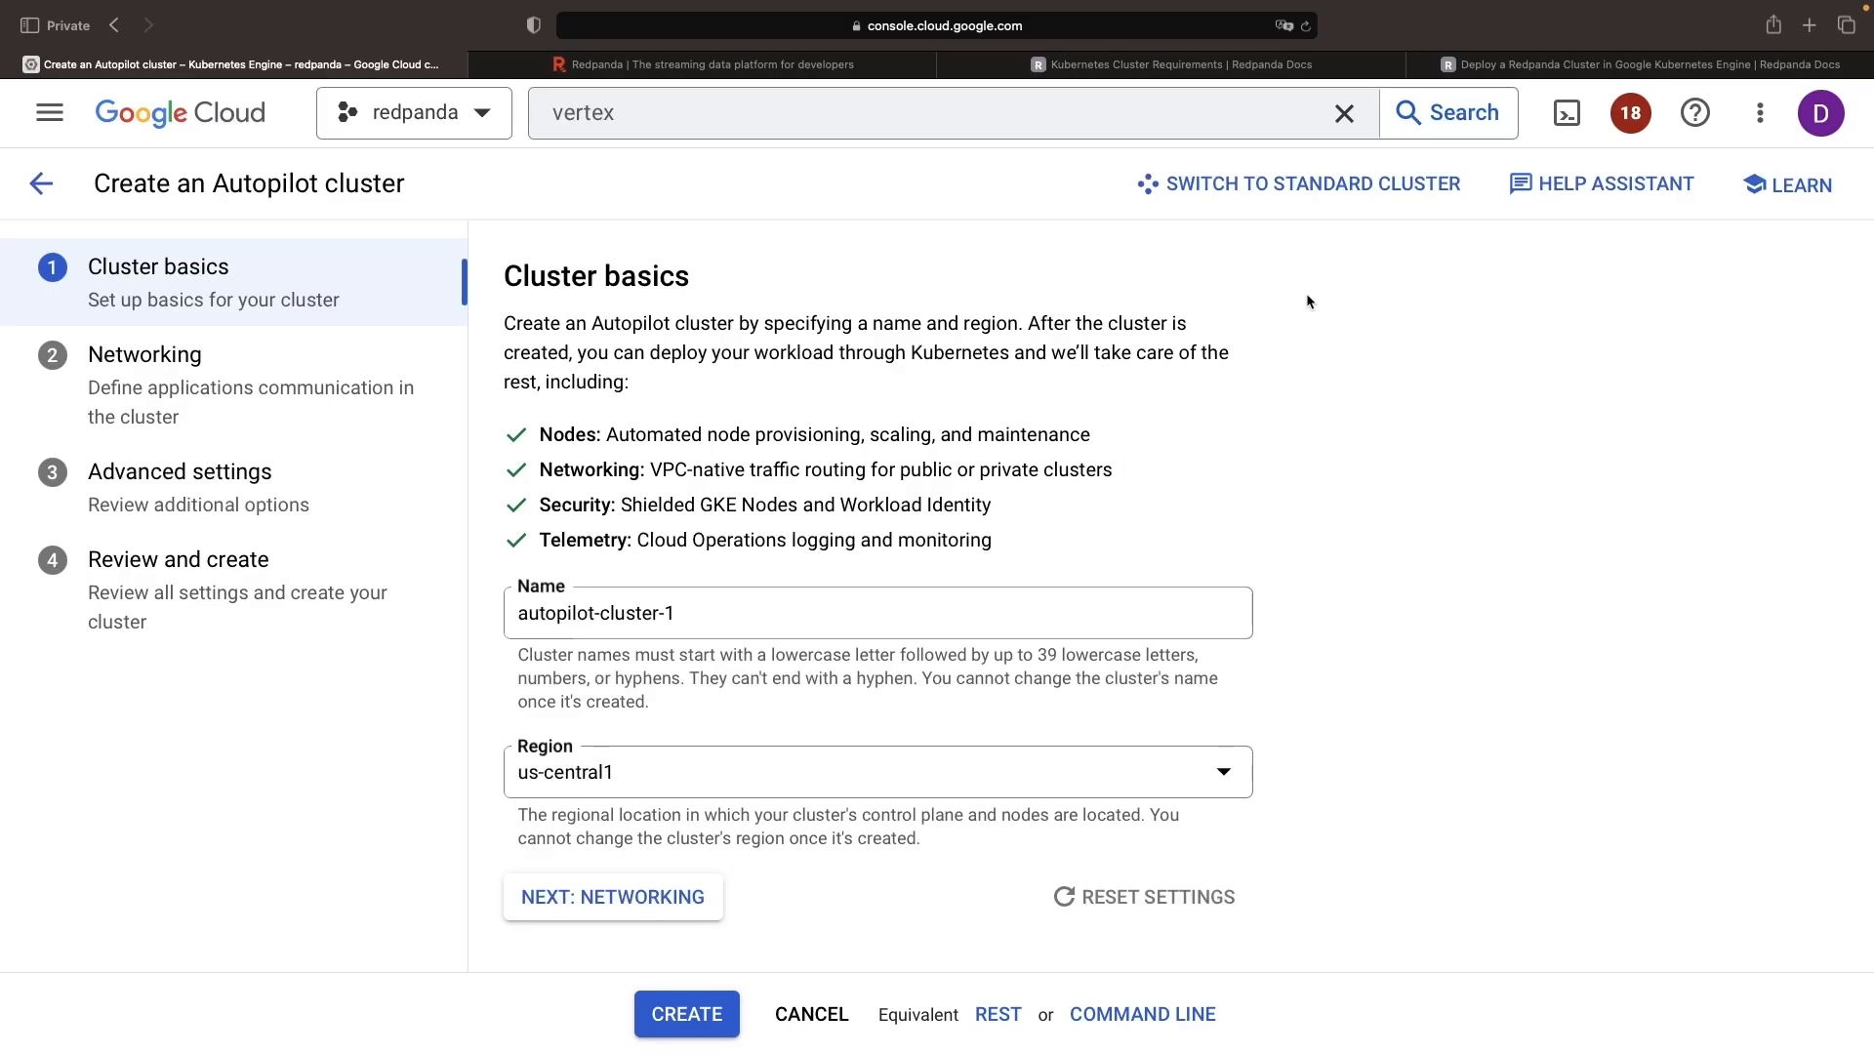
mouse_move(1286, 193)
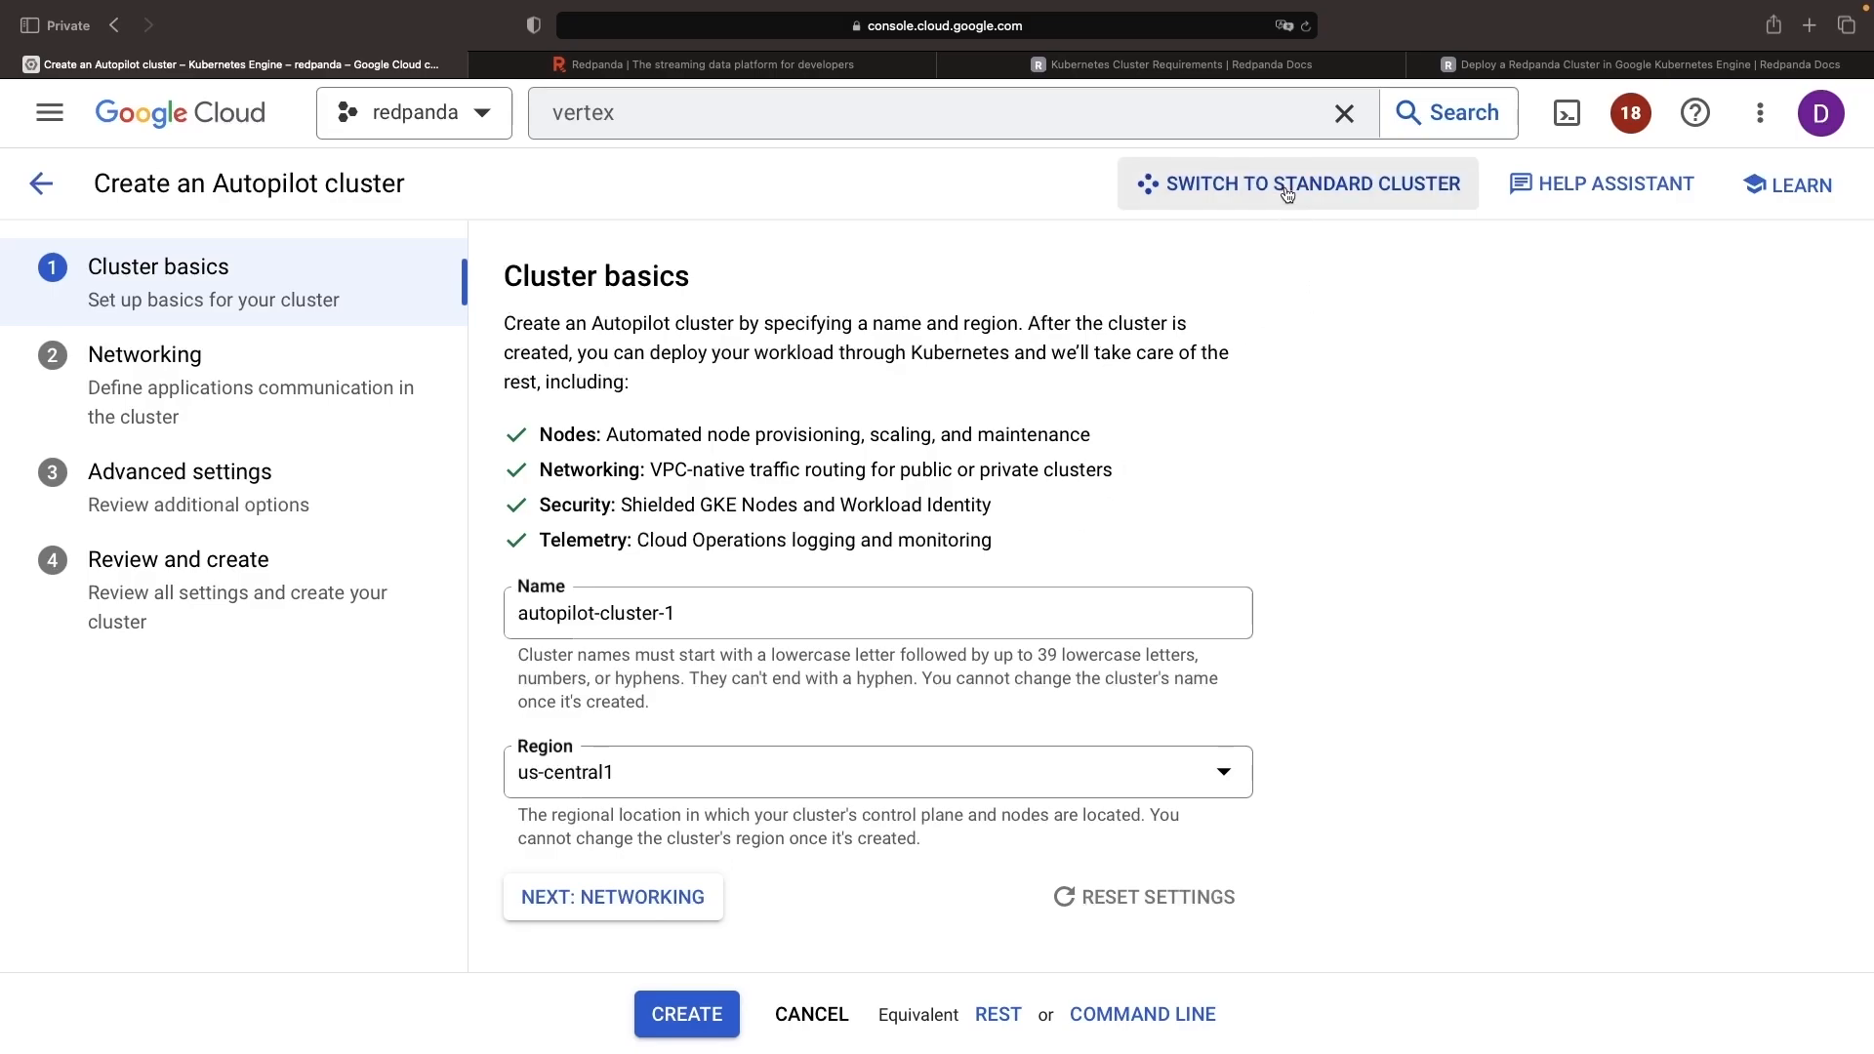
- Switch to a standard cluster named redpanda, regional in us-central1, then check the requirements docs
click(1299, 184)
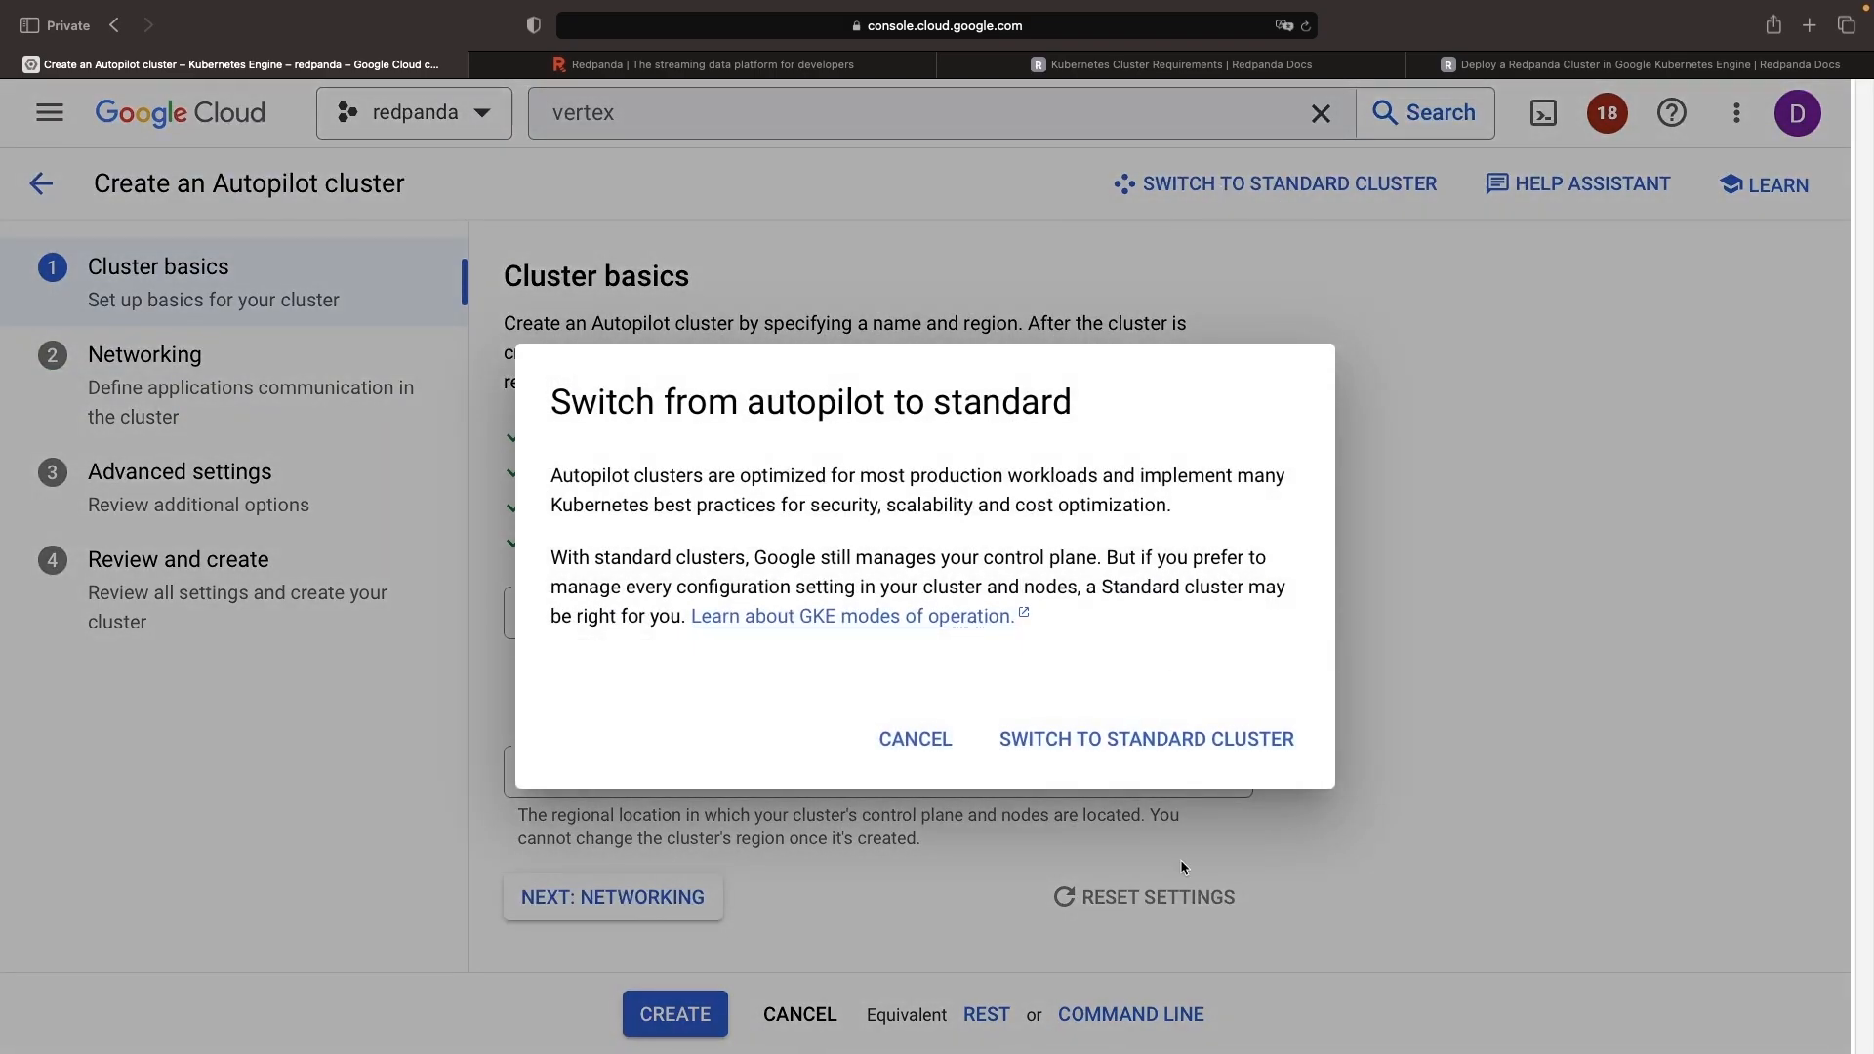
click(1144, 738)
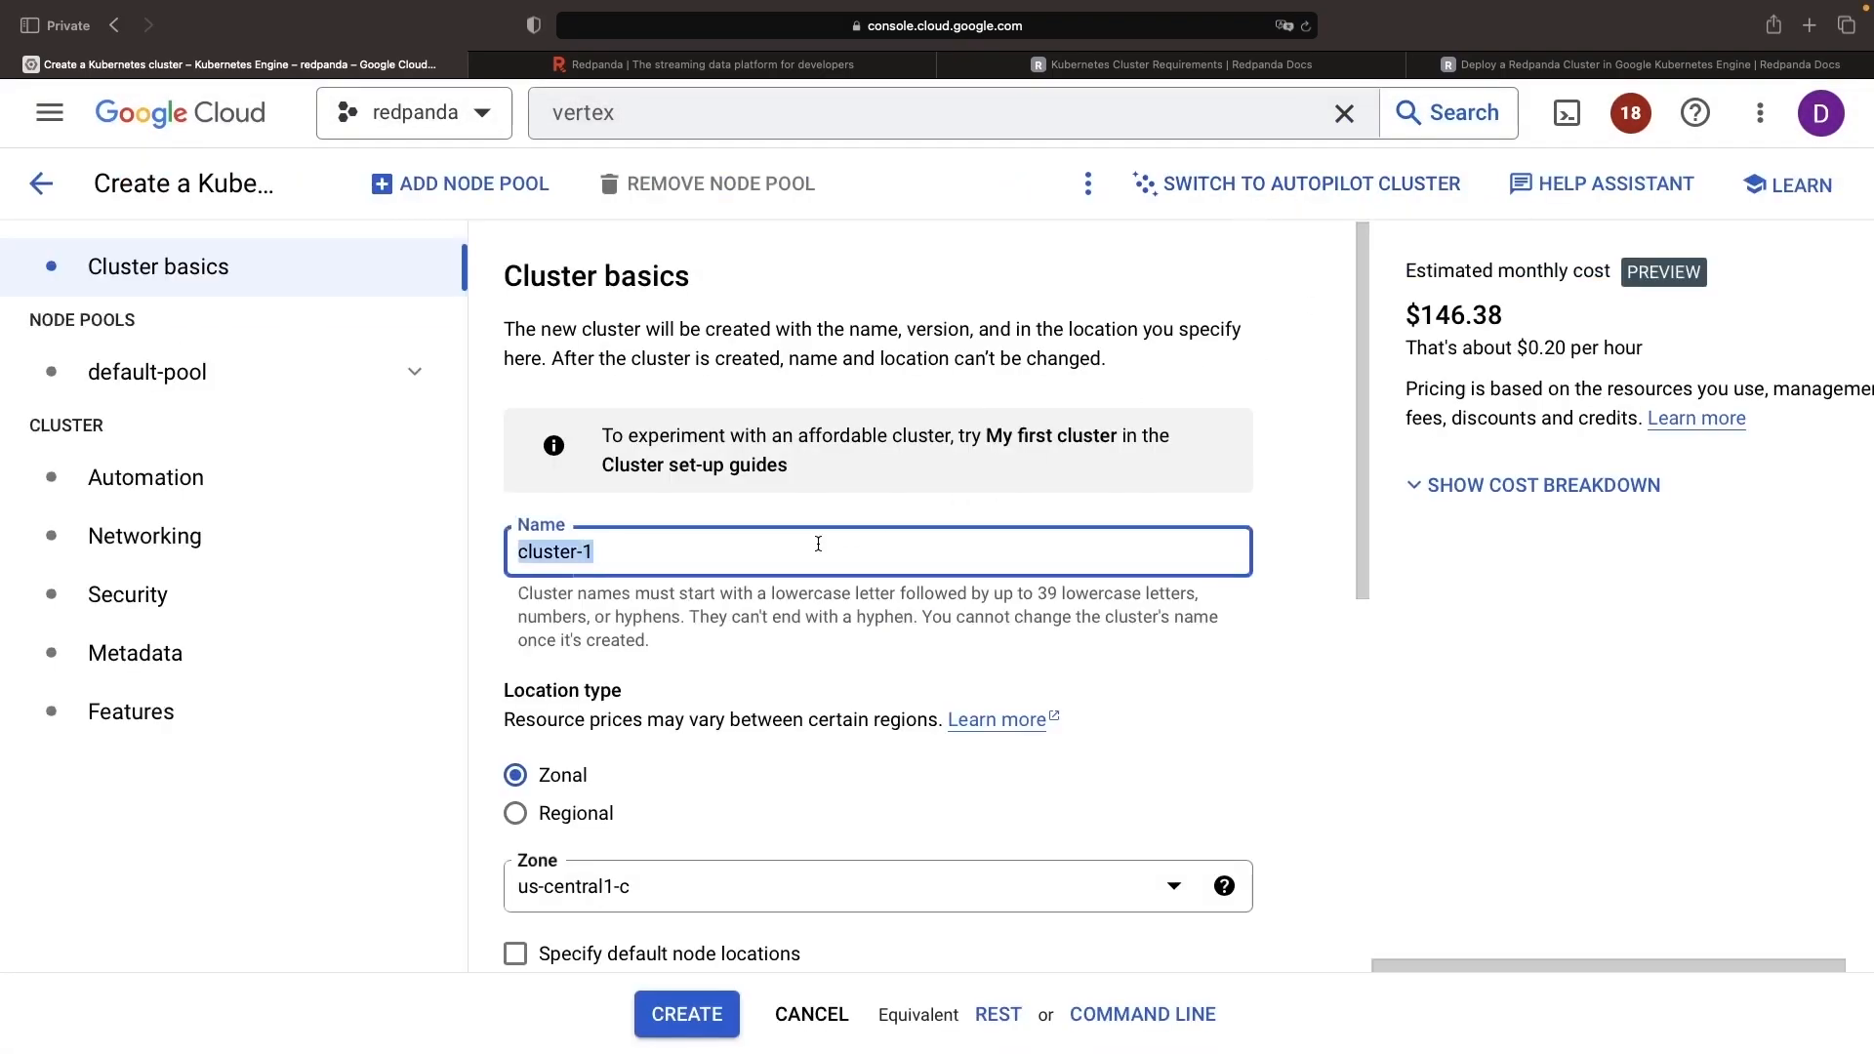
text(red)
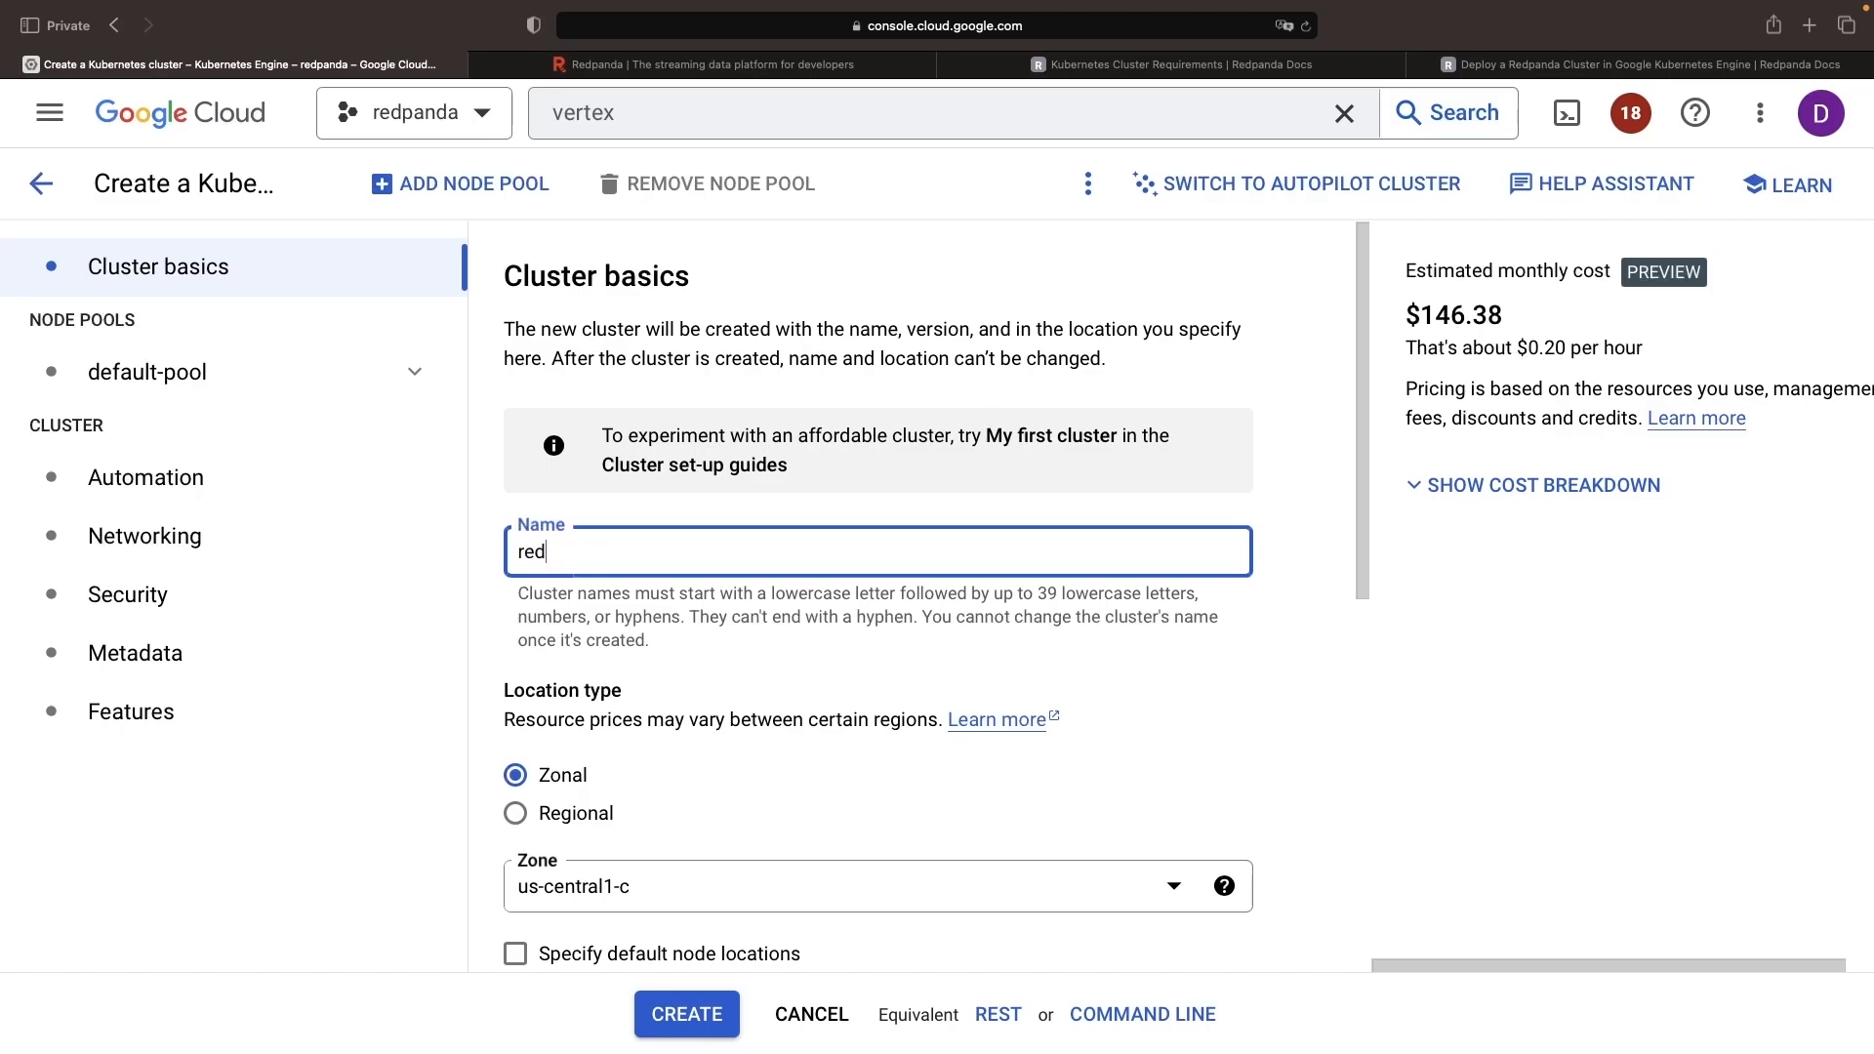
text(panda)
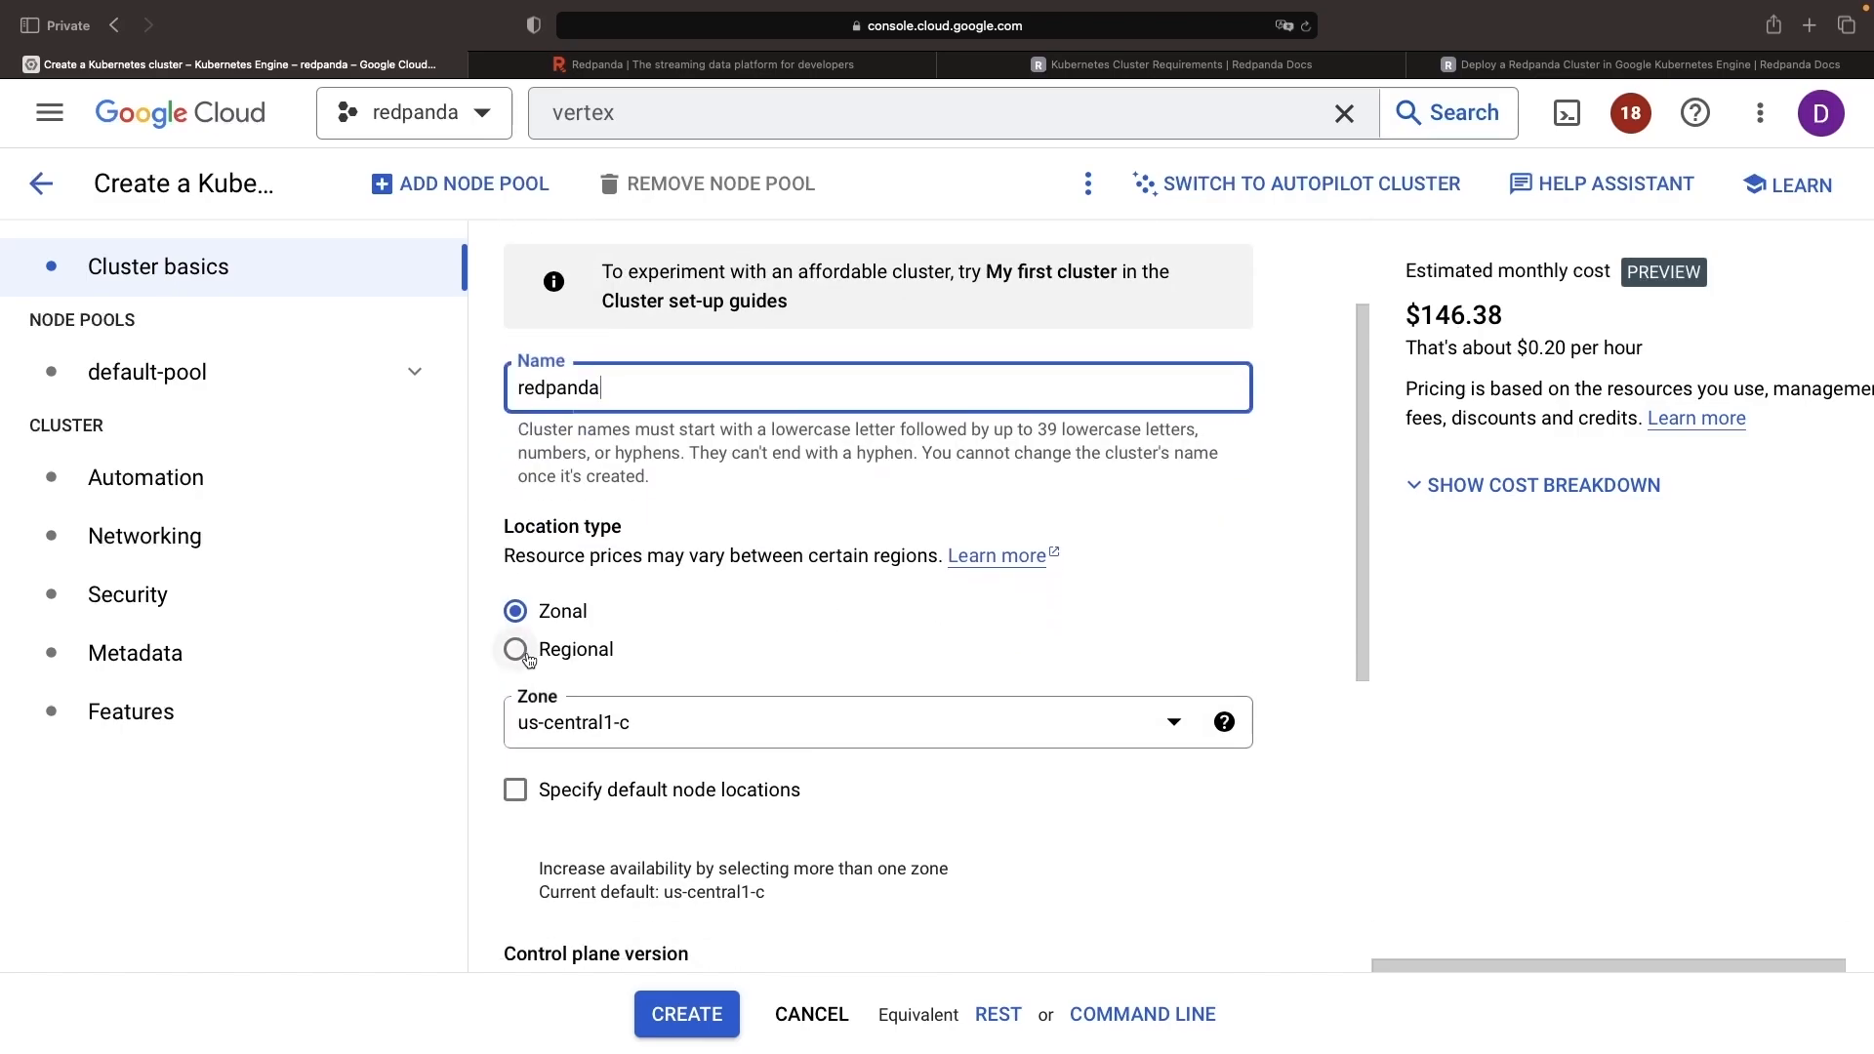
click(515, 648)
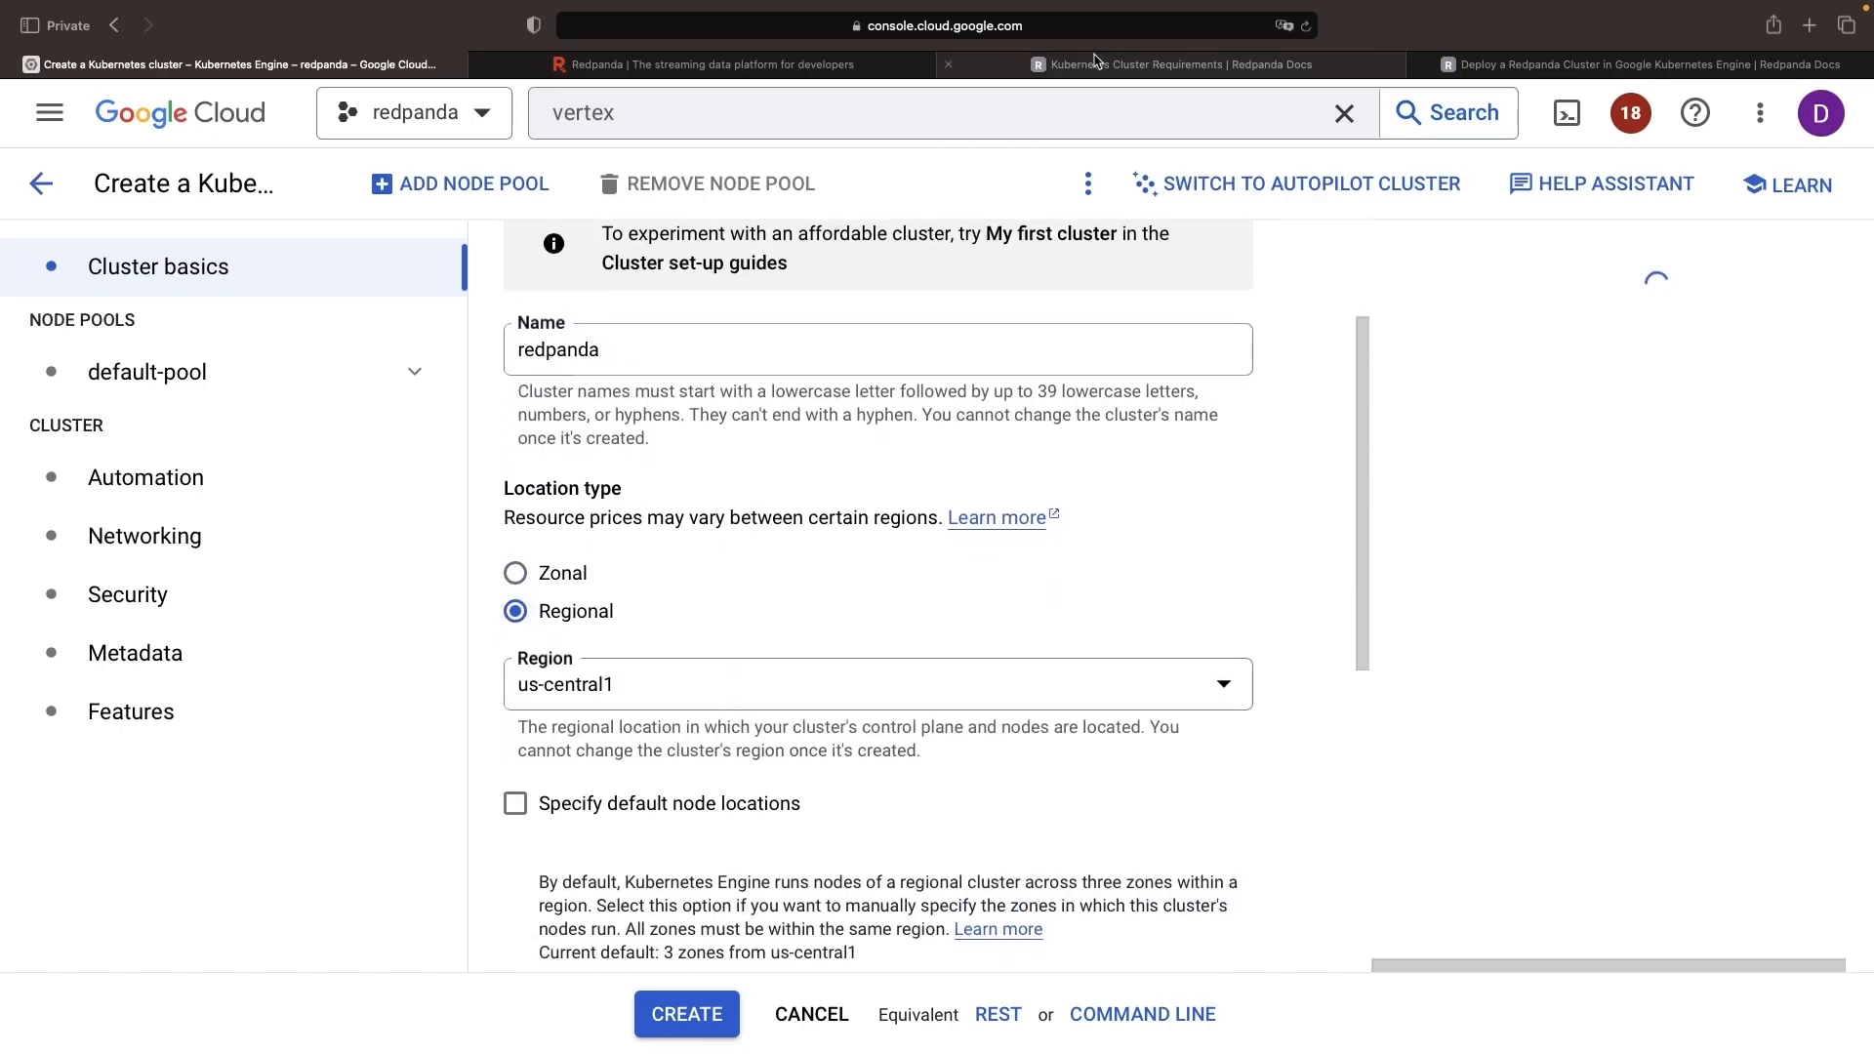
click(1166, 65)
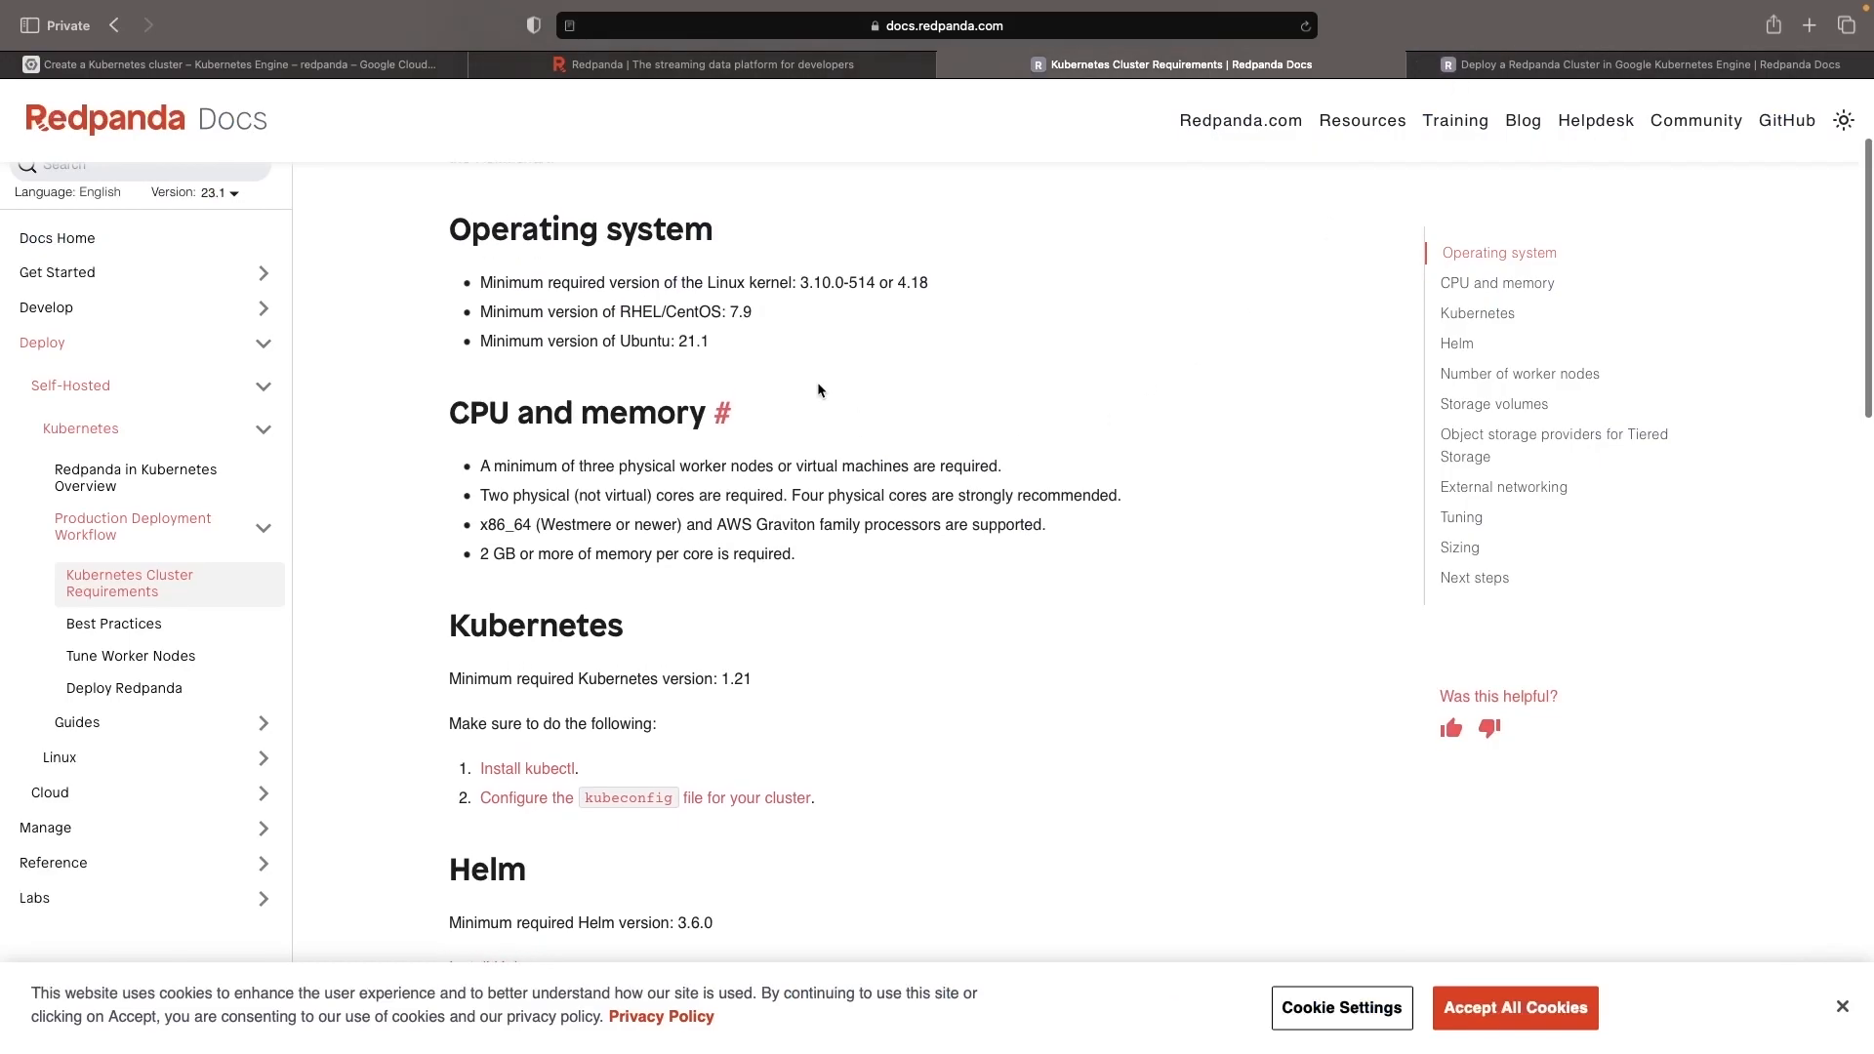
- Mark 'virtual machines' in the CPU and memory requirements, then return to the GKE deployment guide
scroll(up, 3)
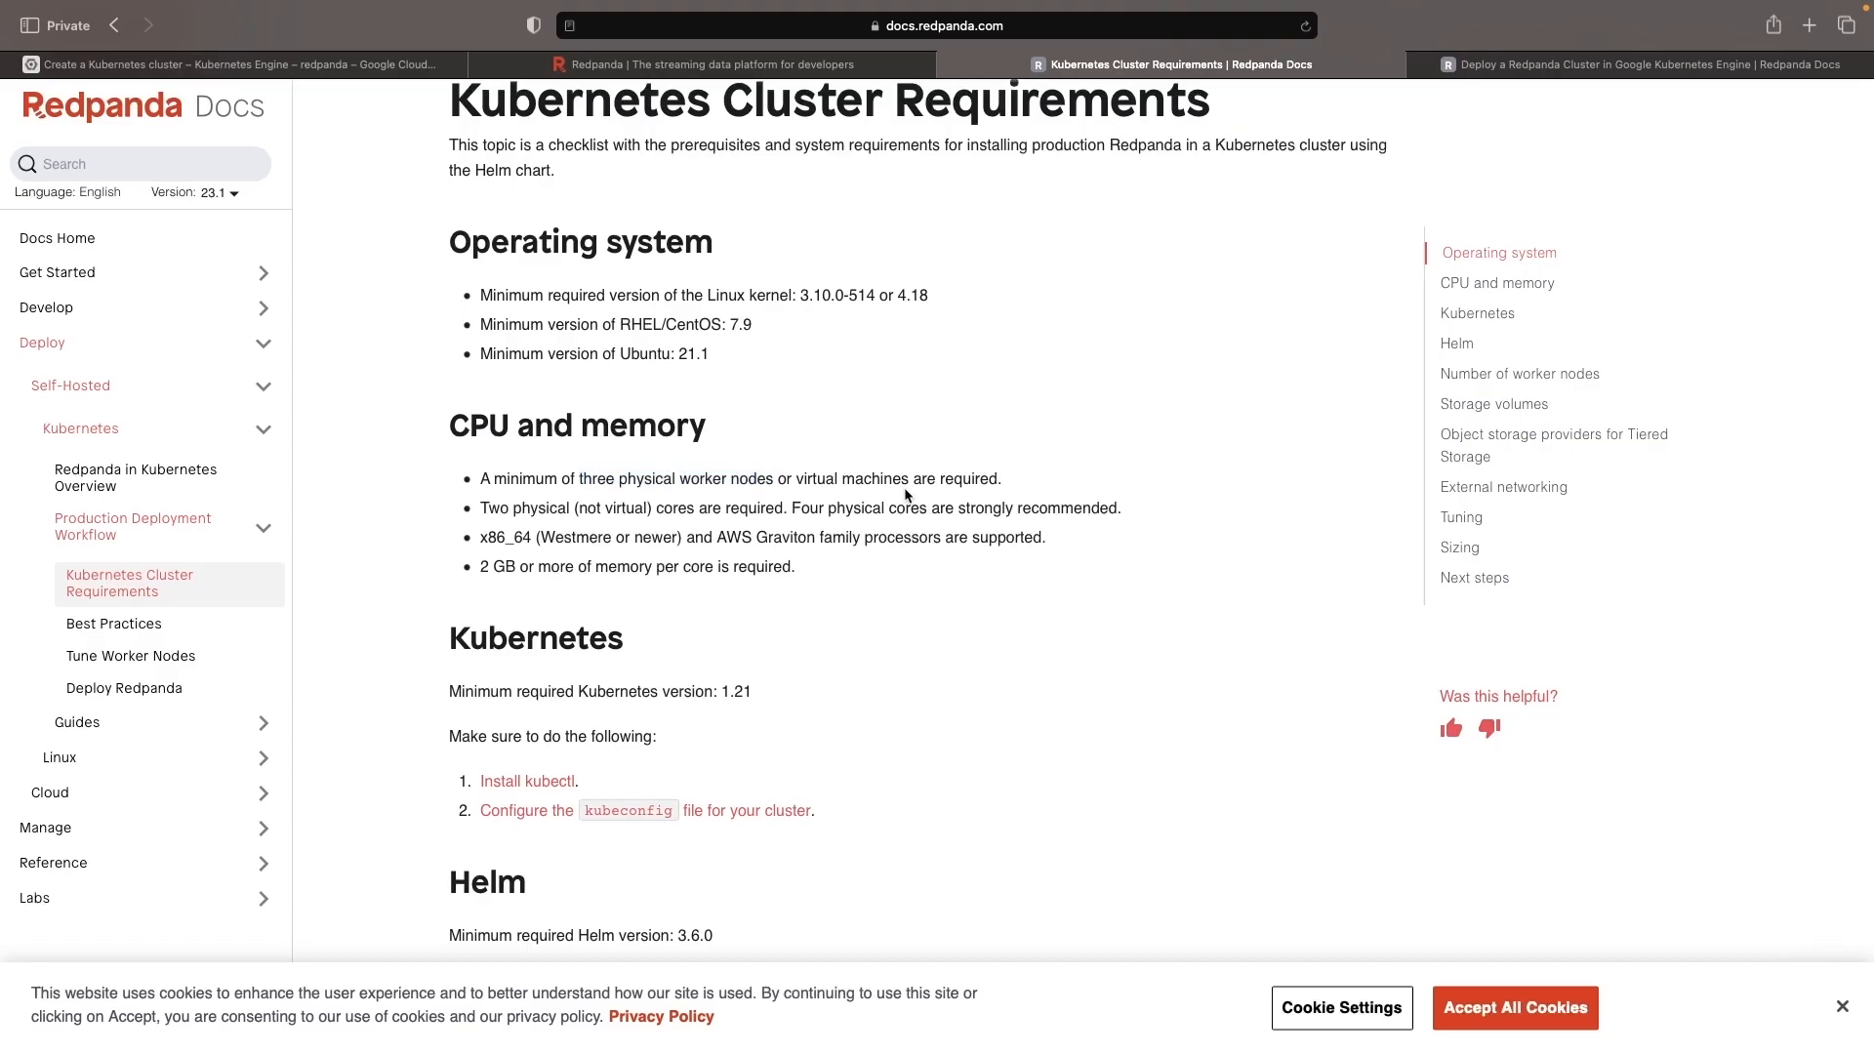
double_click(849, 479)
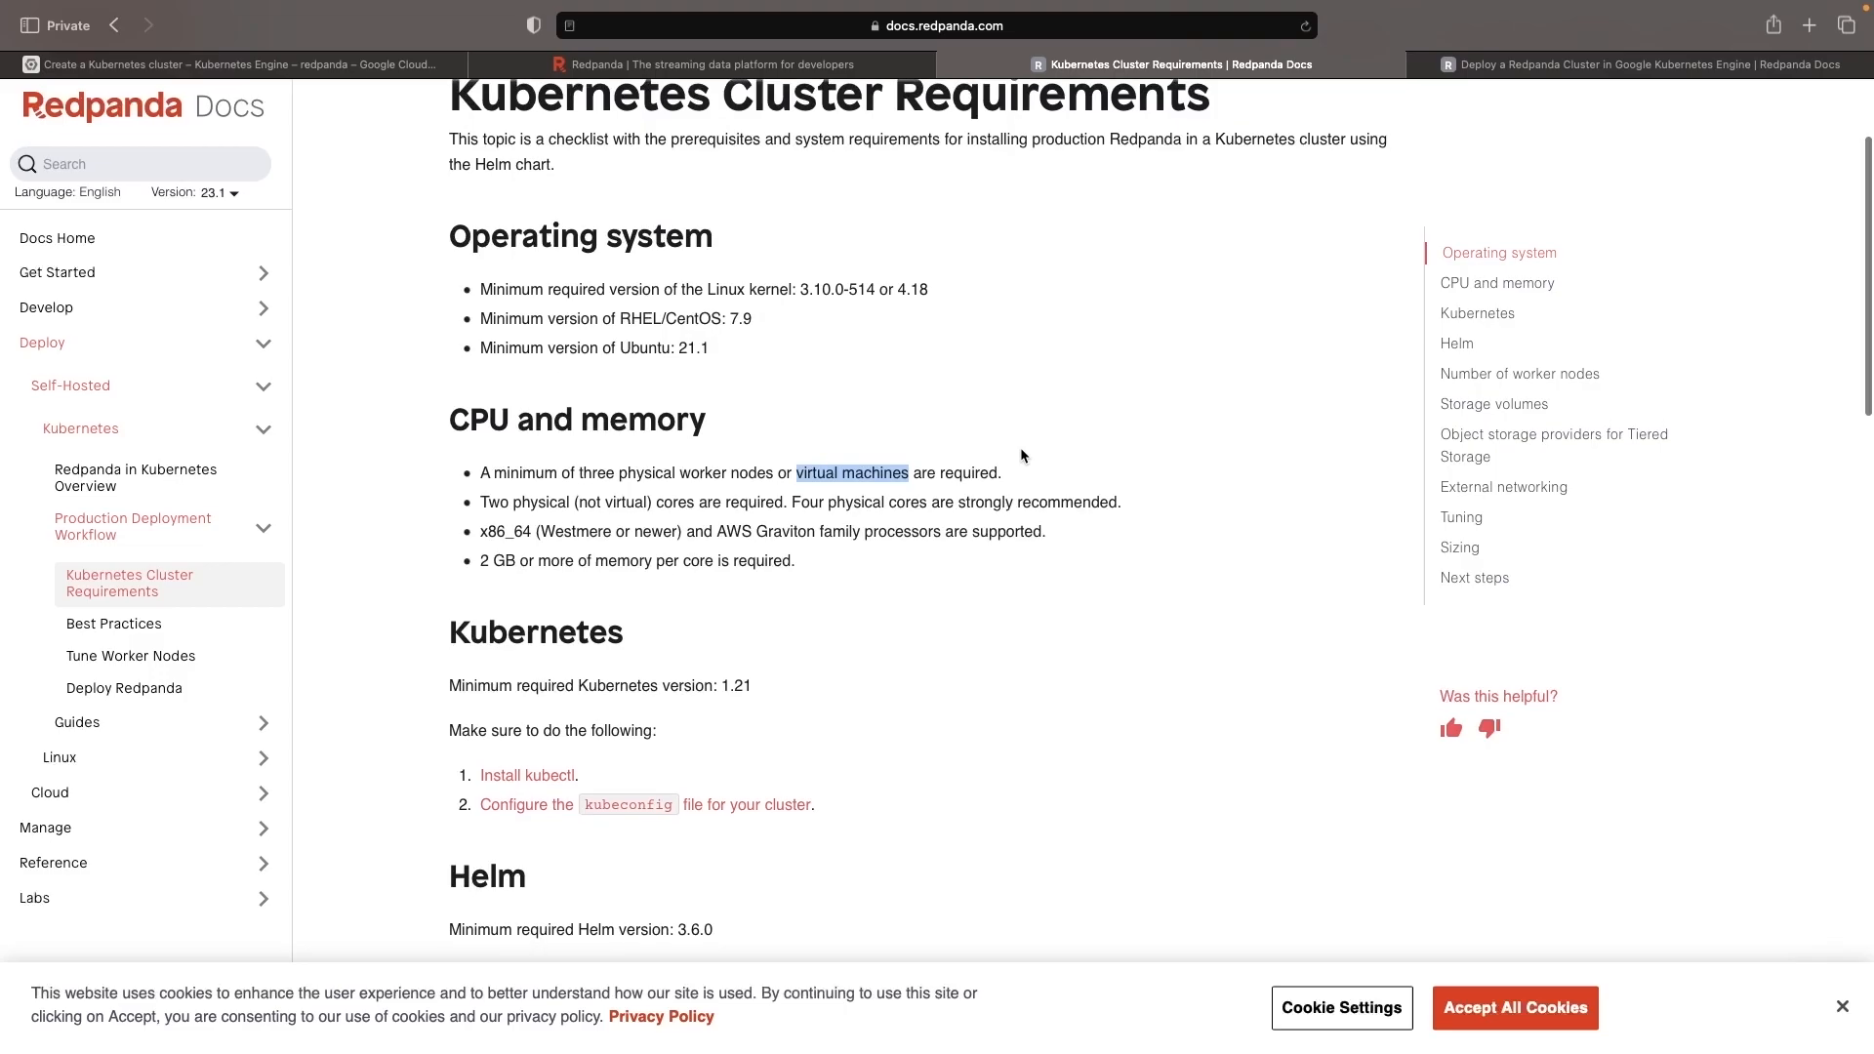
mouse_move(374, 105)
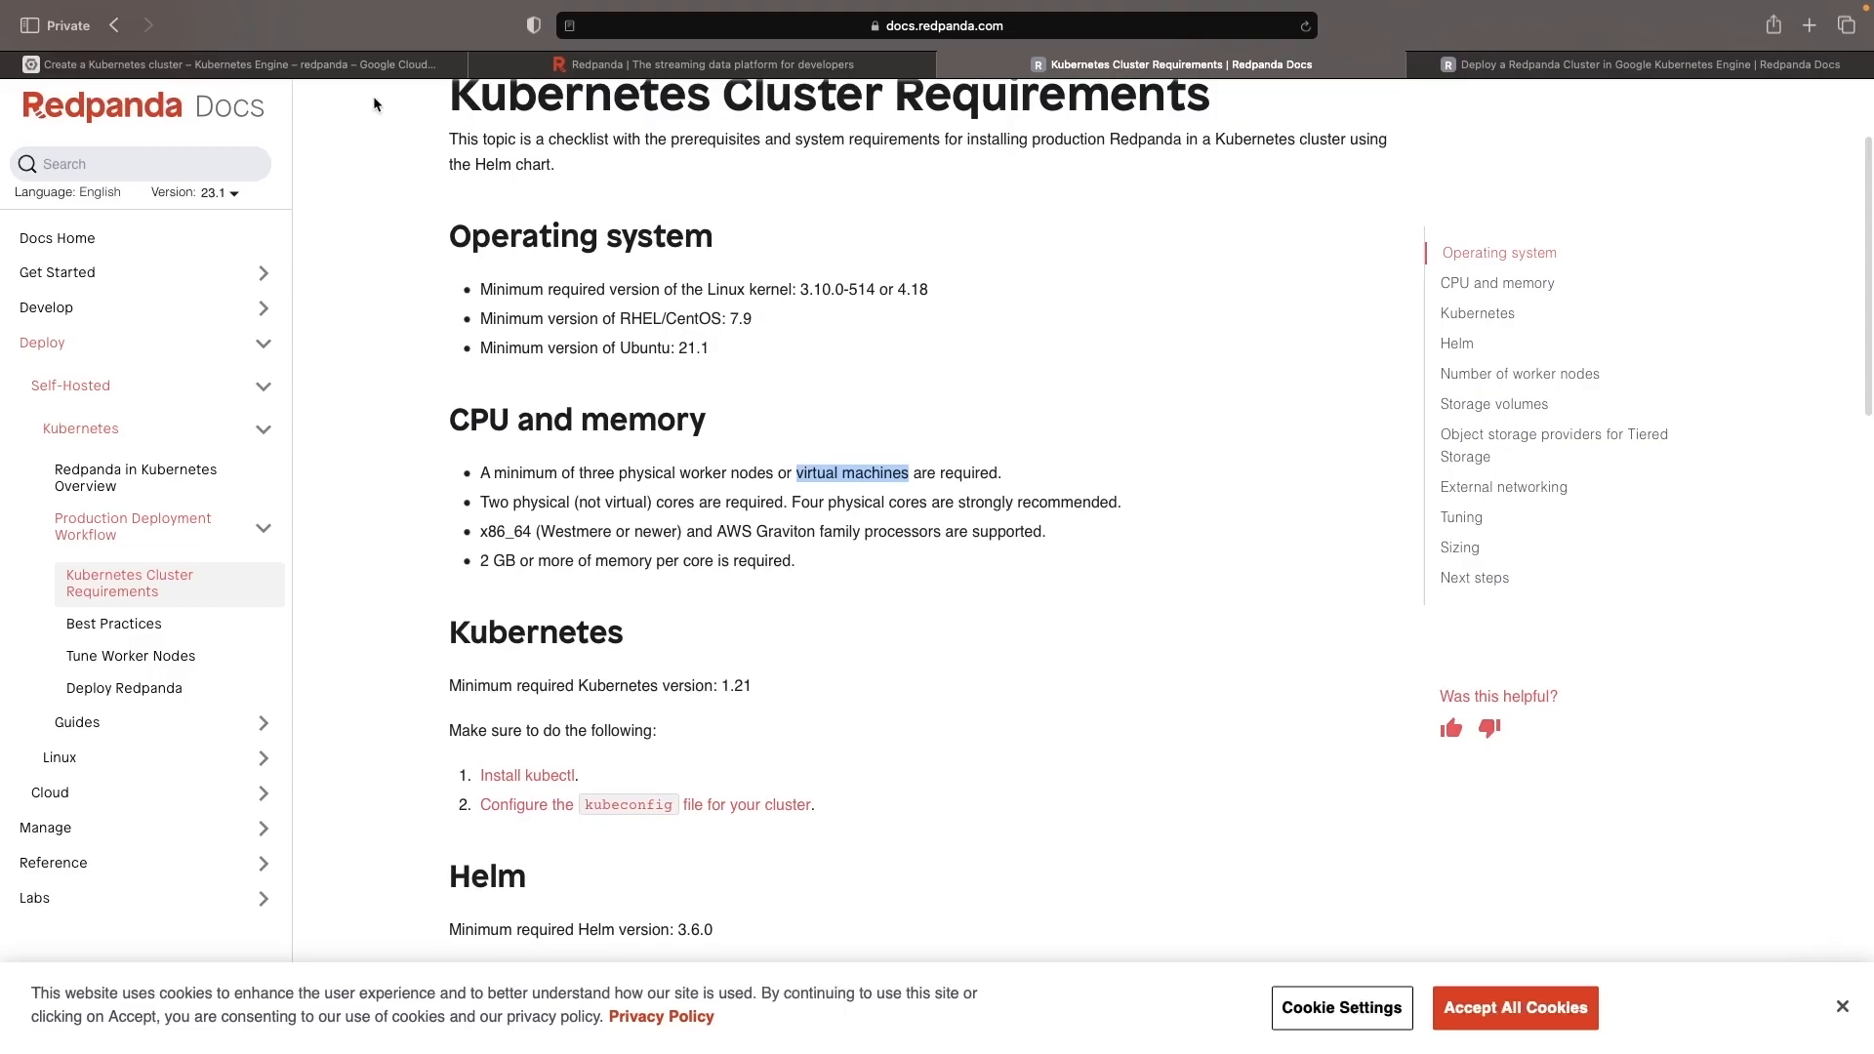
click(1646, 65)
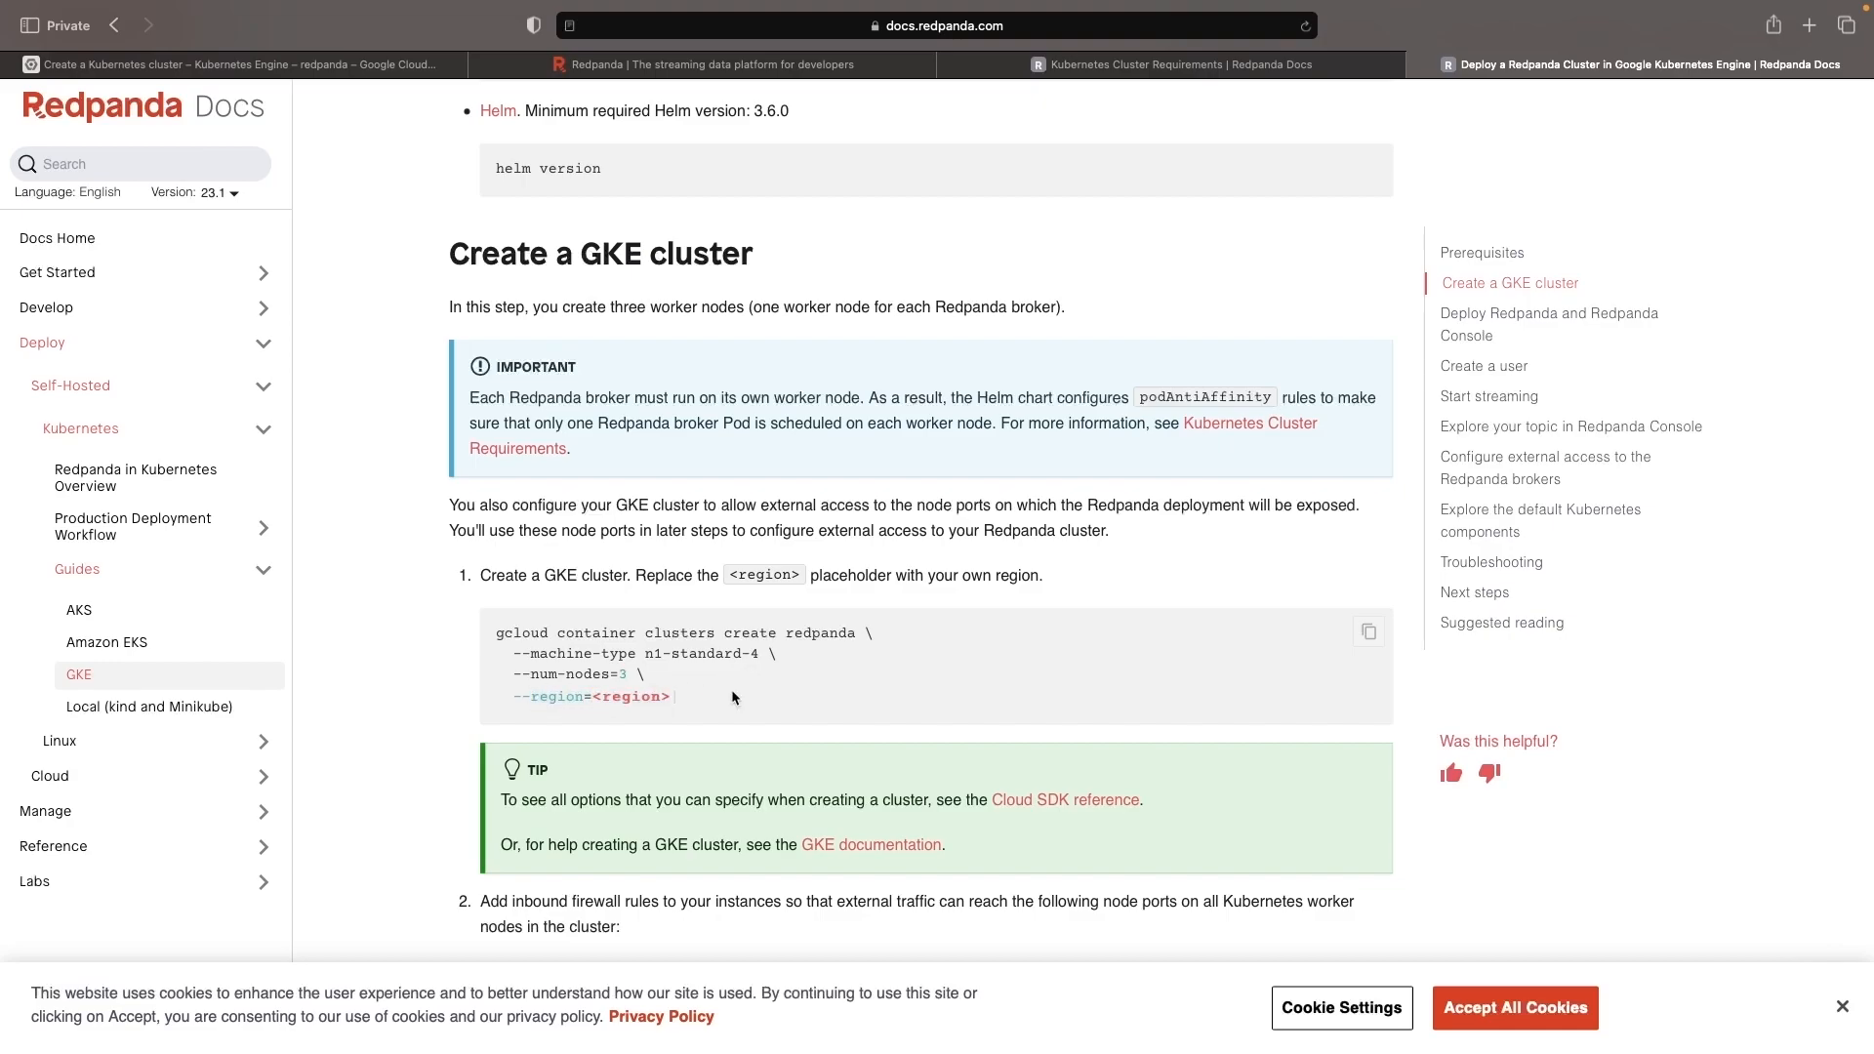
mouse_move(674, 648)
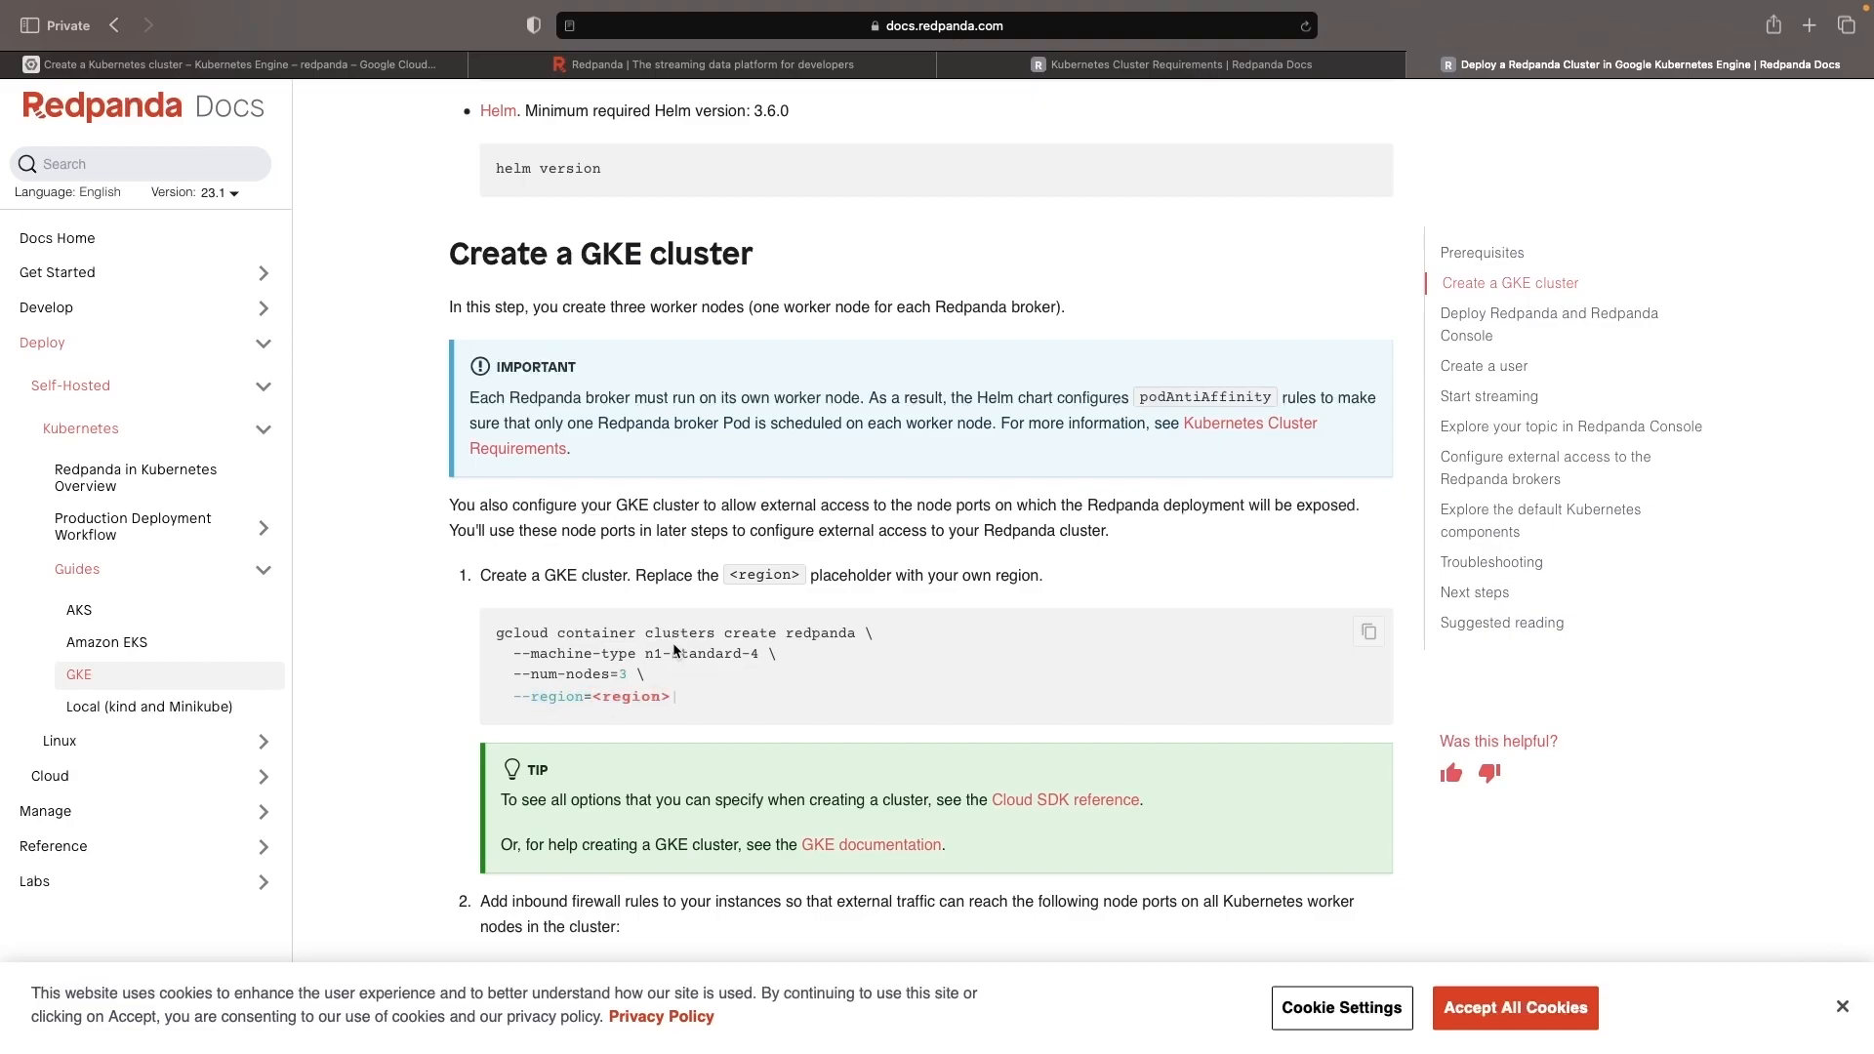
mouse_move(410, 164)
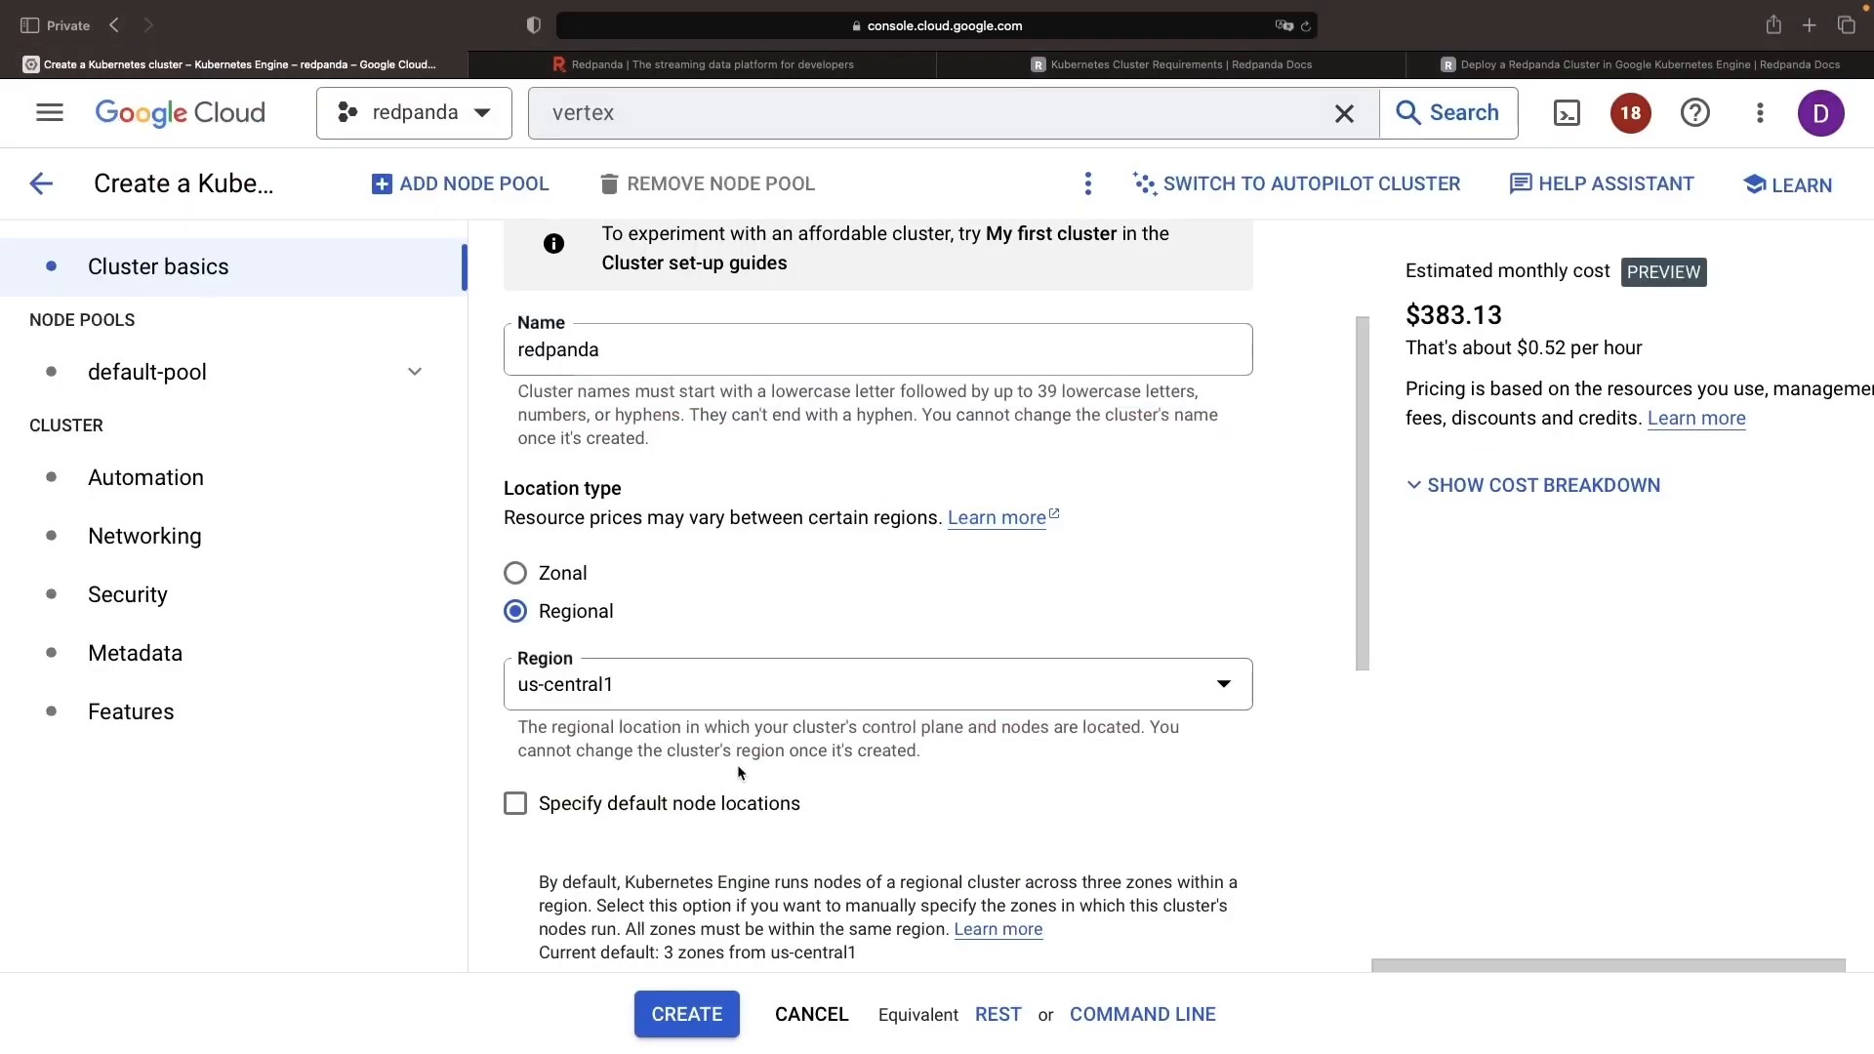
mouse_move(754, 863)
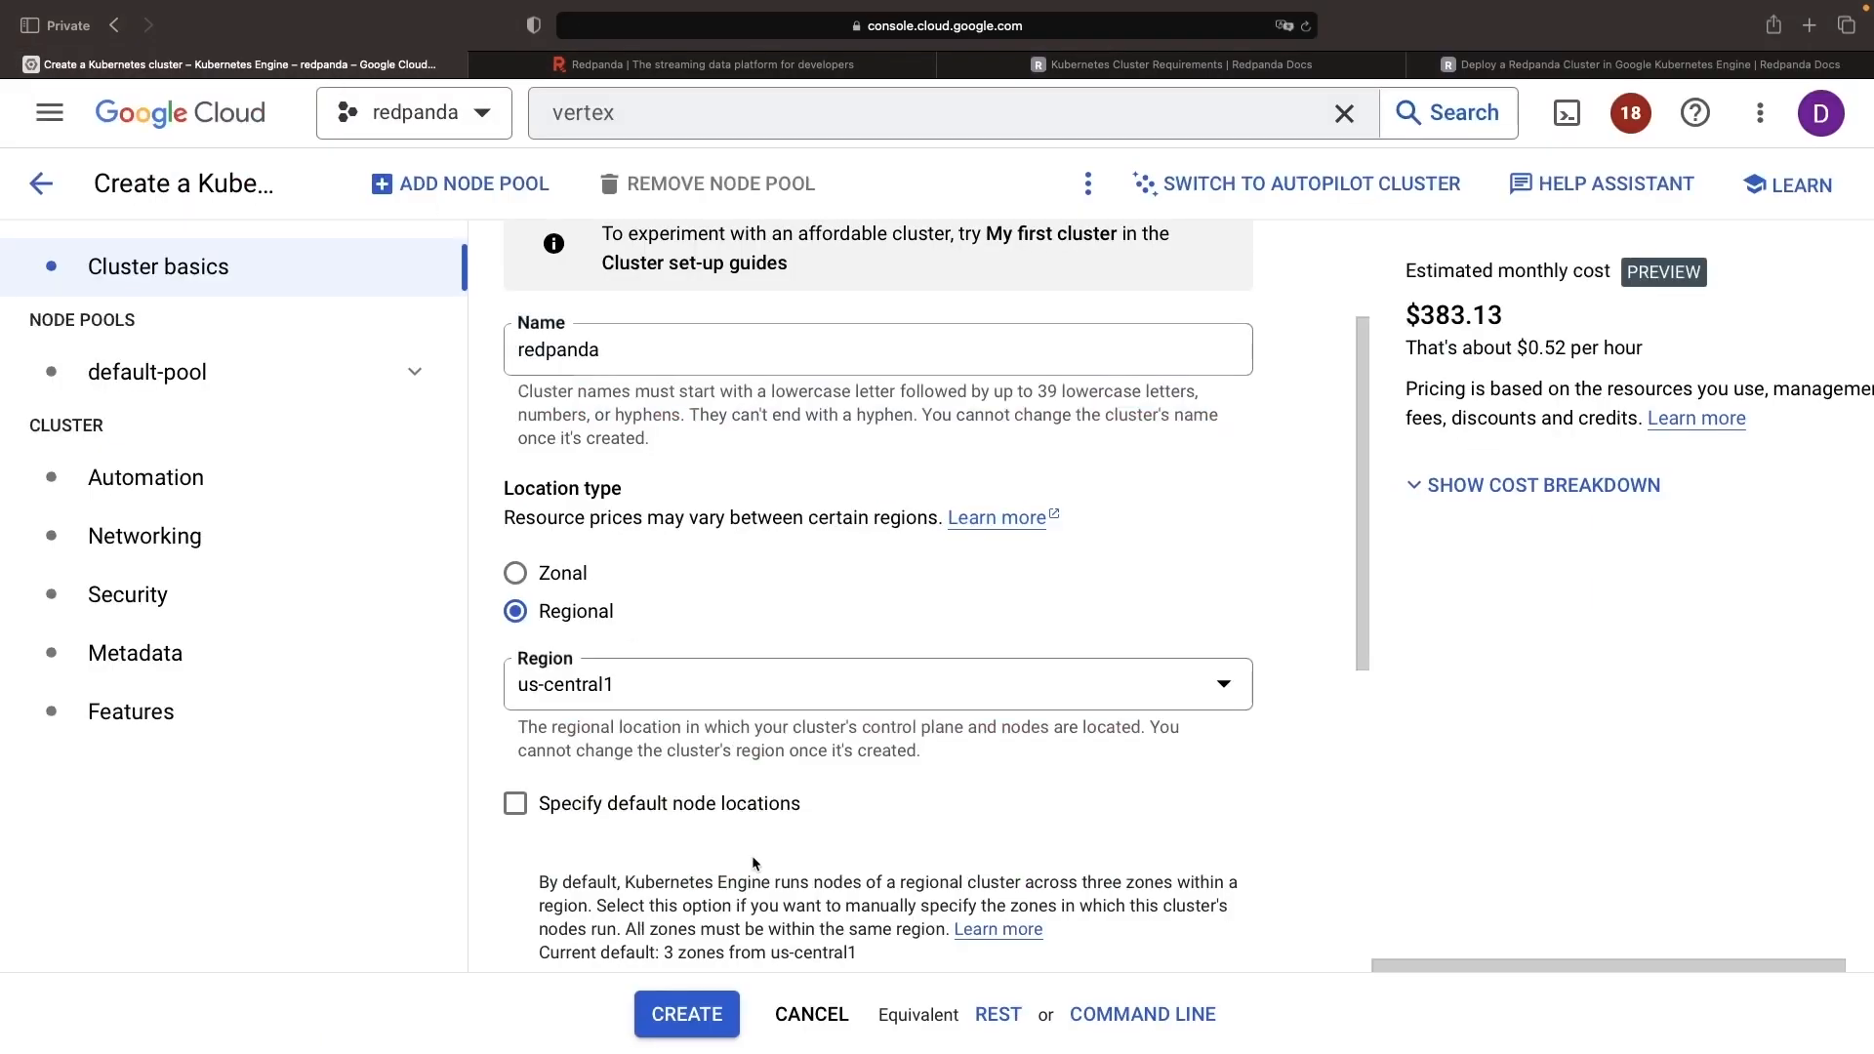
- Review the $383.13 estimate and control plane version in Cluster basics, then go to default-pool
scroll(down, 3)
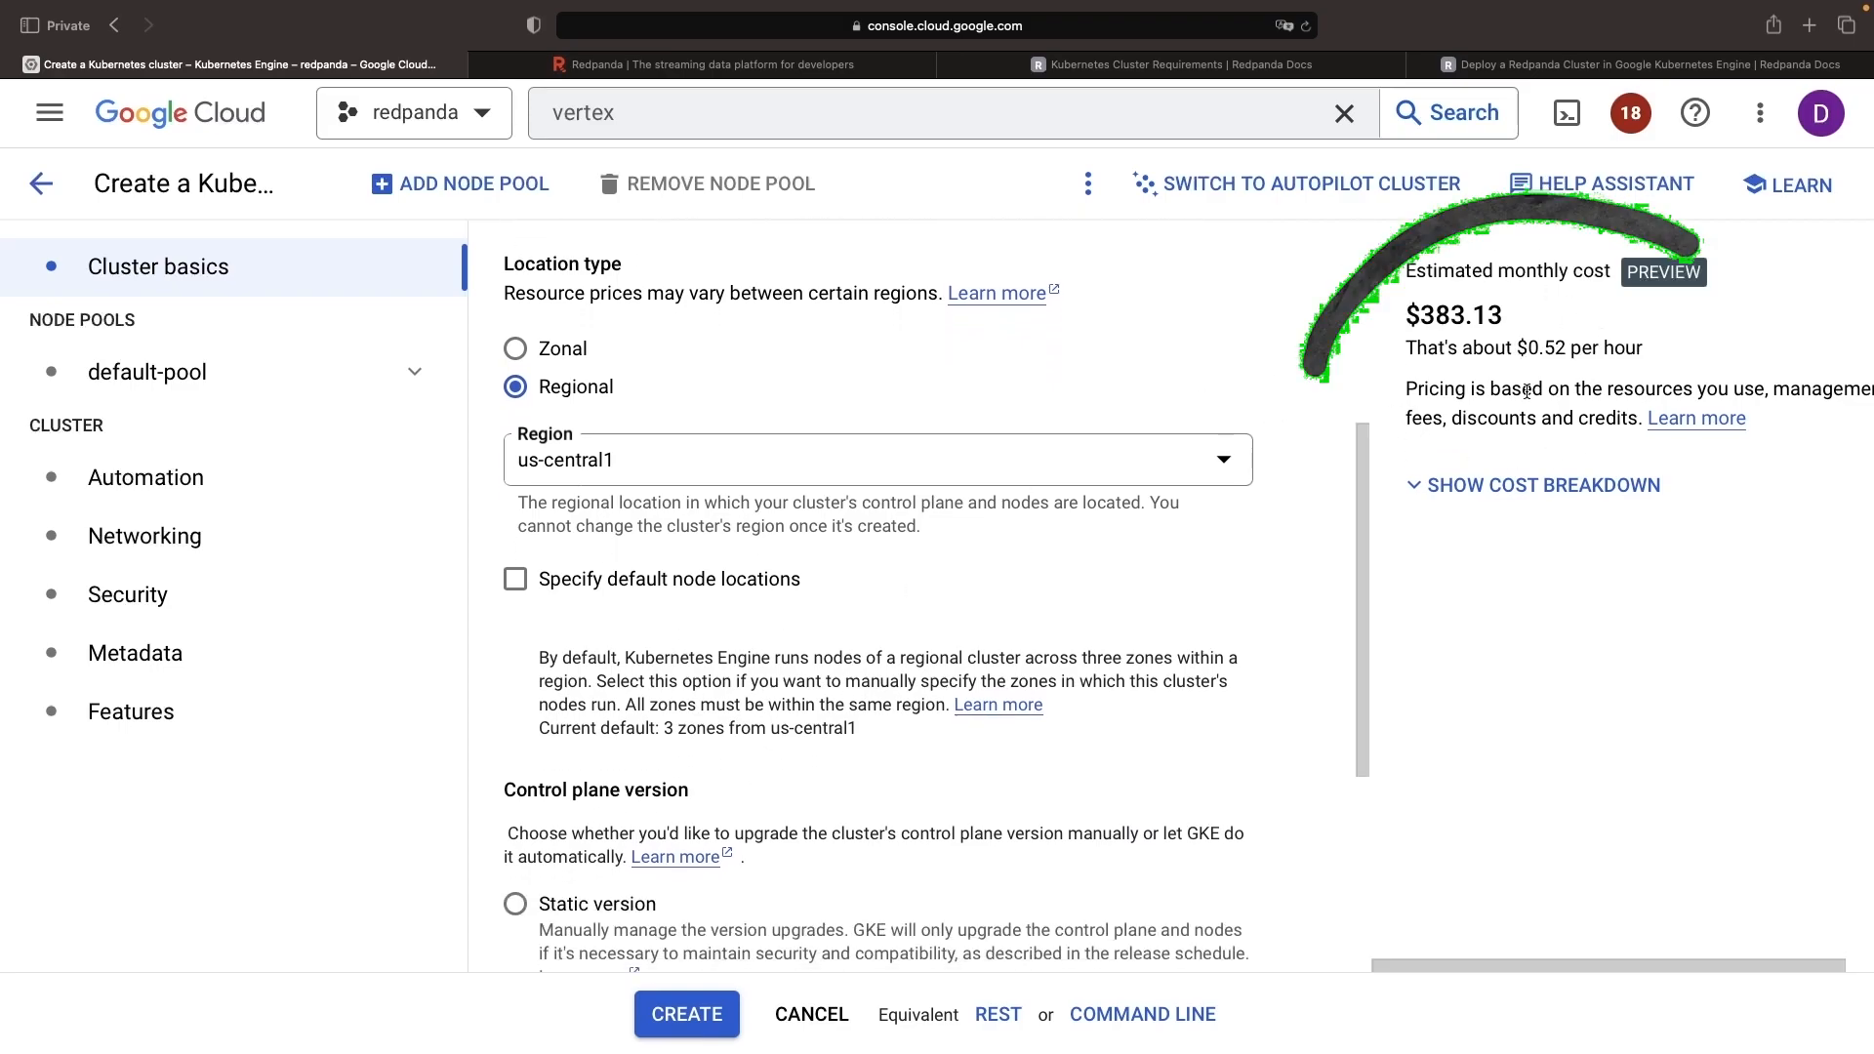
scroll(down, 3)
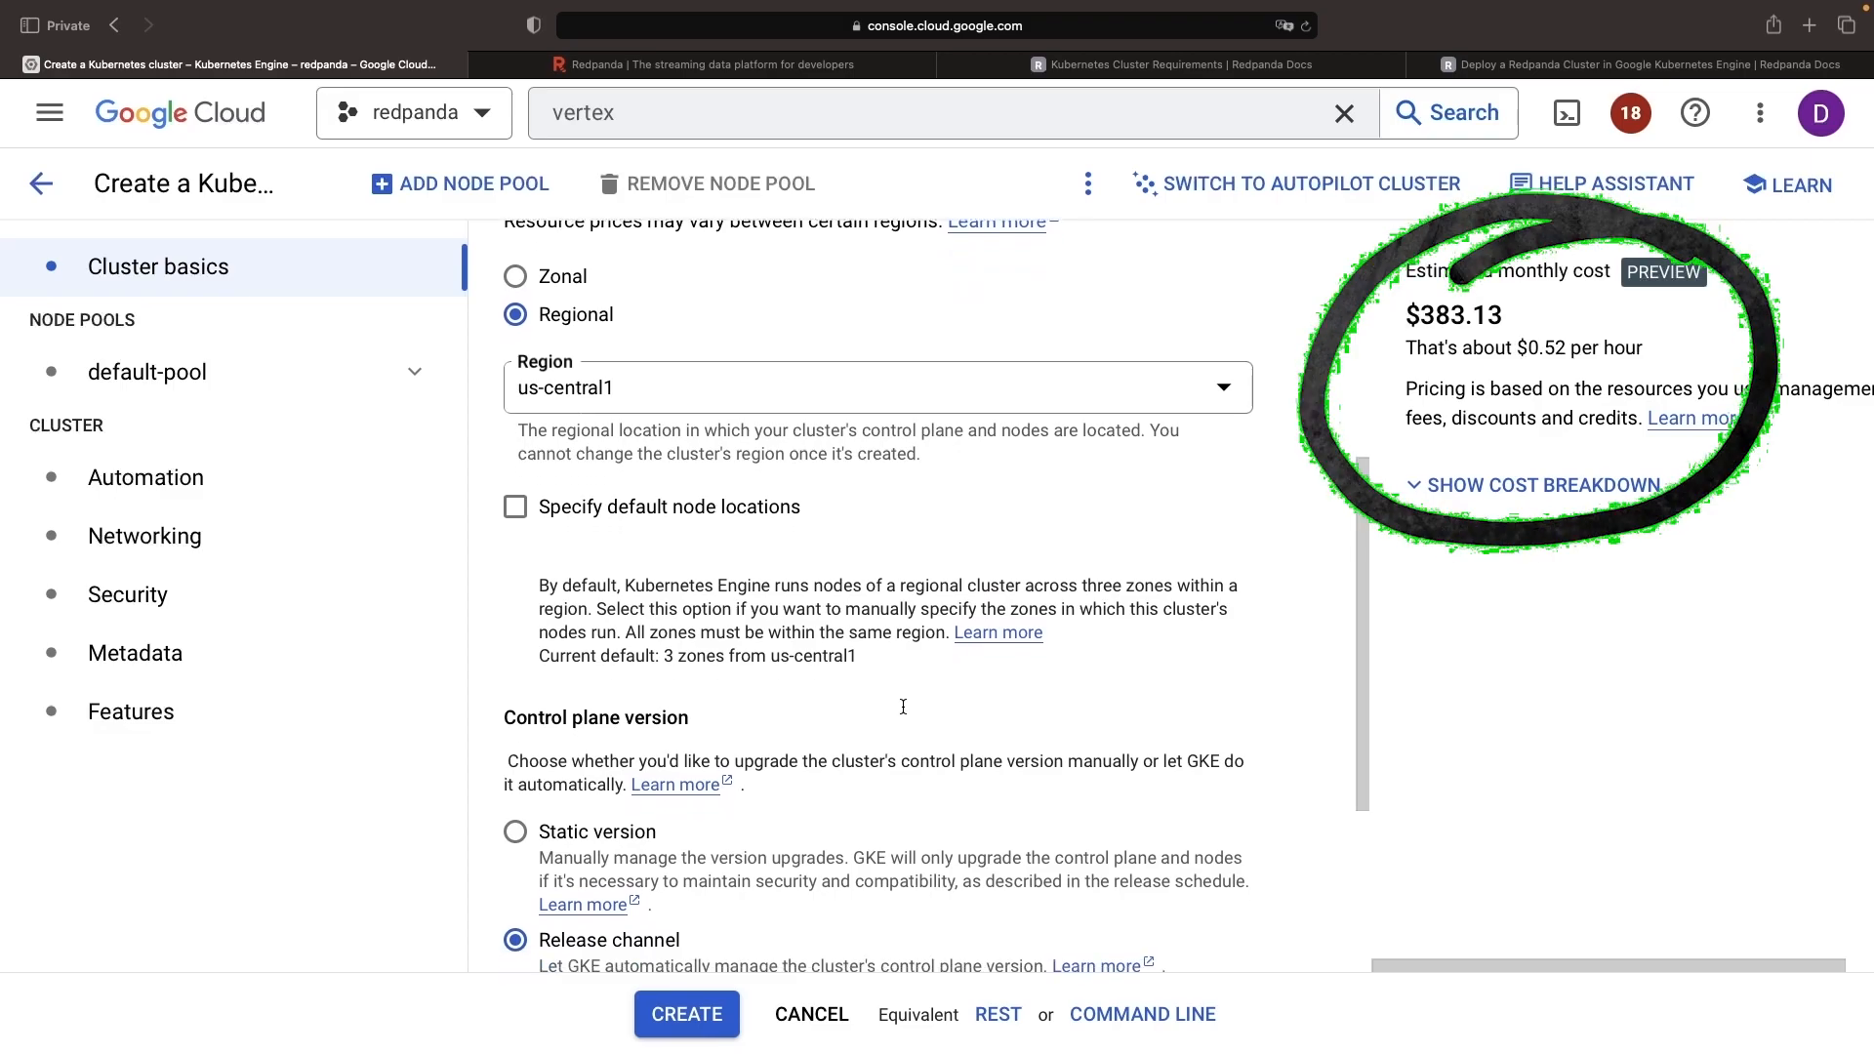
scroll(down, 3)
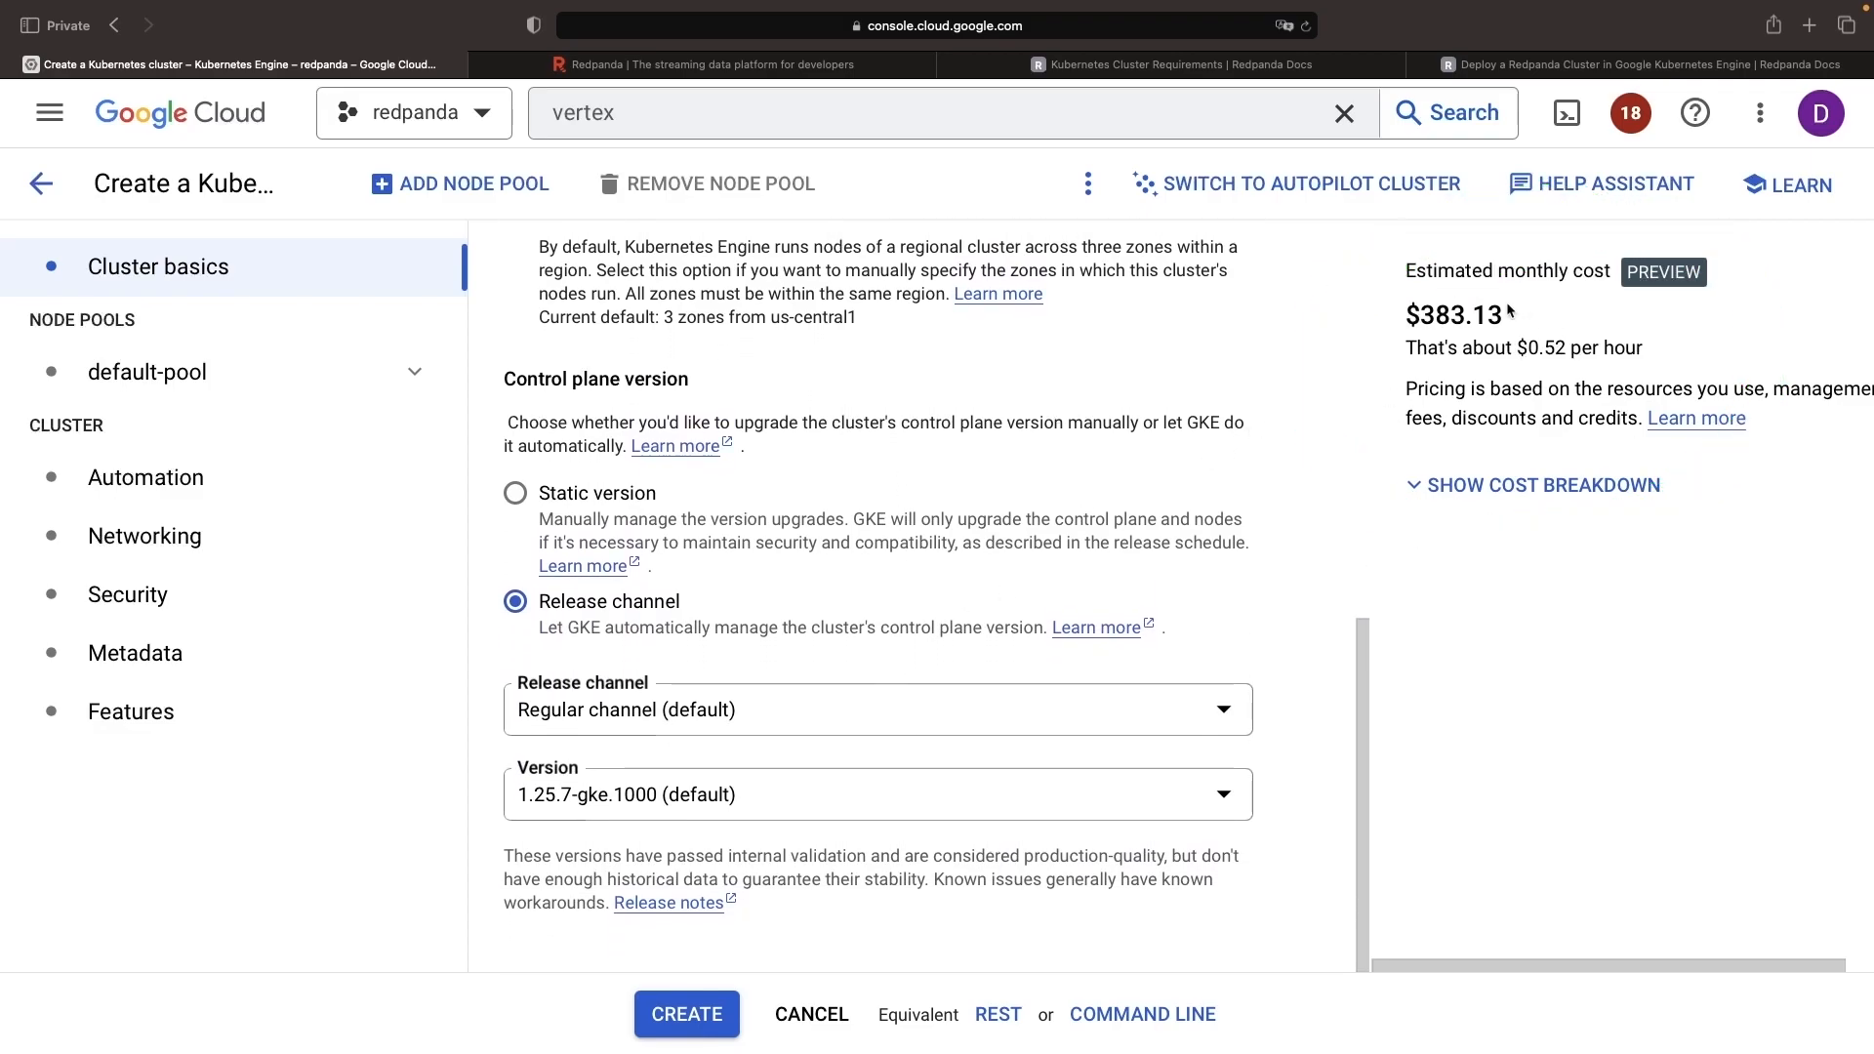
mouse_move(199, 413)
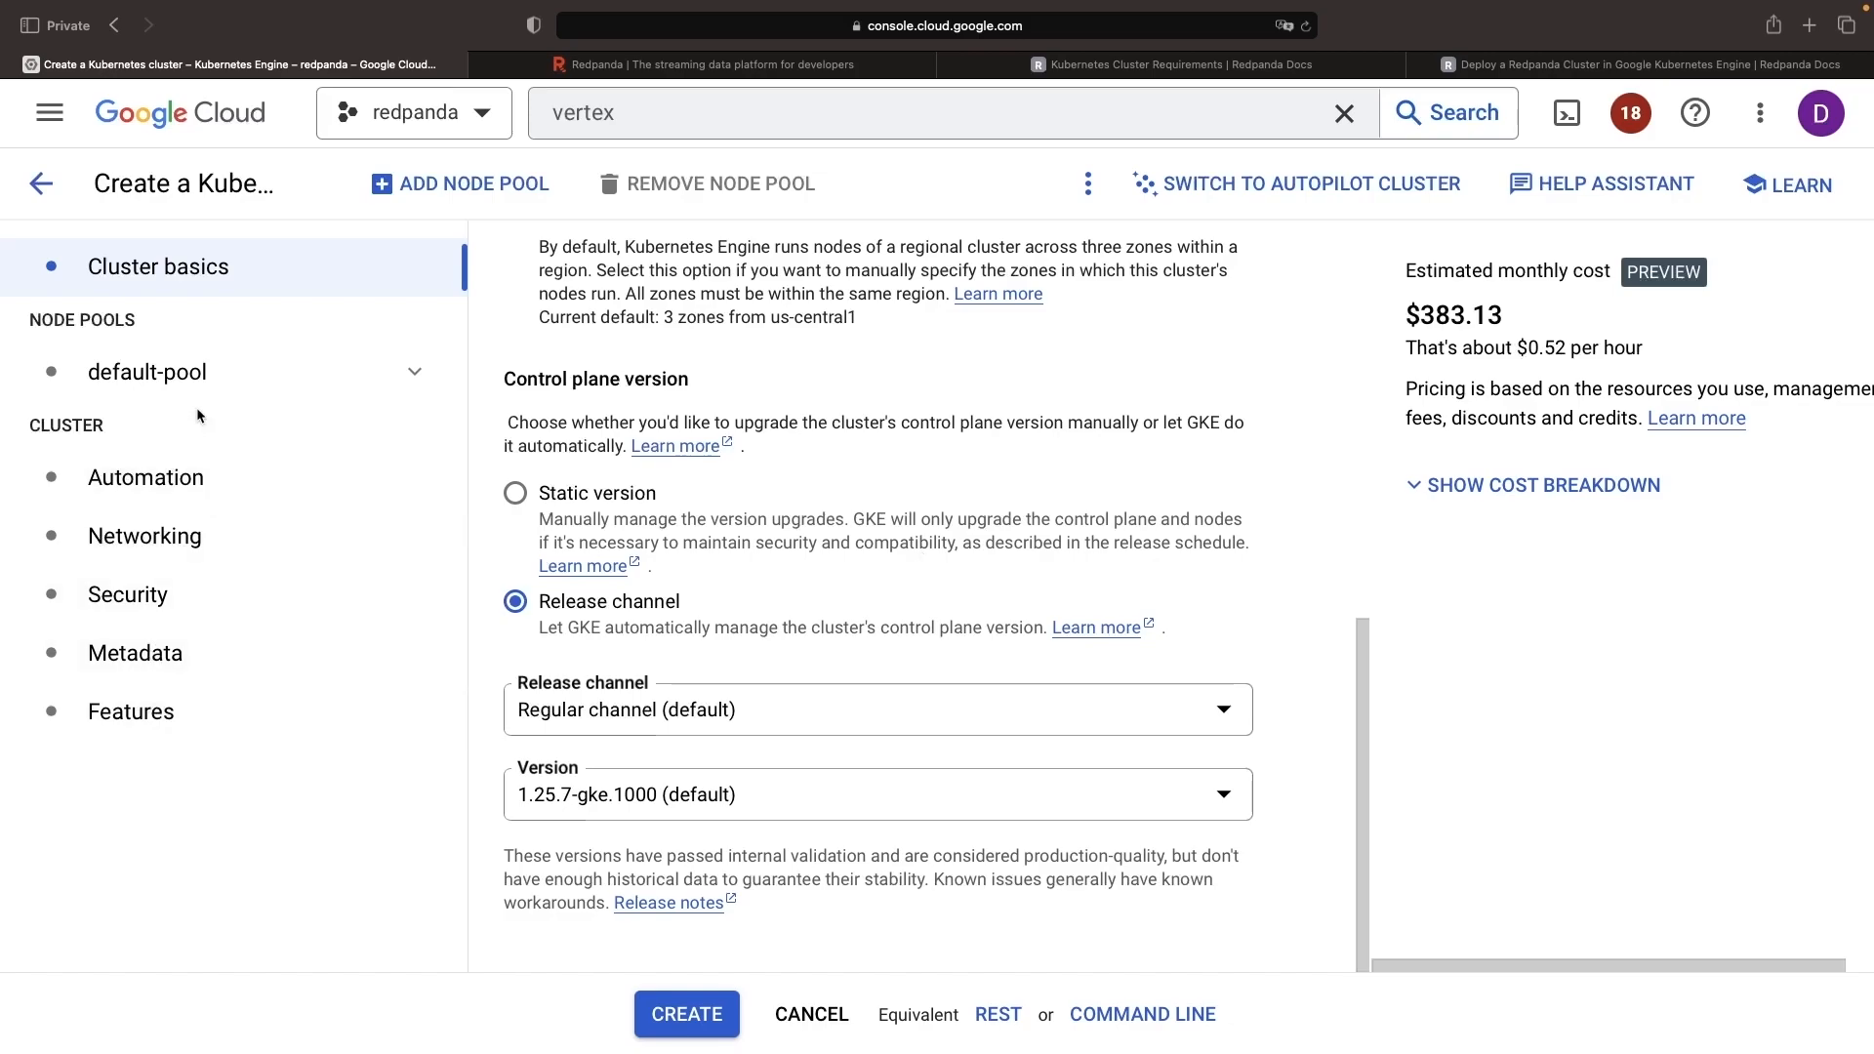
click(146, 371)
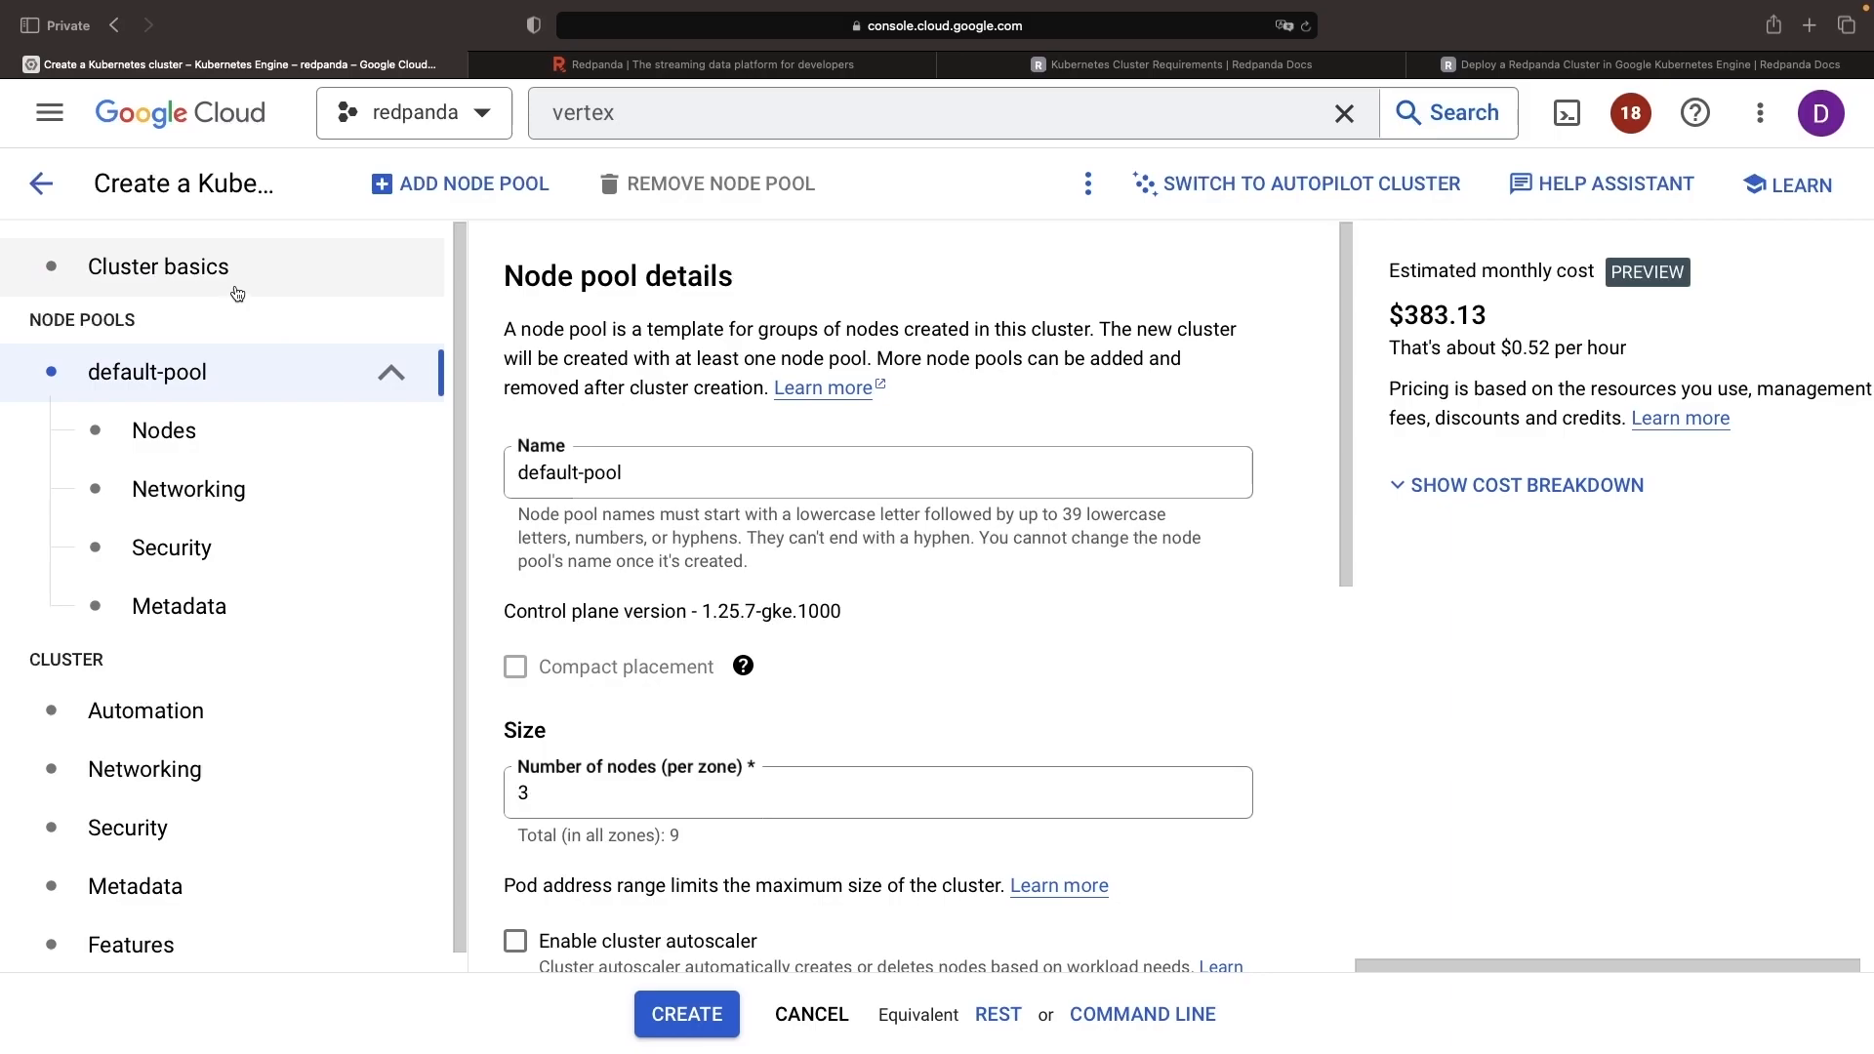
mouse_move(795, 248)
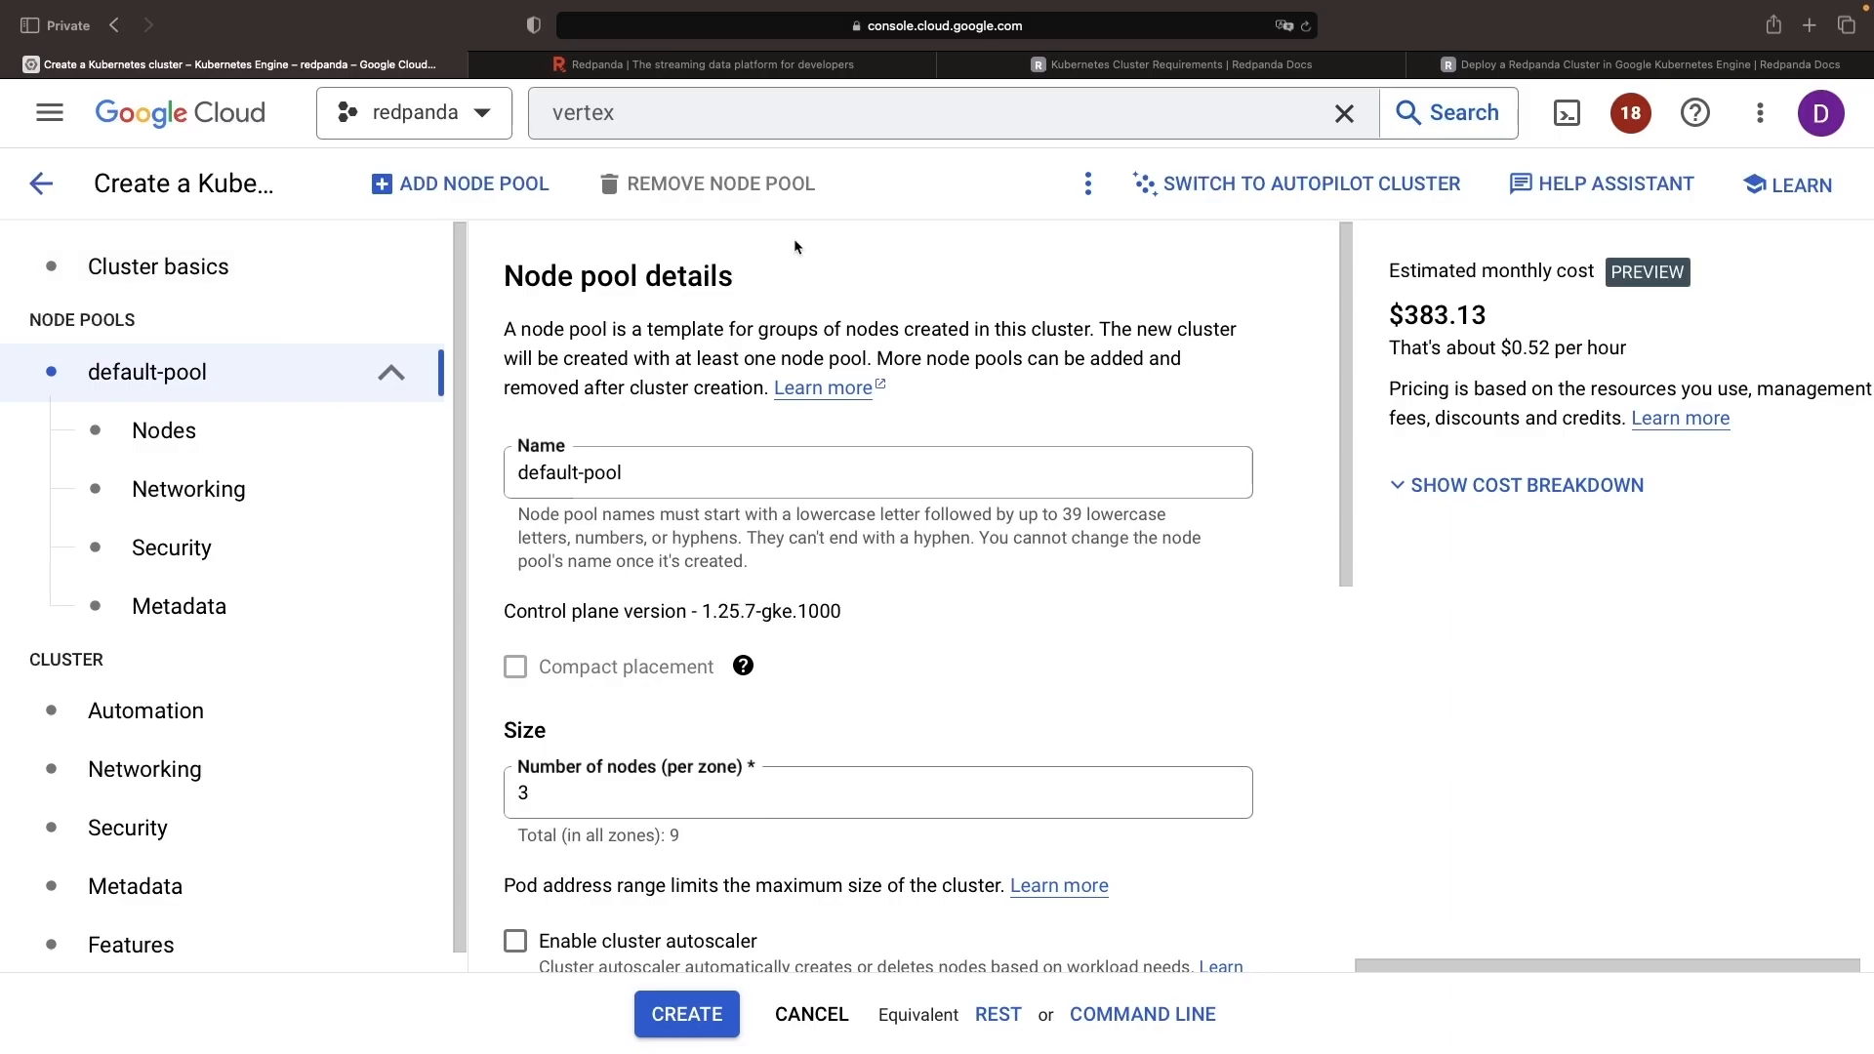
mouse_move(1206, 146)
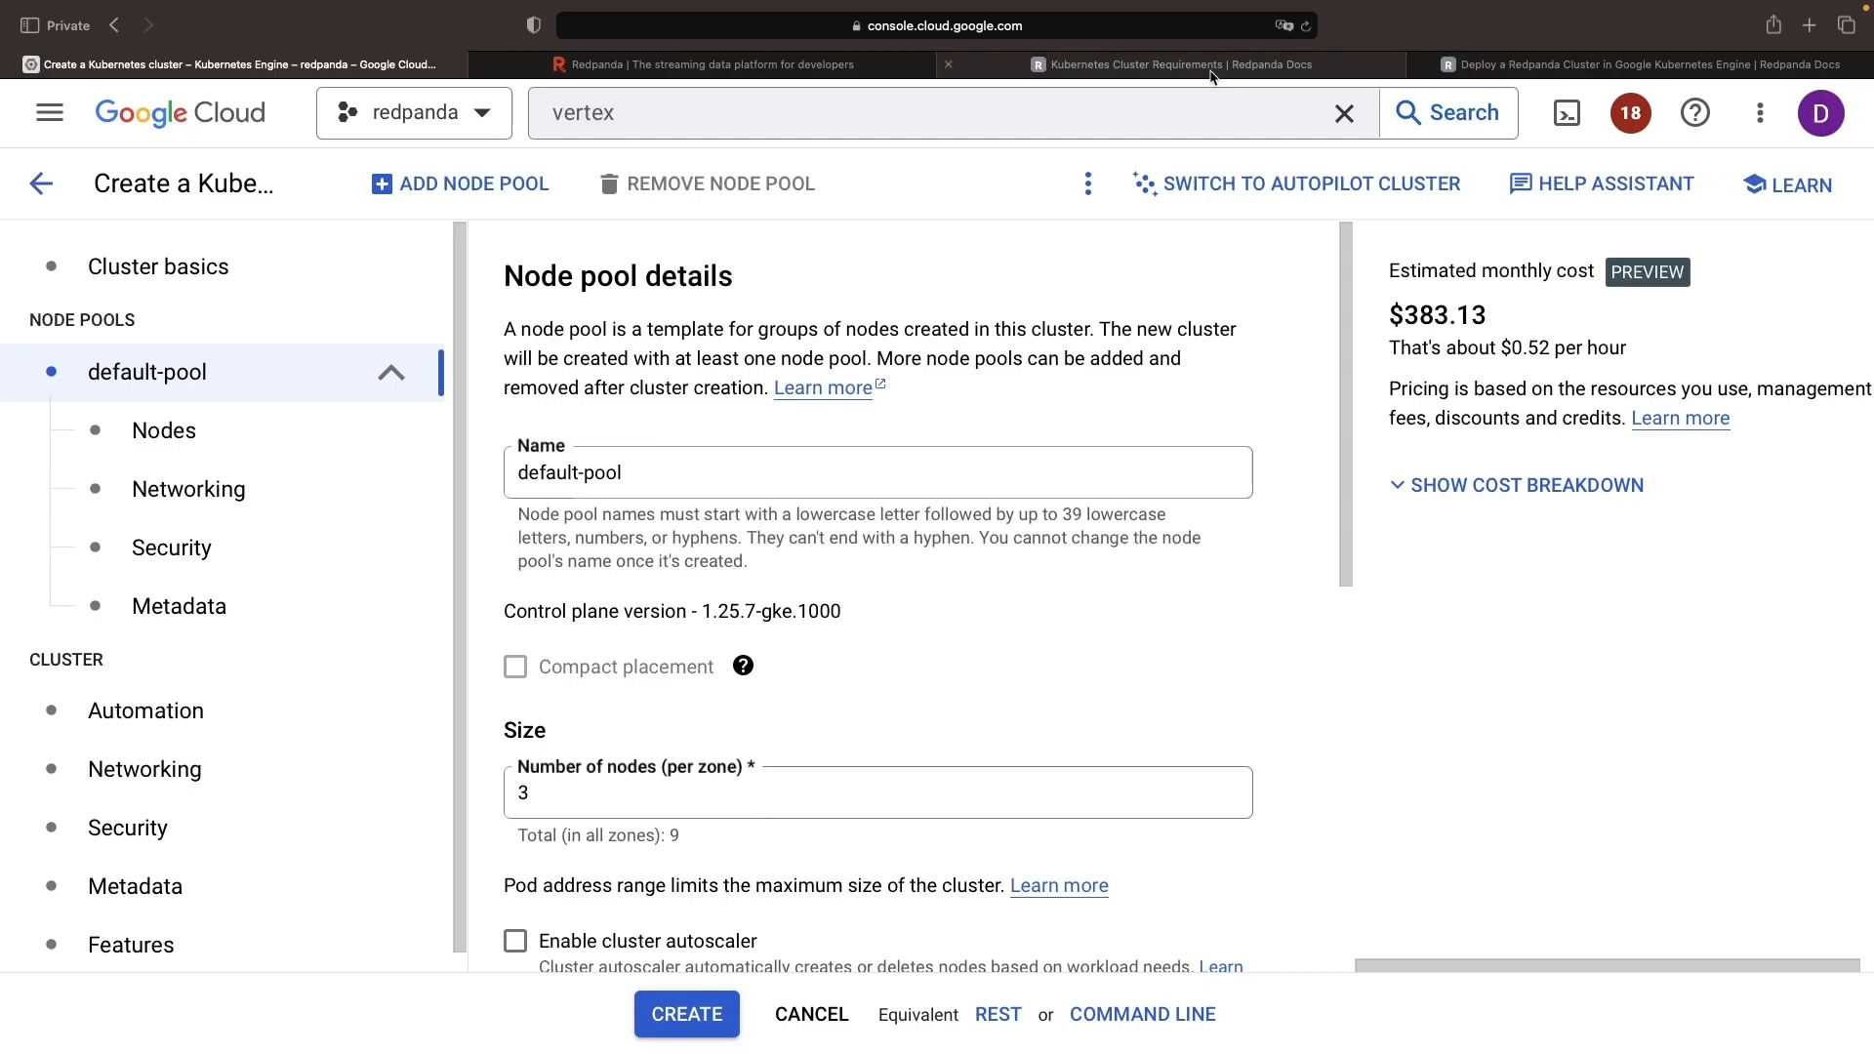
- Set default-pool to 1 node per zone (3 total), dropping the estimate to $176.38
click(1177, 65)
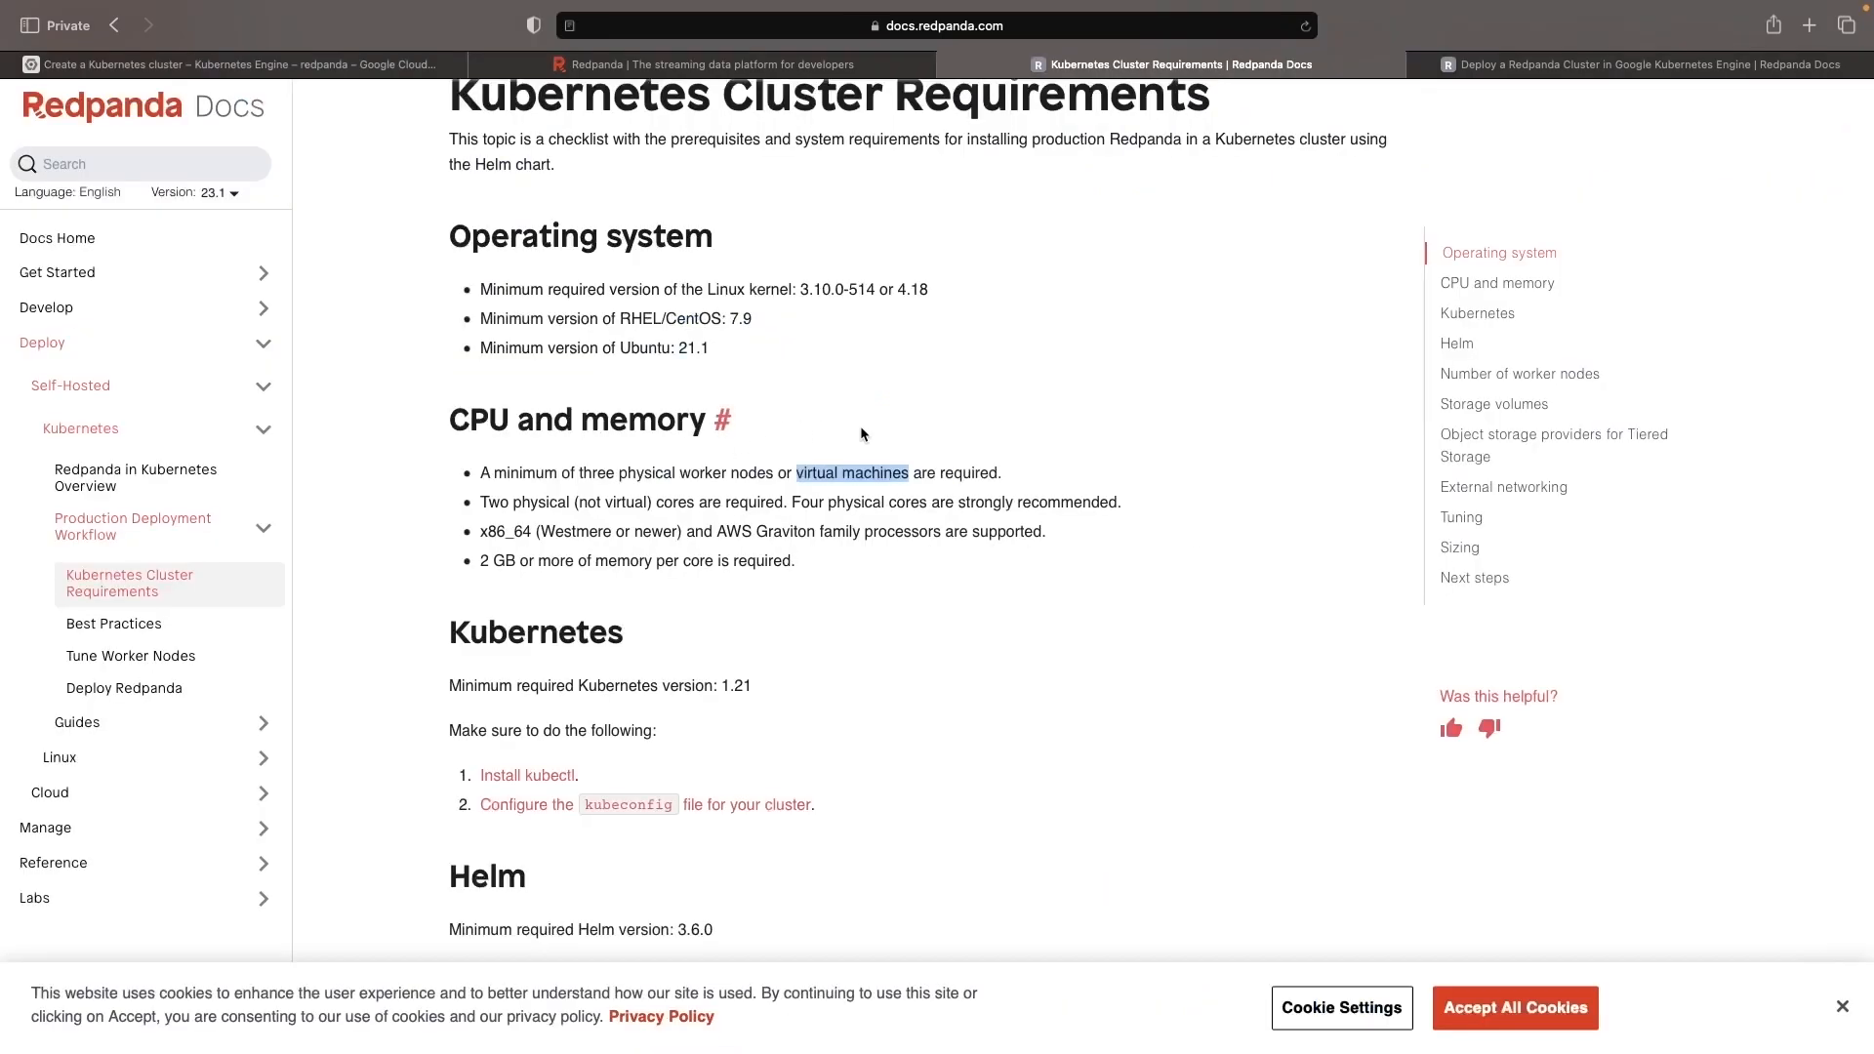
double_click(736, 686)
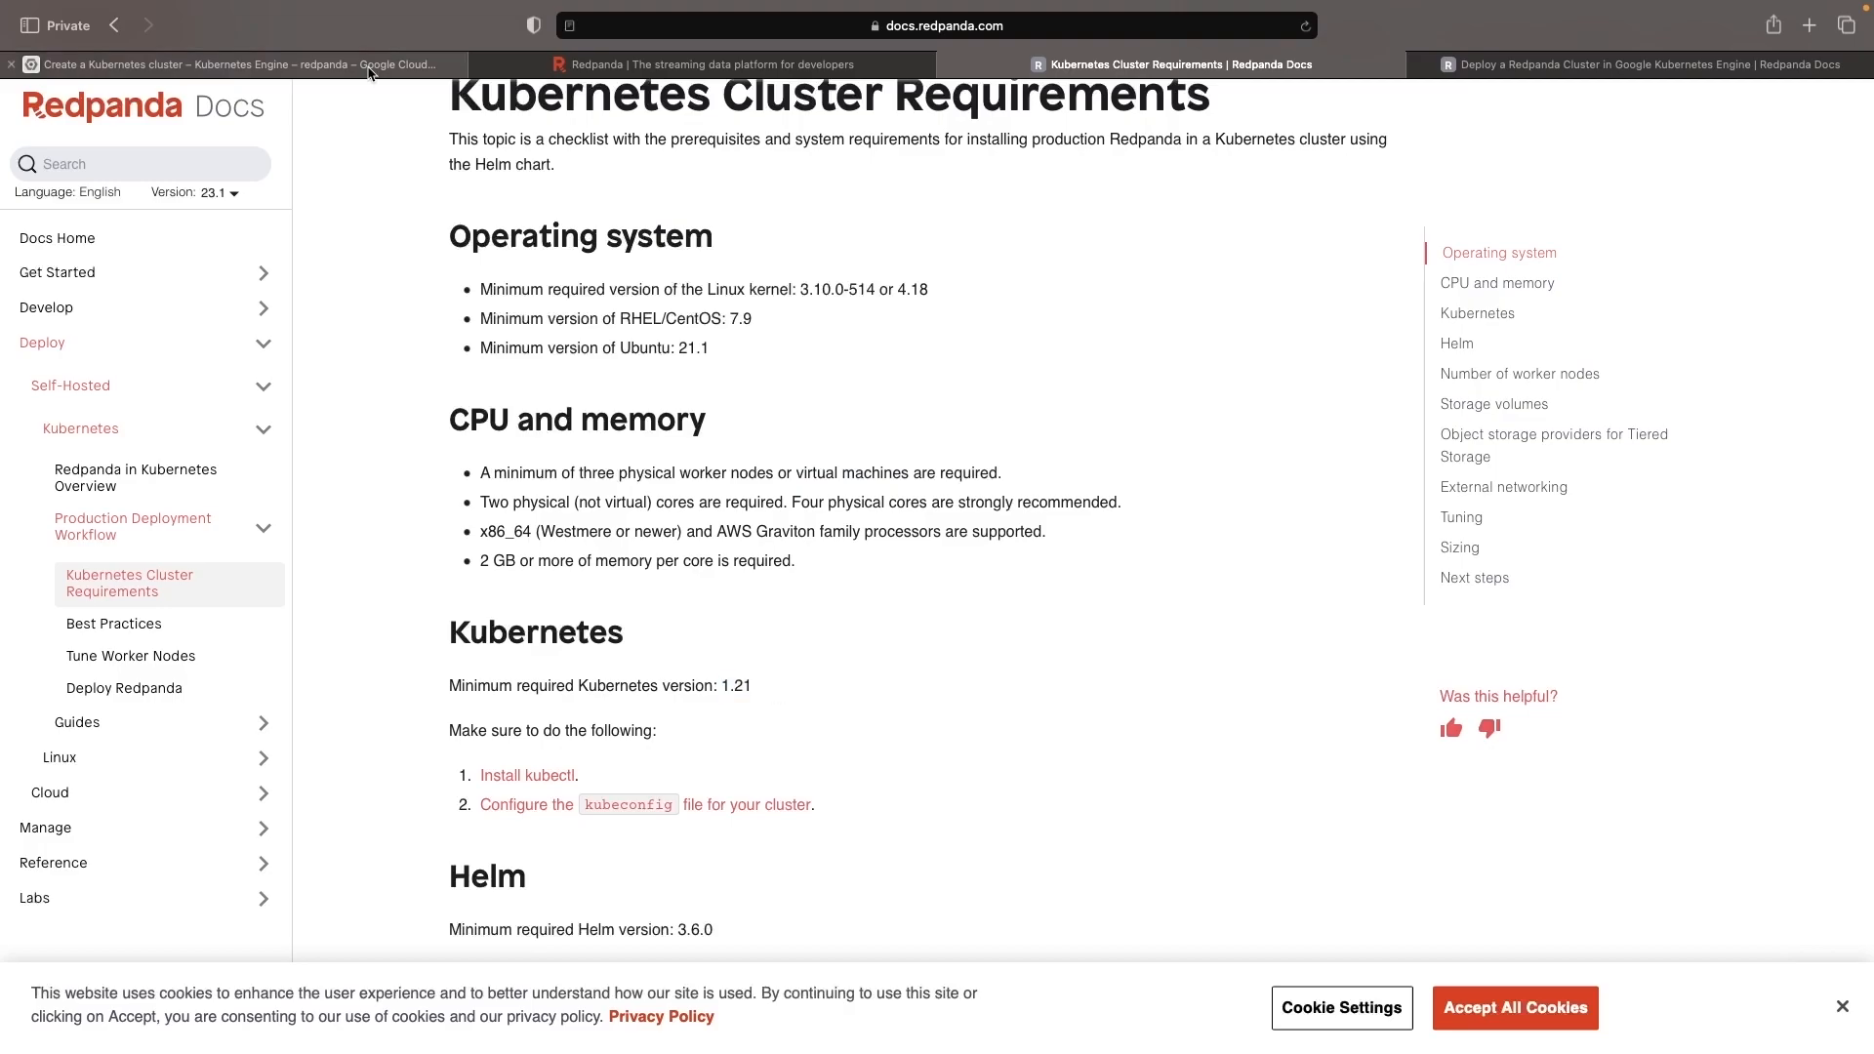
click(227, 65)
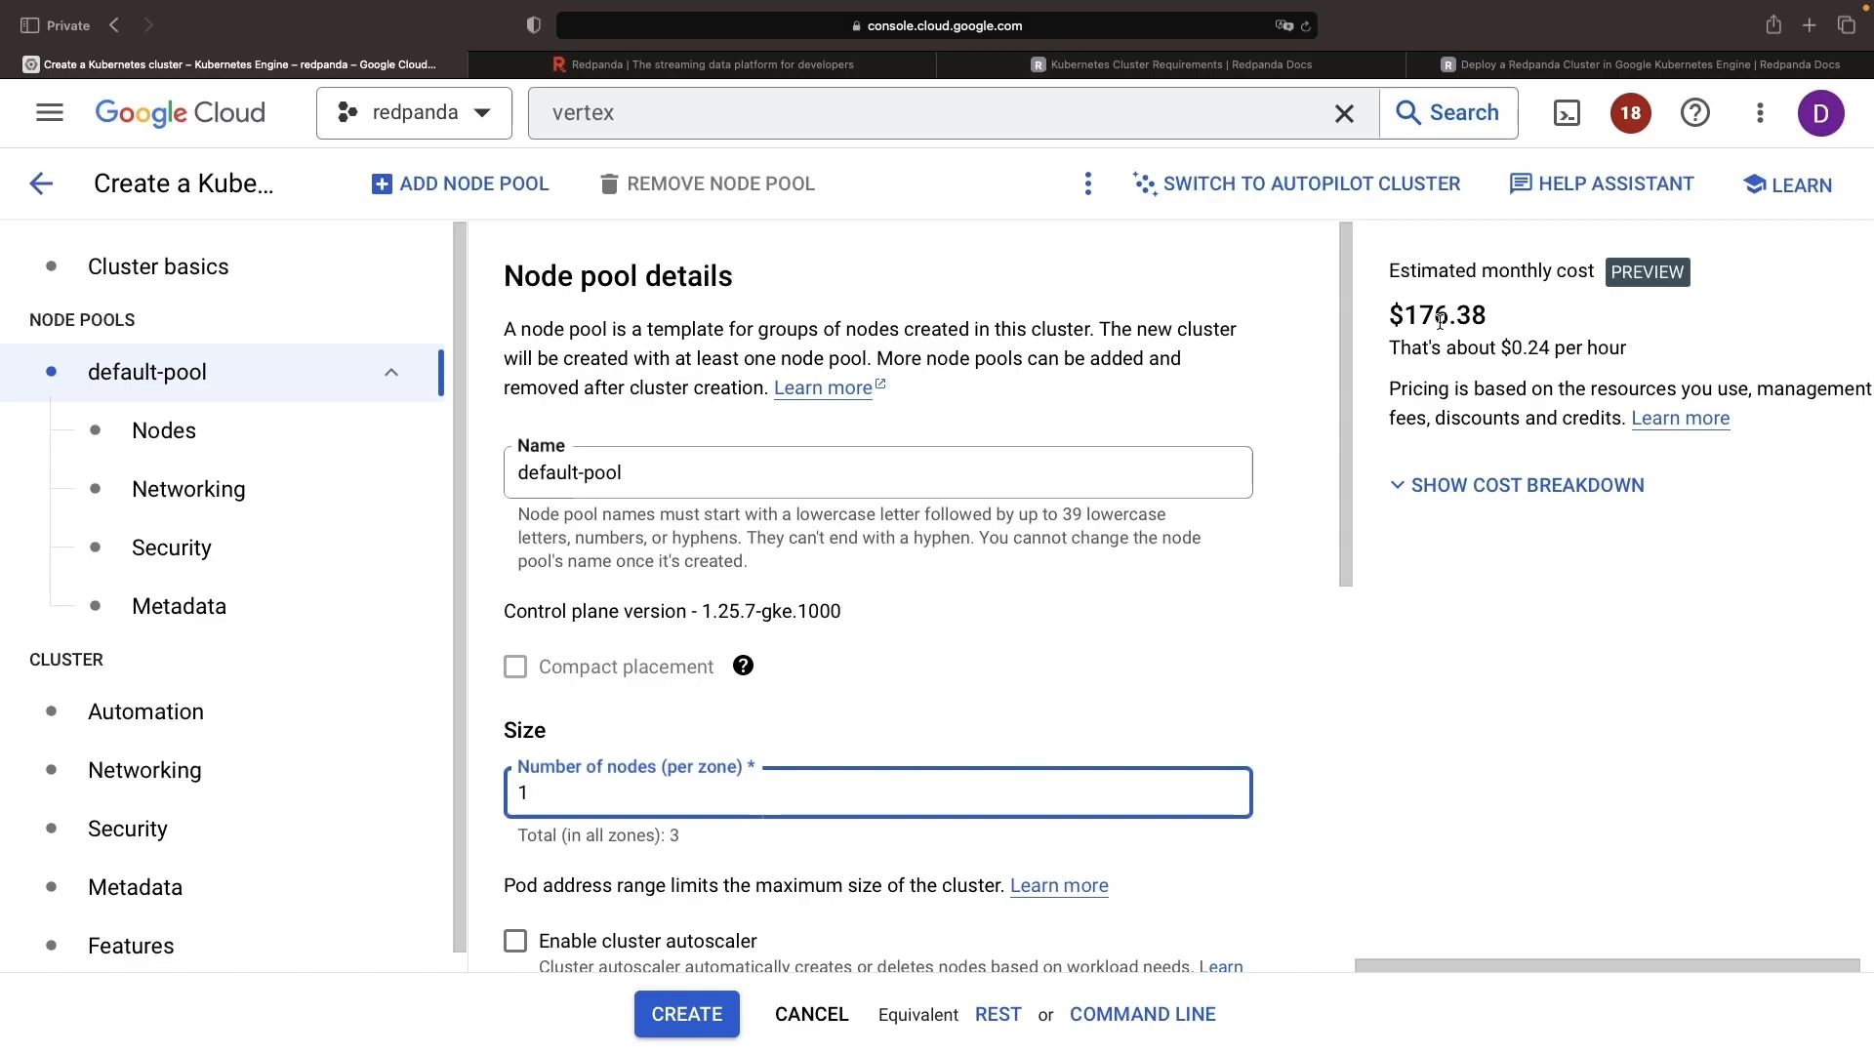
scroll(down, 3)
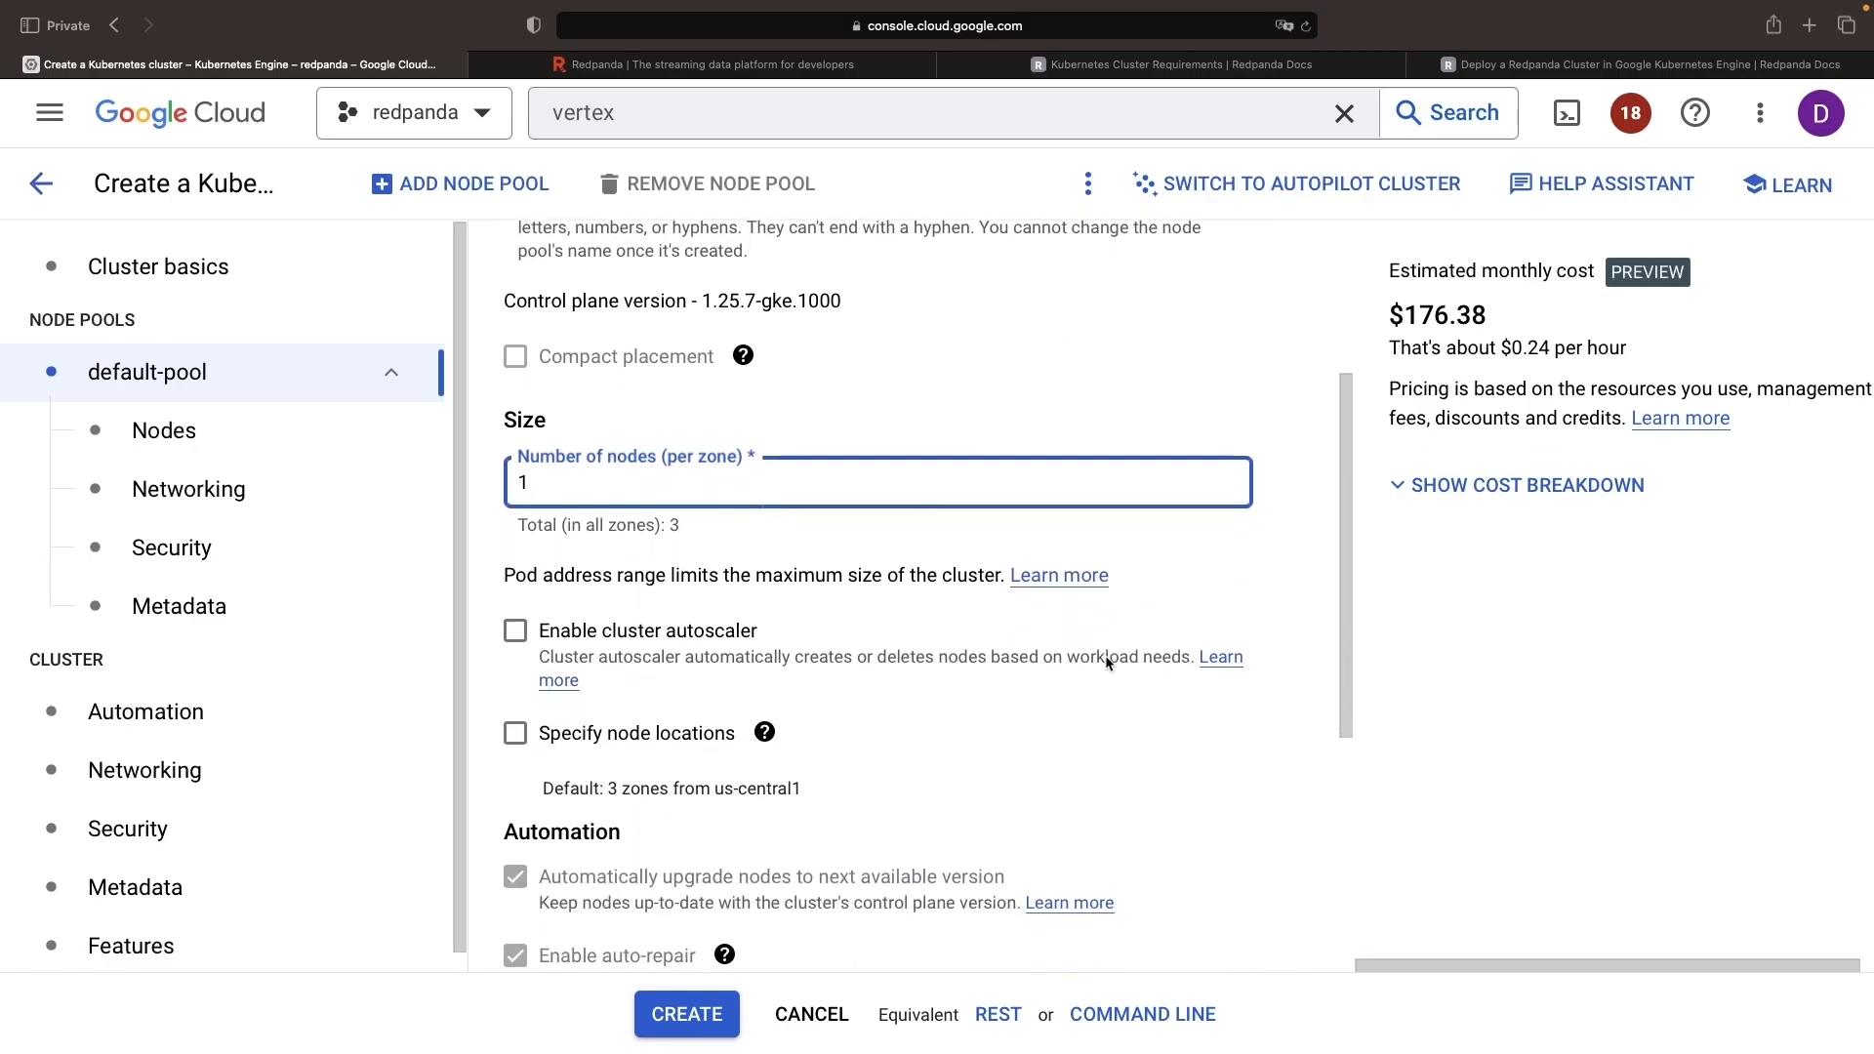
scroll(down, 3)
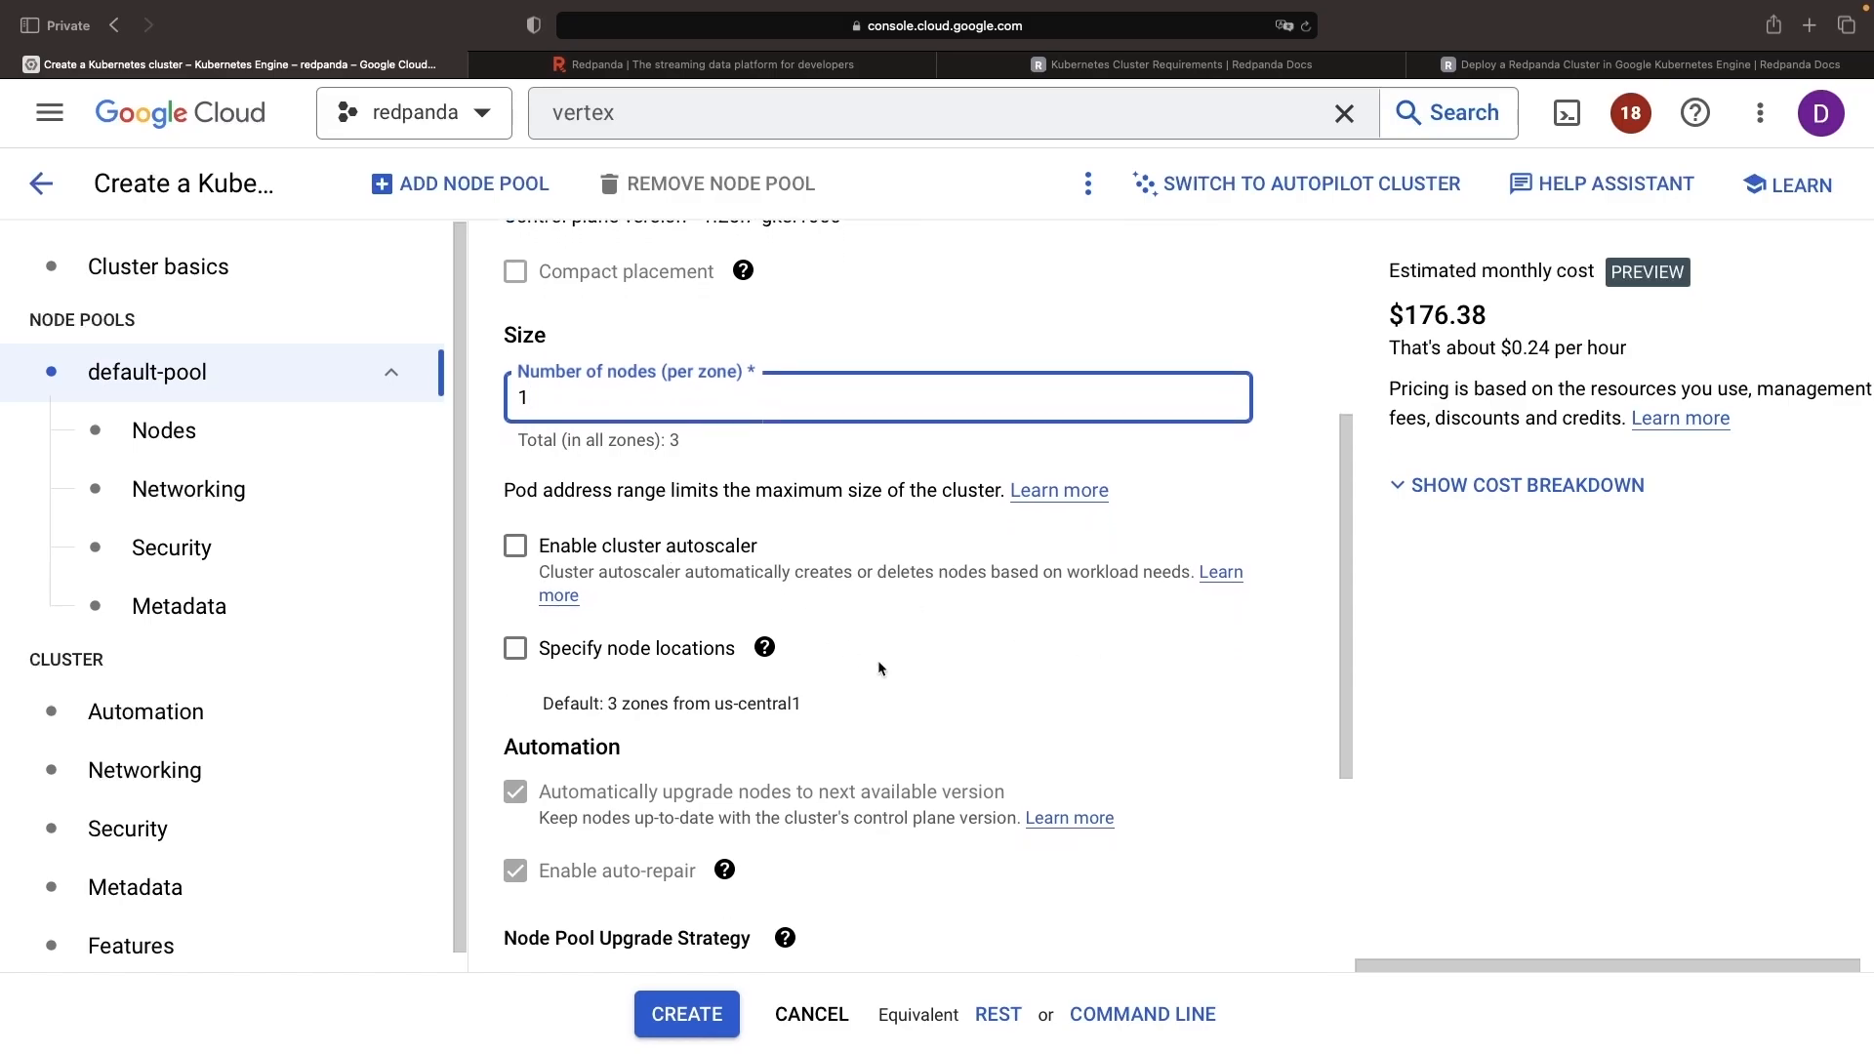
scroll(down, 3)
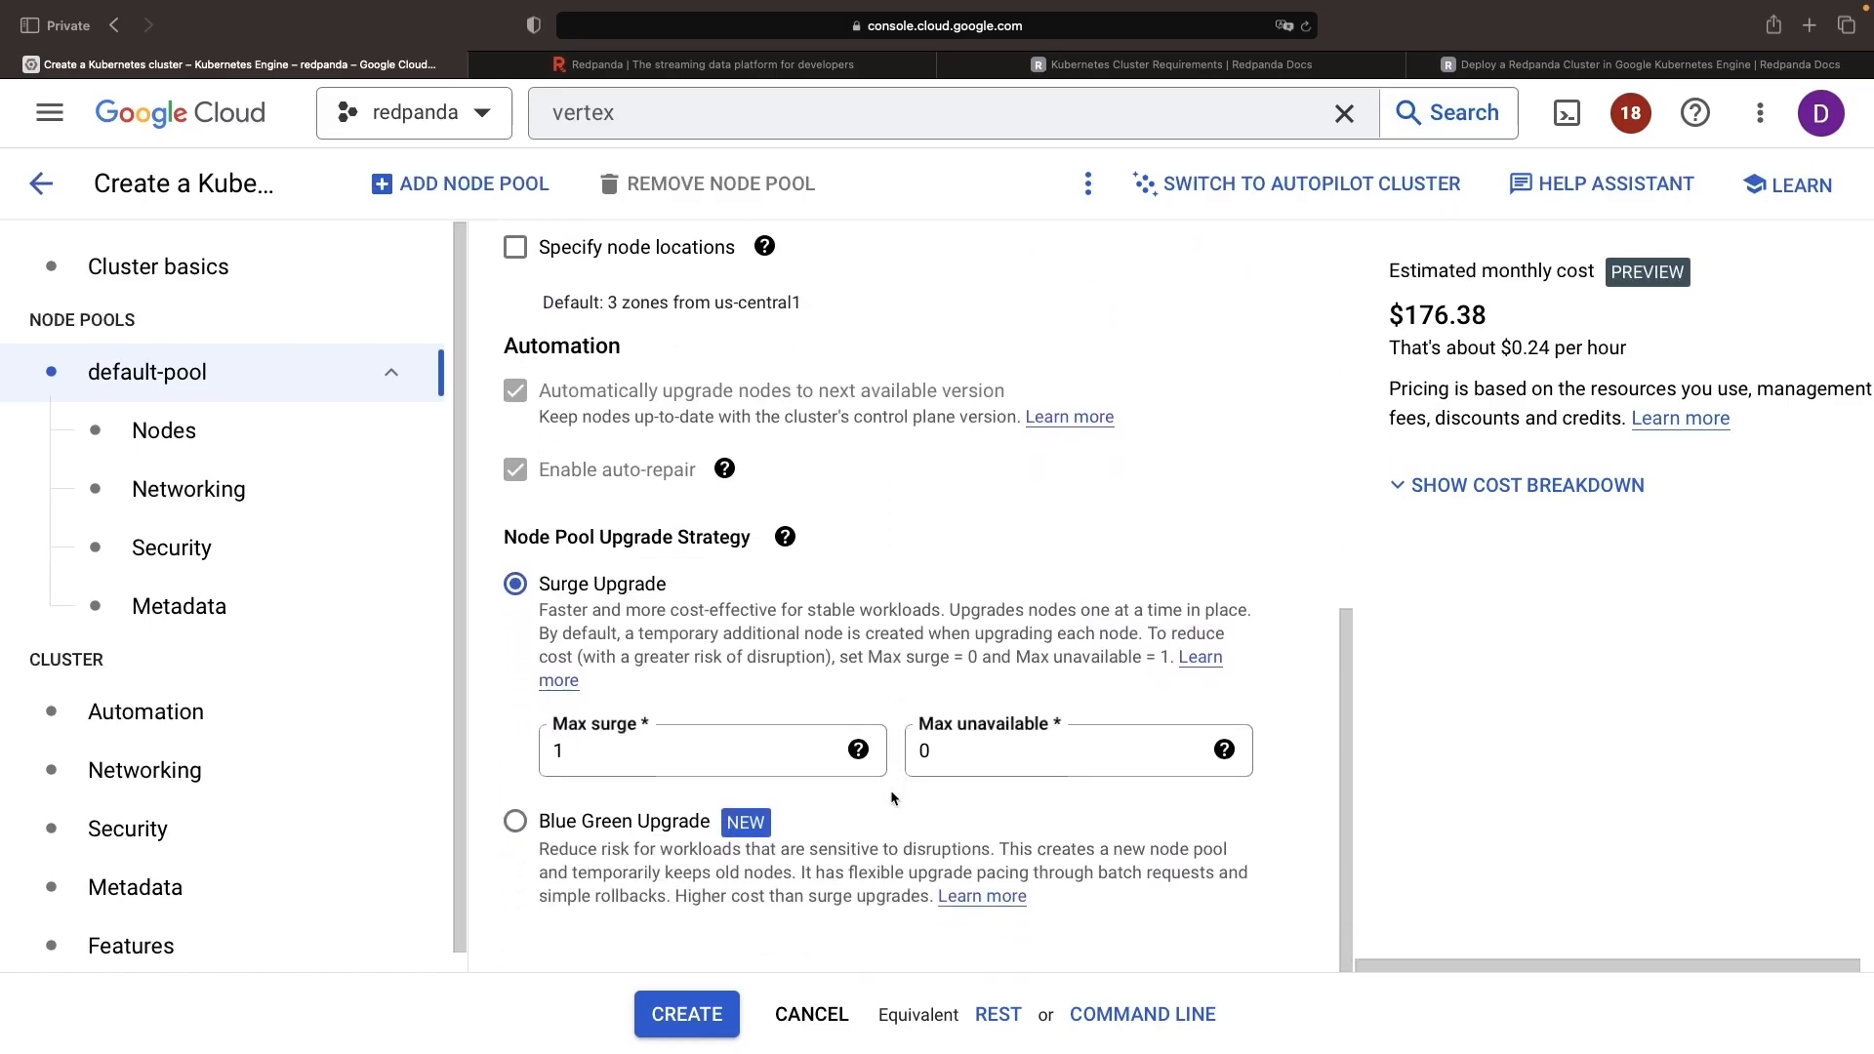
scroll(up, 3)
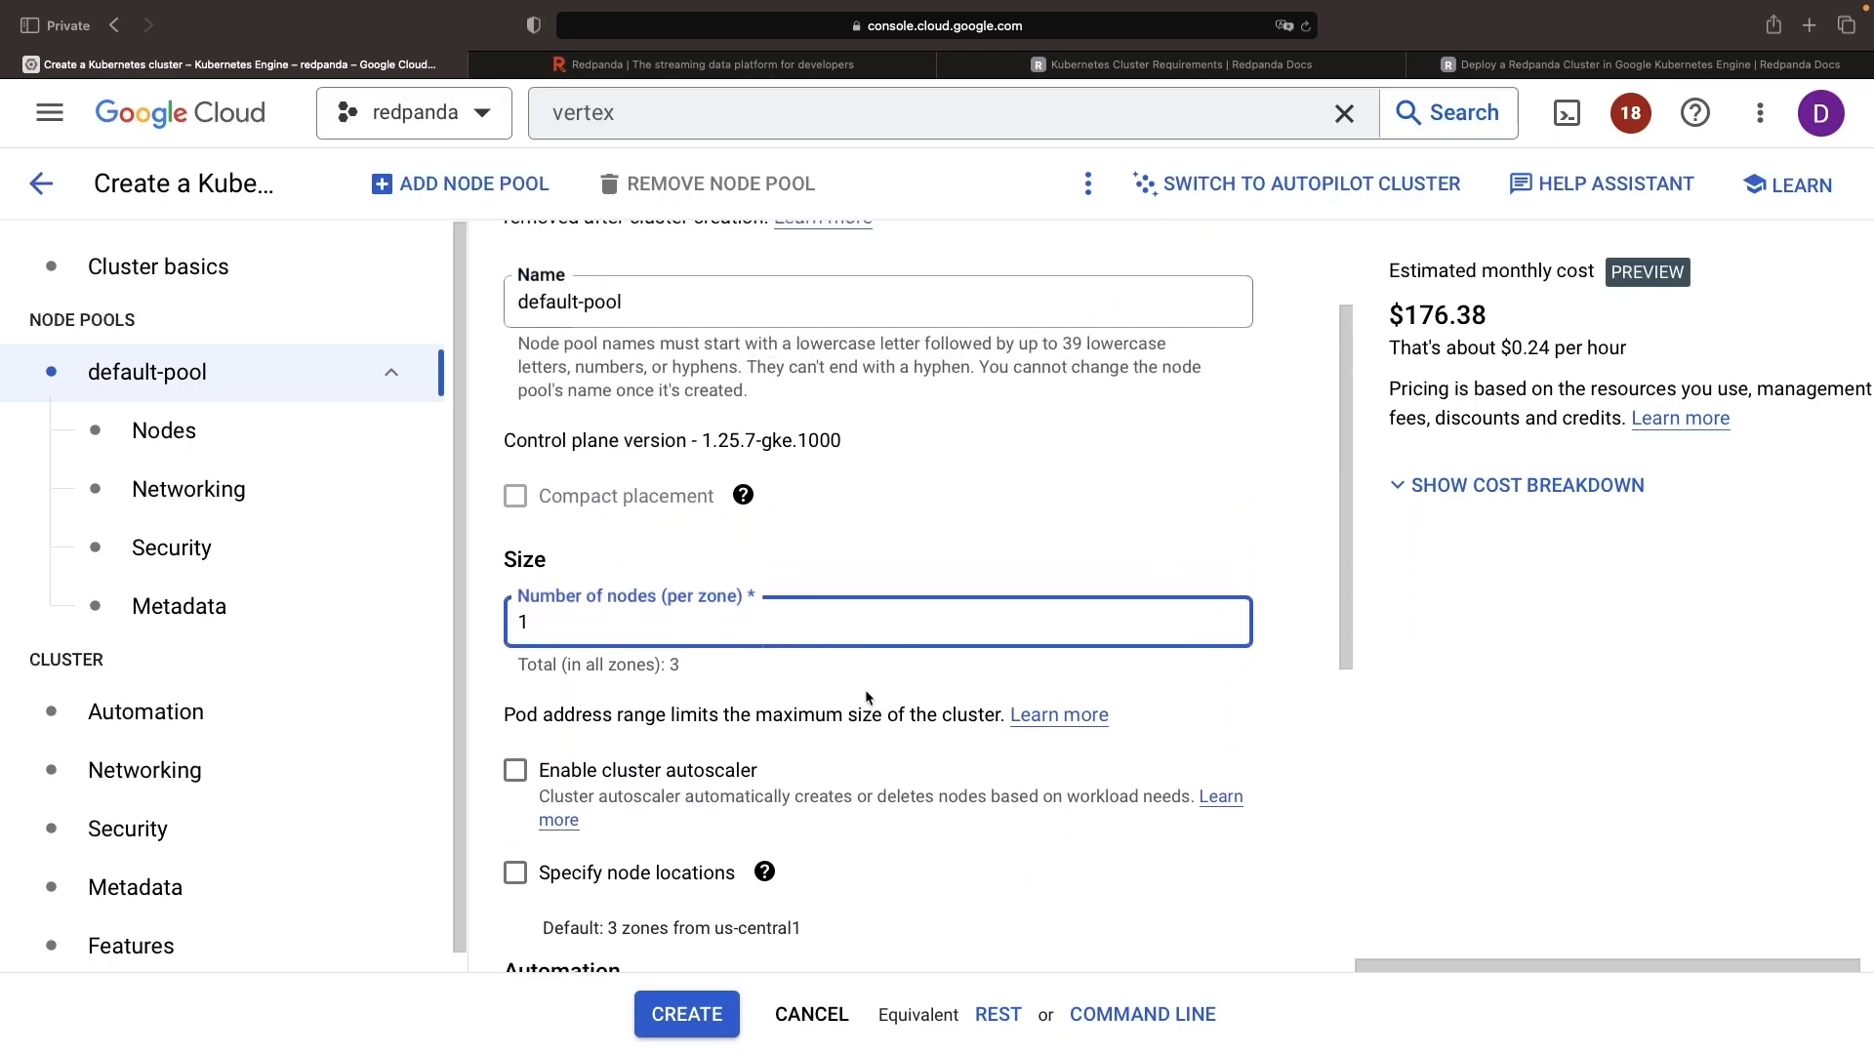
scroll(up, 3)
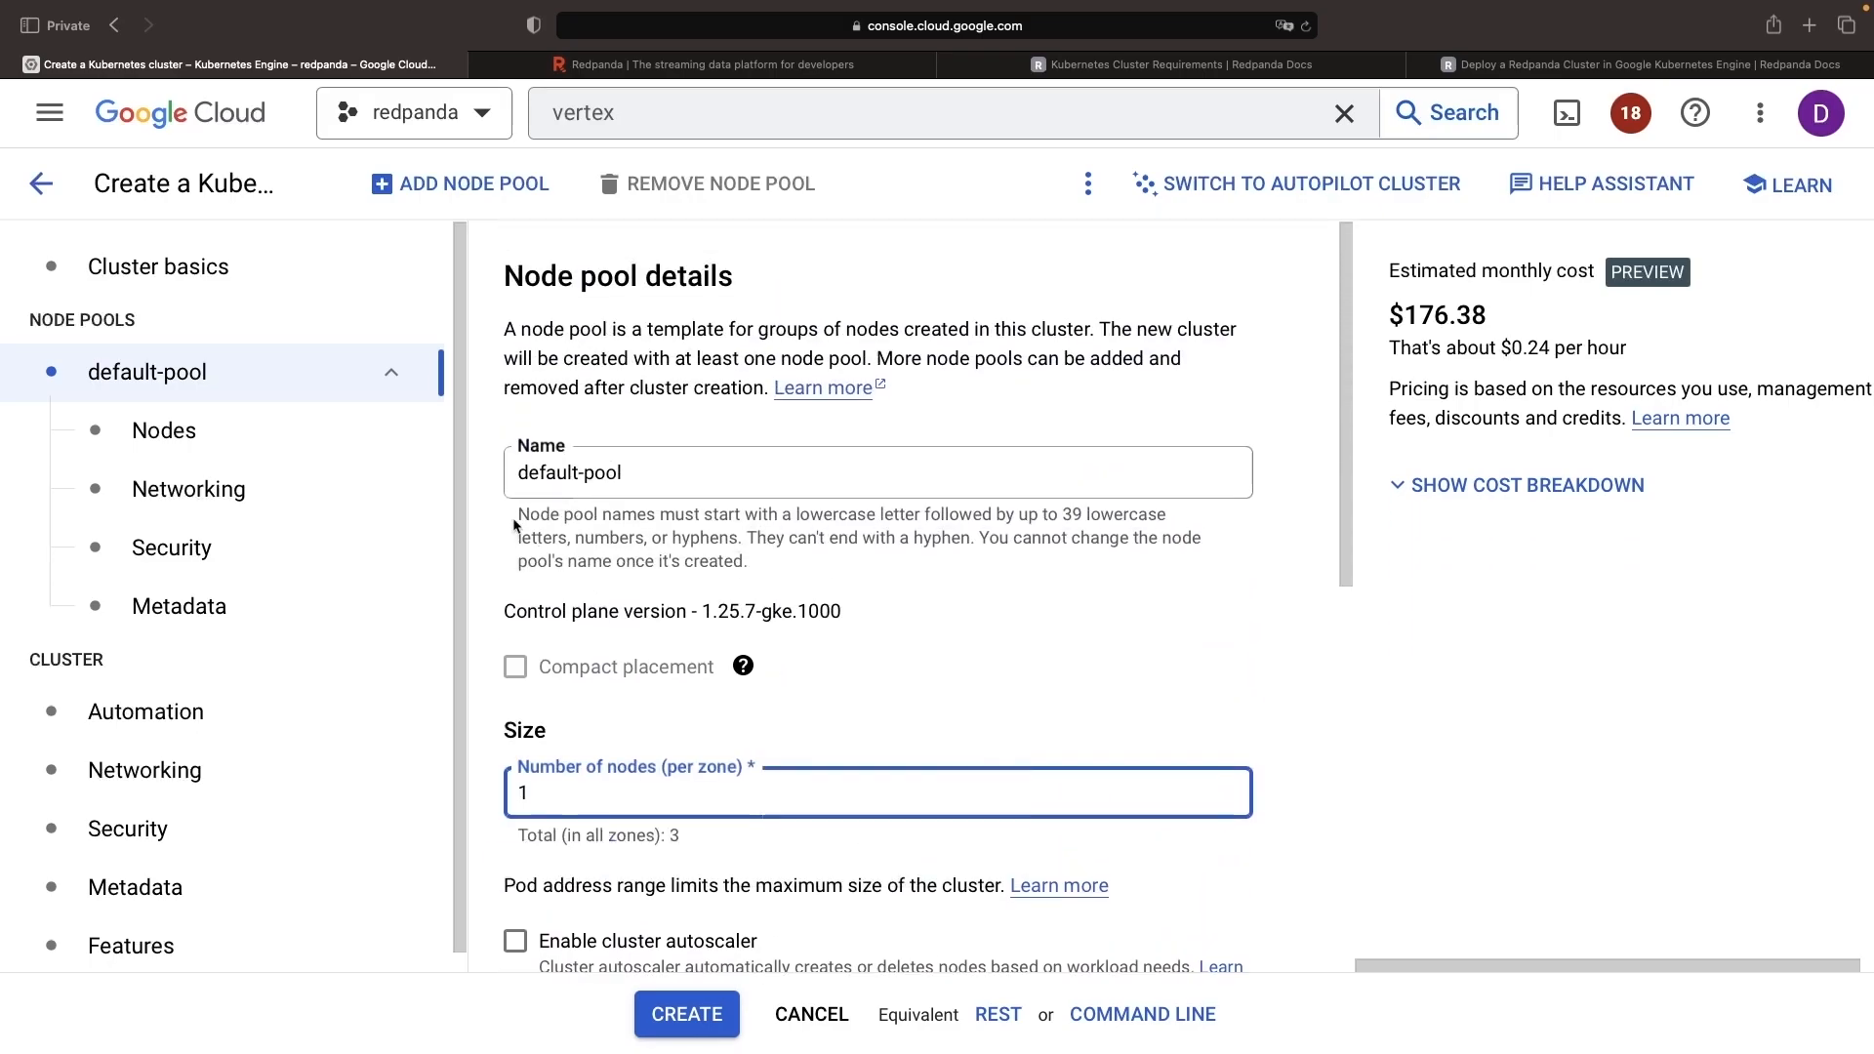
- Set the node image to Ubuntu with containerd and find the minimum Ubuntu 21.1 requirement in the docs
click(164, 430)
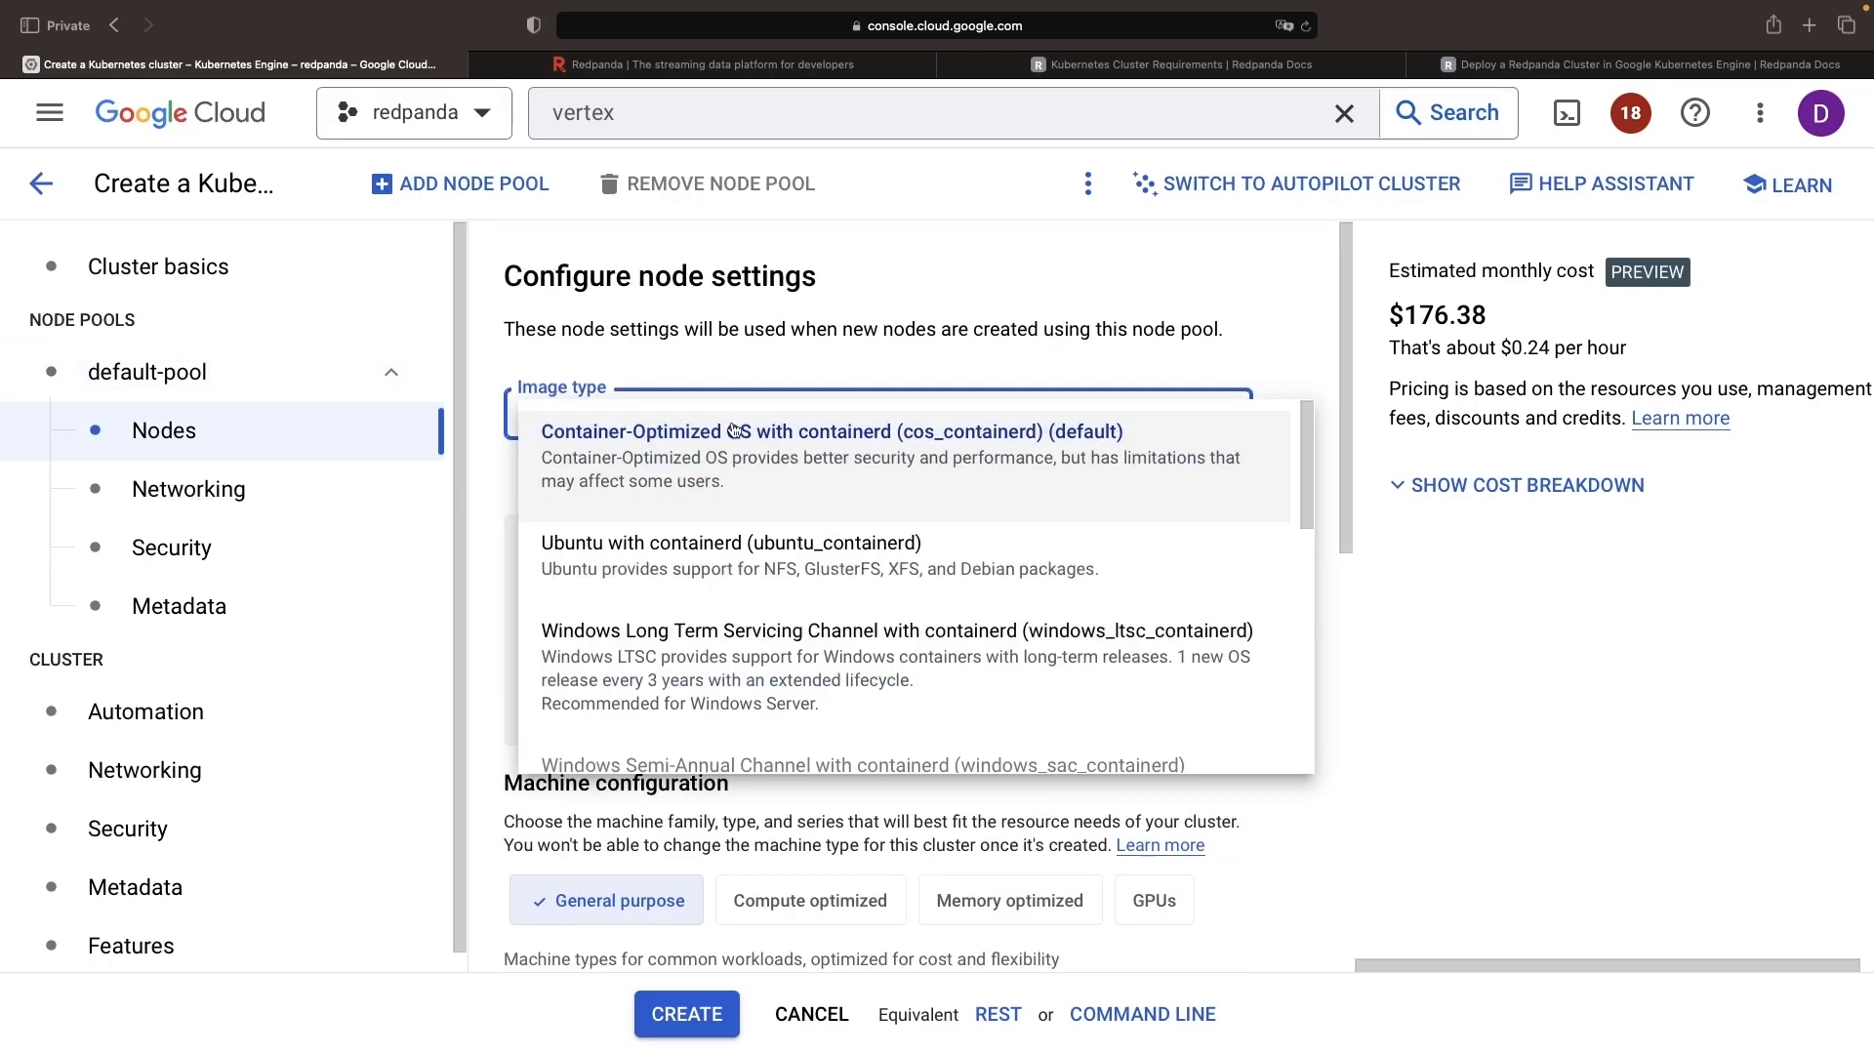
mouse_move(834, 556)
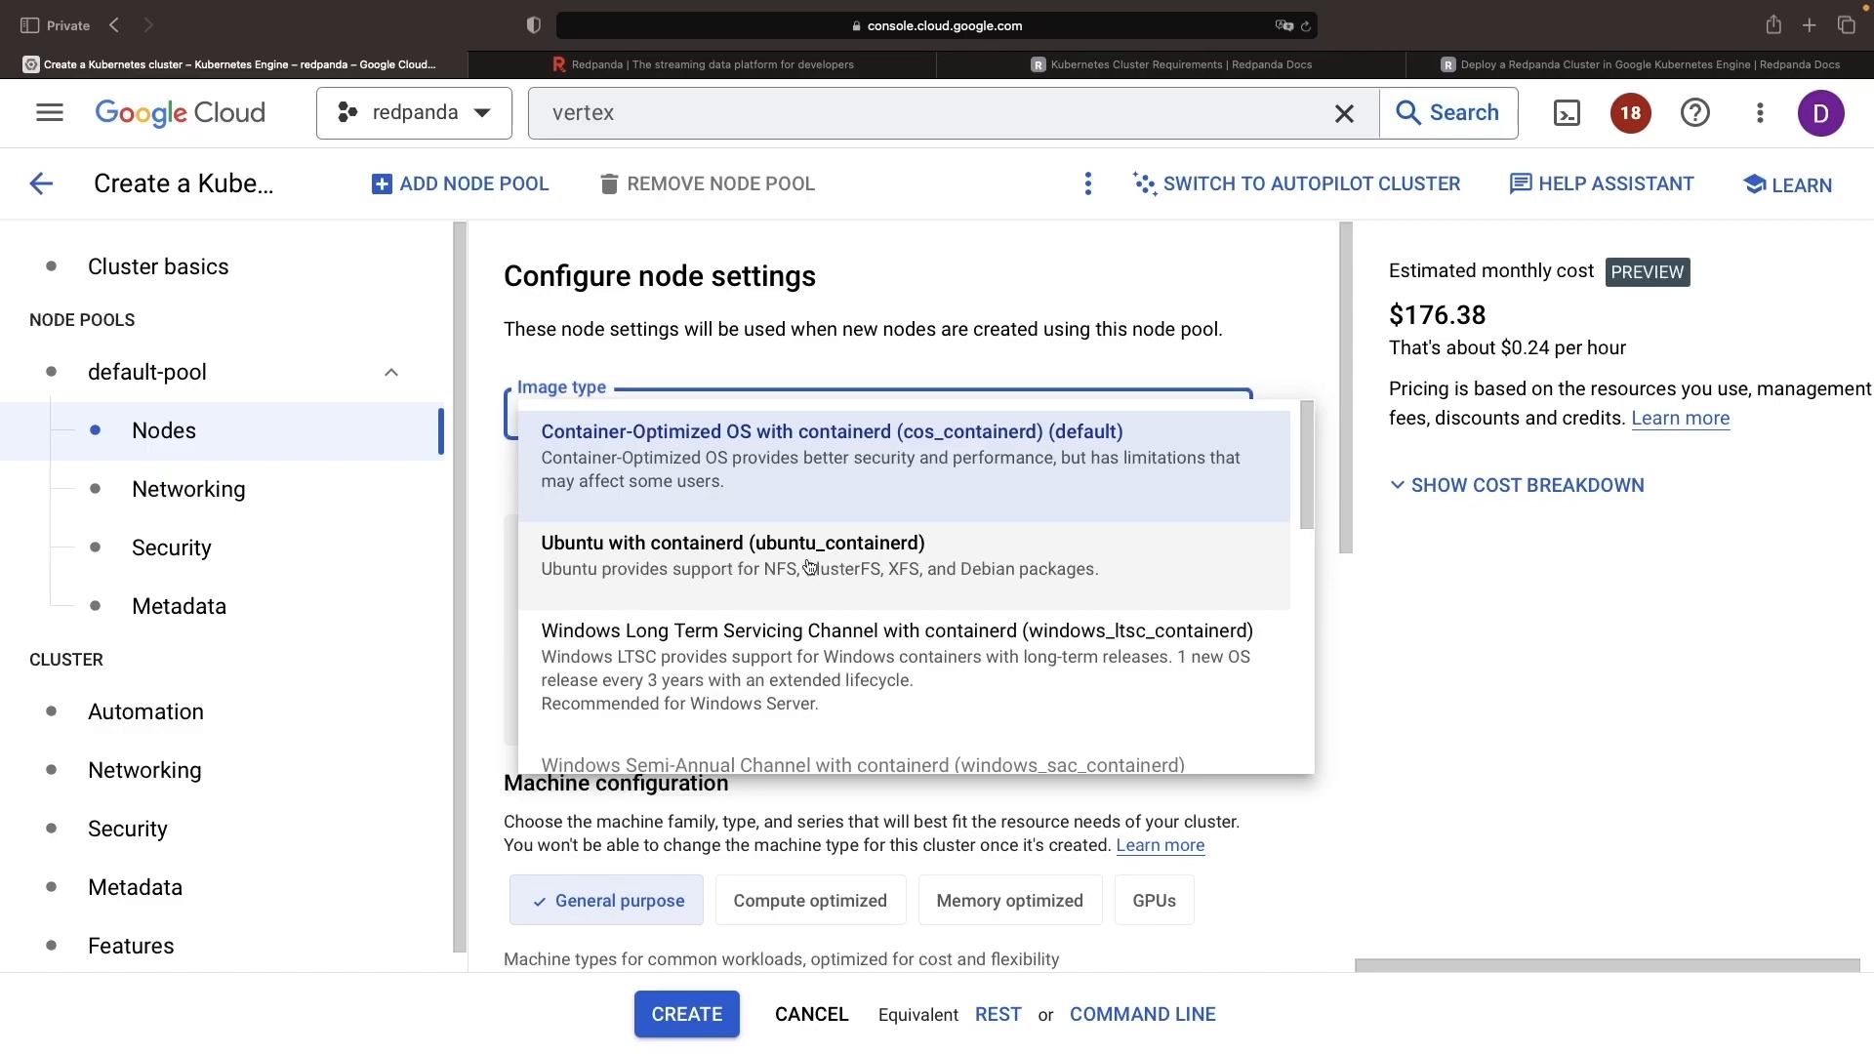
scroll(down, 3)
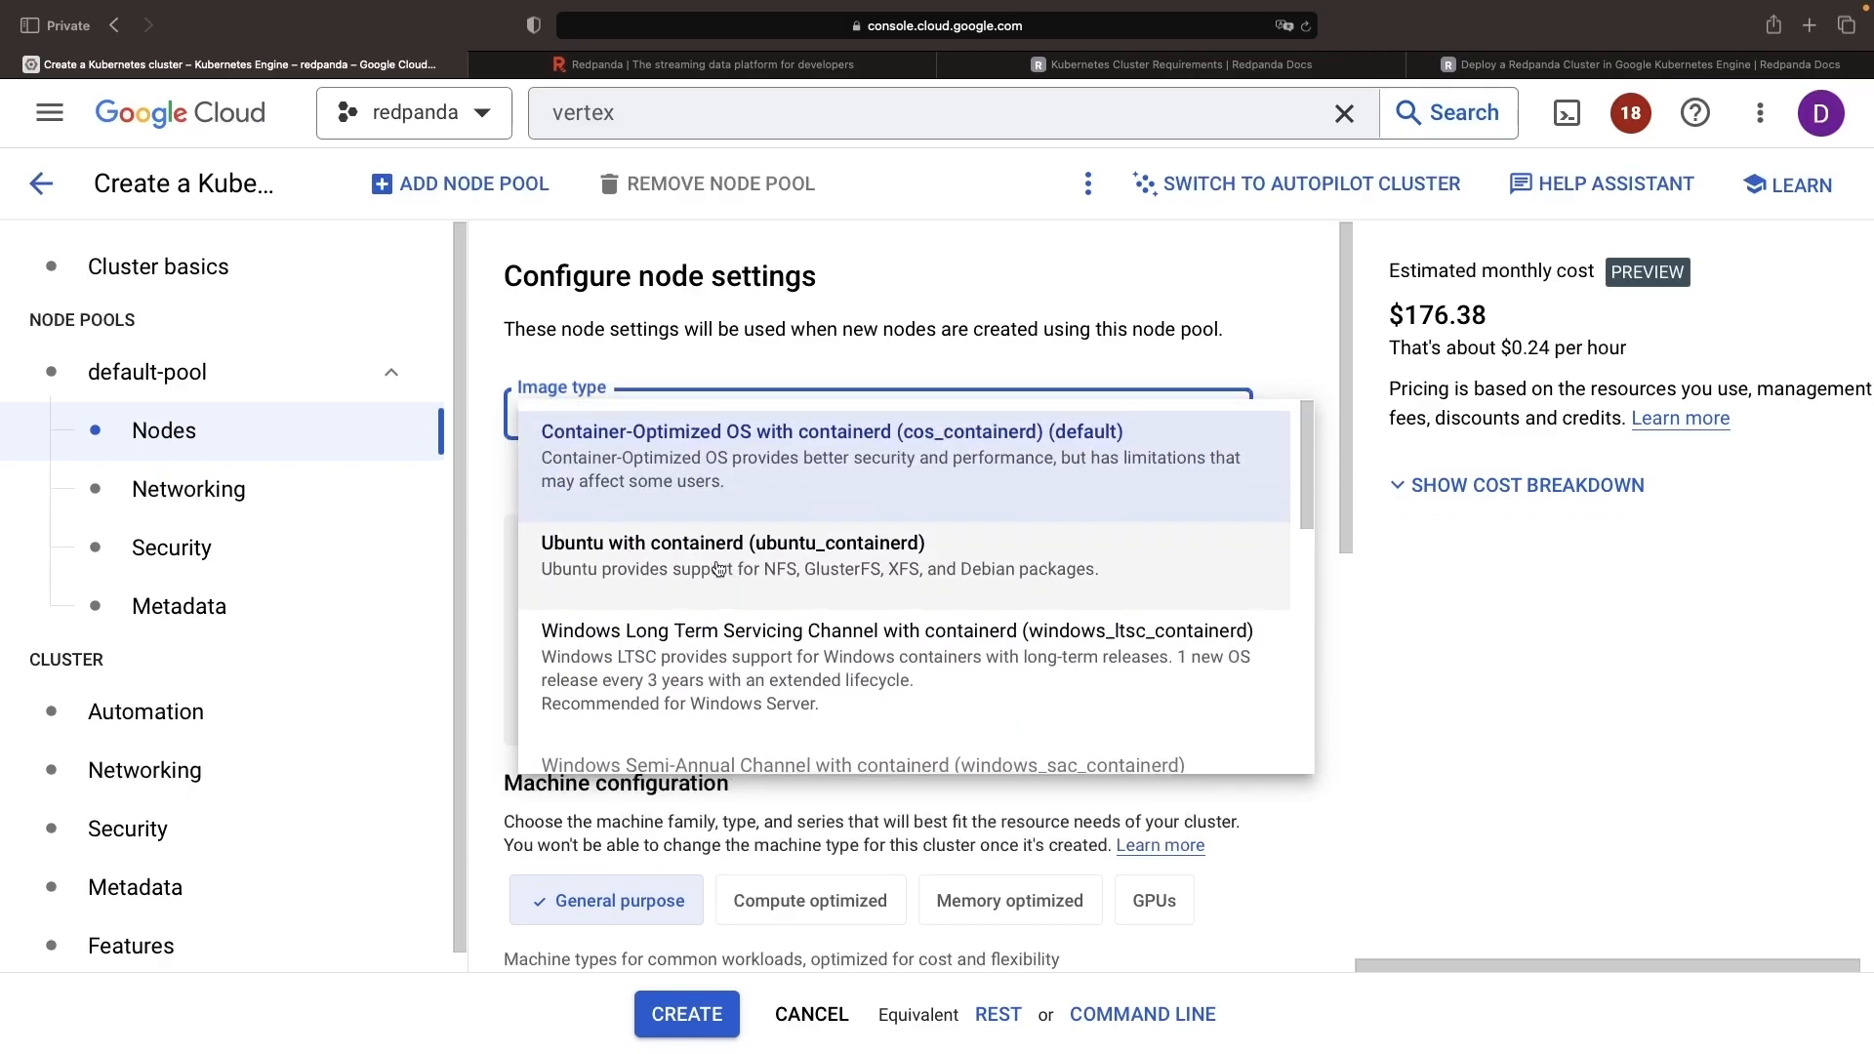
click(733, 556)
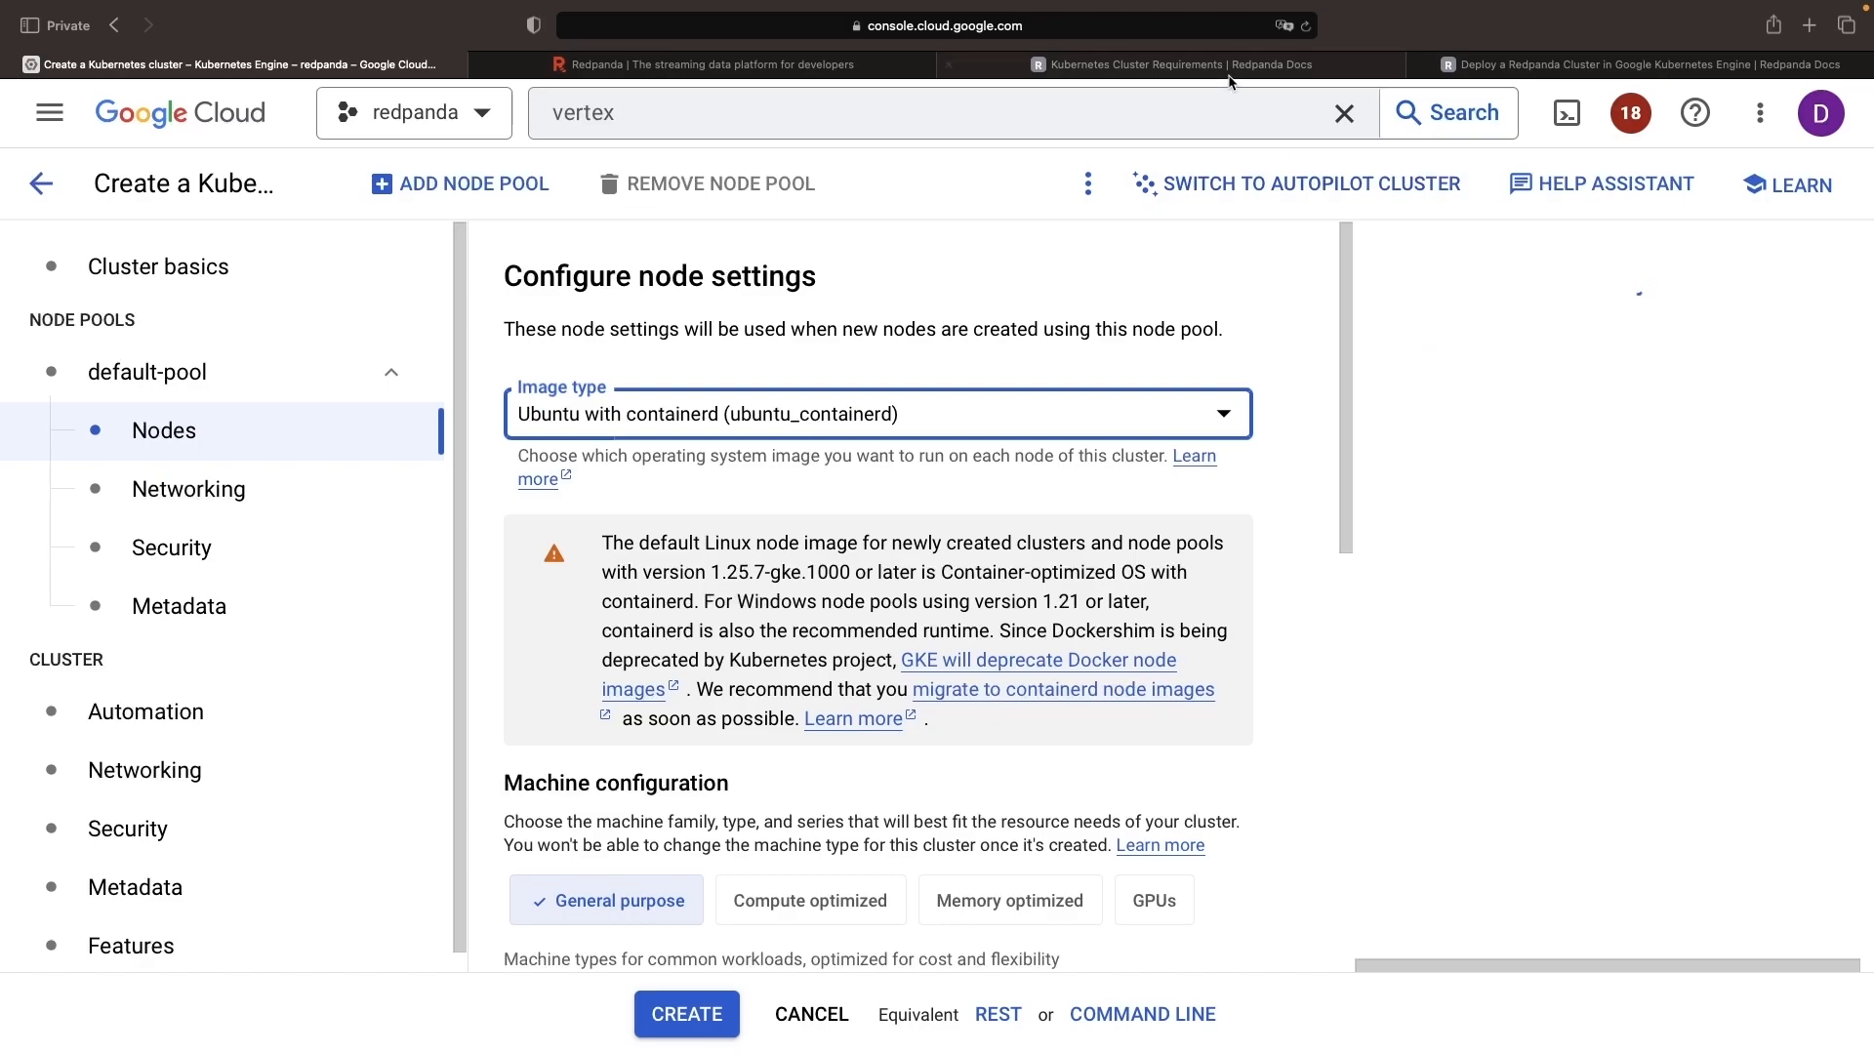
click(1173, 64)
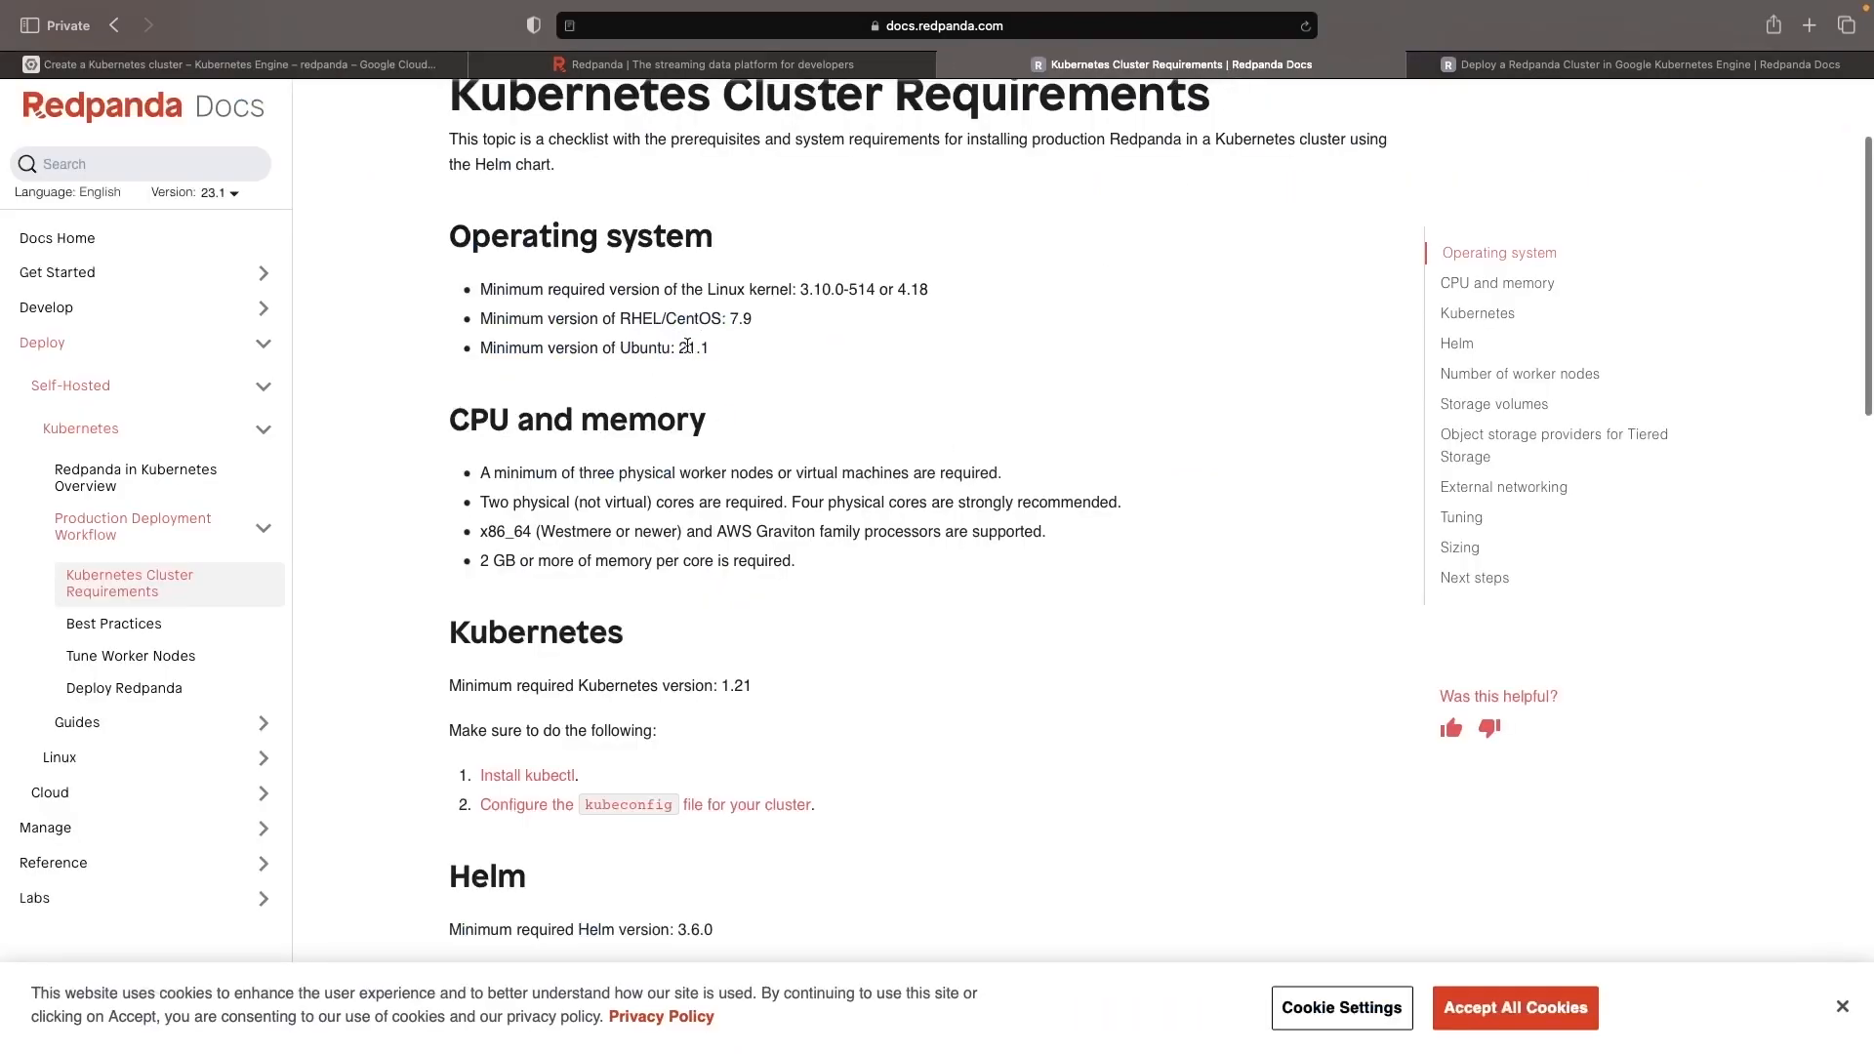
triple_click(592, 348)
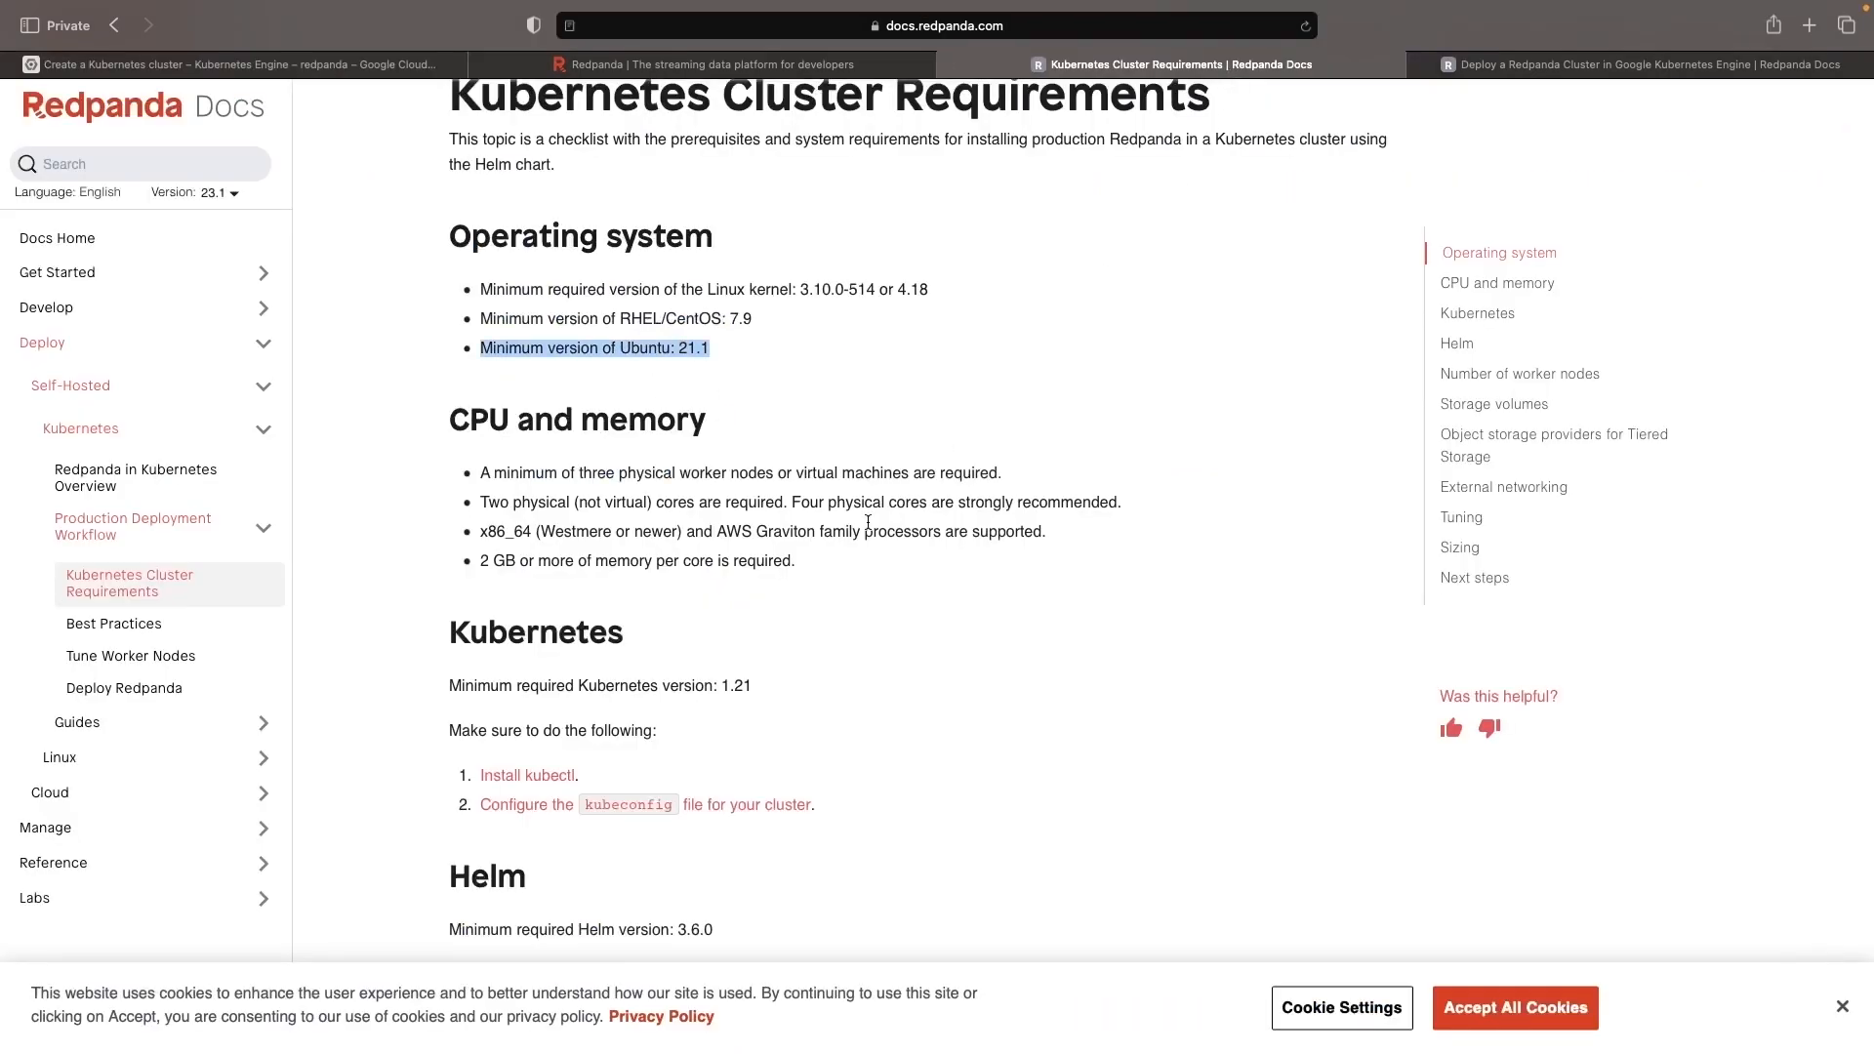
- Compare the cluster form against the Kubernetes Cluster Requirements page, ending at its top
click(227, 63)
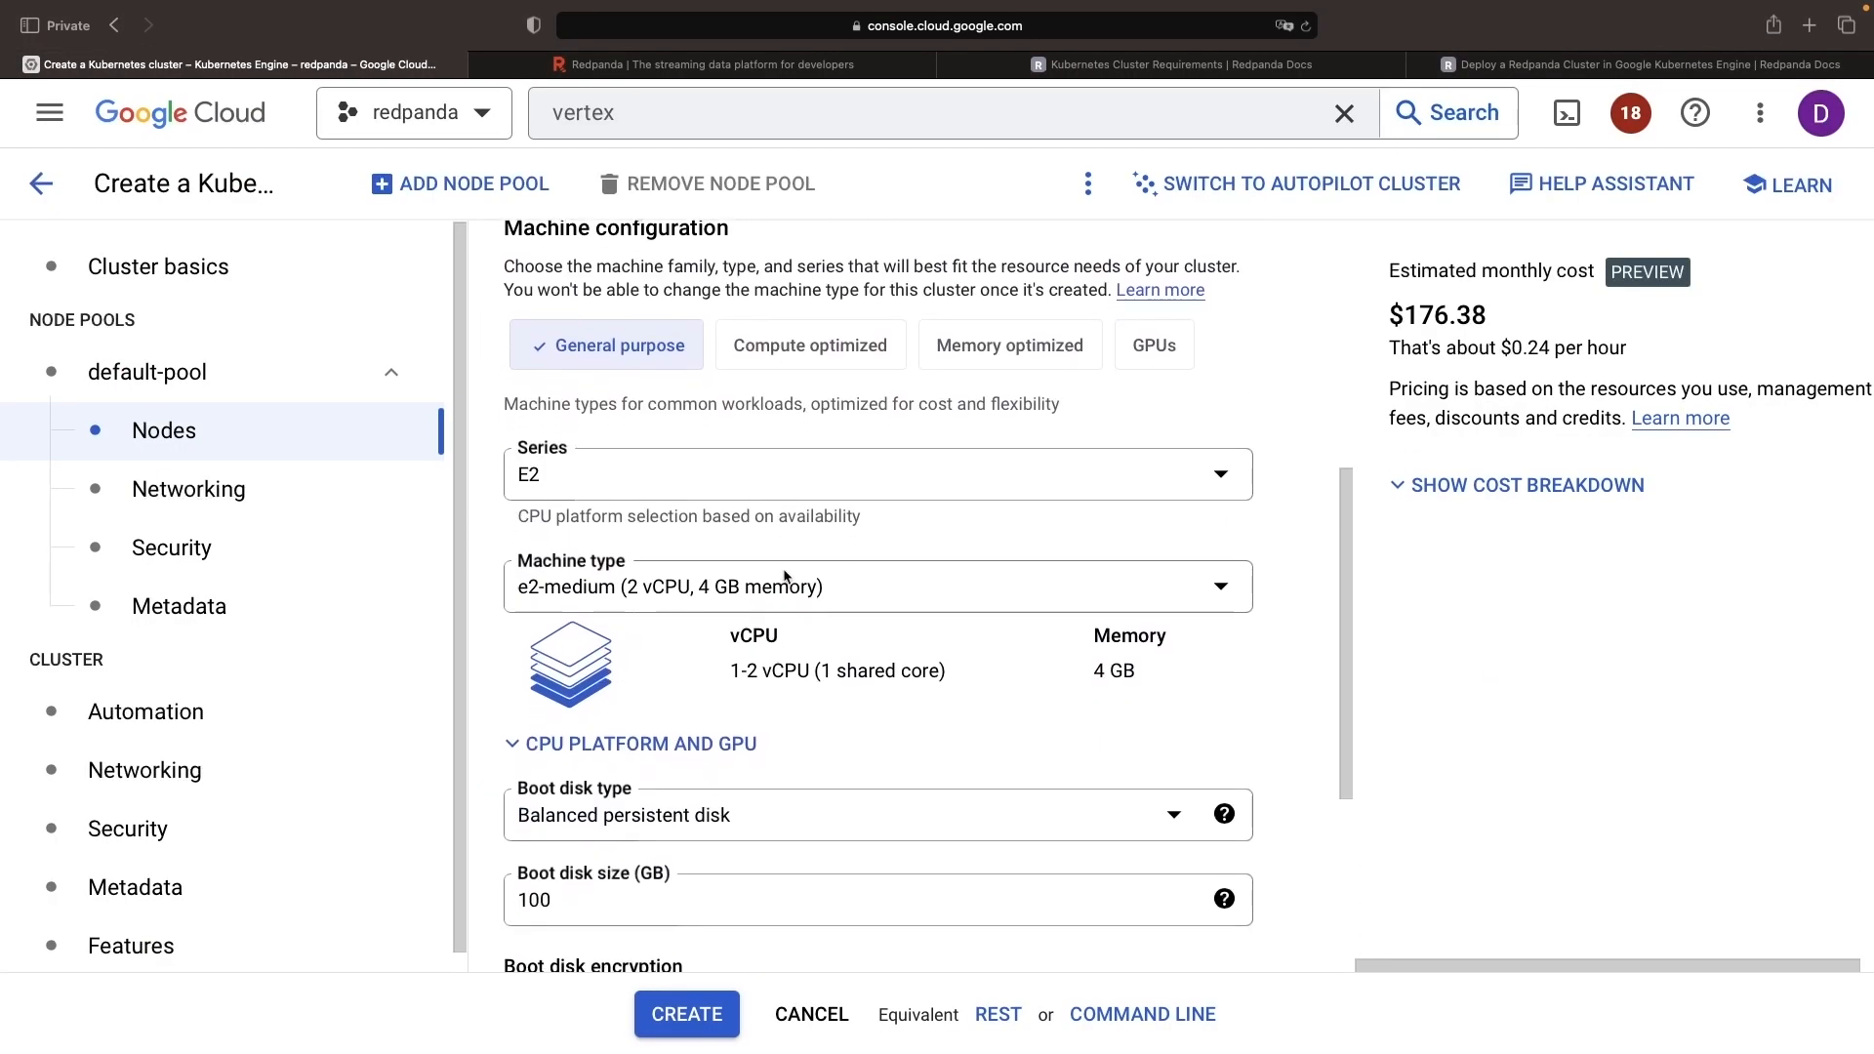
mouse_move(978, 627)
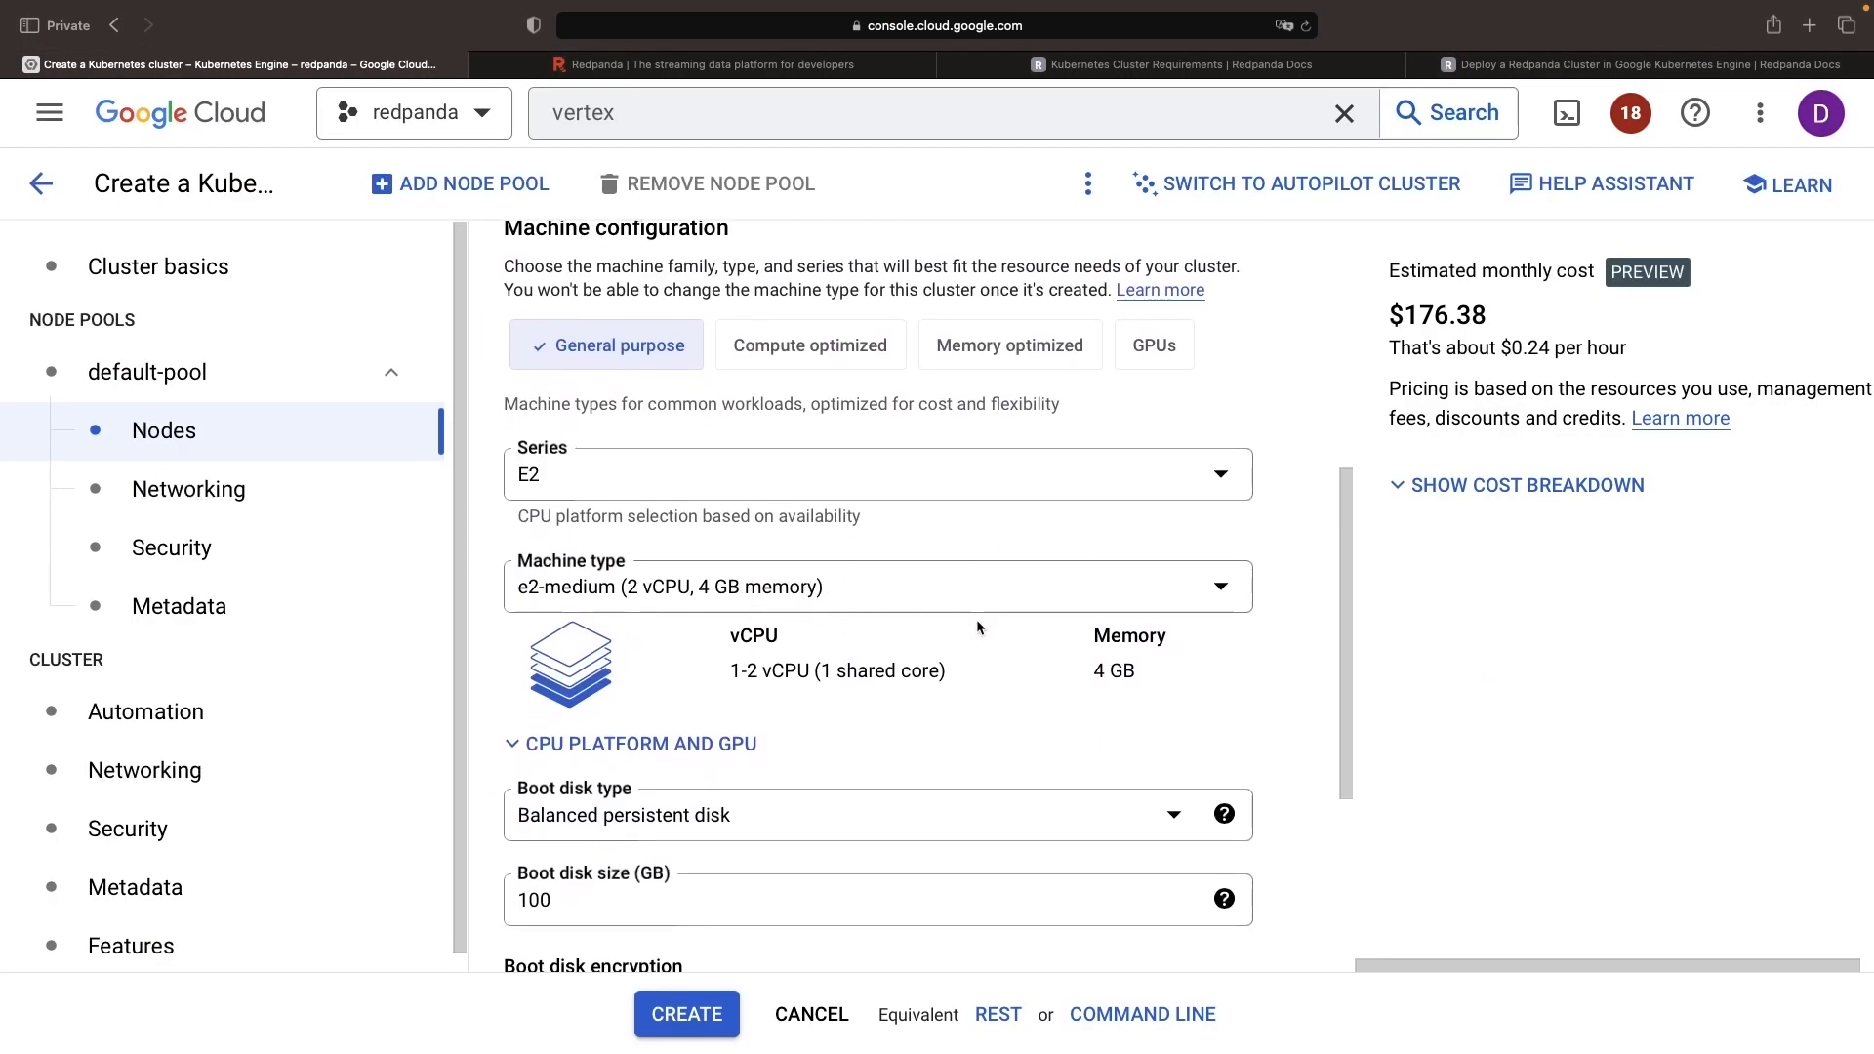
click(1171, 64)
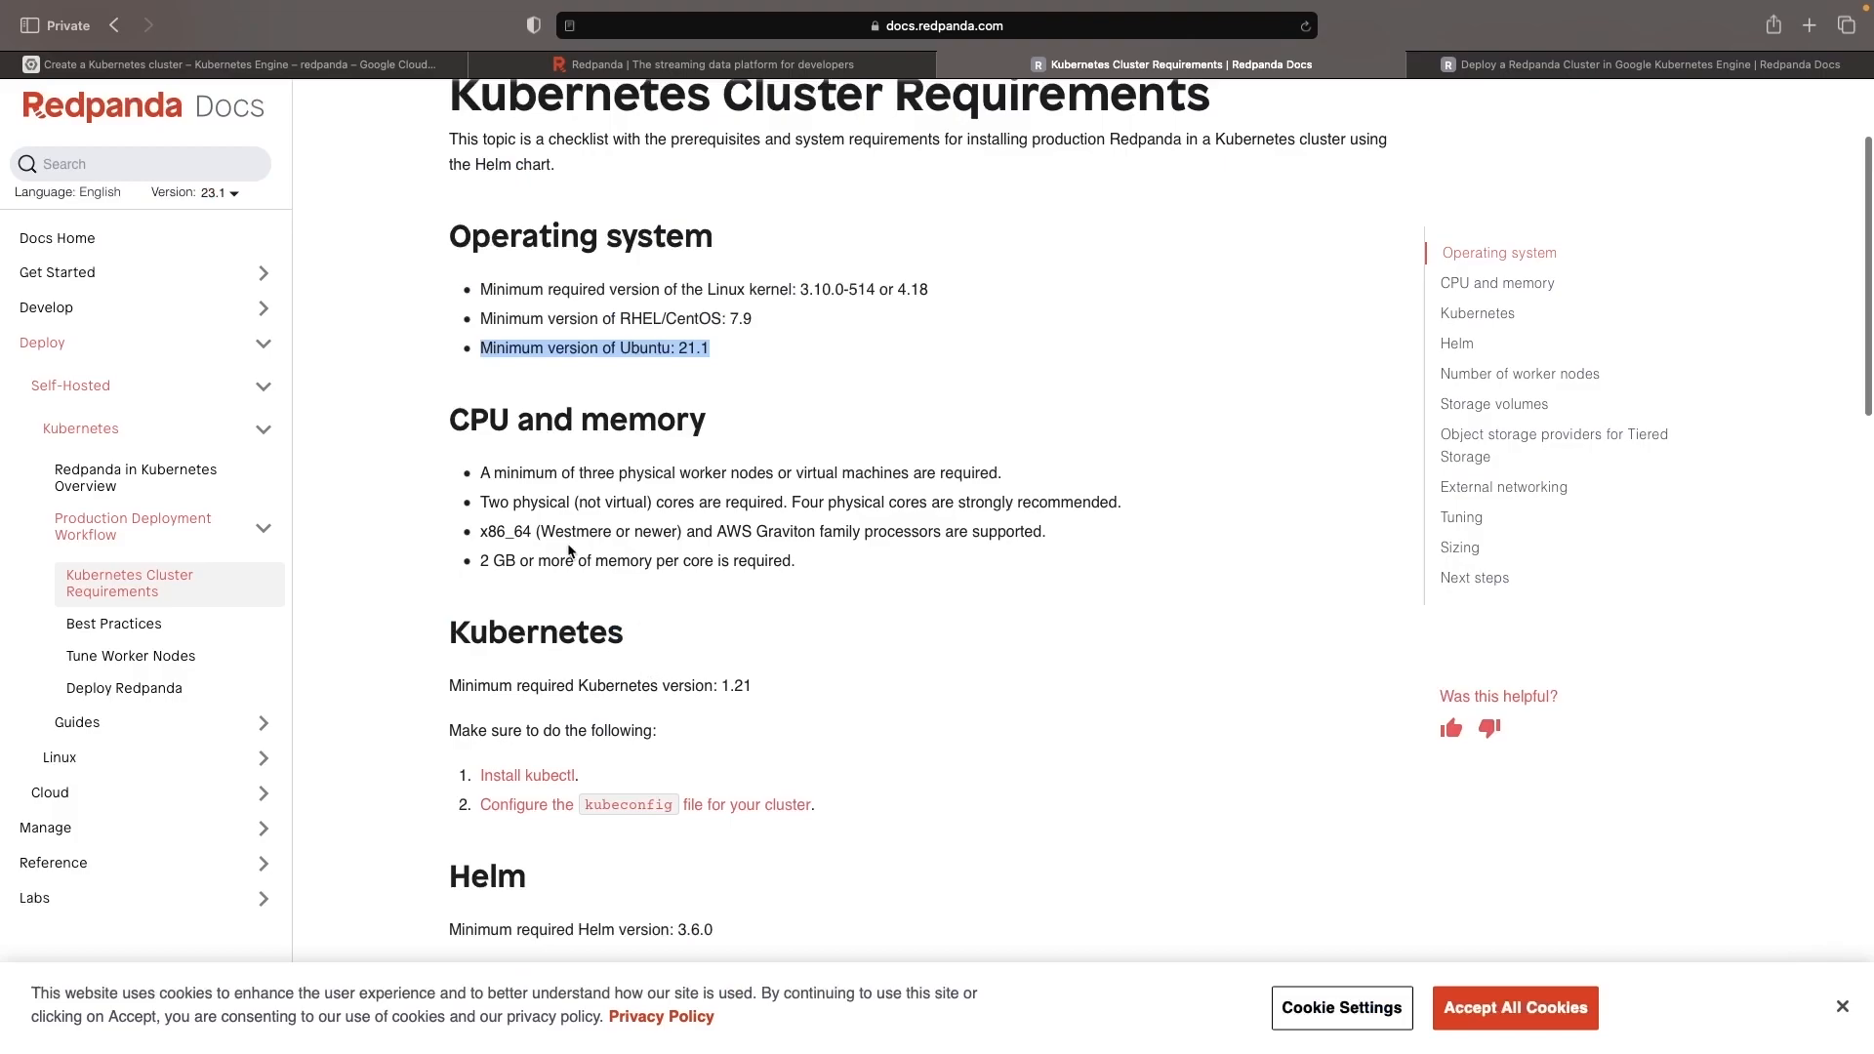
scroll(down, 3)
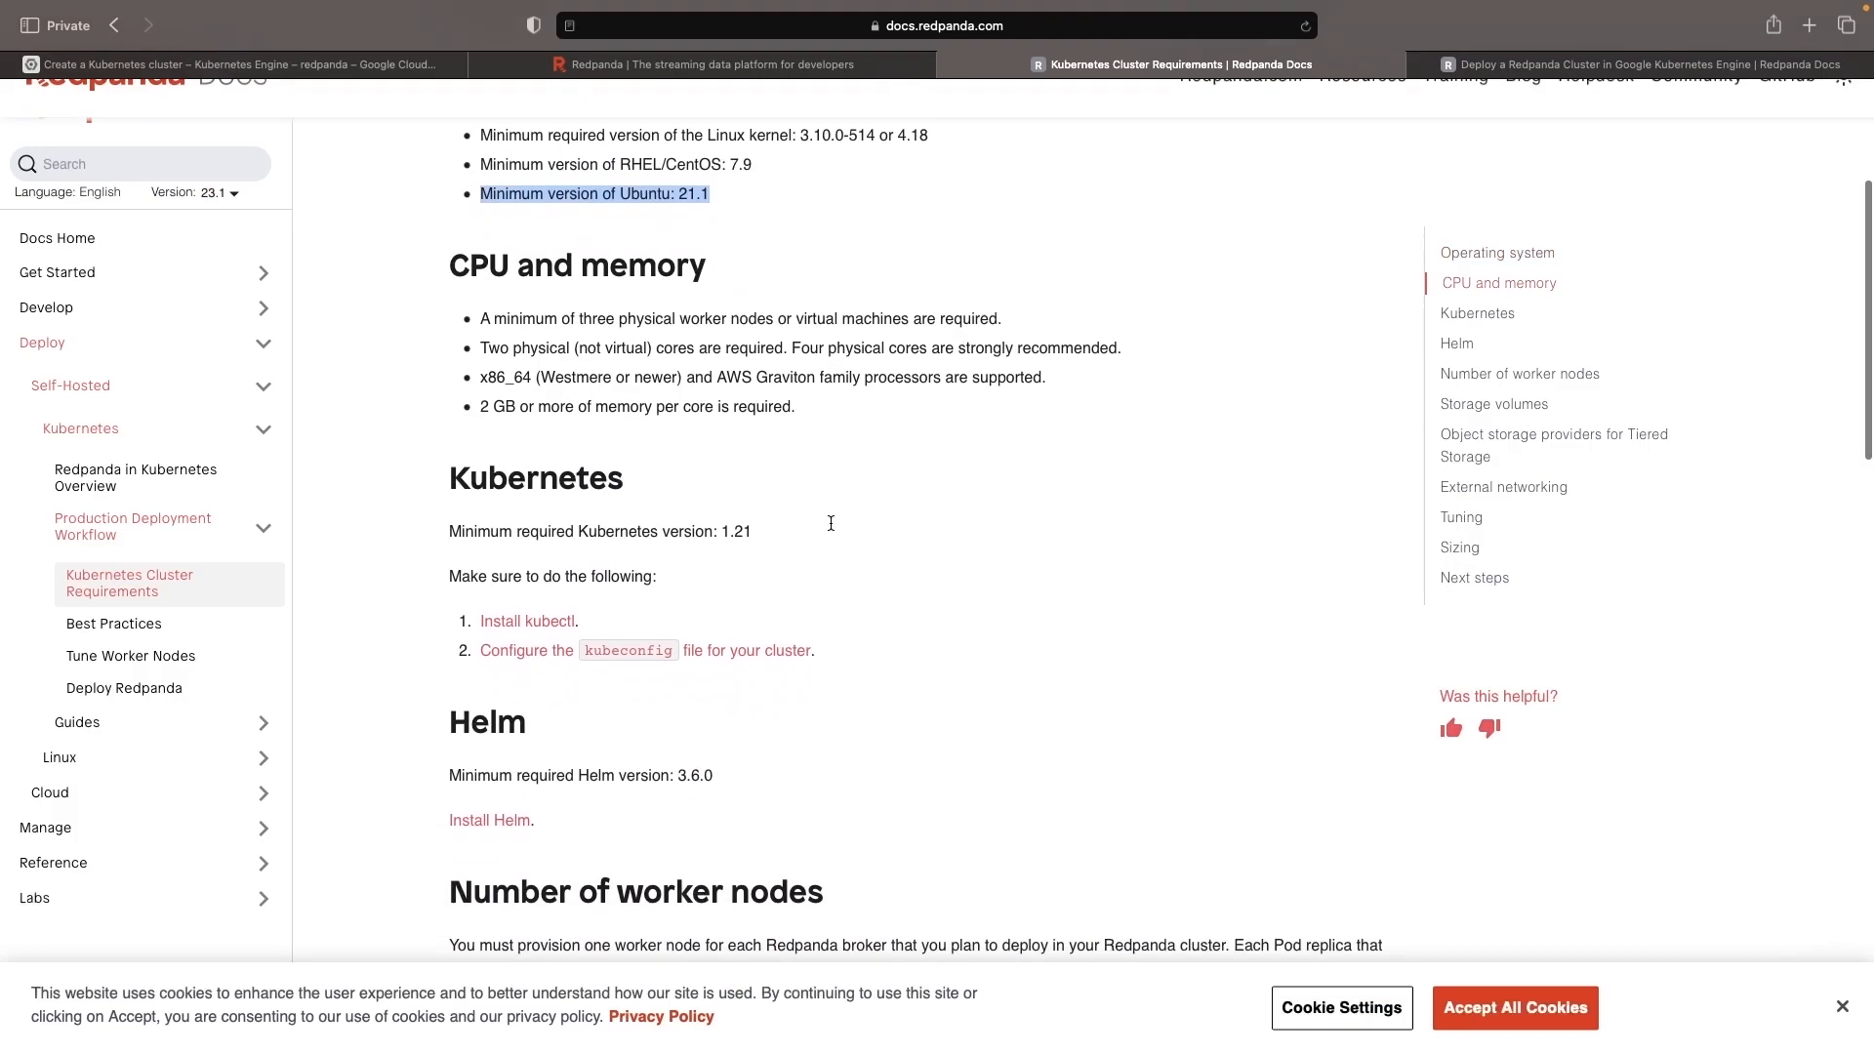
scroll(up, 3)
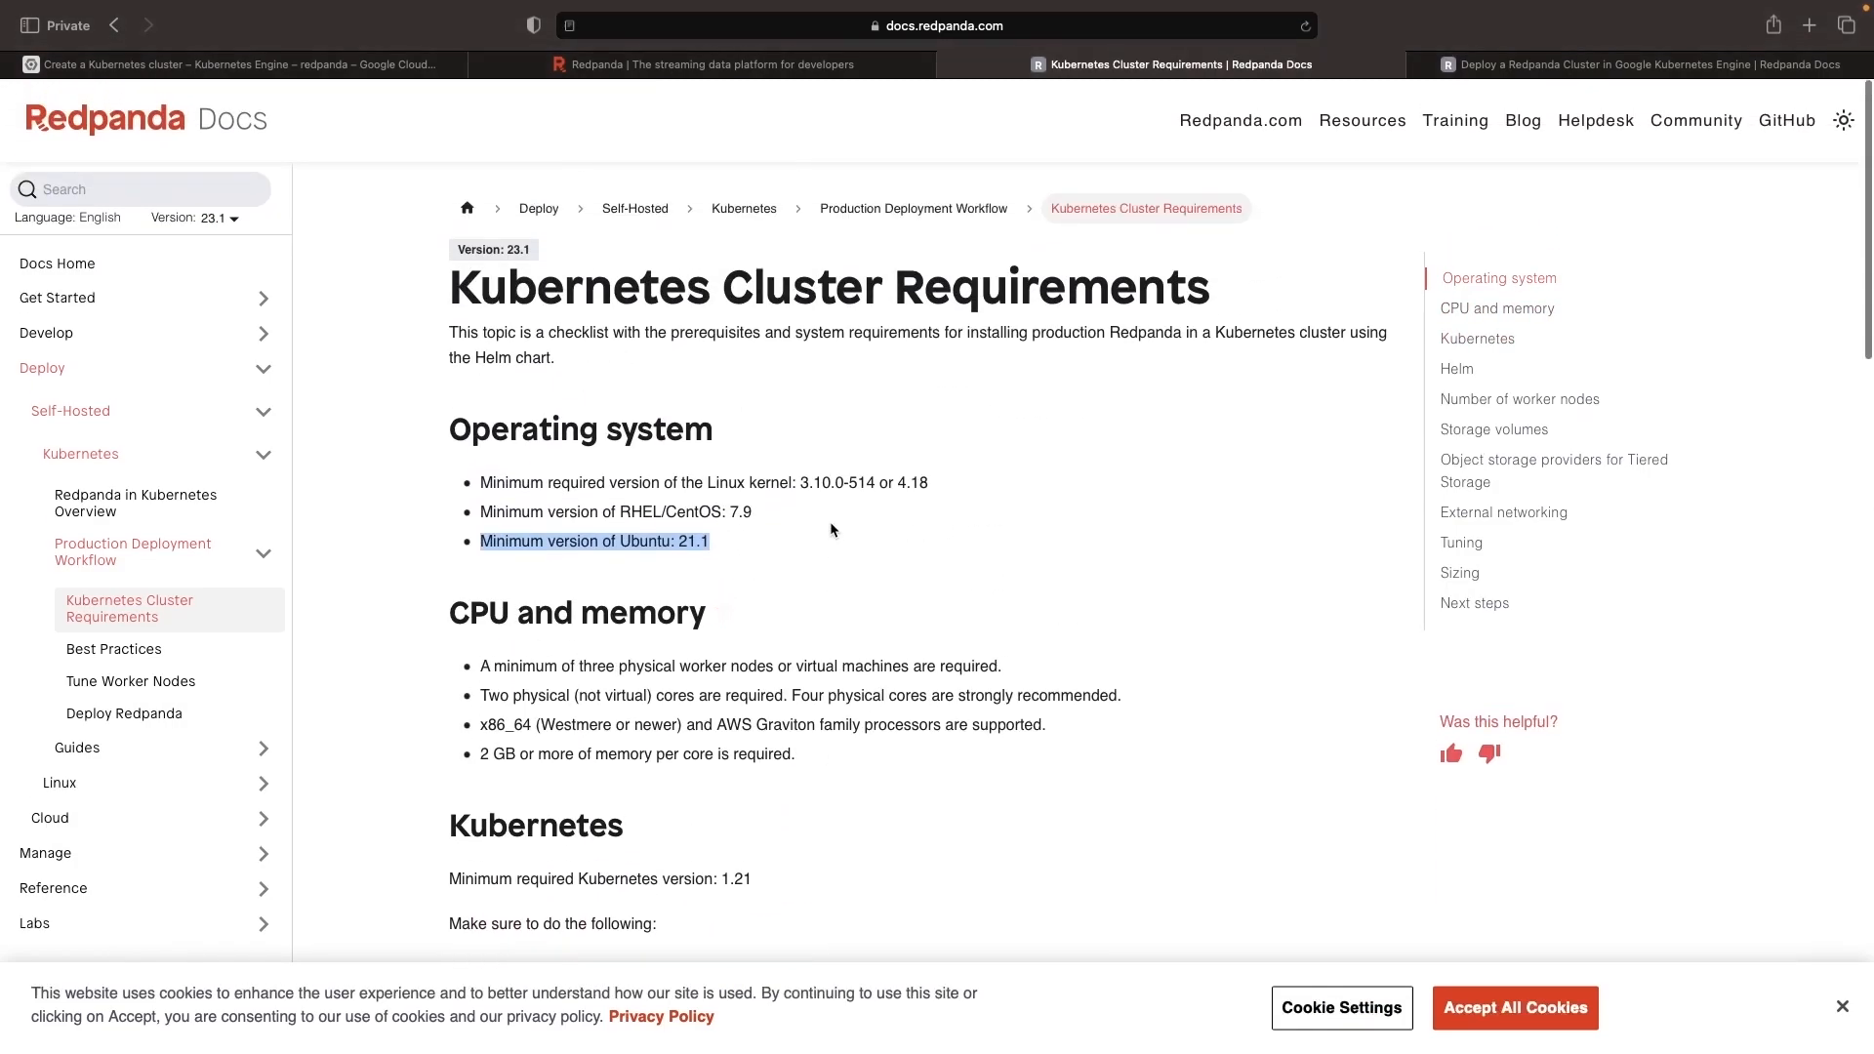
mouse_move(896, 689)
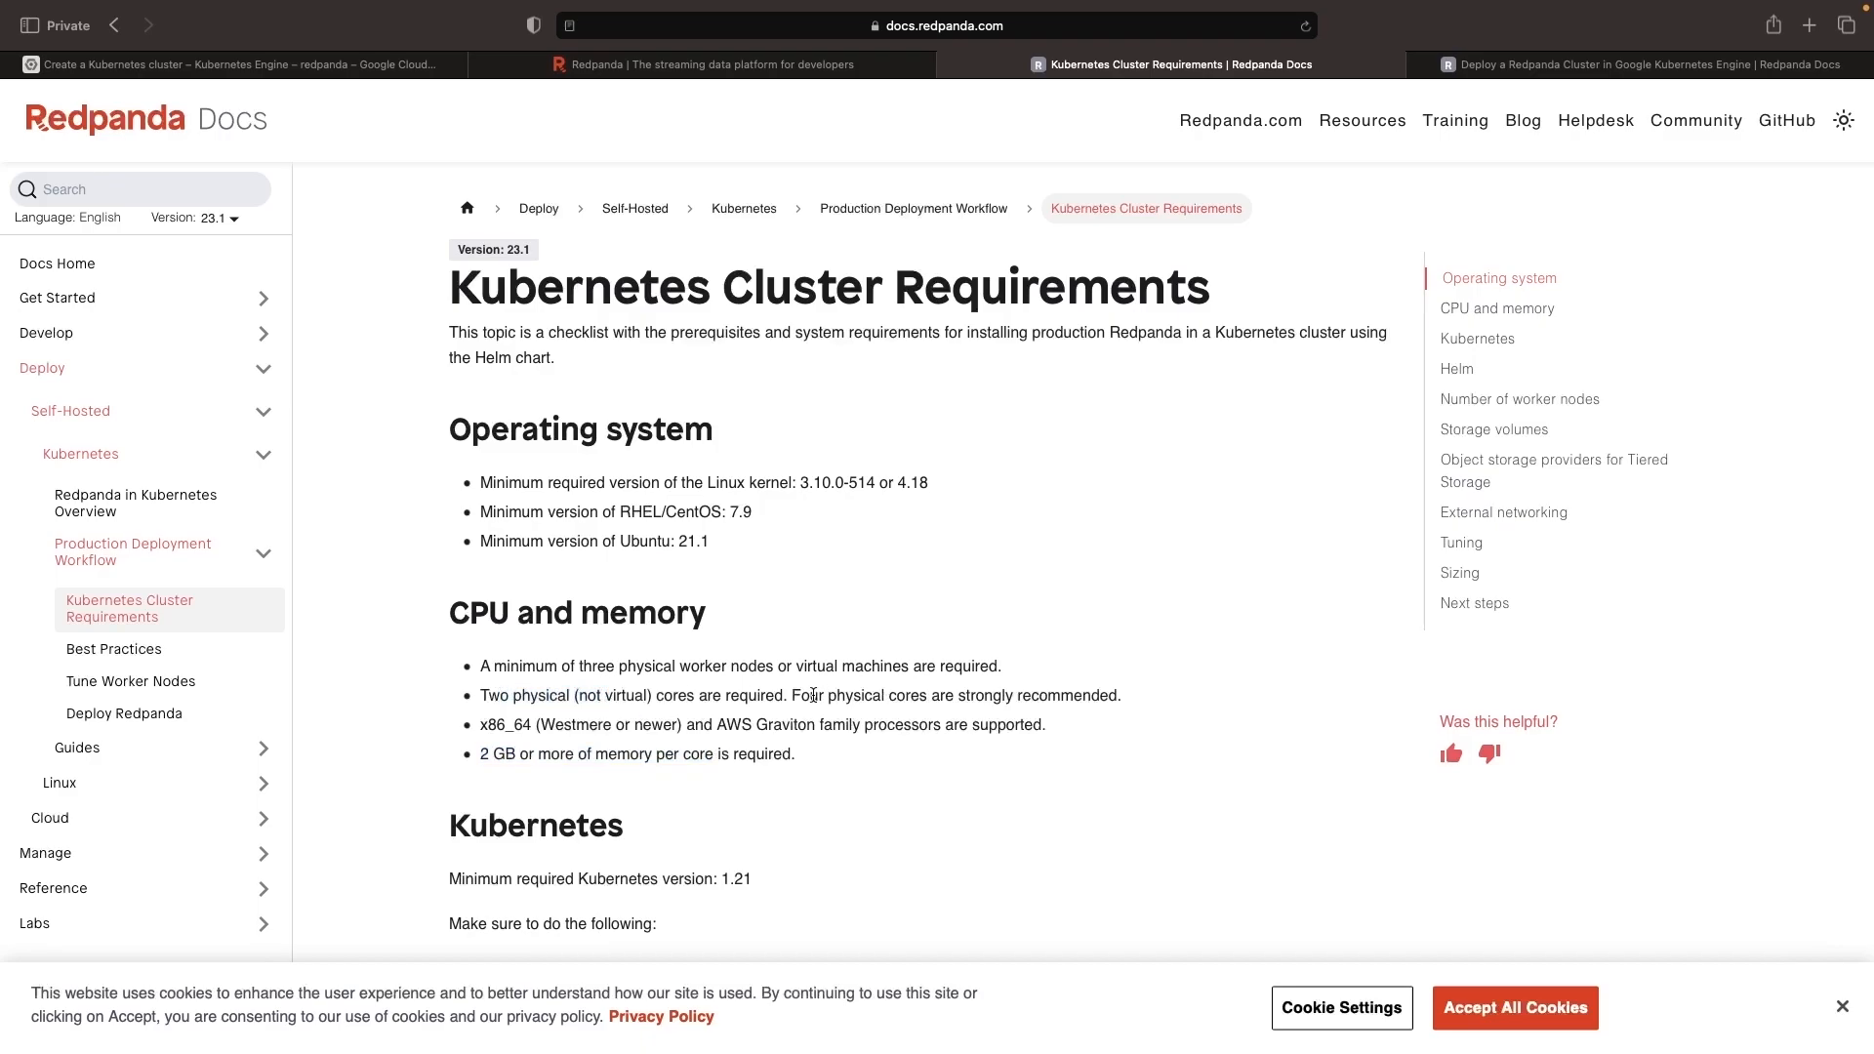
mouse_move(1242, 183)
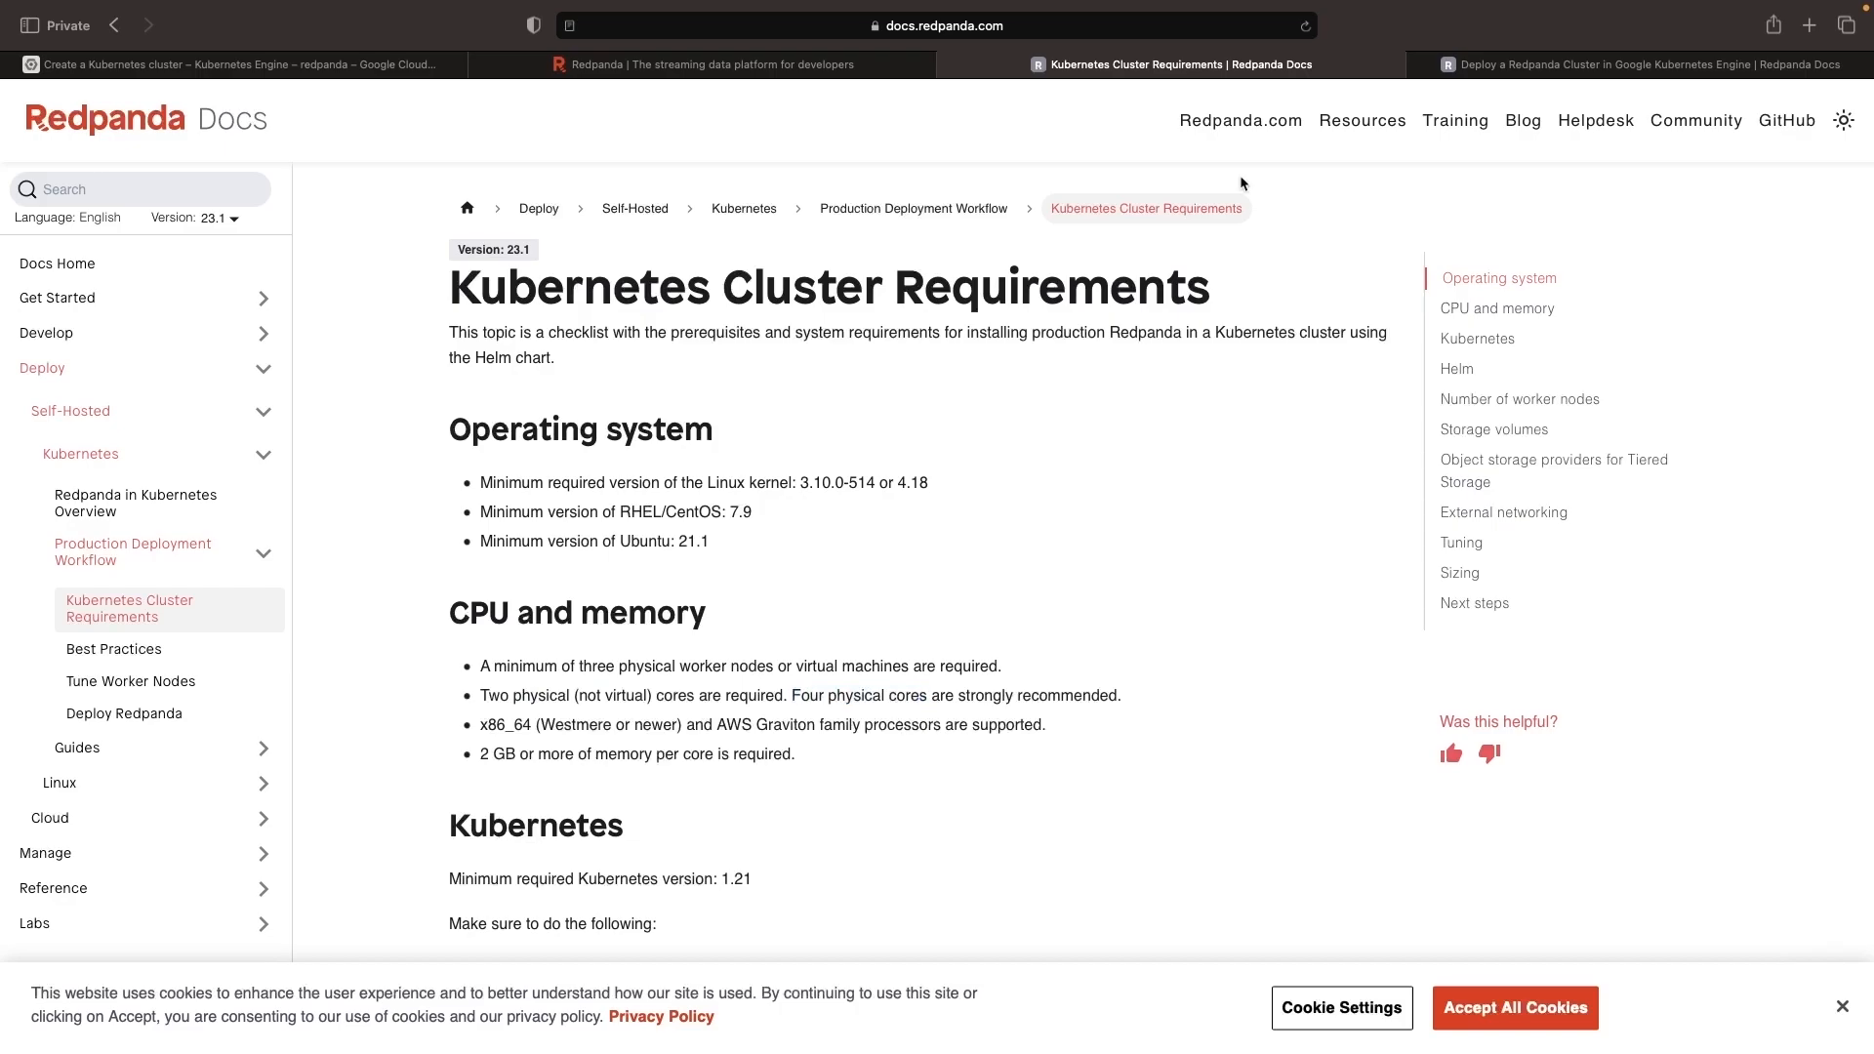
mouse_move(924, 660)
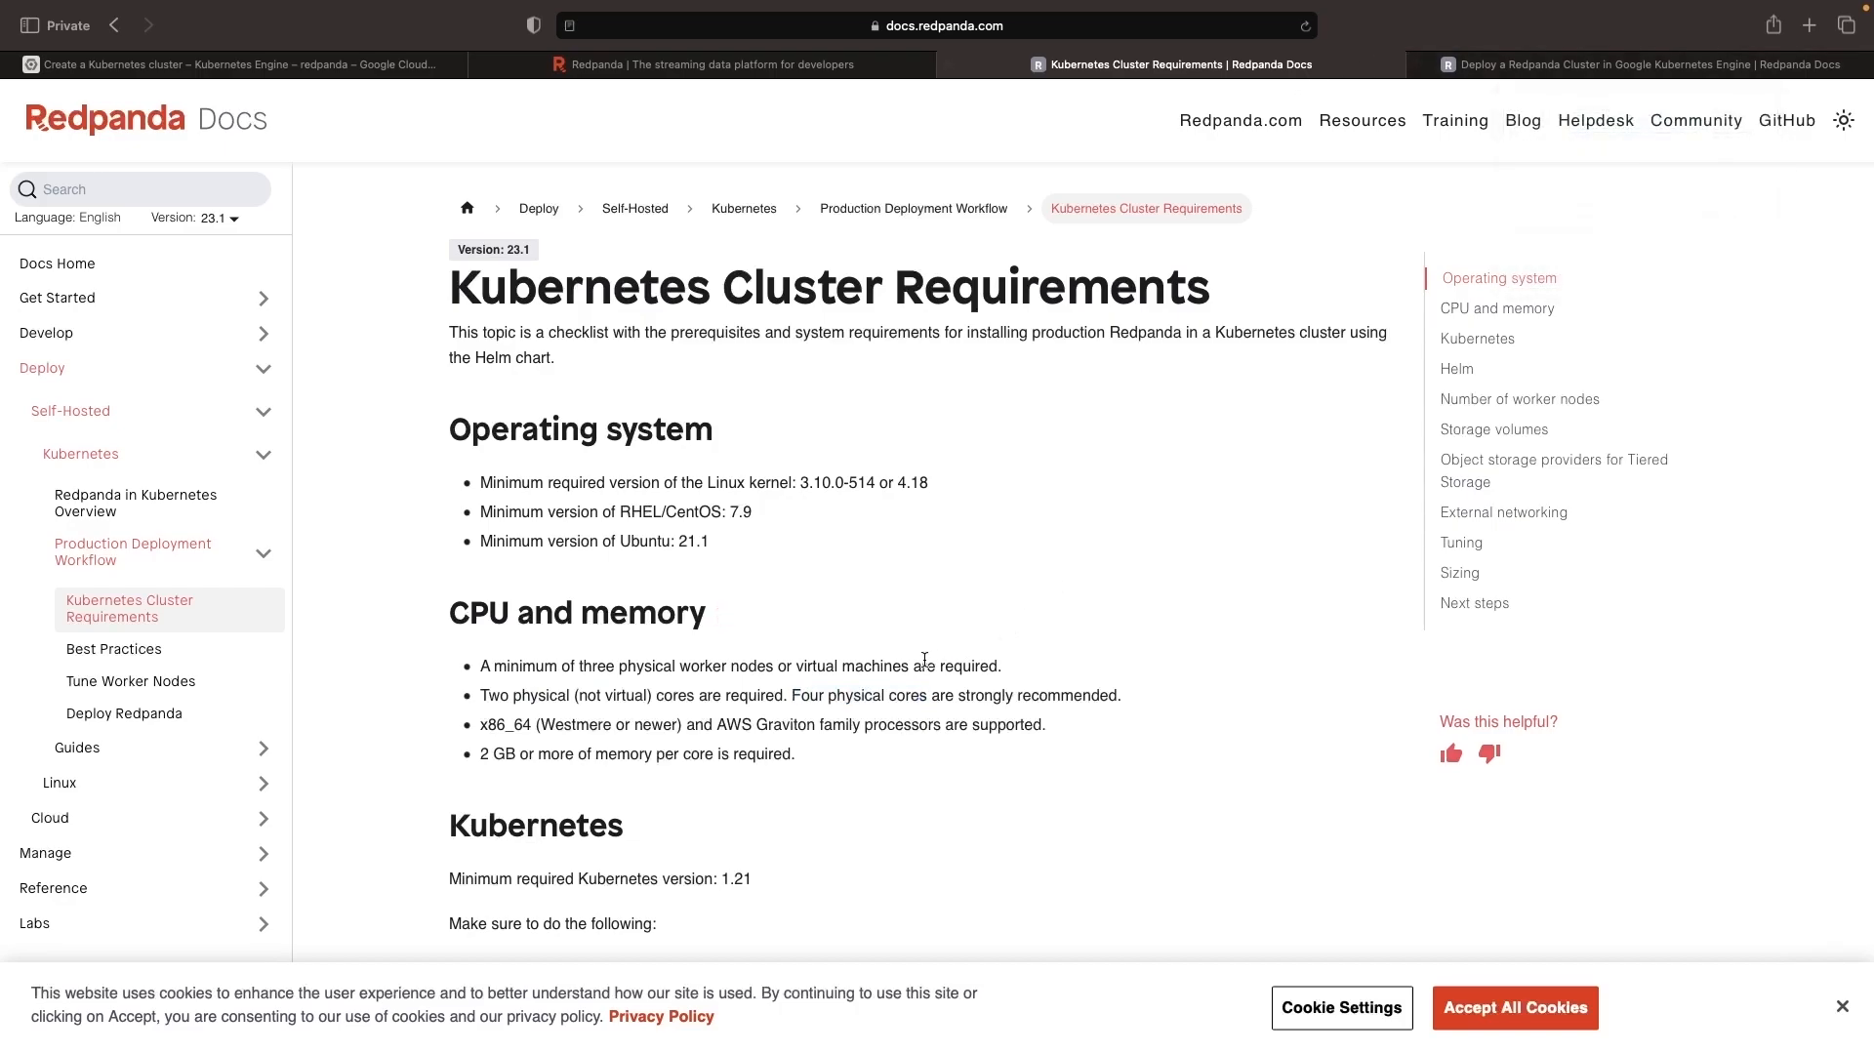
mouse_move(850, 768)
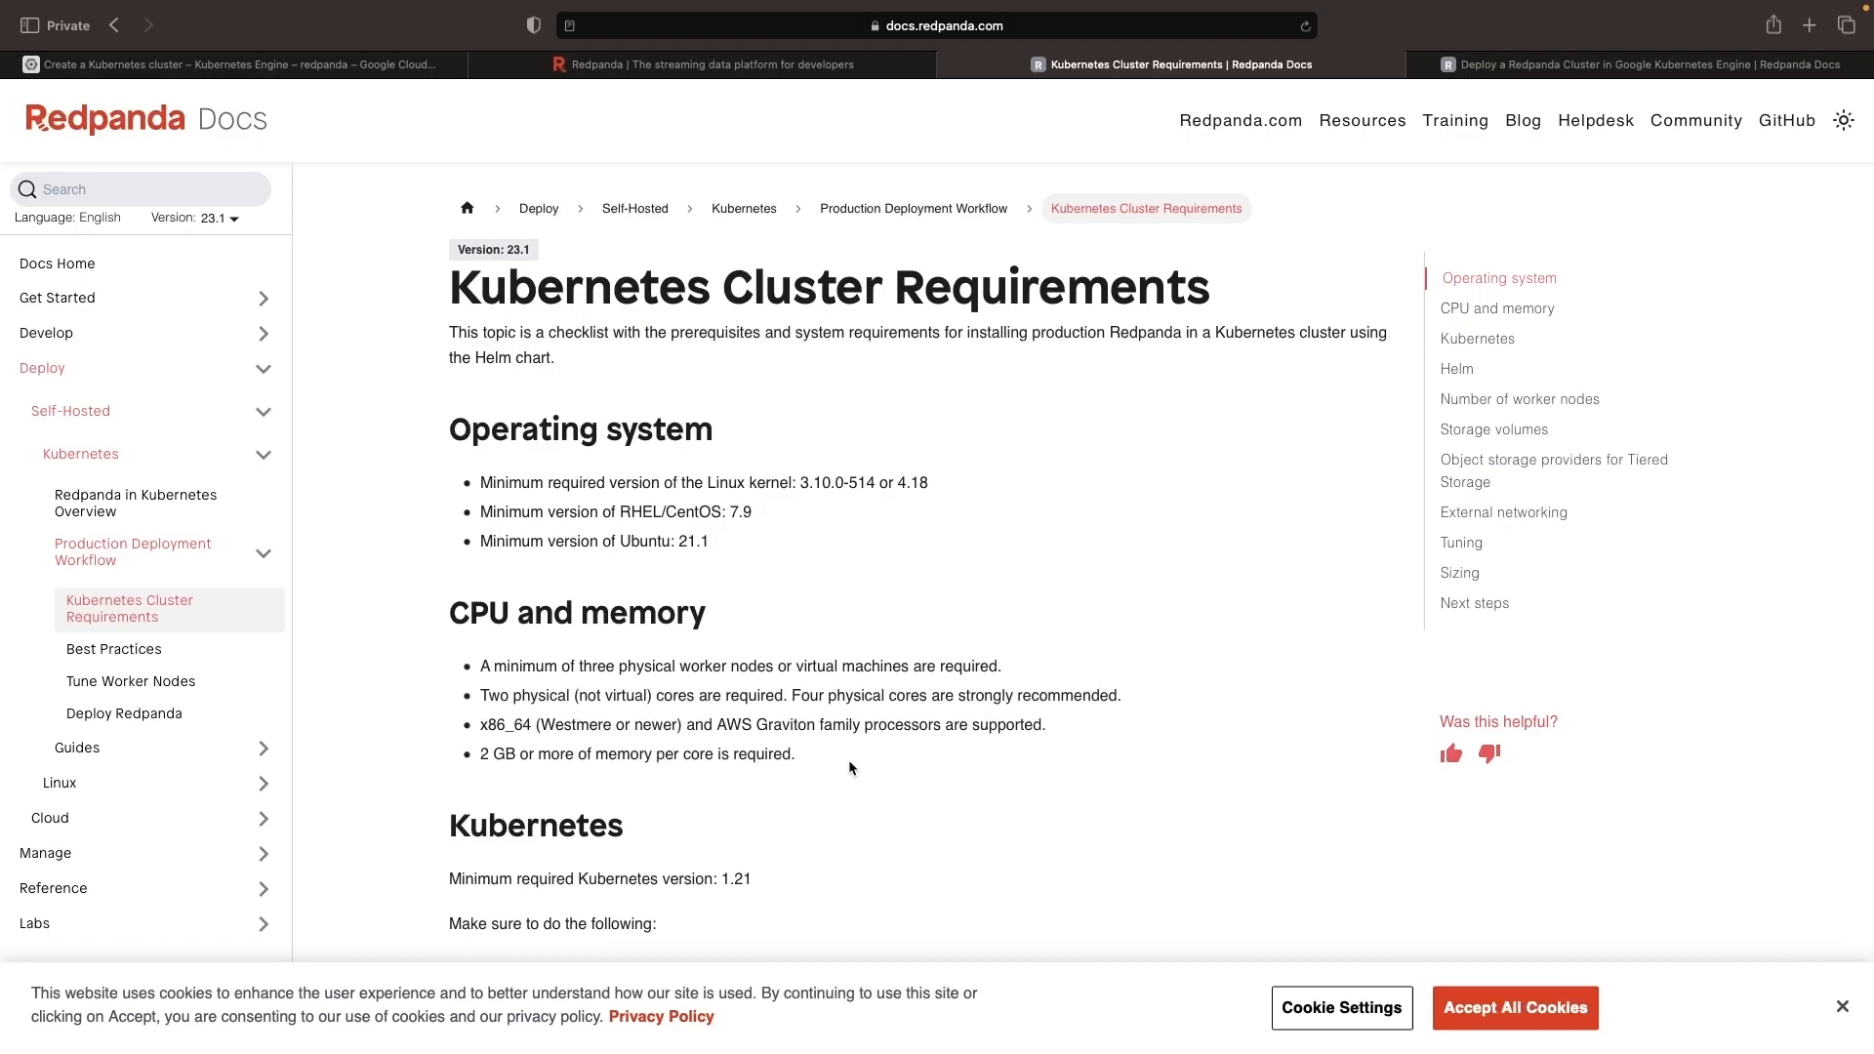
mouse_move(619, 774)
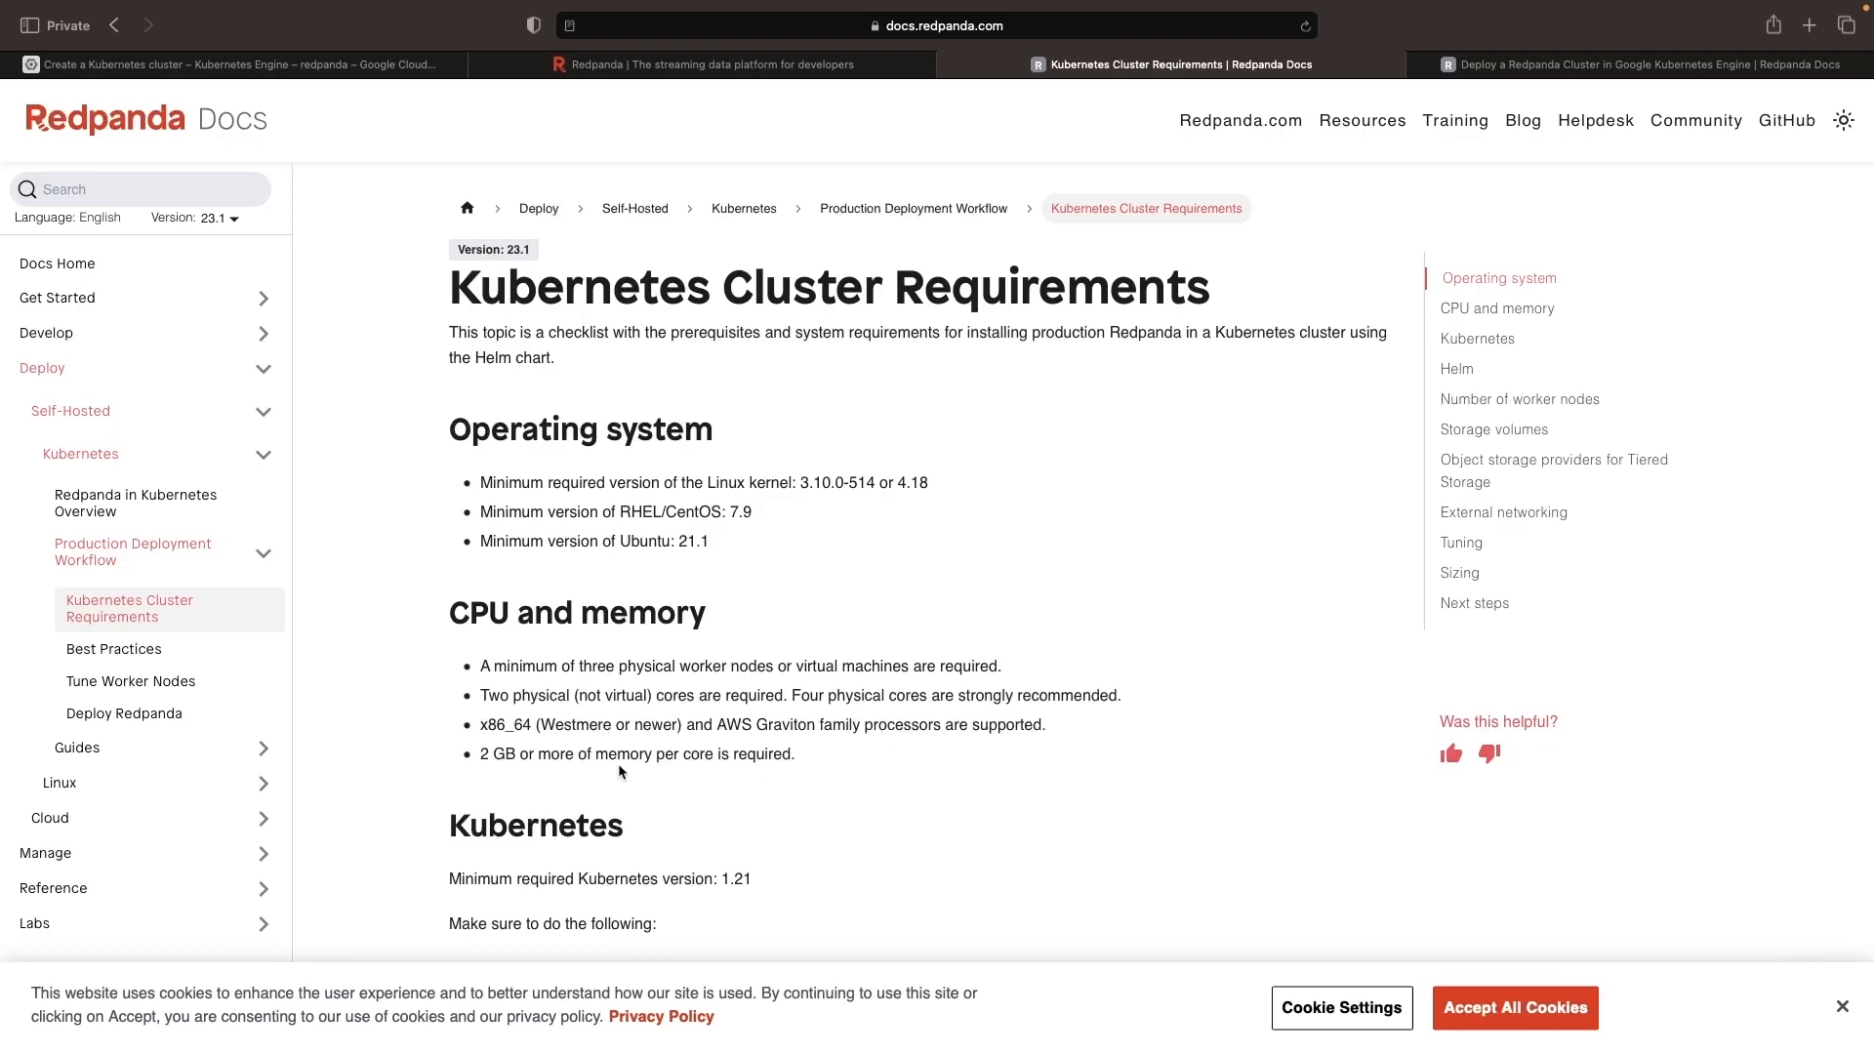
mouse_move(1110, 641)
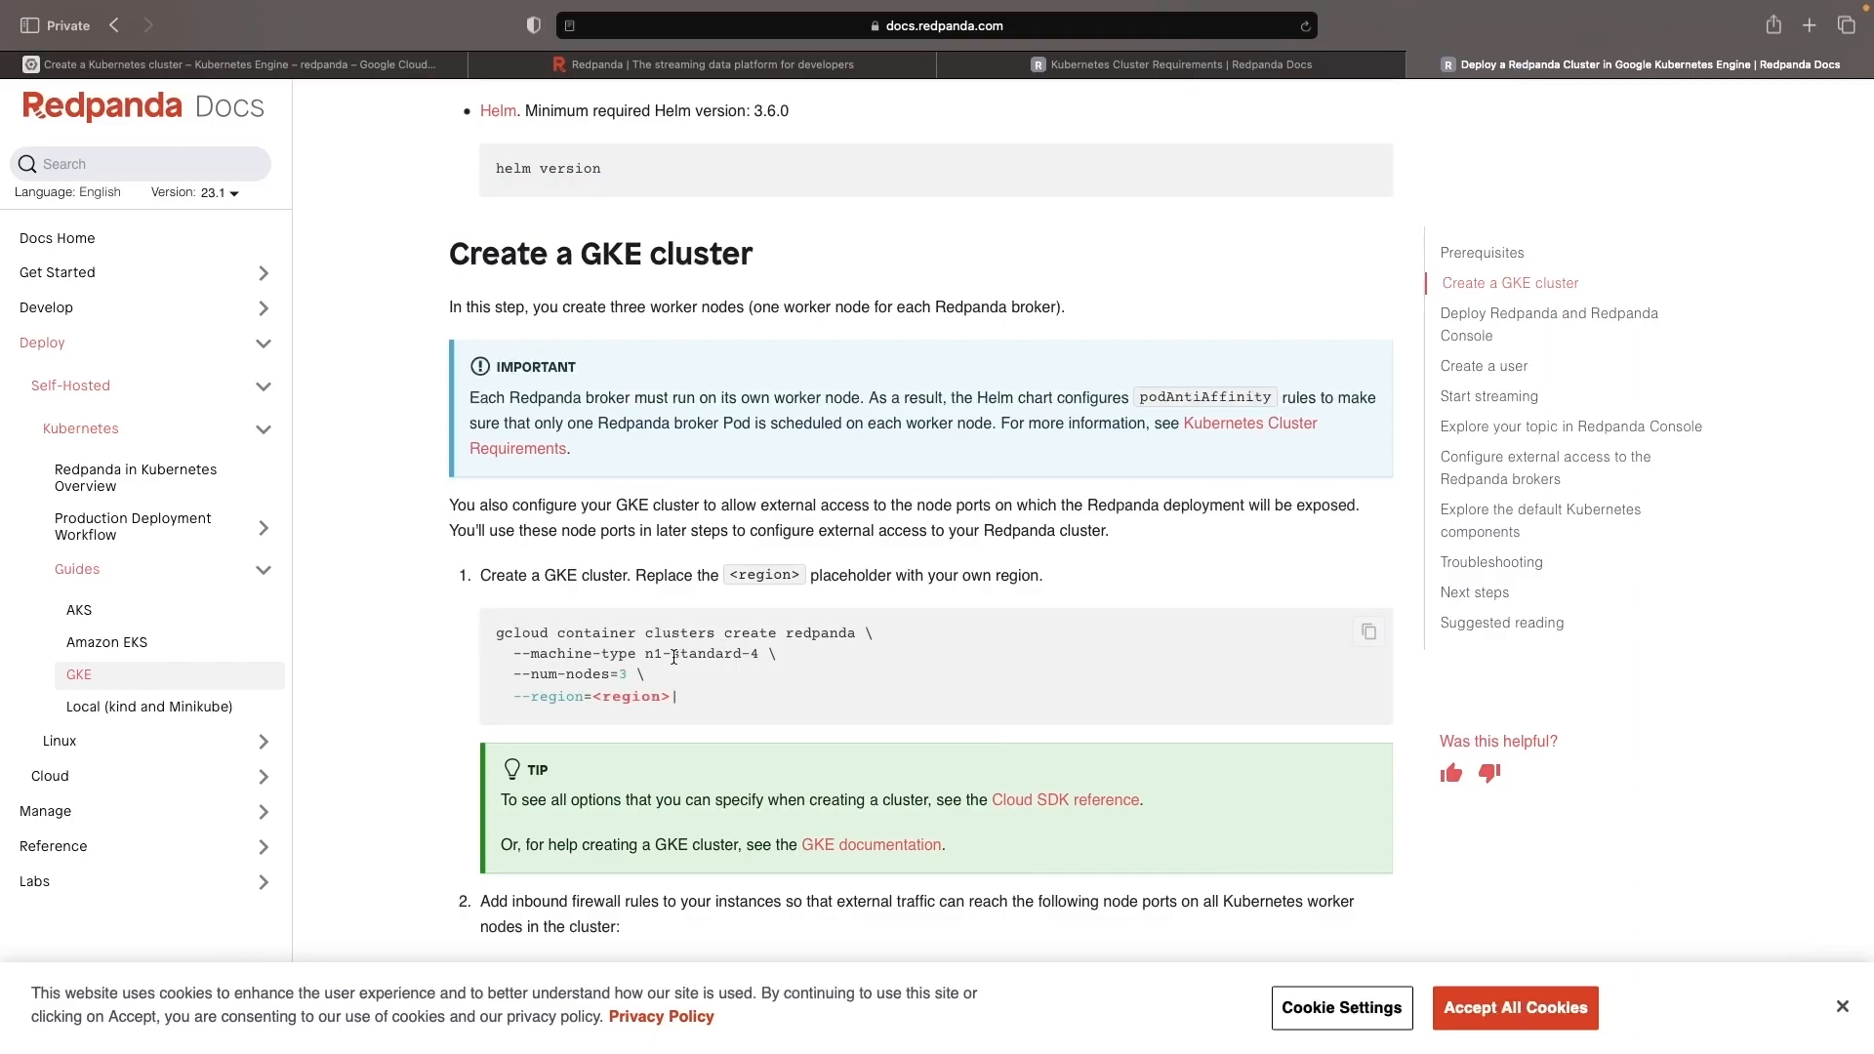
mouse_move(672, 692)
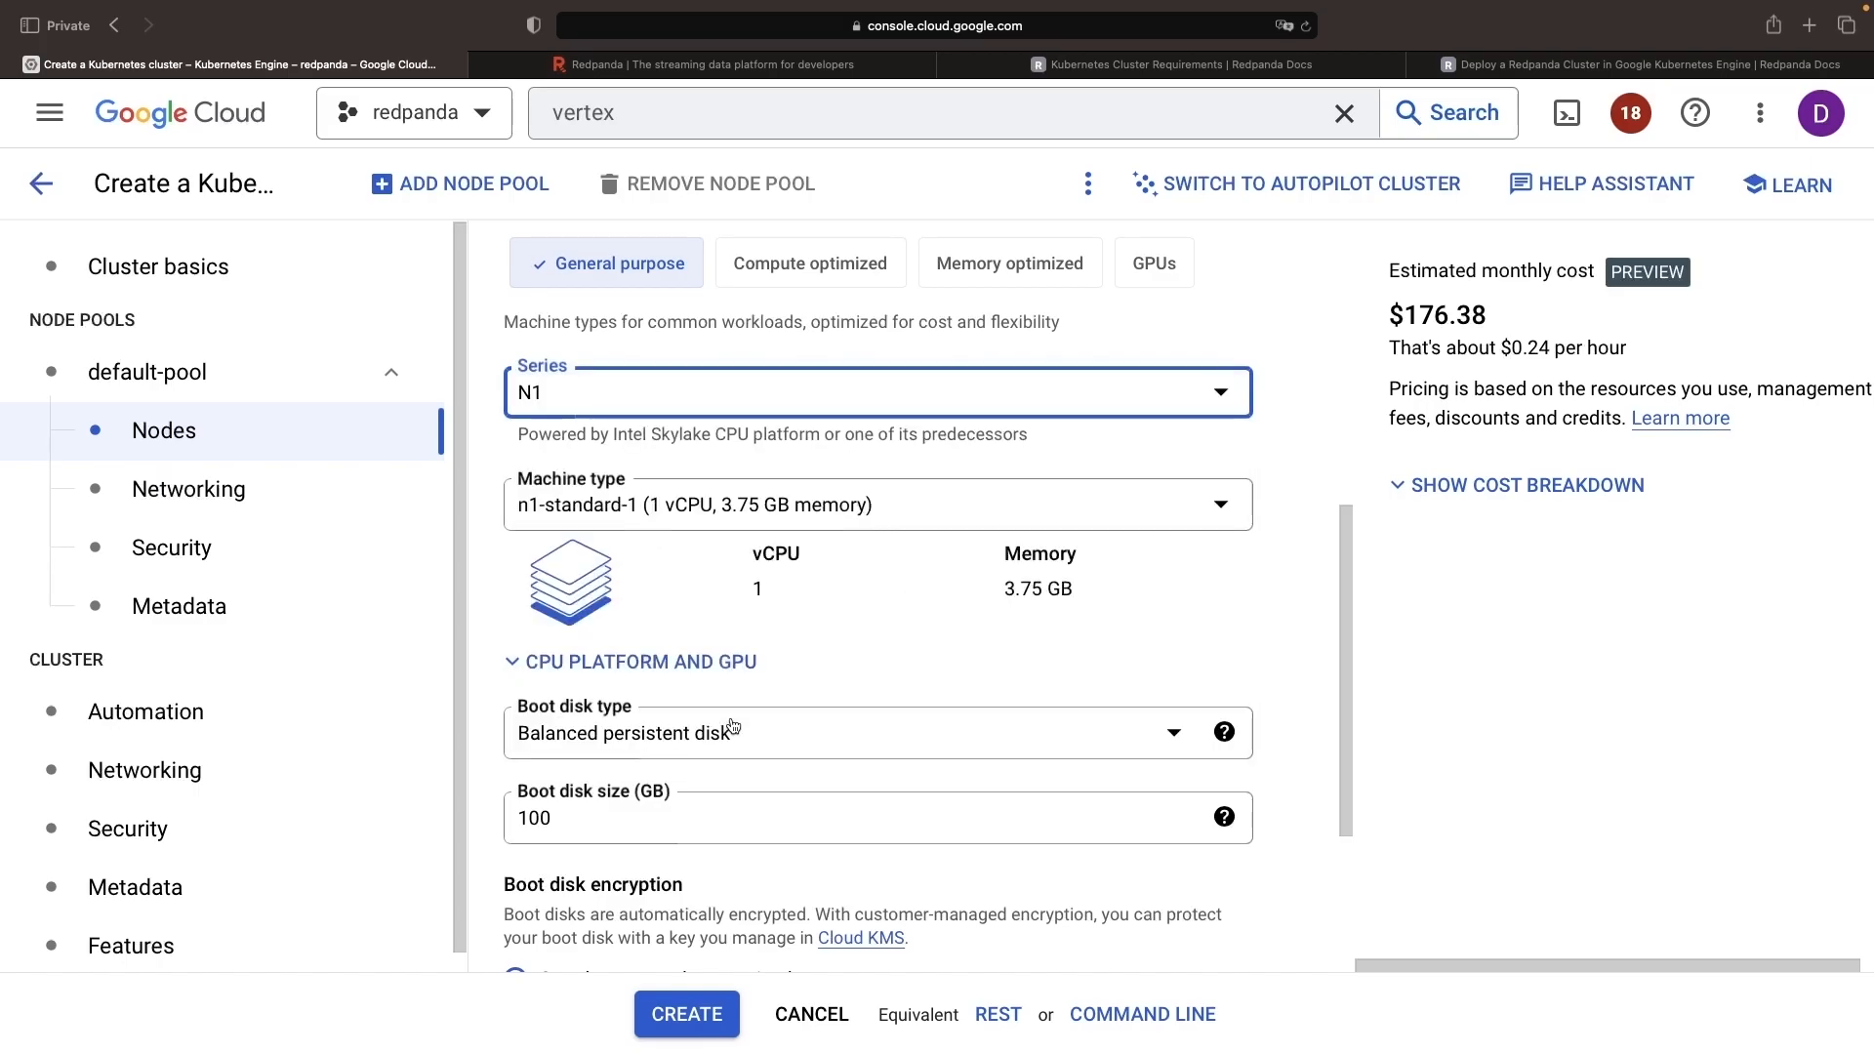
- Try n1-standard-4, then switch the default-pool node series to E2
click(876, 504)
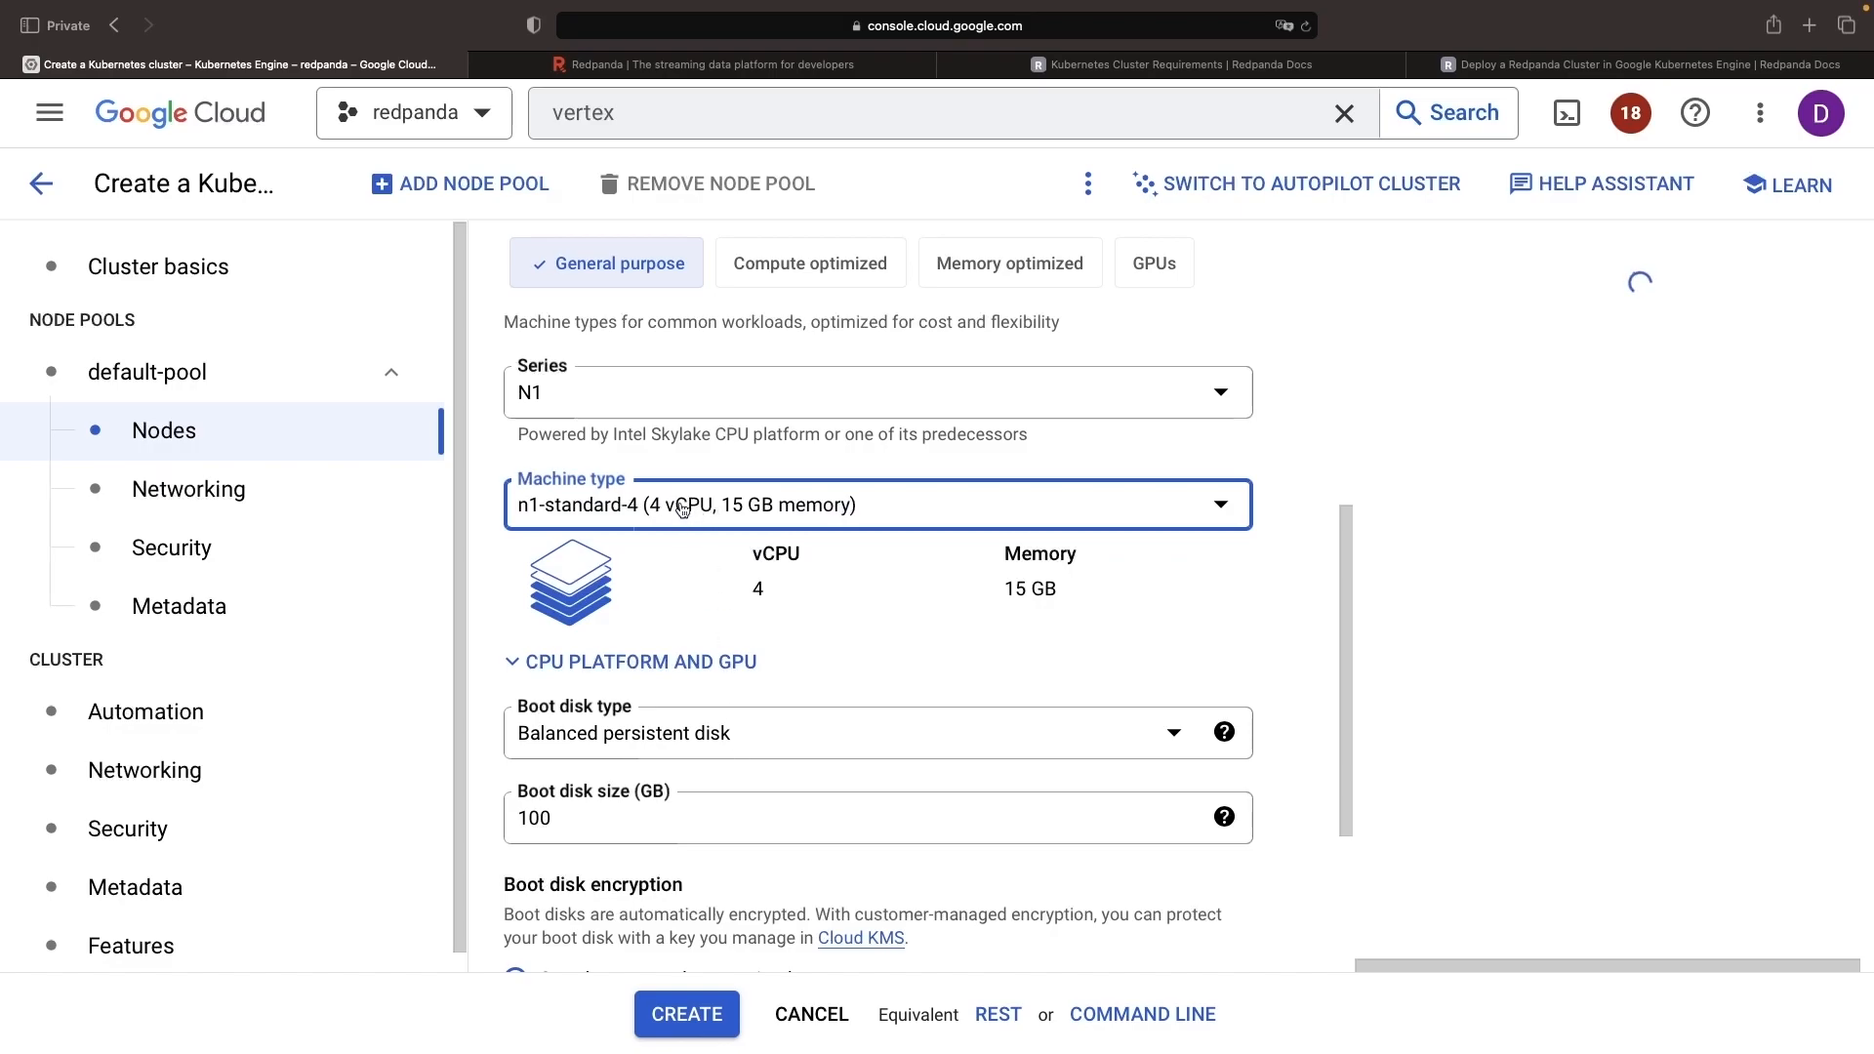
click(876, 393)
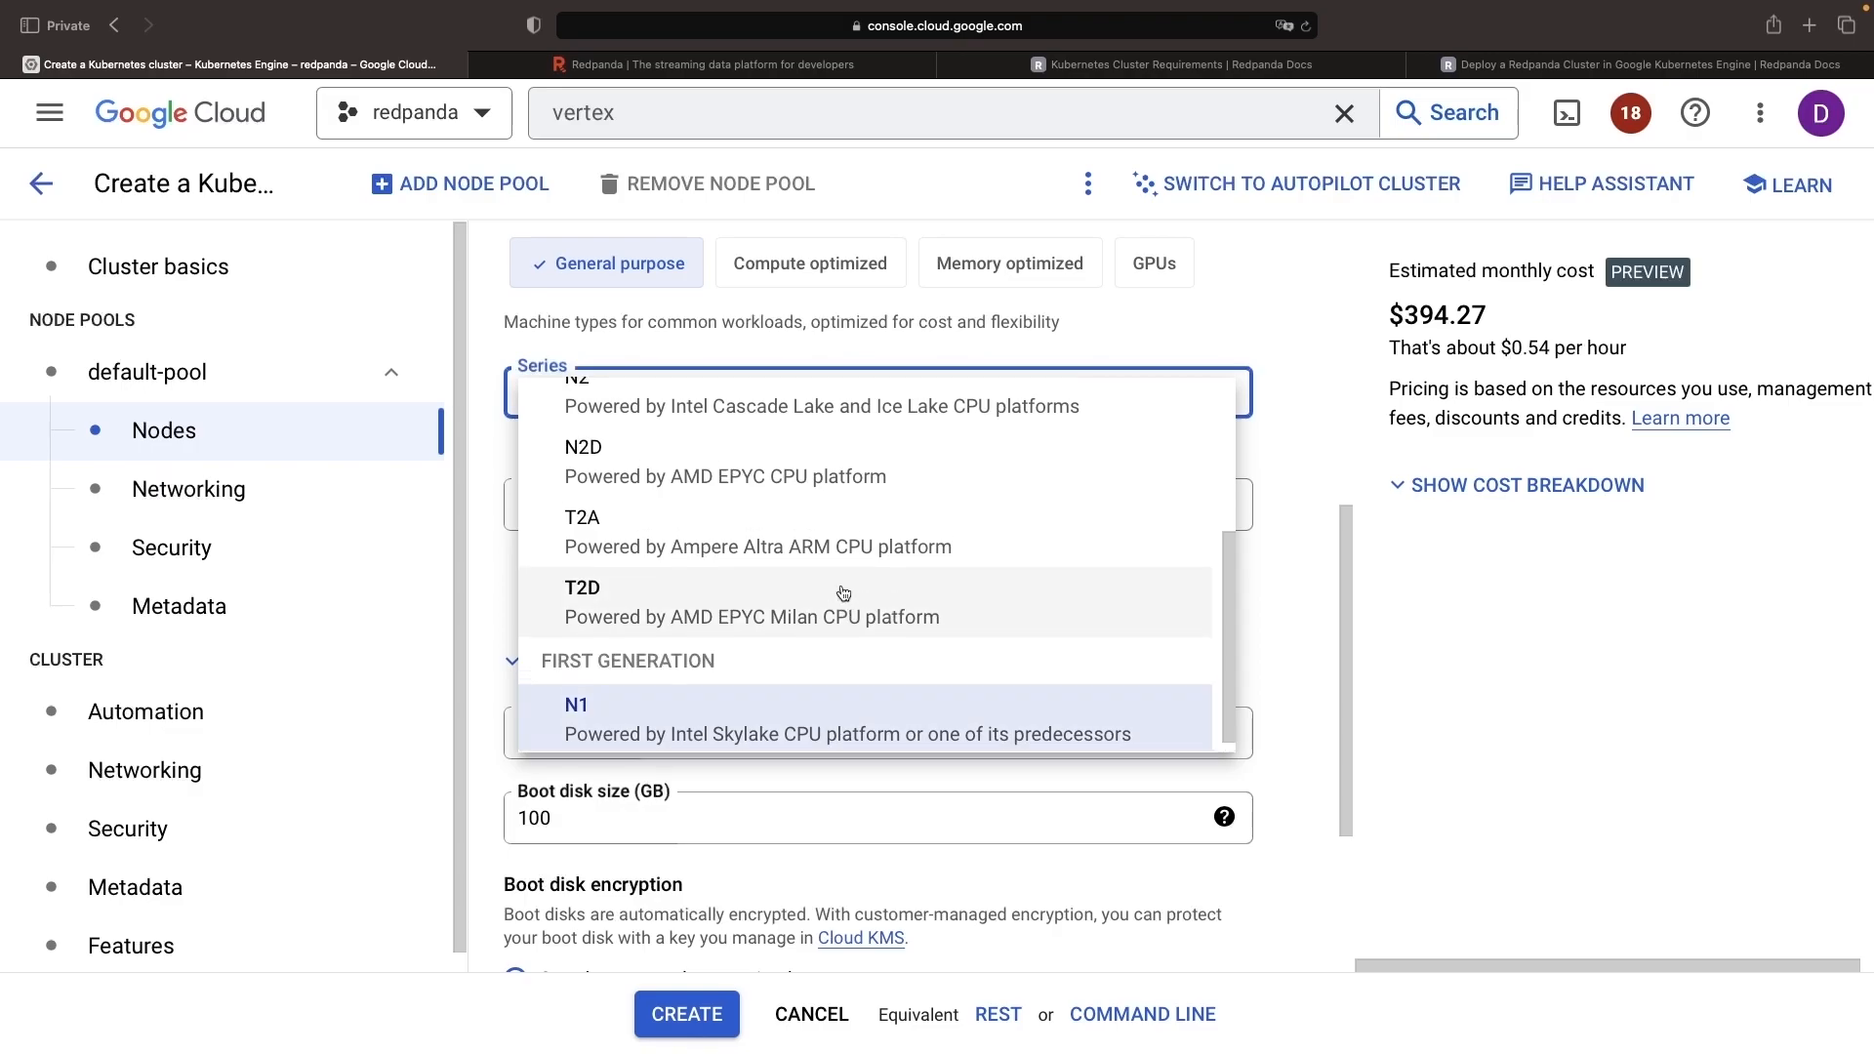
scroll(up, 3)
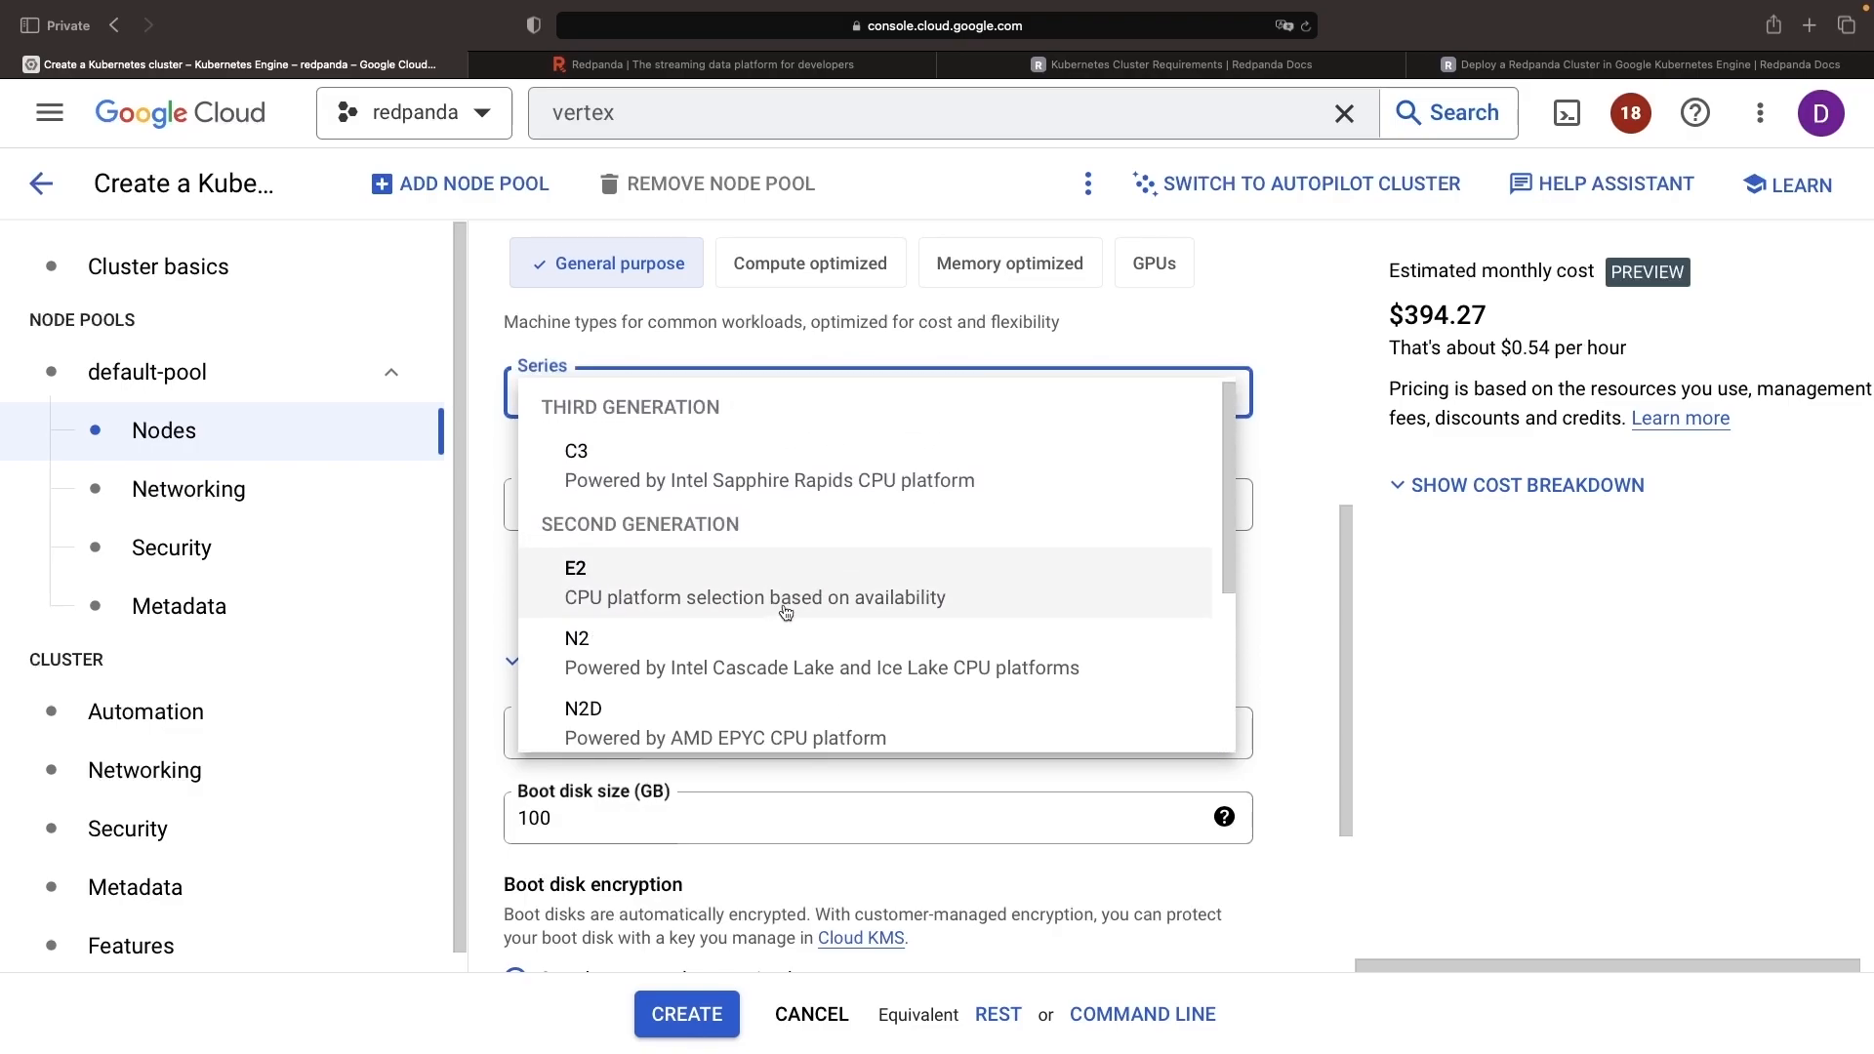
mouse_move(765, 584)
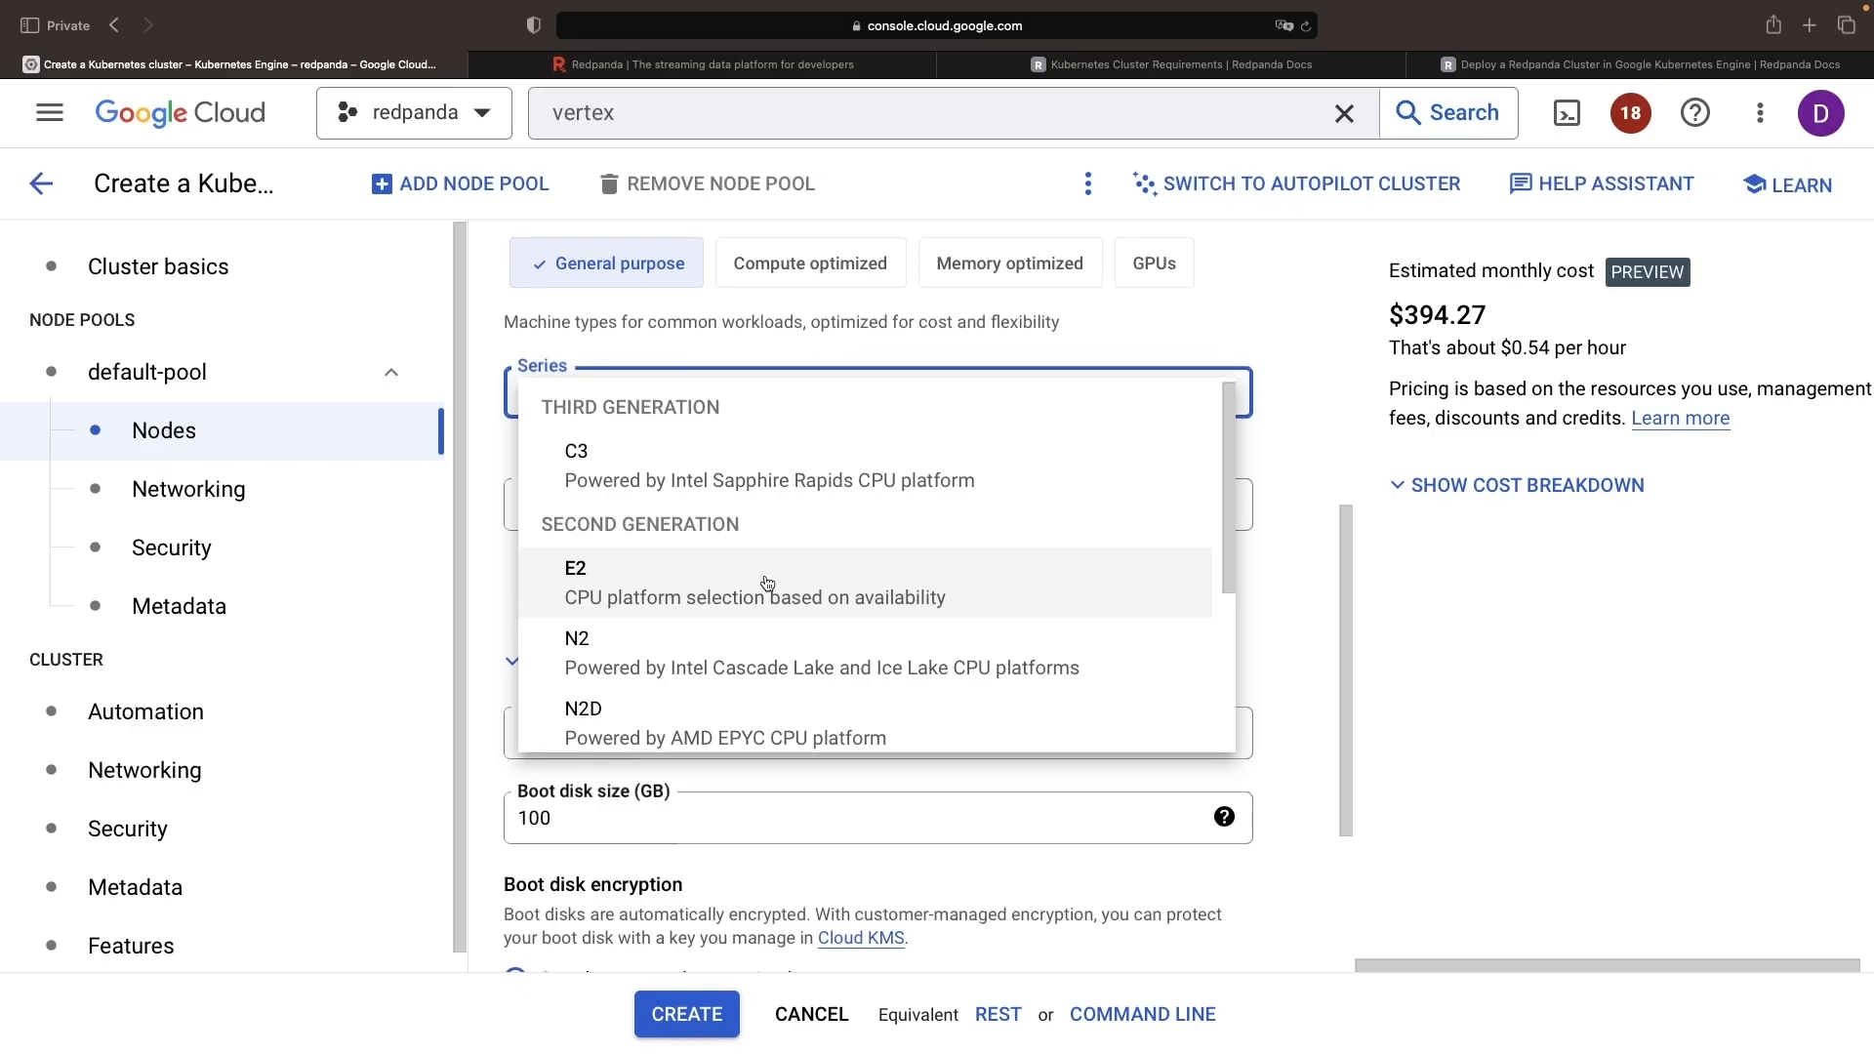
click(574, 582)
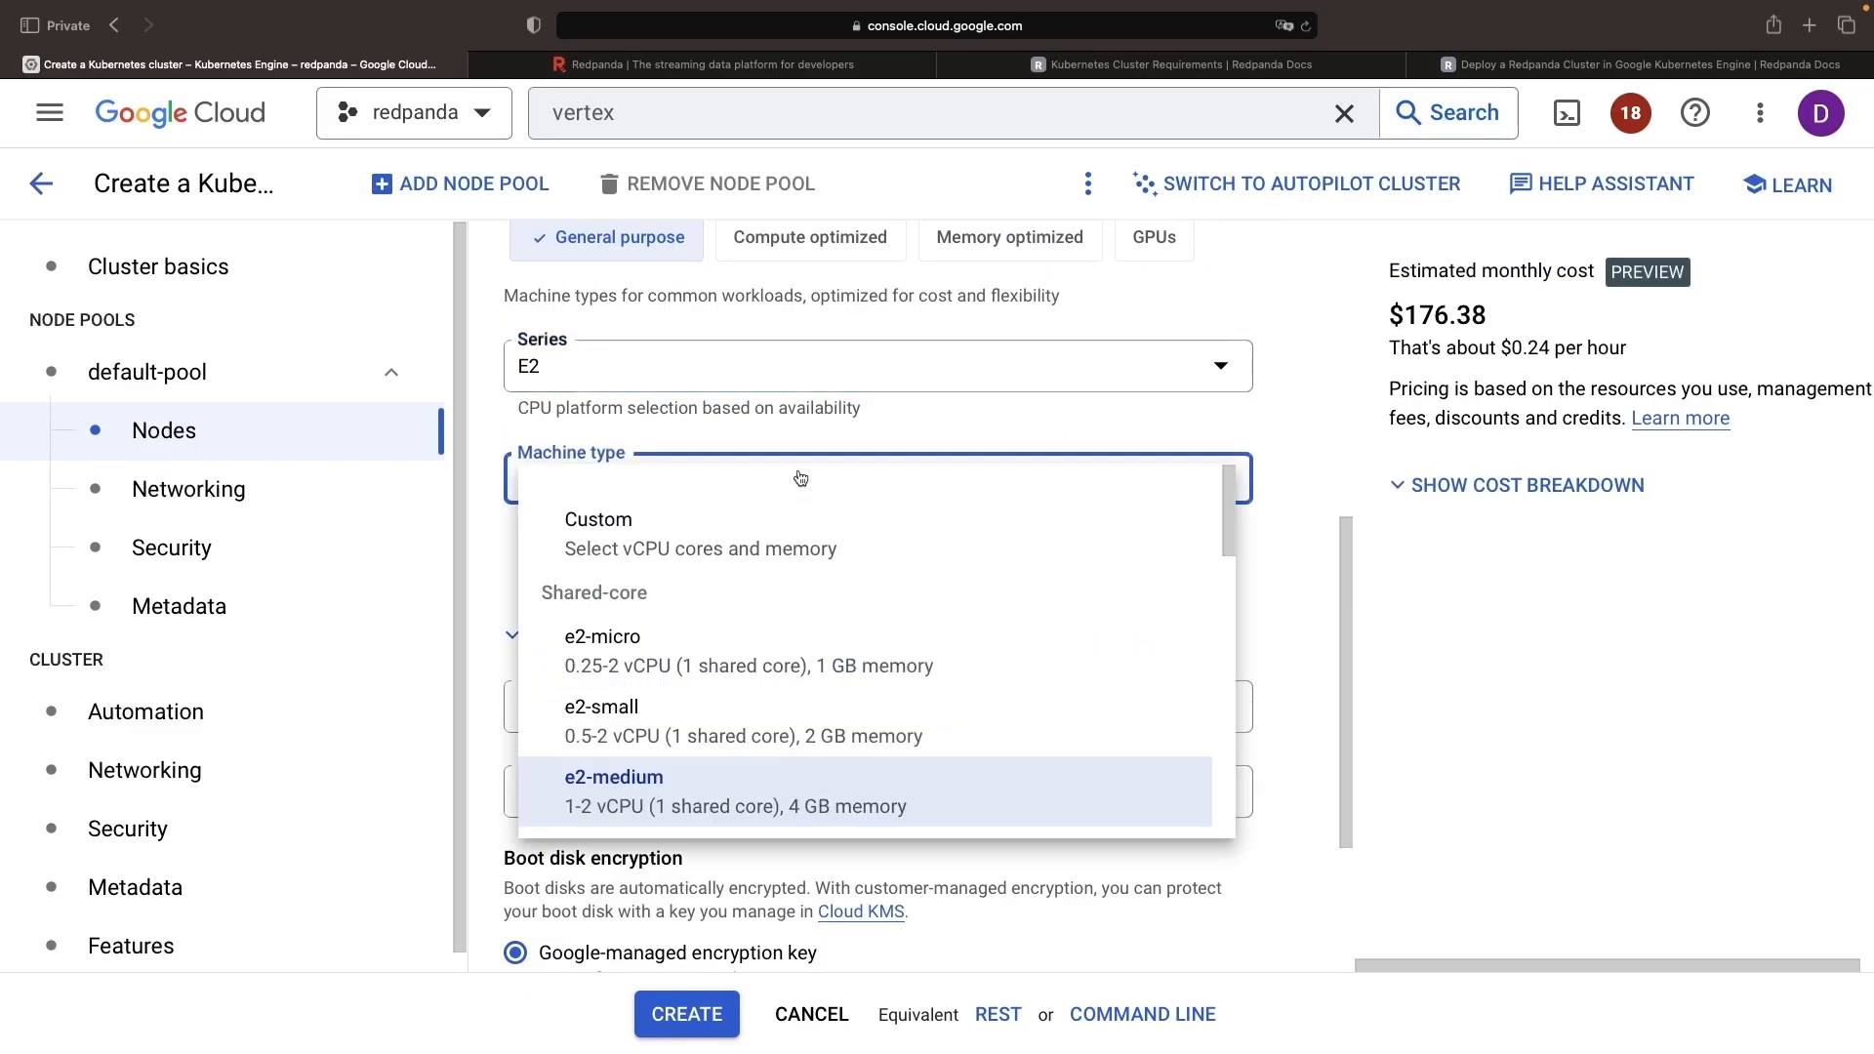
- Choose e2-standard-4 (4 vCPU, 16 GB), raising the estimate to $396.51, and review boot disk settings
scroll(down, 3)
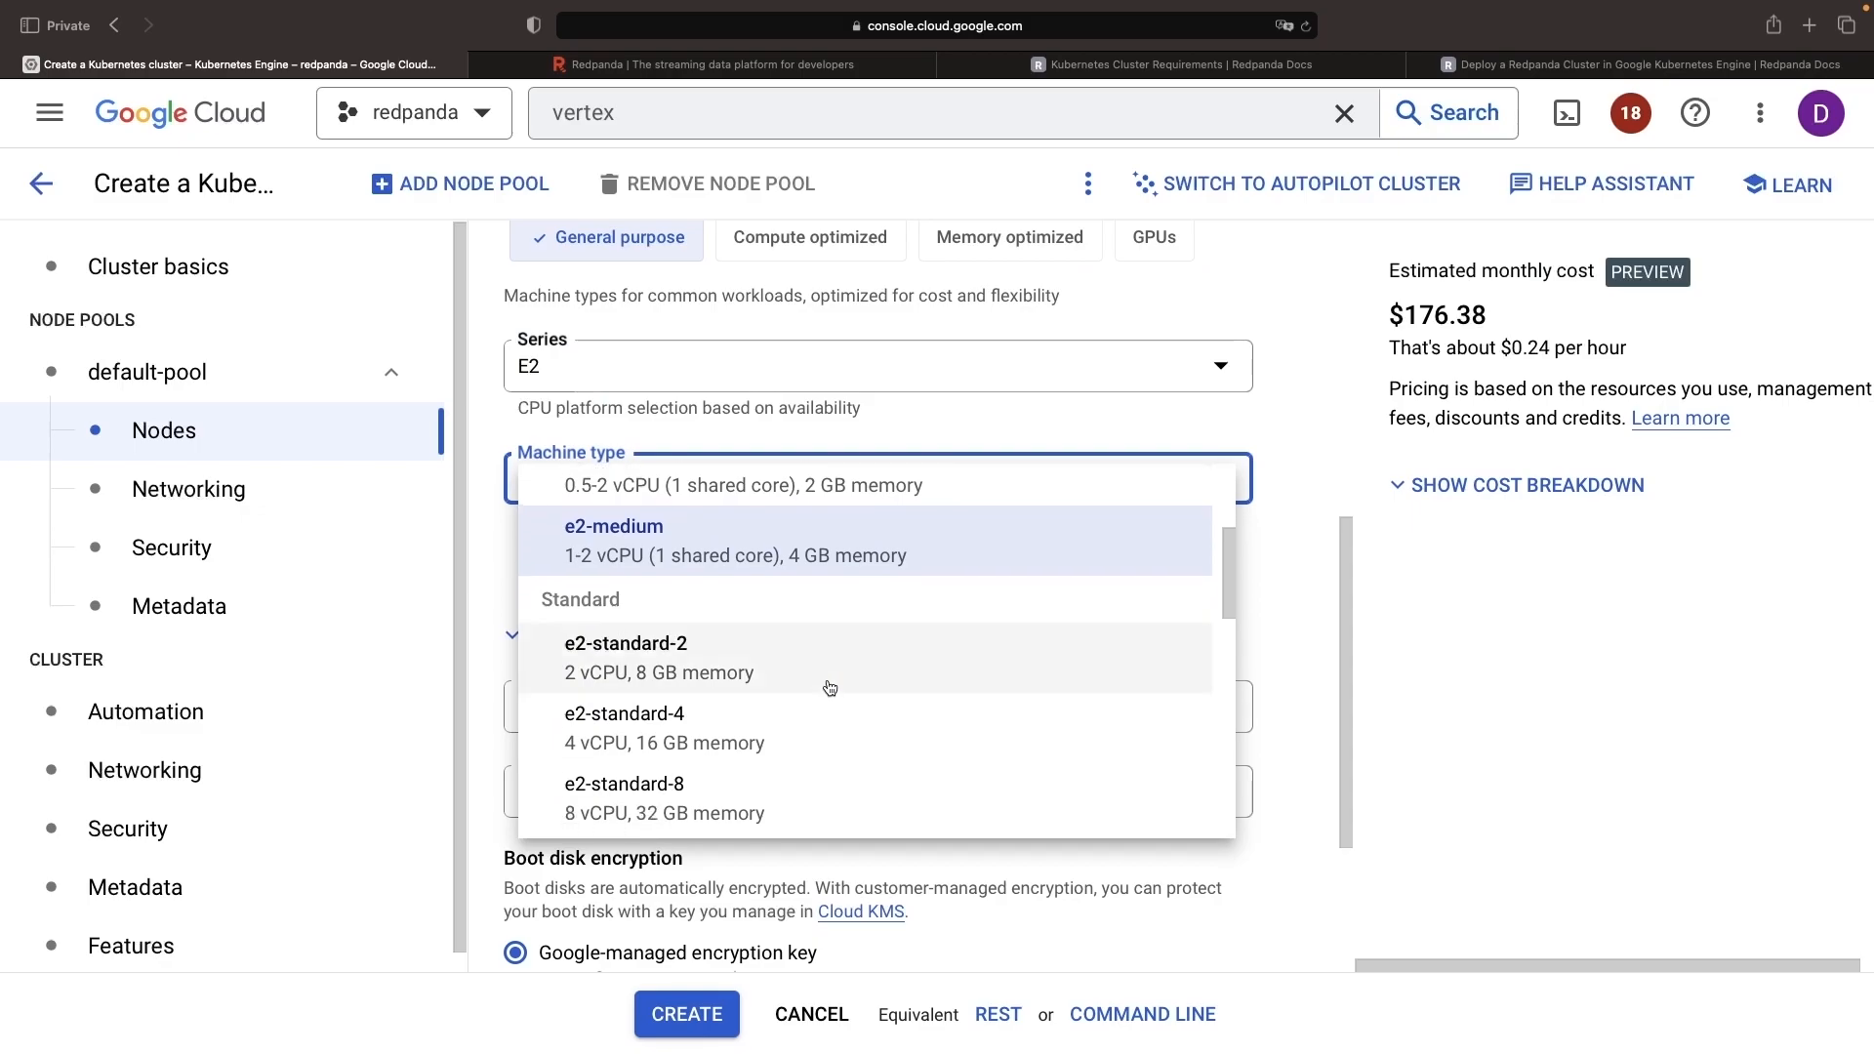
mouse_move(668, 728)
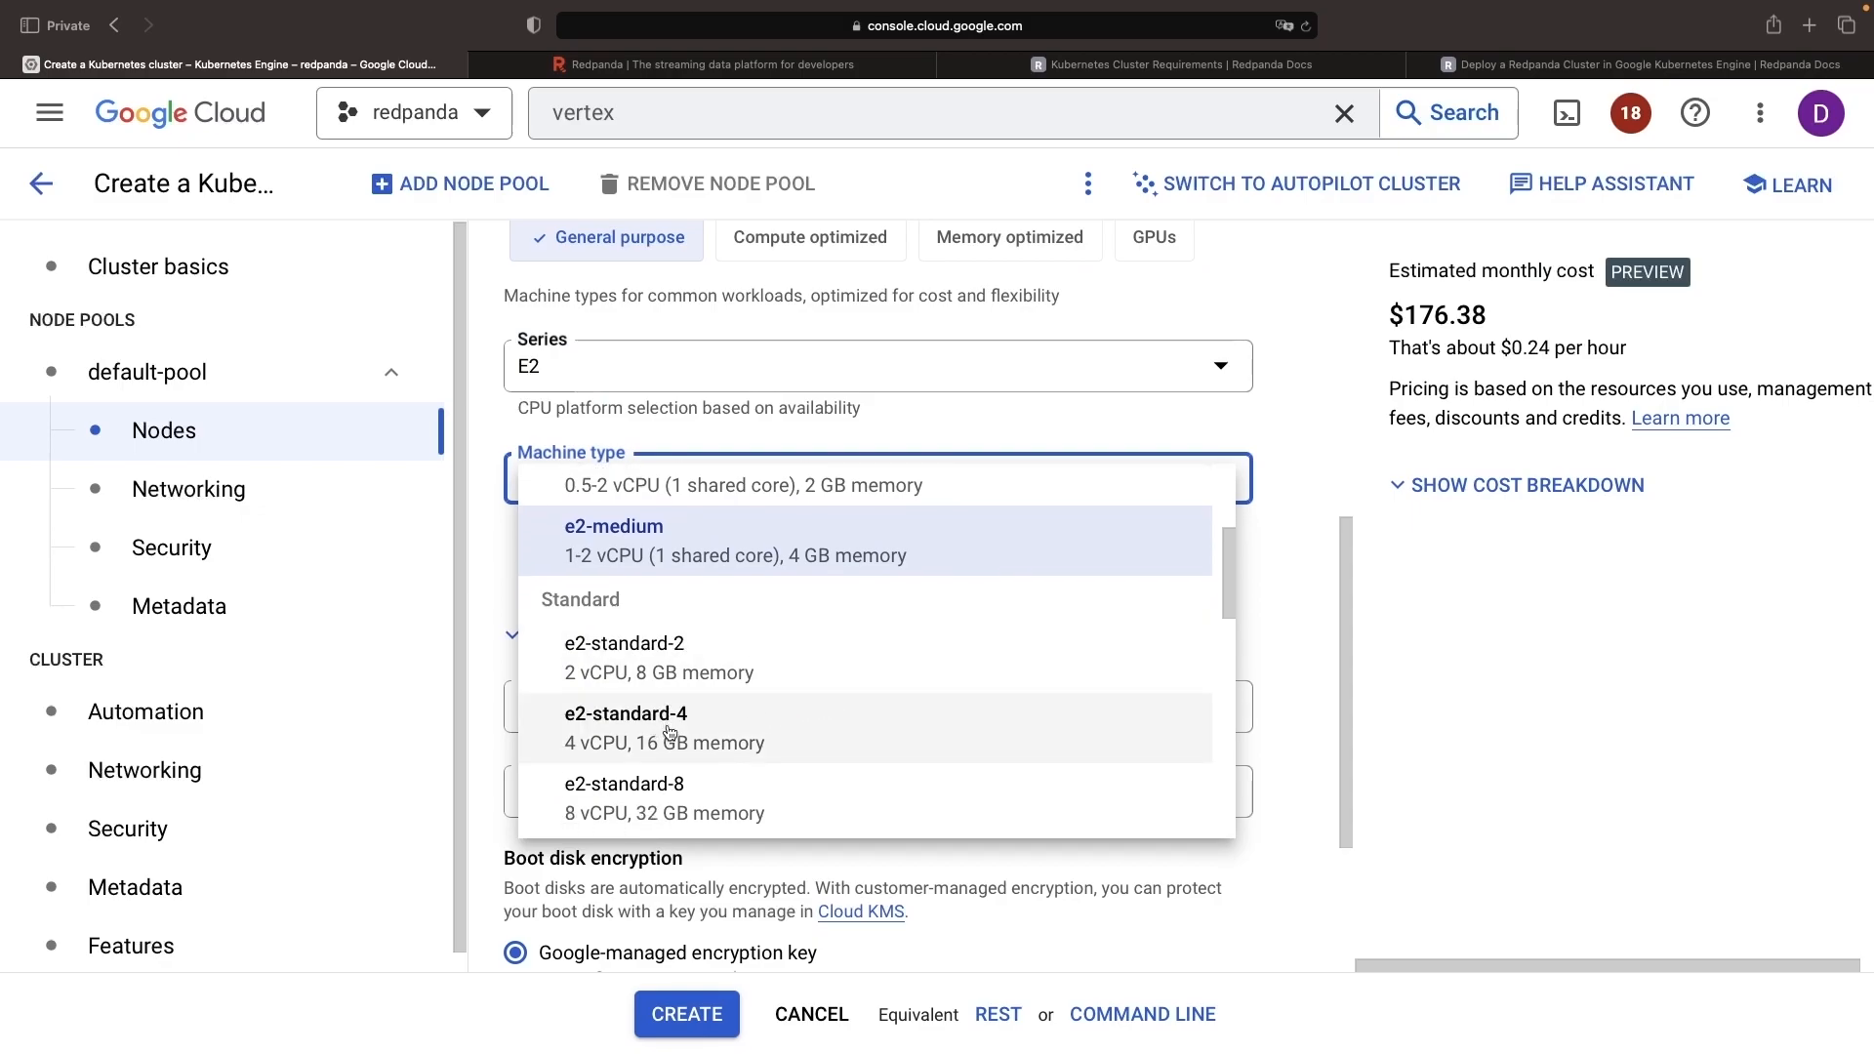
mouse_move(695, 734)
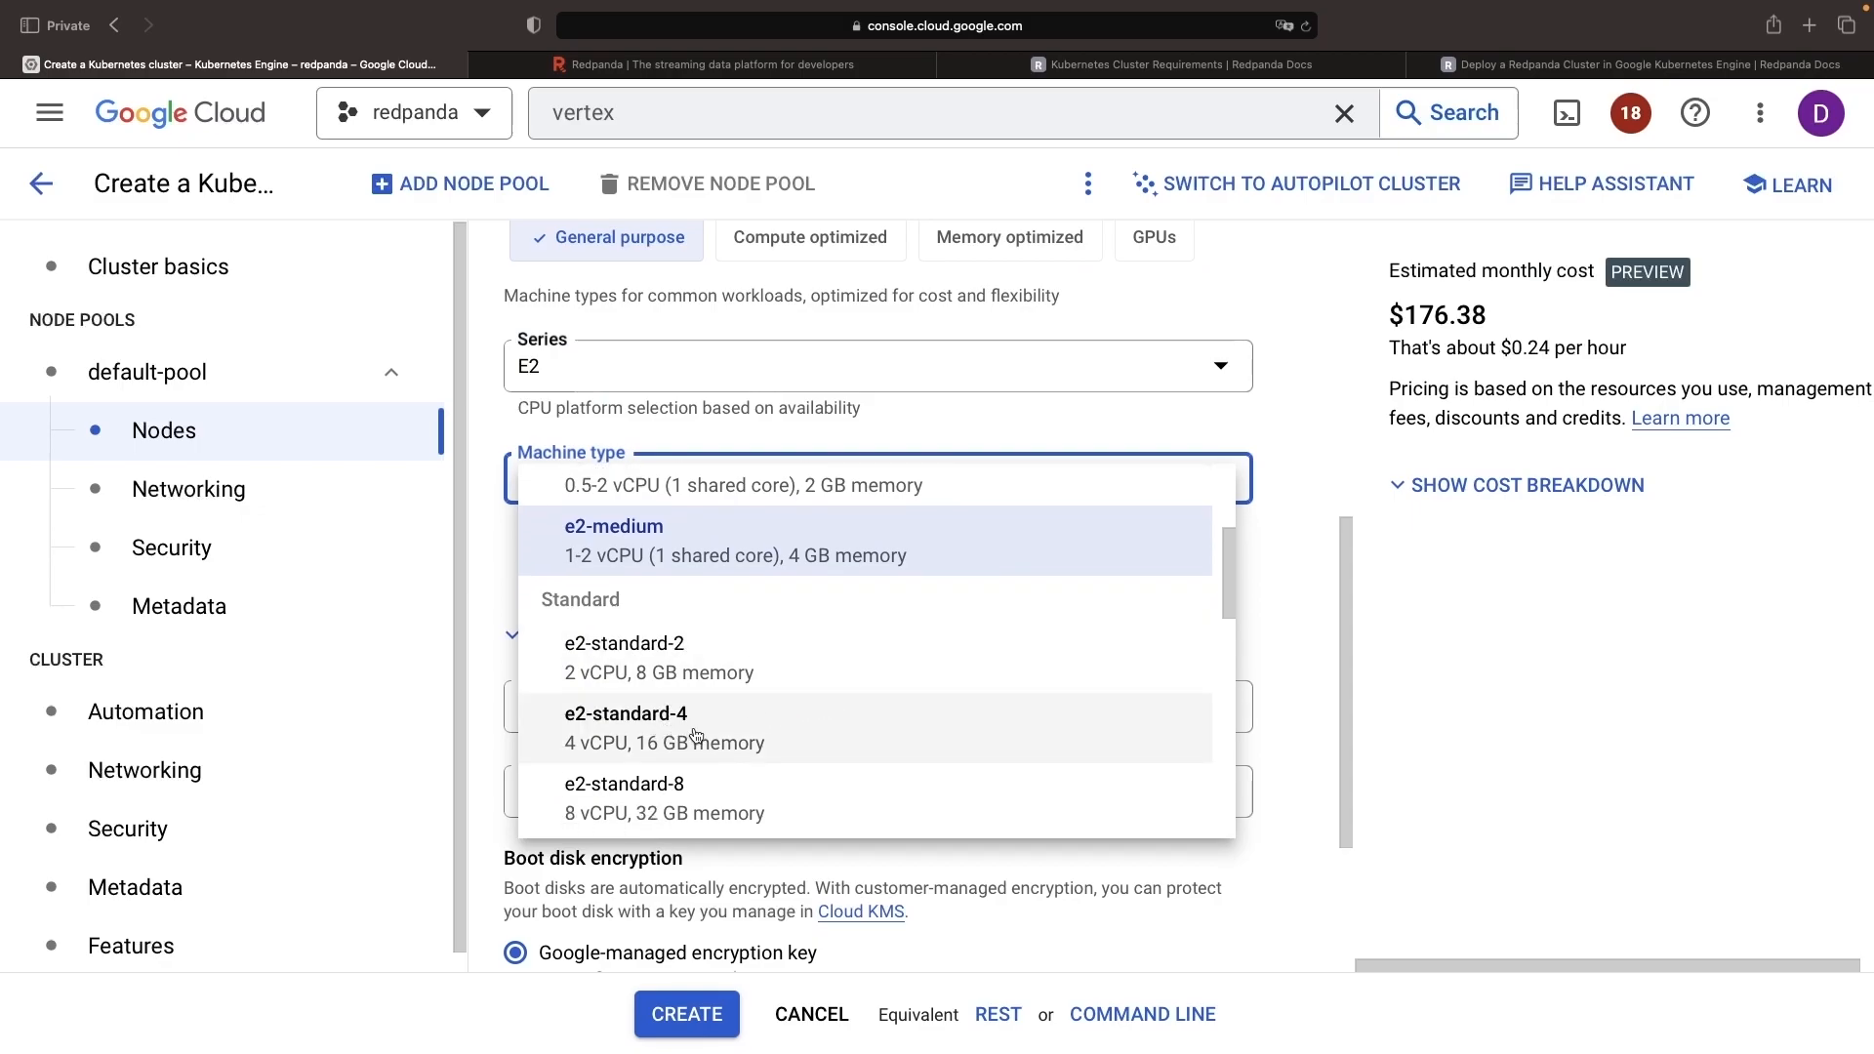
click(623, 729)
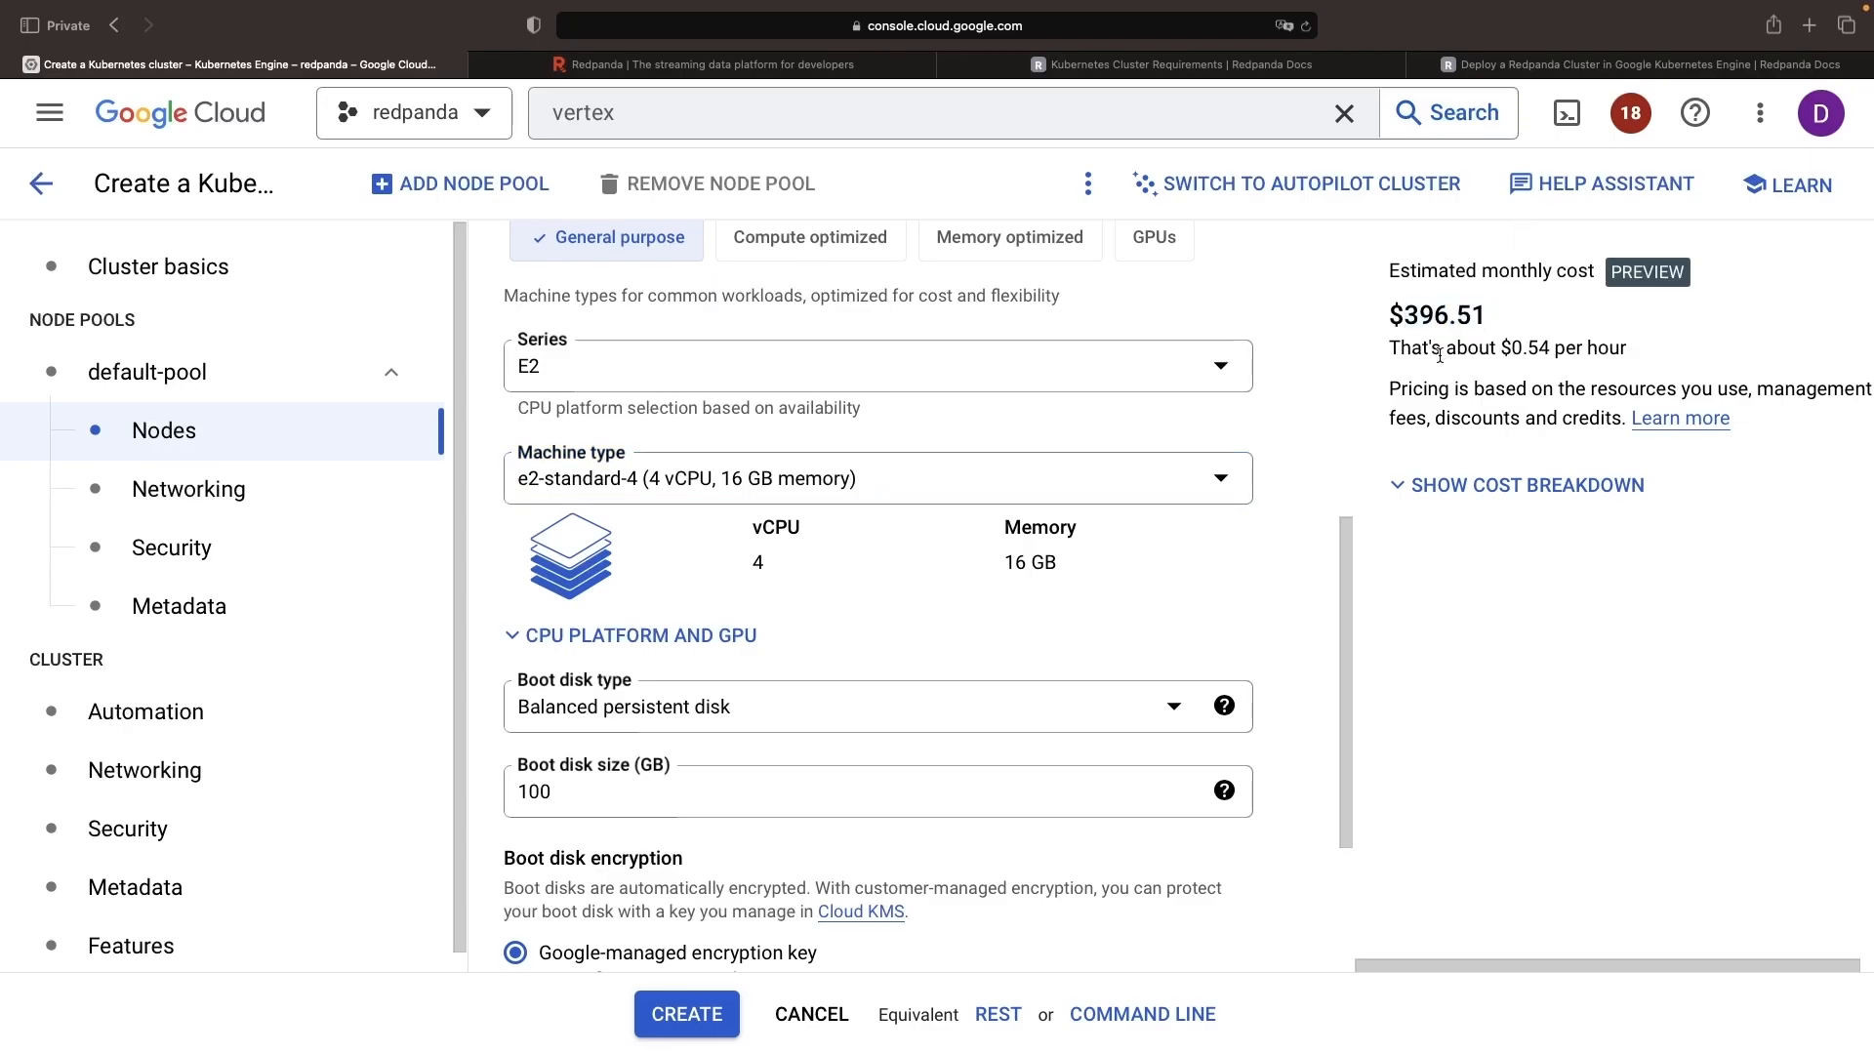
scroll(down, 3)
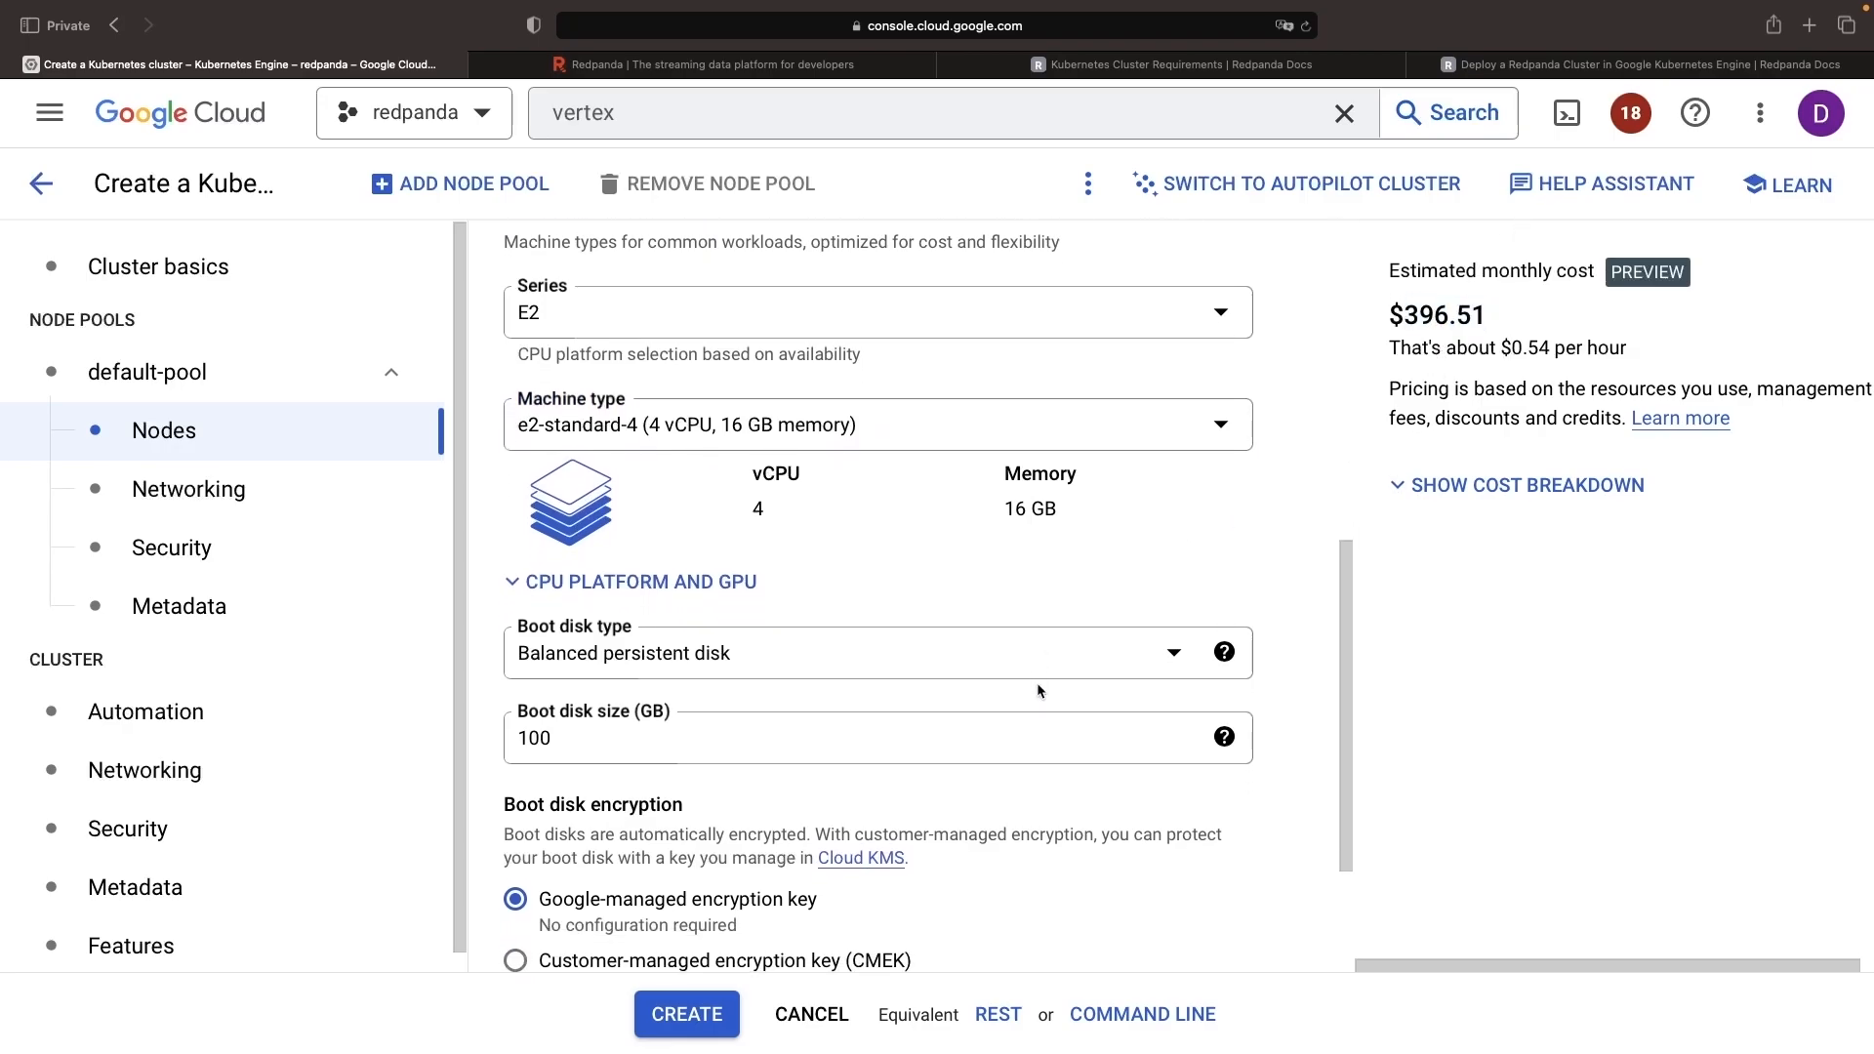
scroll(down, 3)
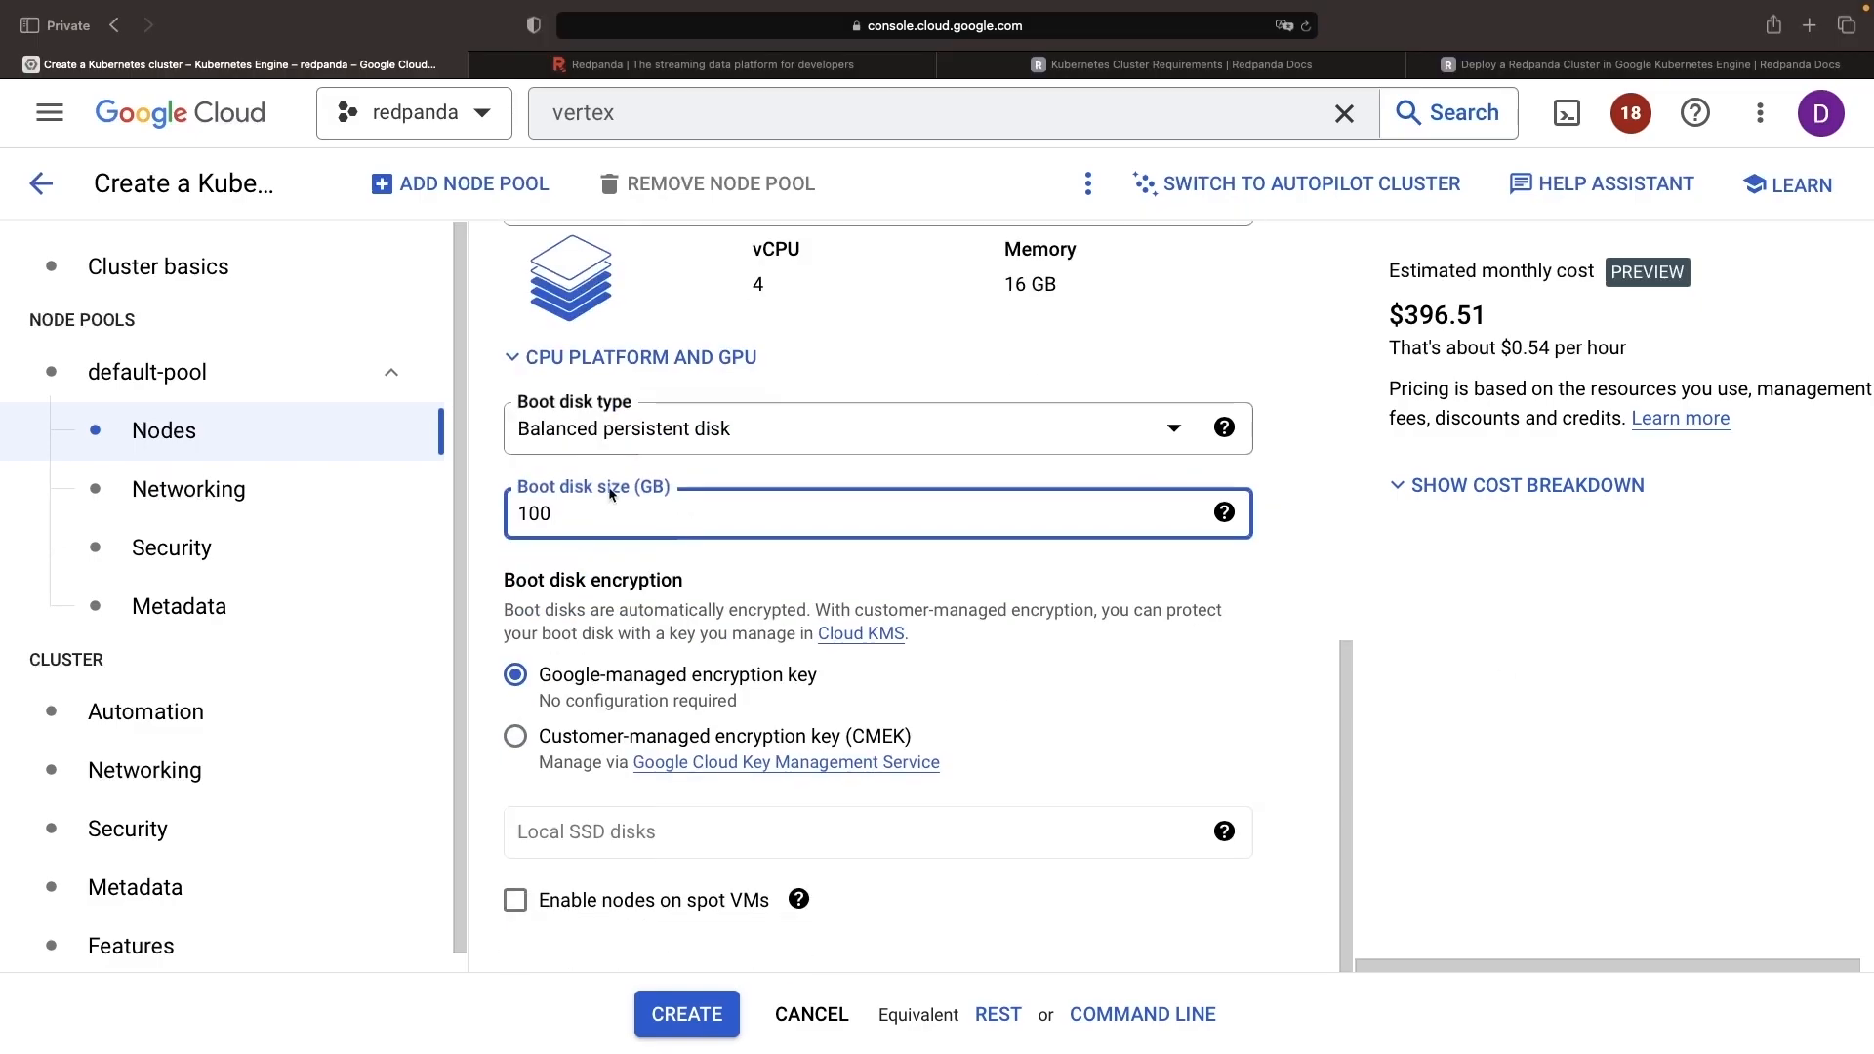
- Review default-pool Metadata and cluster Metadata, landing on cluster Features with logging and monitoring enabled
scroll(up, 3)
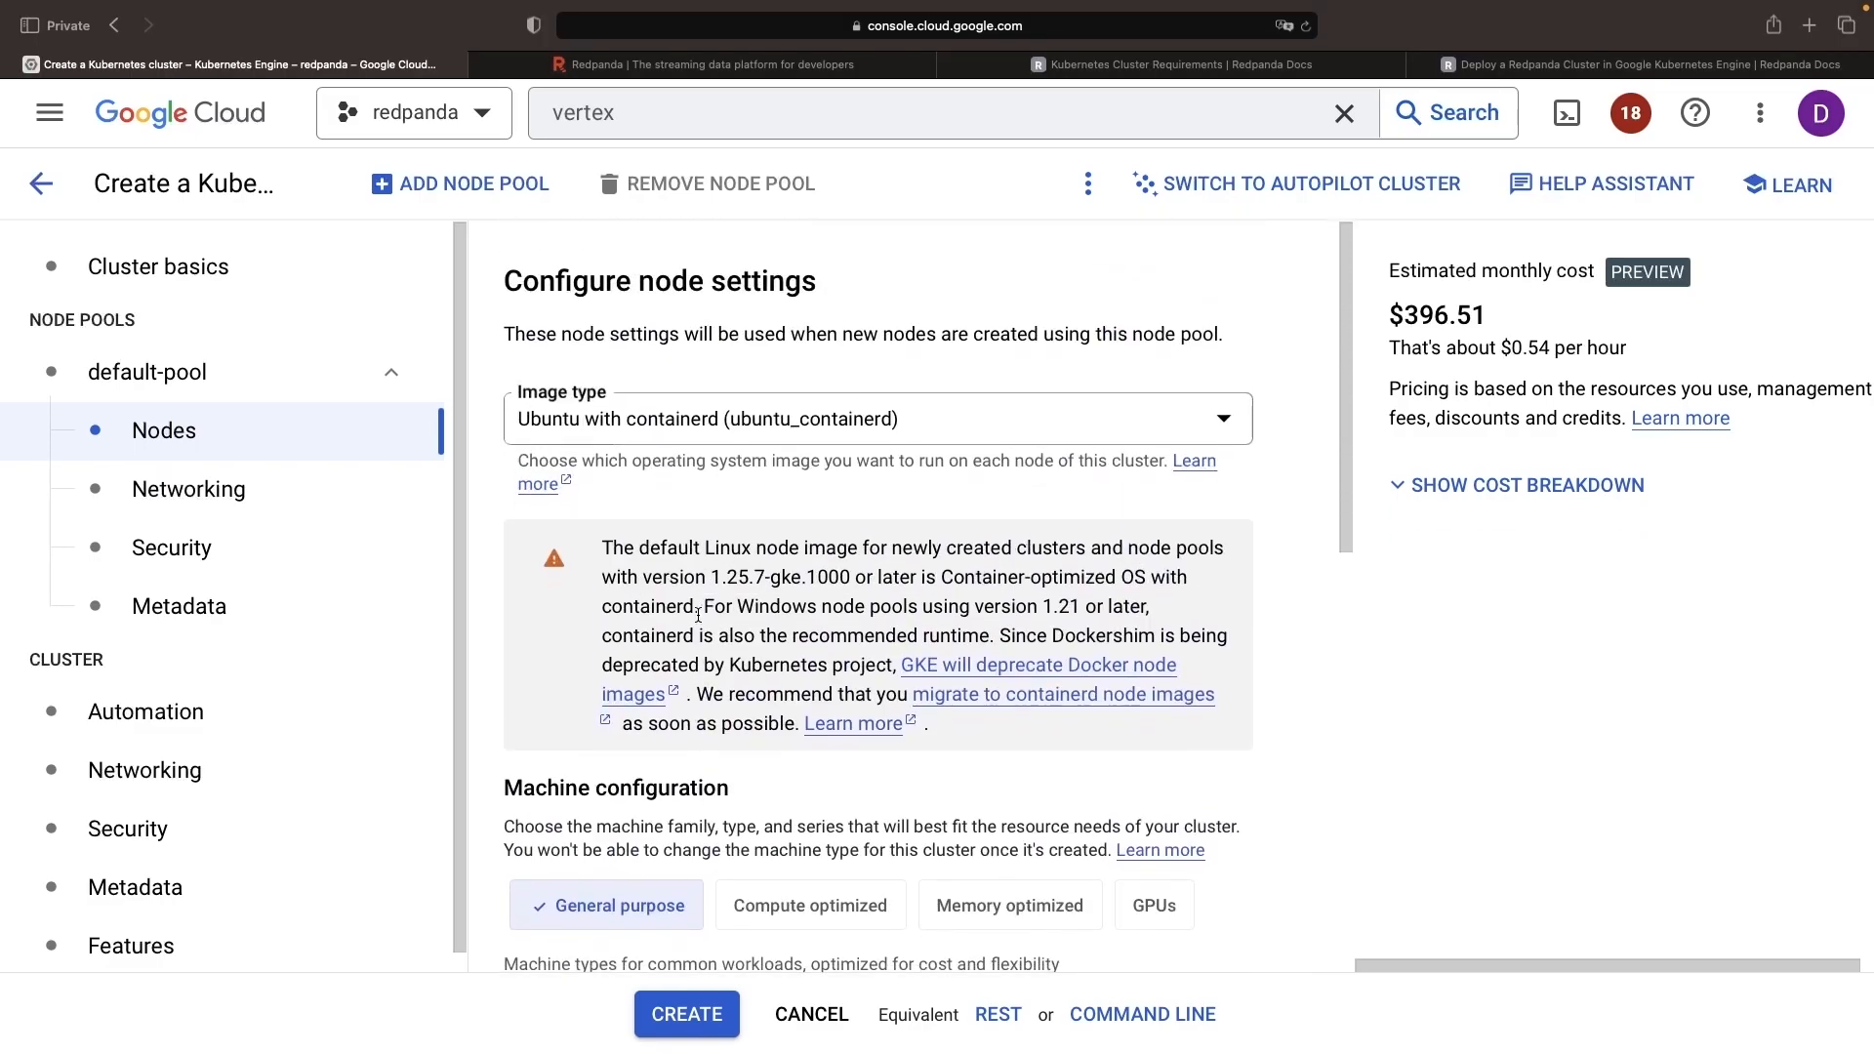
click(178, 605)
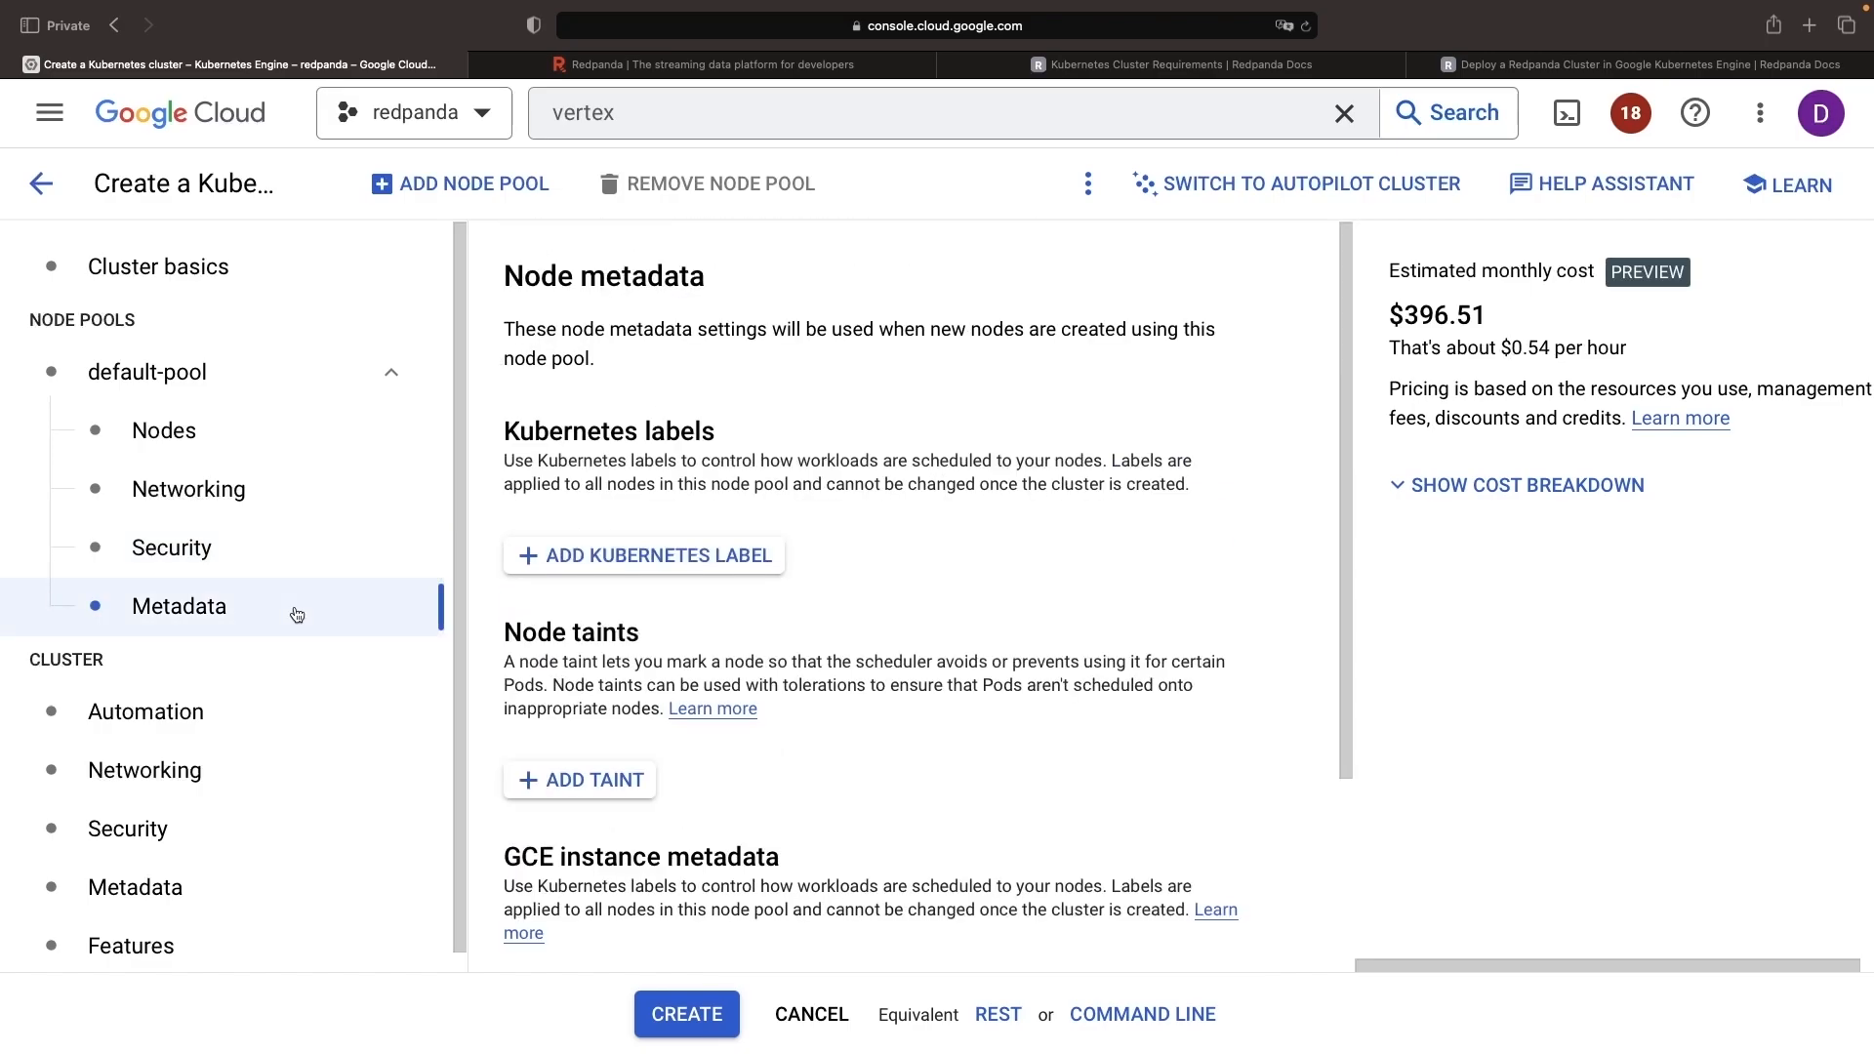
click(134, 867)
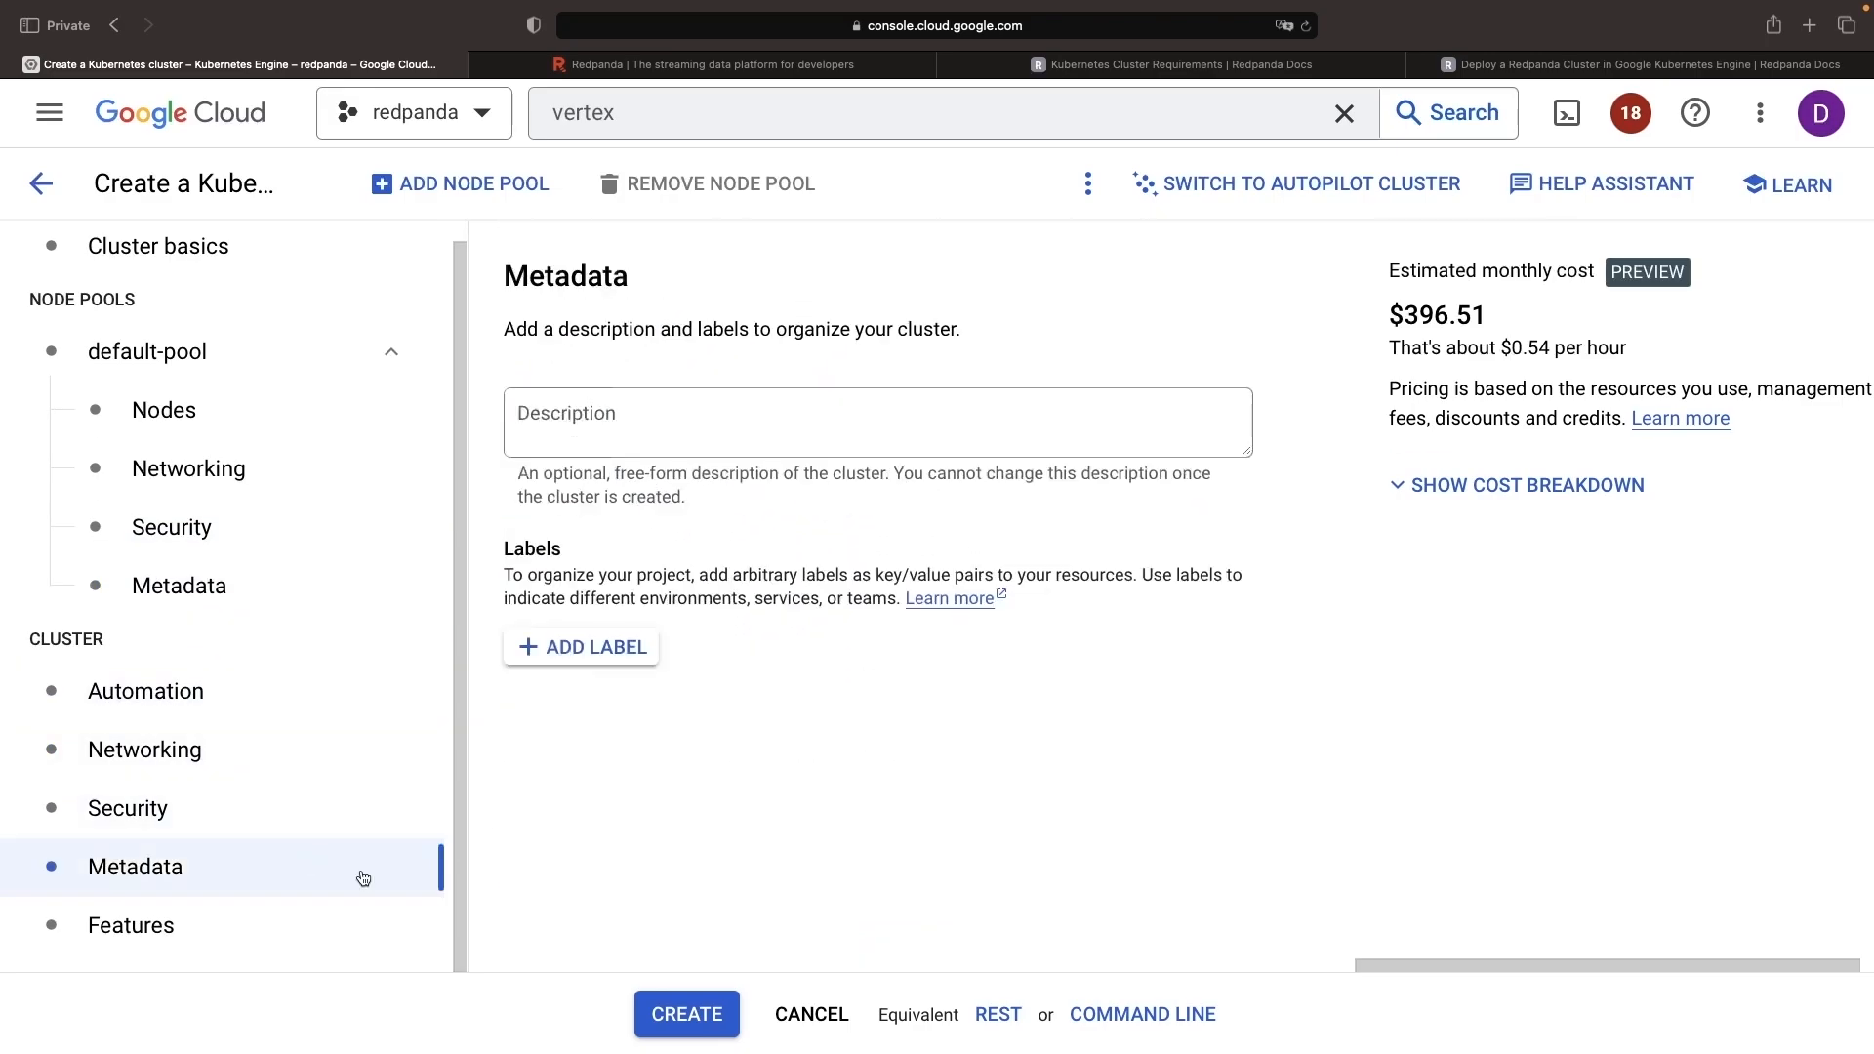
click(131, 924)
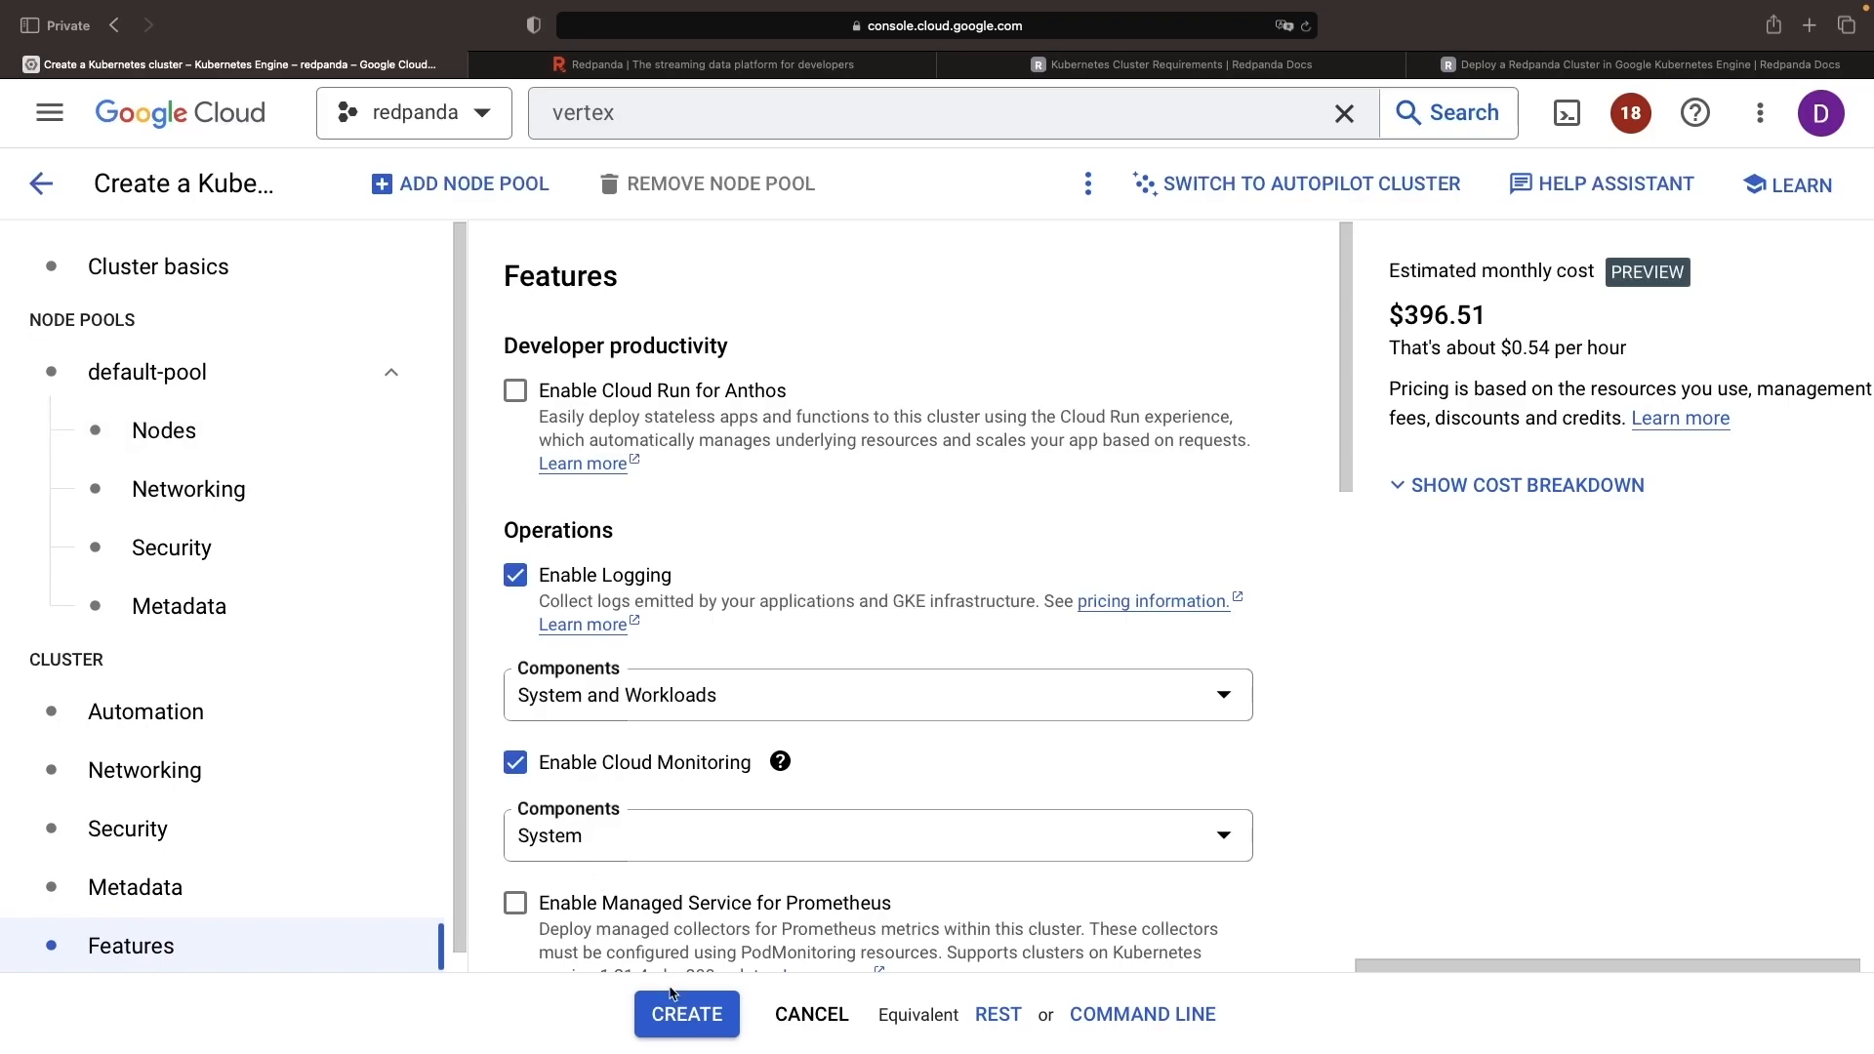
- Activate Cloud Shell so a terminal pane opens below the clusters page
click(686, 1013)
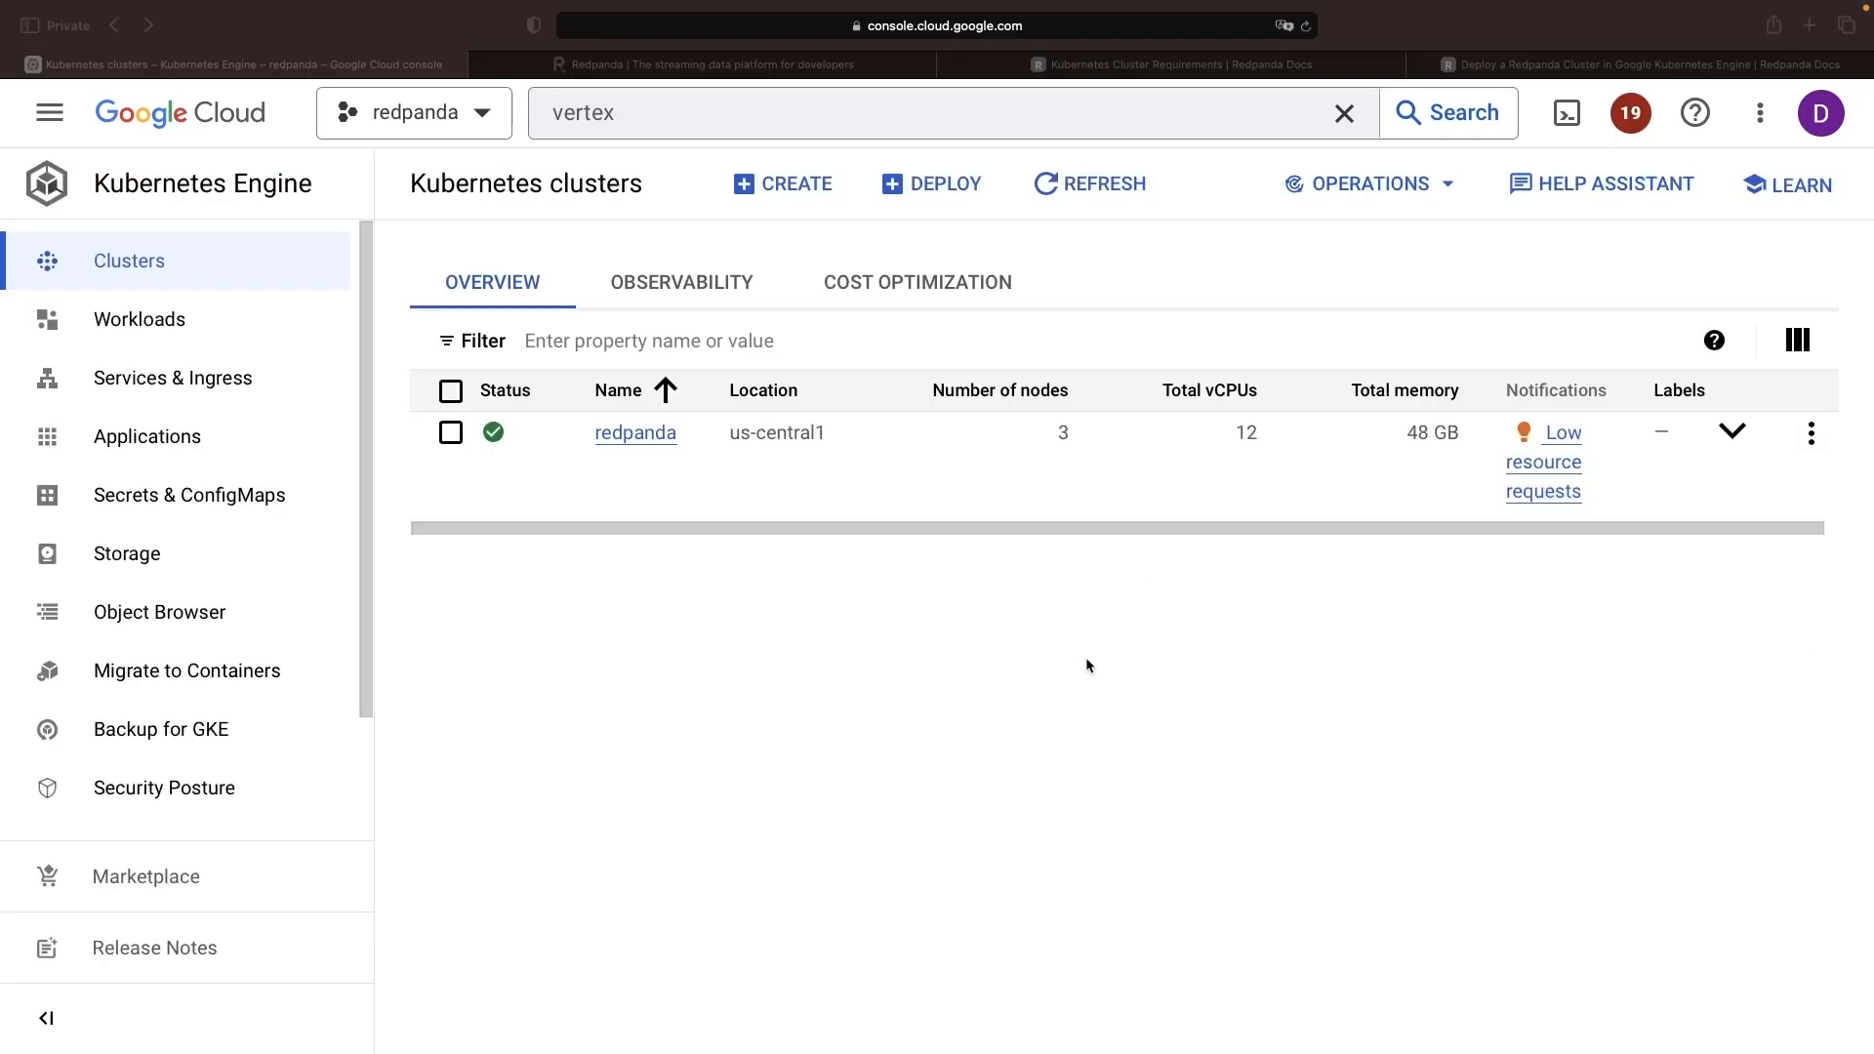
mouse_move(1247, 705)
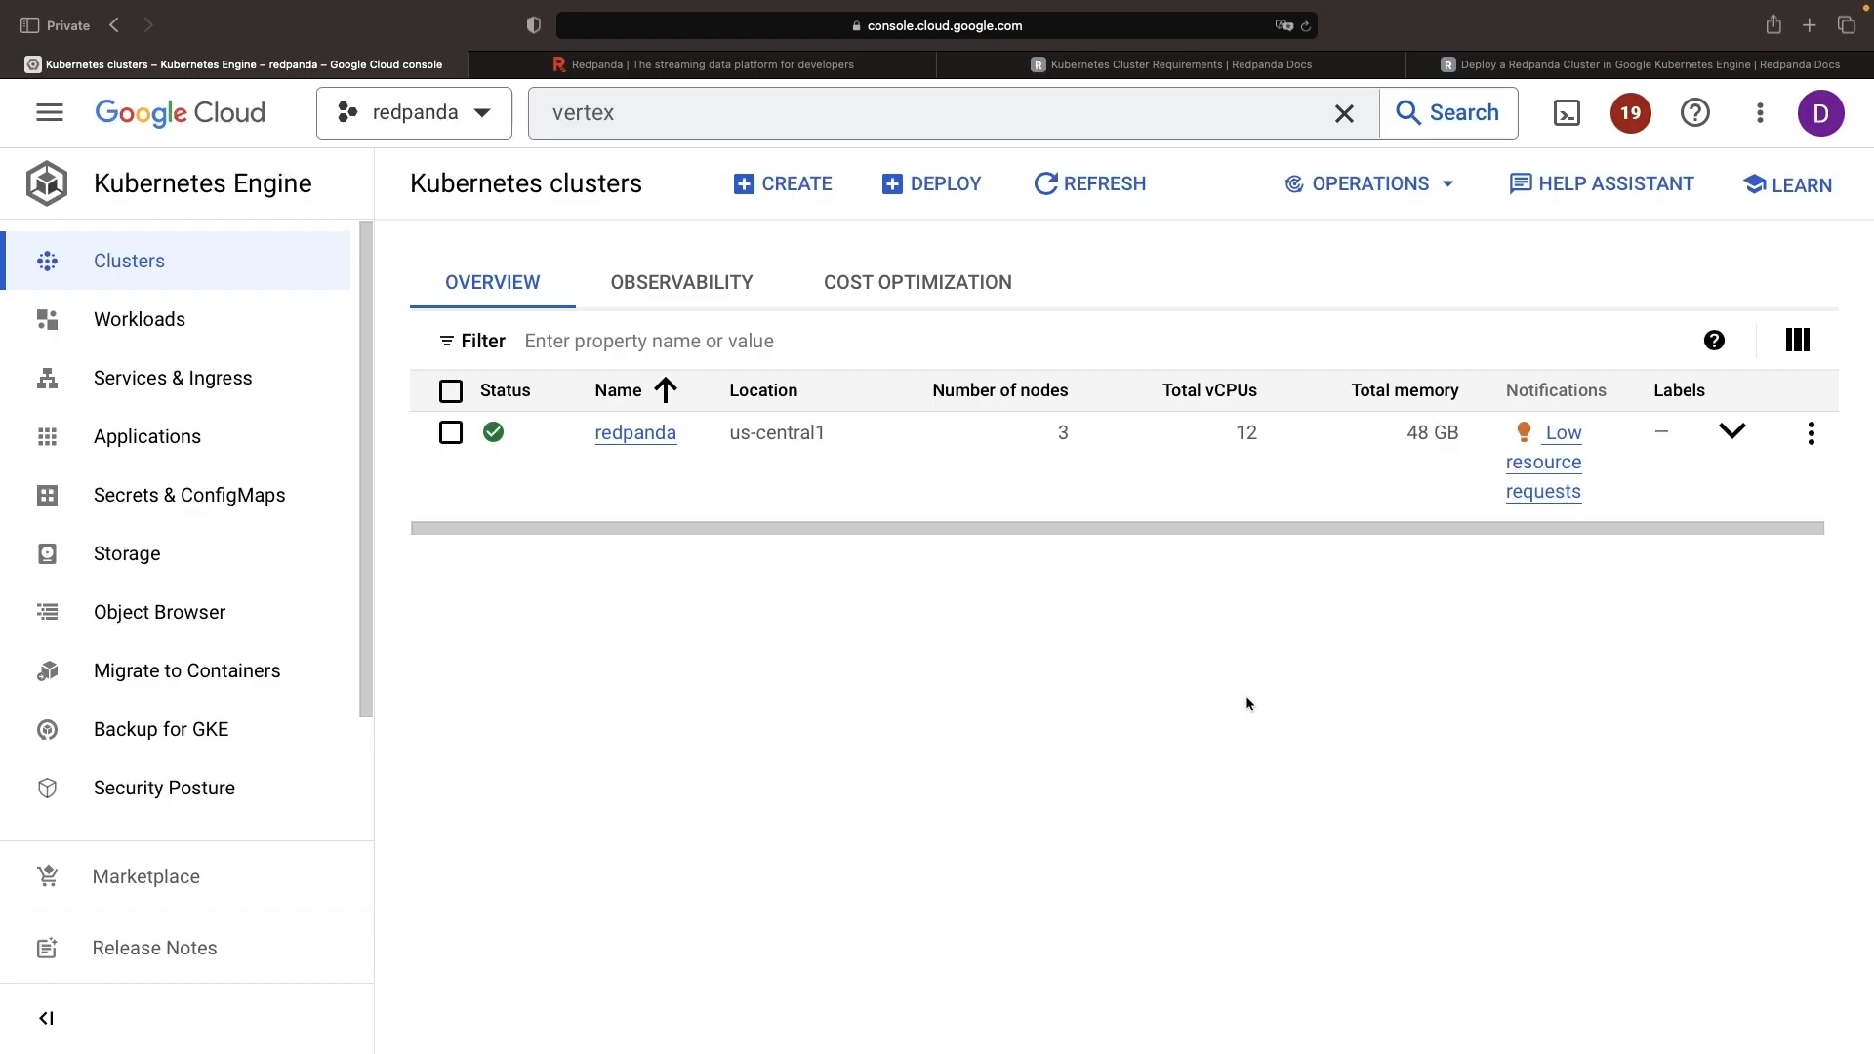
mouse_move(1287, 553)
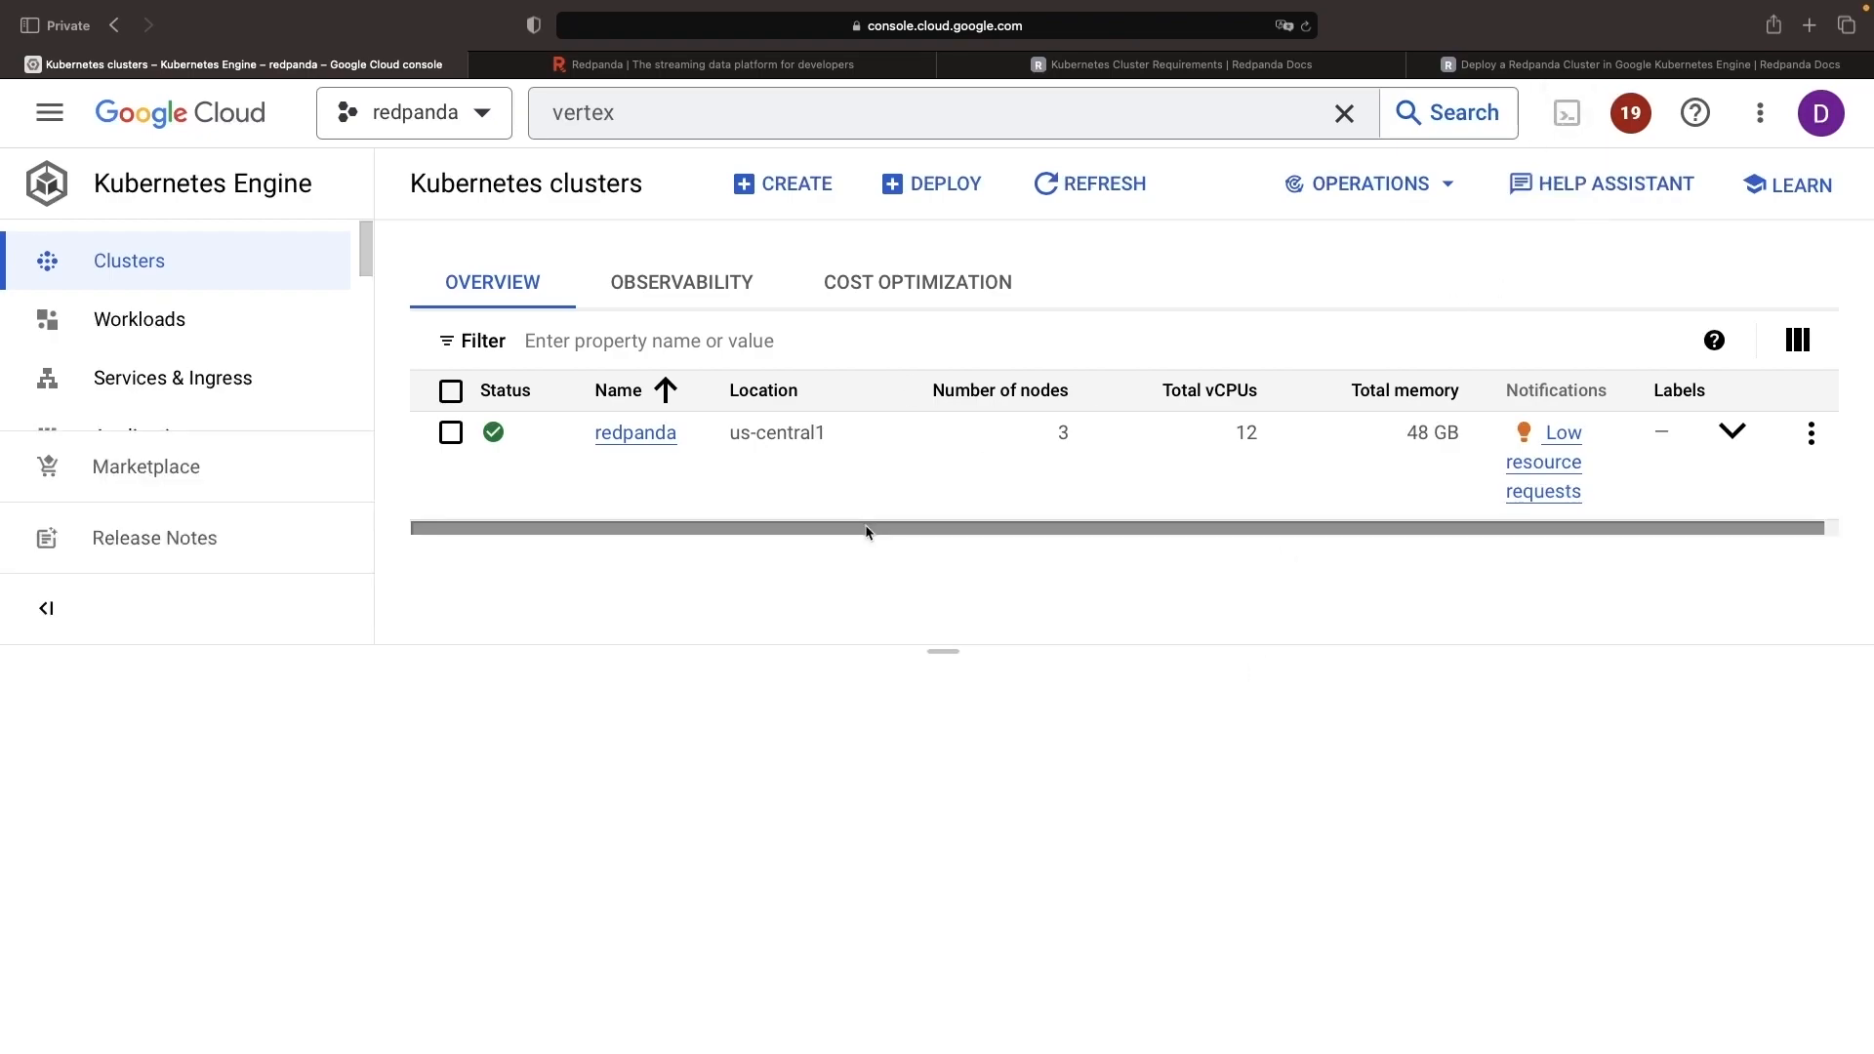
- Focus the connected Cloud Shell terminal at its welcome prompt
click(1564, 113)
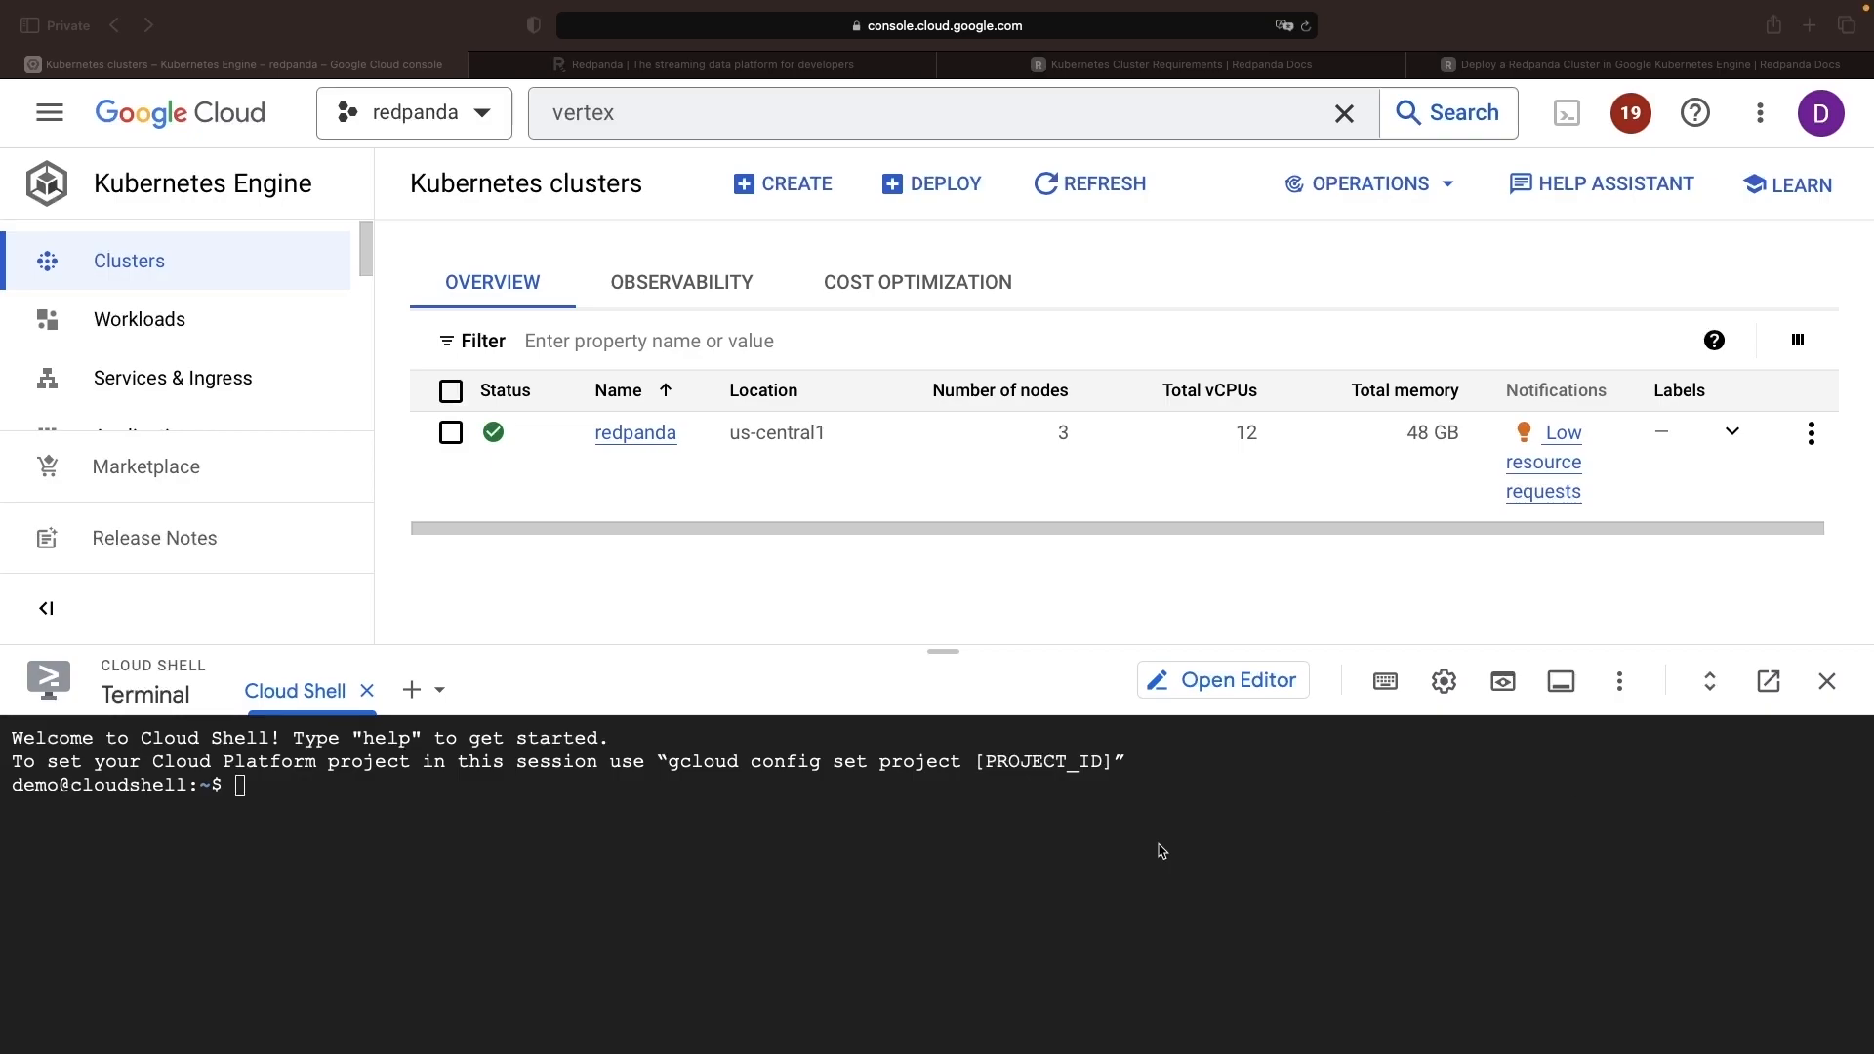
mouse_move(1035, 834)
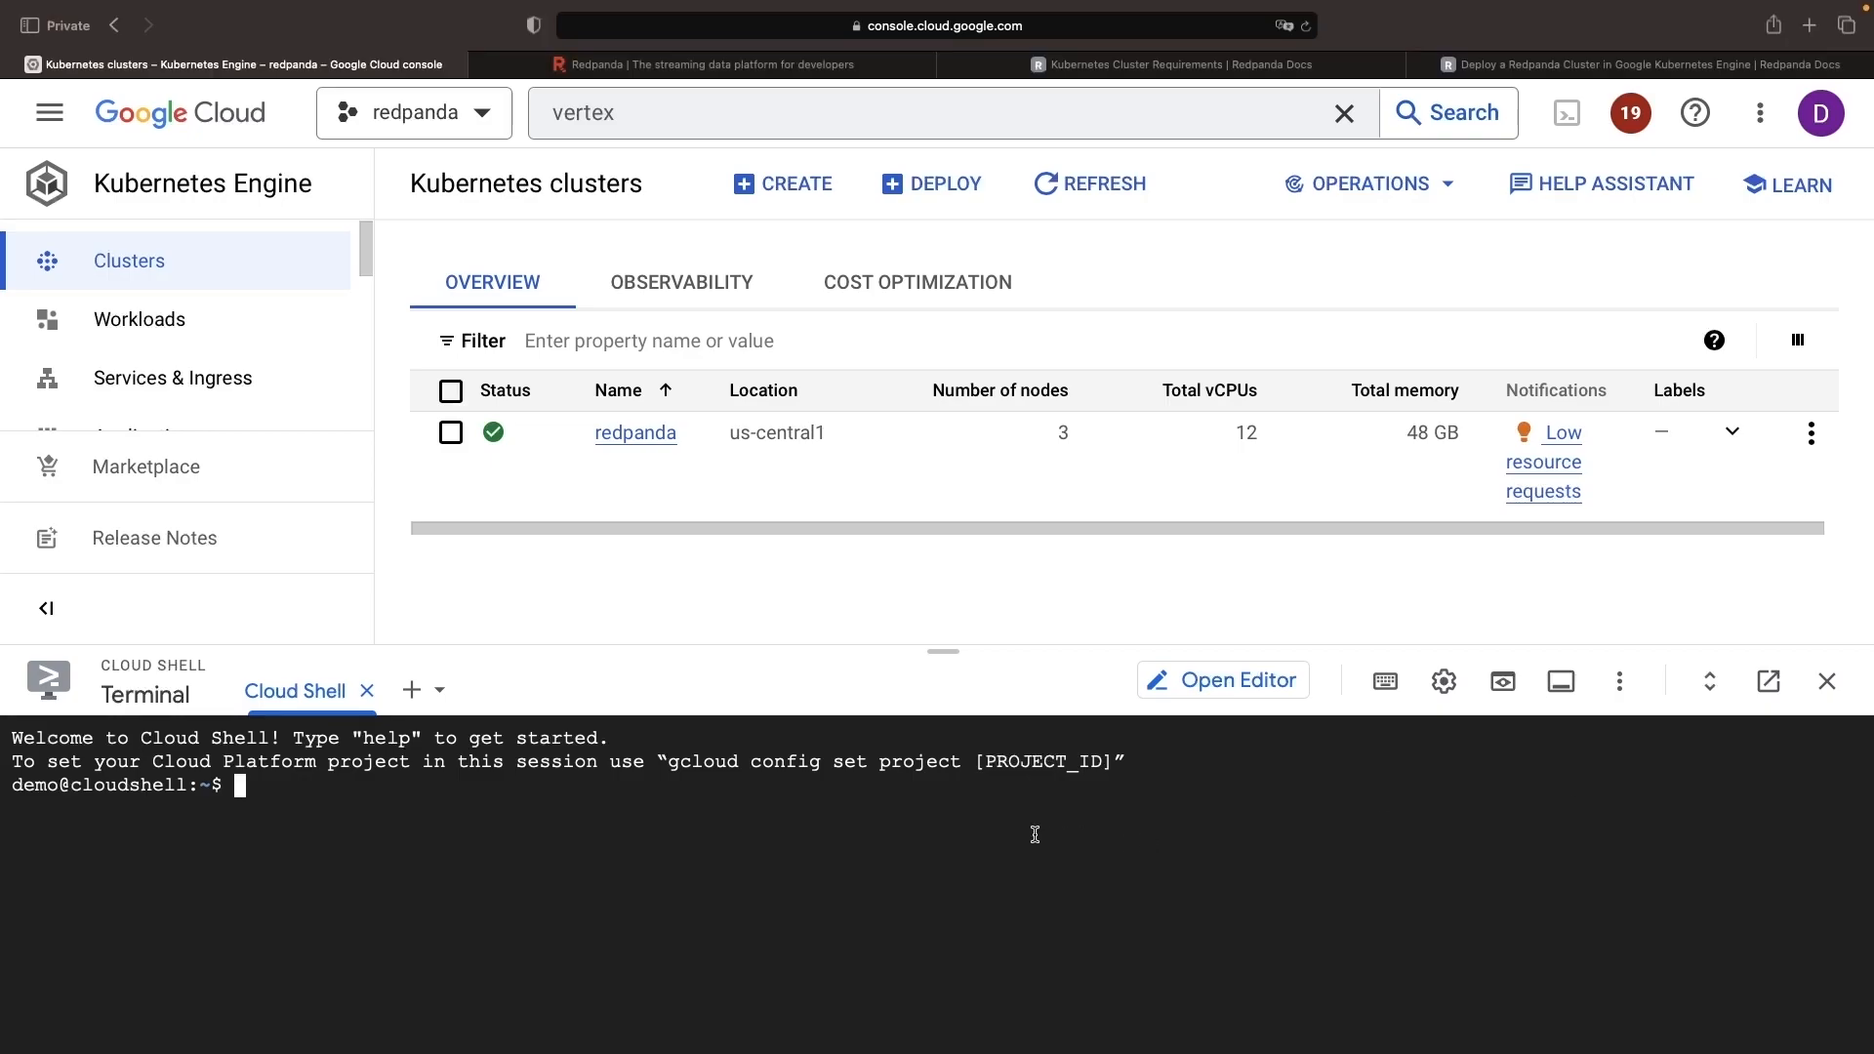
- Set the shell's gcloud project to redpanda-386120 and list its clusters
text(gcloud config se)
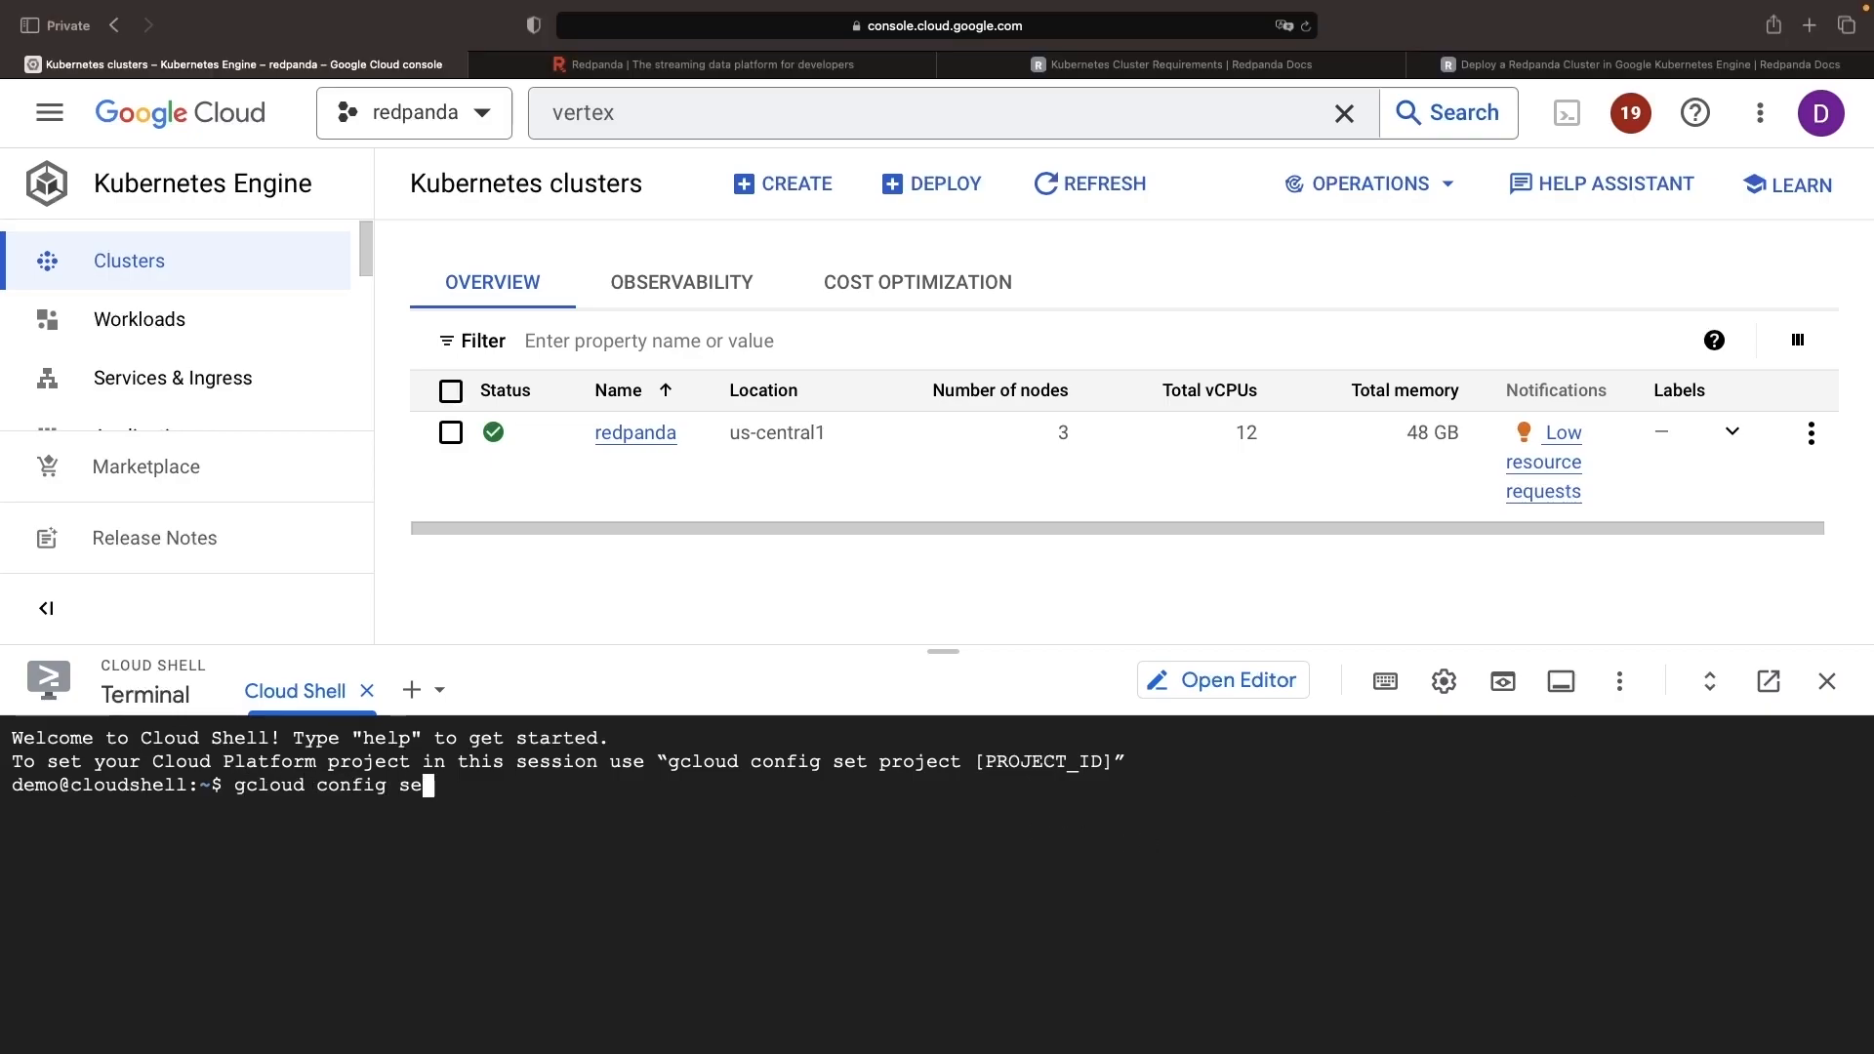
text(t project redpanda-386120)
text(gcloud contain)
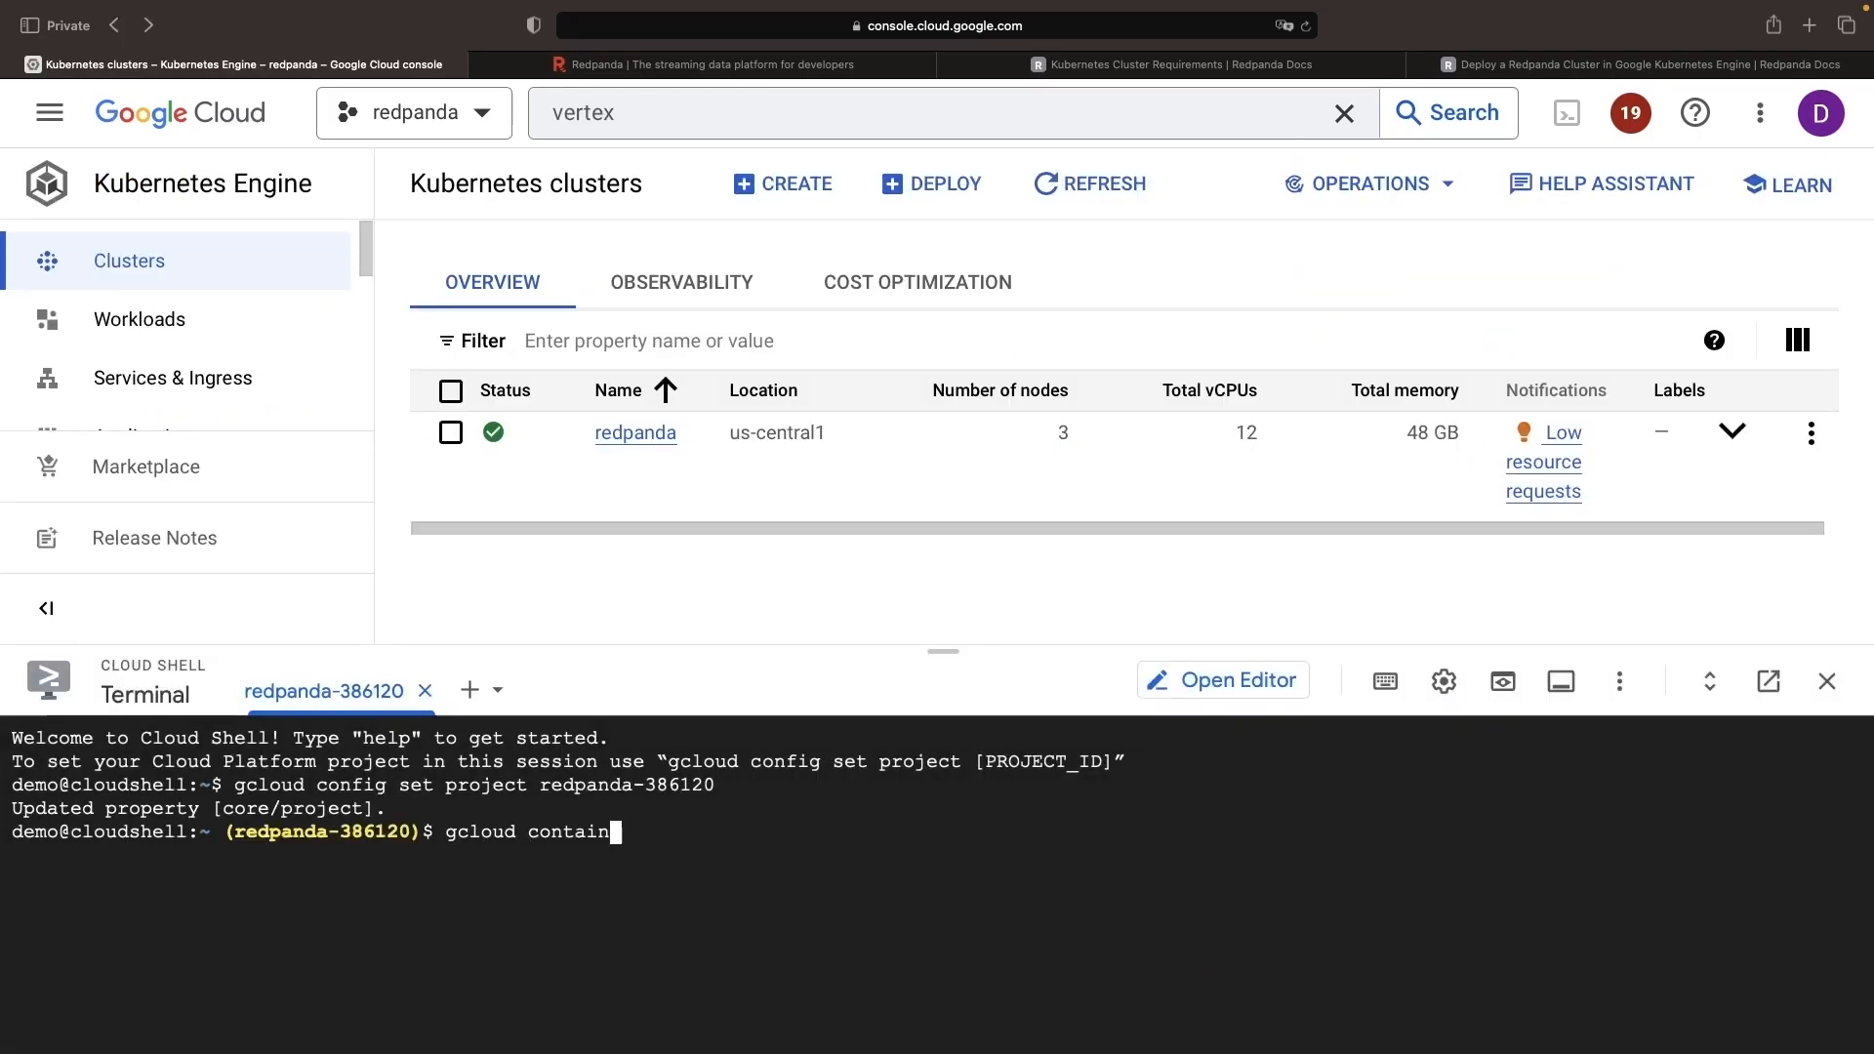
key(Return)
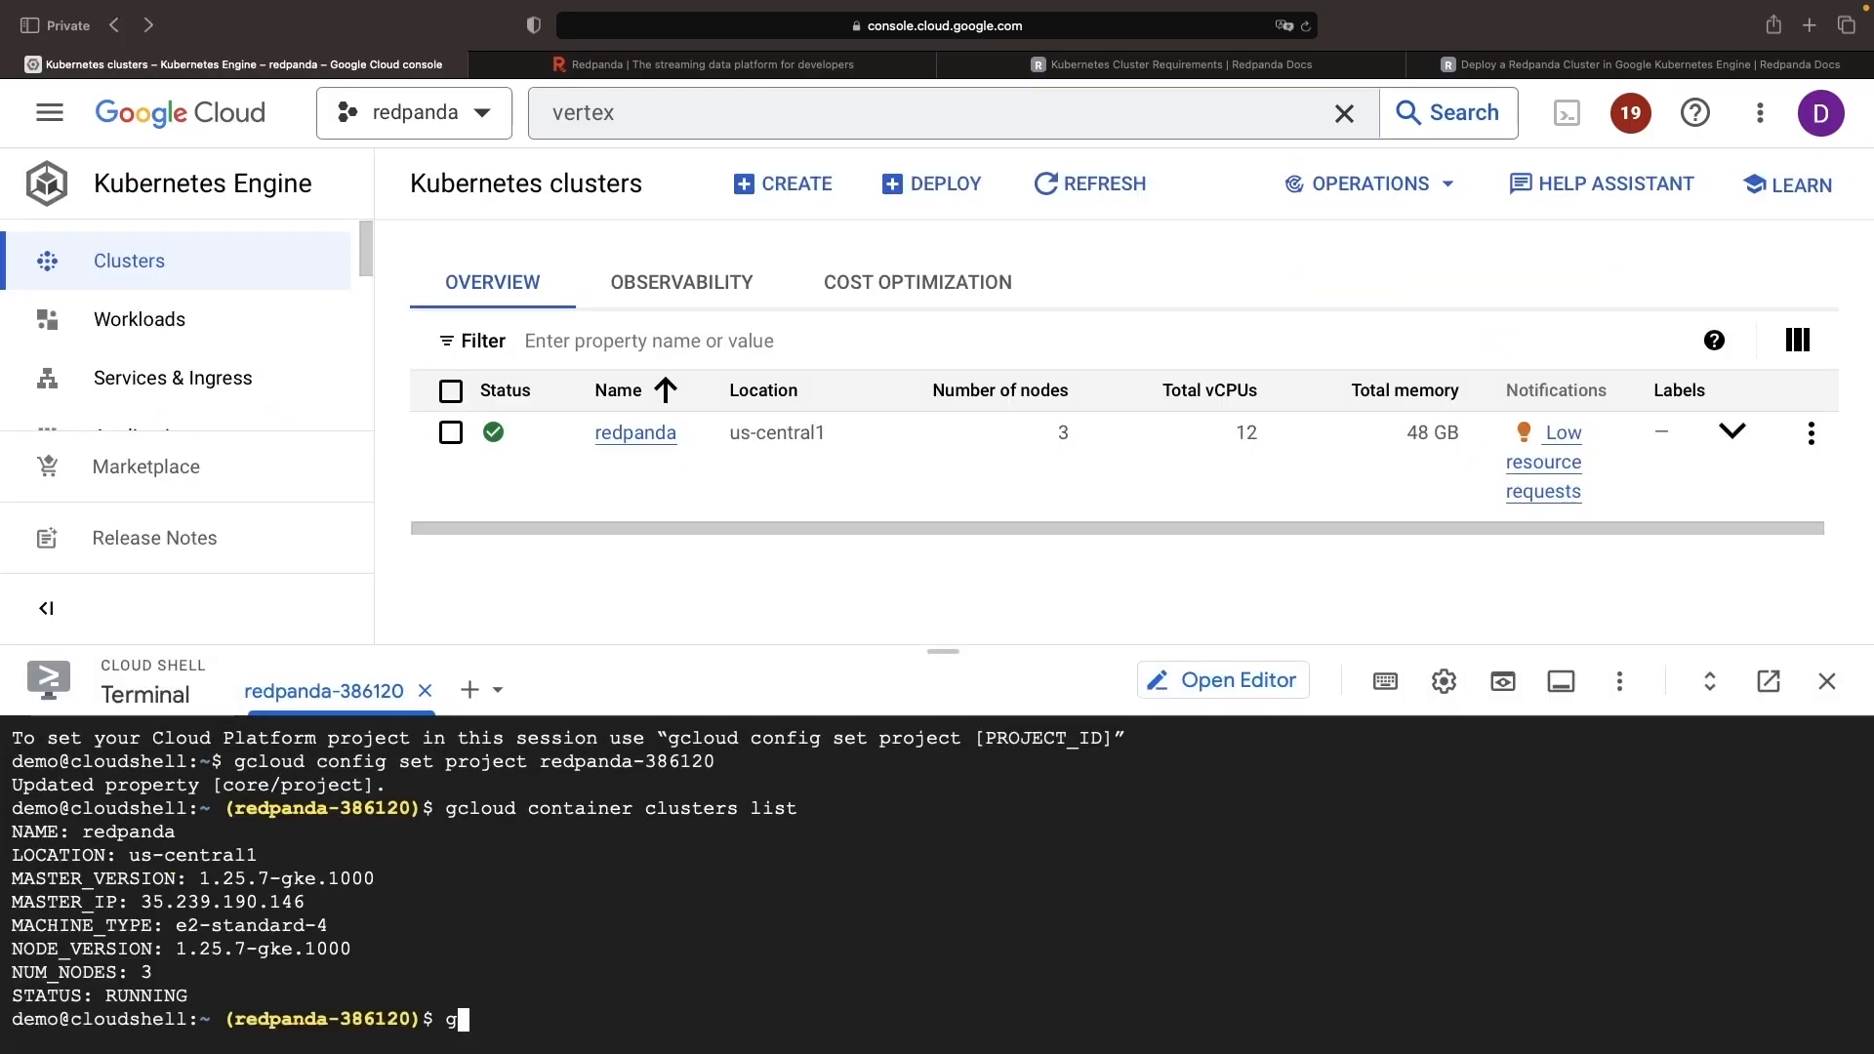
- Fetch credentials for the redpanda cluster in us-central1 and list its namespaces with kubectl
text(cloud container clu)
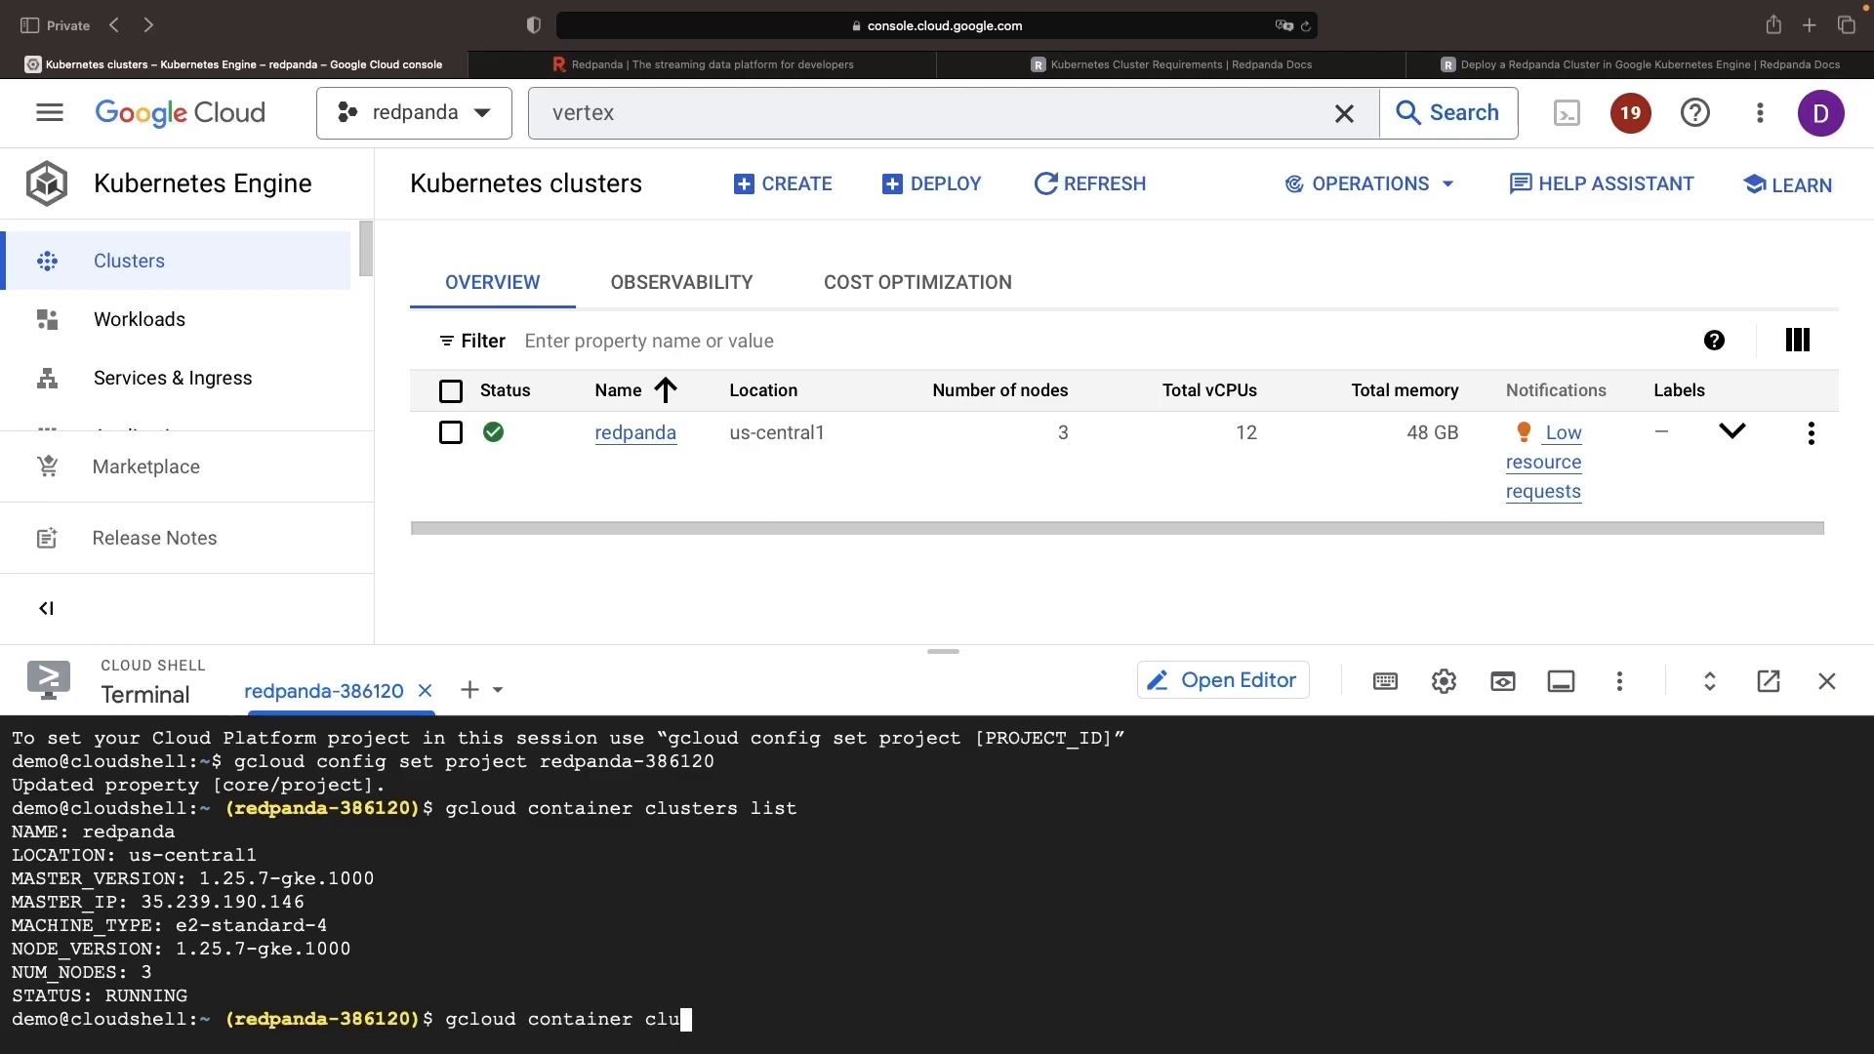
text(sters get-cred)
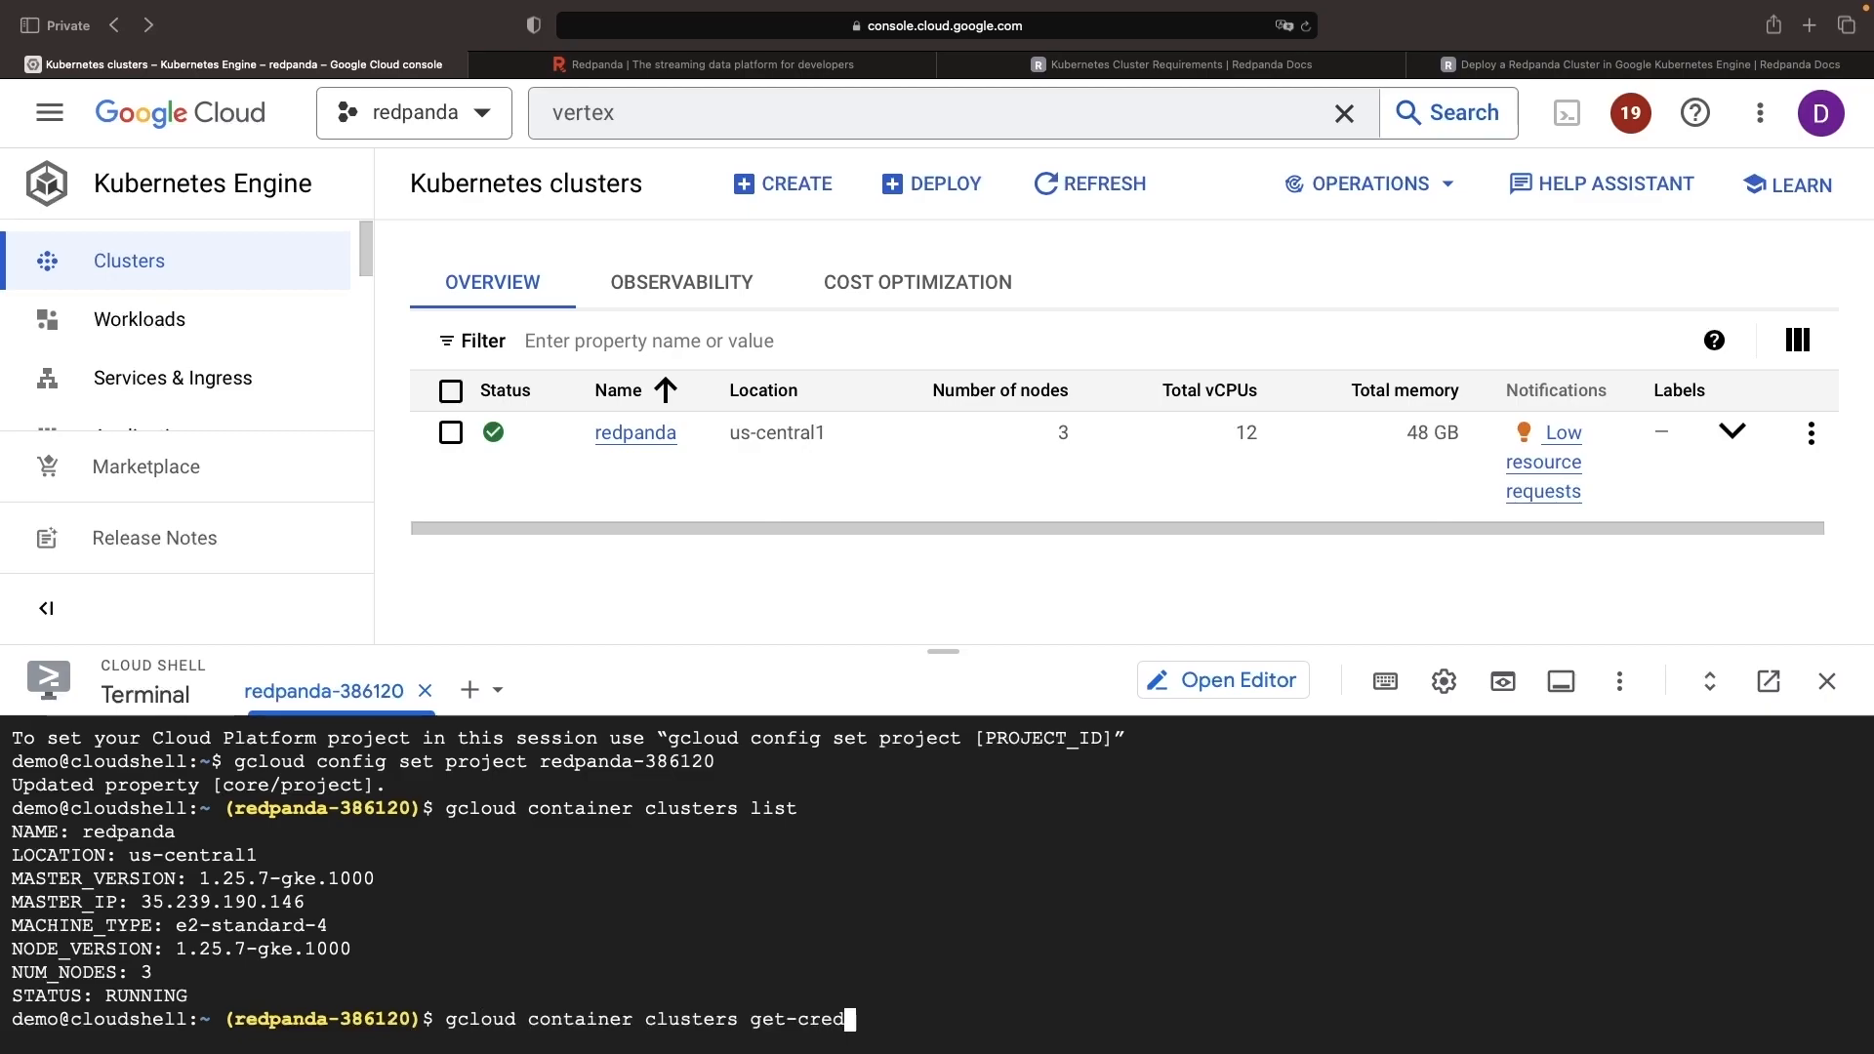
text(entials redpanda --region us-central1)
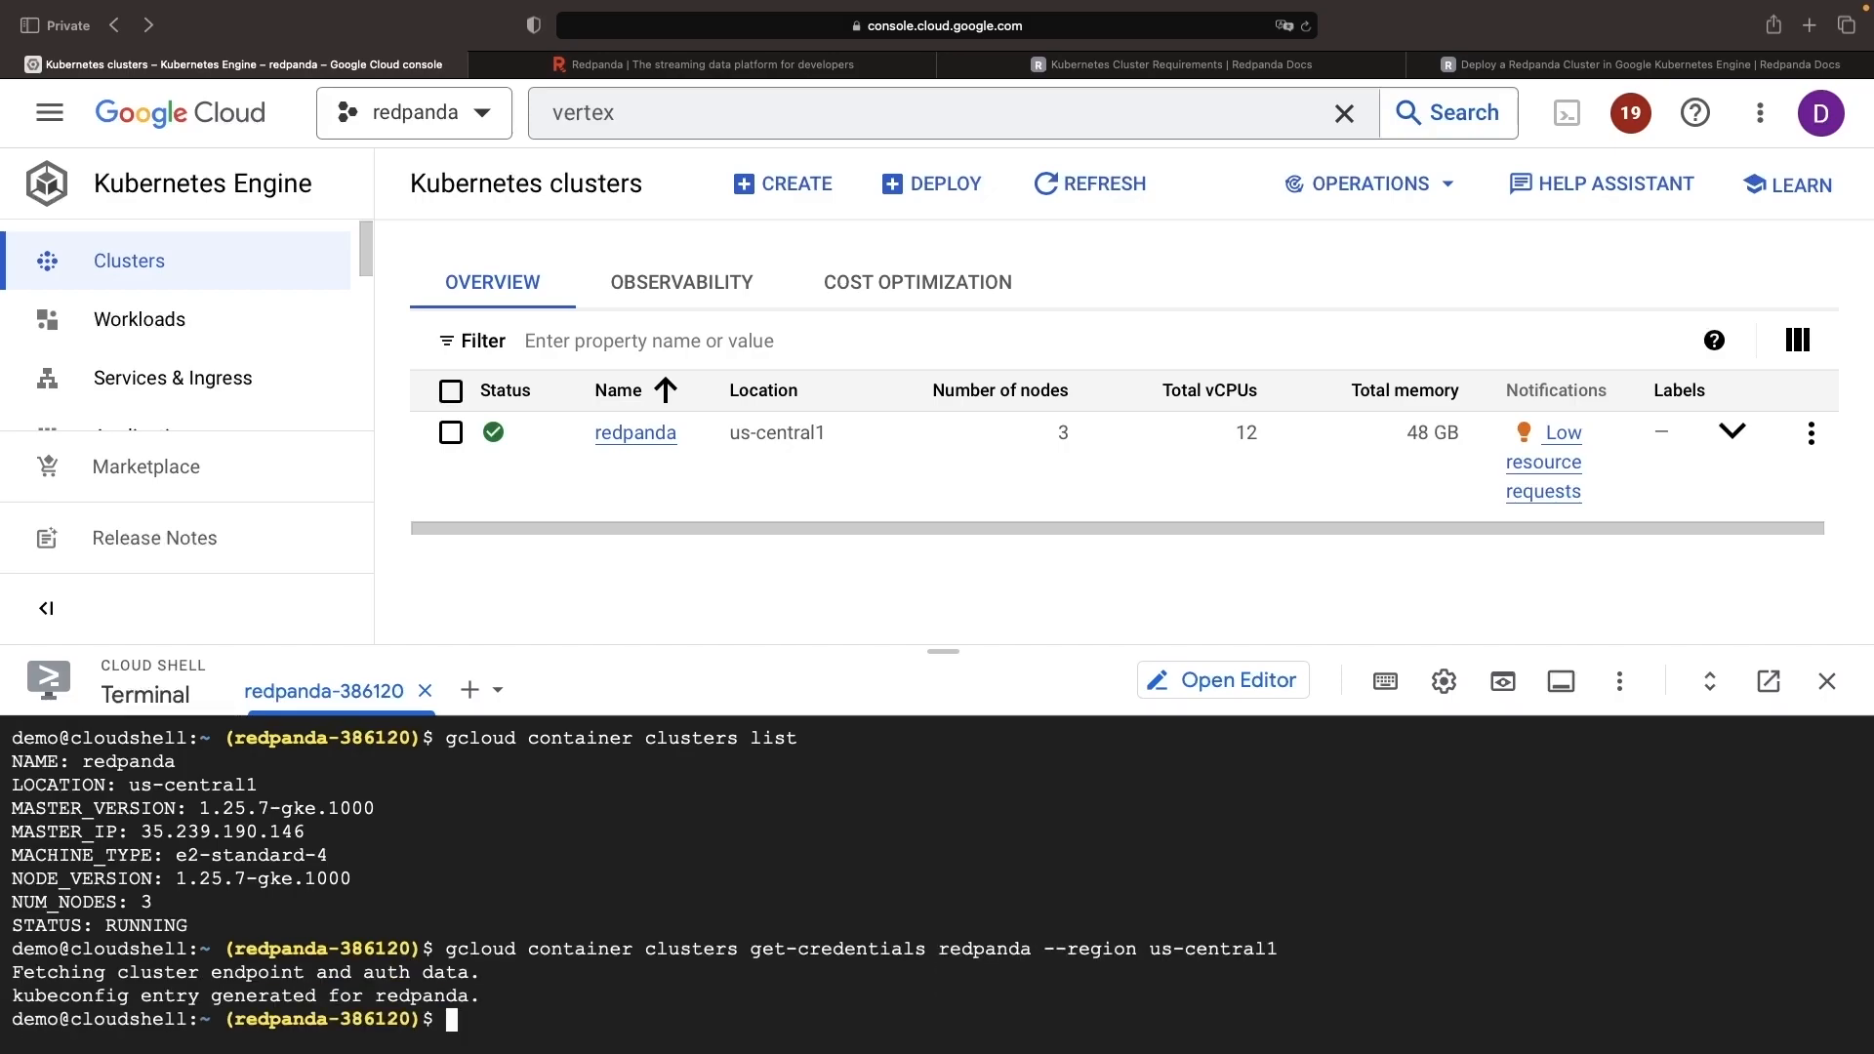
text(kubec)
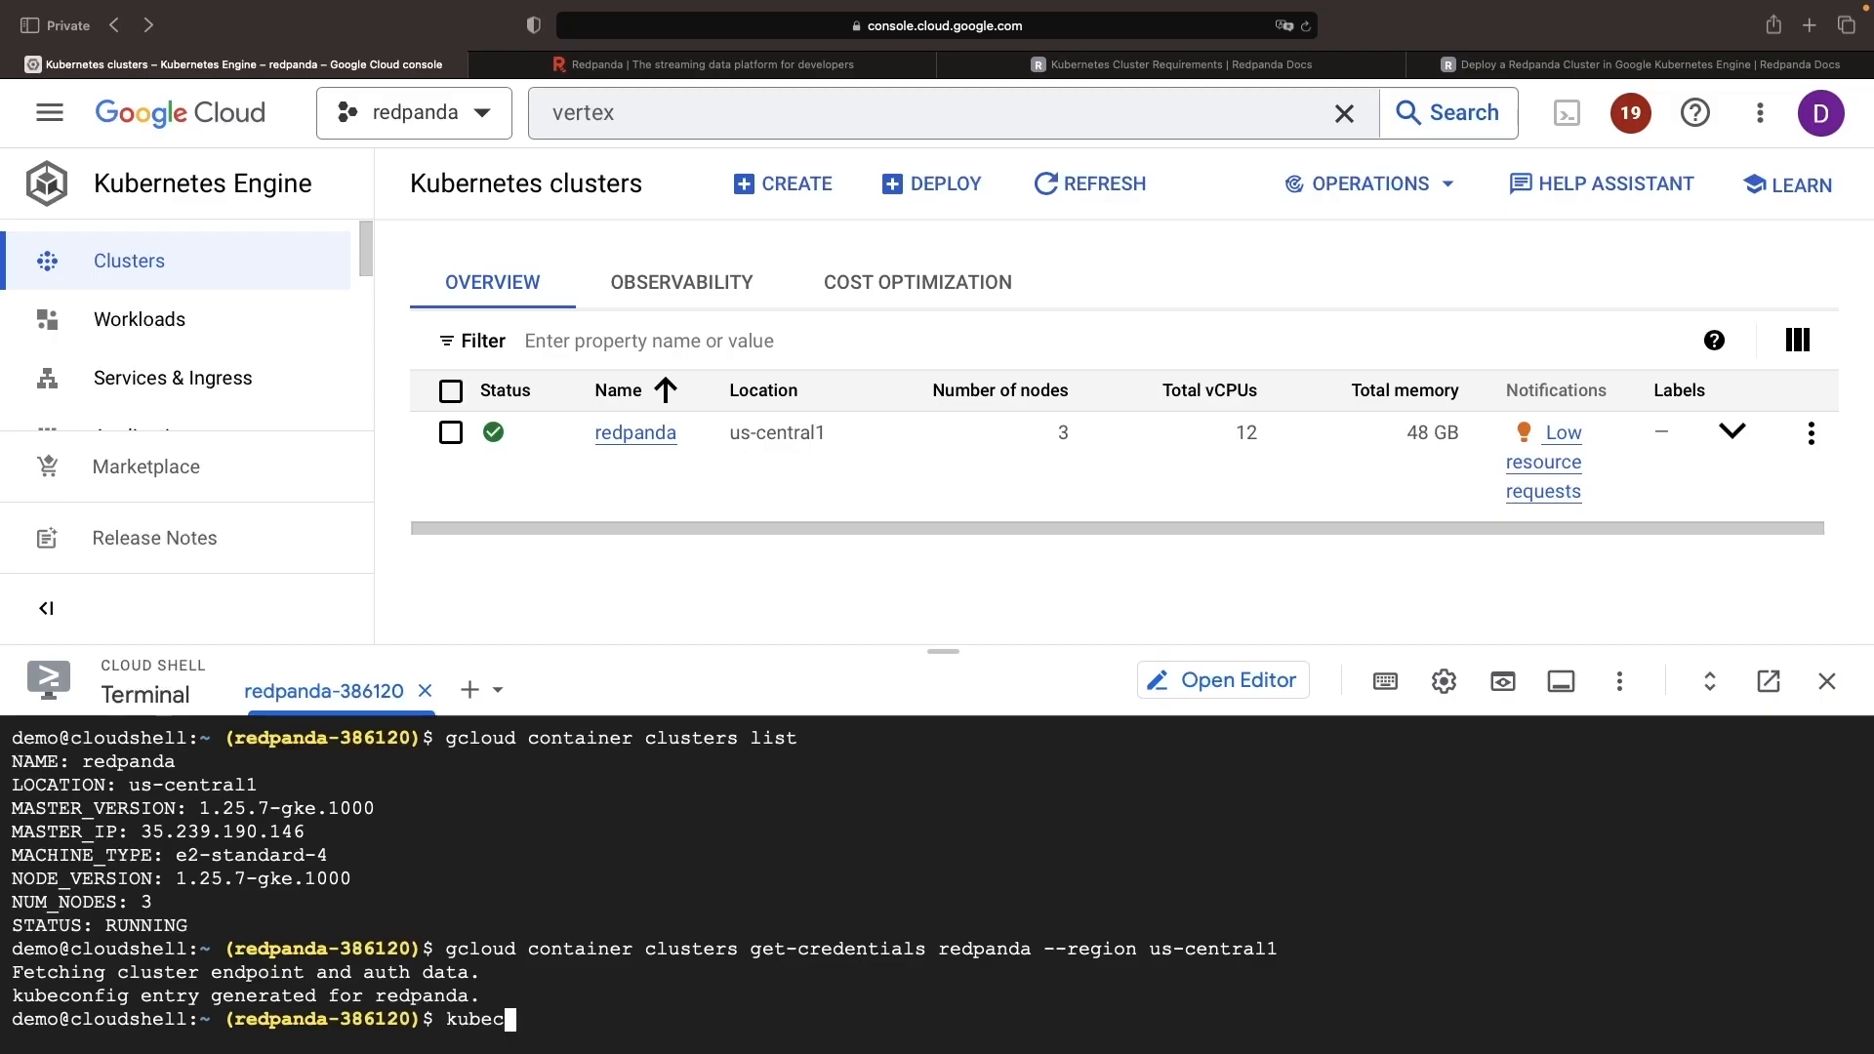
text(l)
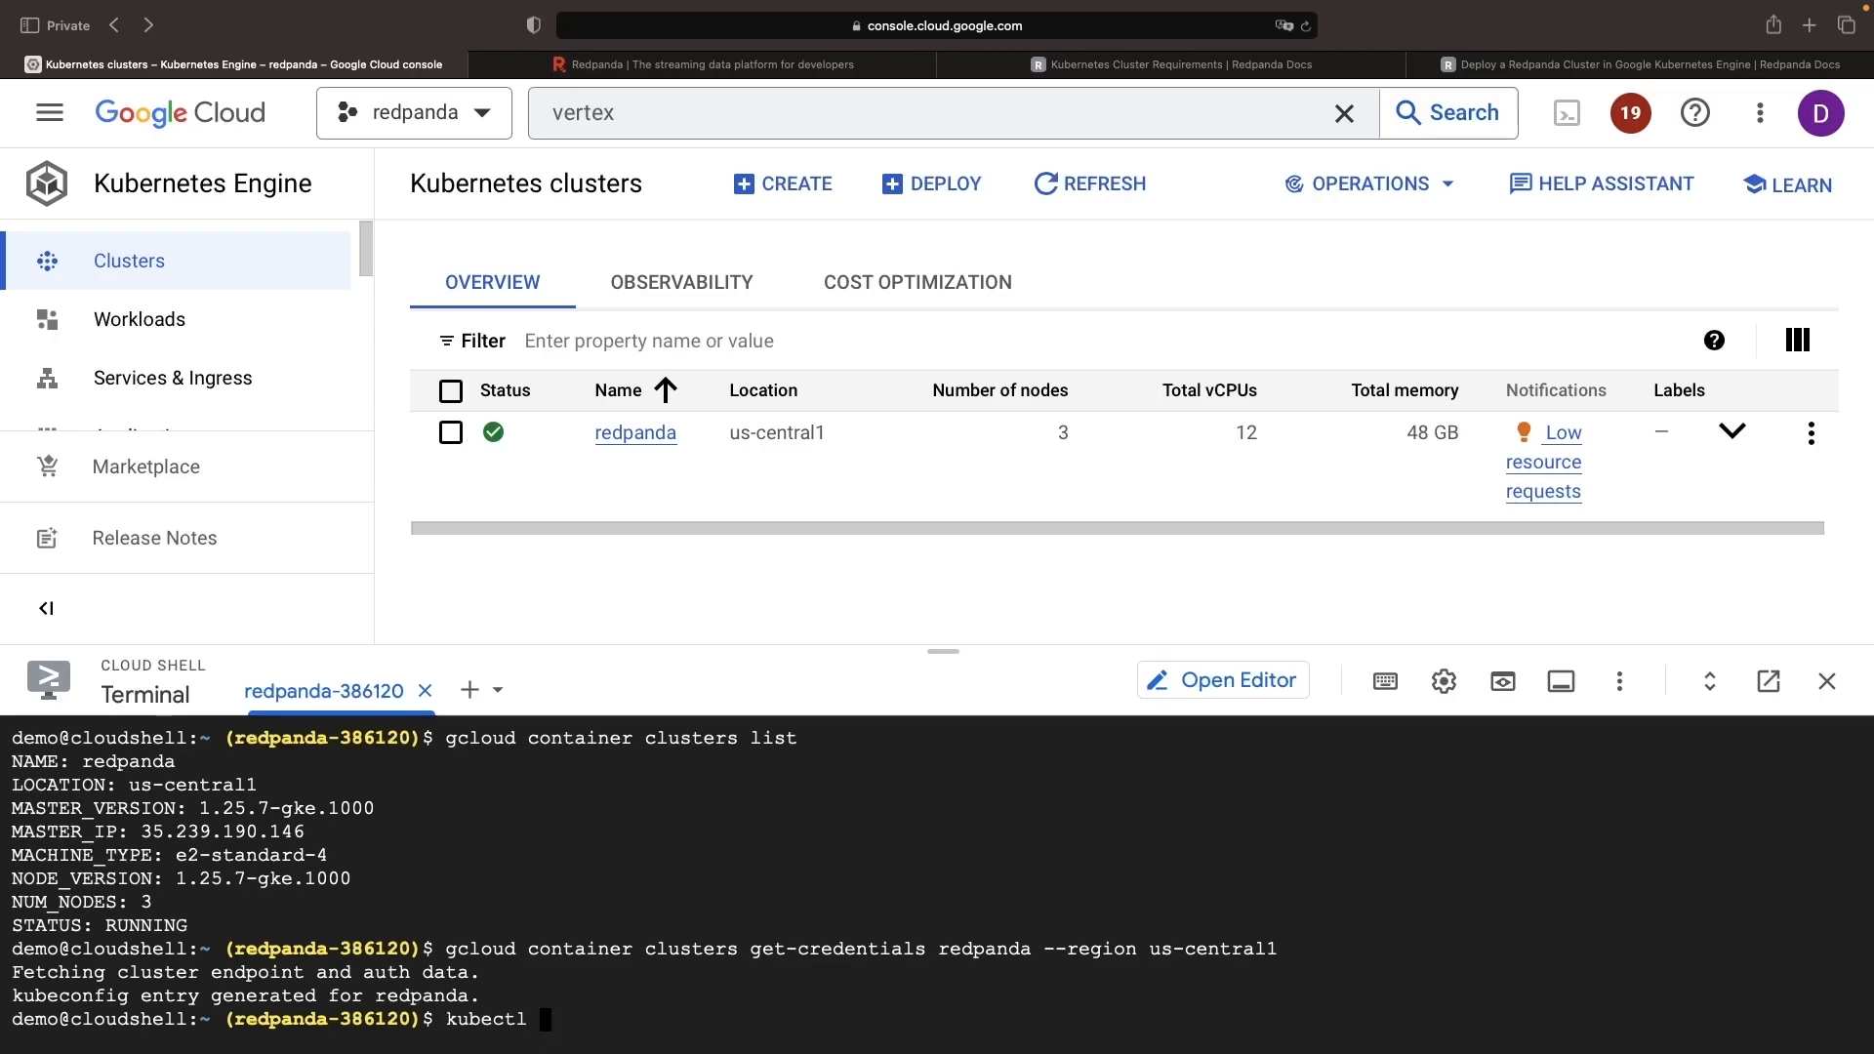
text(get ns)
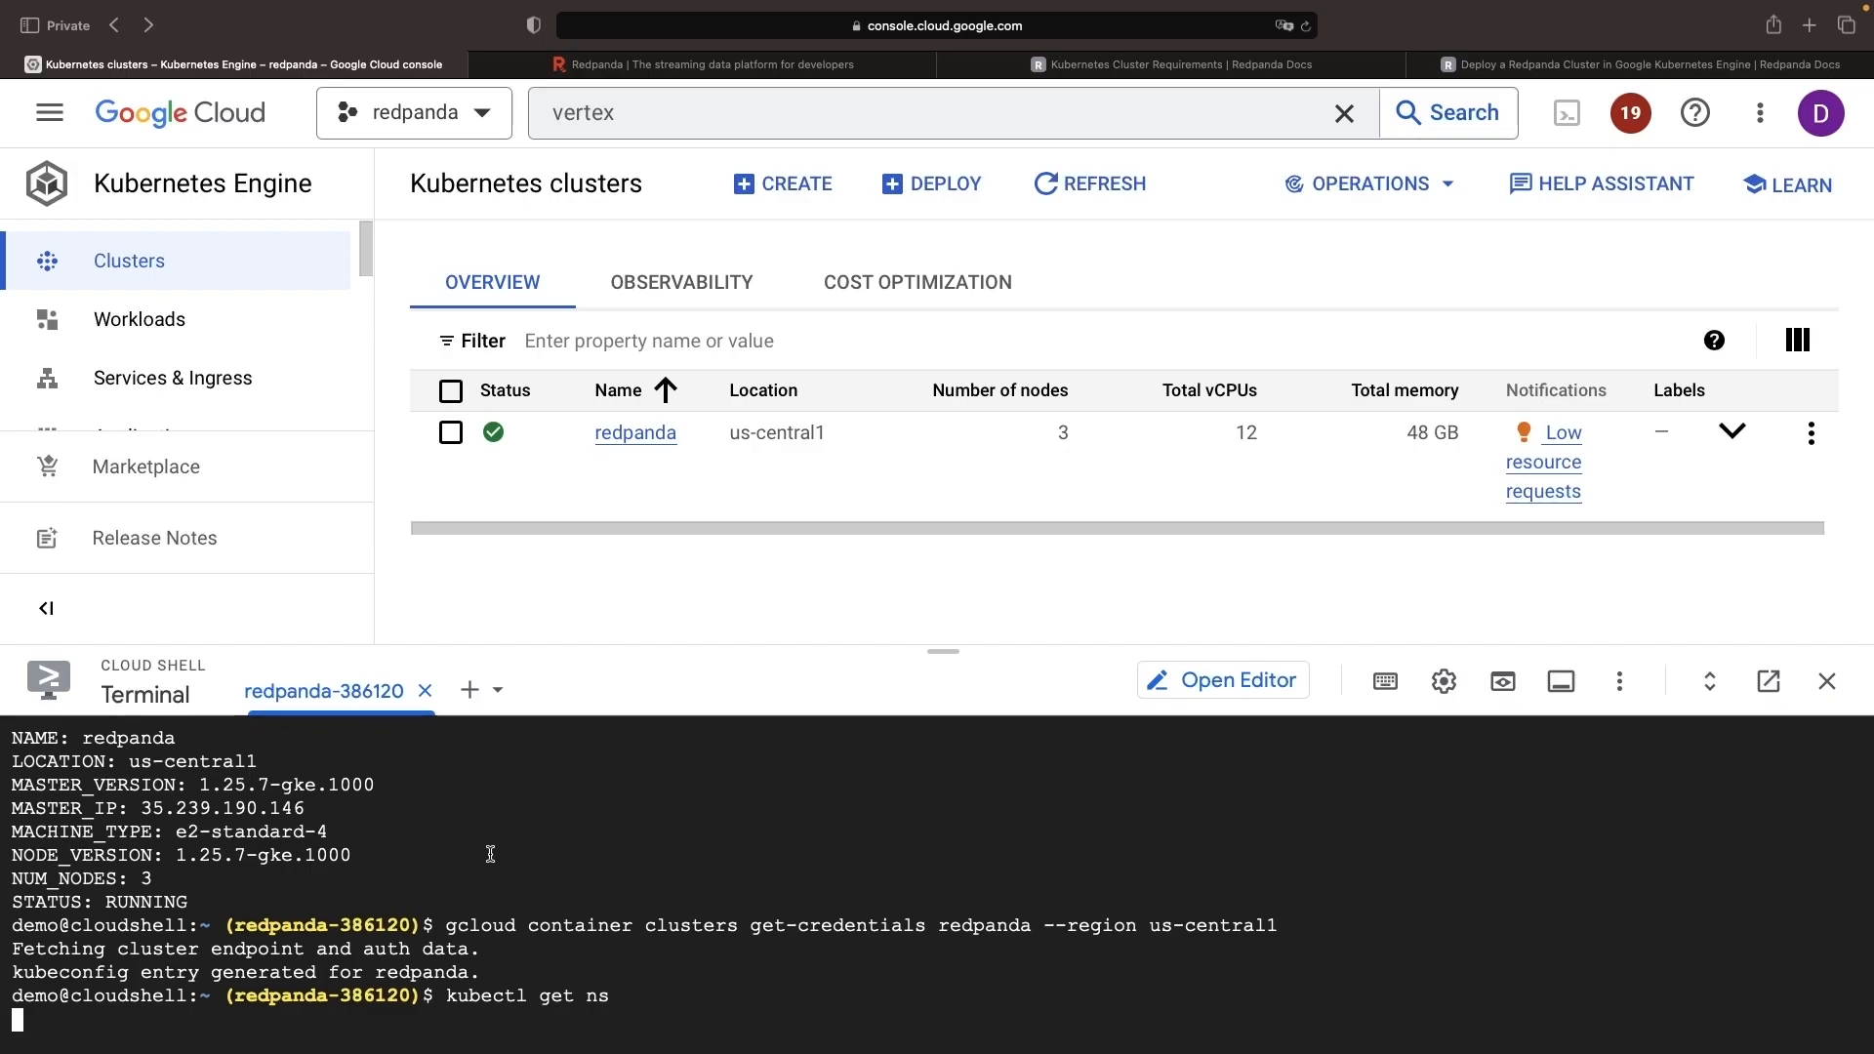
key(Return)
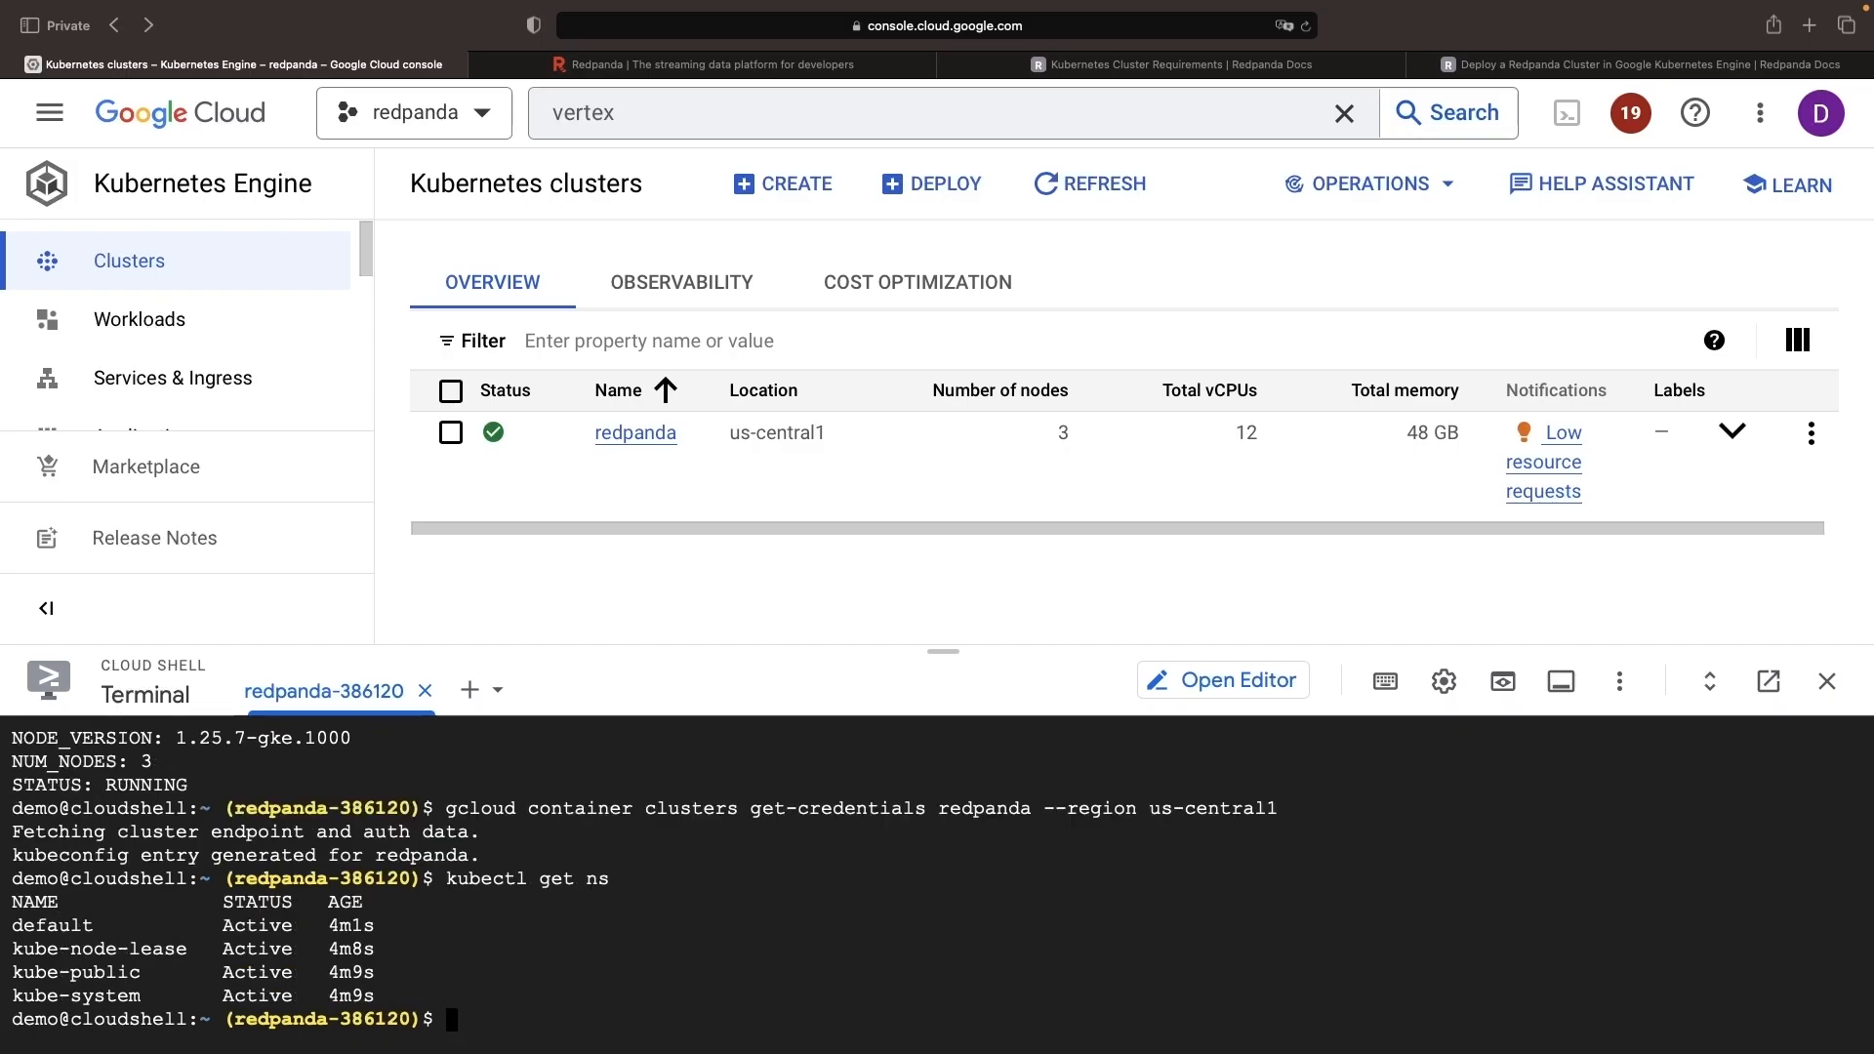
- Scroll the GKE guide to the Deploy Redpanda section with the helm repo add command
click(1650, 63)
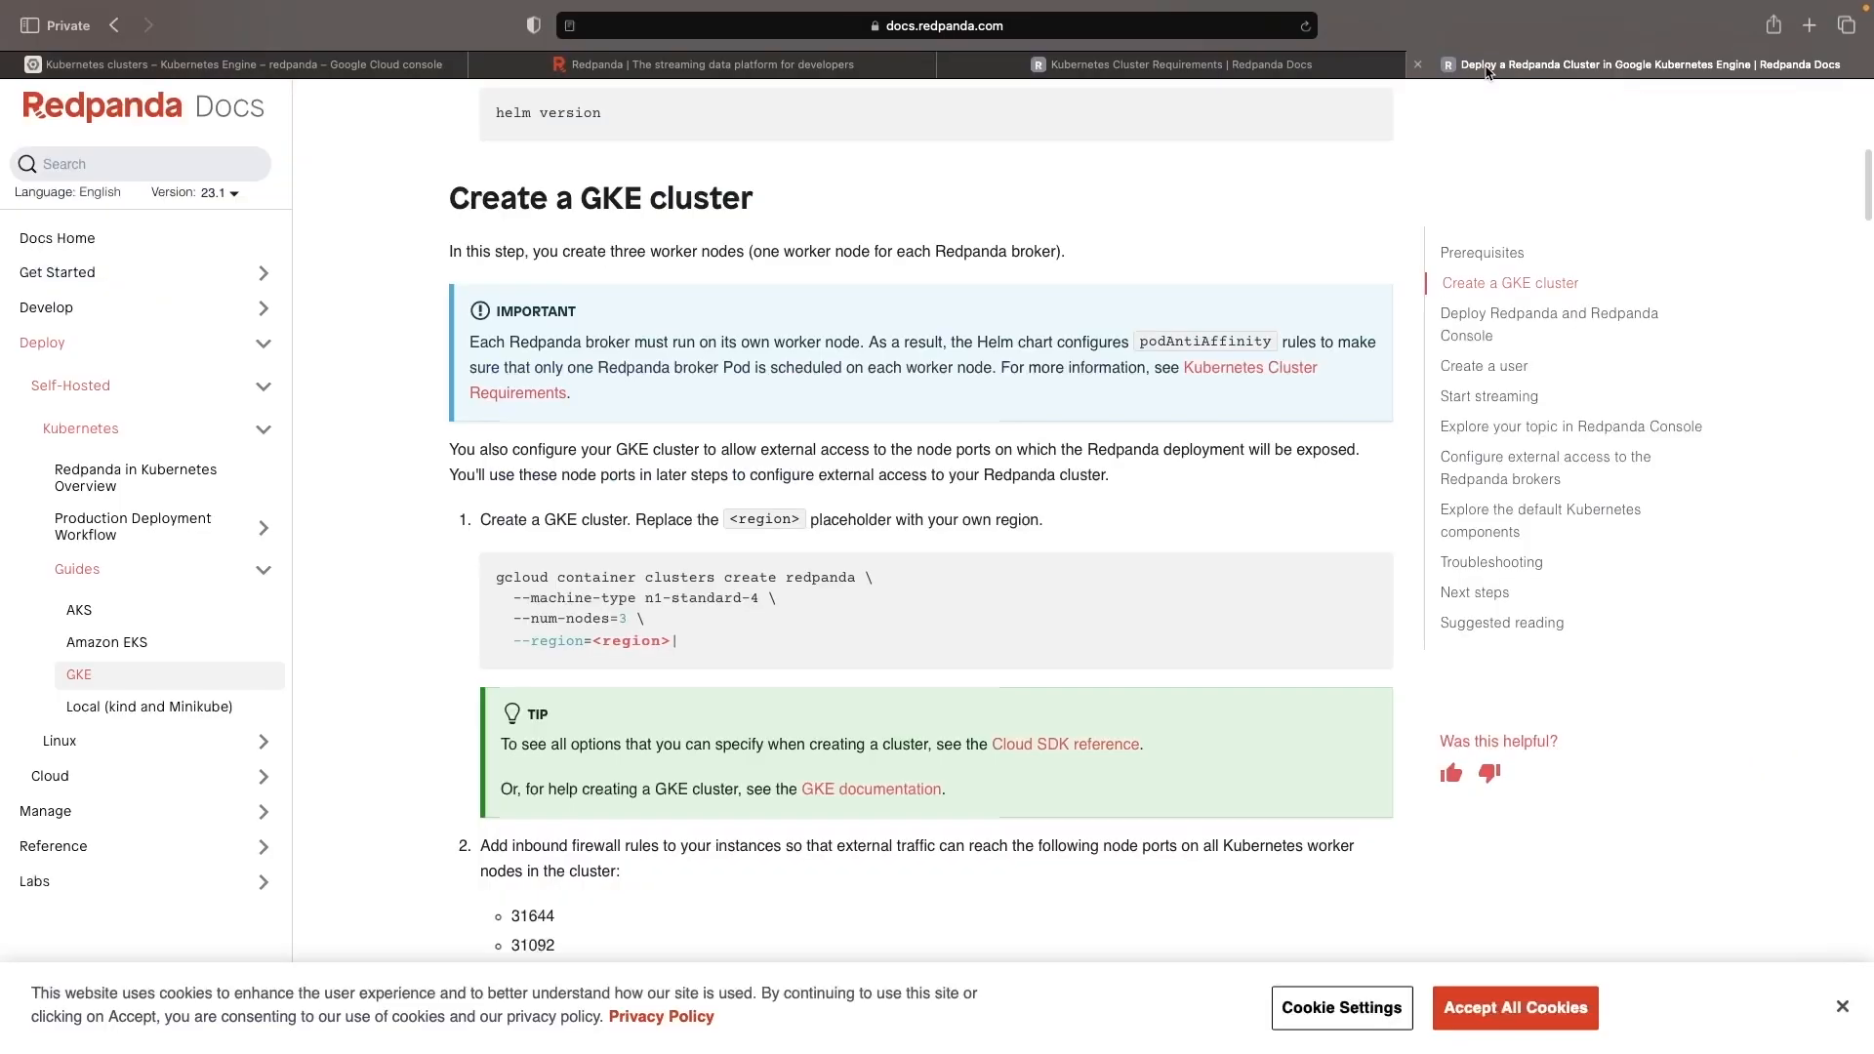
scroll(up, 3)
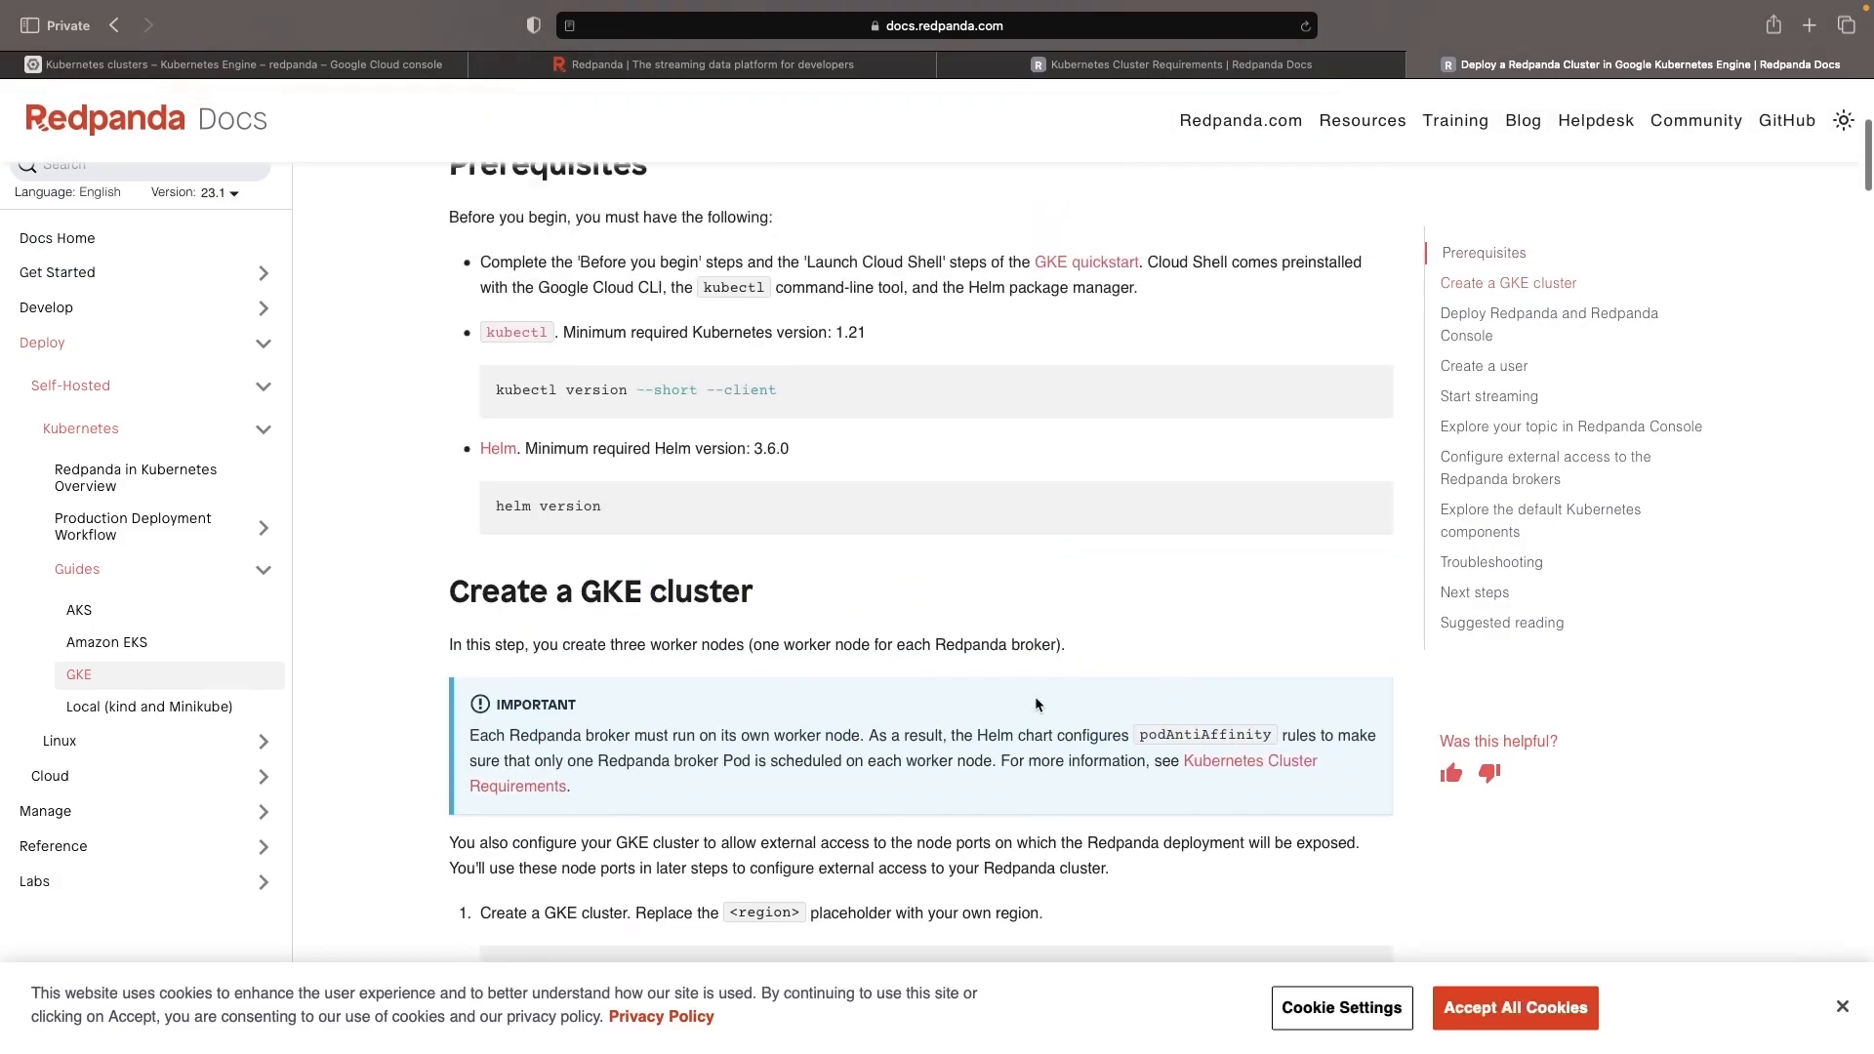
scroll(up, 3)
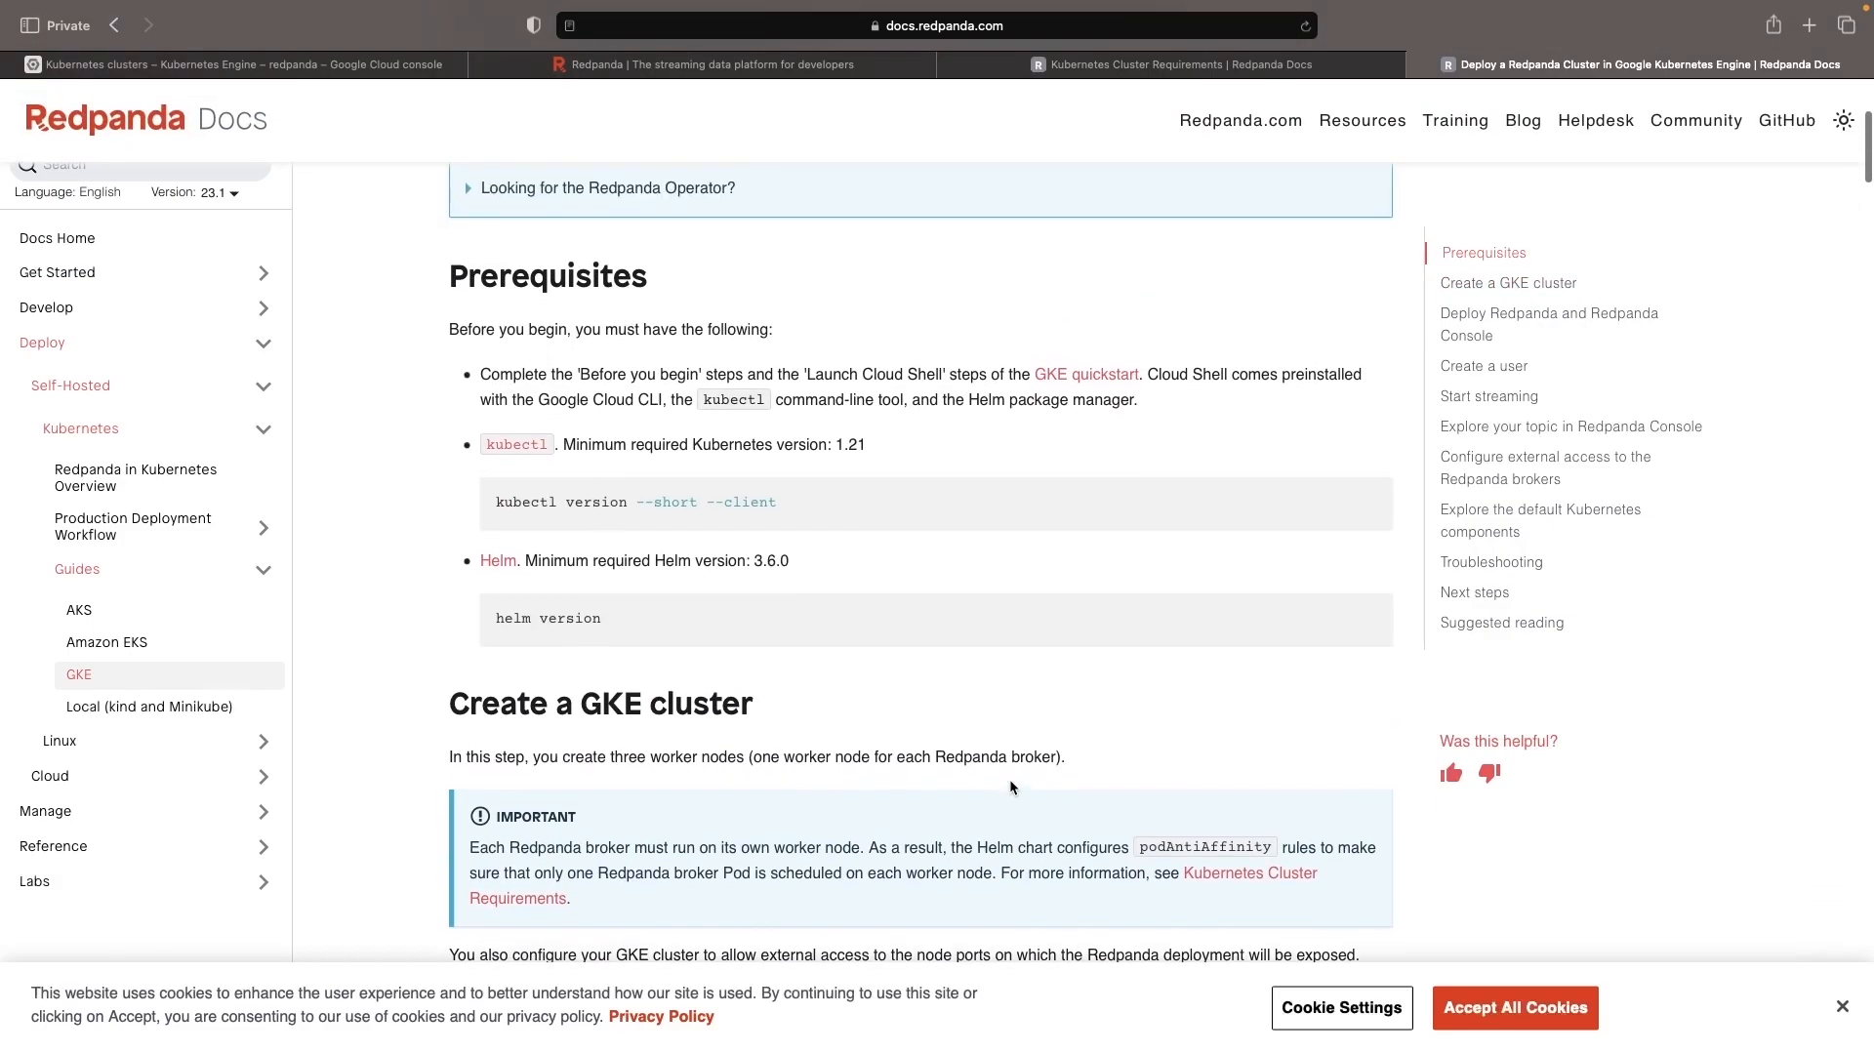
scroll(down, 3)
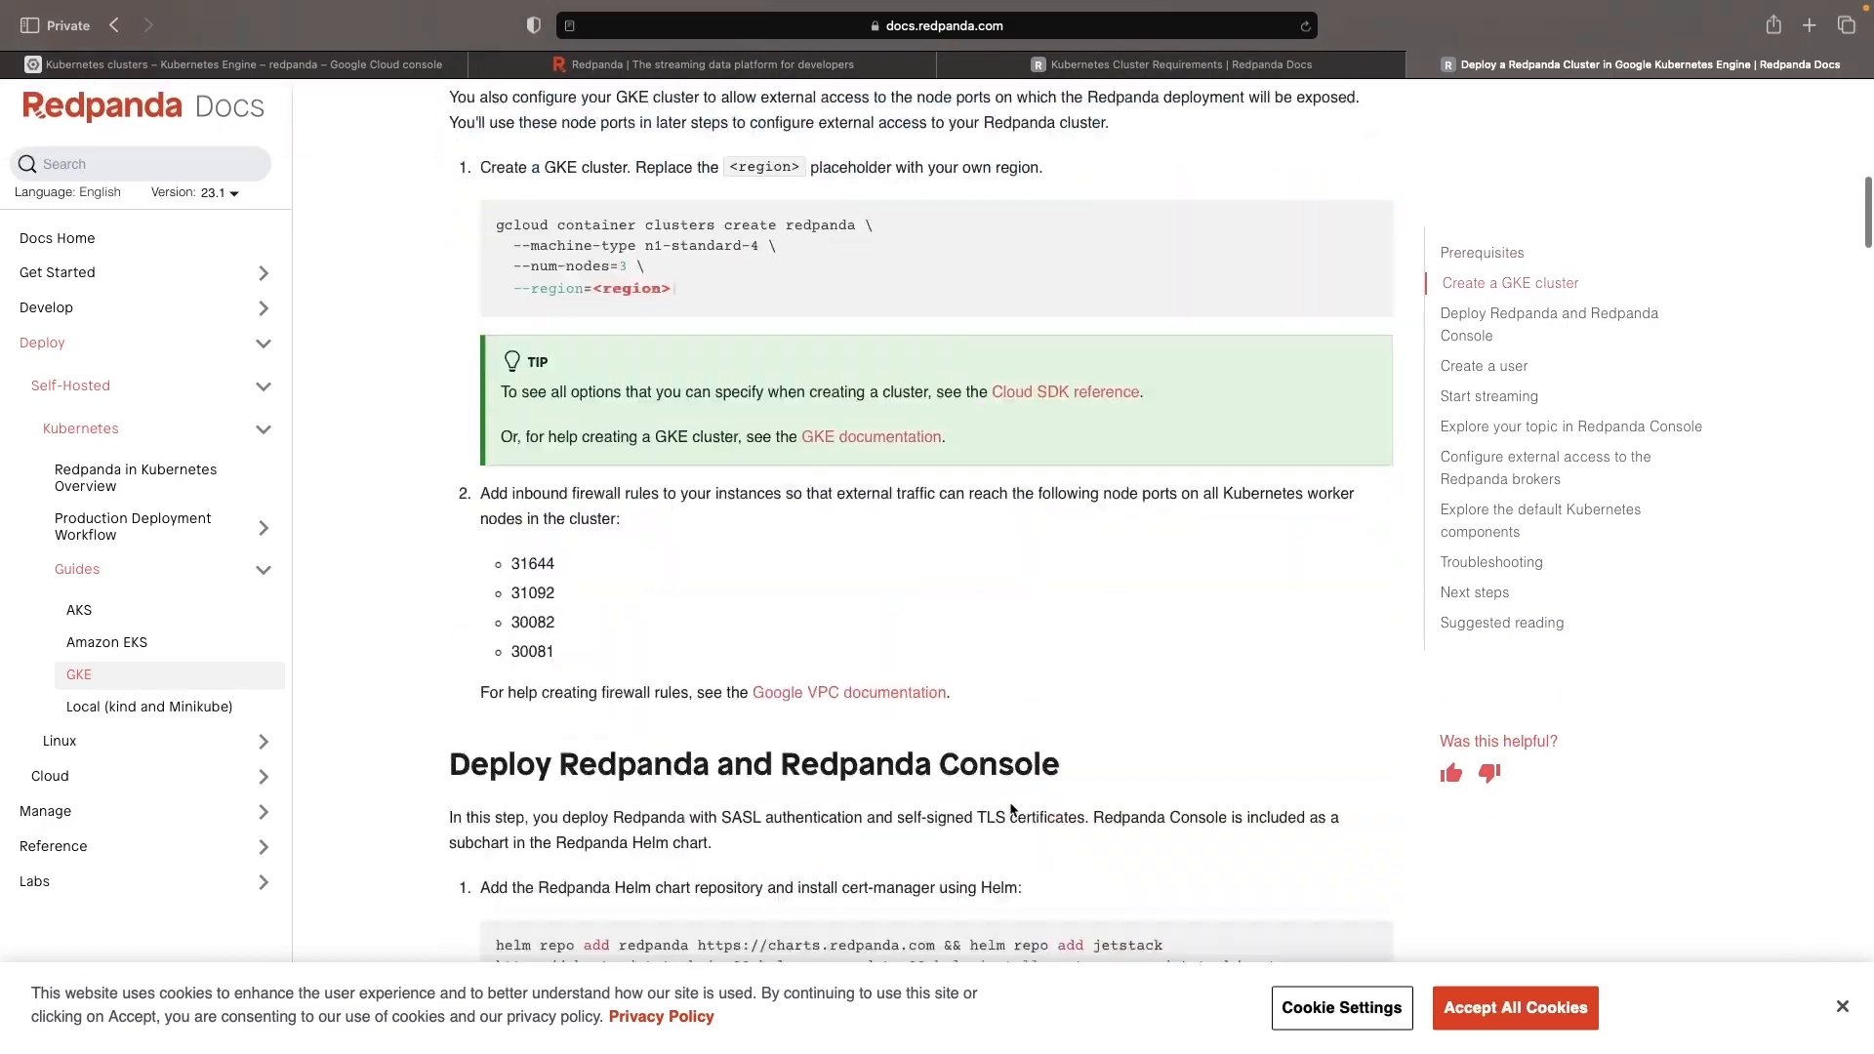
scroll(down, 3)
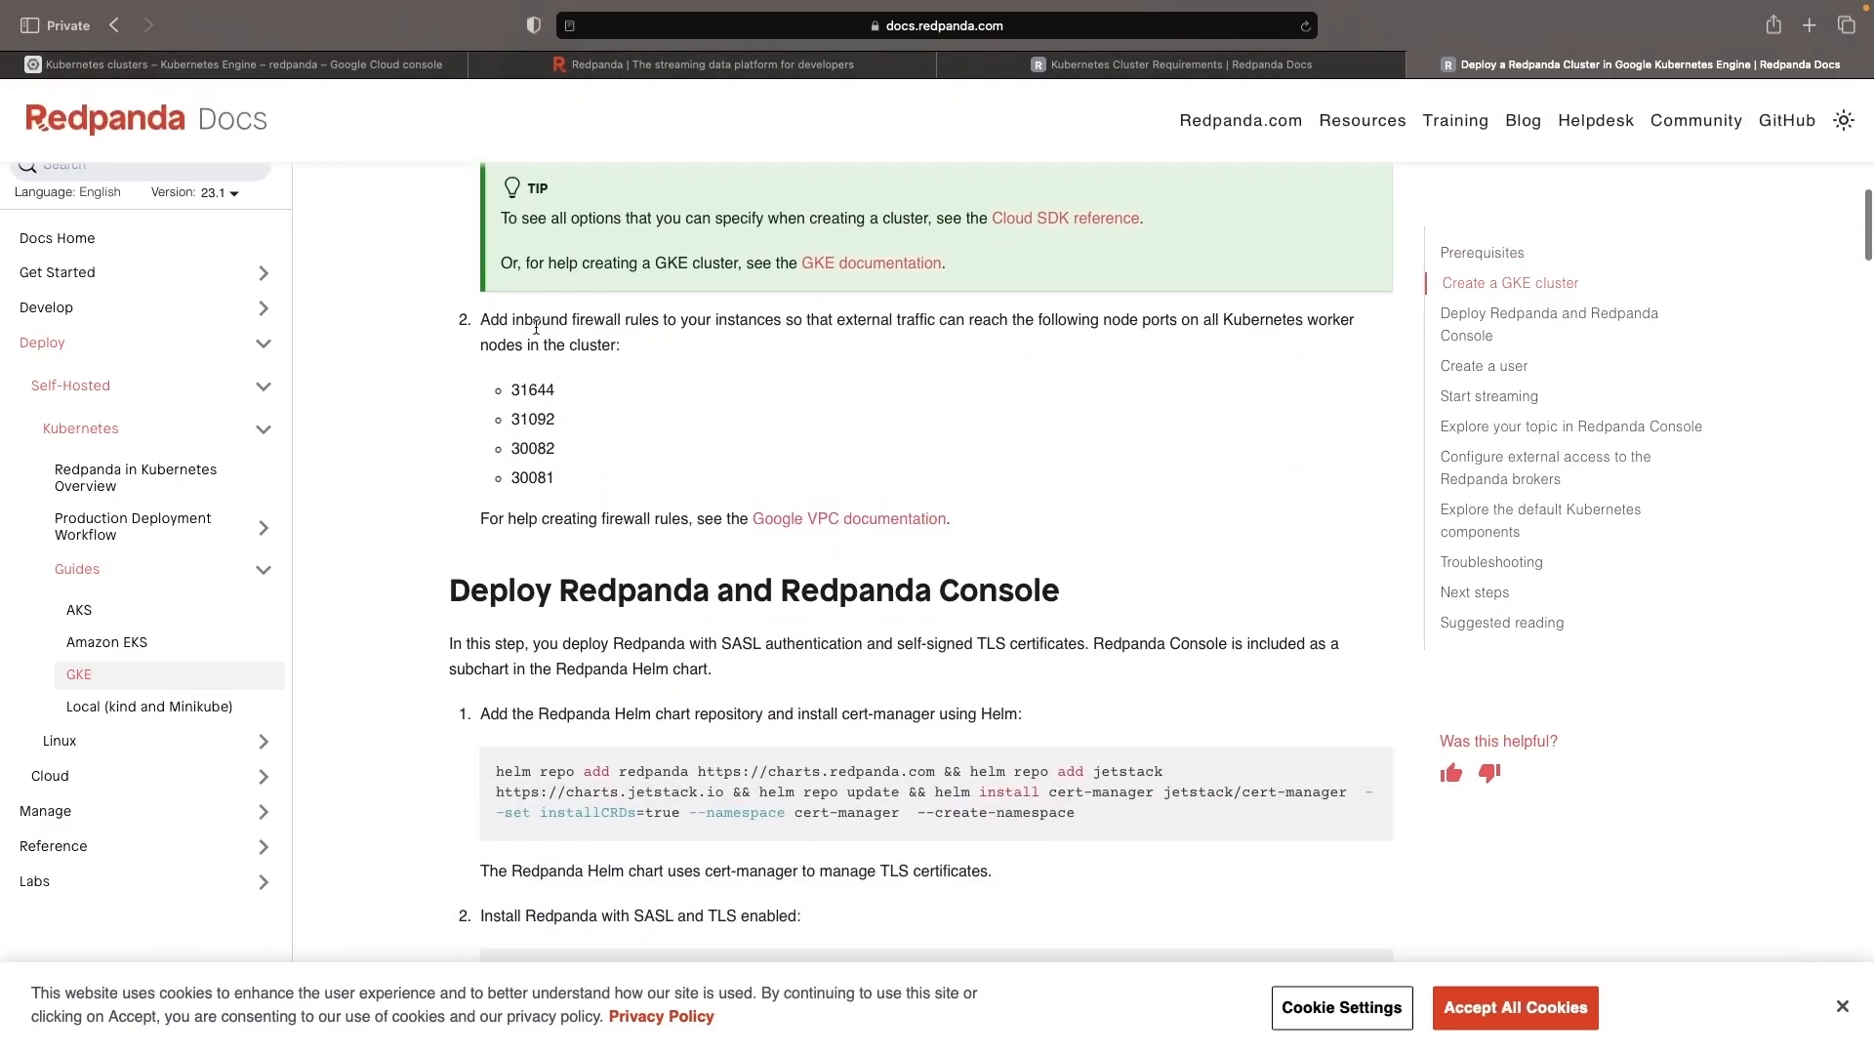
scroll(up, 3)
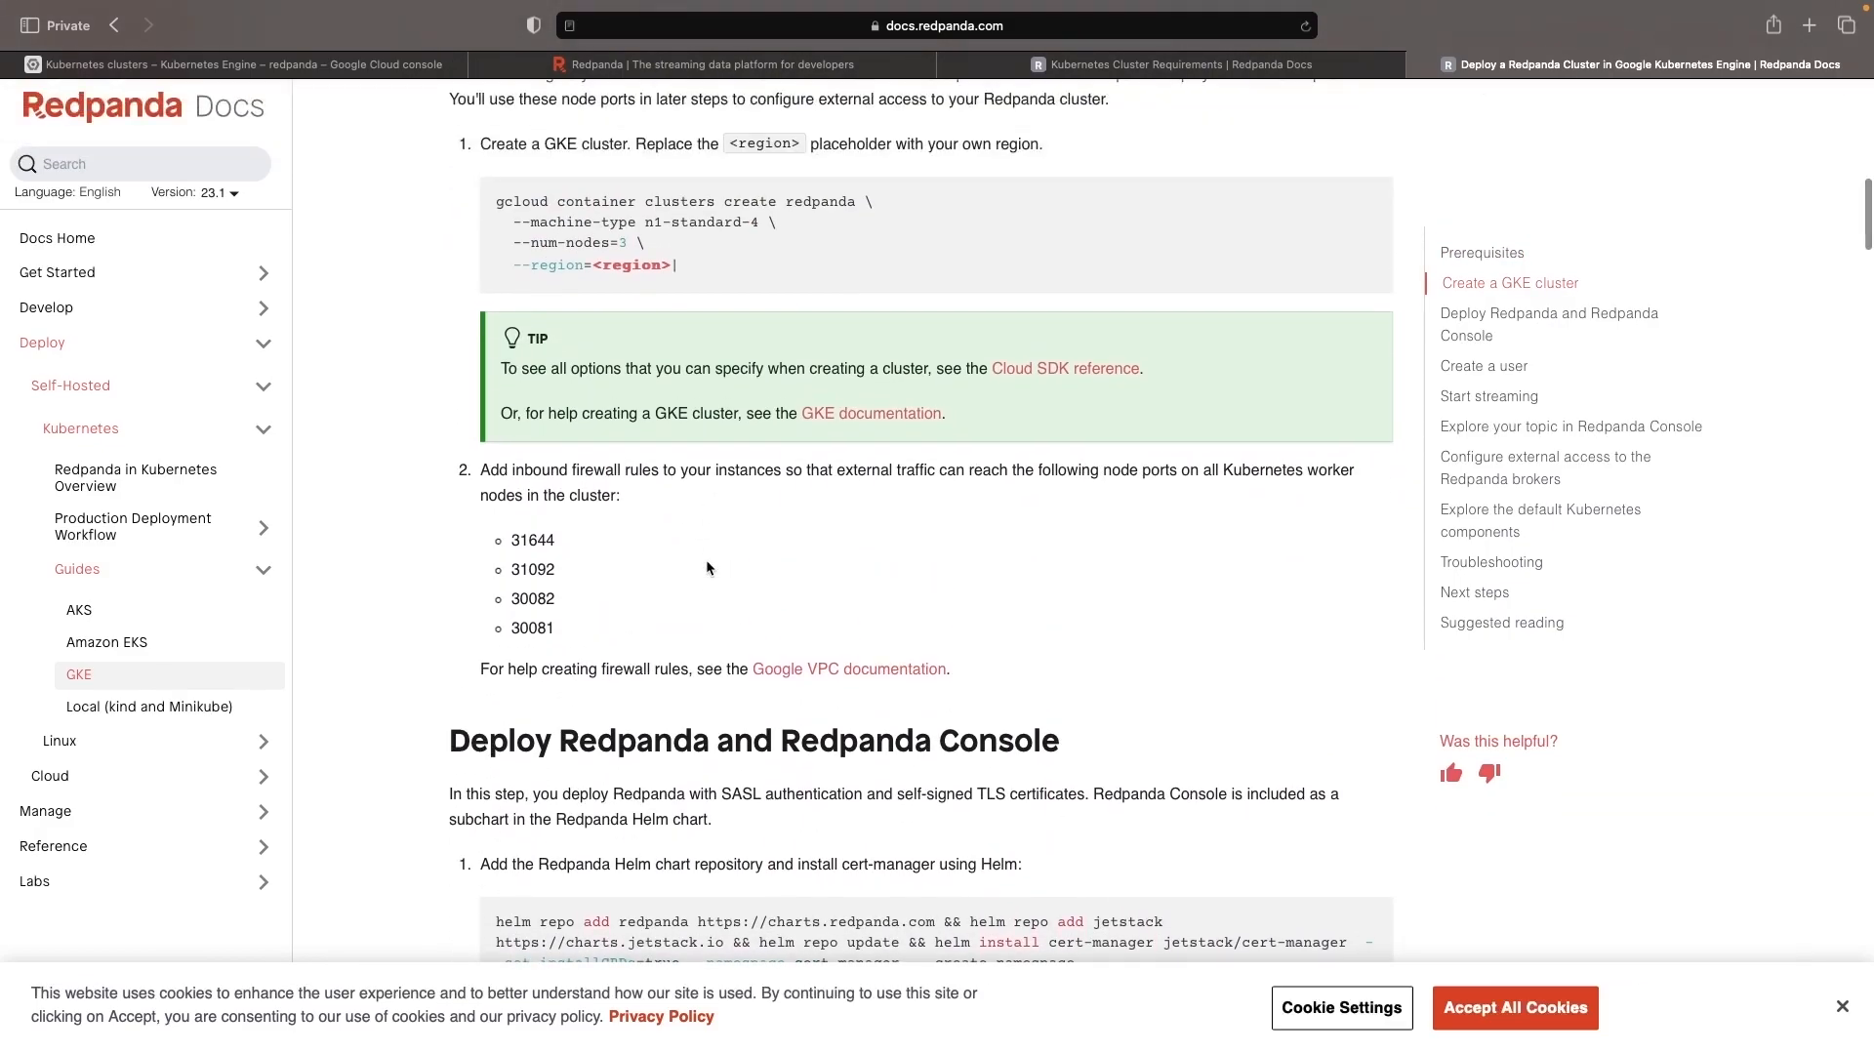
scroll(down, 3)
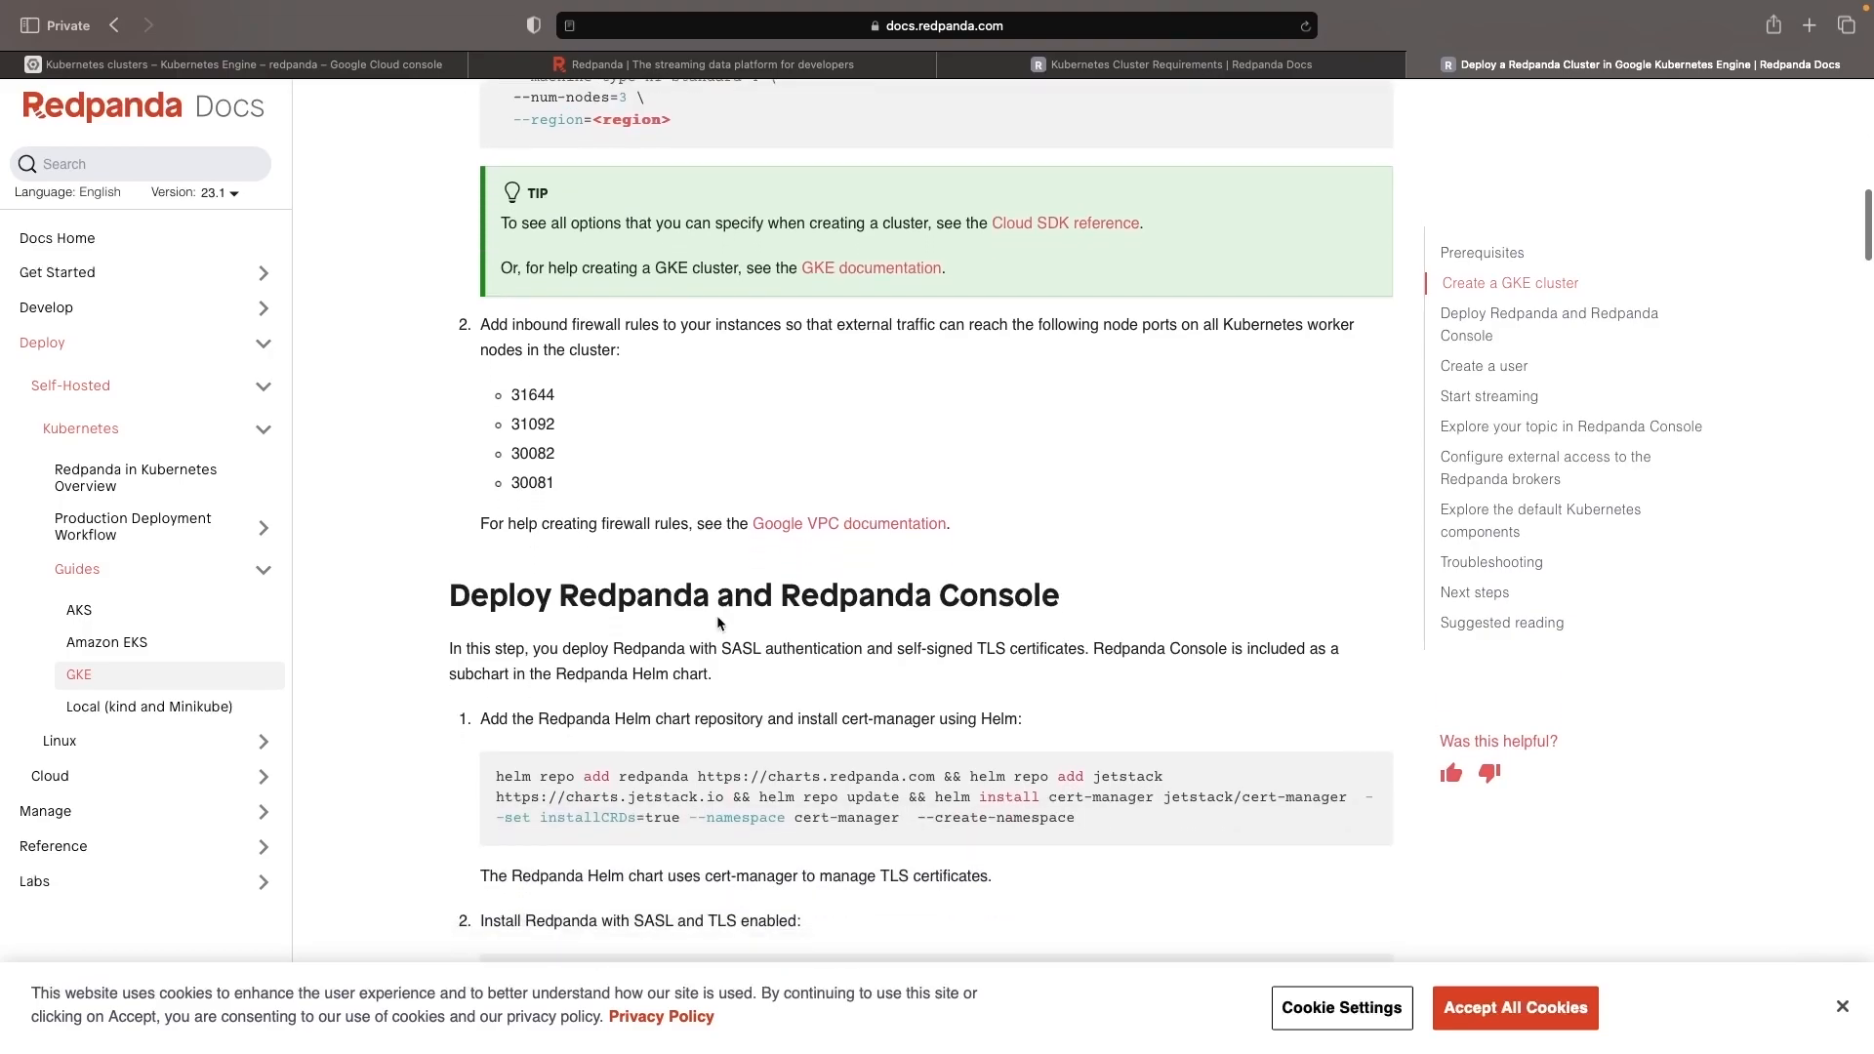
scroll(down, 3)
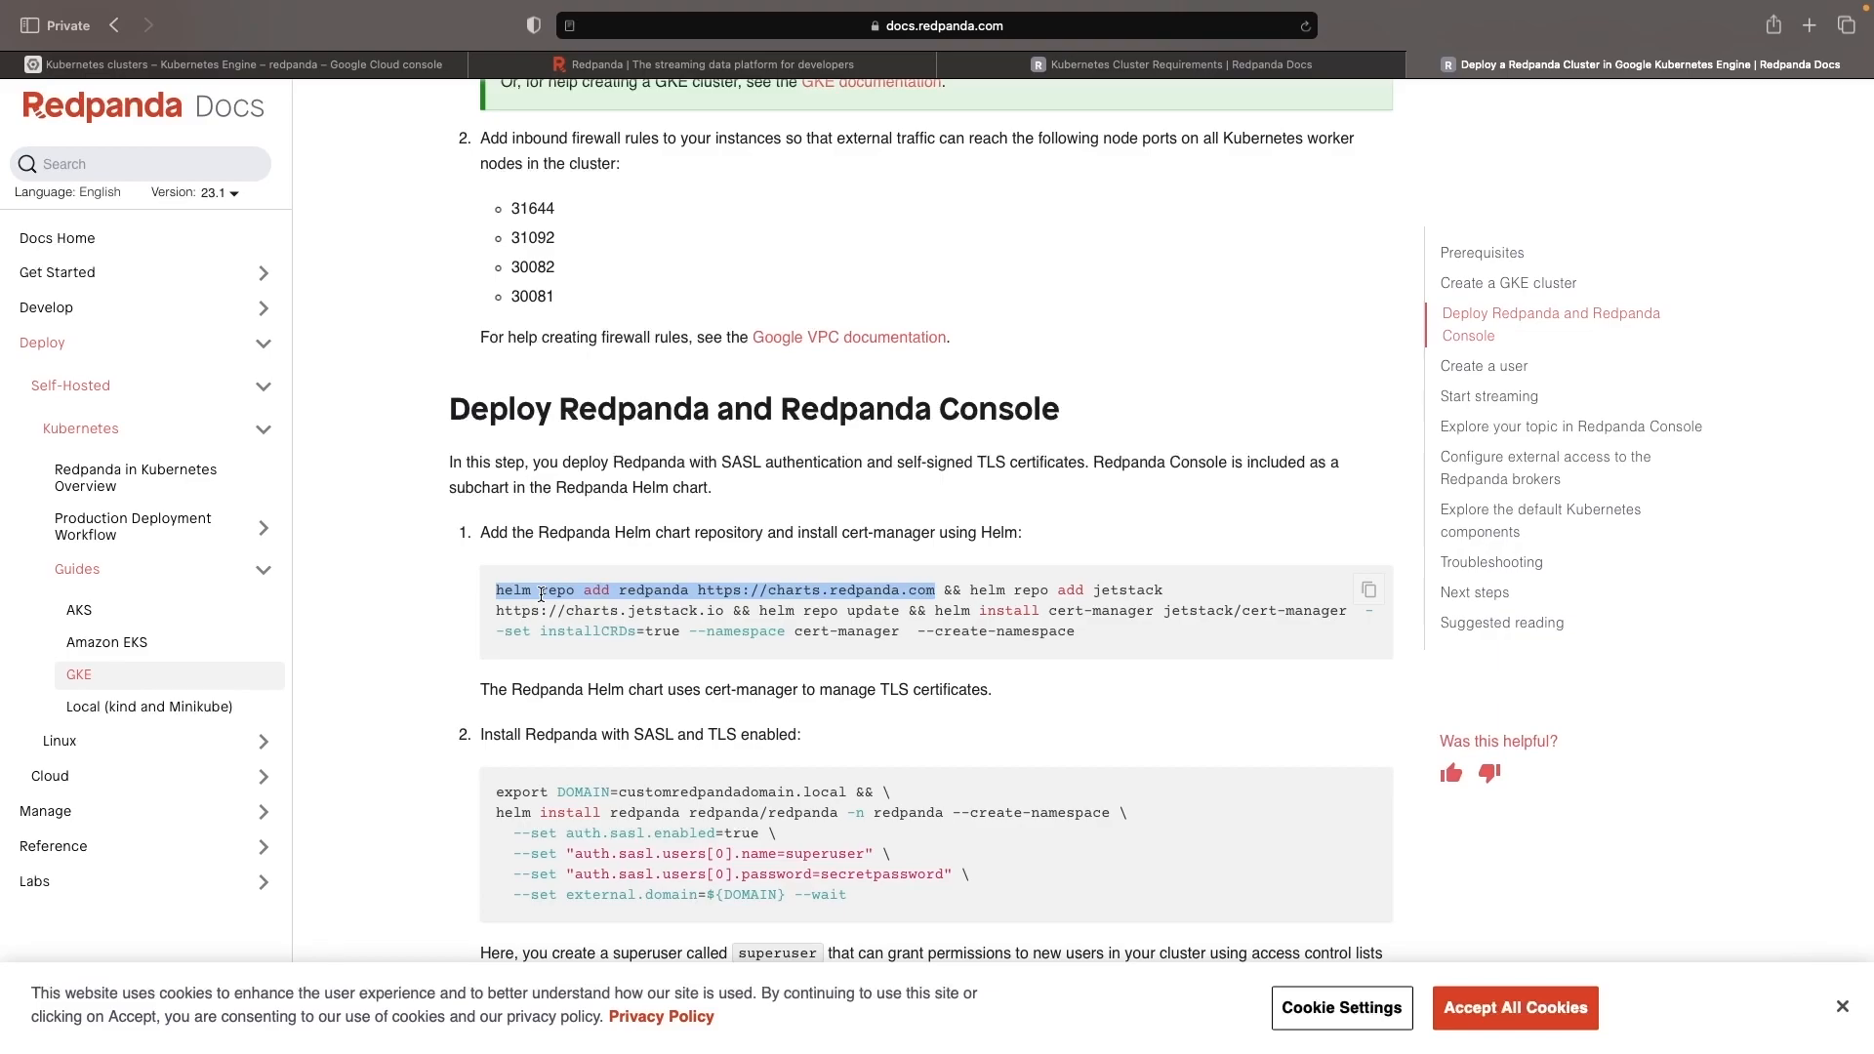
- Add the redpanda Helm chart repository in Cloud Shell
click(233, 62)
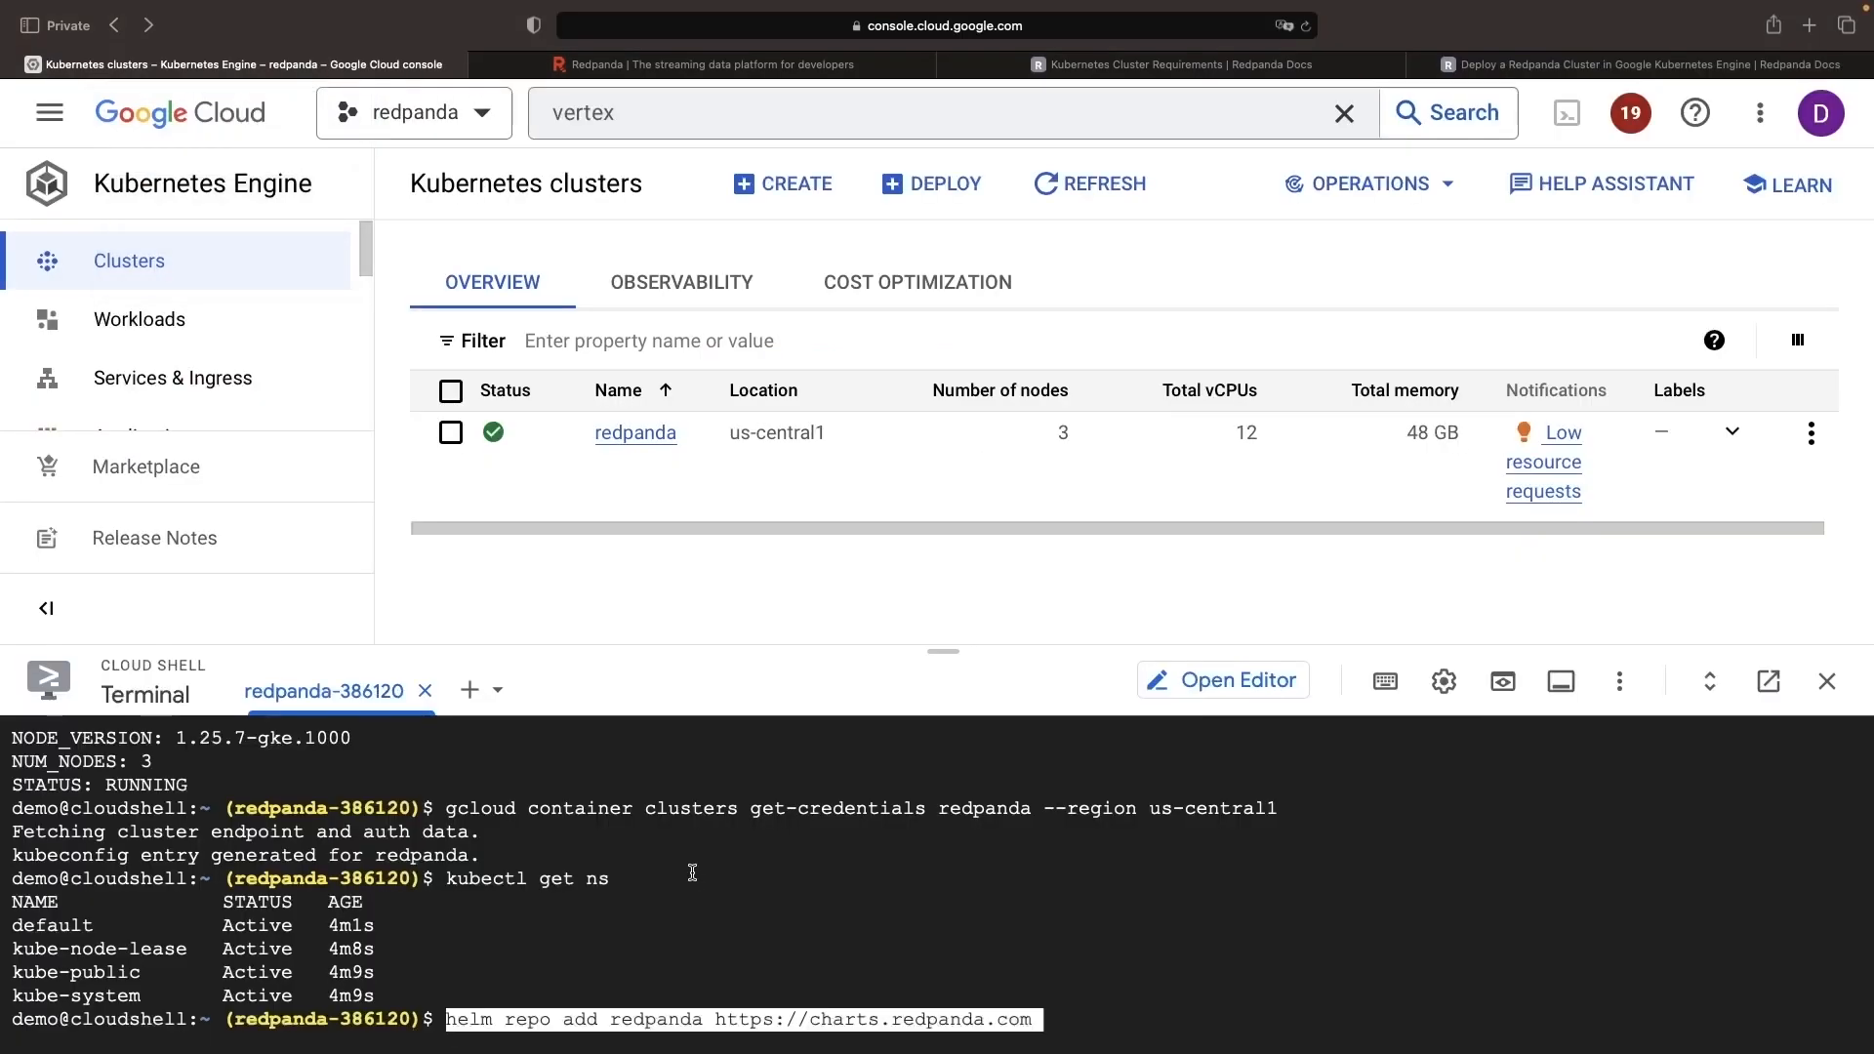
key(Return)
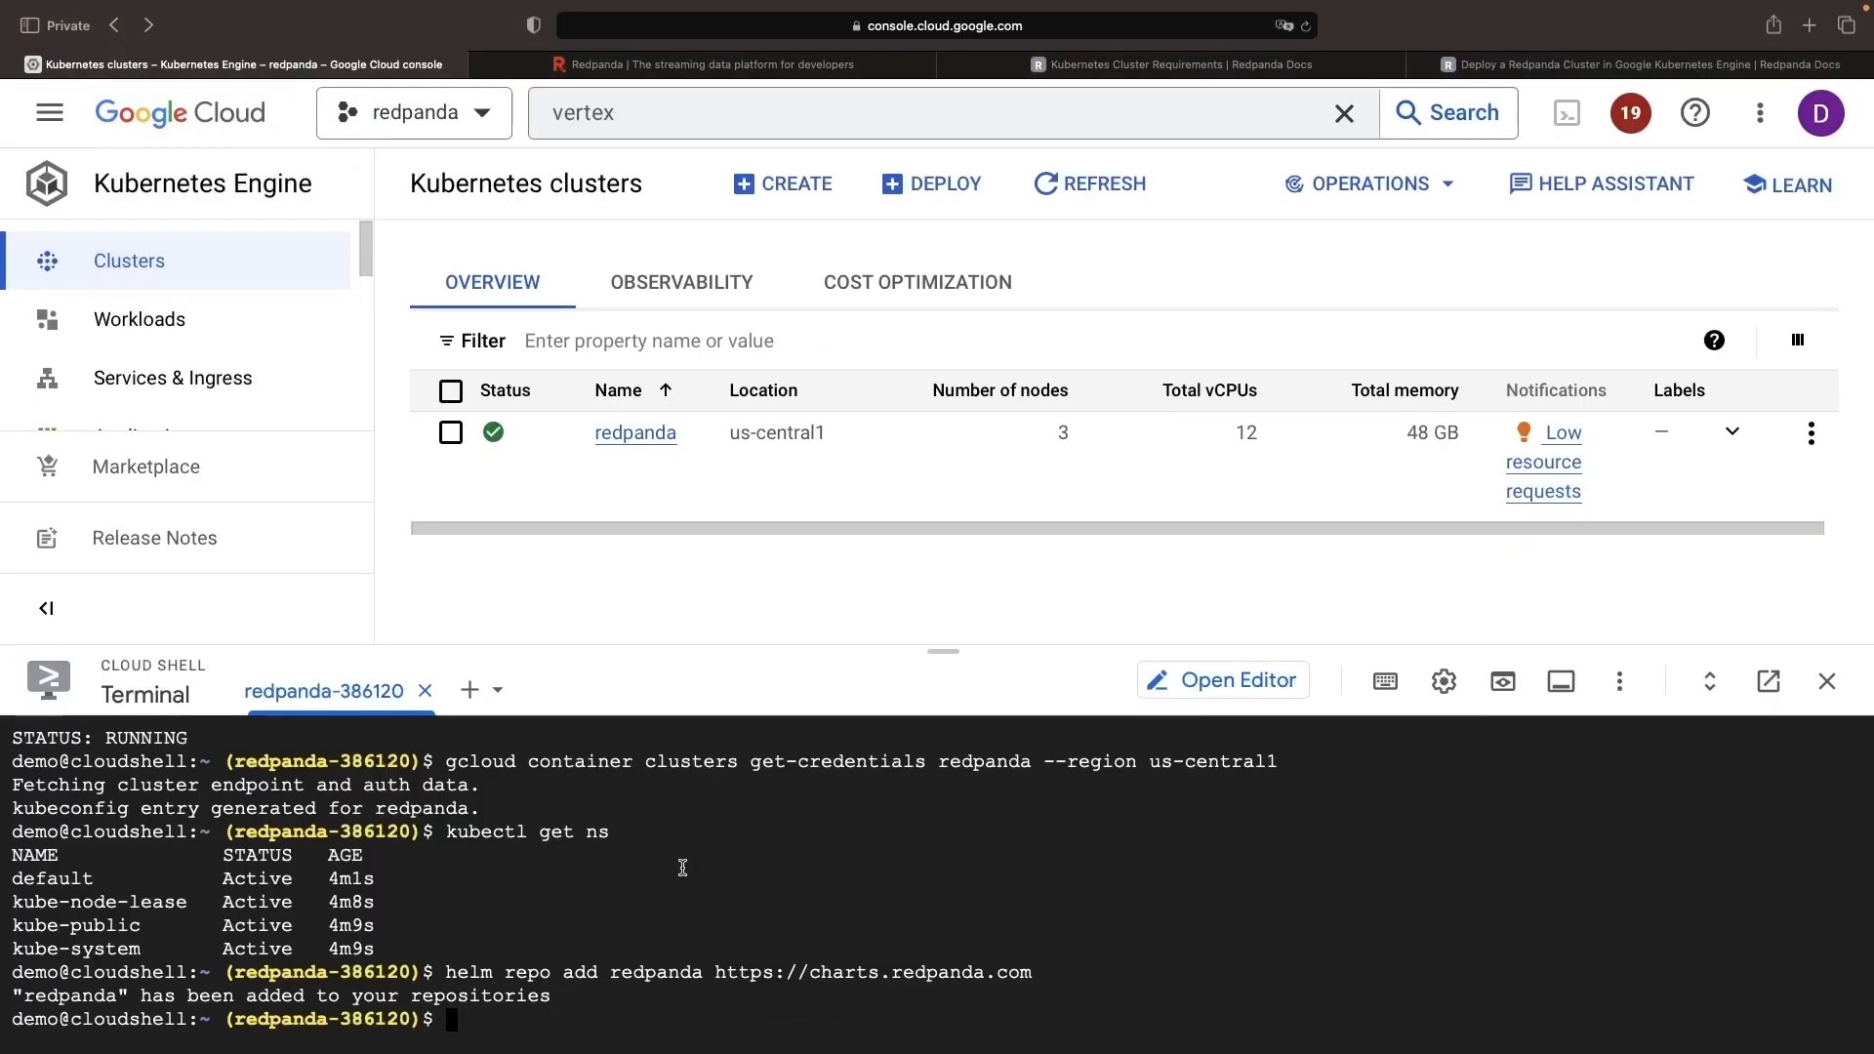
mouse_move(996, 857)
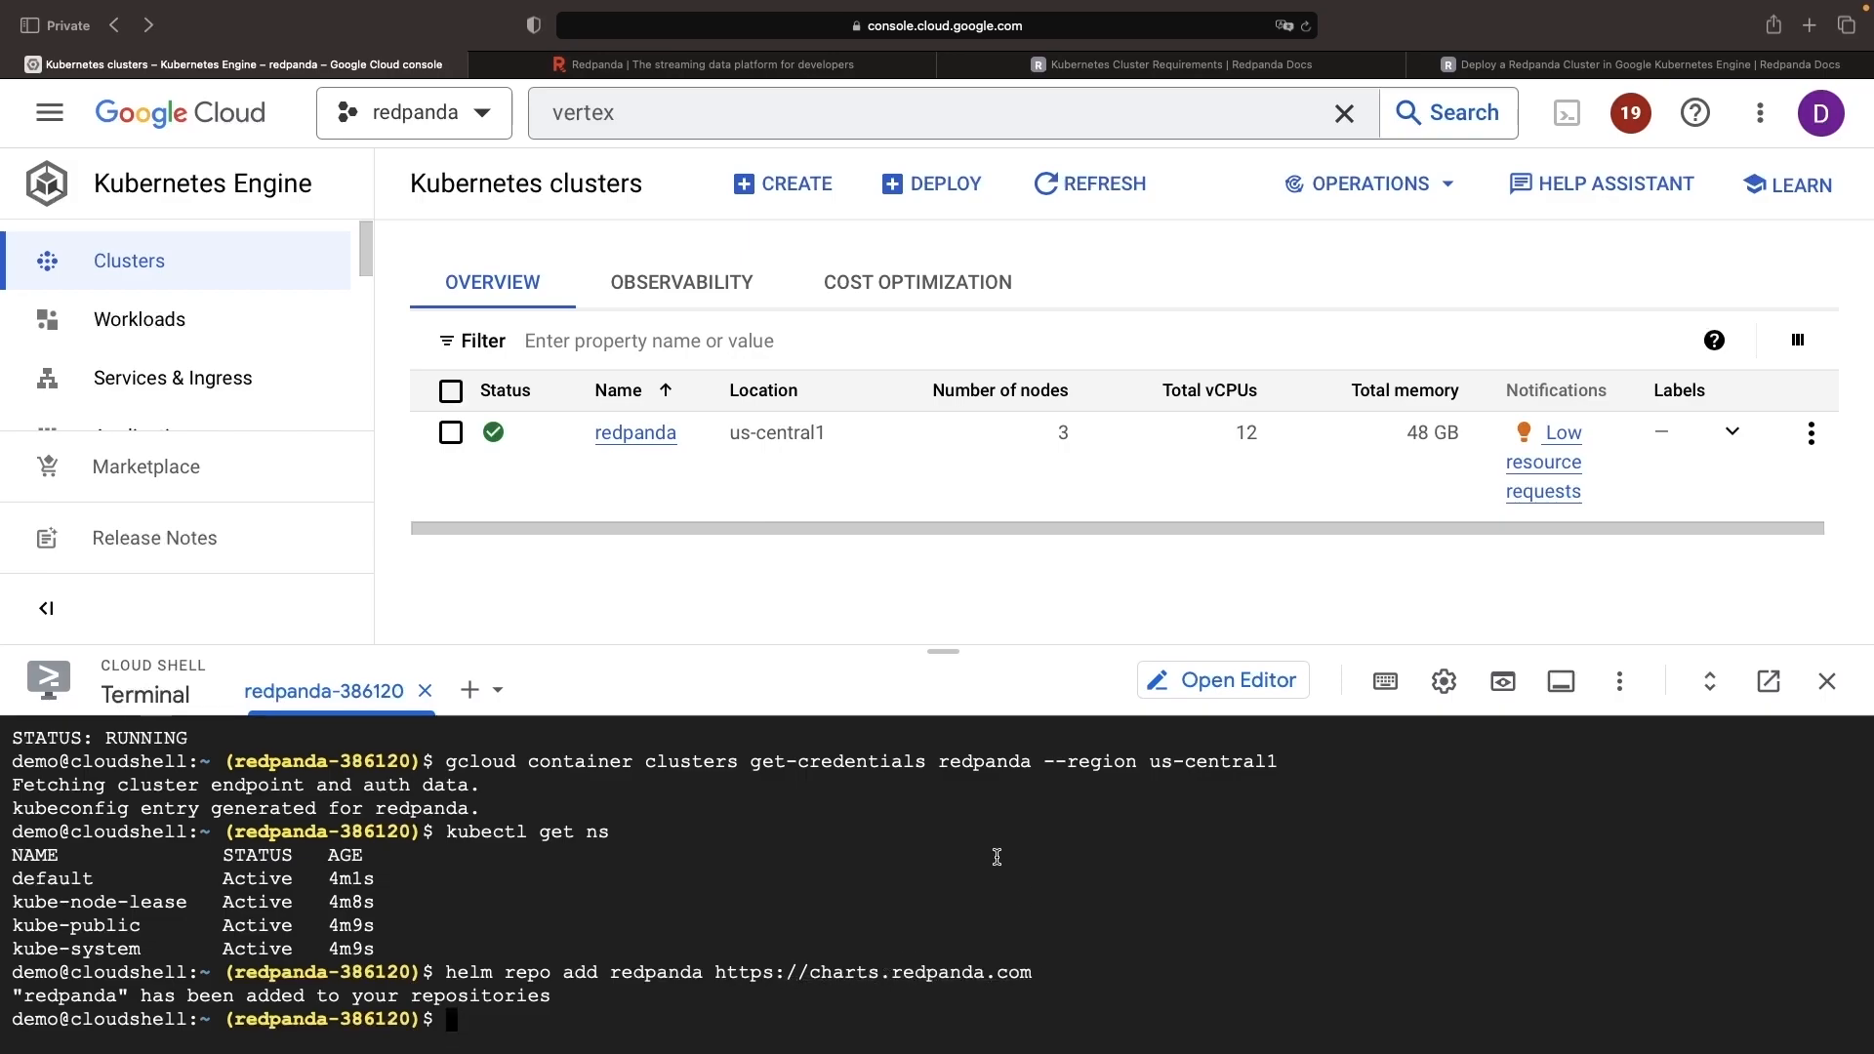
mouse_move(1519, 64)
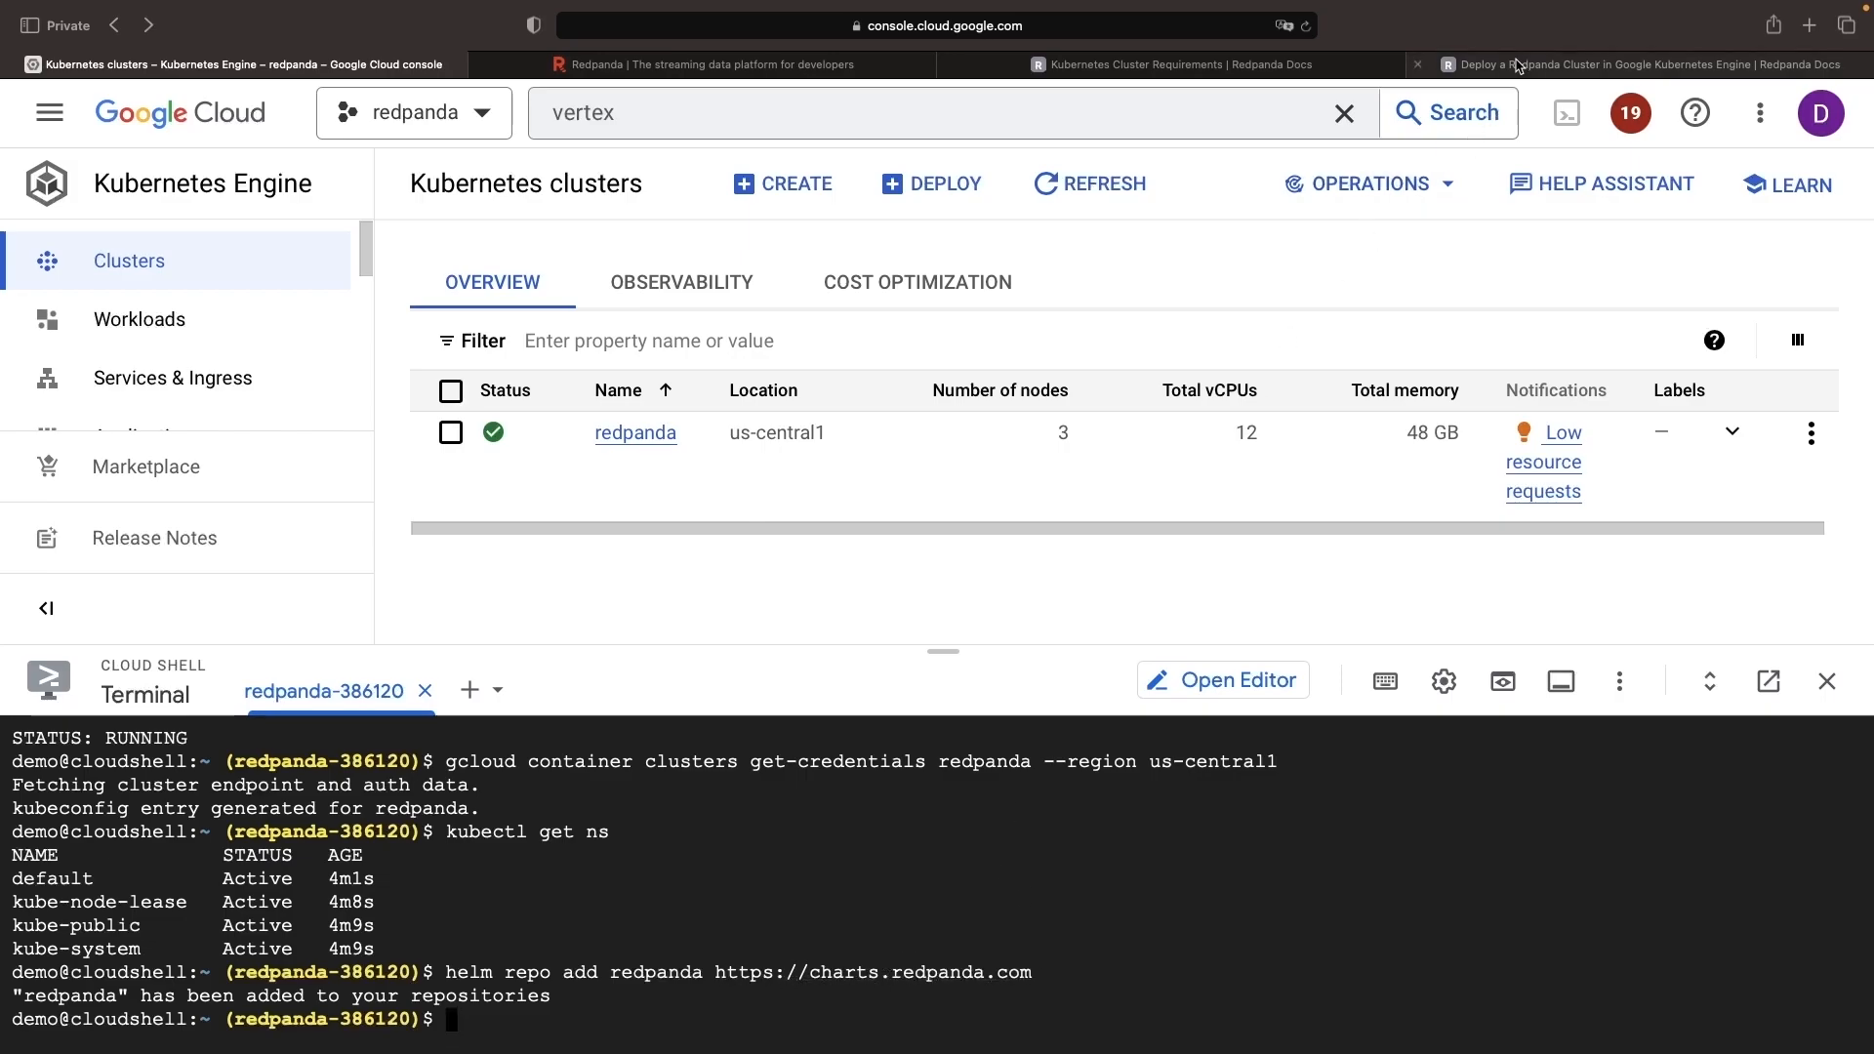
click(1642, 62)
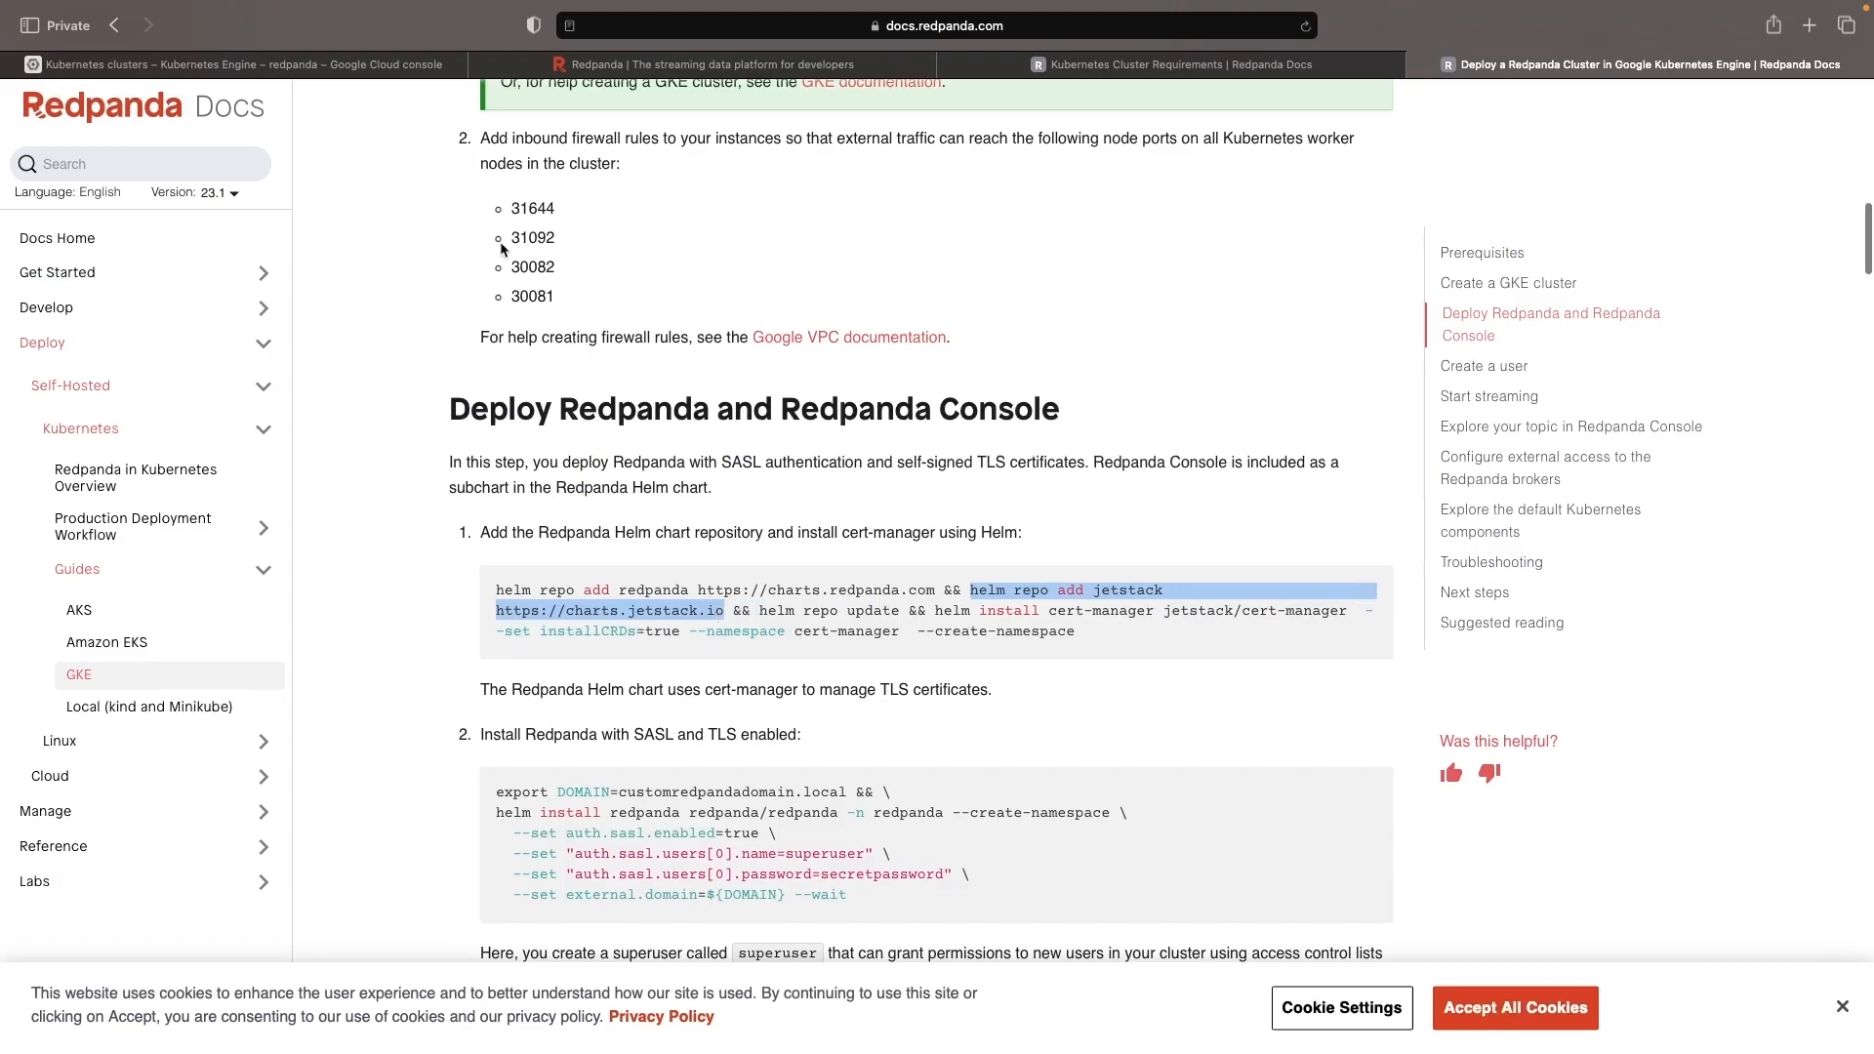
- Add the jetstack repository and run helm repo update, then return to the guide
click(235, 64)
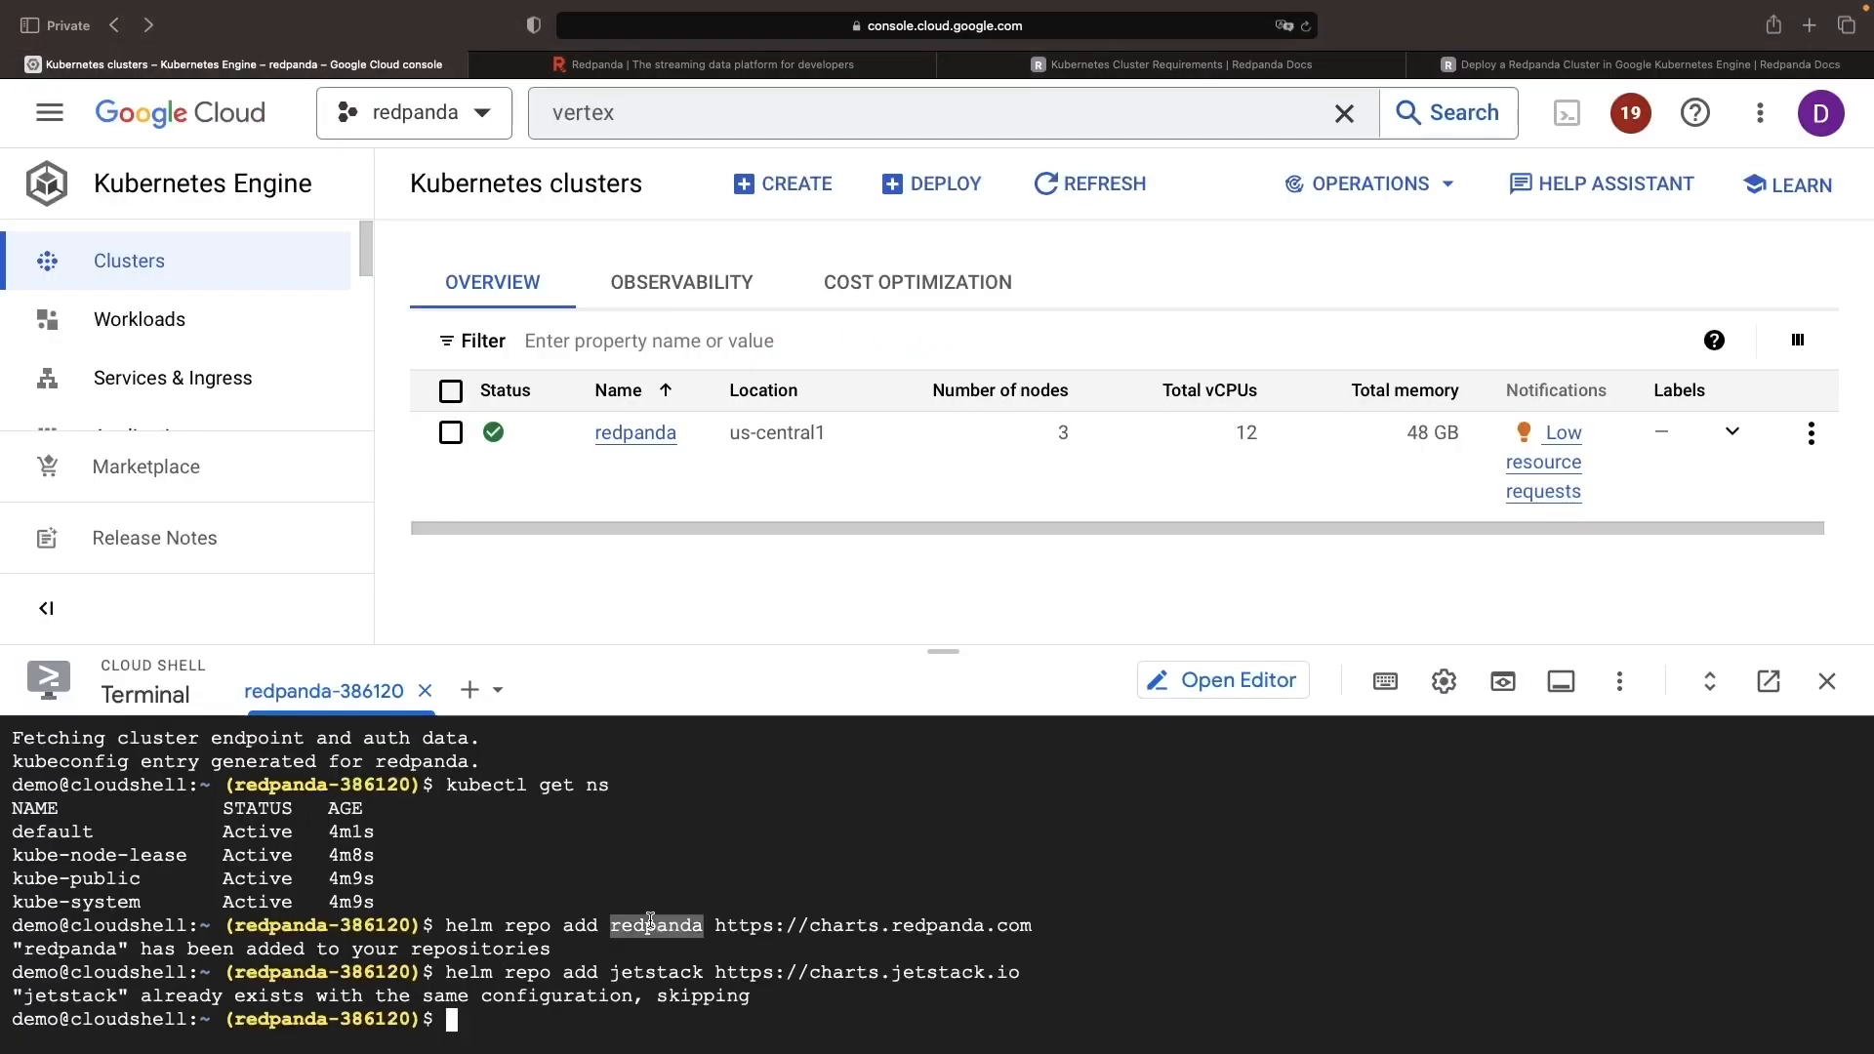
mouse_move(792, 1010)
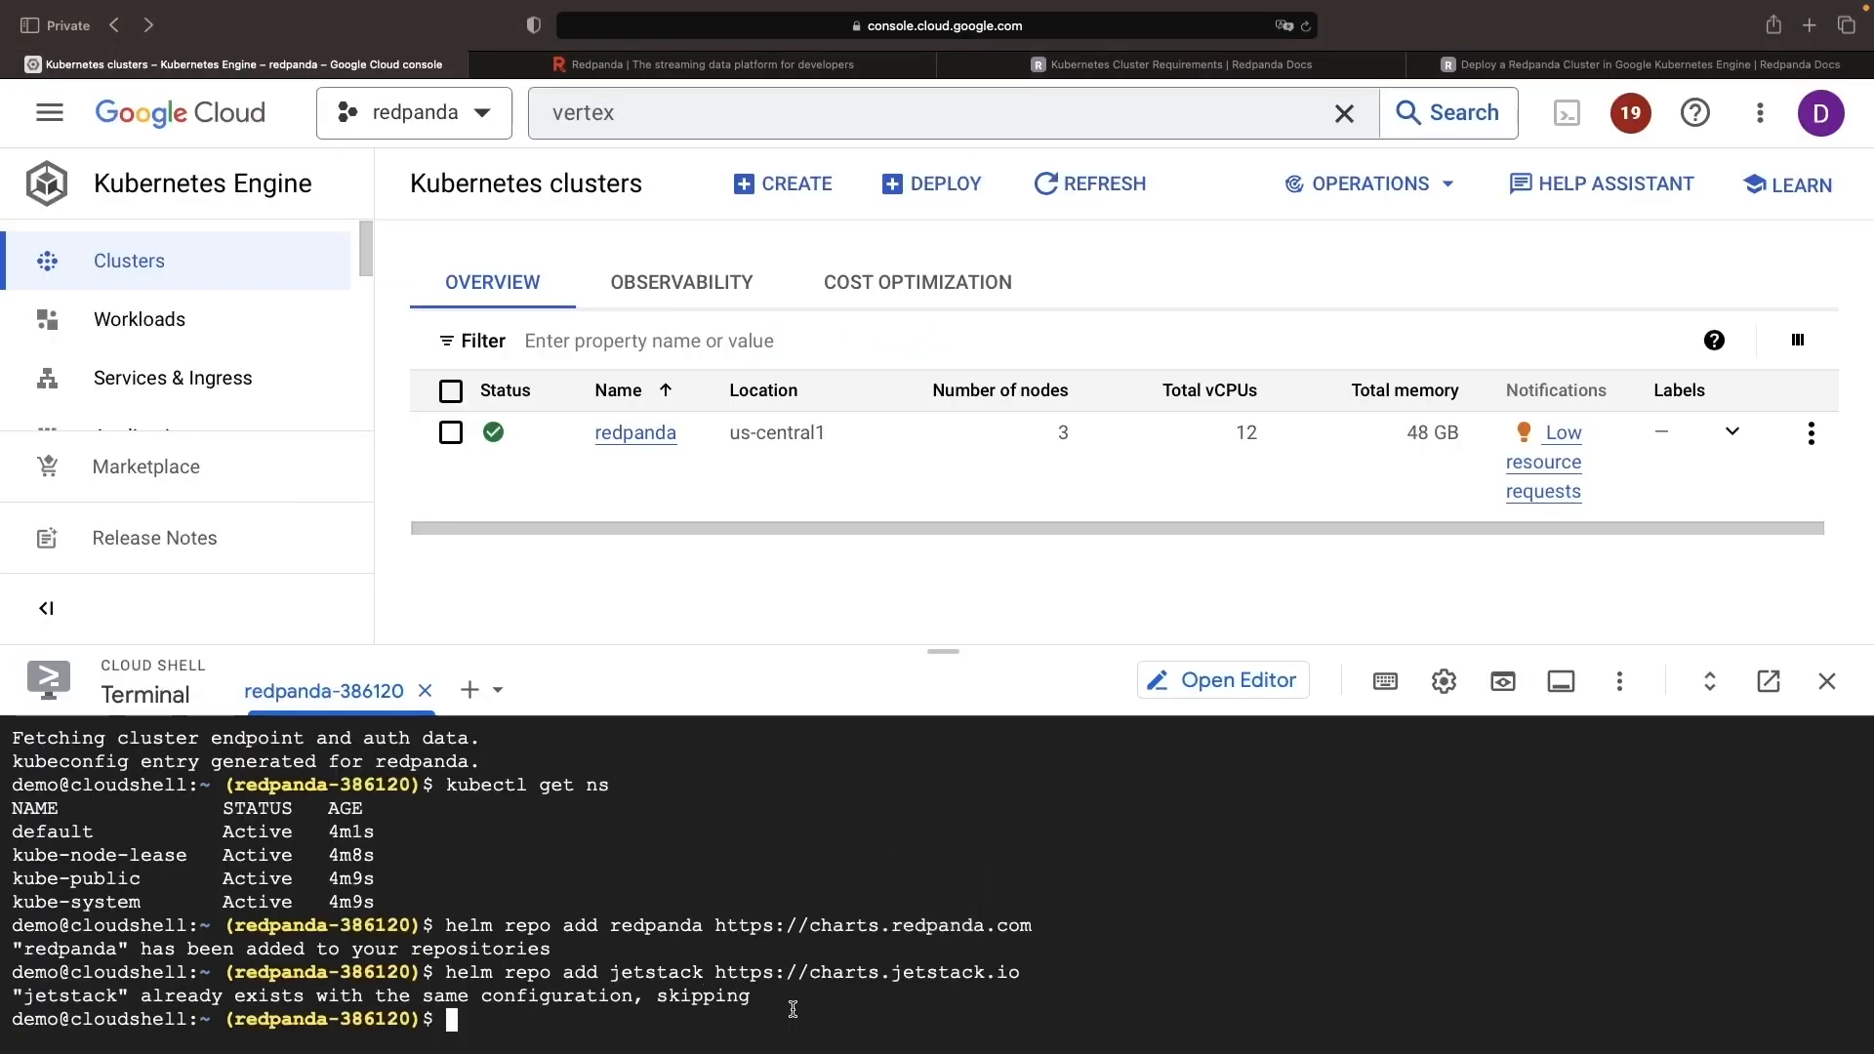
mouse_move(912, 972)
text(helm repo update)
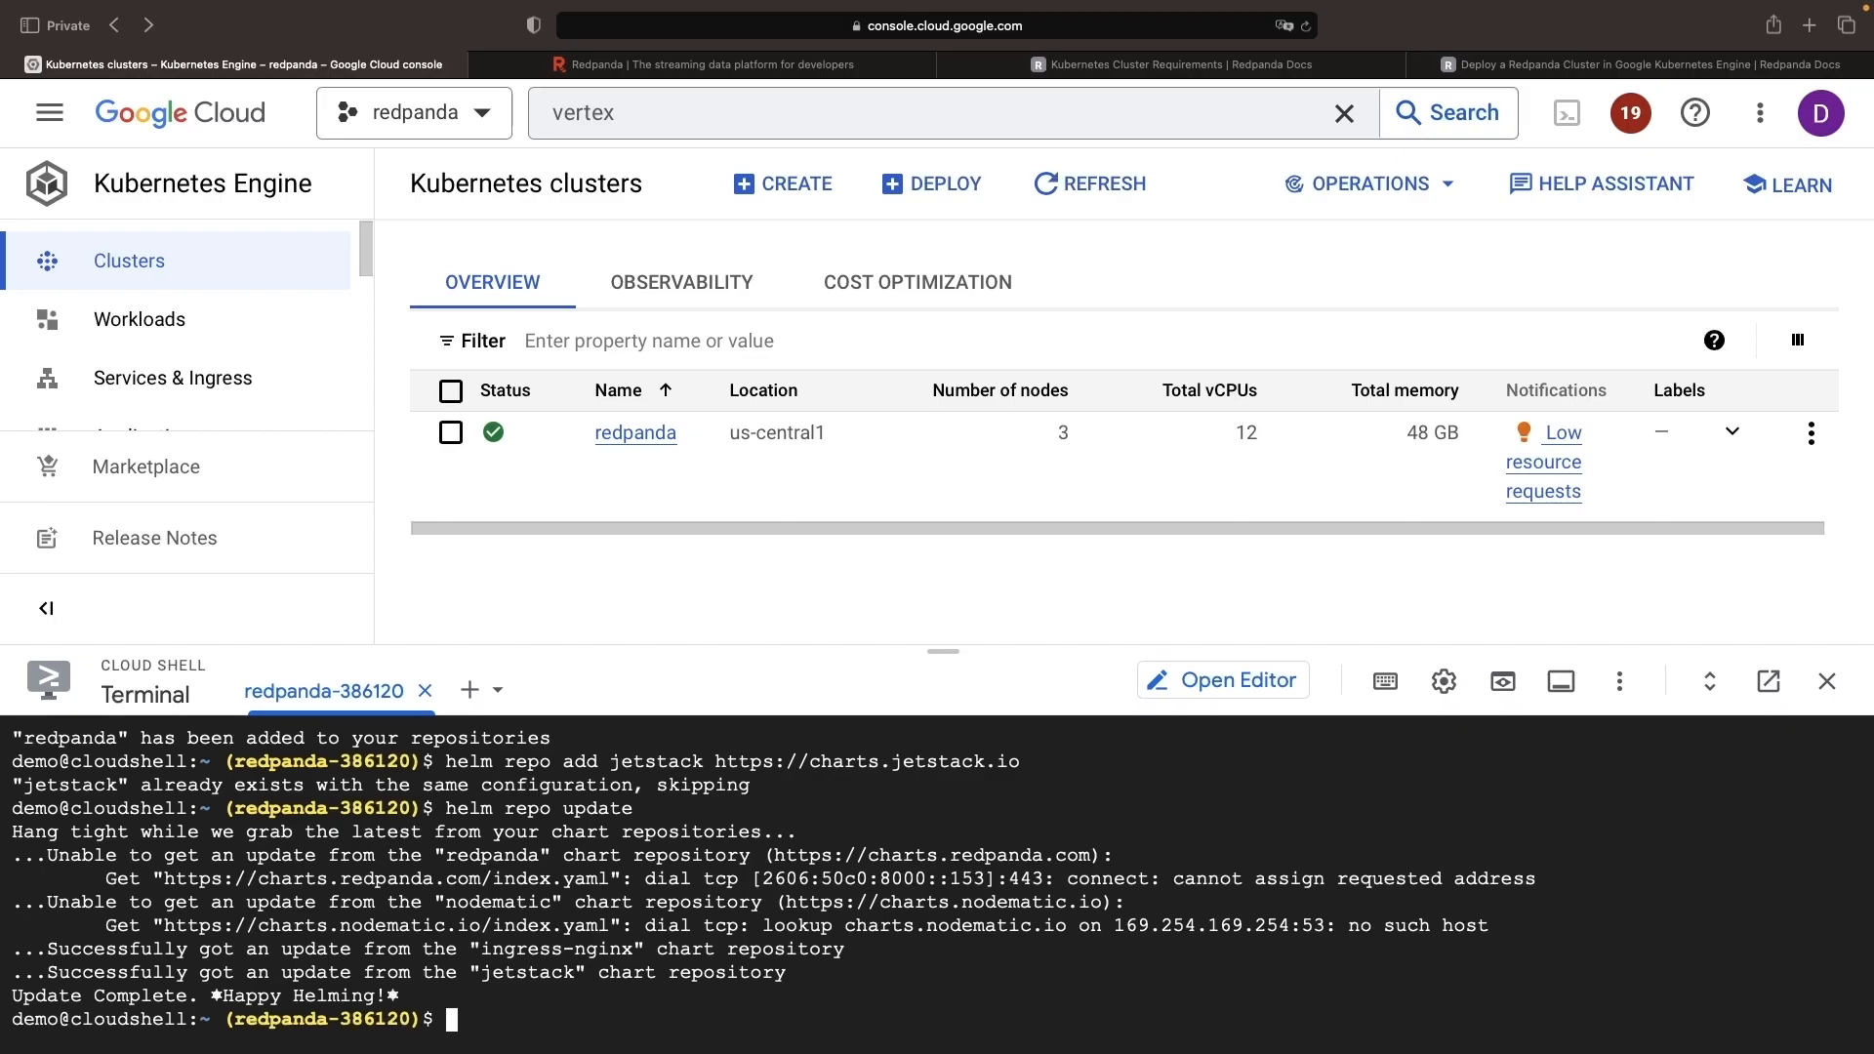
click(1642, 62)
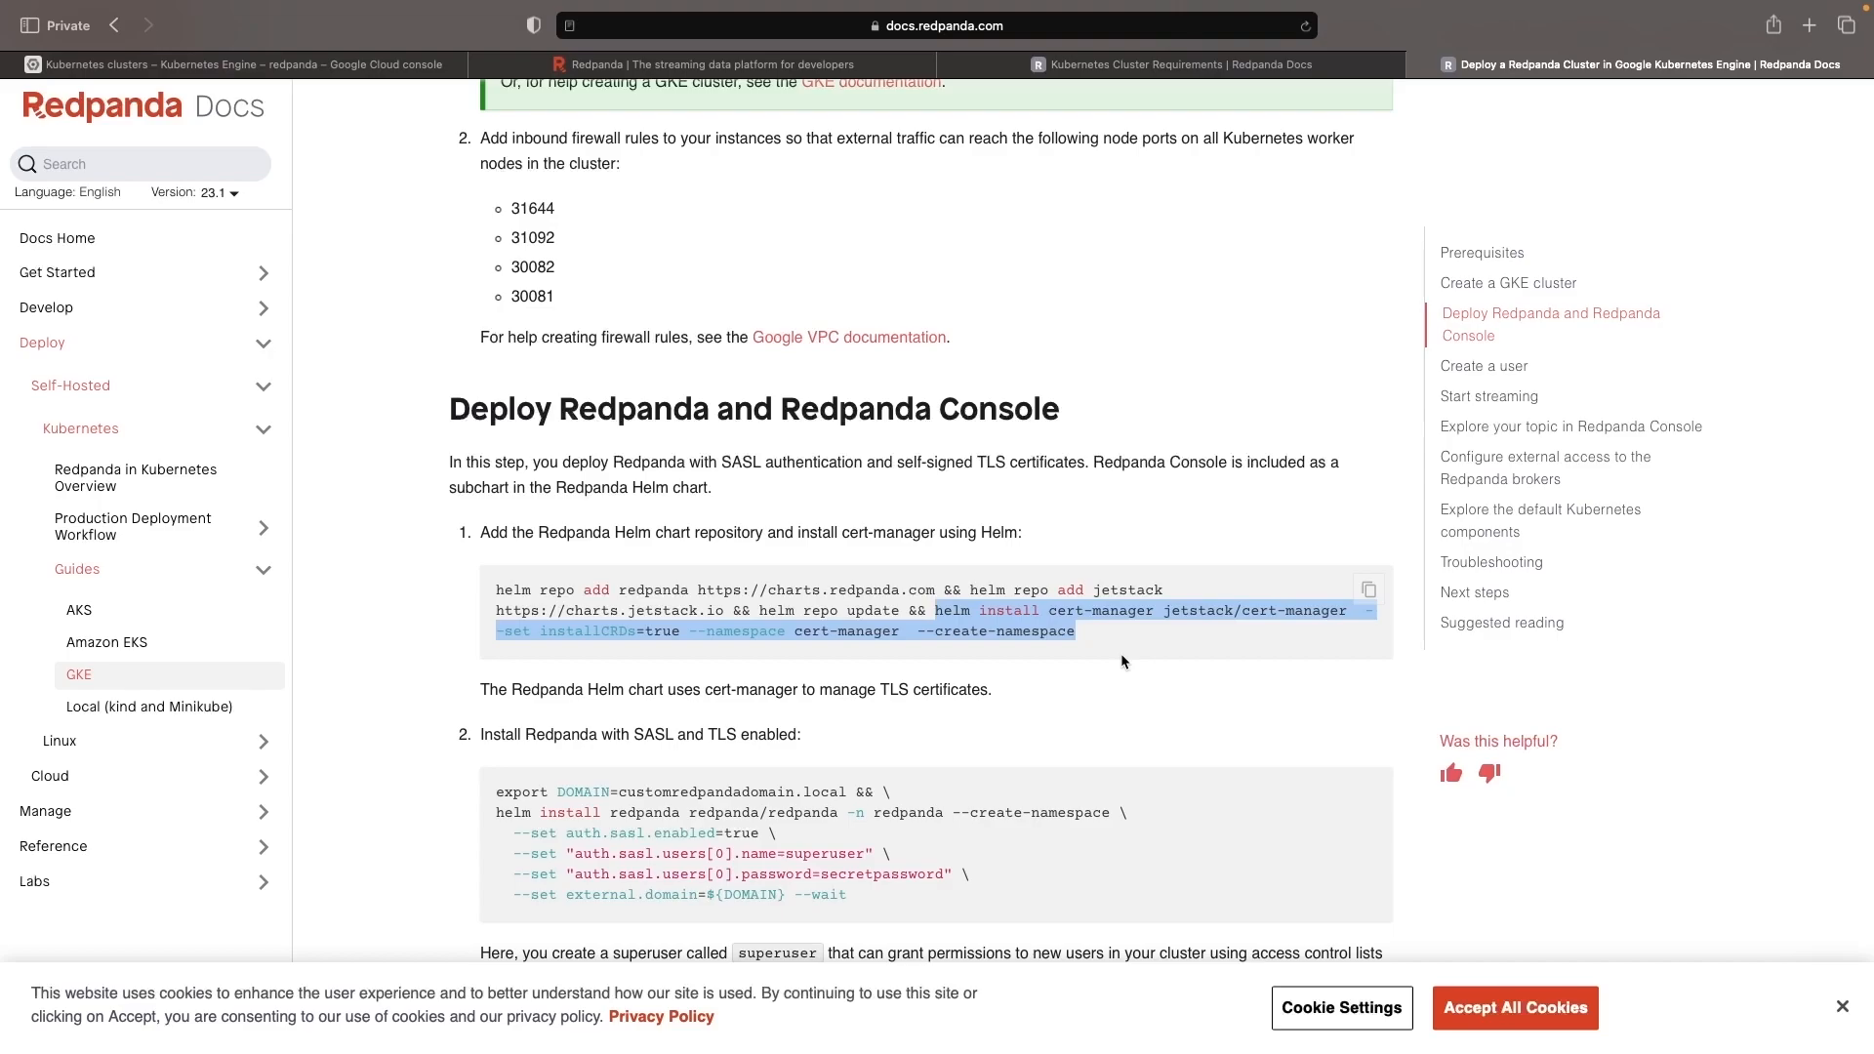
- Run helm install cert-manager with CRDs into a new cert-manager namespace
click(236, 63)
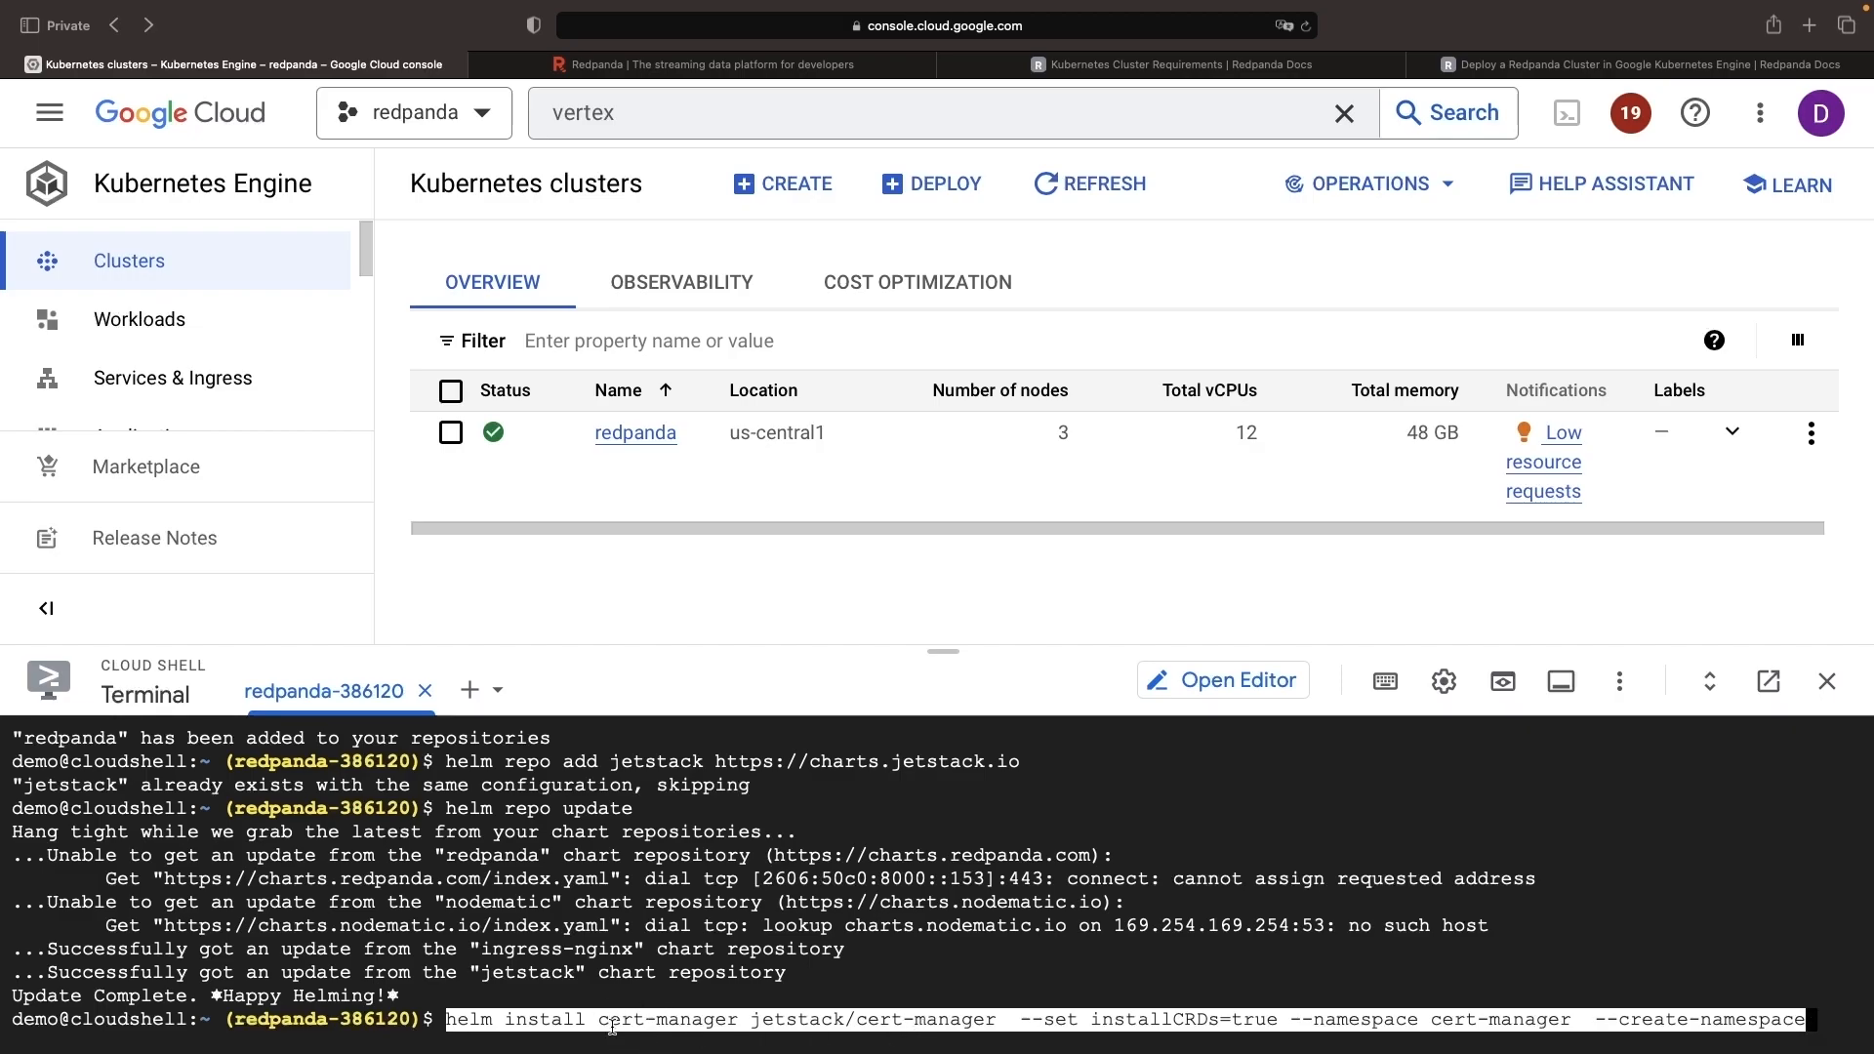
mouse_move(1227, 963)
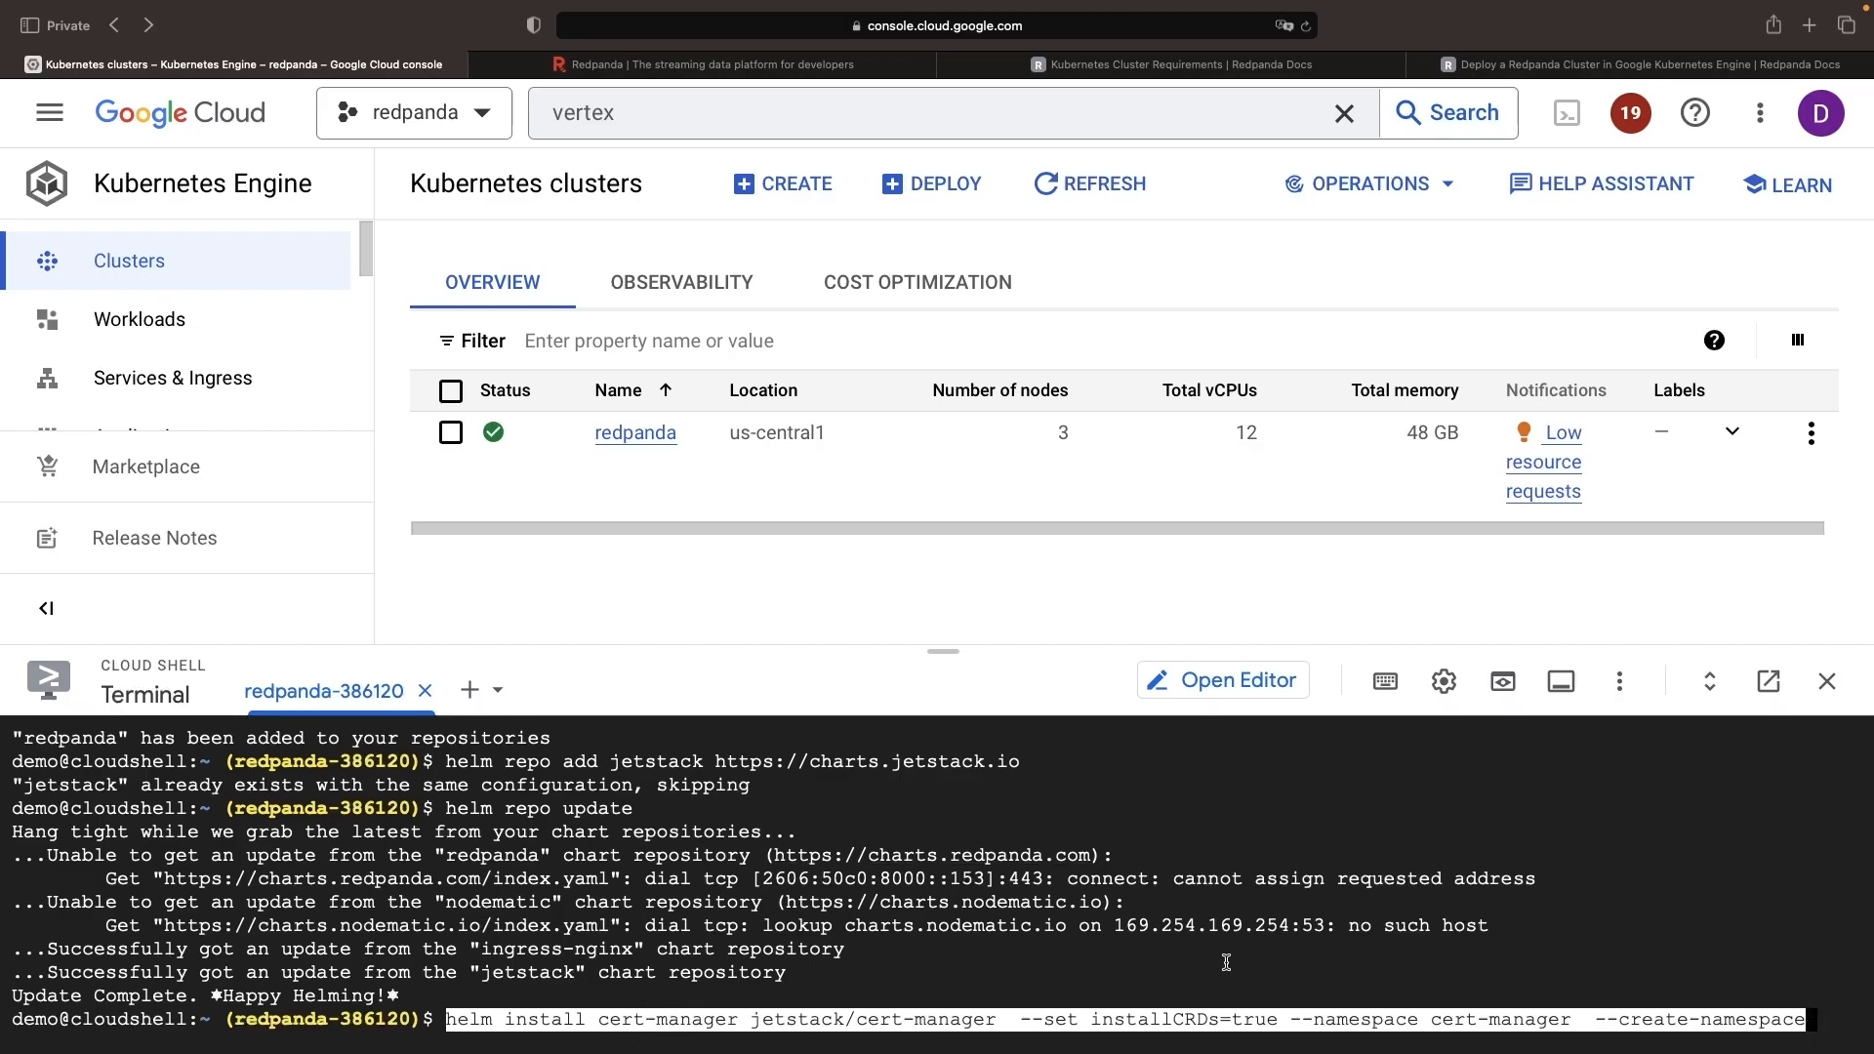
mouse_move(1209, 1004)
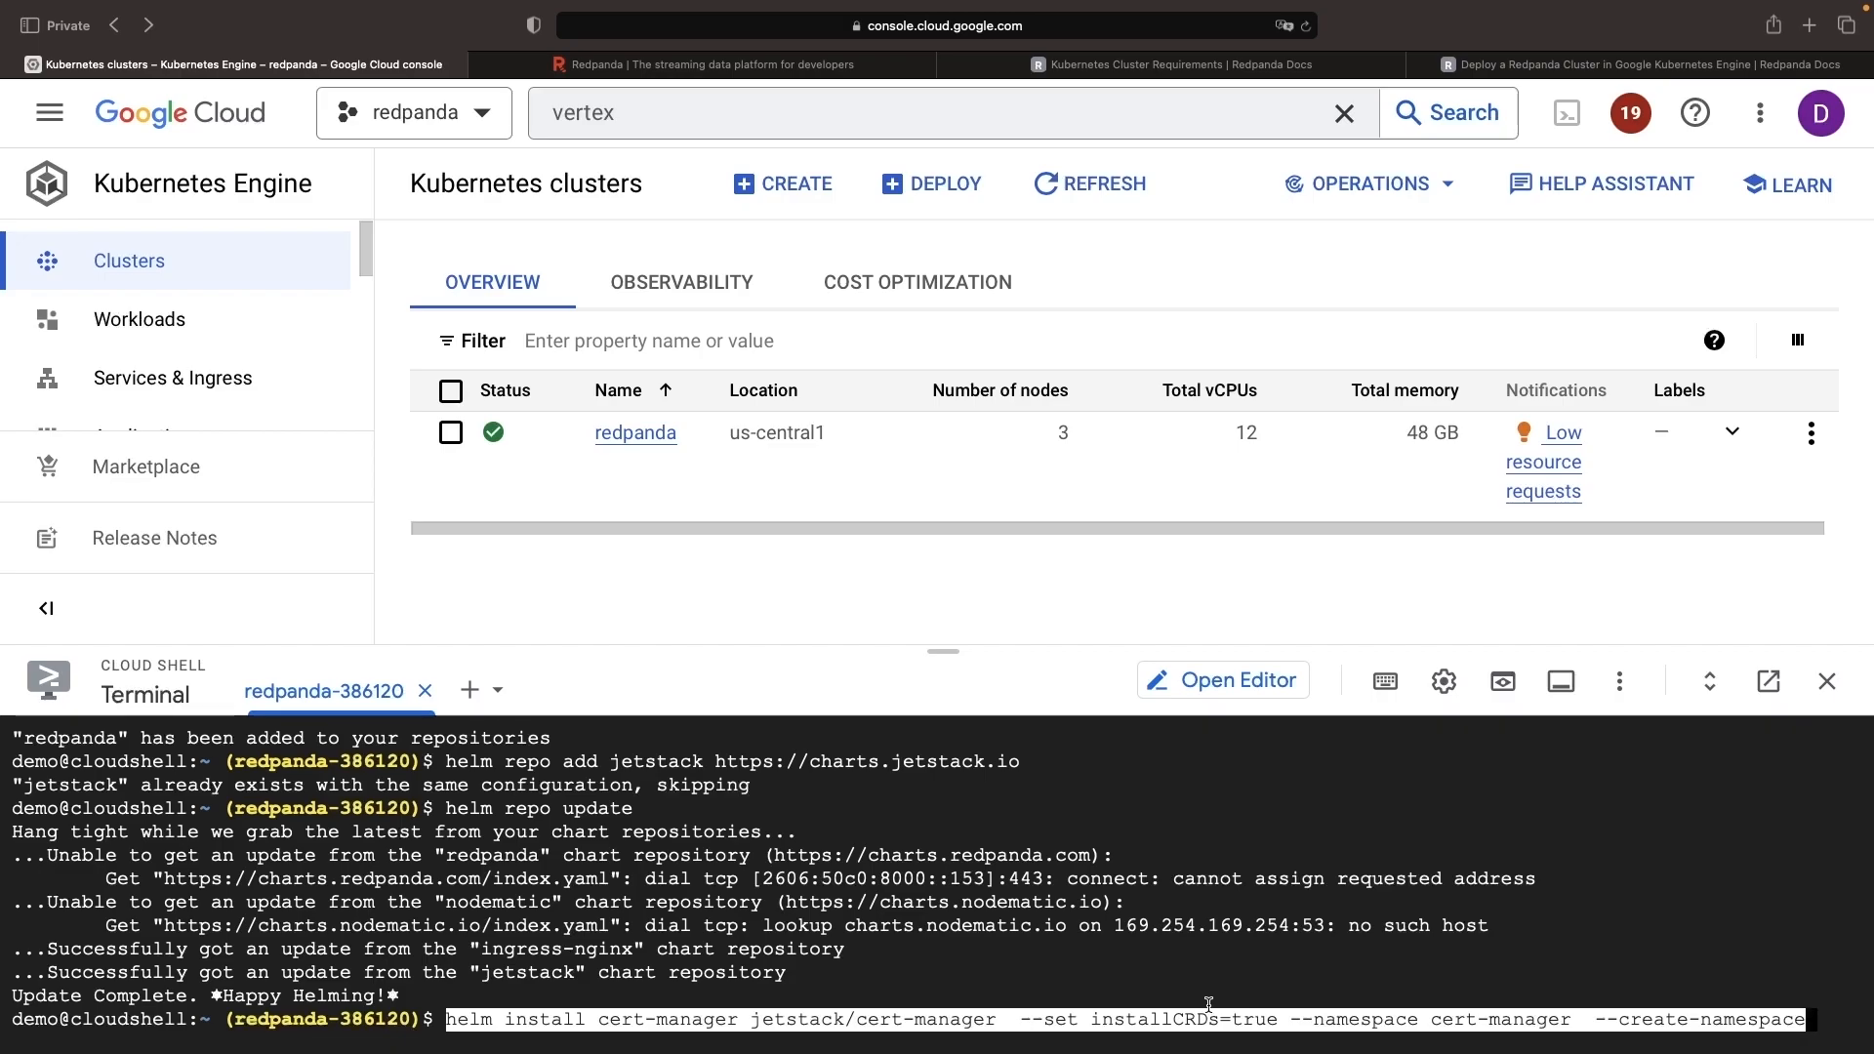
mouse_move(1345, 997)
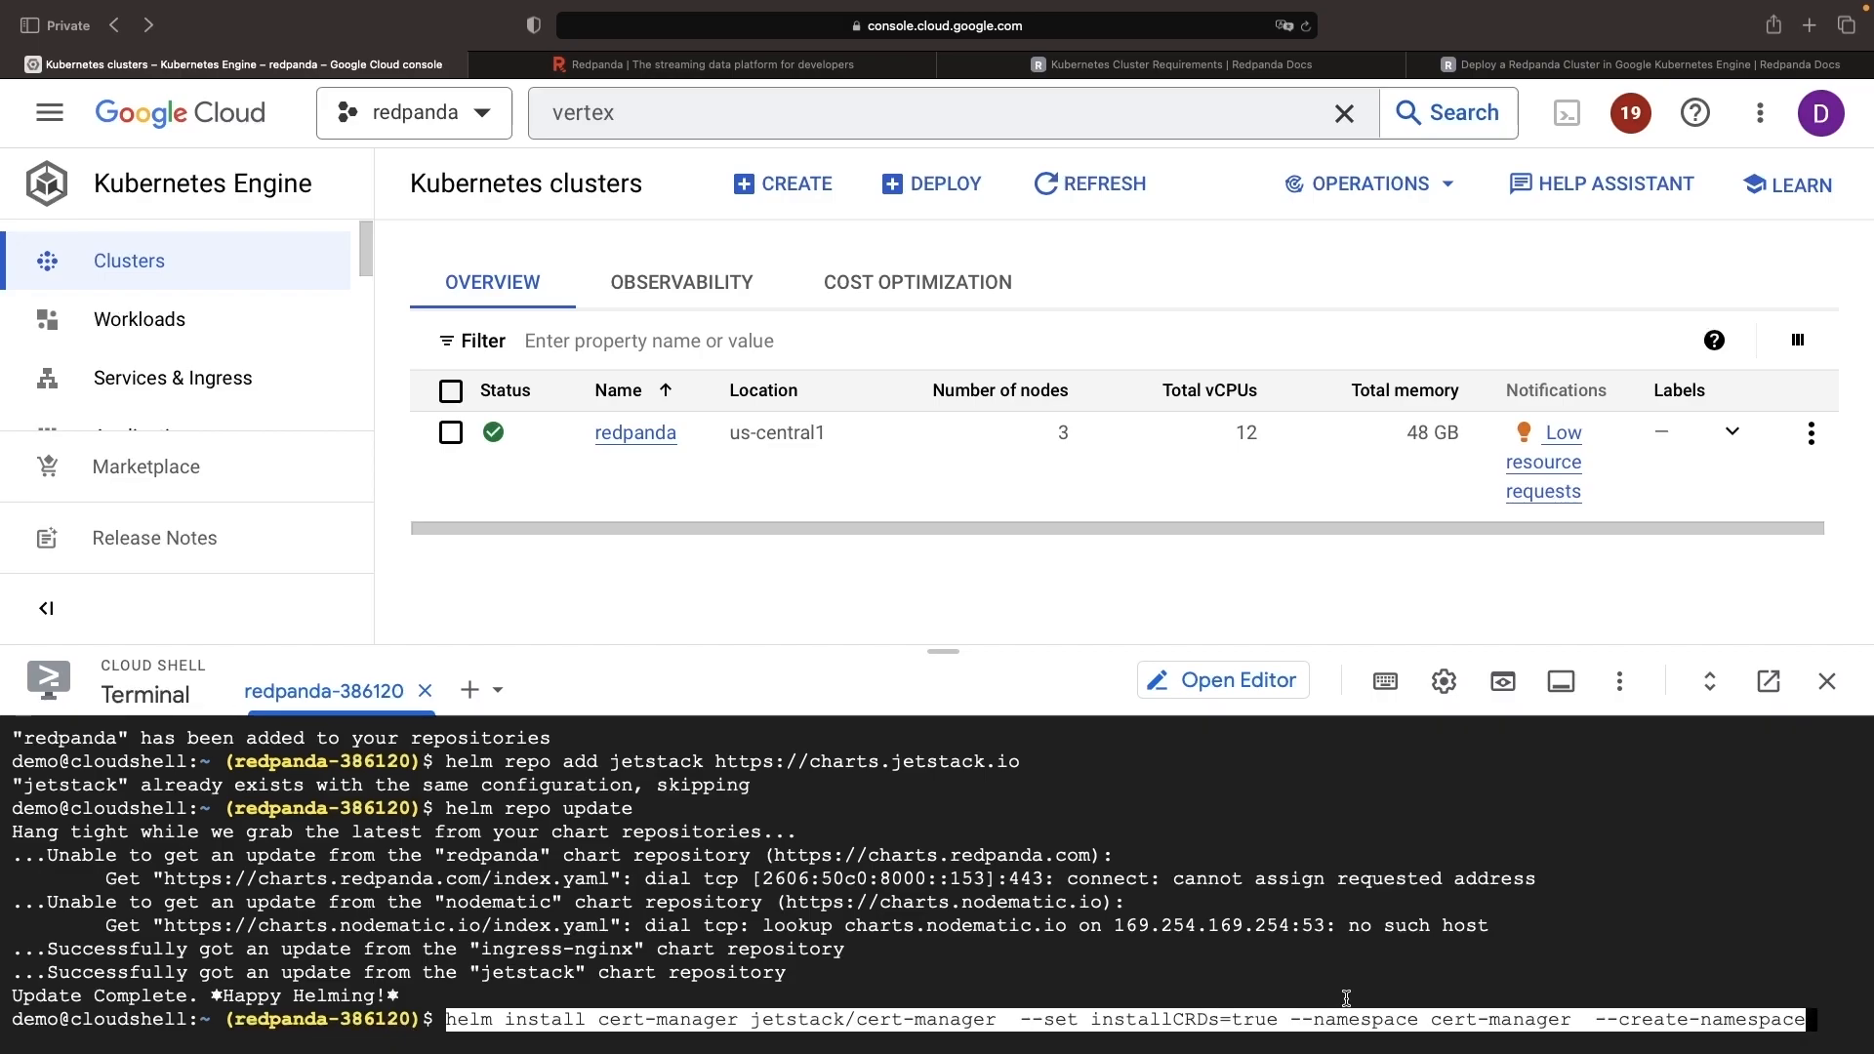
mouse_move(1359, 997)
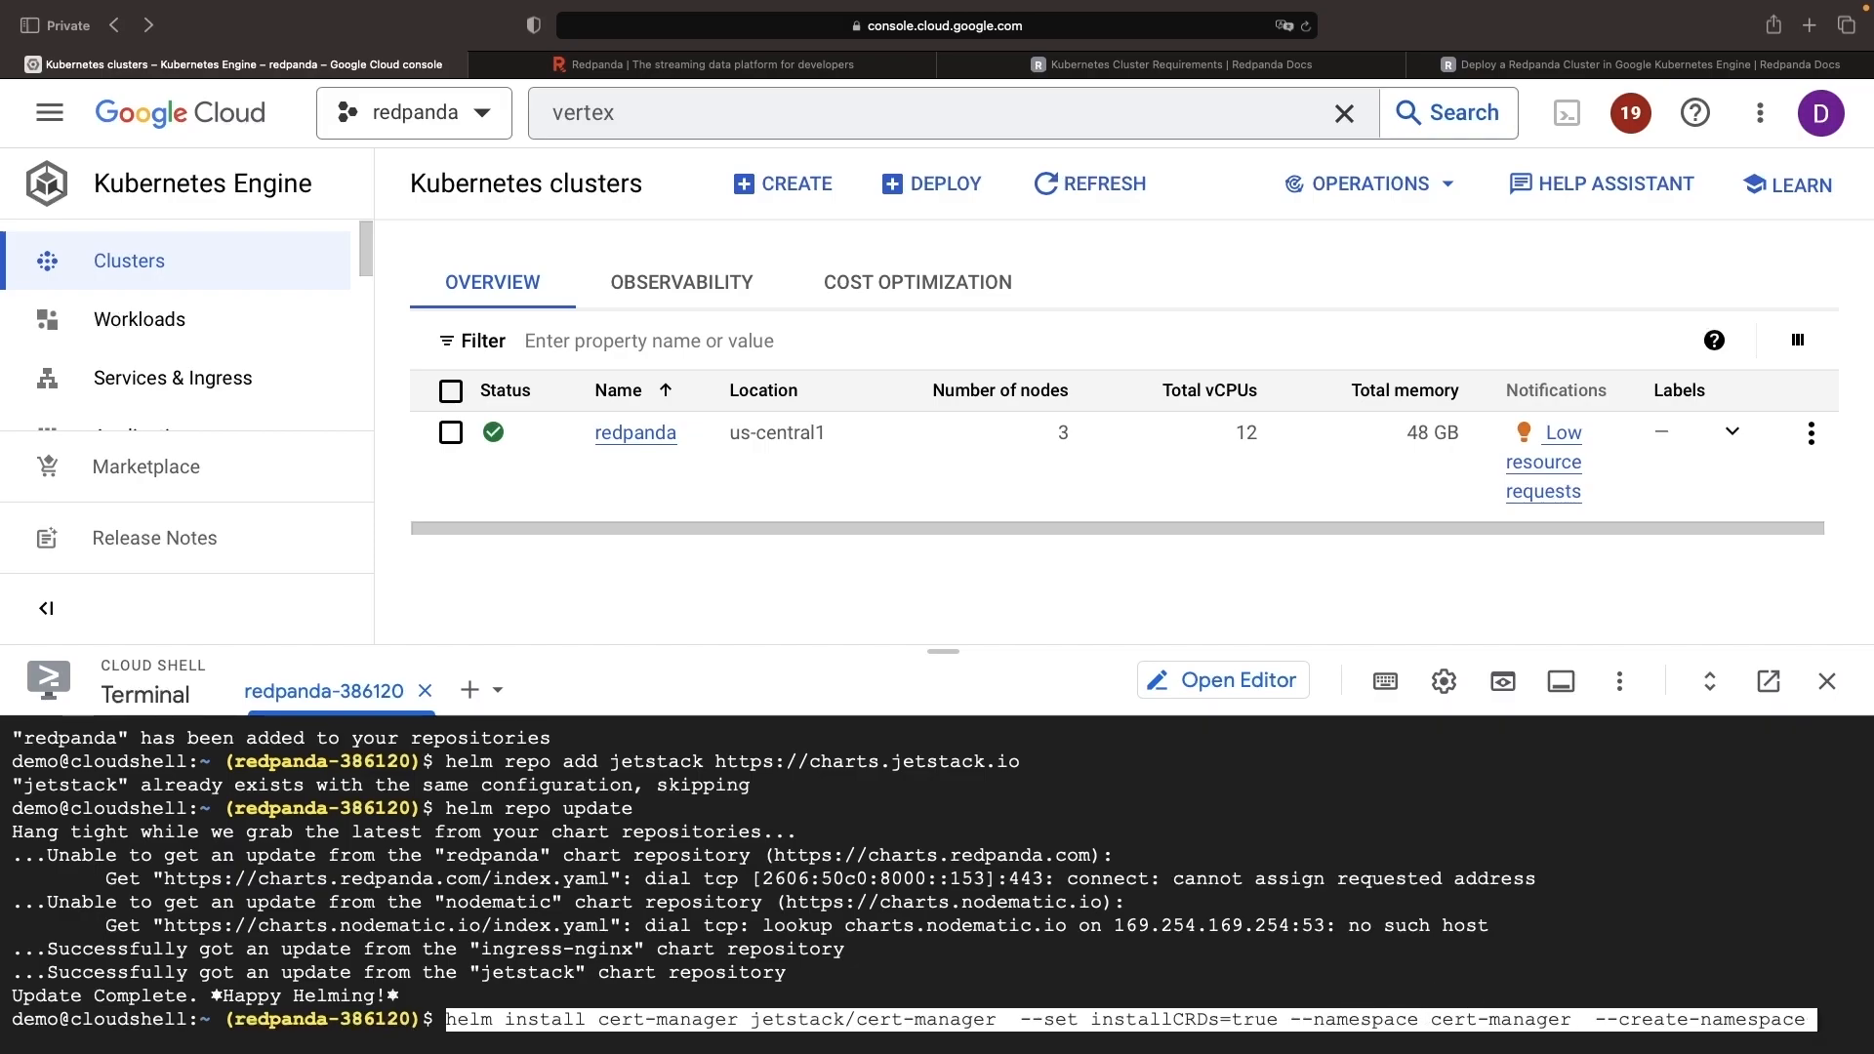
key(Return)
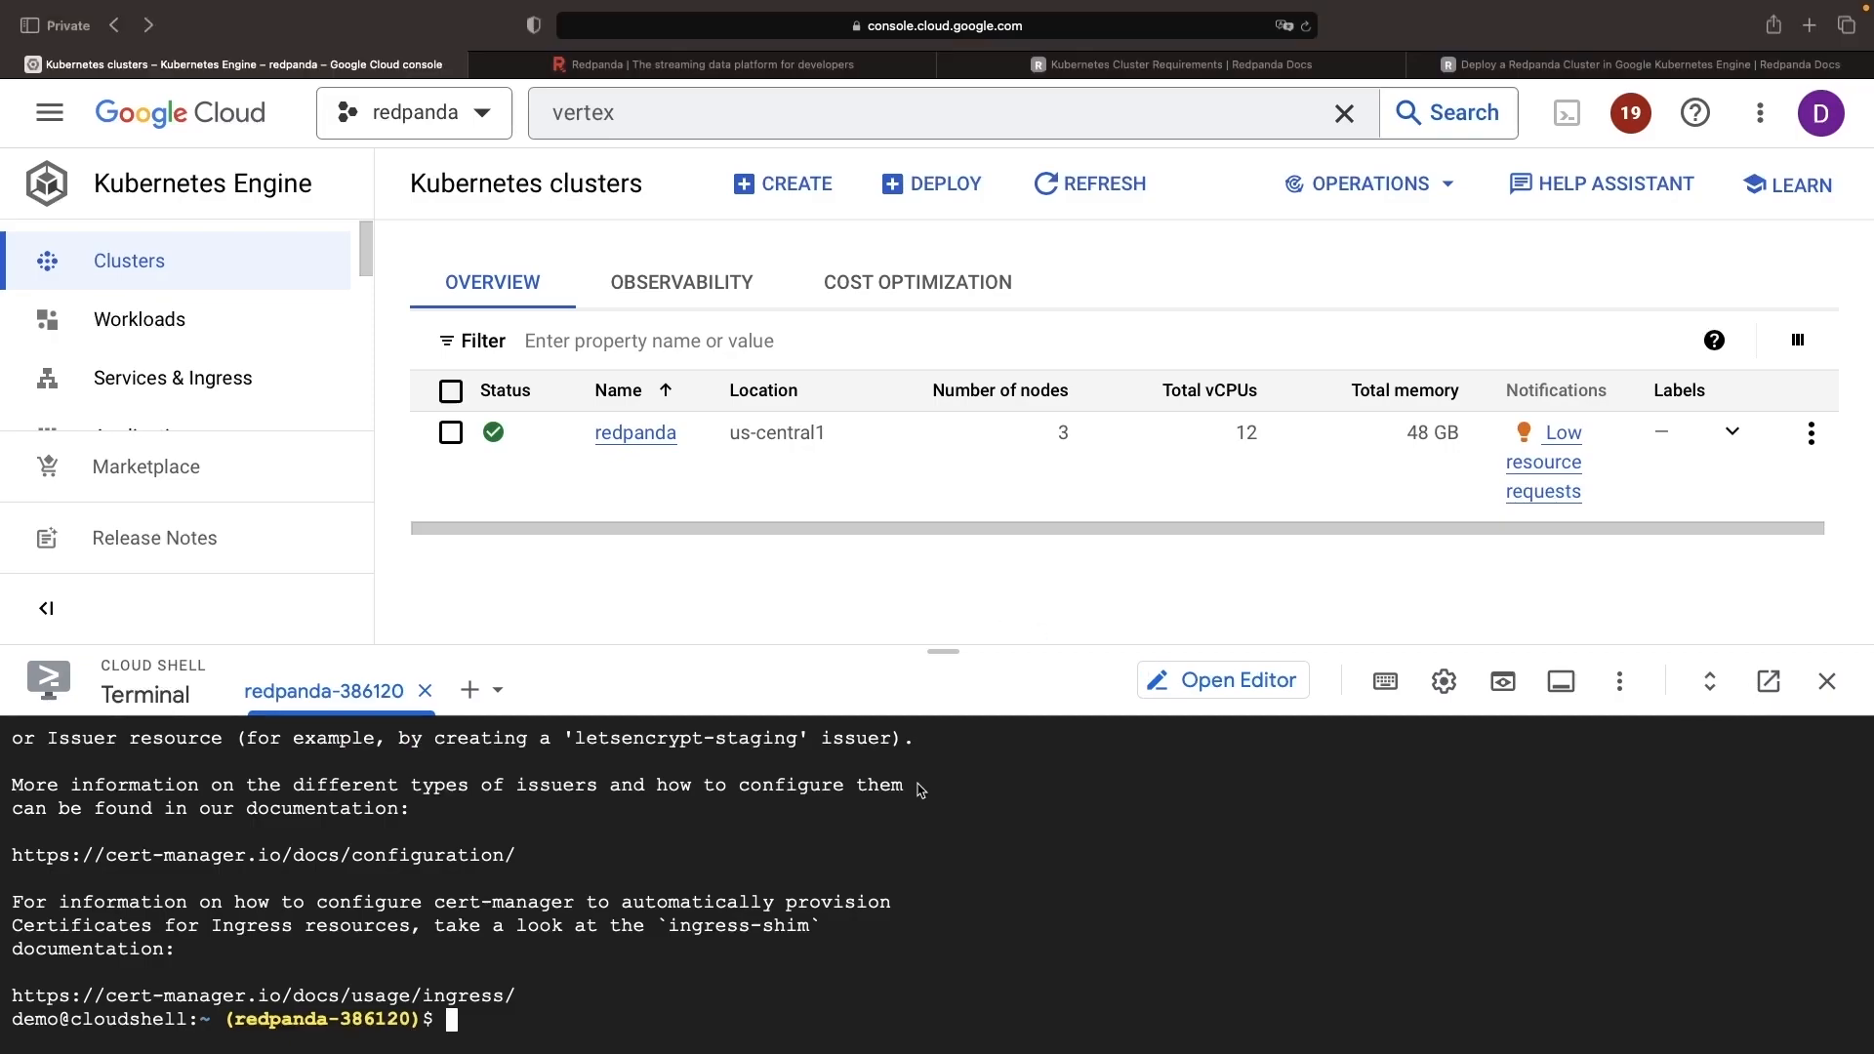
- Copy the export DOMAIN line and set DOMAIN=redpanda.nodematic.io in Cloud Shell
click(1650, 63)
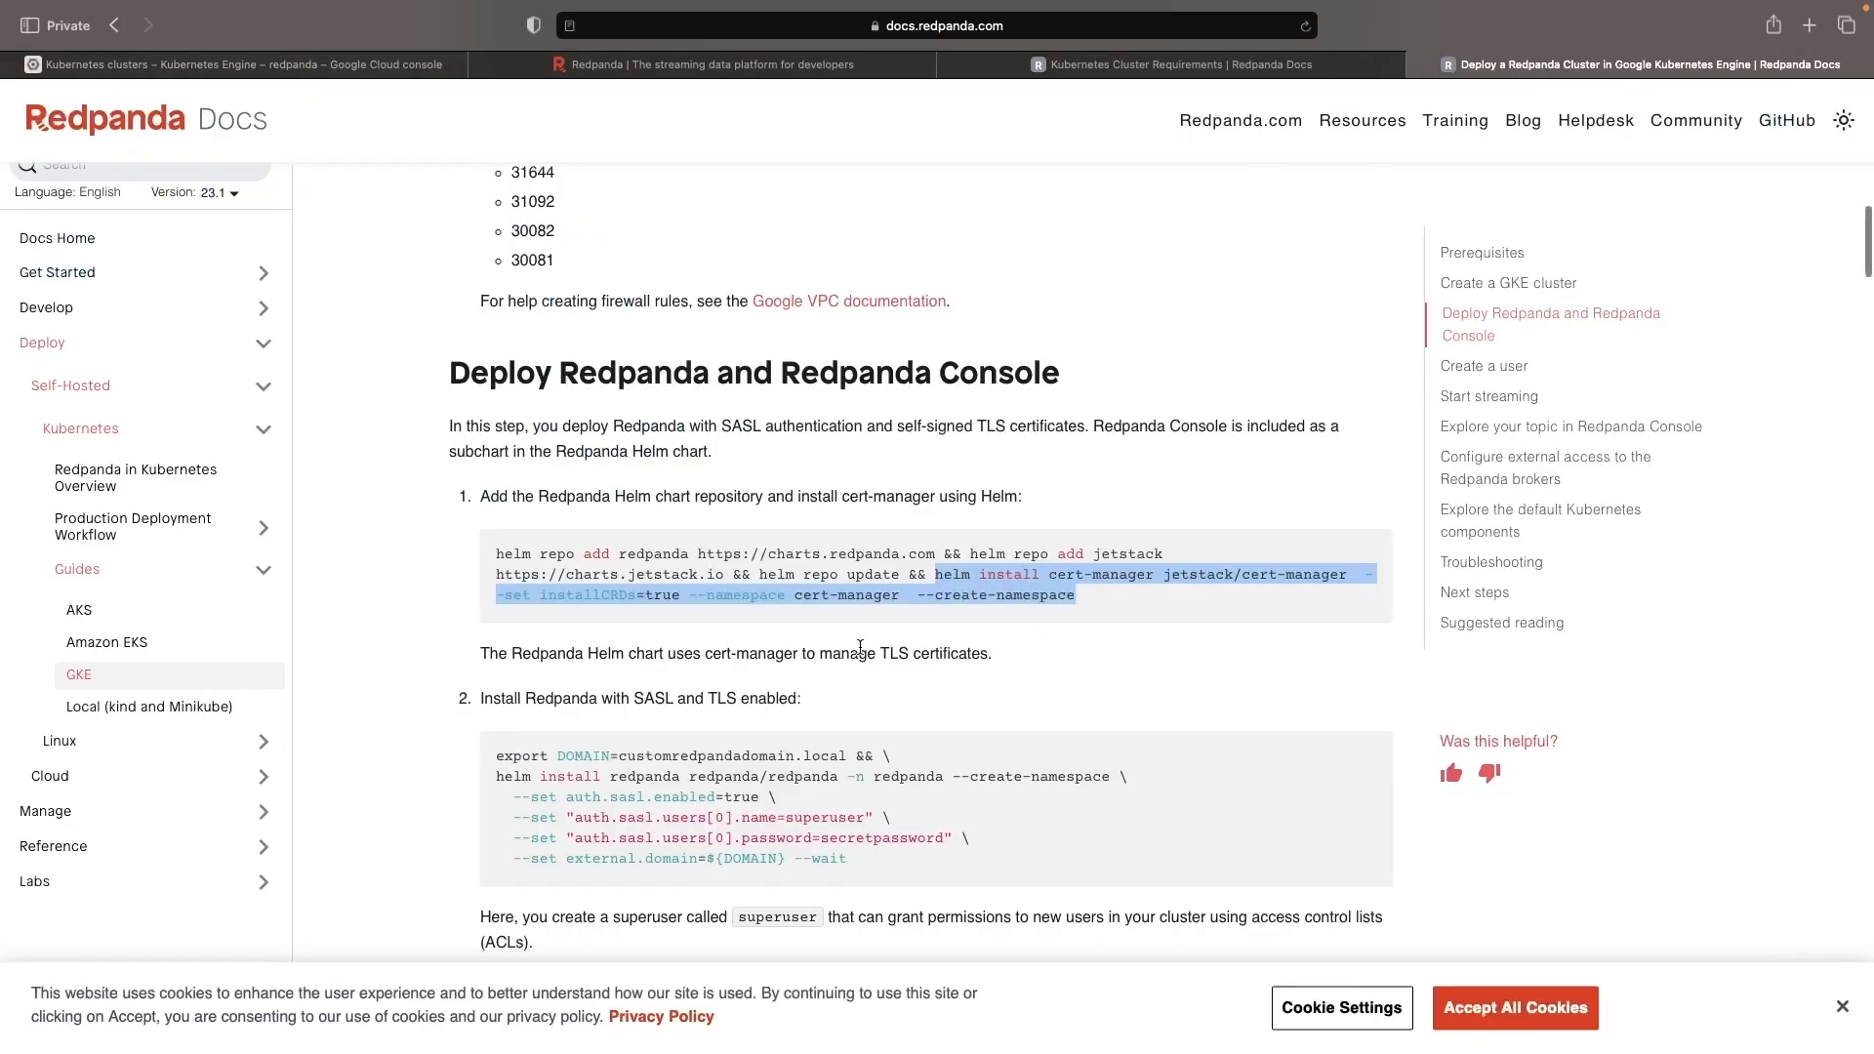
scroll(down, 3)
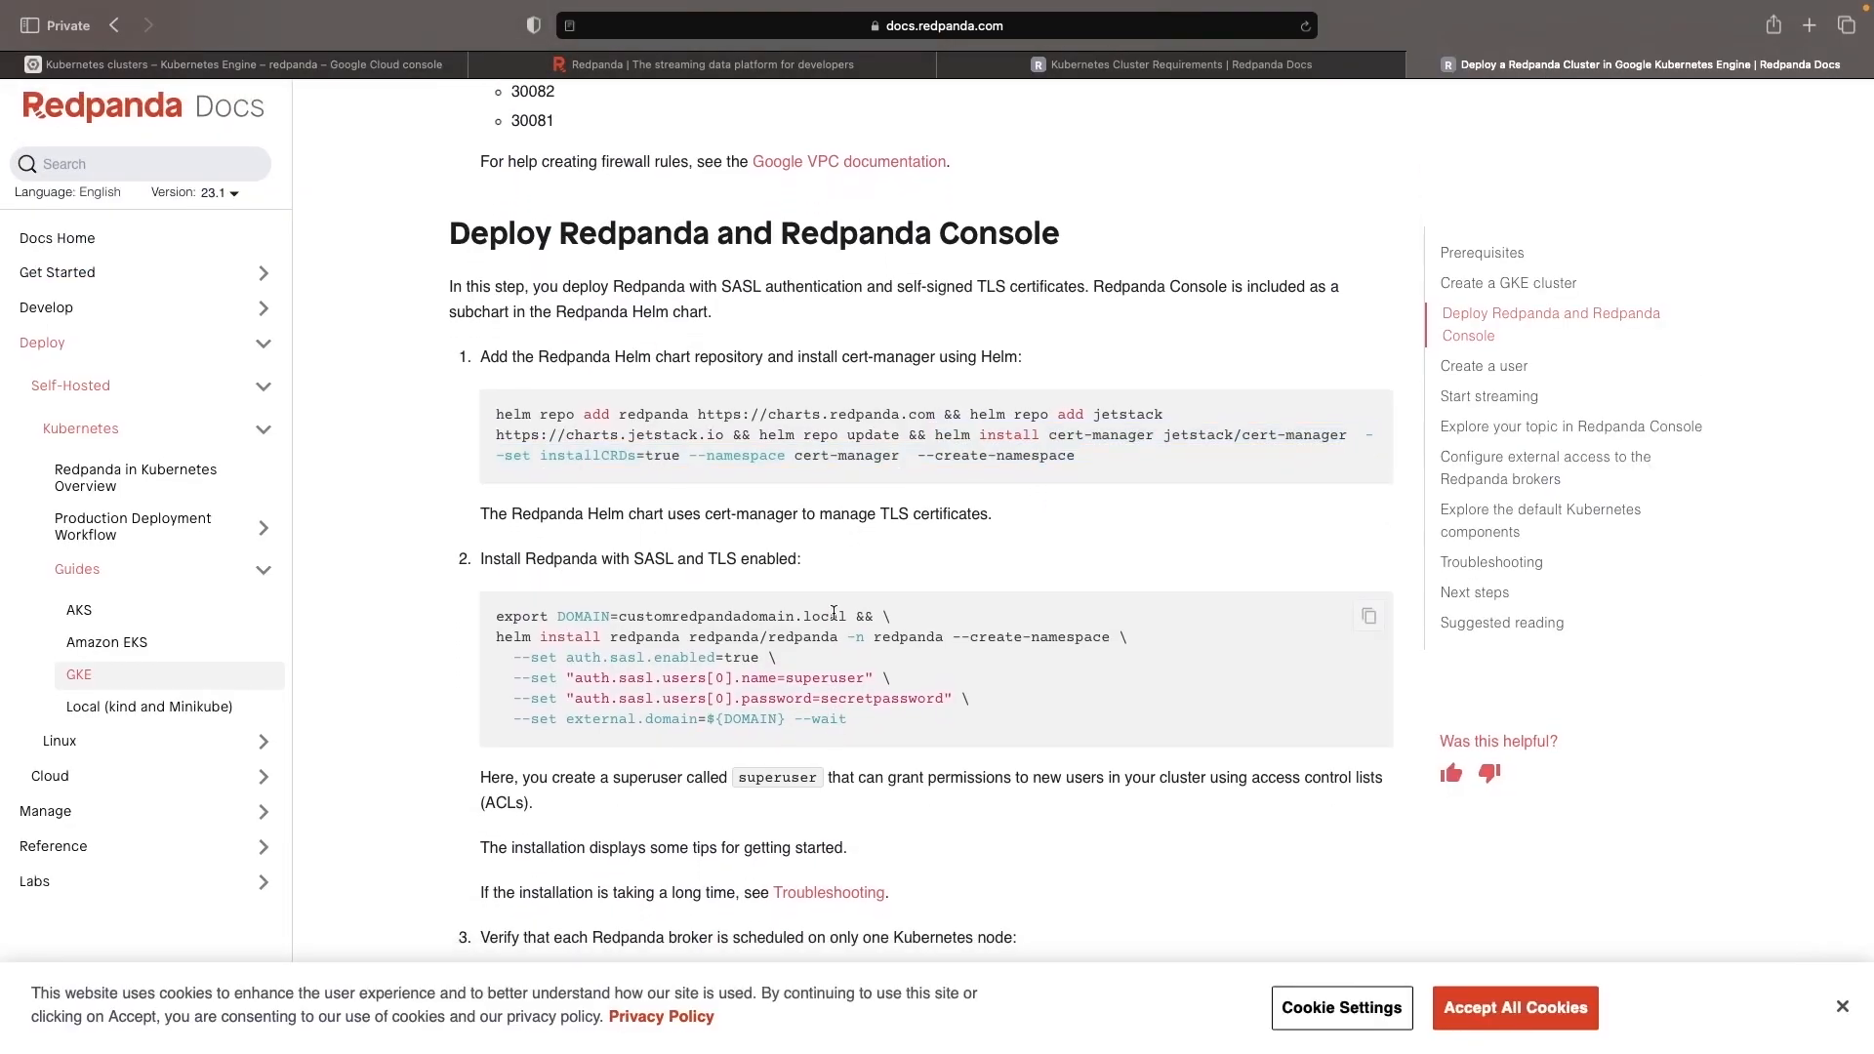
double_click(670, 615)
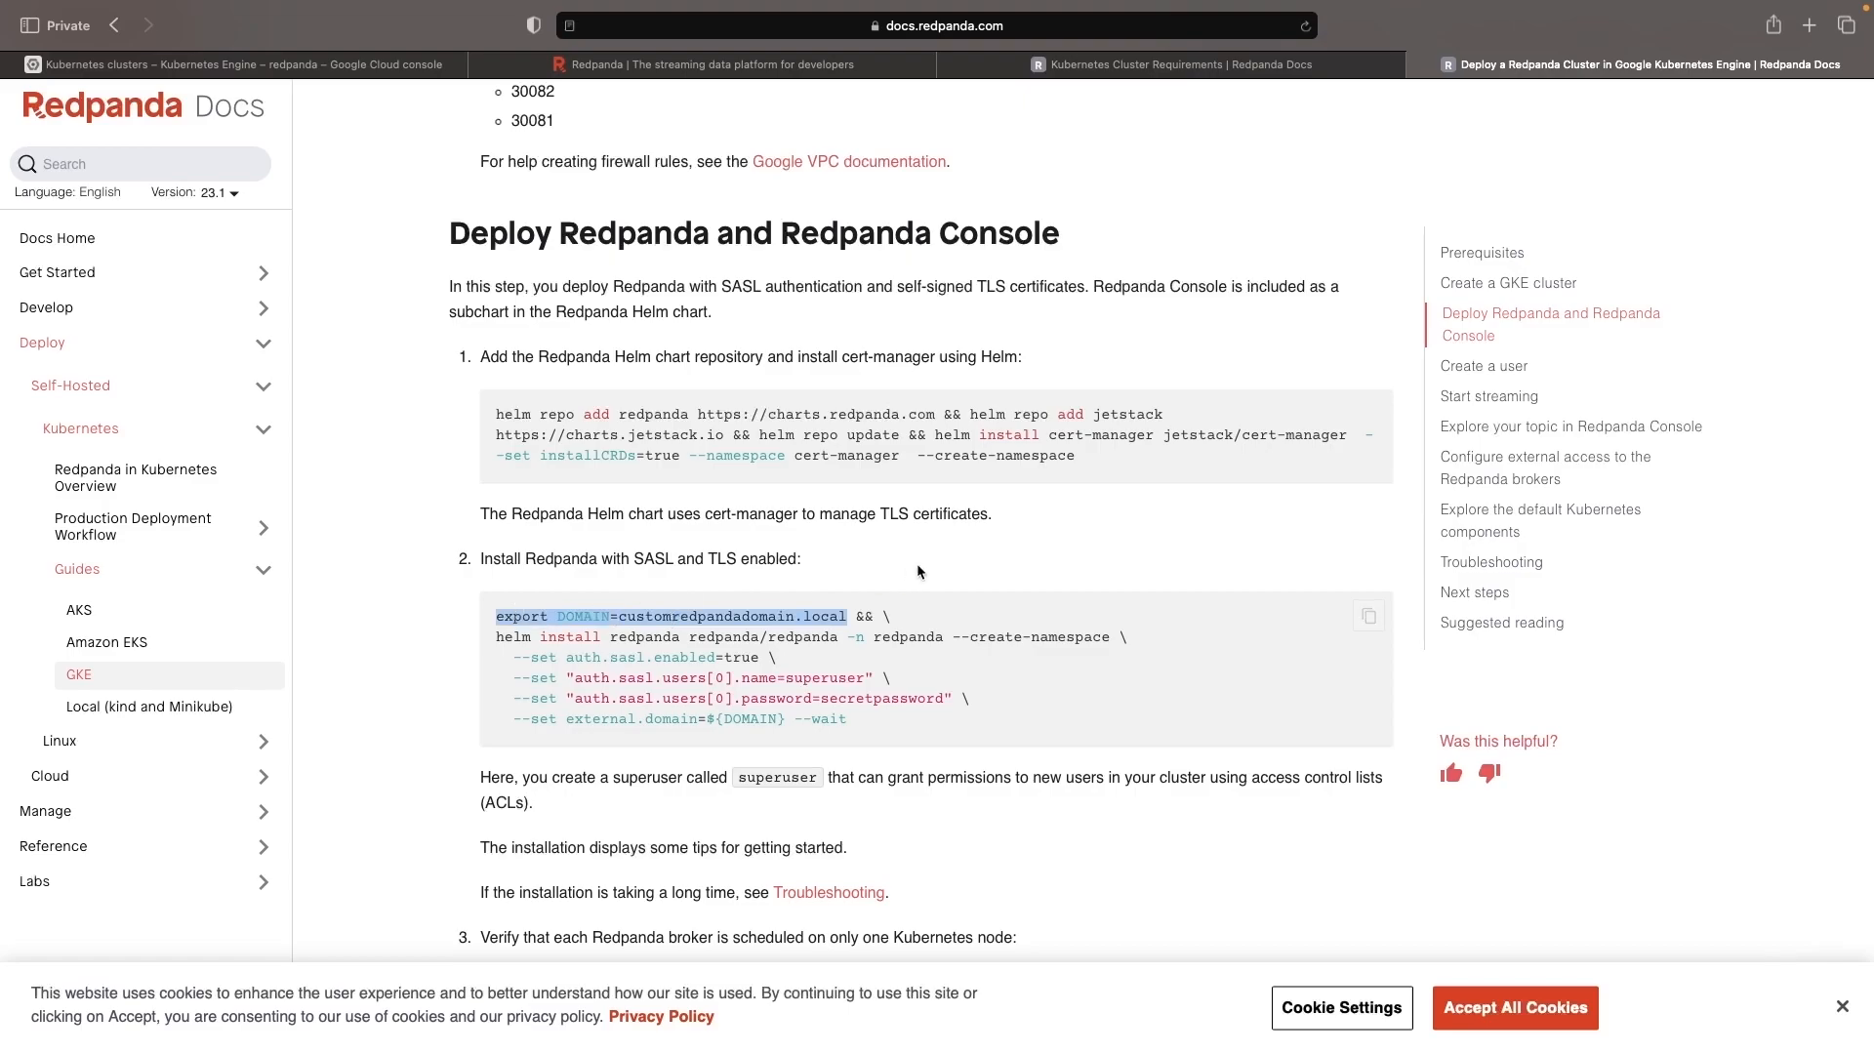
mouse_move(1003, 617)
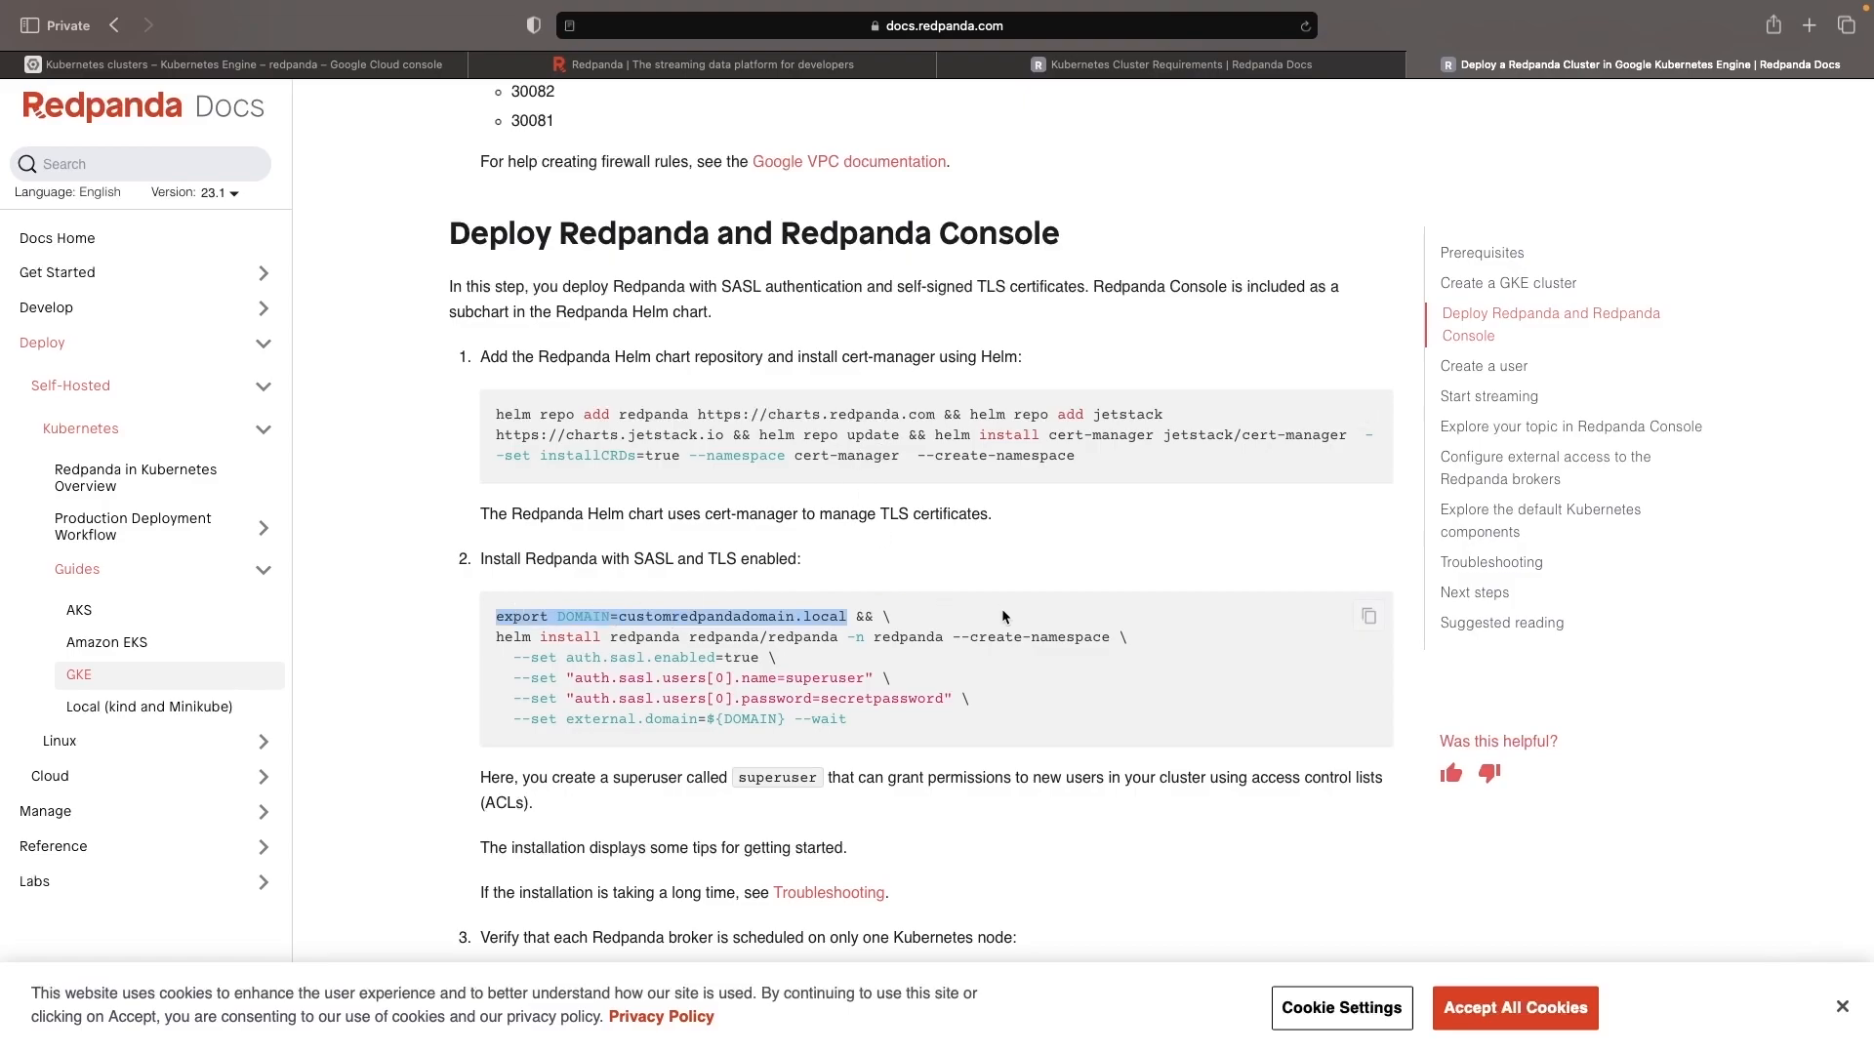
click(235, 65)
text(export DOMAIN=redpanda.nodematic.io)
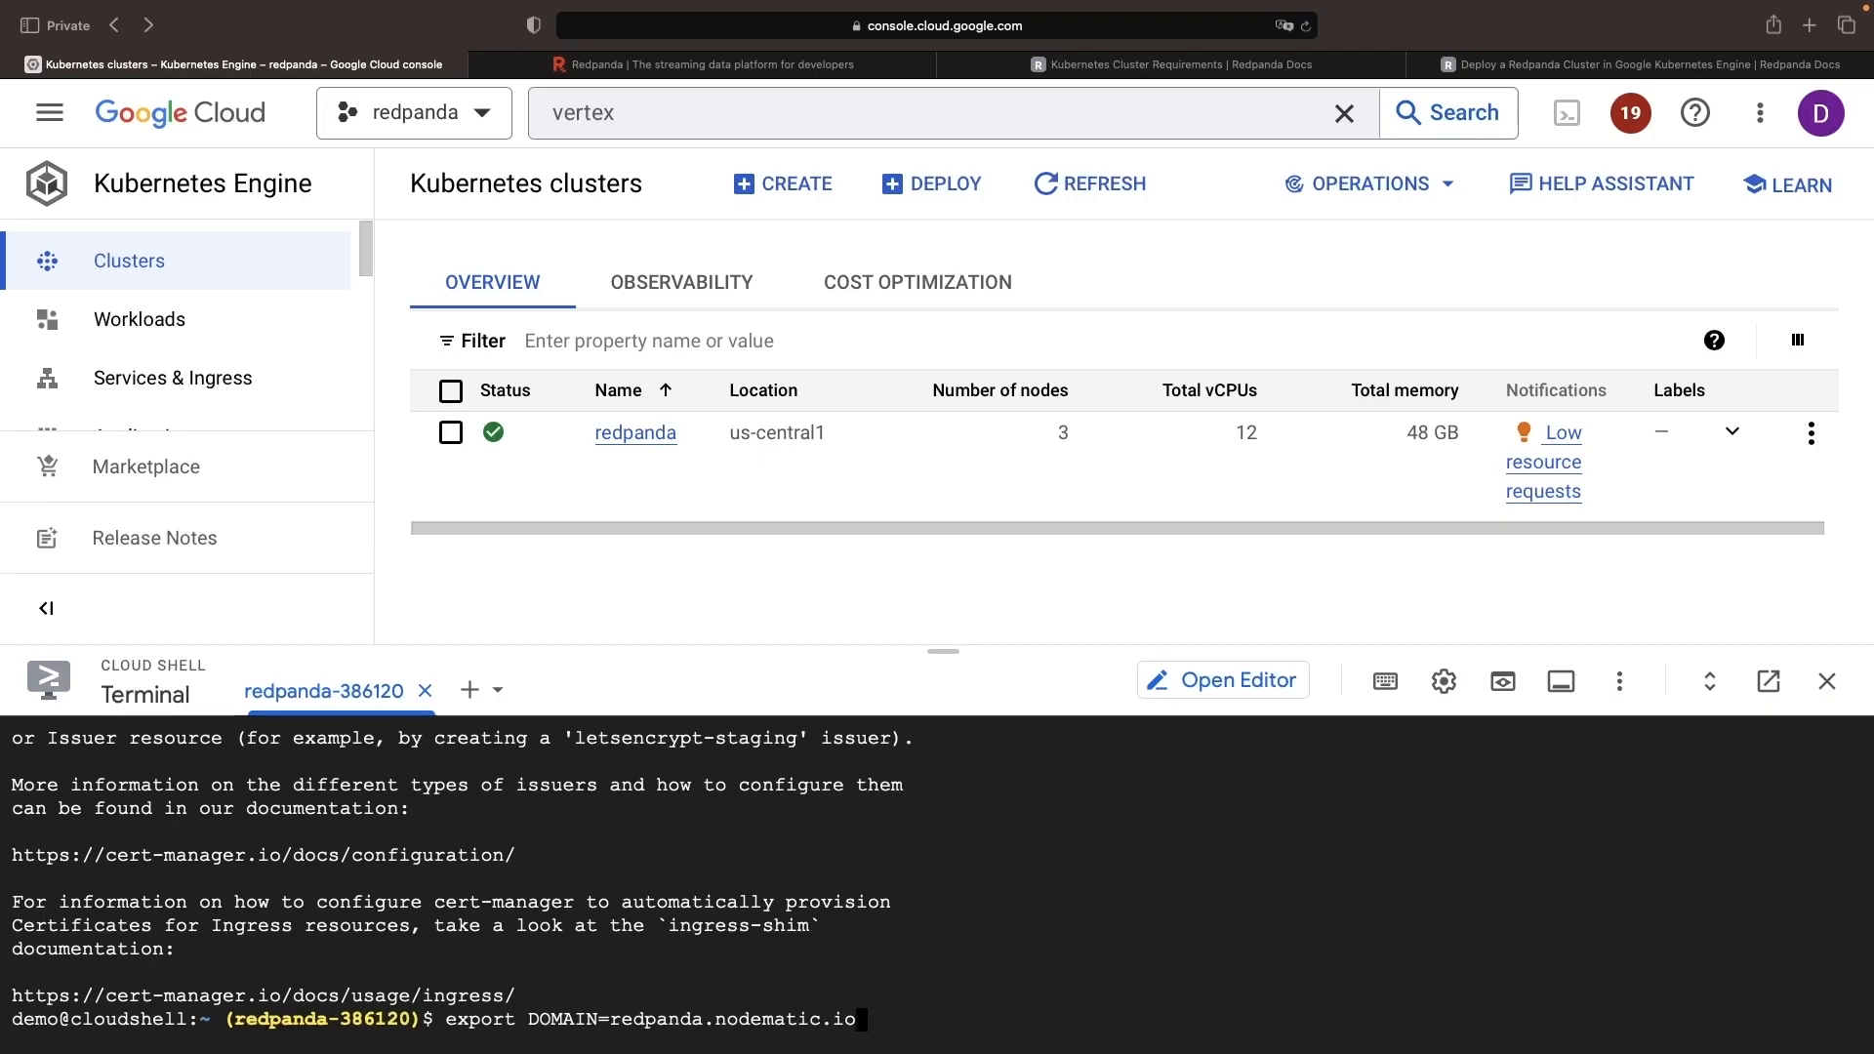
click(1644, 65)
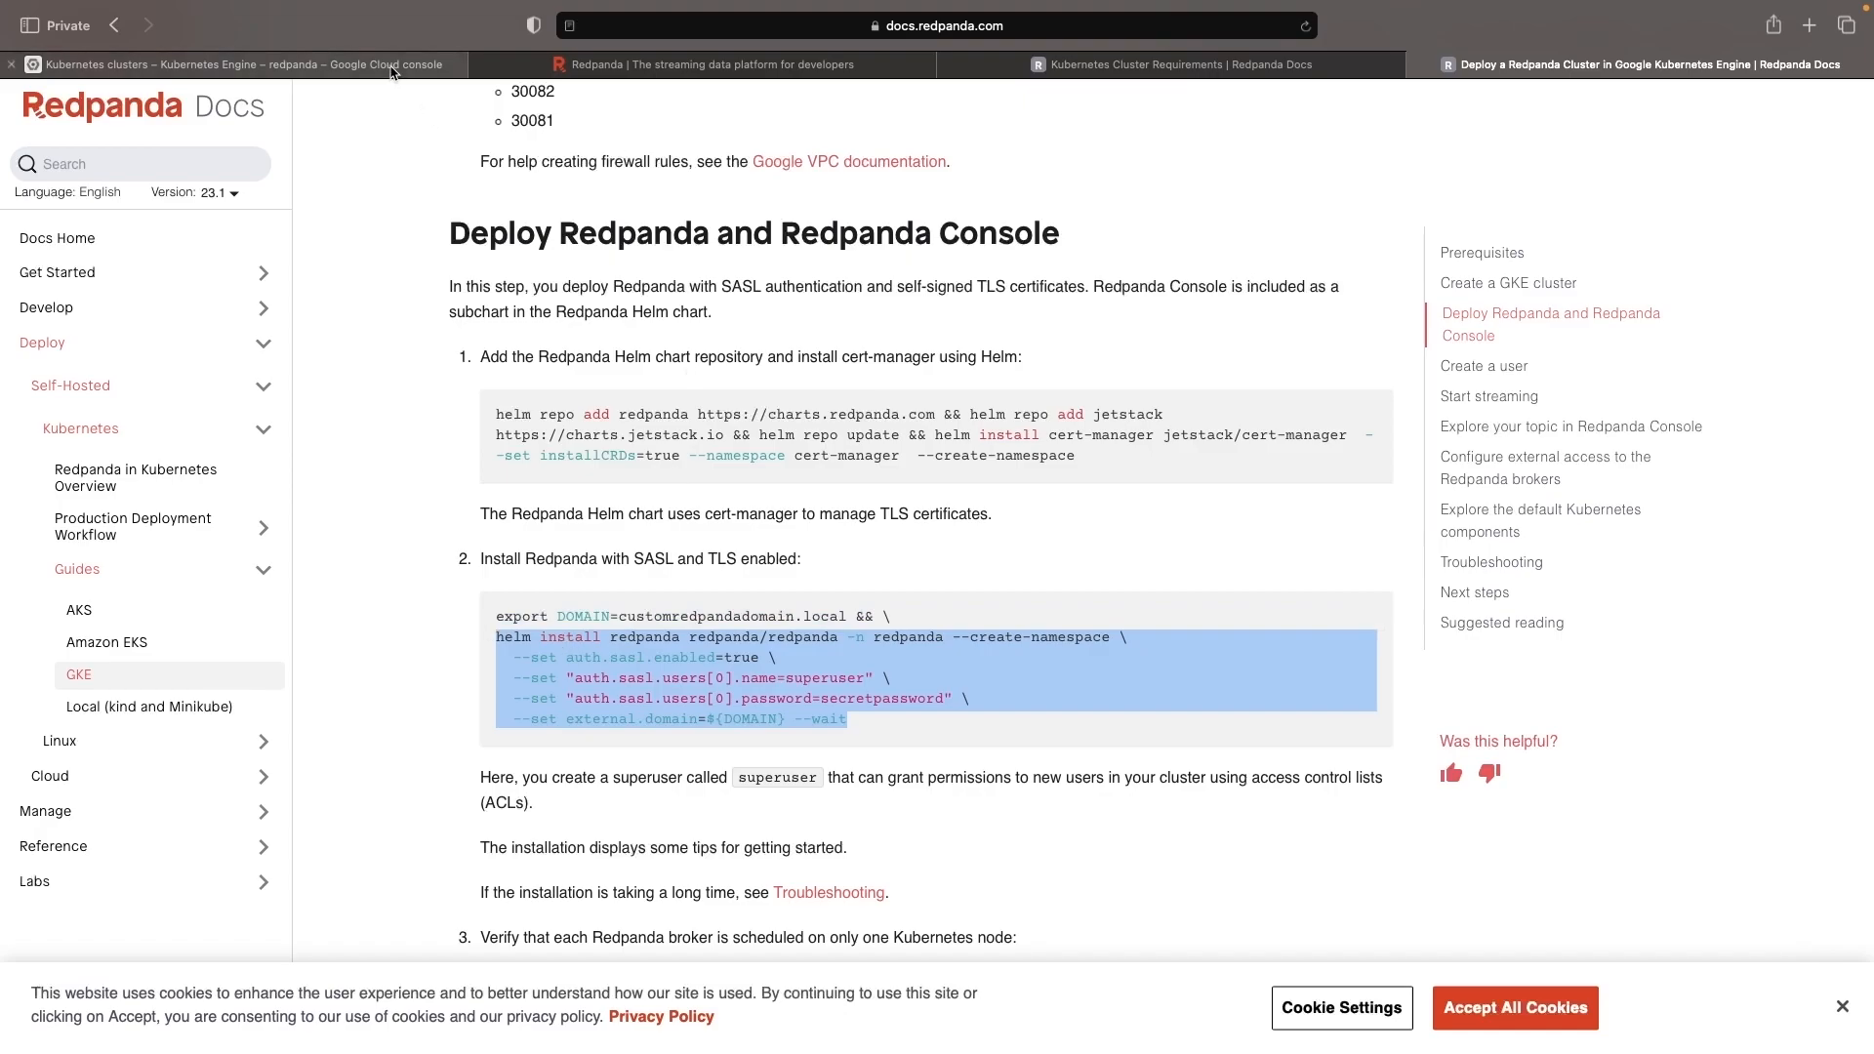
- Run helm install redpanda with SASL, a custom superuser and password, and the external domain
click(237, 65)
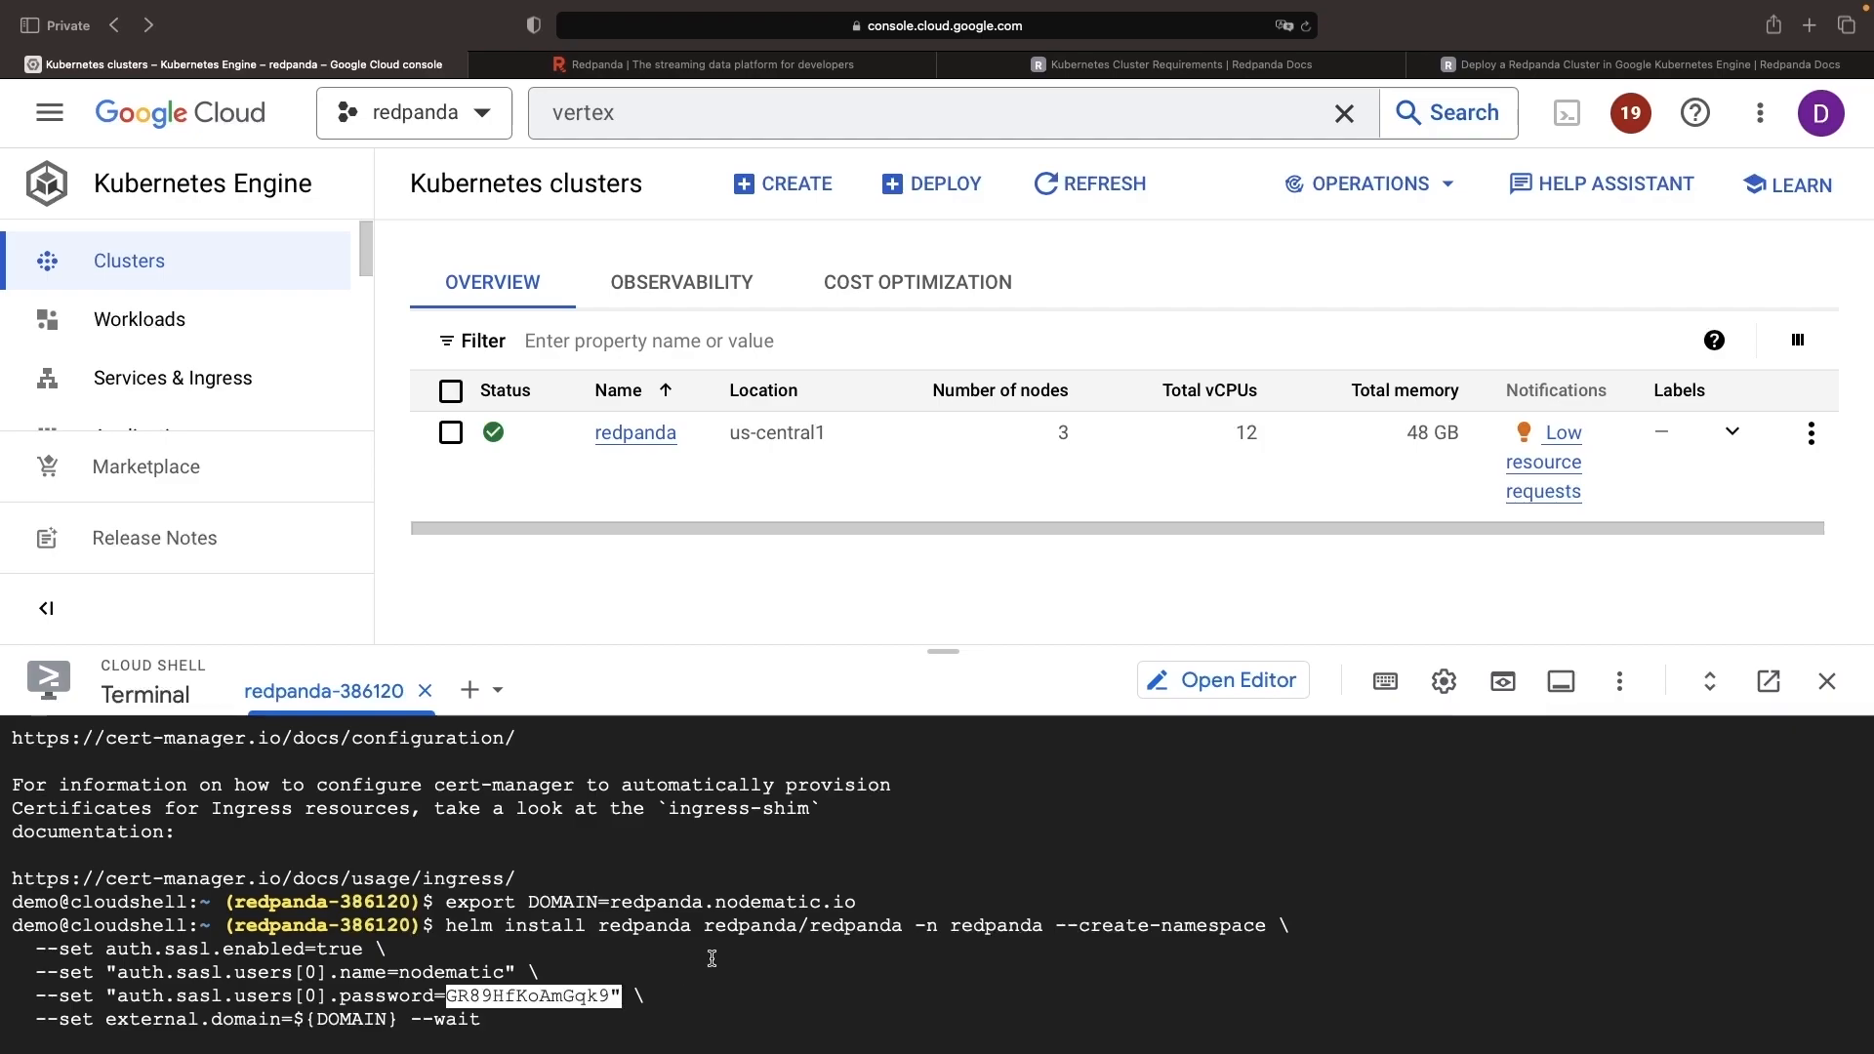
mouse_move(406, 1015)
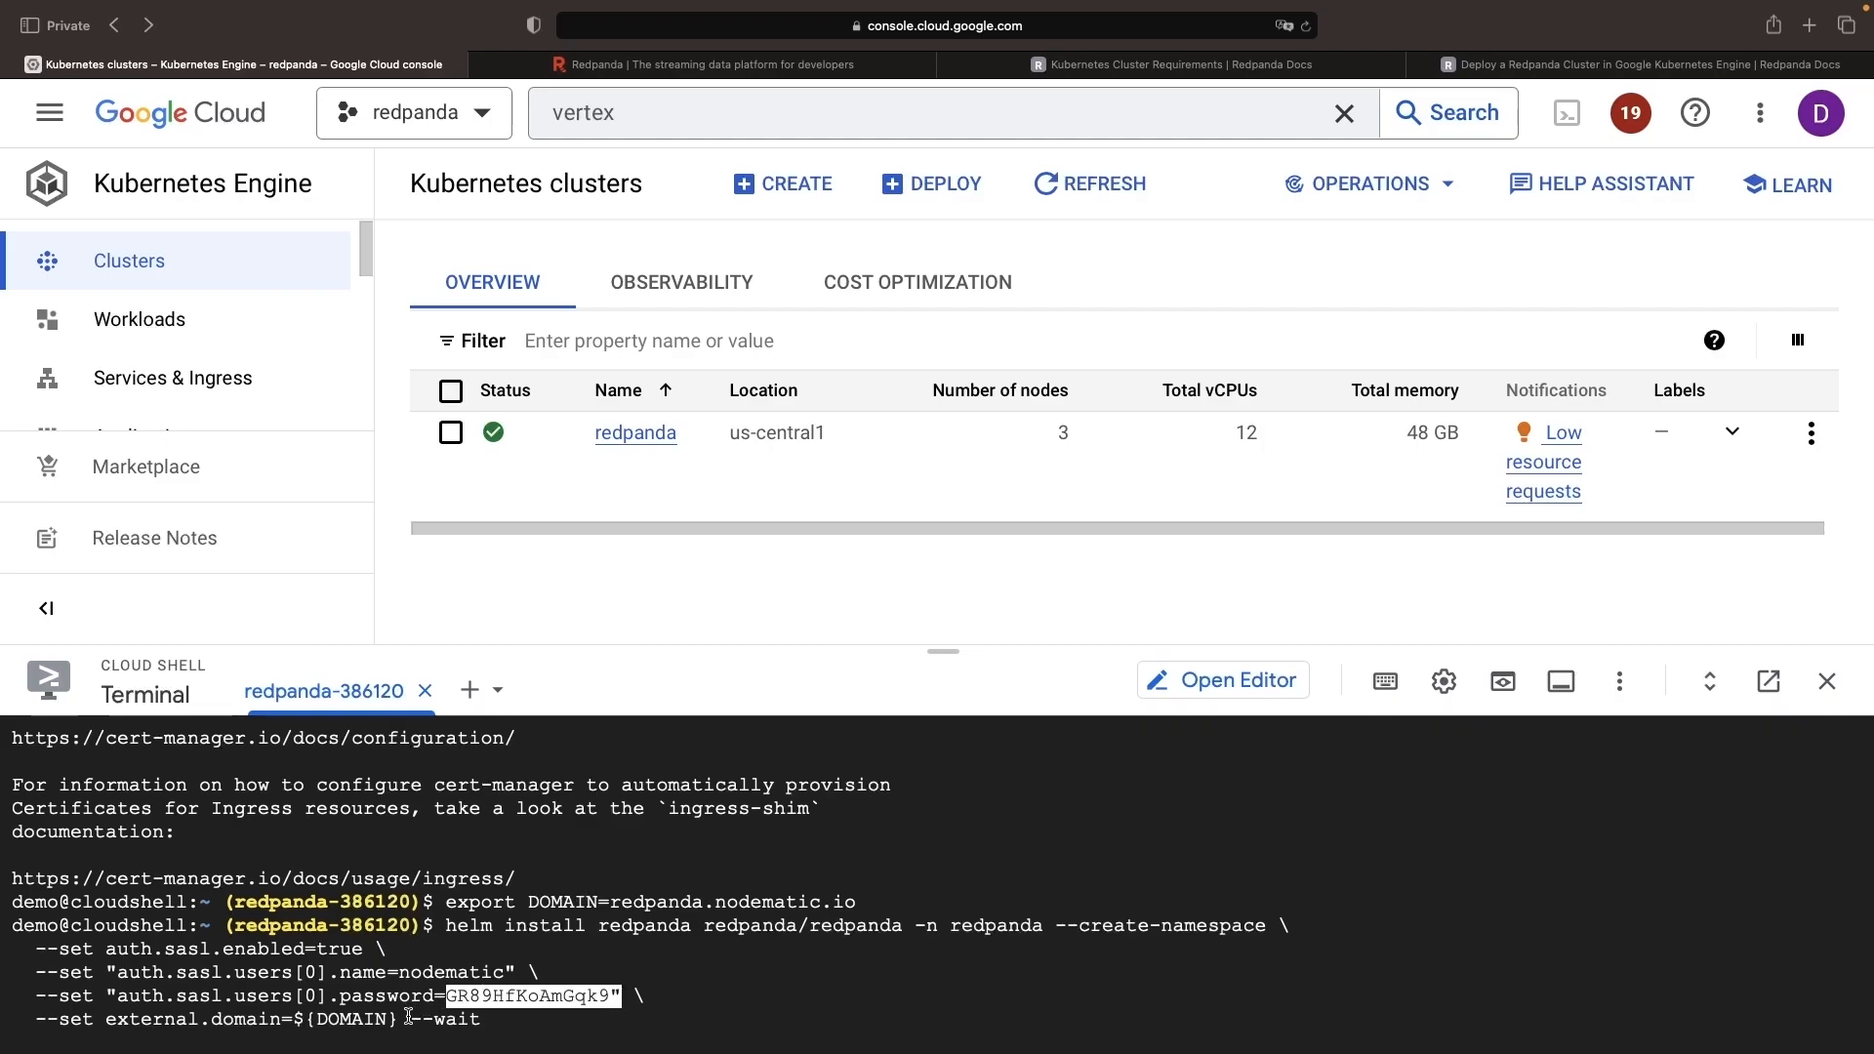
mouse_move(563, 1021)
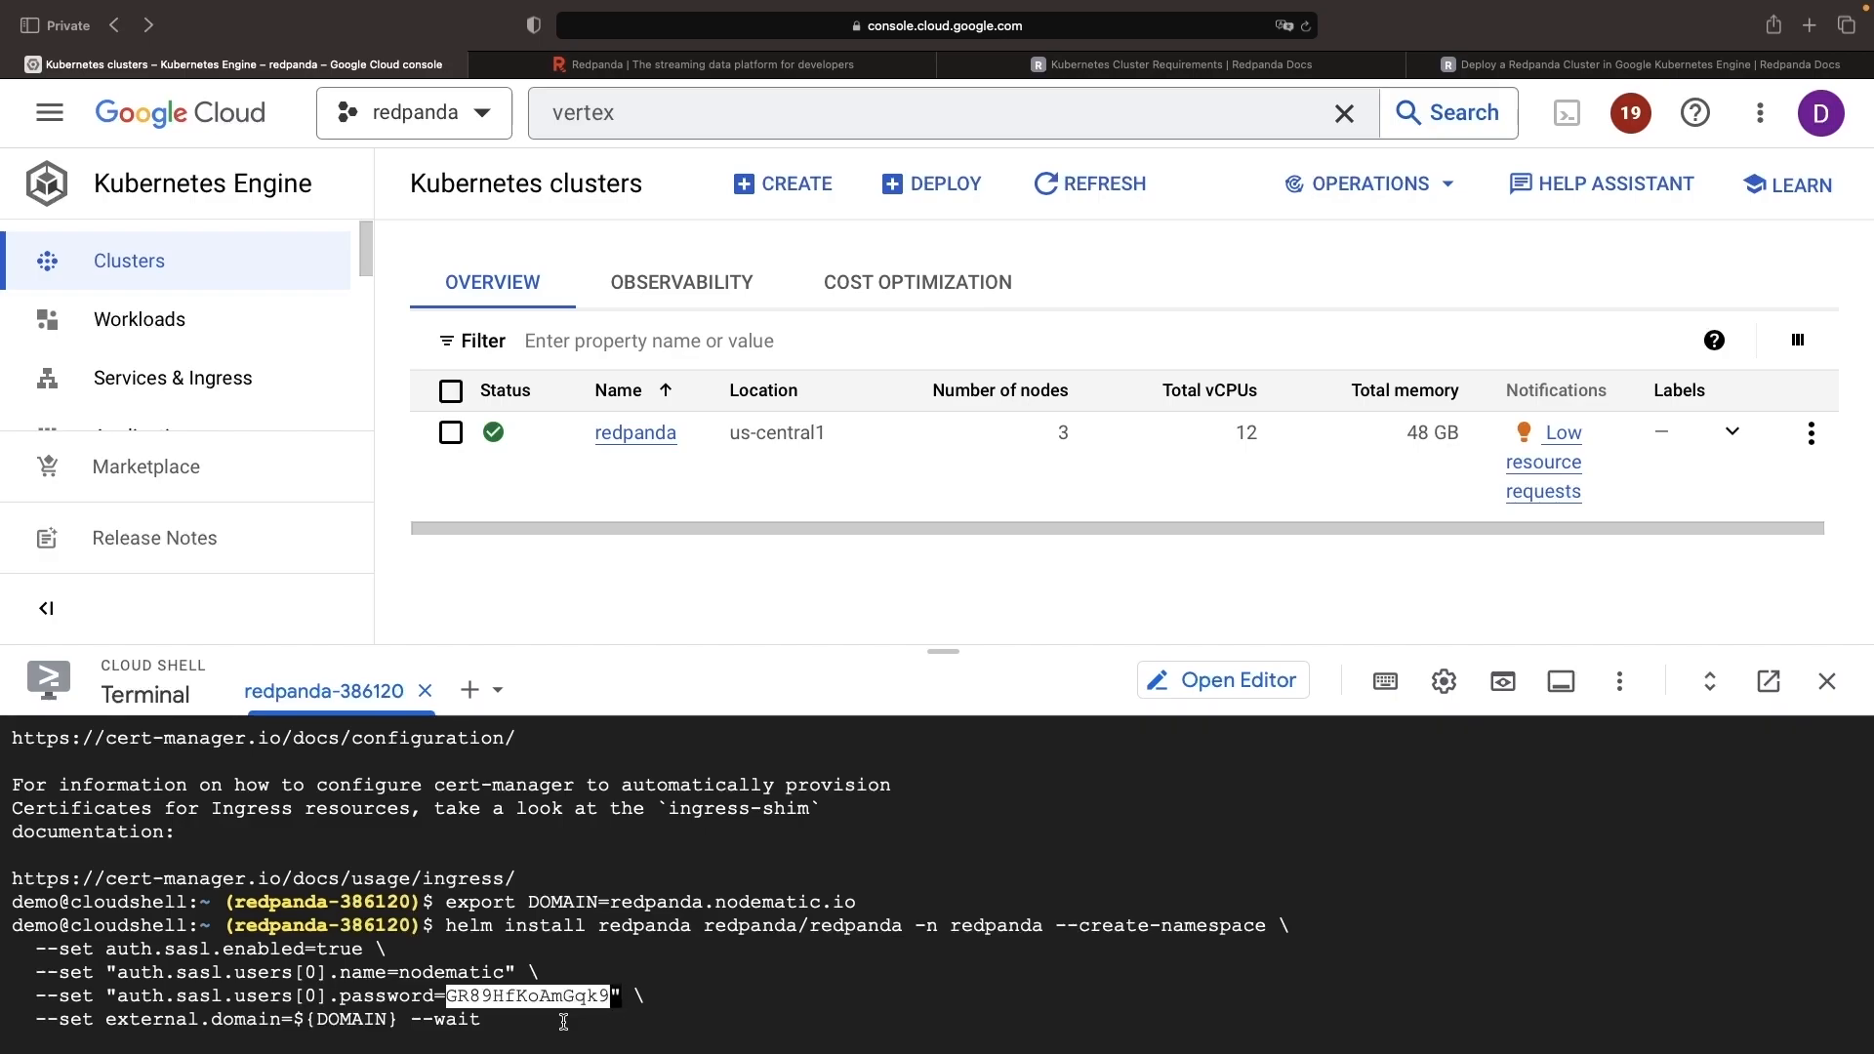
key(Return)
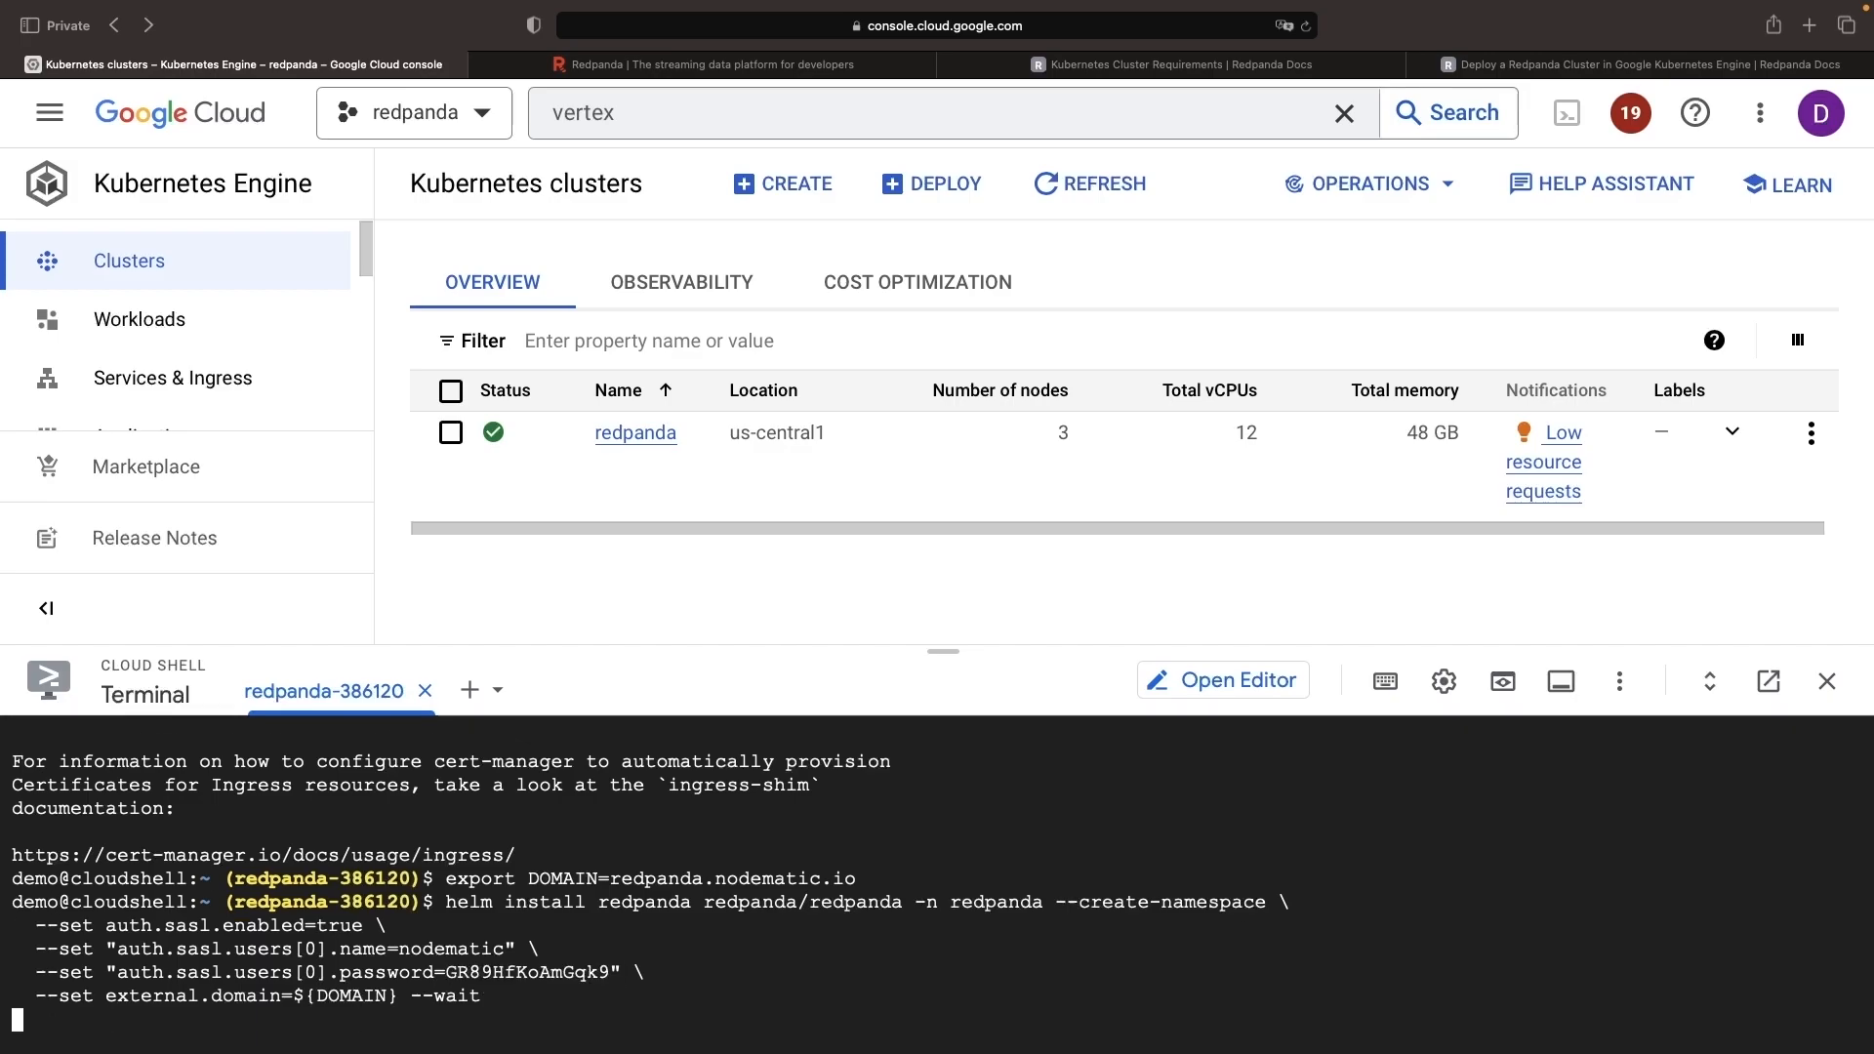
- Review the install output and list pods and namespaces with kubectl
scroll(down, 3)
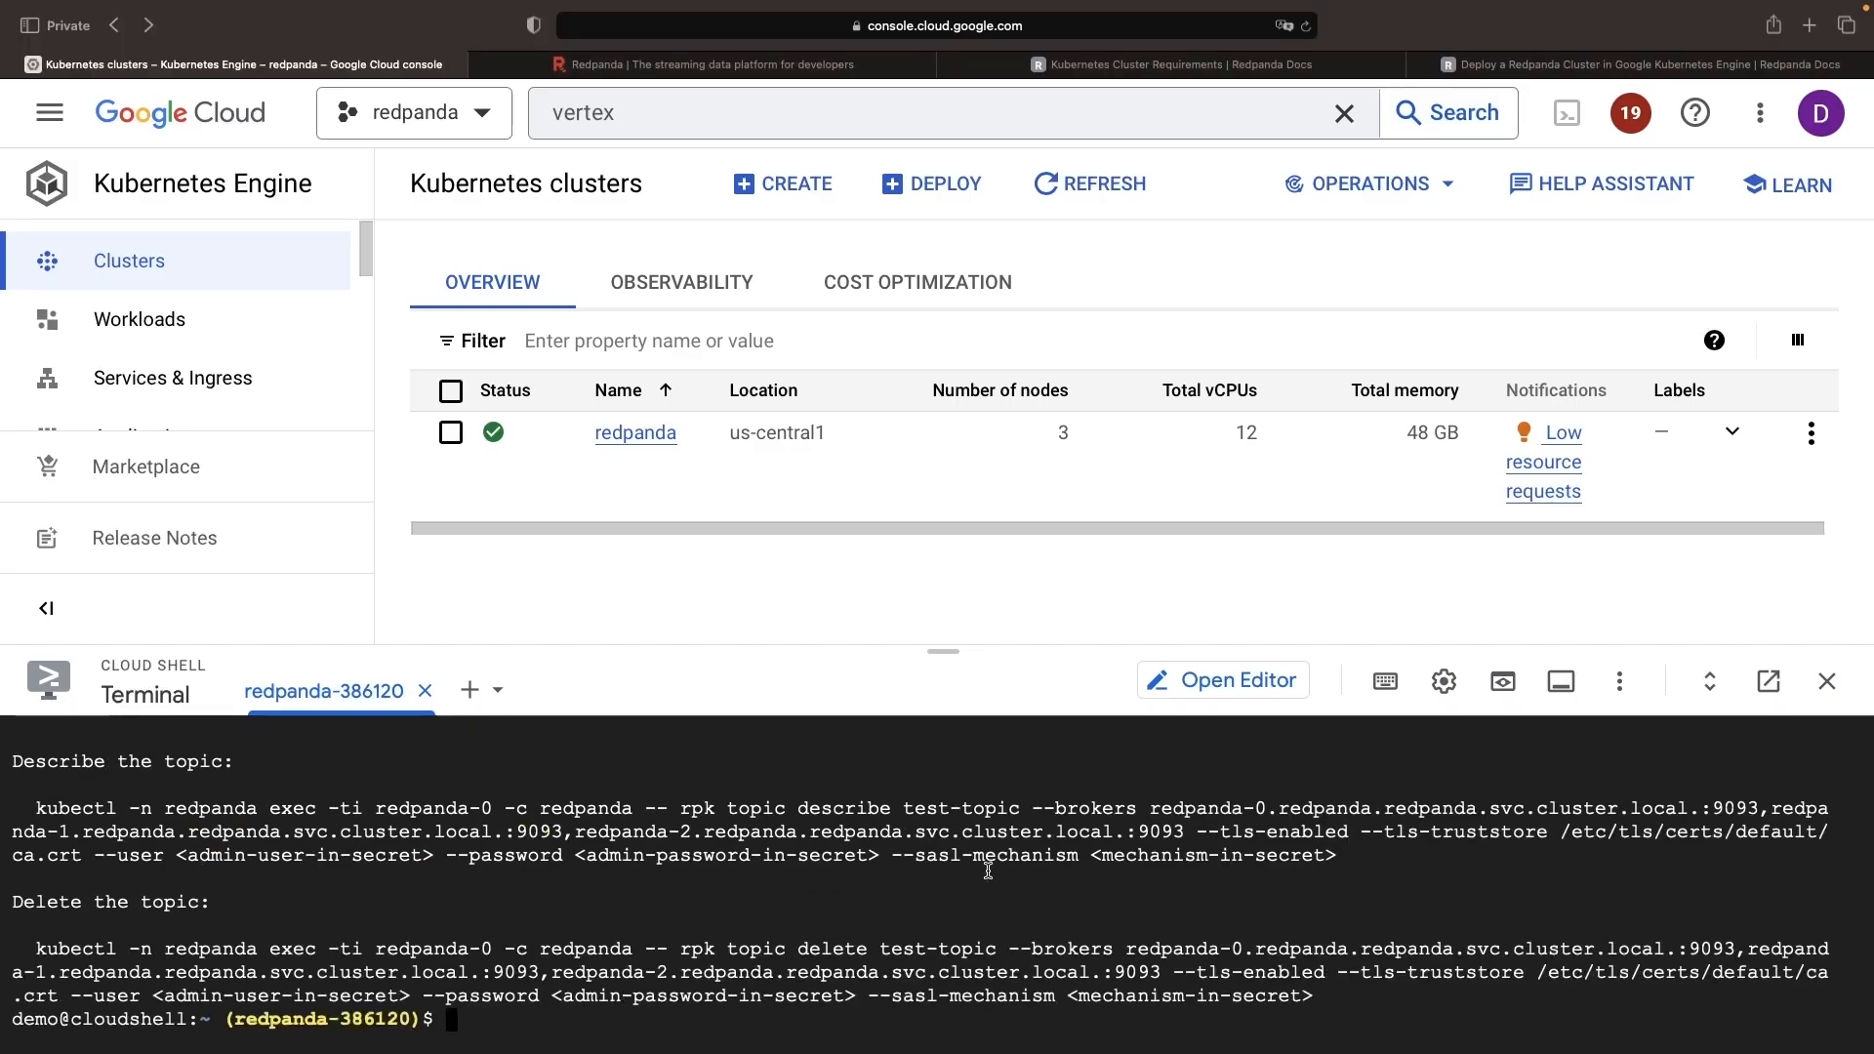
scroll(up, 3)
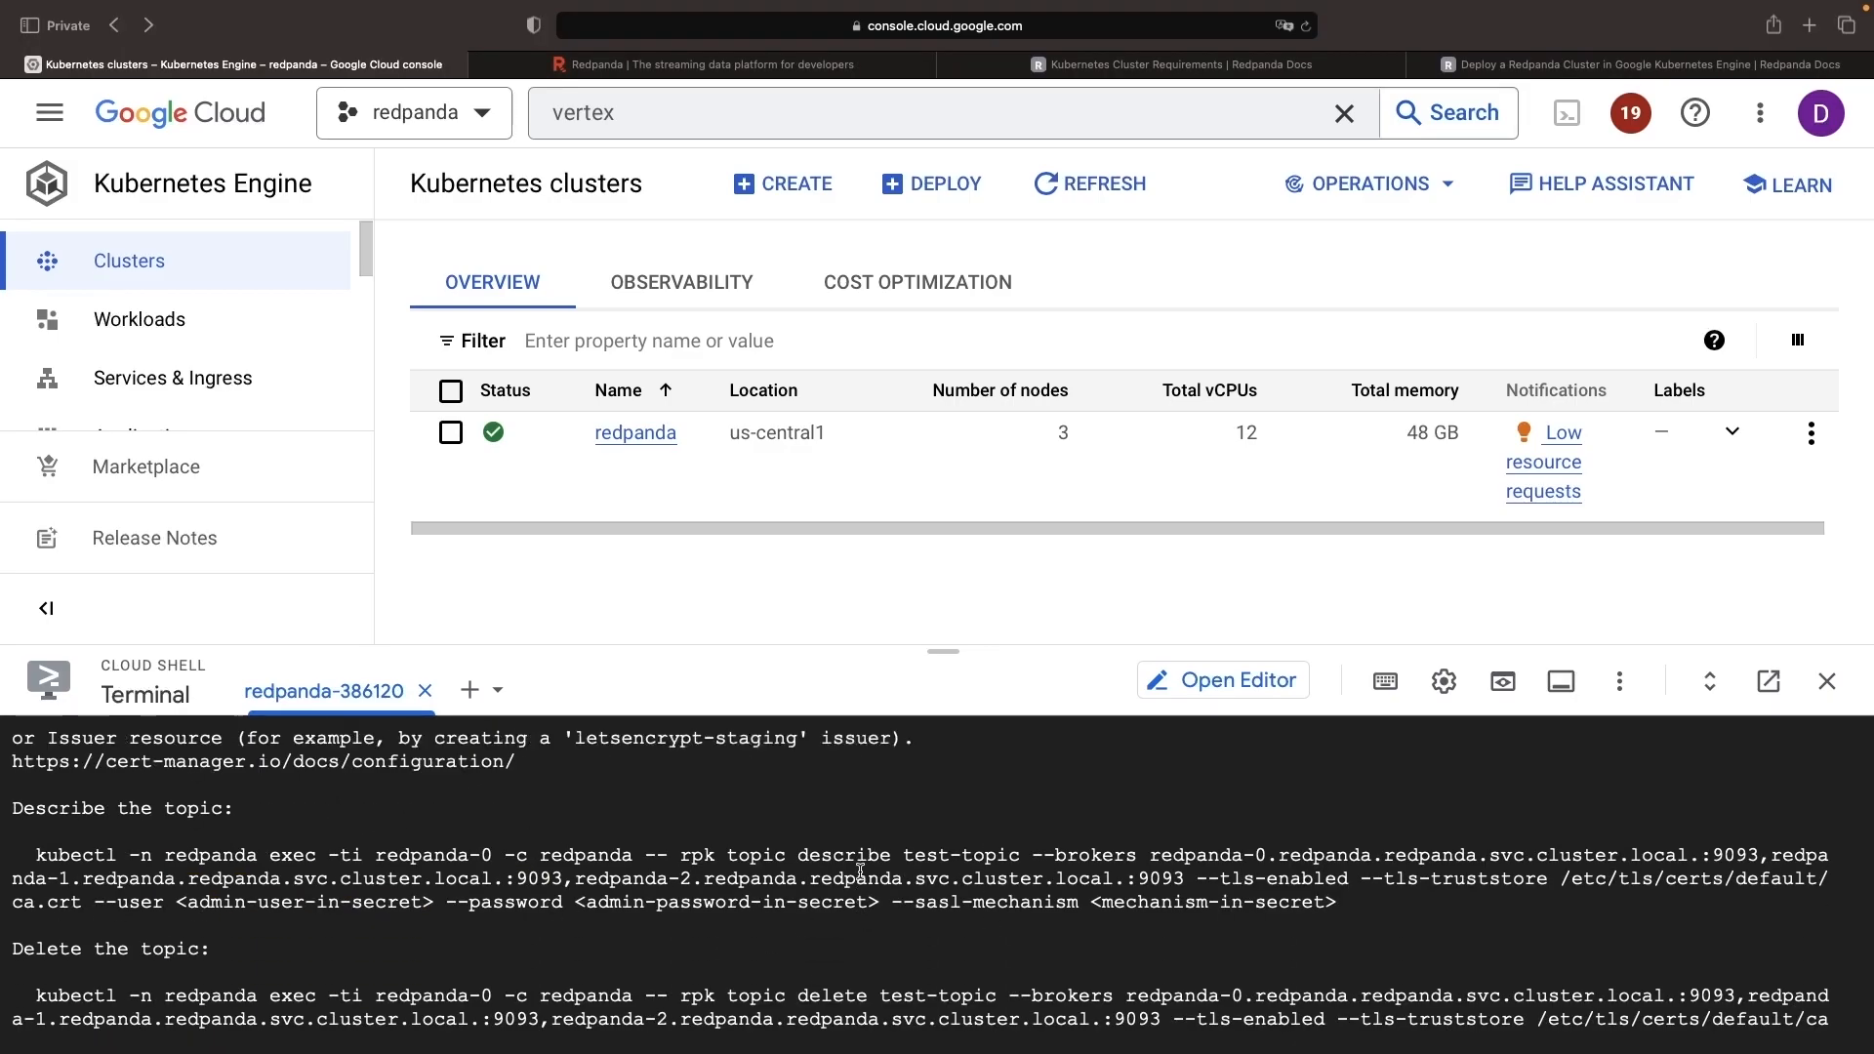
scroll(down, 3)
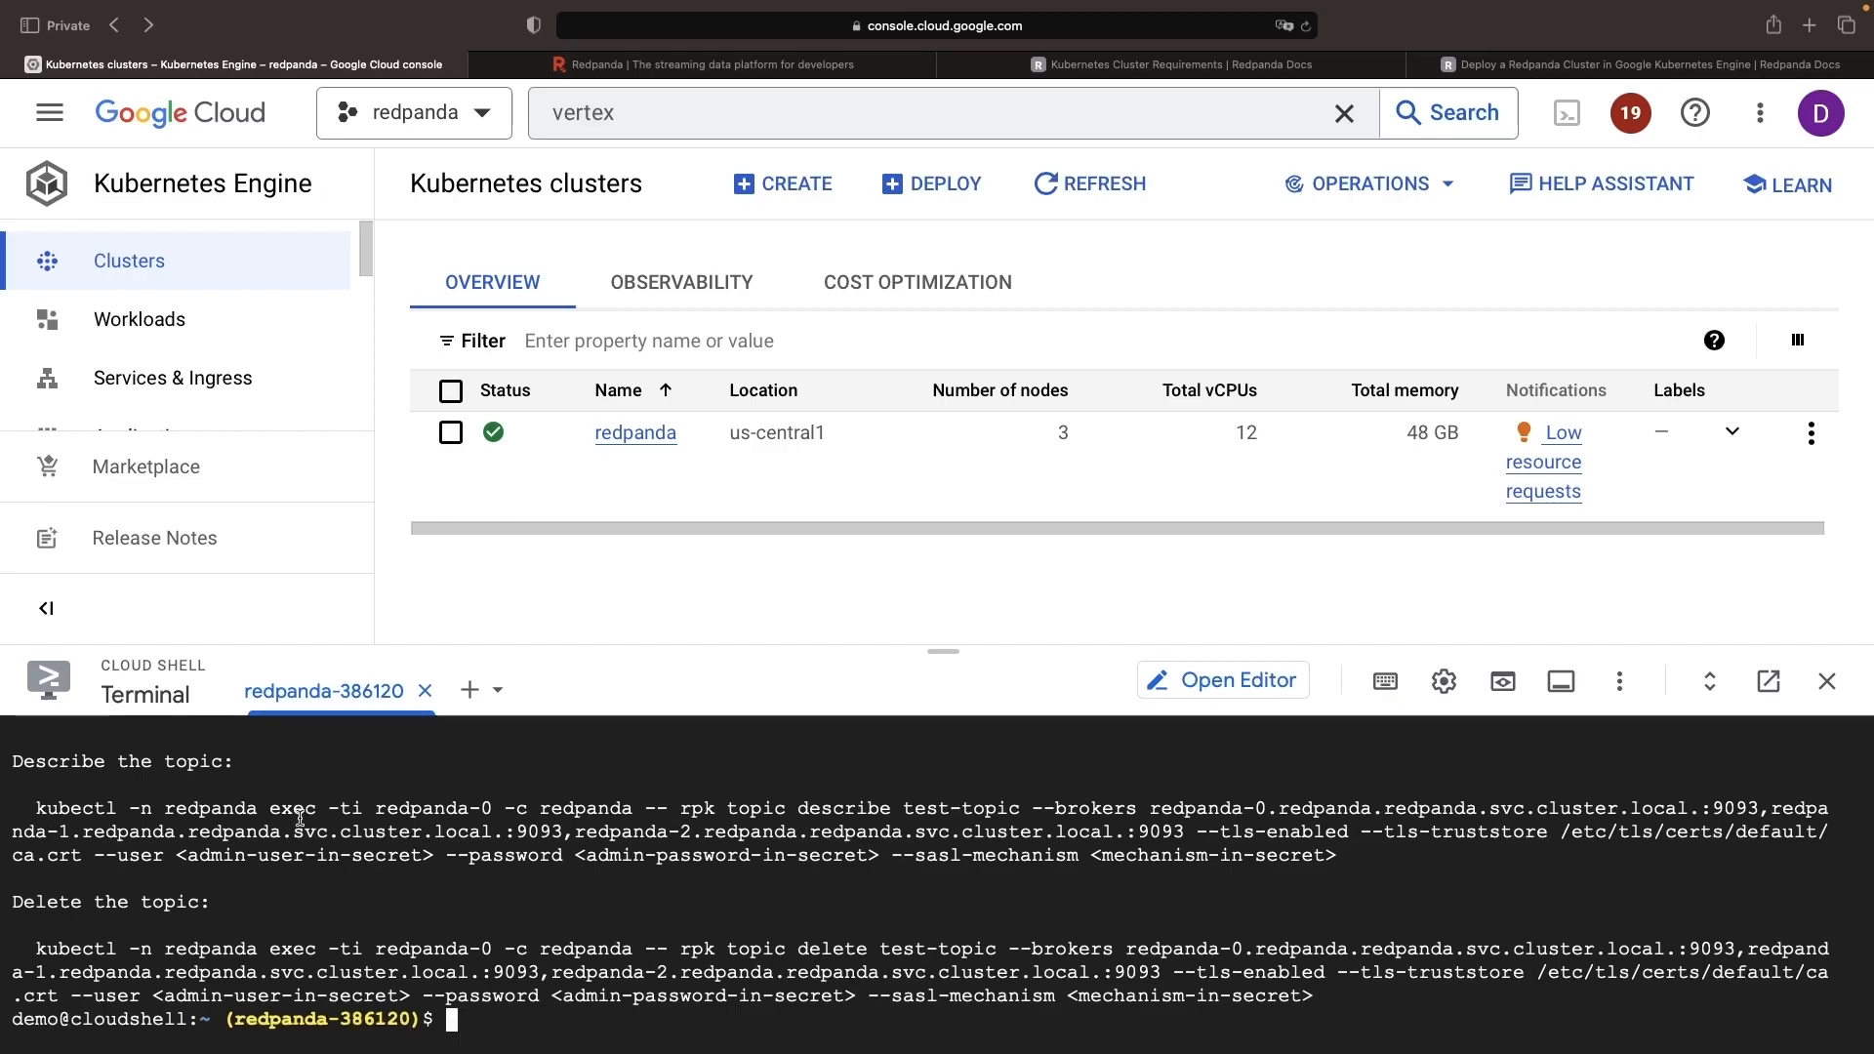
double_click(291, 808)
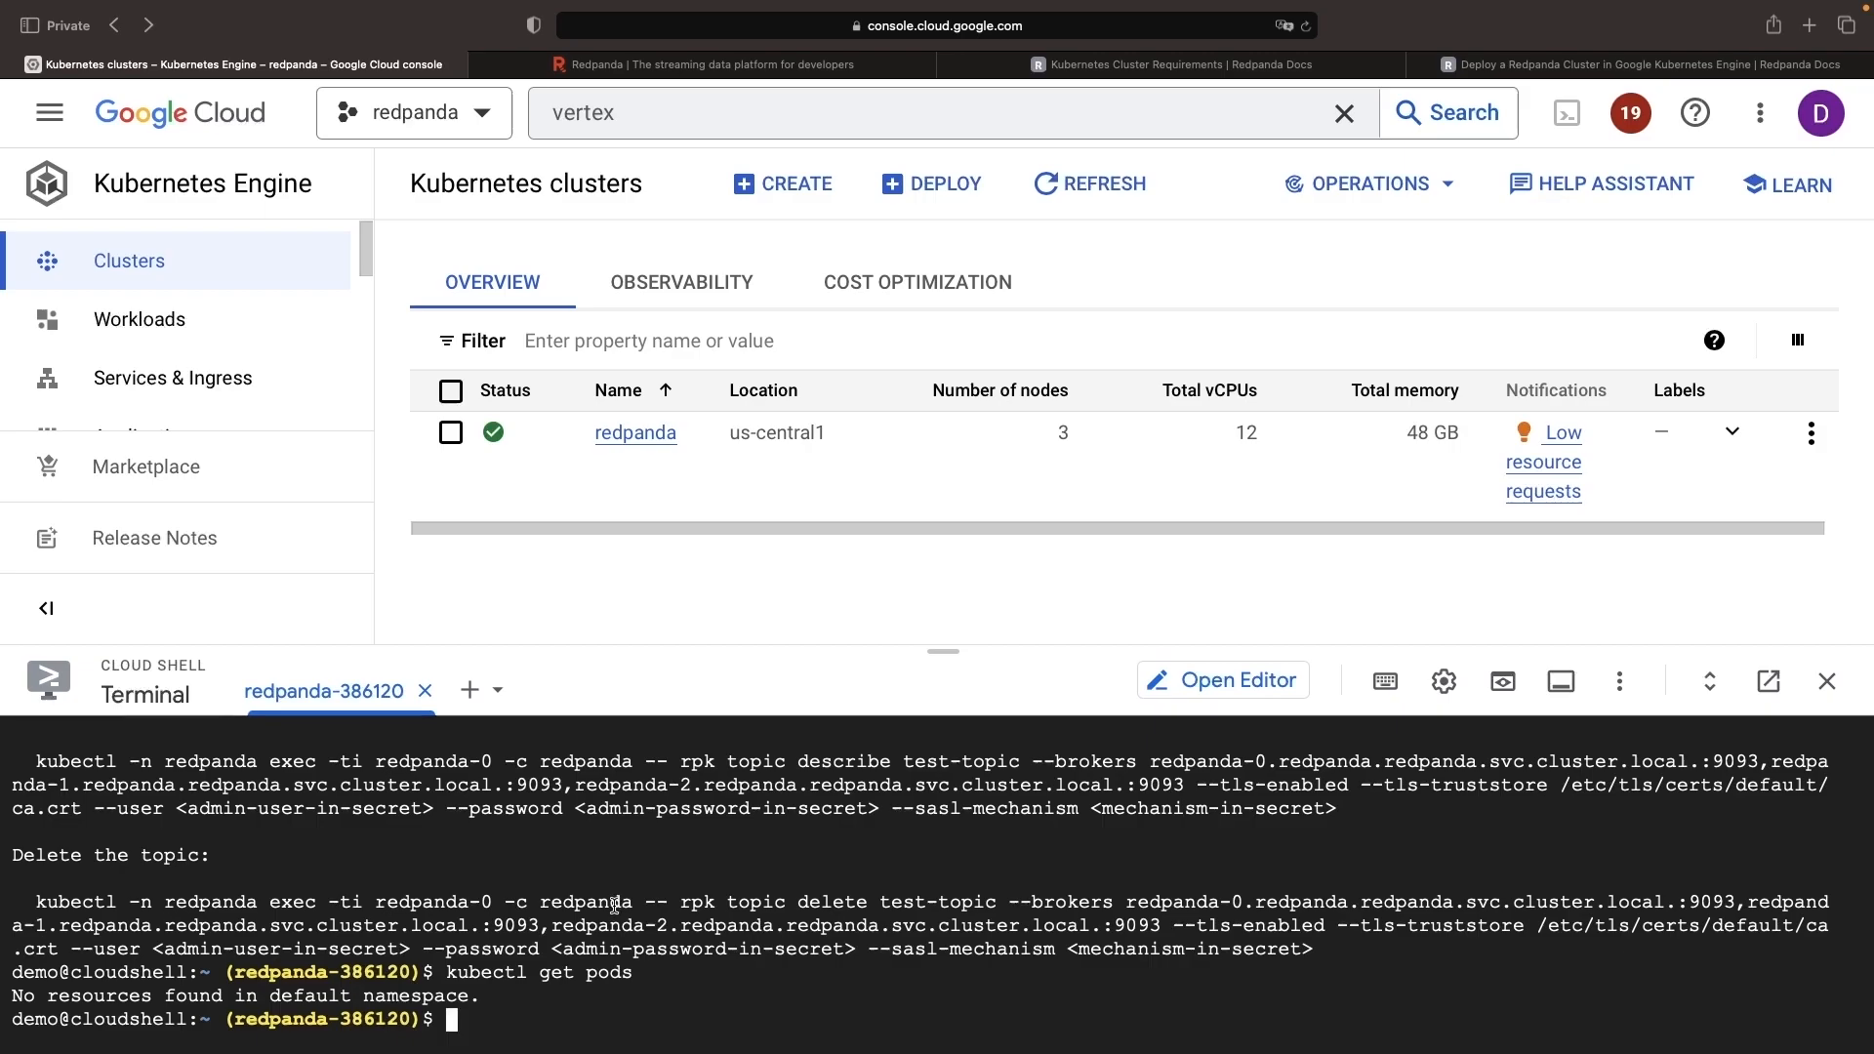
text(kubectl get pods)
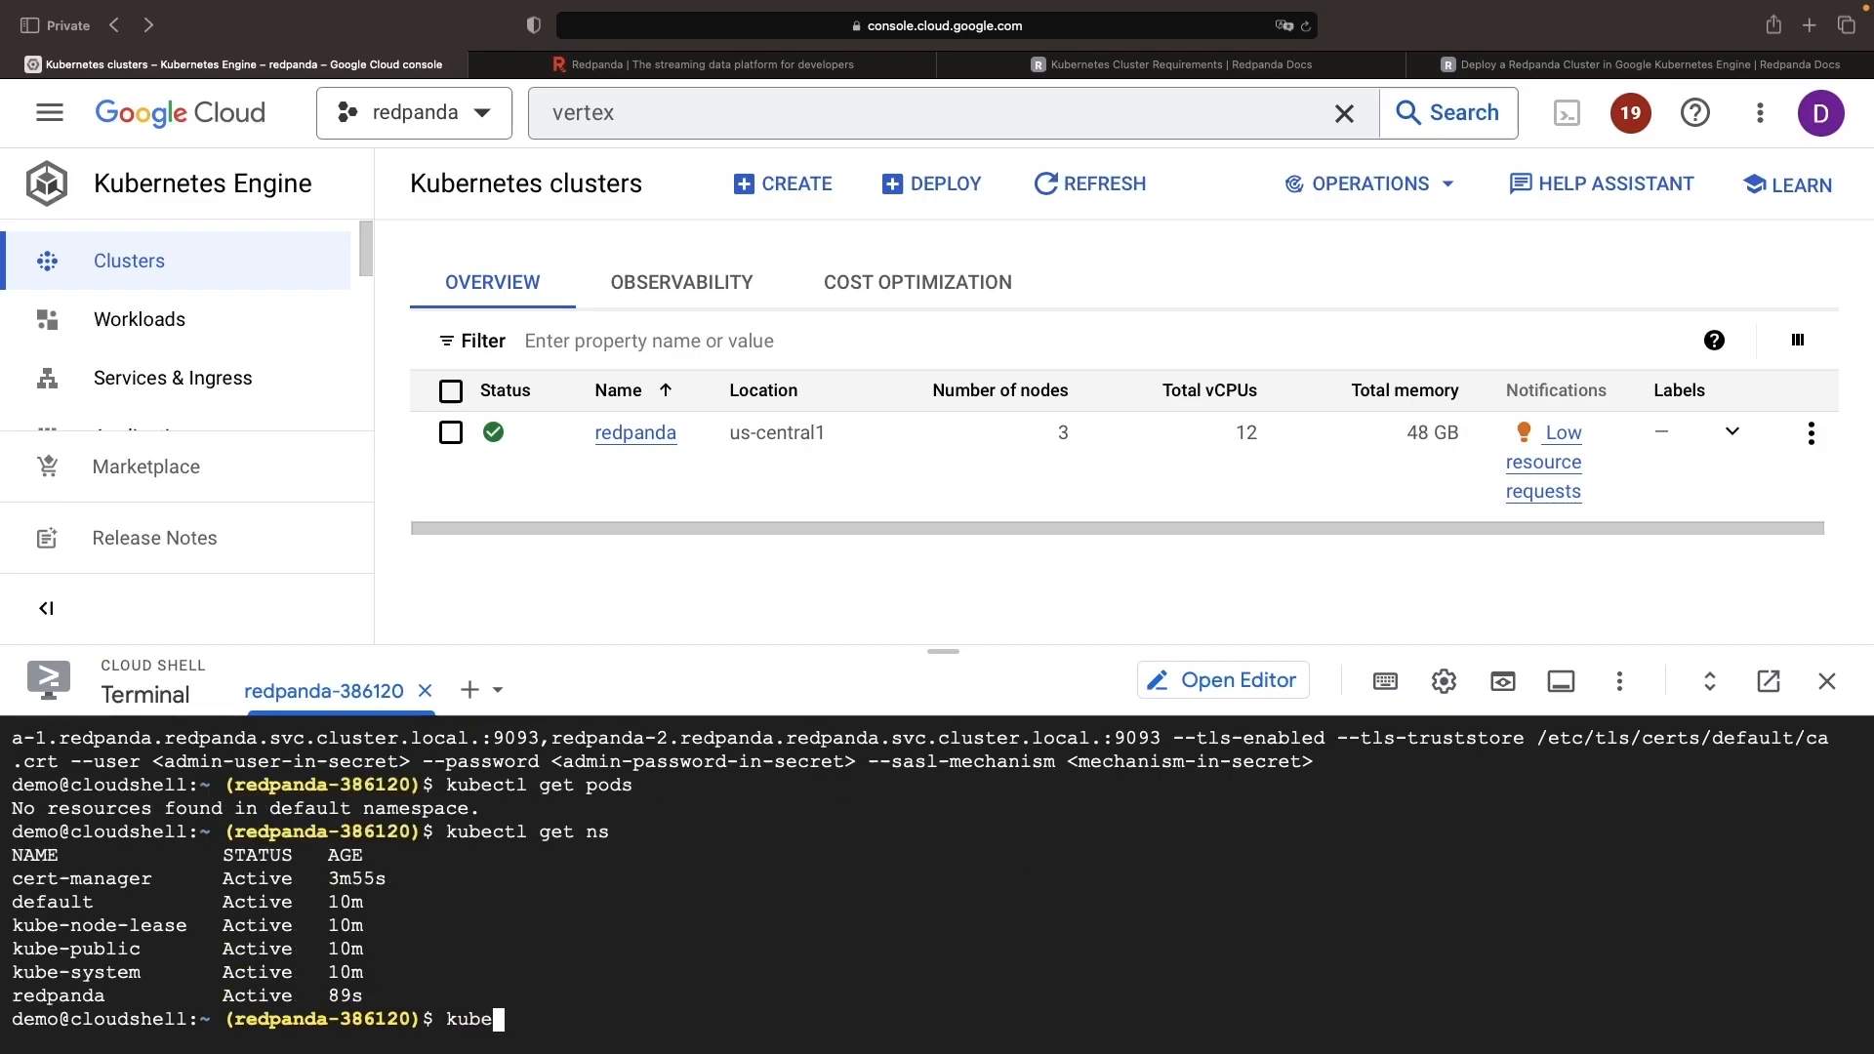
- List the redpanda namespace pods with -o wide, confirming each broker runs on its own node
text(ctl get pods -n redpanda)
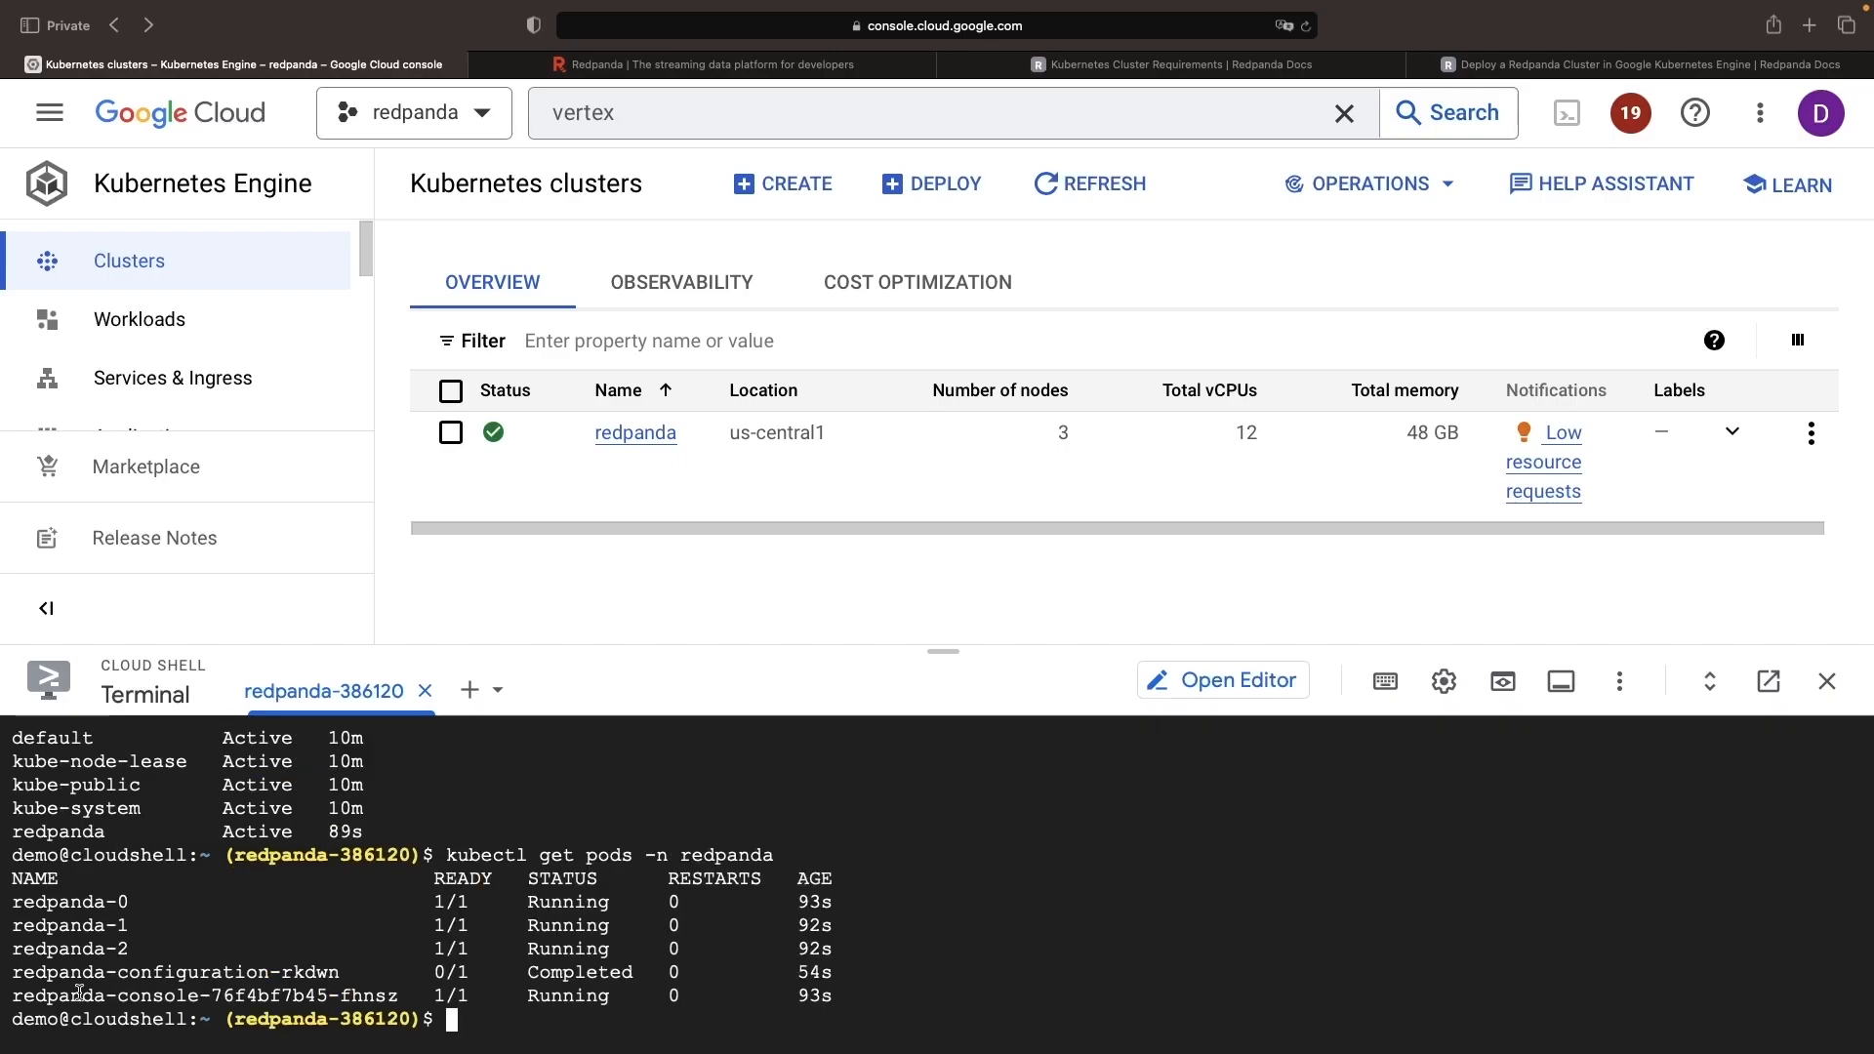
double_click(68, 924)
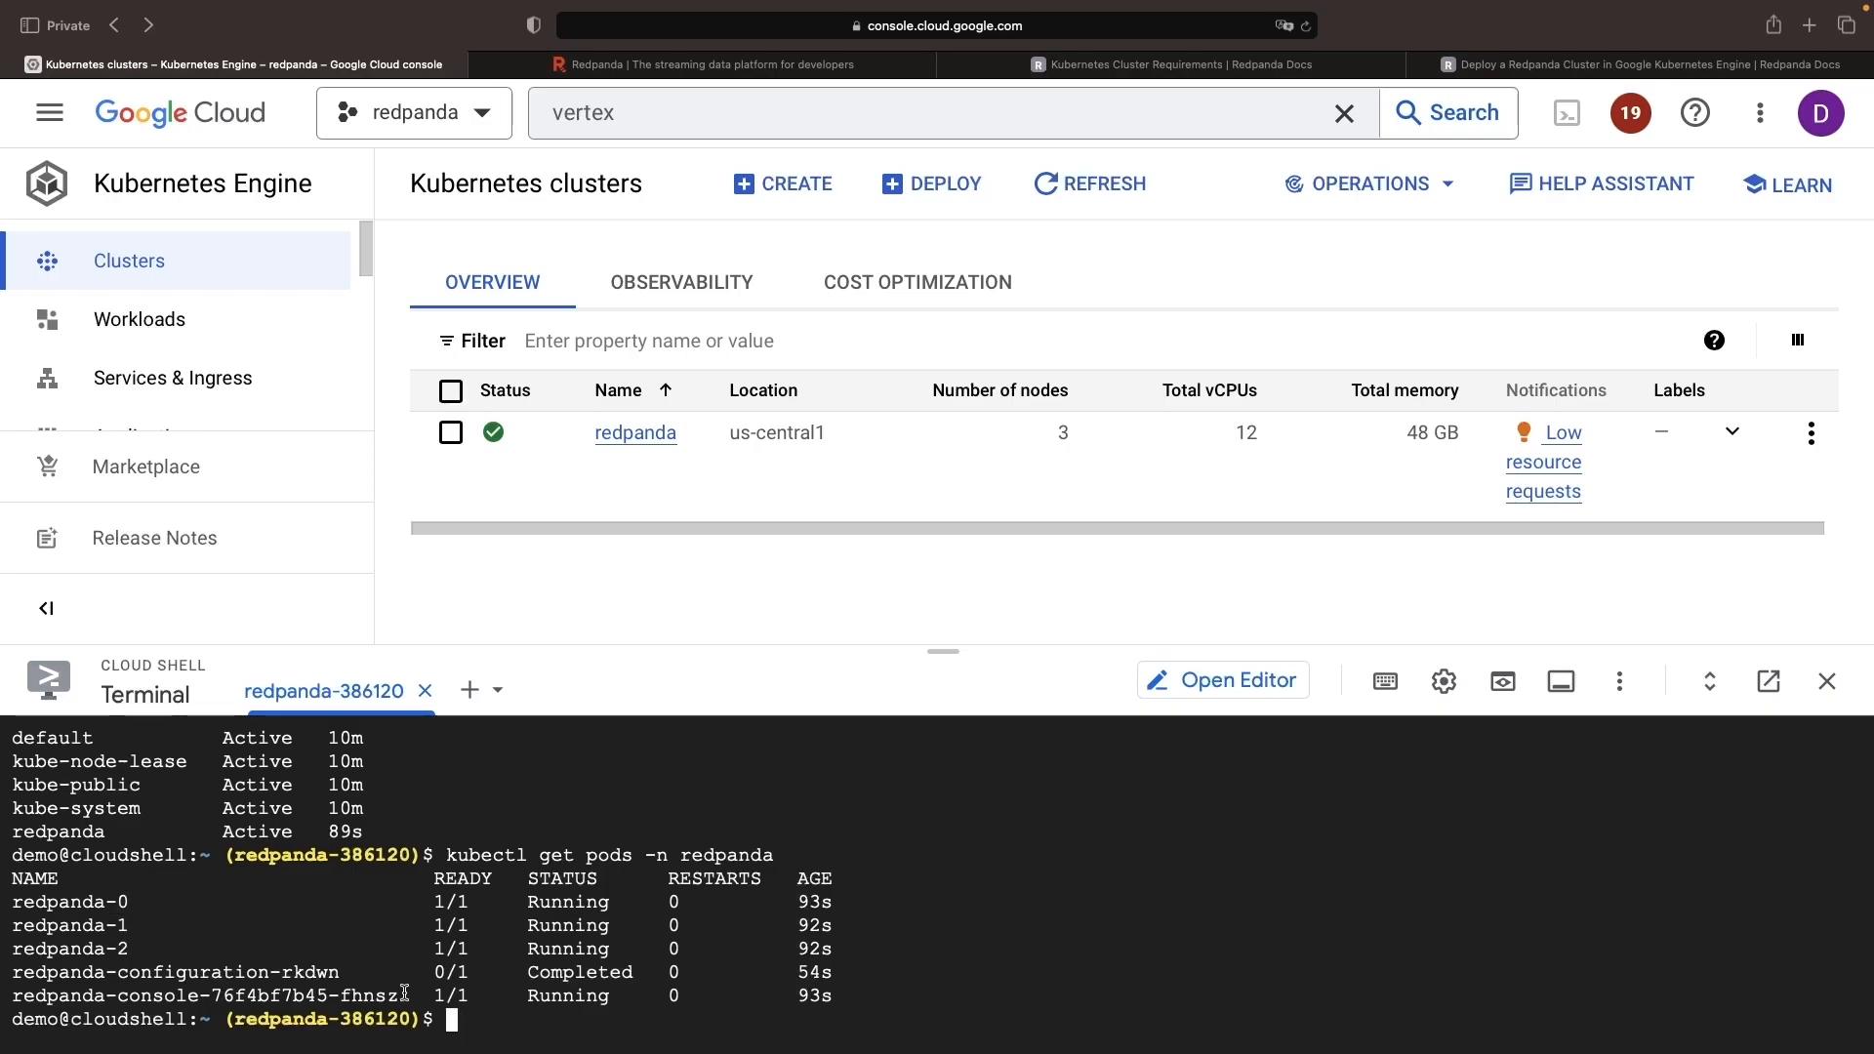
key(Return)
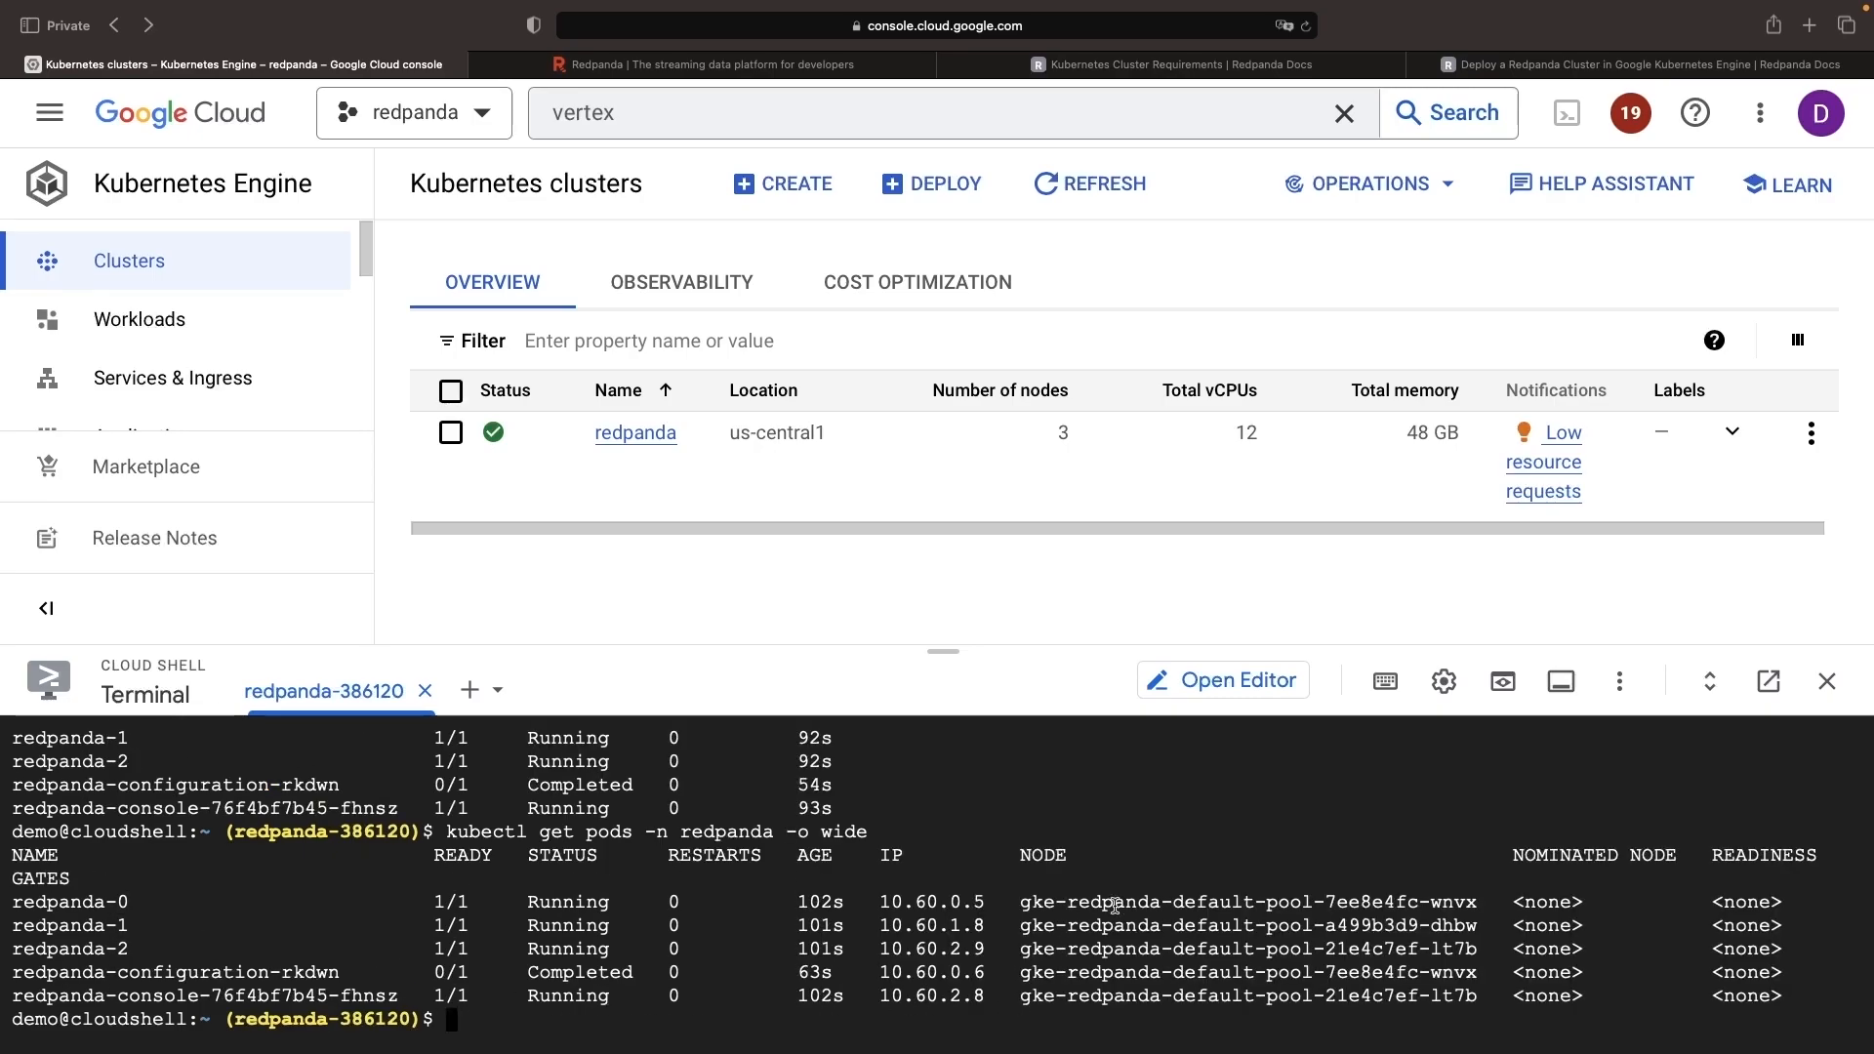
double_click(1247, 949)
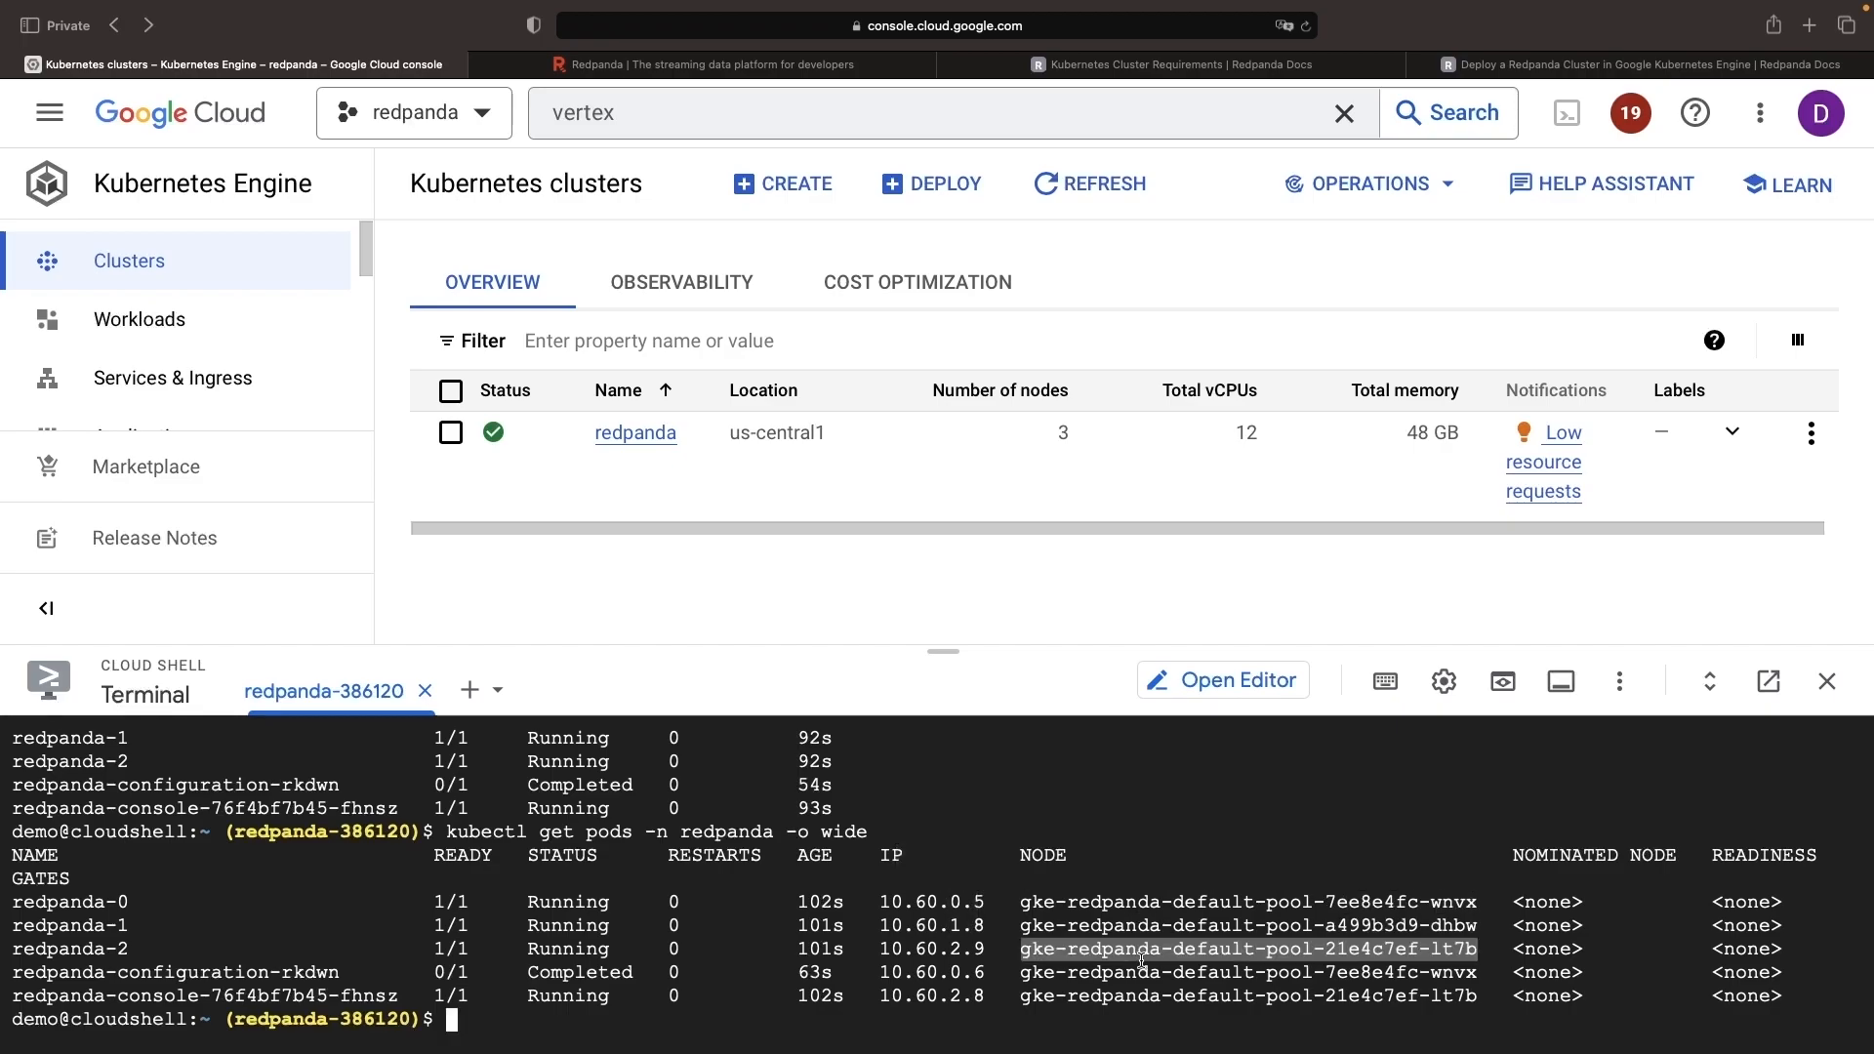
mouse_move(859, 972)
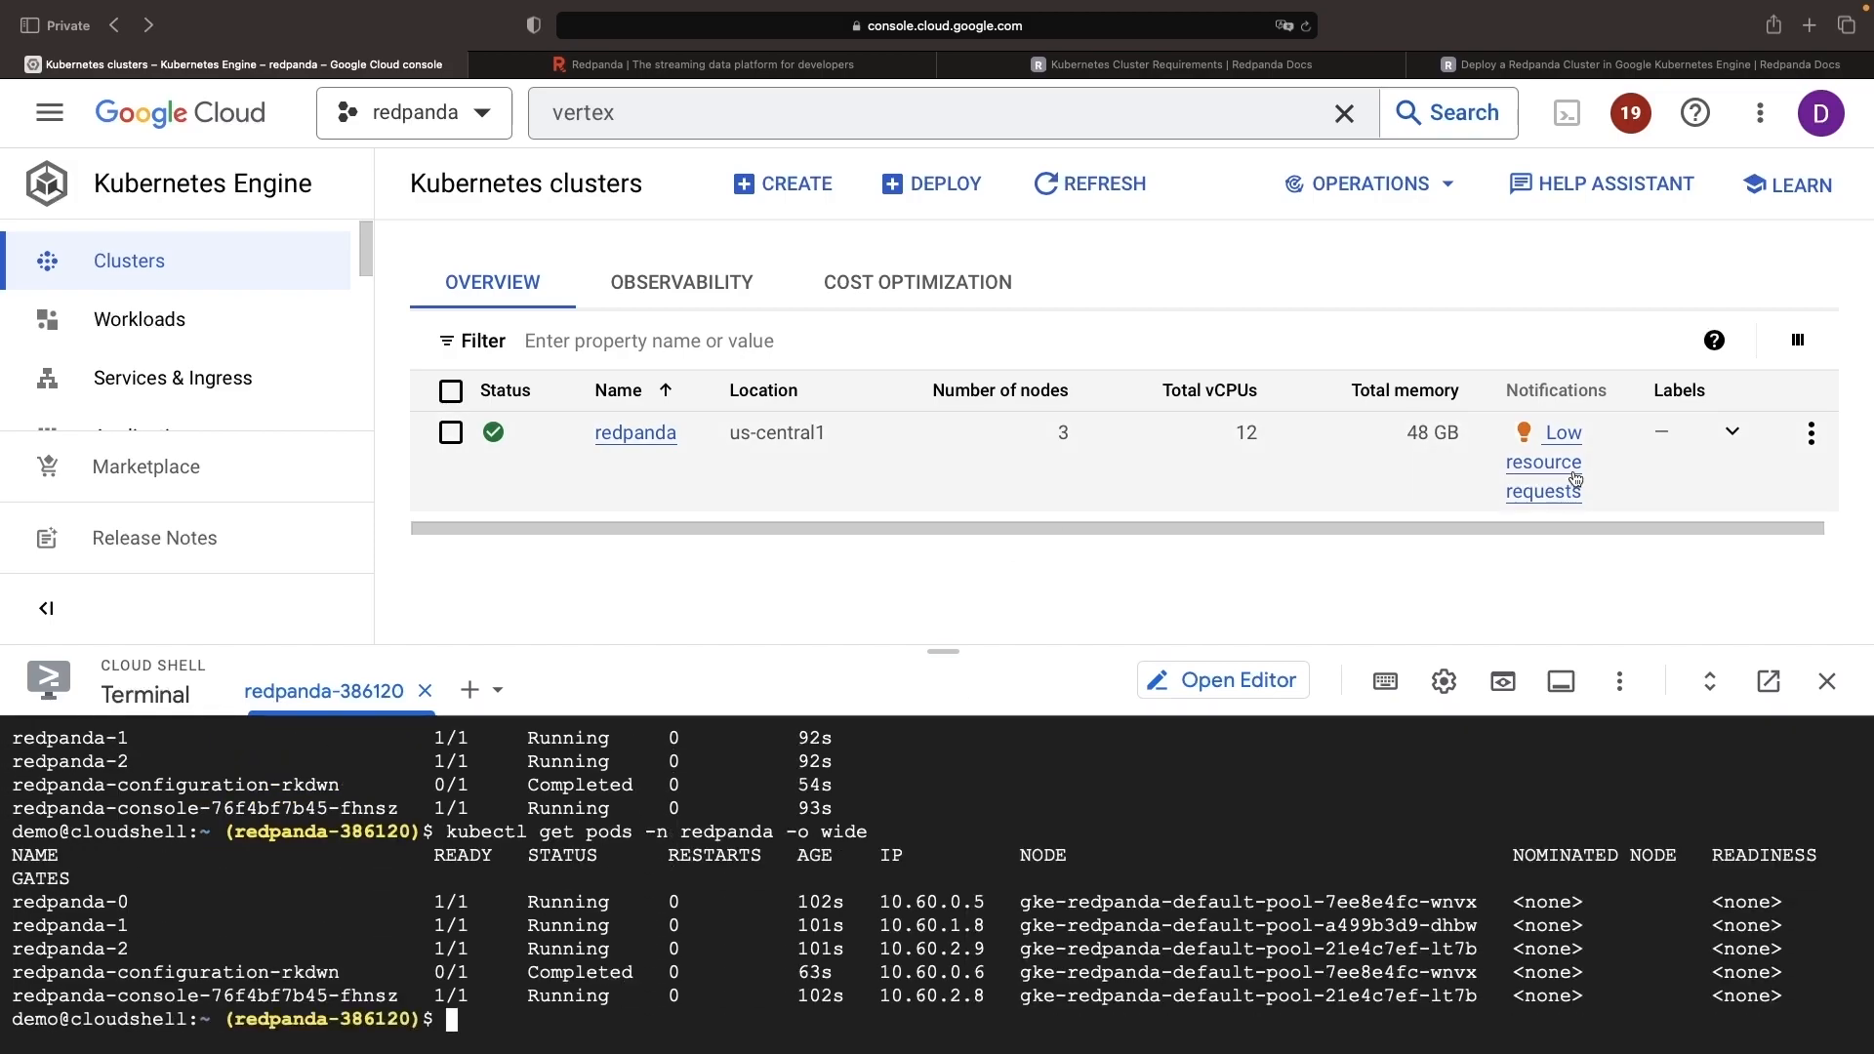
click(1650, 65)
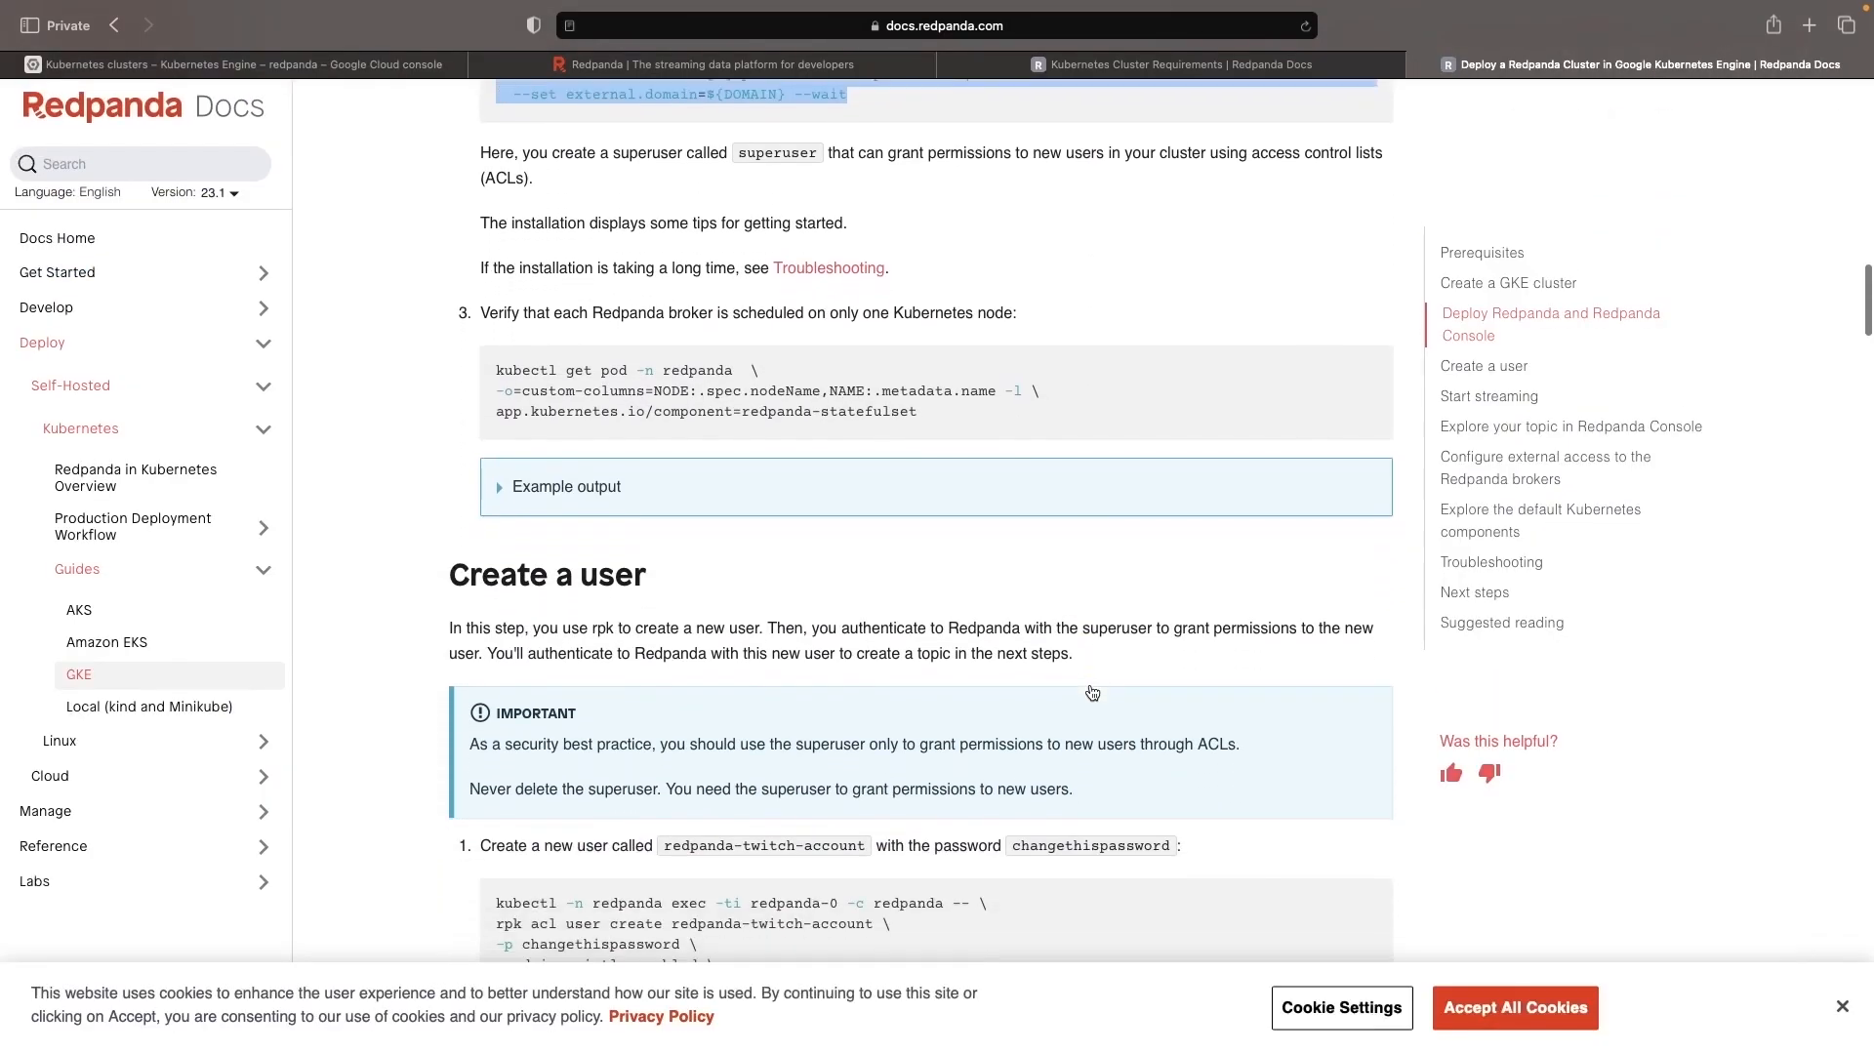
scroll(down, 3)
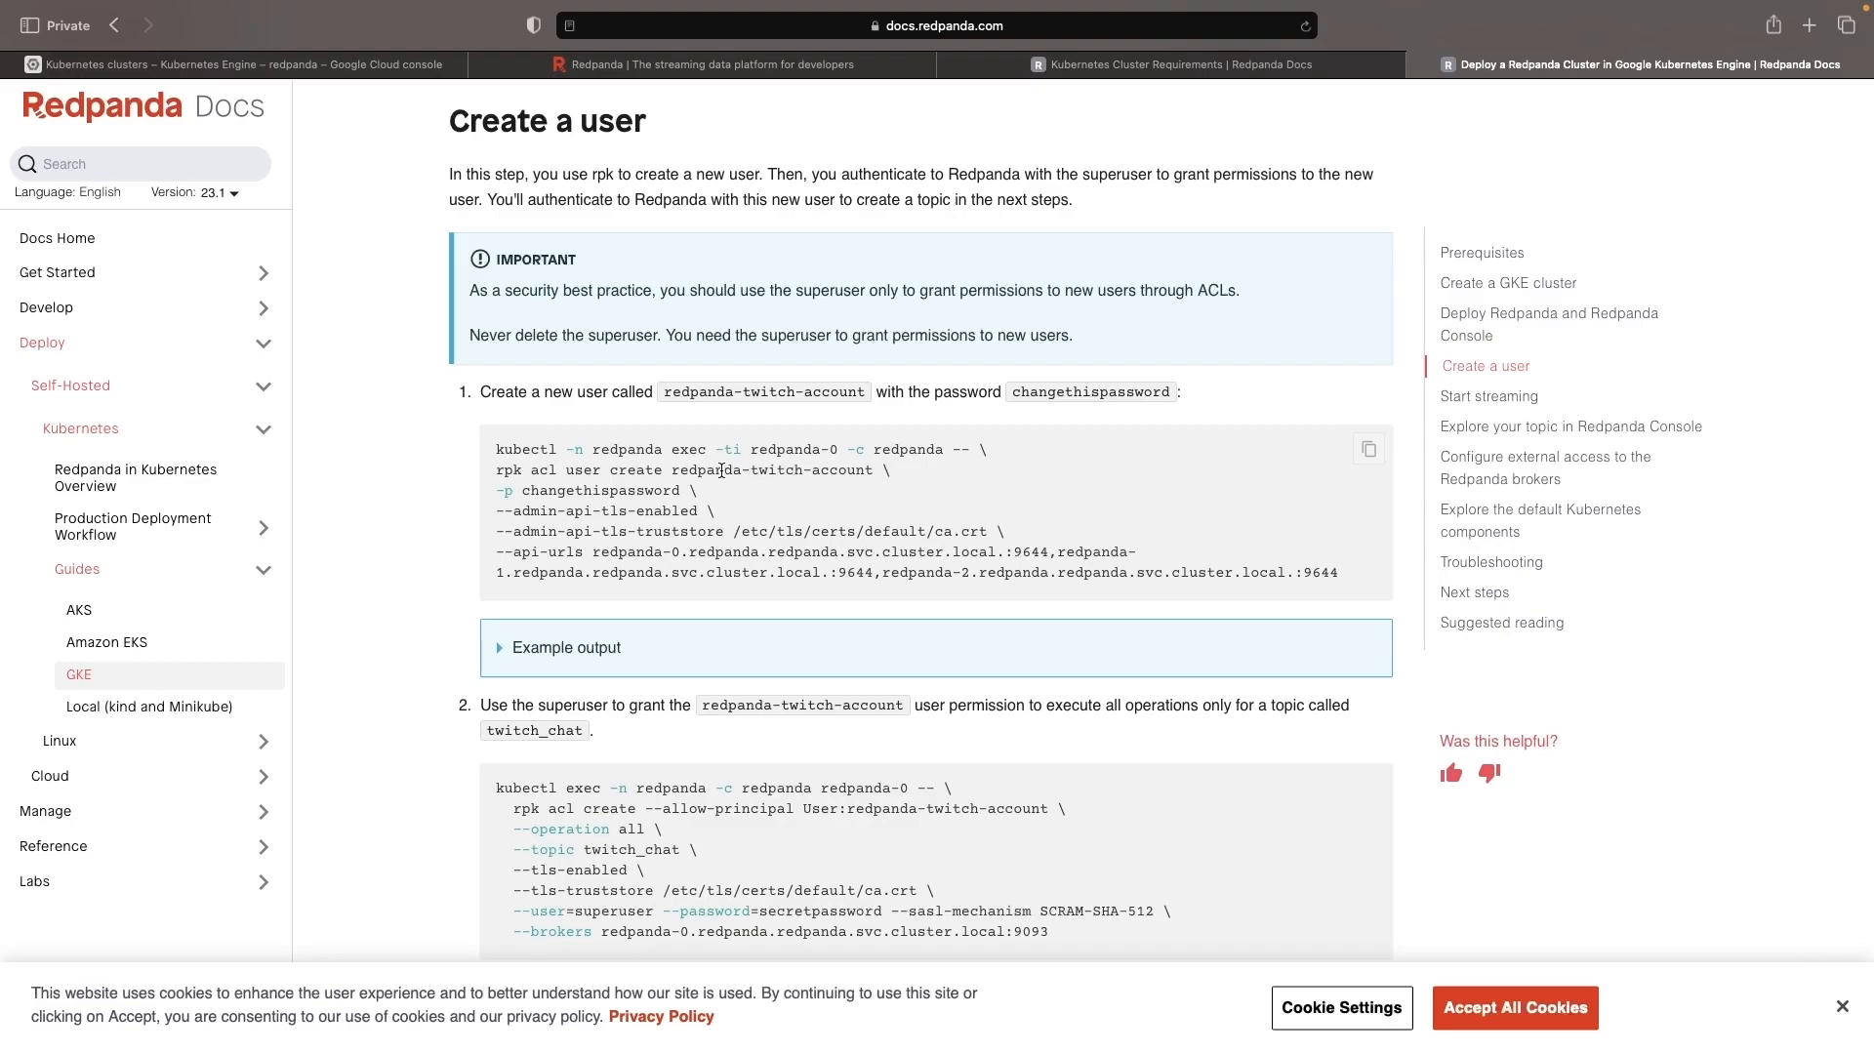
double_click(771, 471)
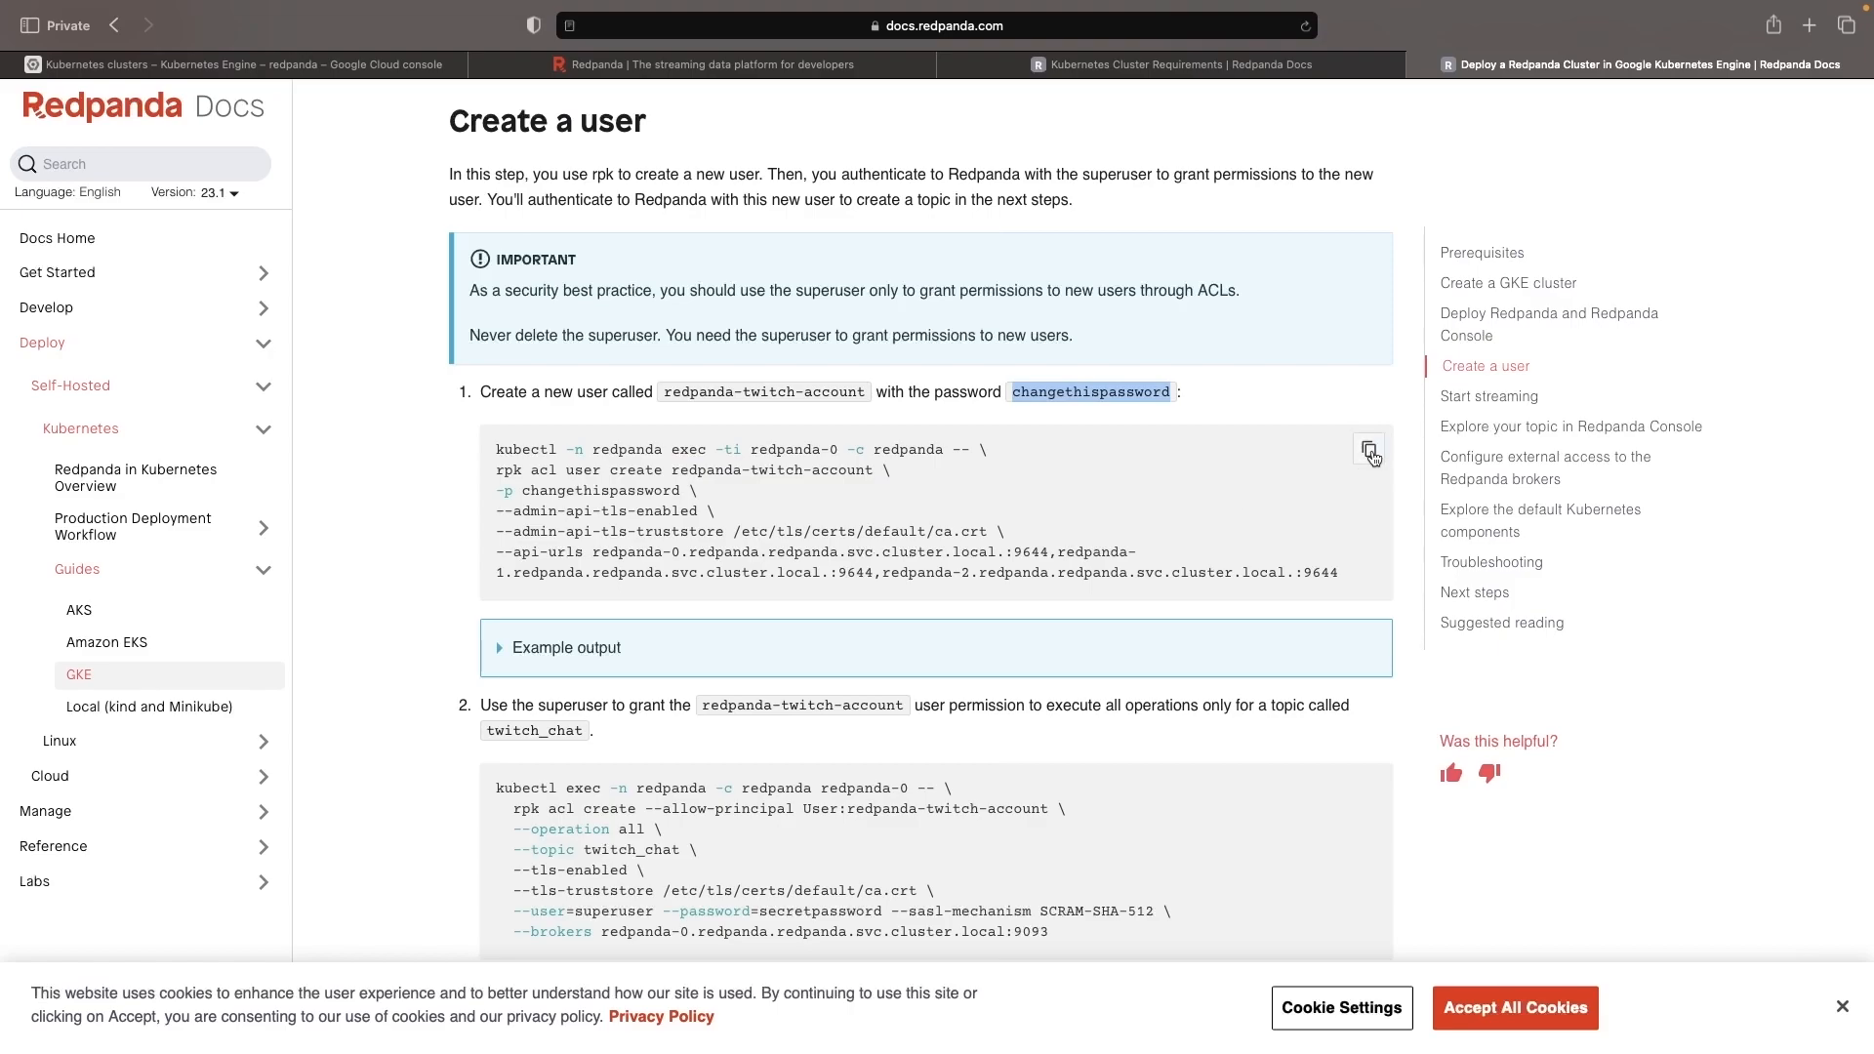
click(233, 62)
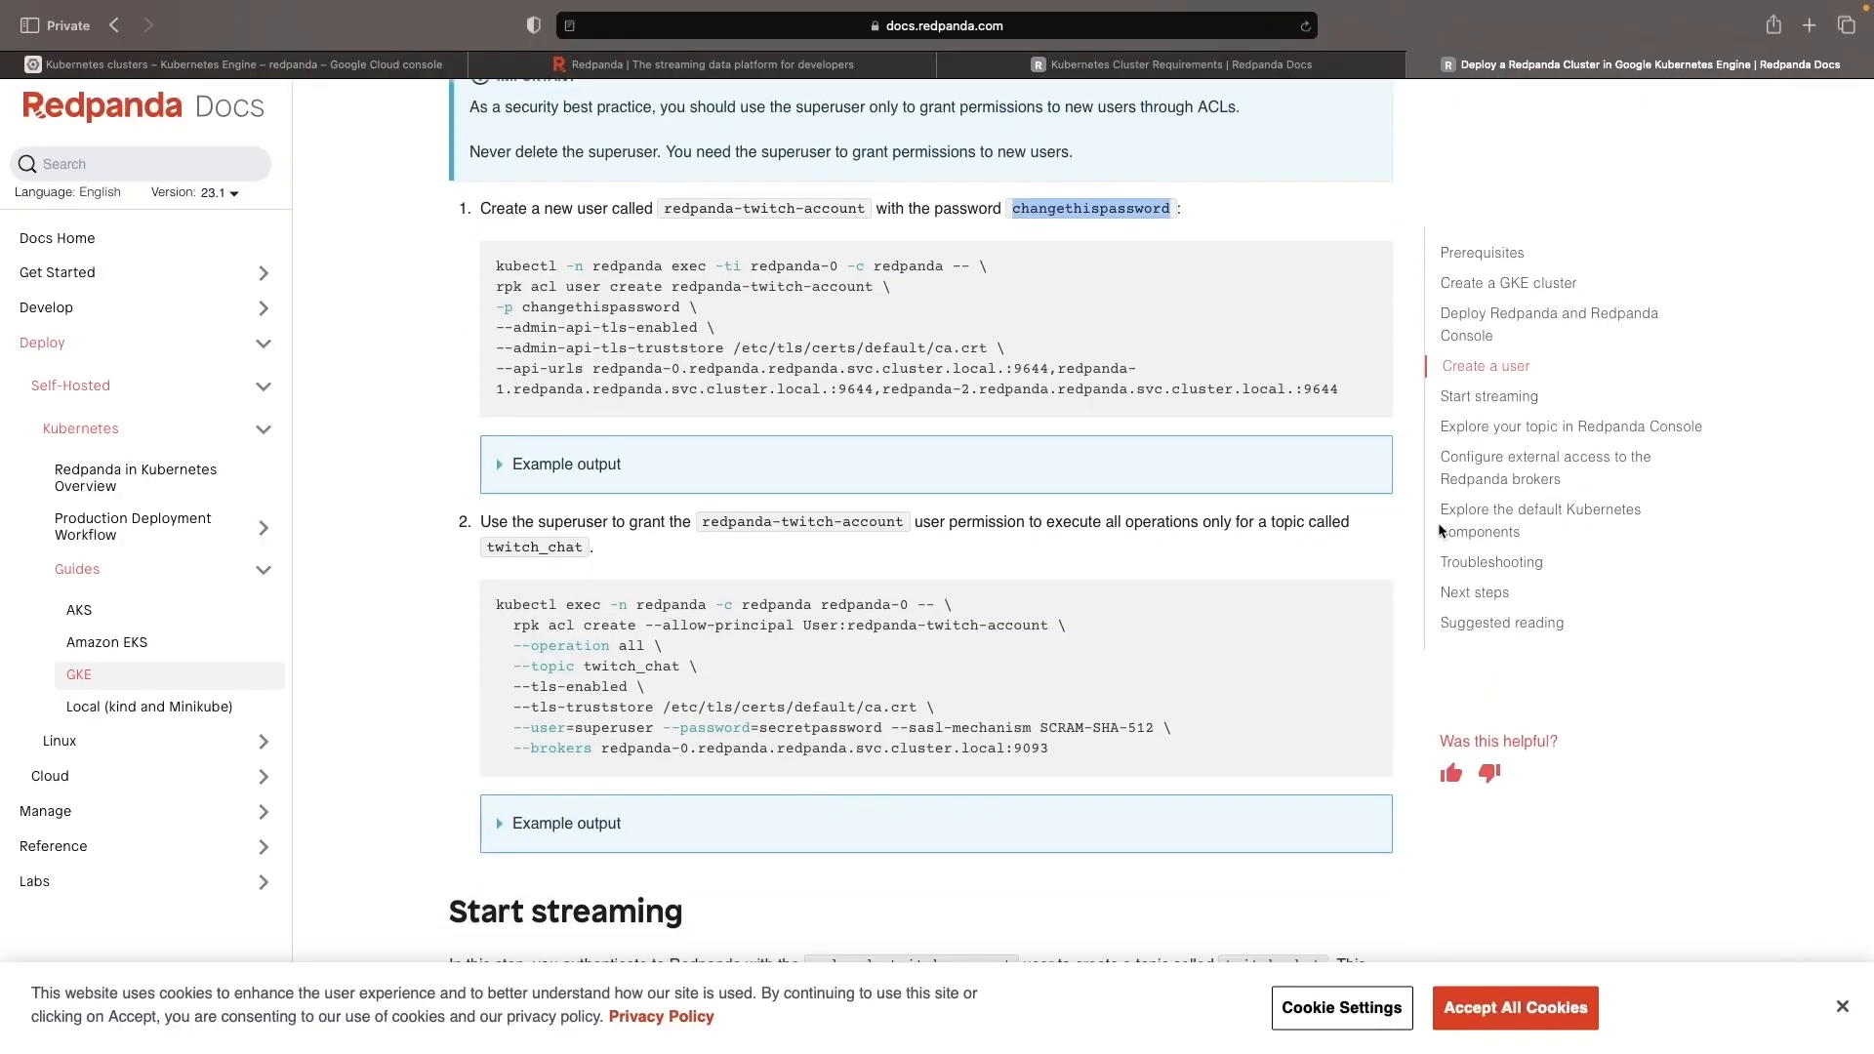
mouse_move(924, 561)
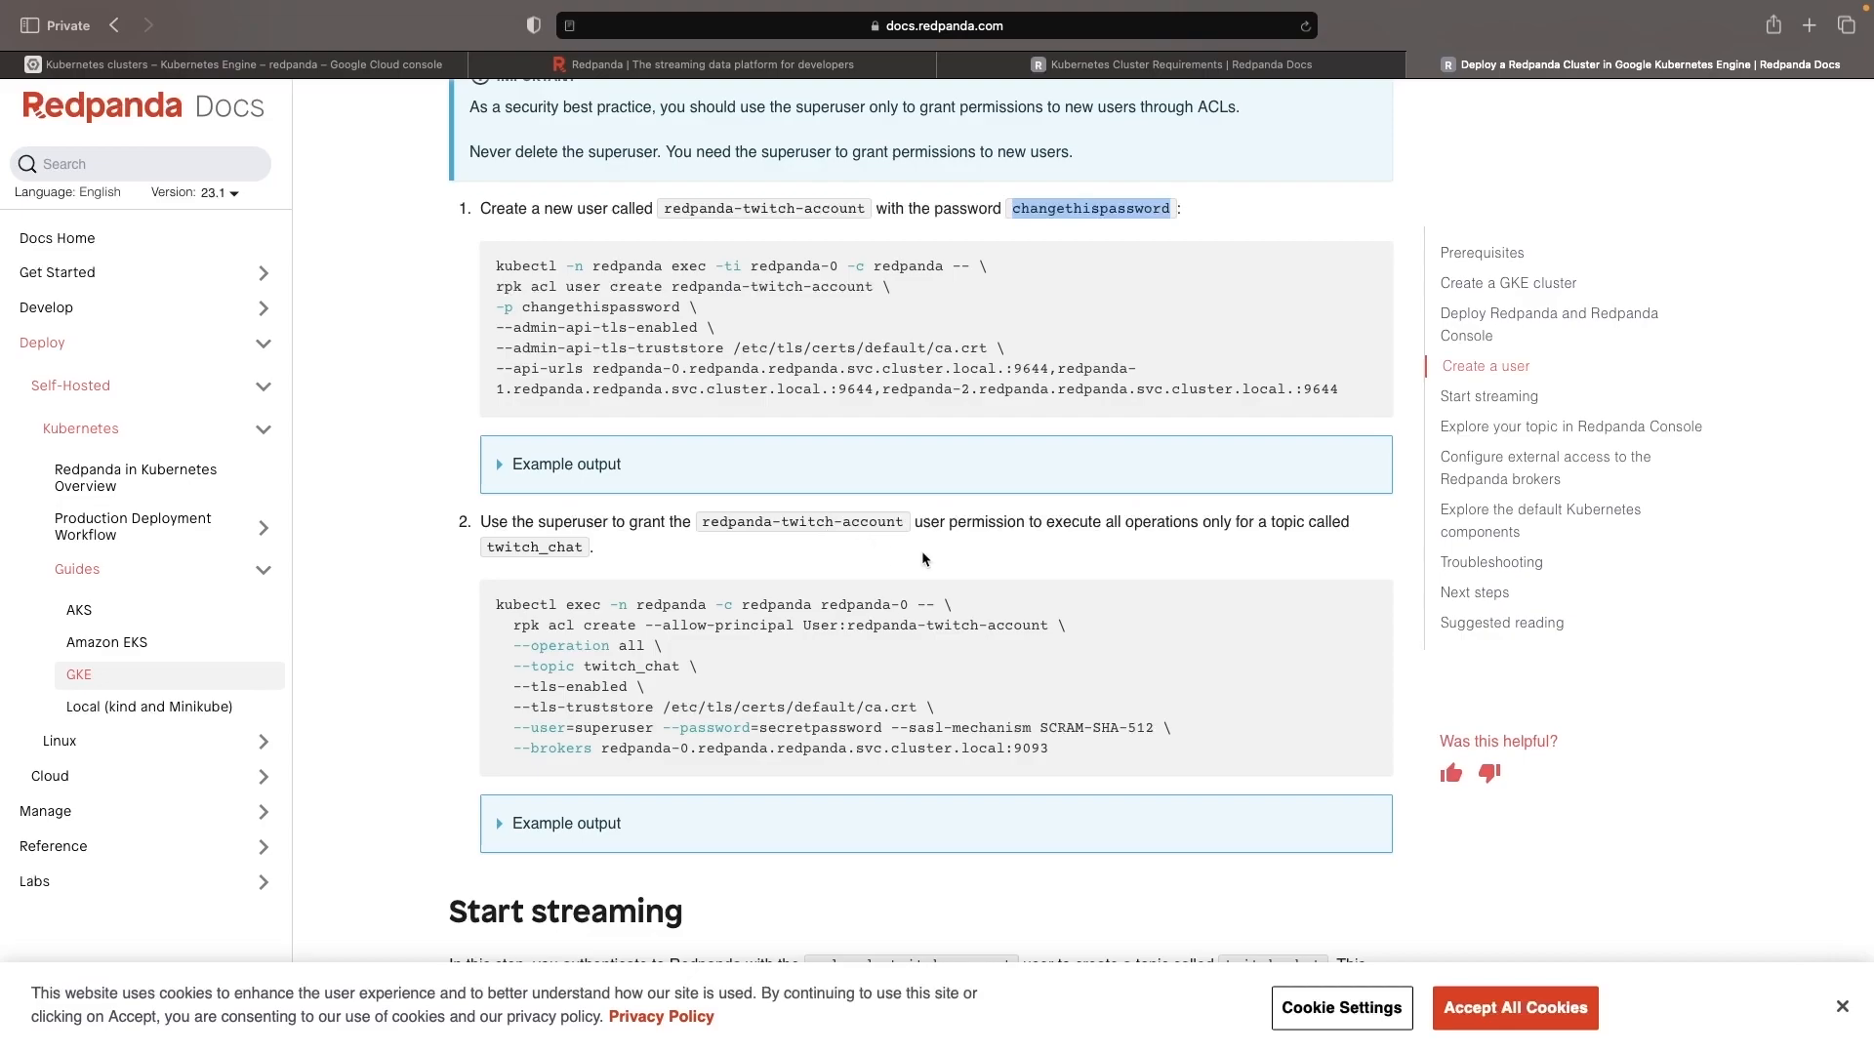
mouse_move(568, 547)
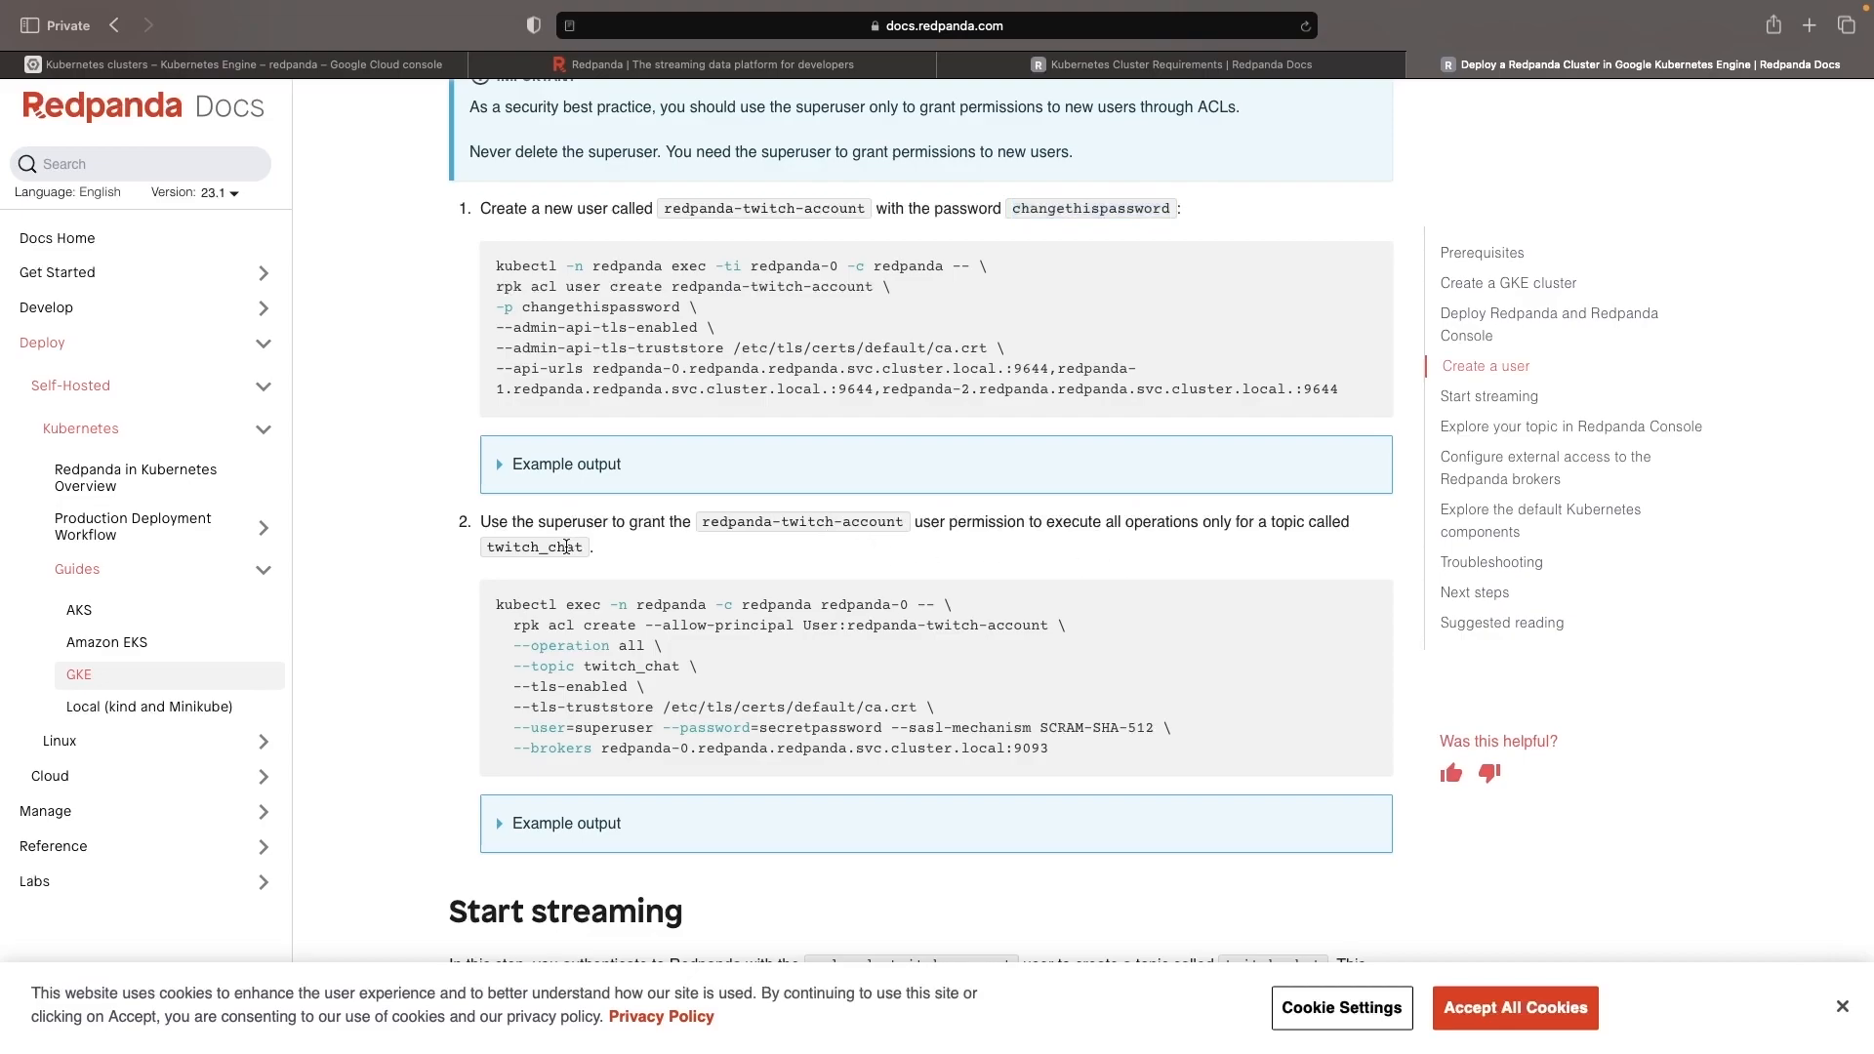
mouse_move(1339, 611)
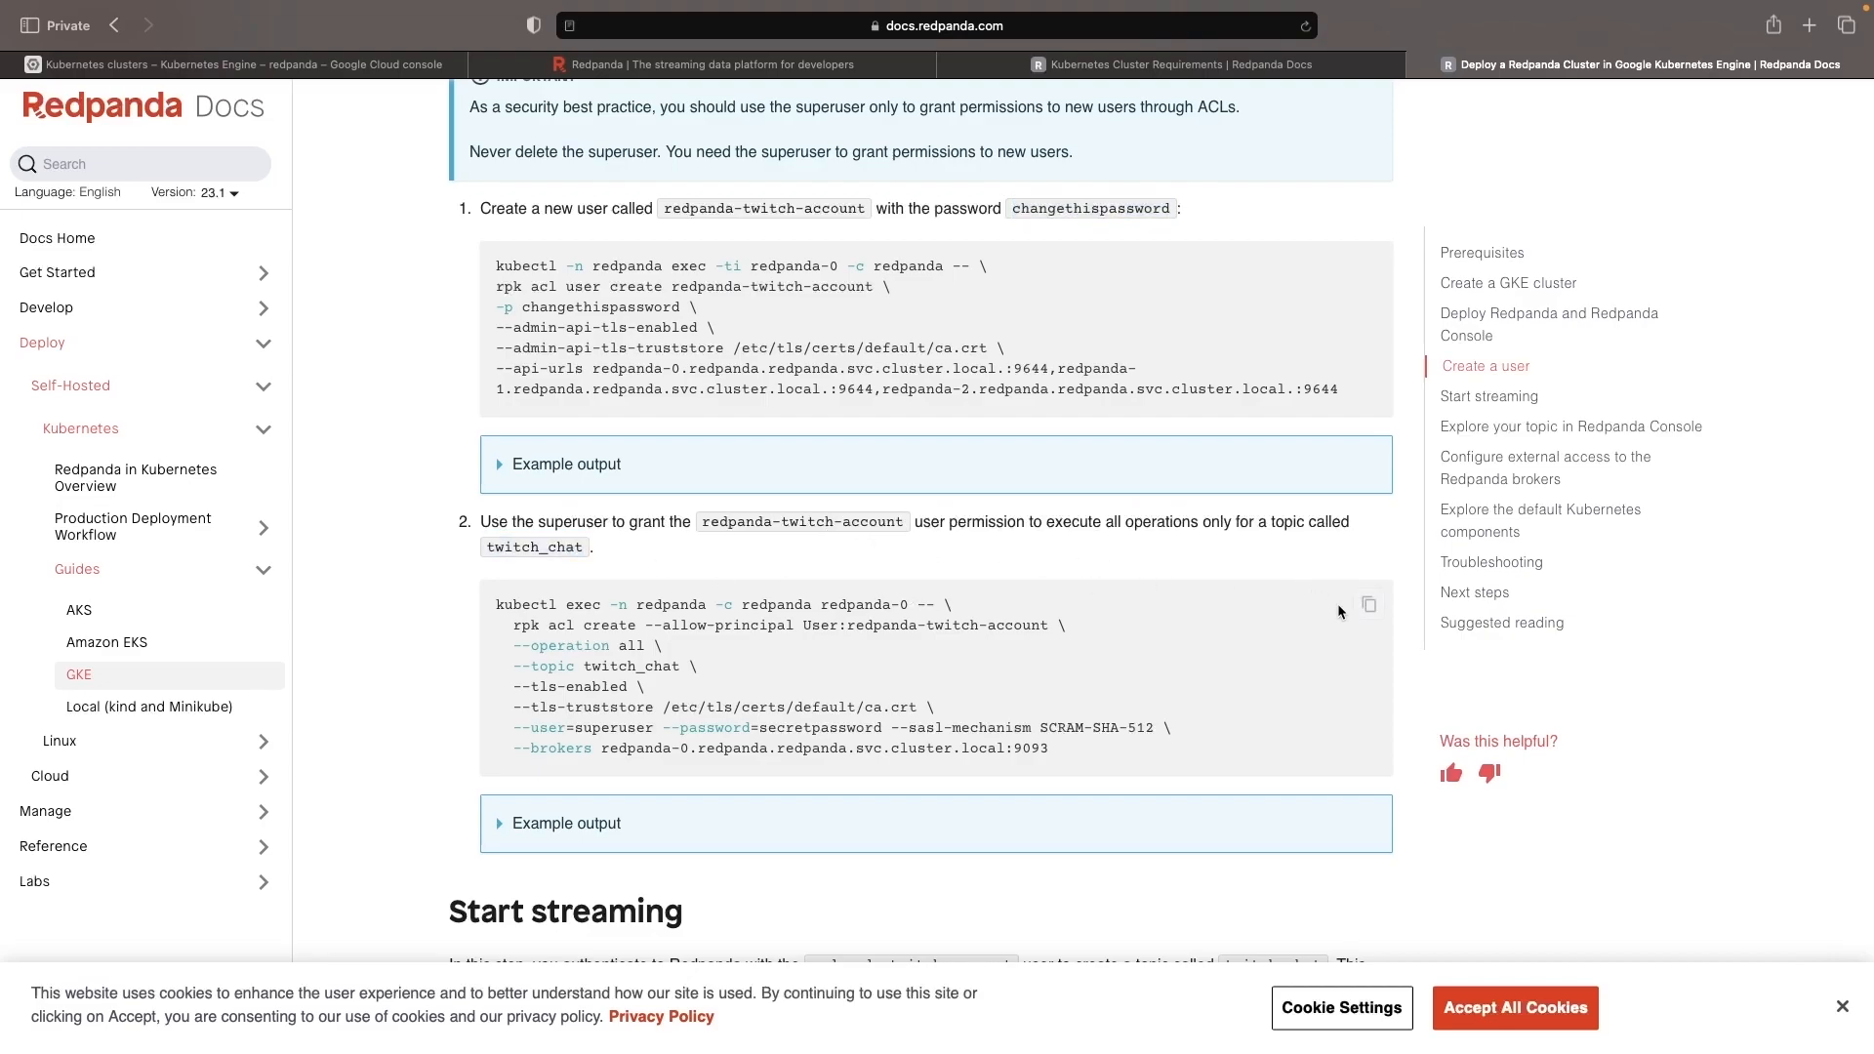
- Run the rpk acl create command granting redpanda-twitch-account ALLOW ALL on twitch_chat
click(236, 63)
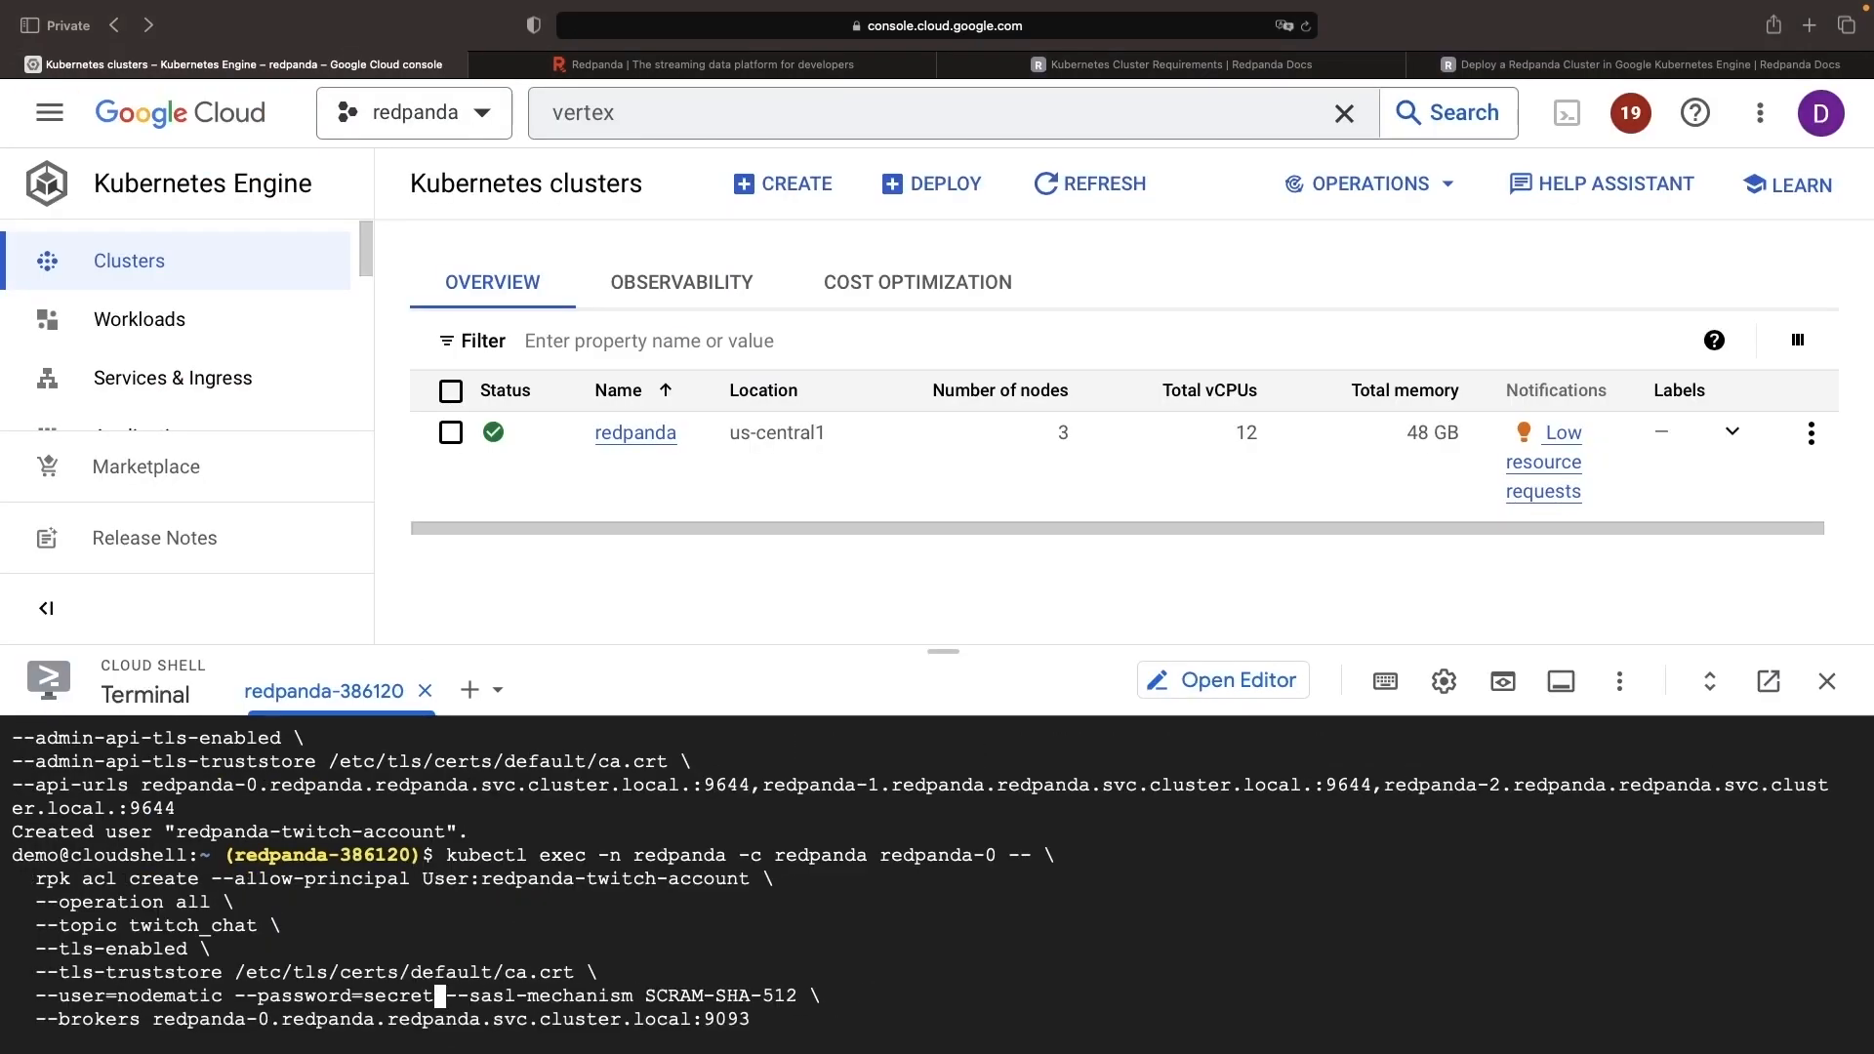
key(Return)
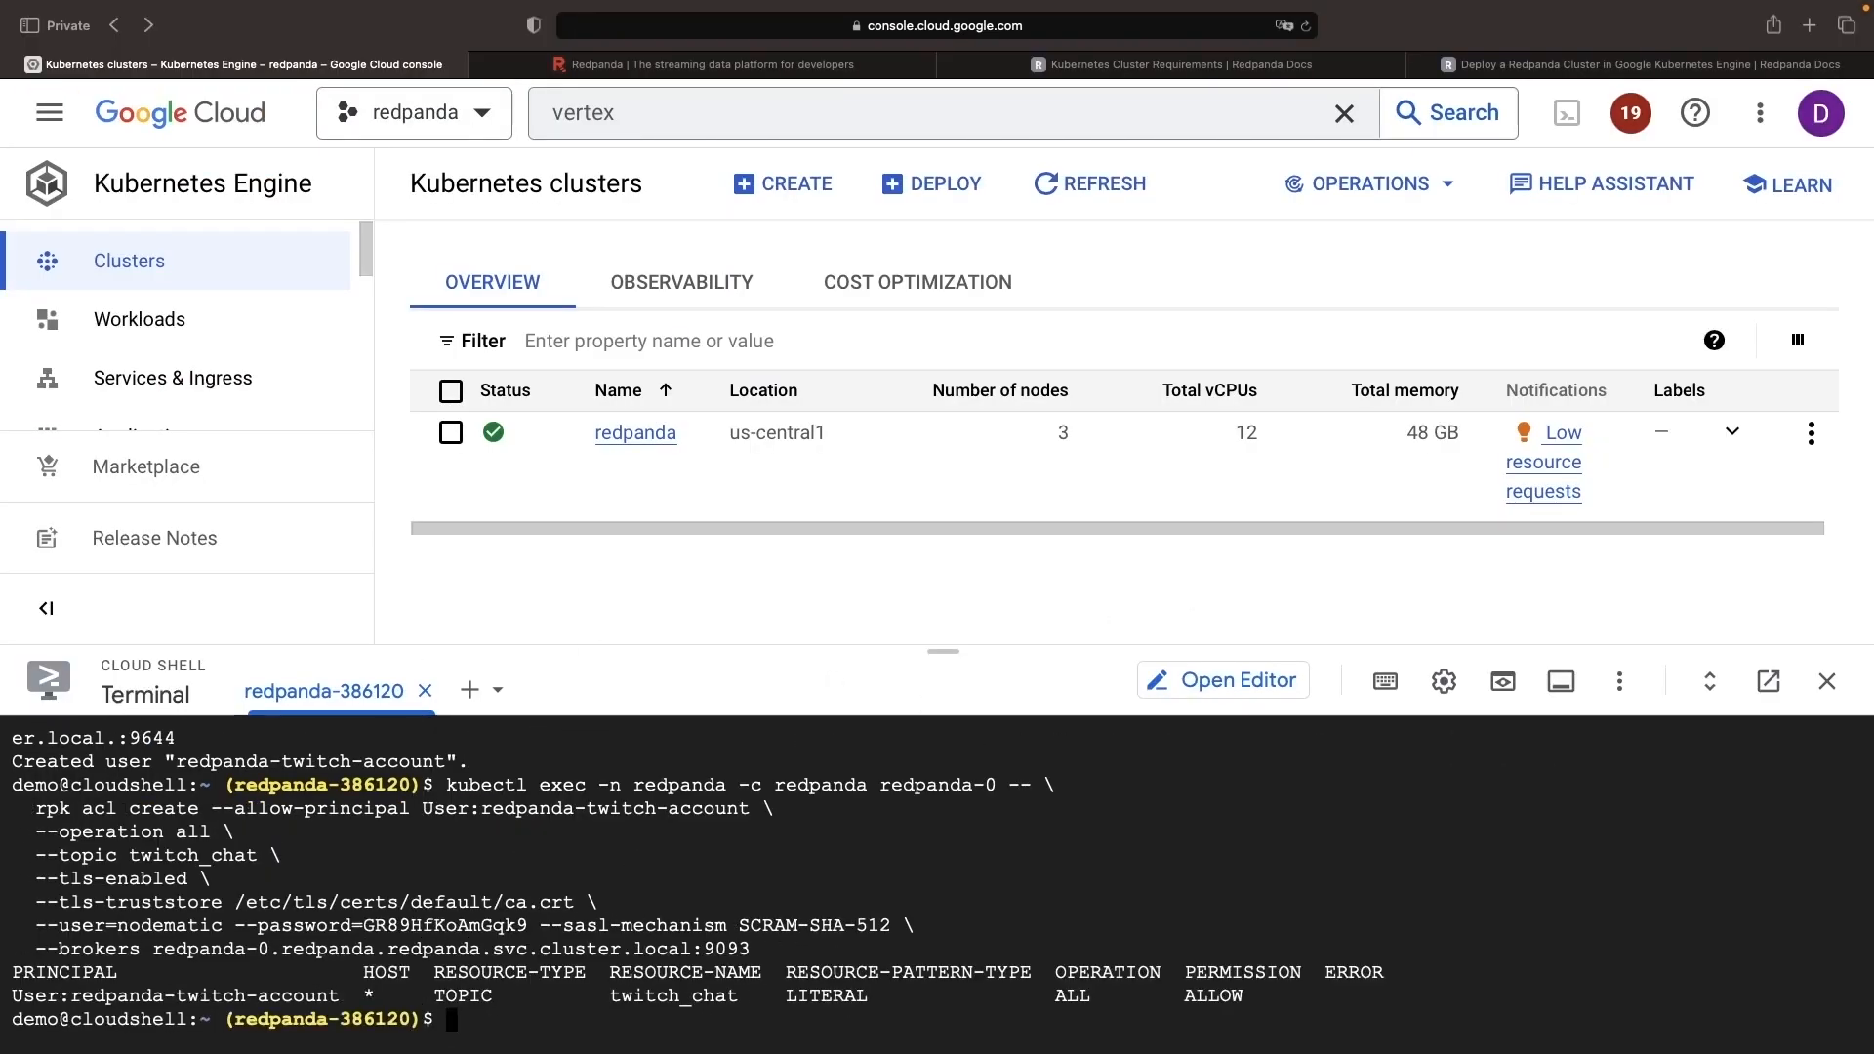
mouse_move(1156, 846)
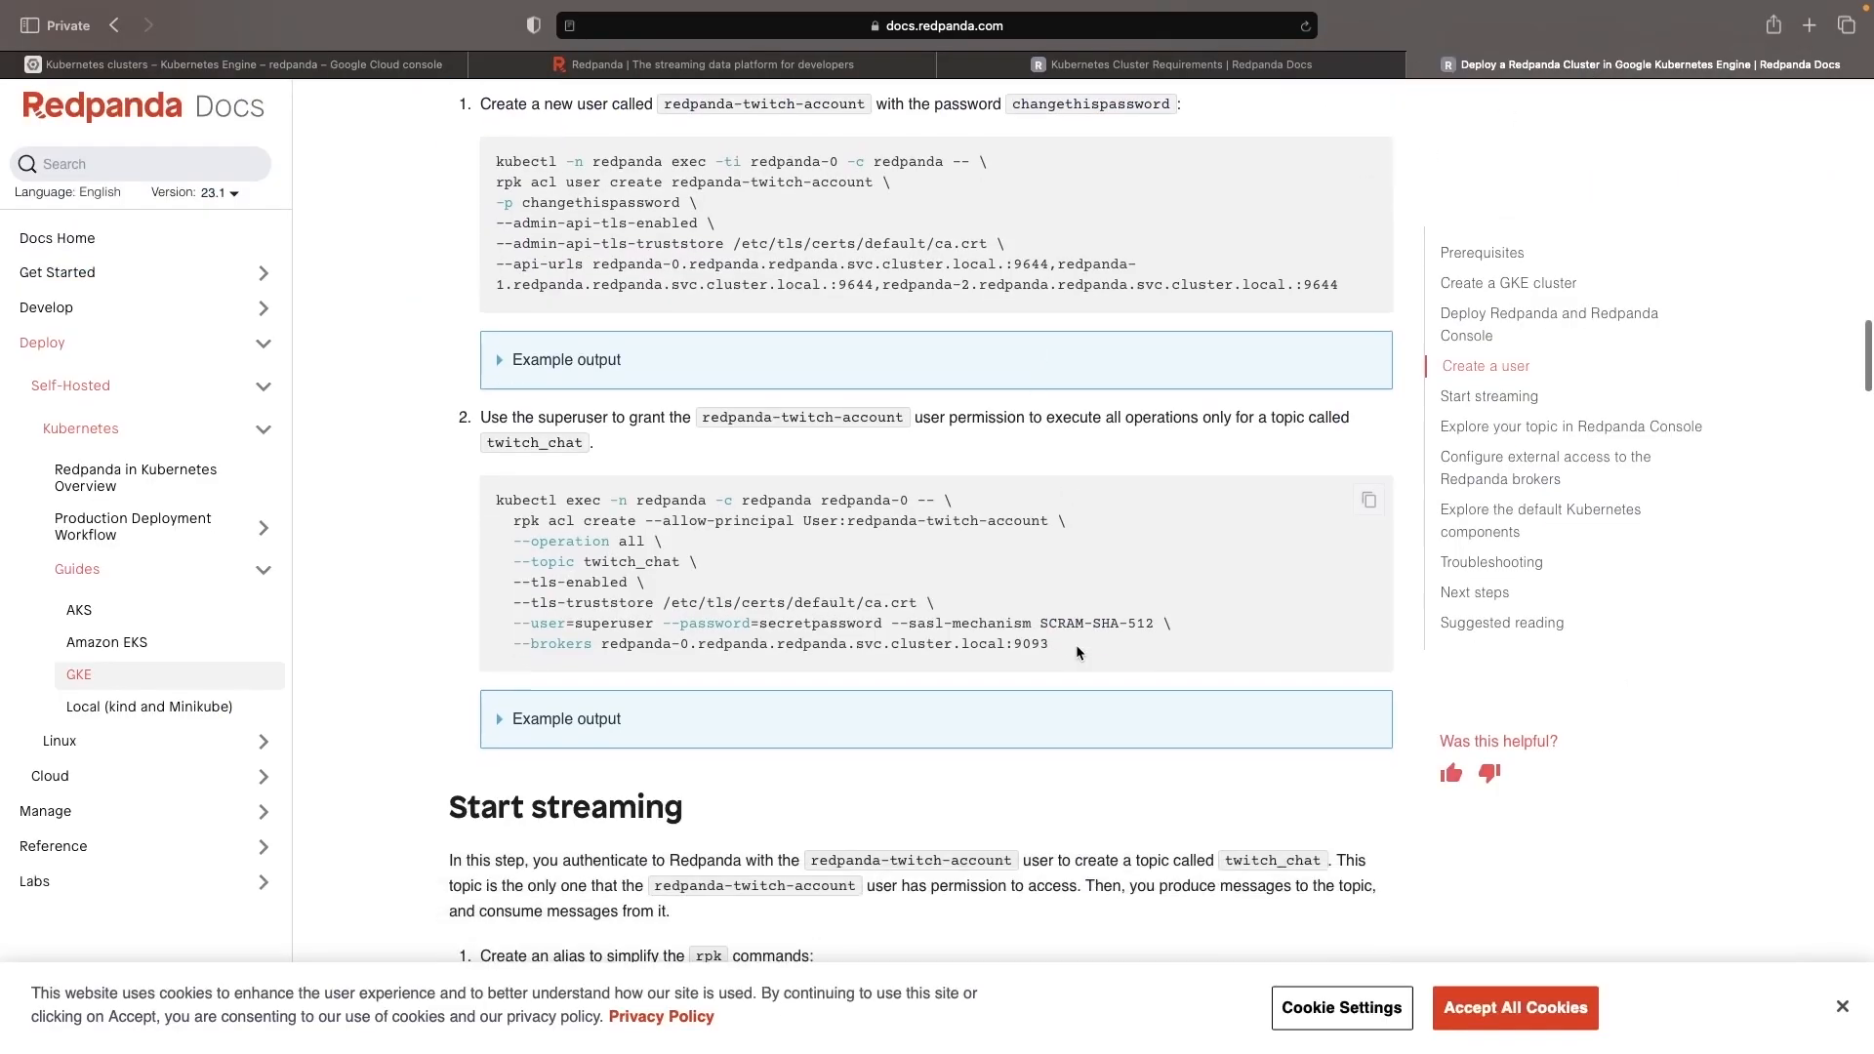
- Produce the 'Pandas are fabulous!' message to the twitch_chat topic, checking the guide's next step
scroll(down, 3)
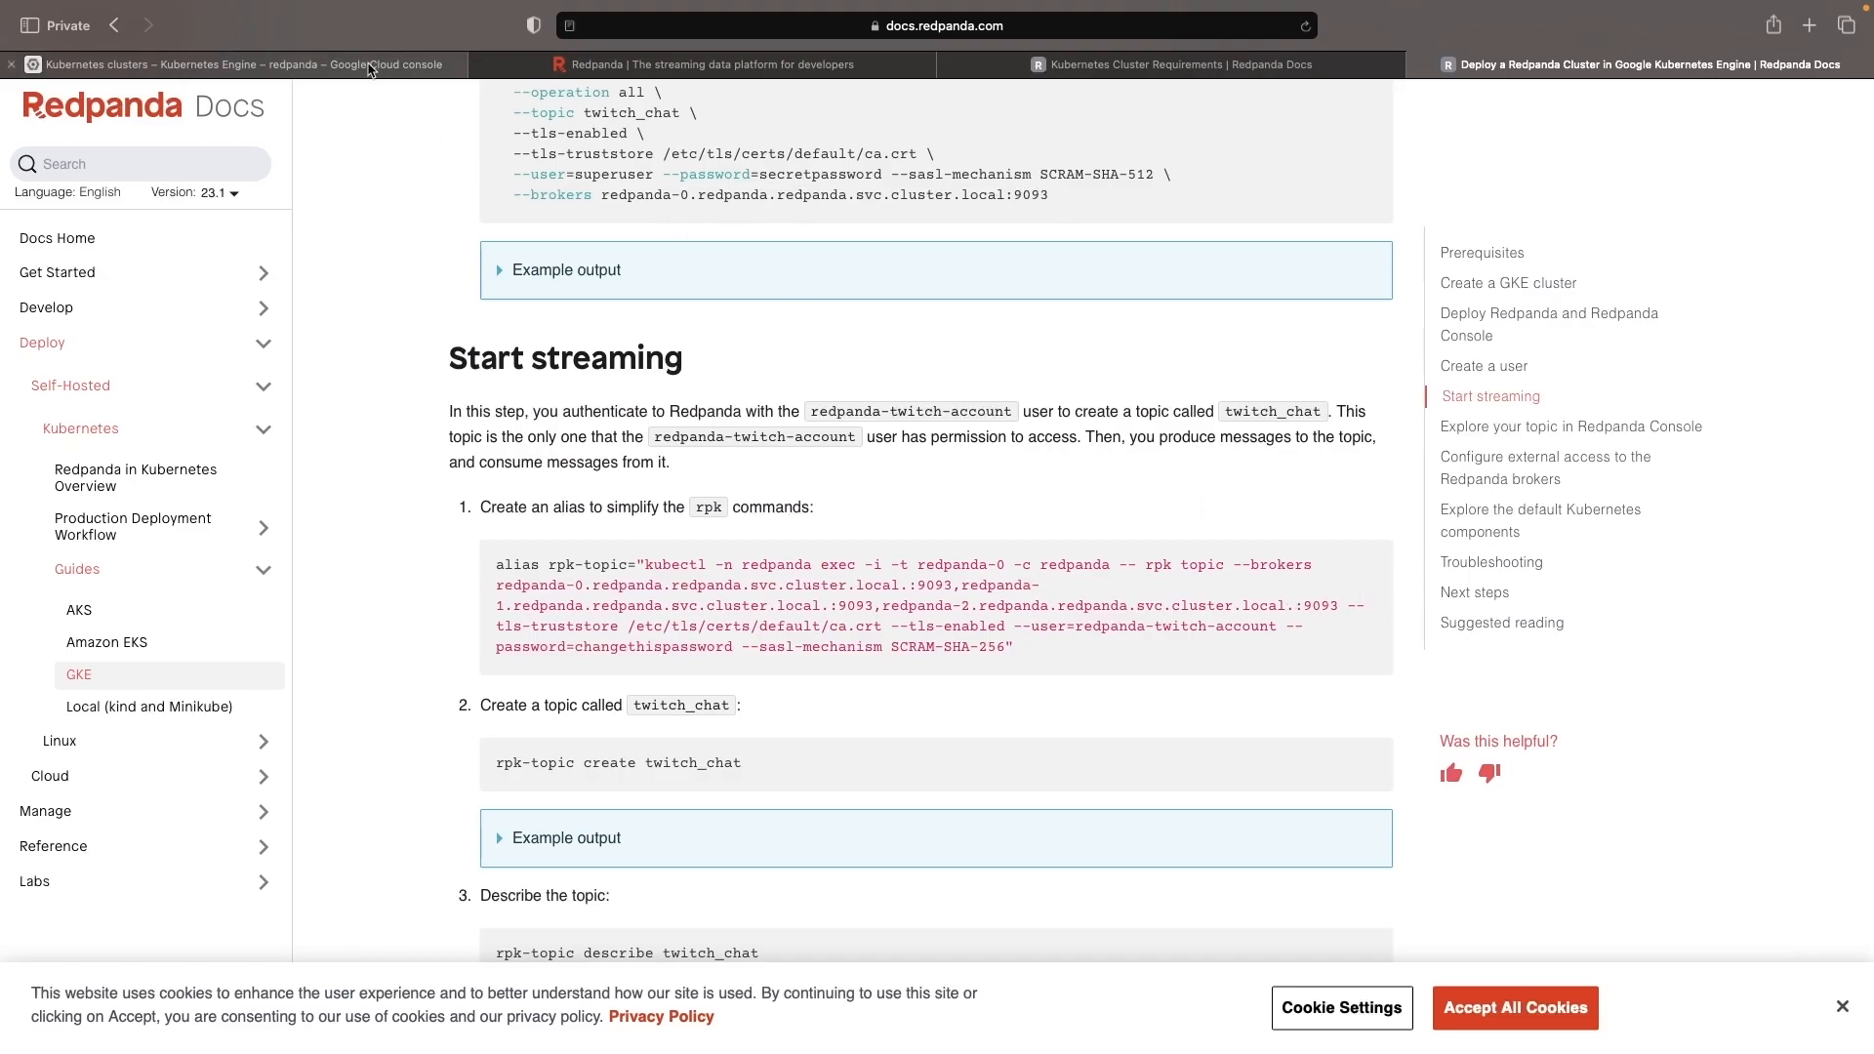
click(227, 62)
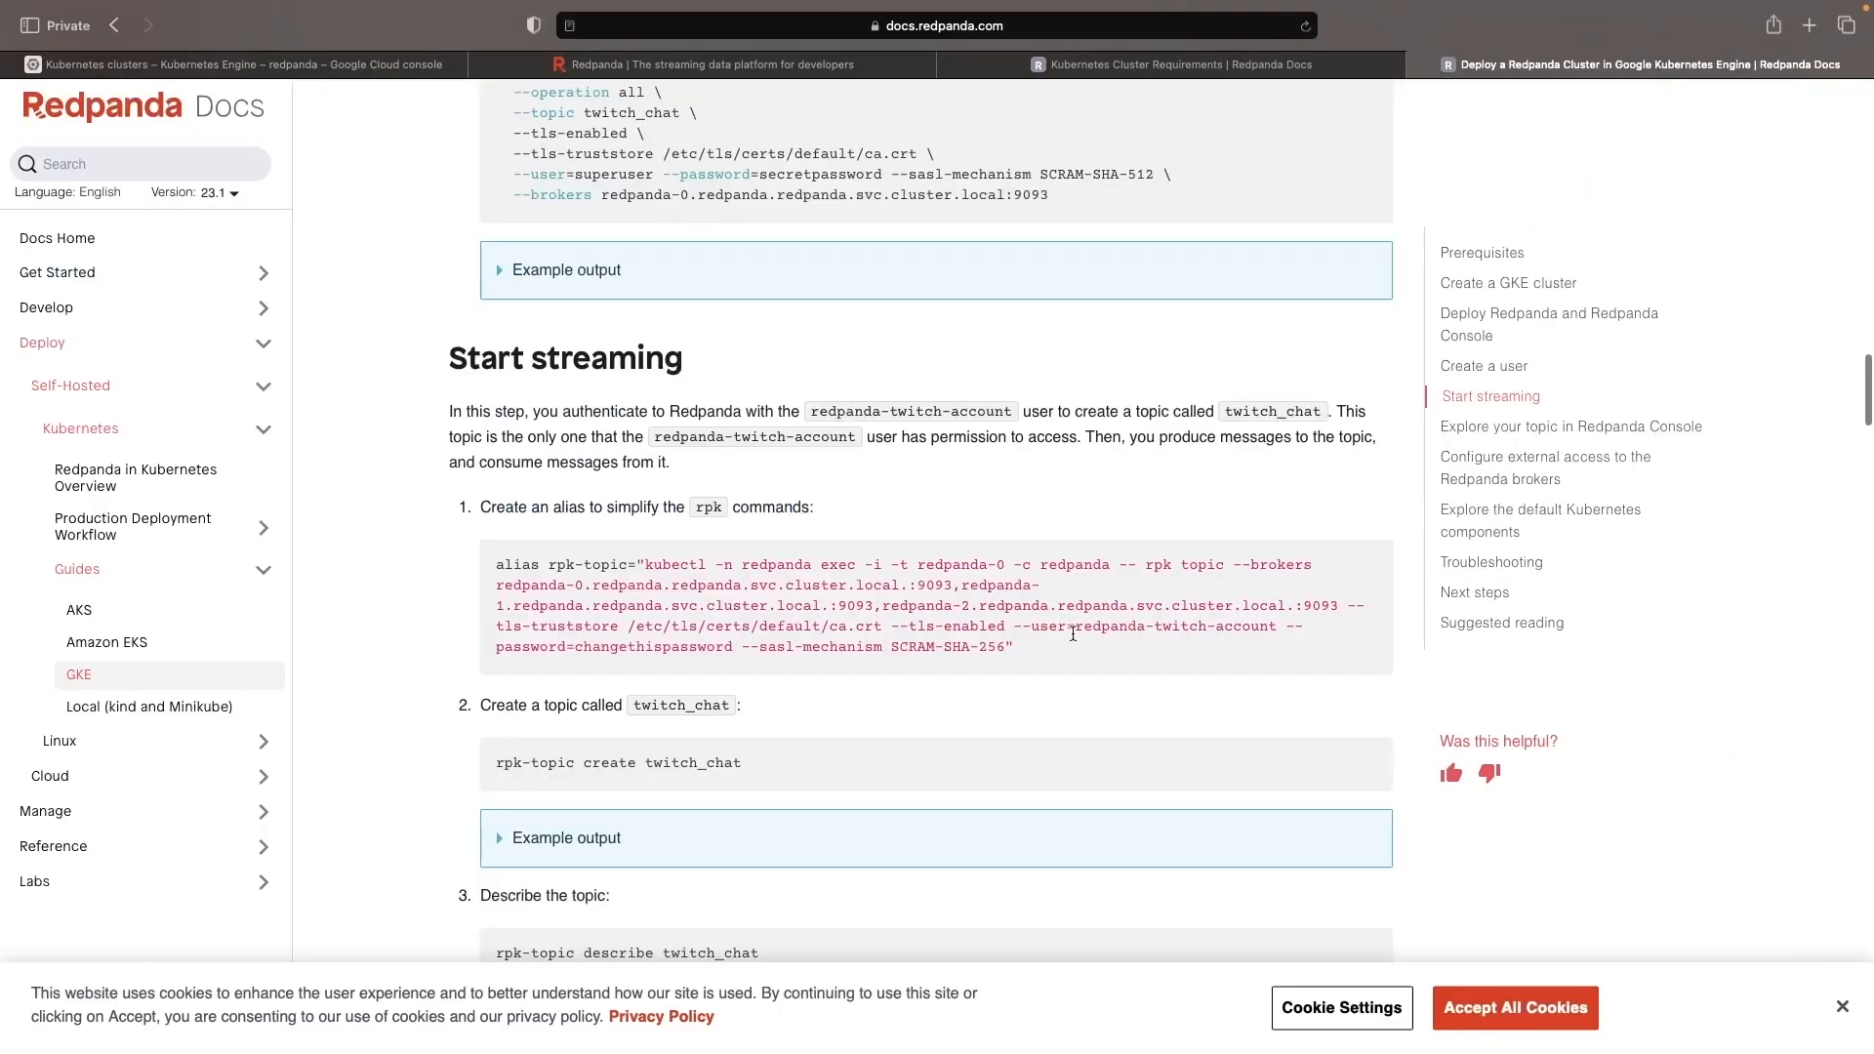
scroll(down, 3)
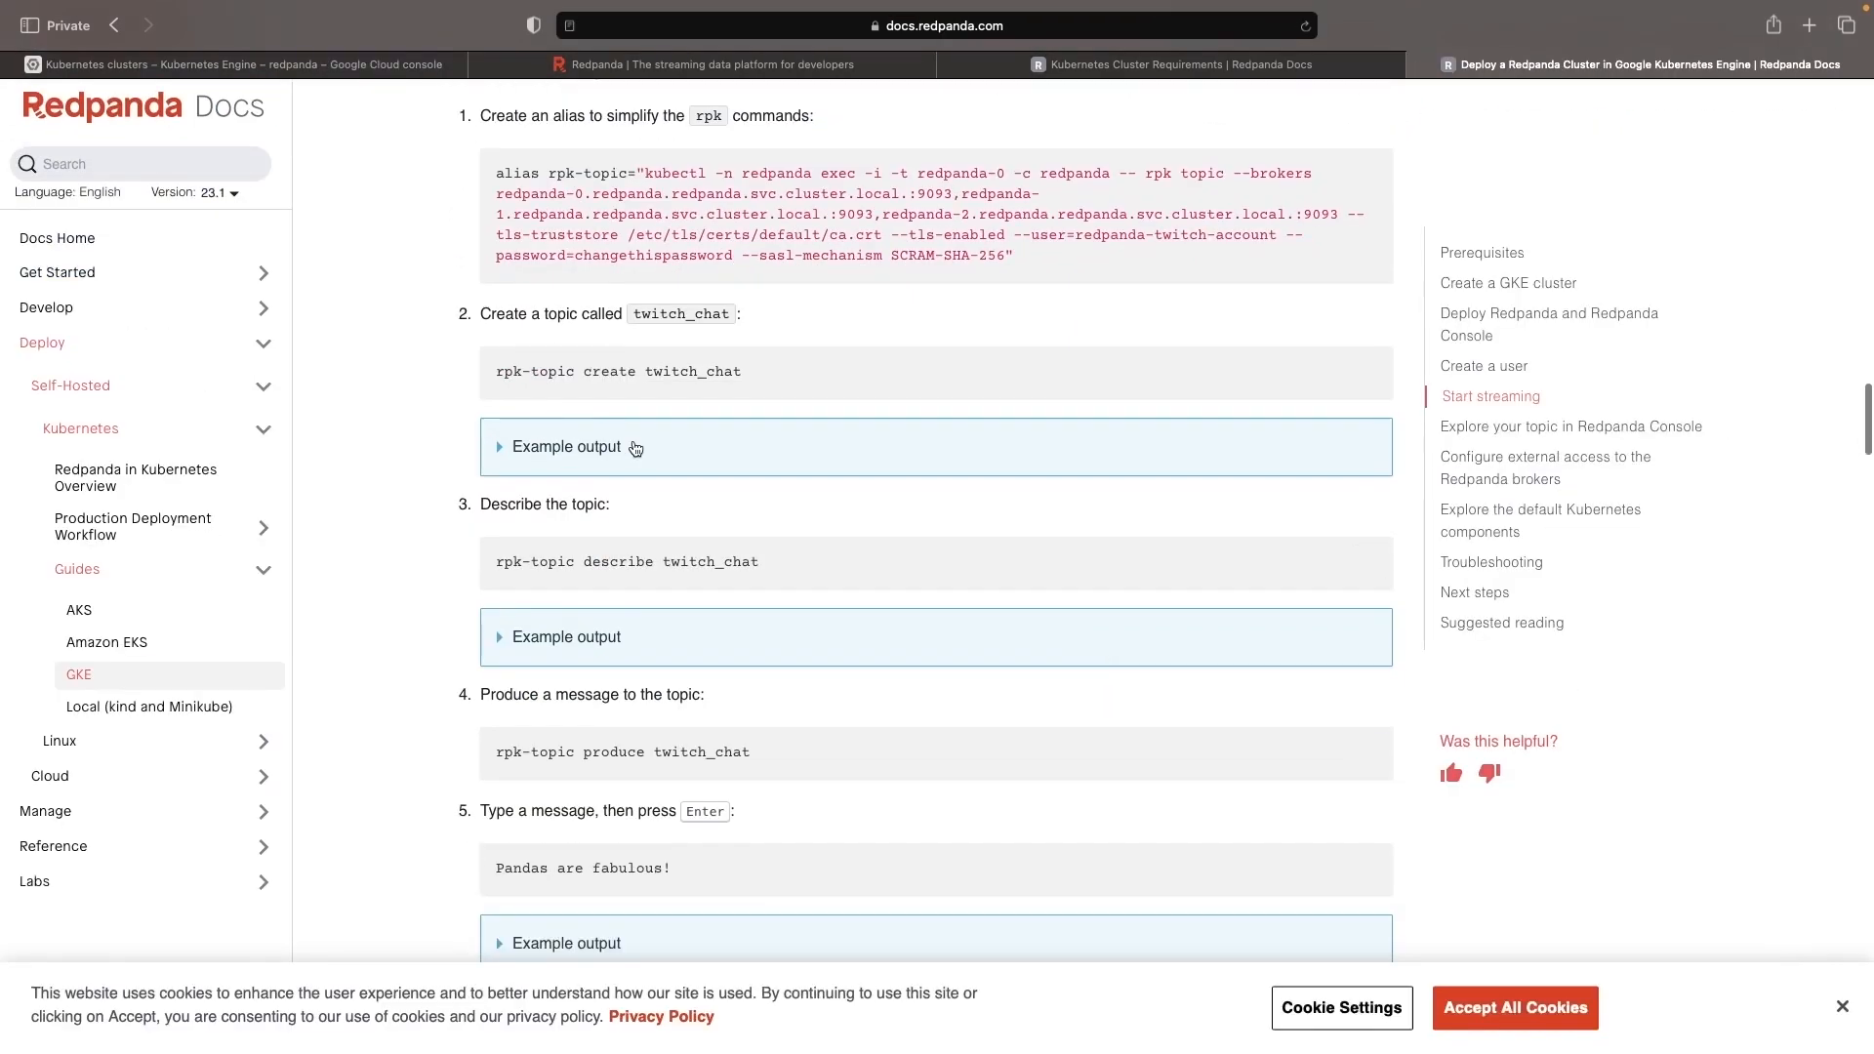
scroll(down, 3)
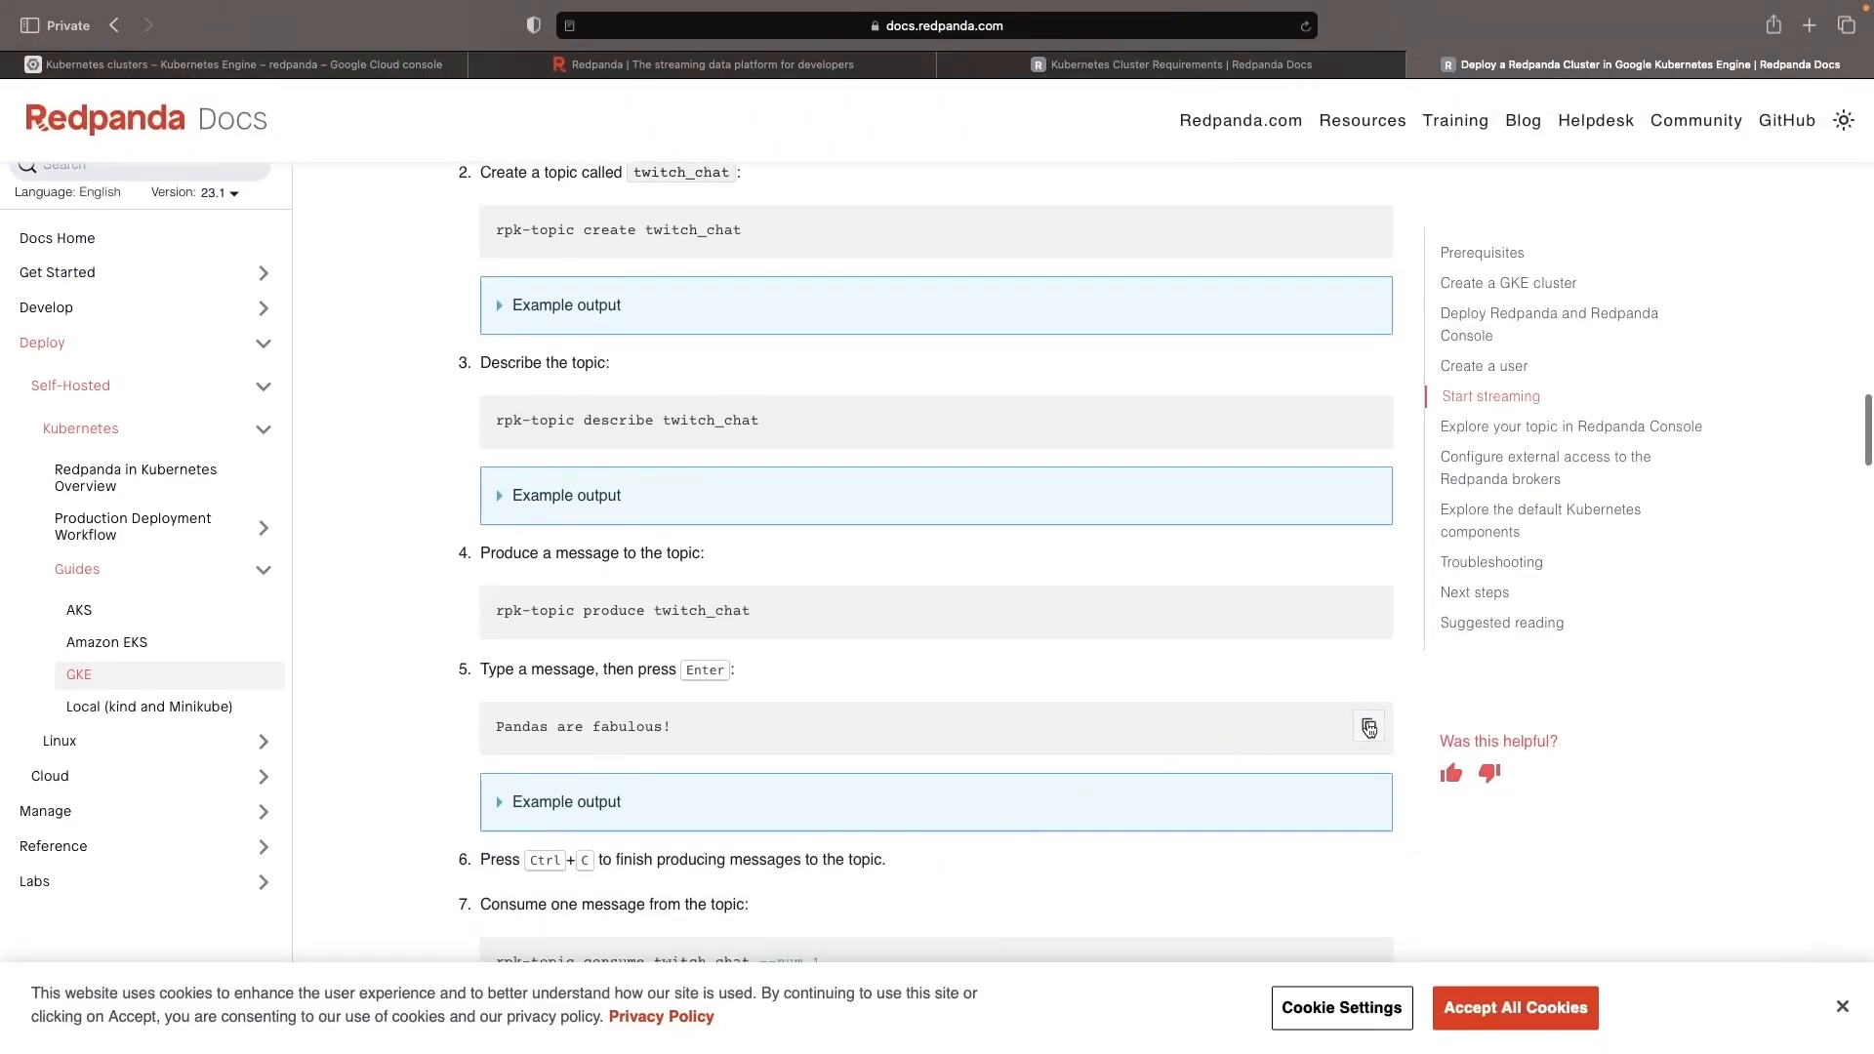
click(233, 65)
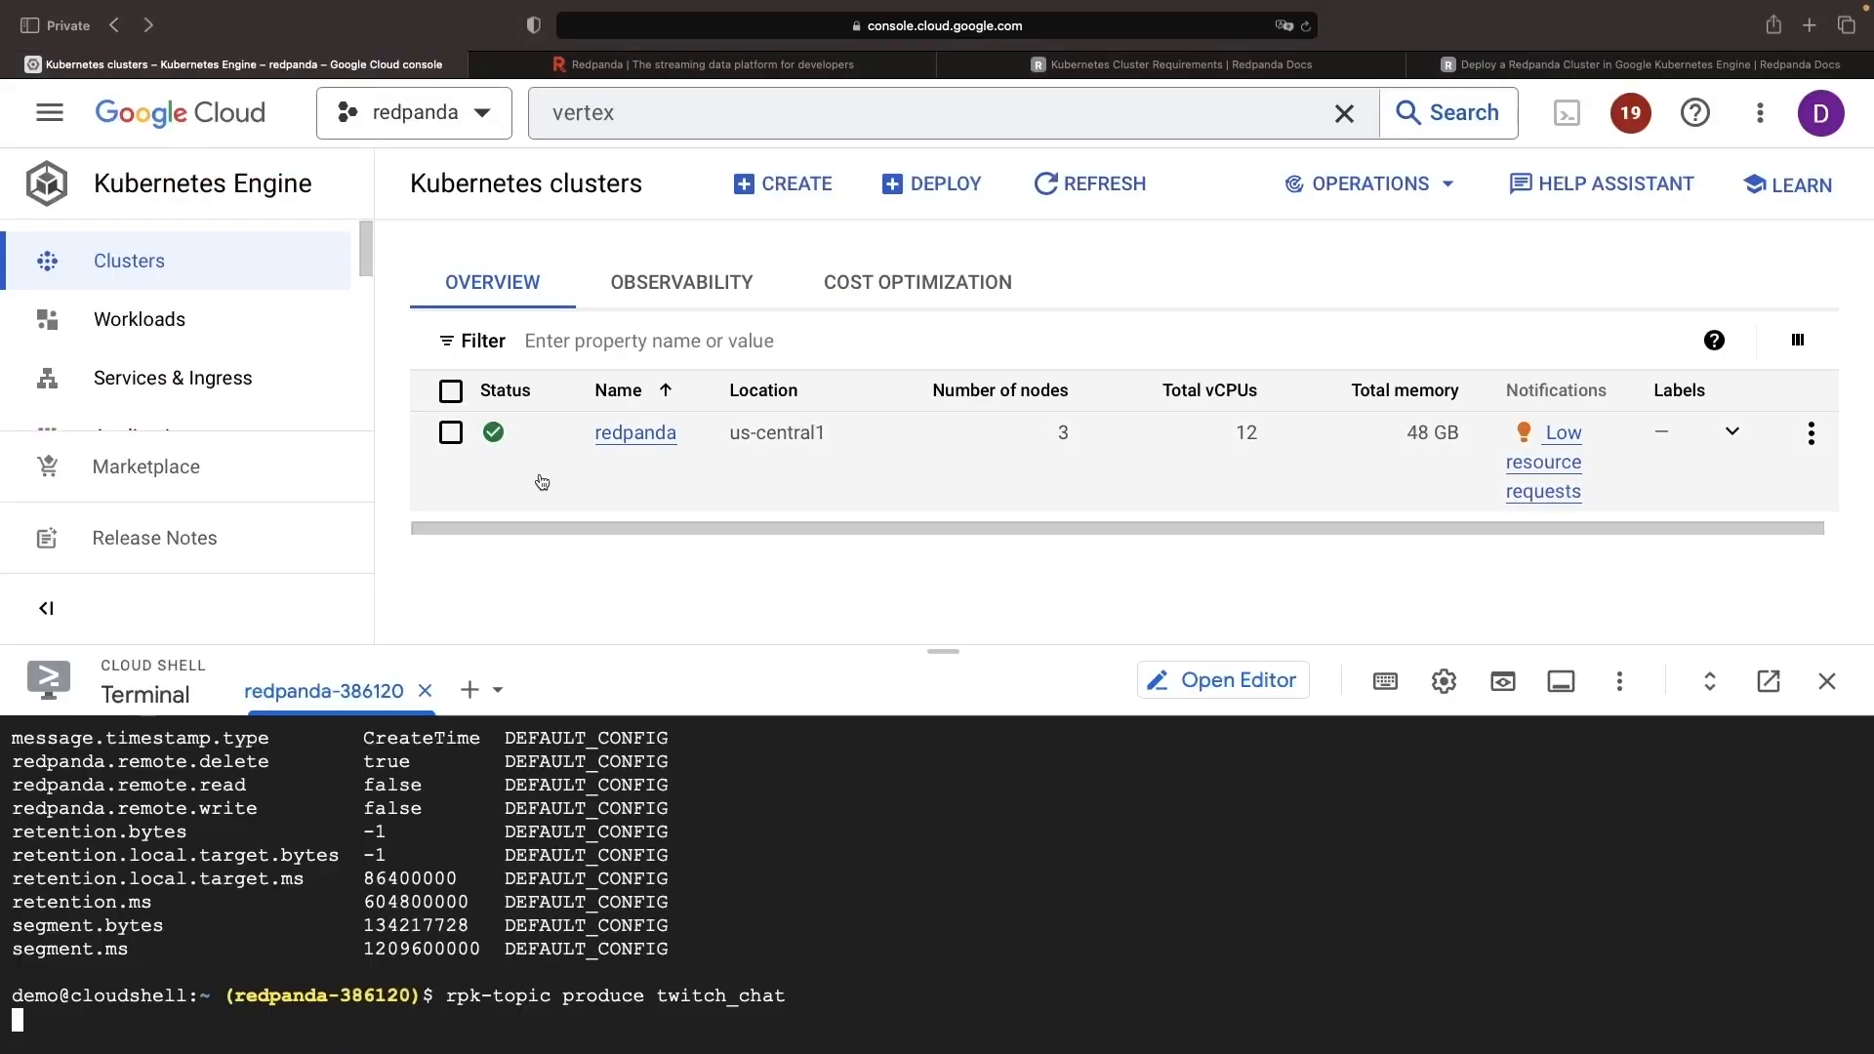
click(1640, 64)
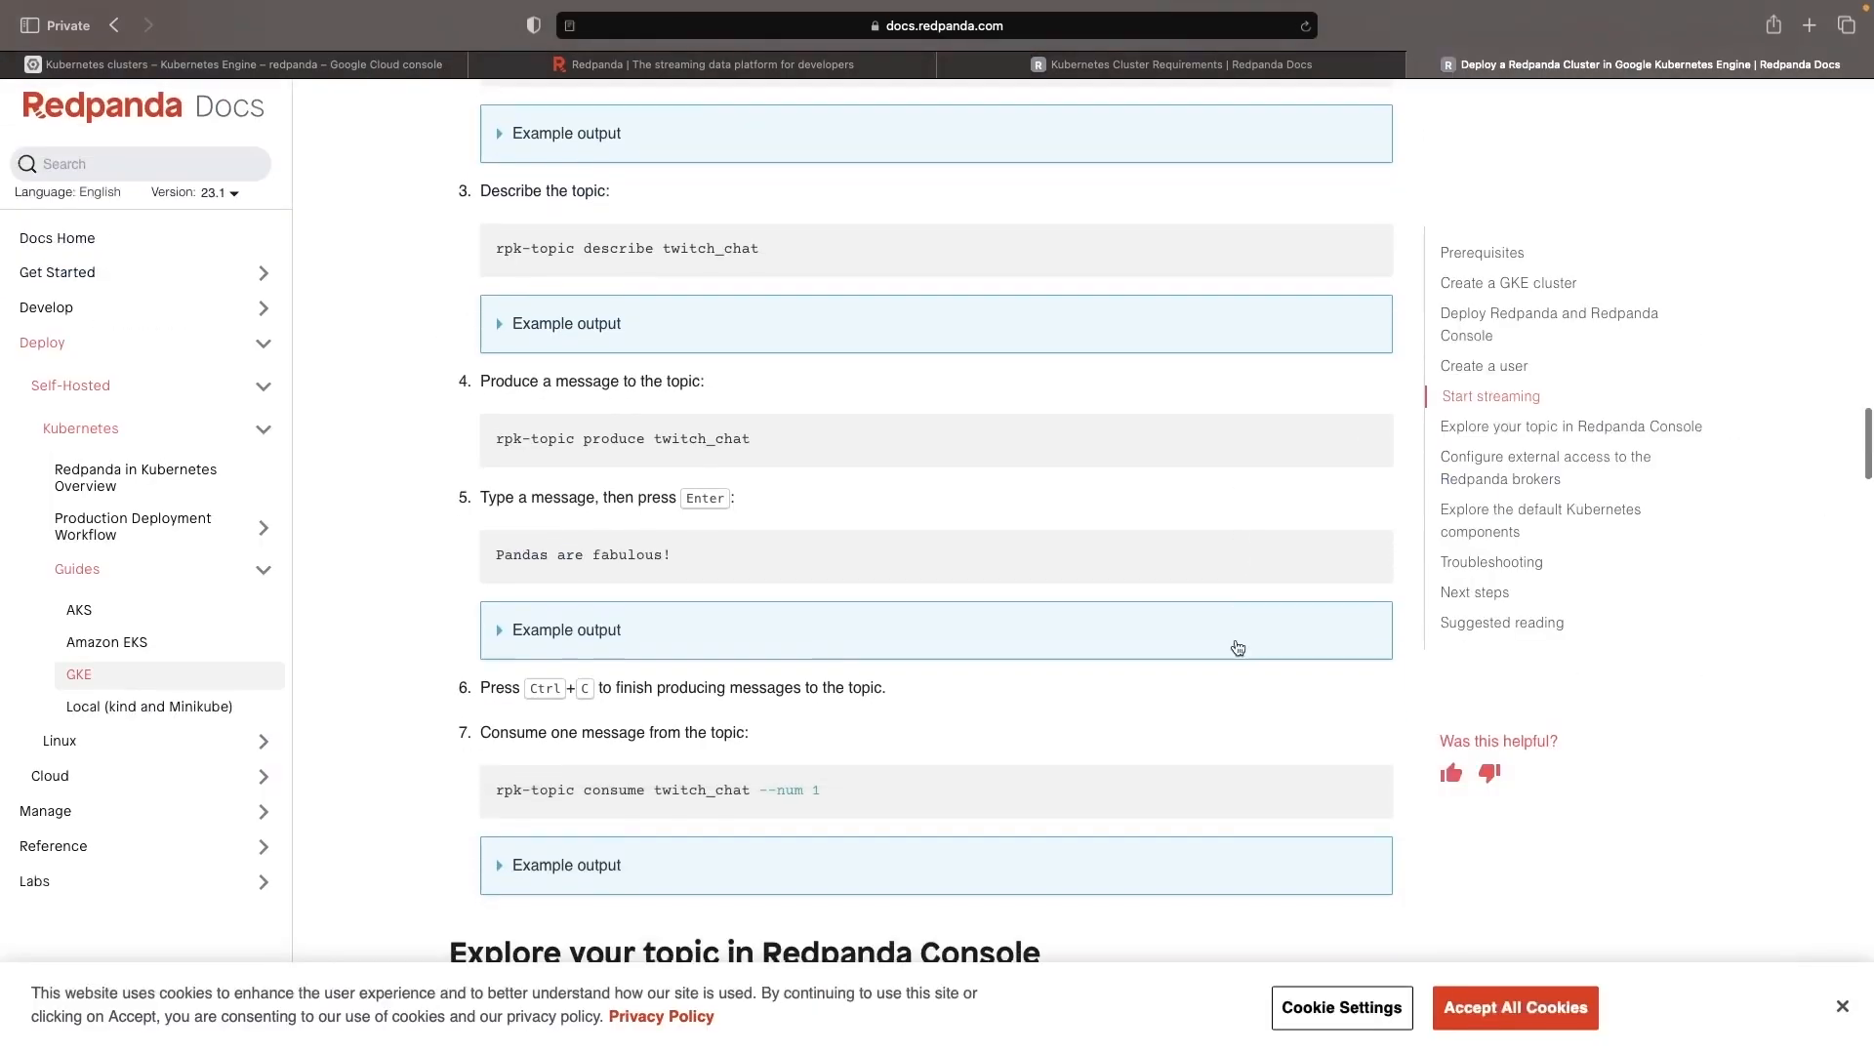
click(236, 65)
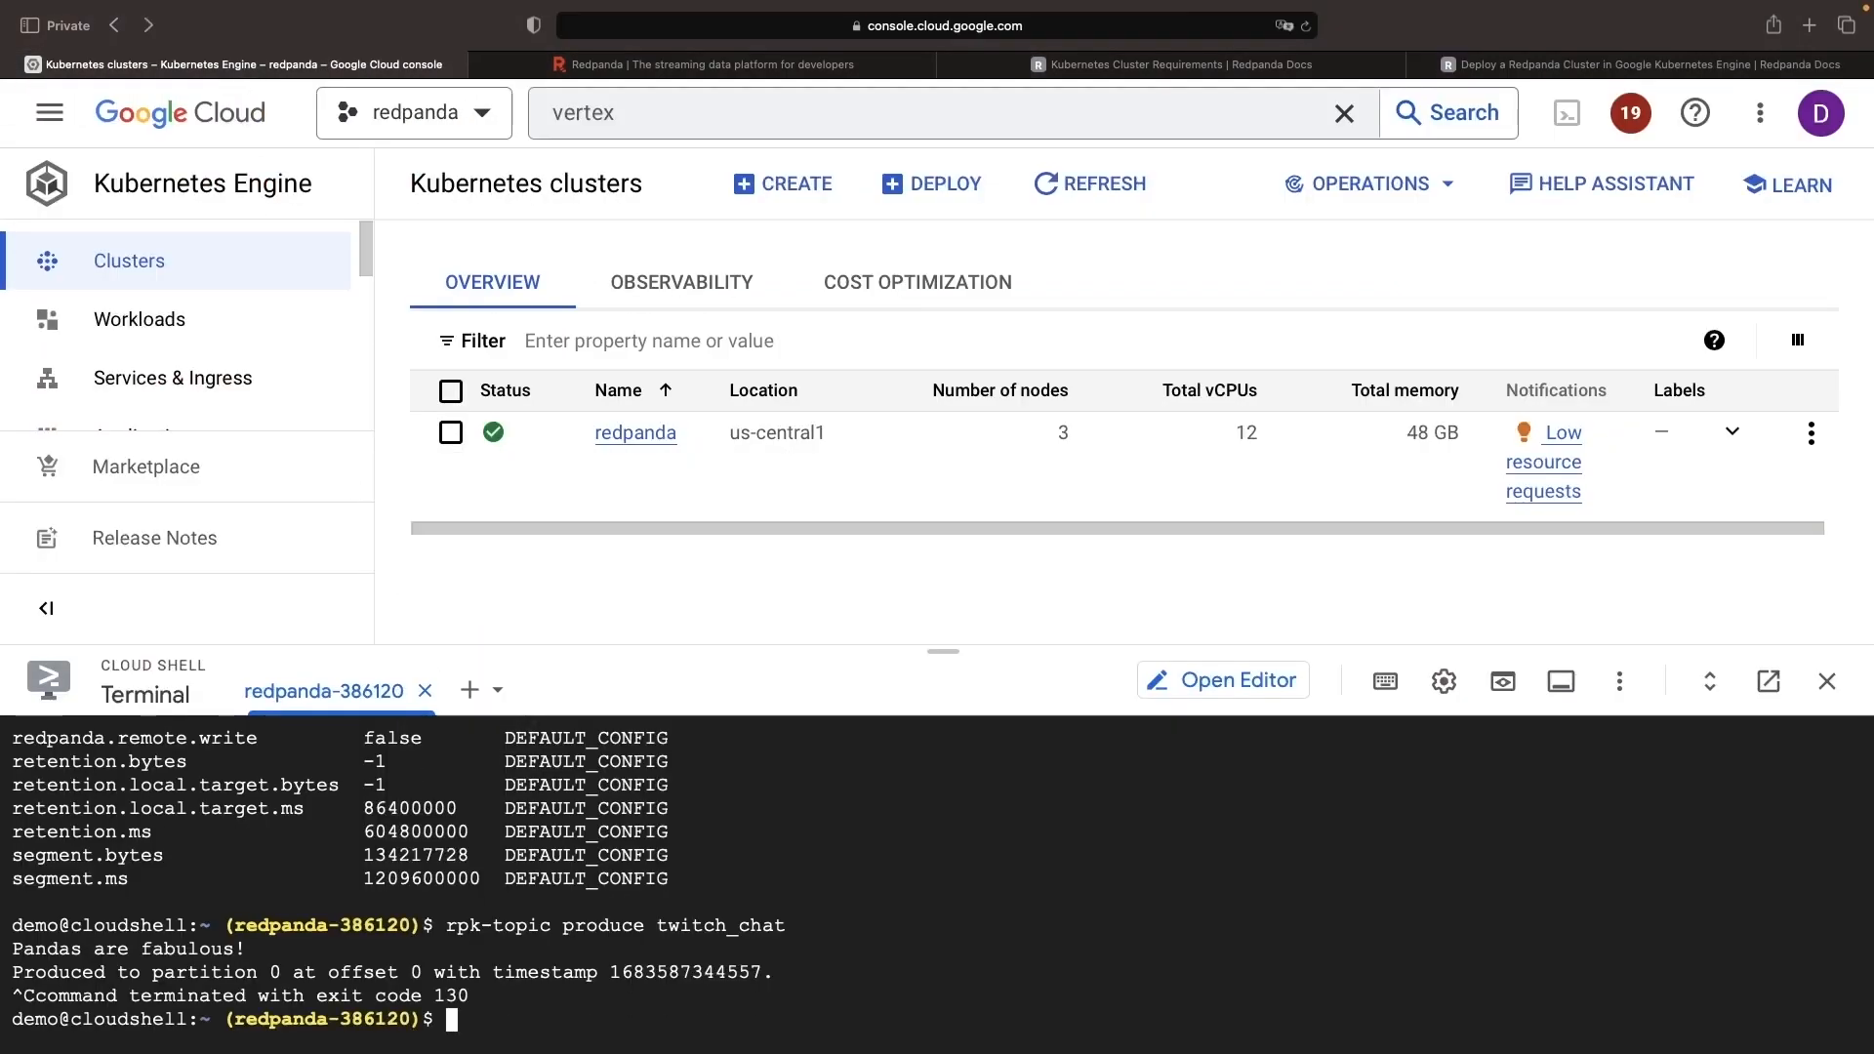
- Consume one message from twitch_chat with rpk-topic consume --num 1
text(rpk-topic consume twitch_chat --num 1)
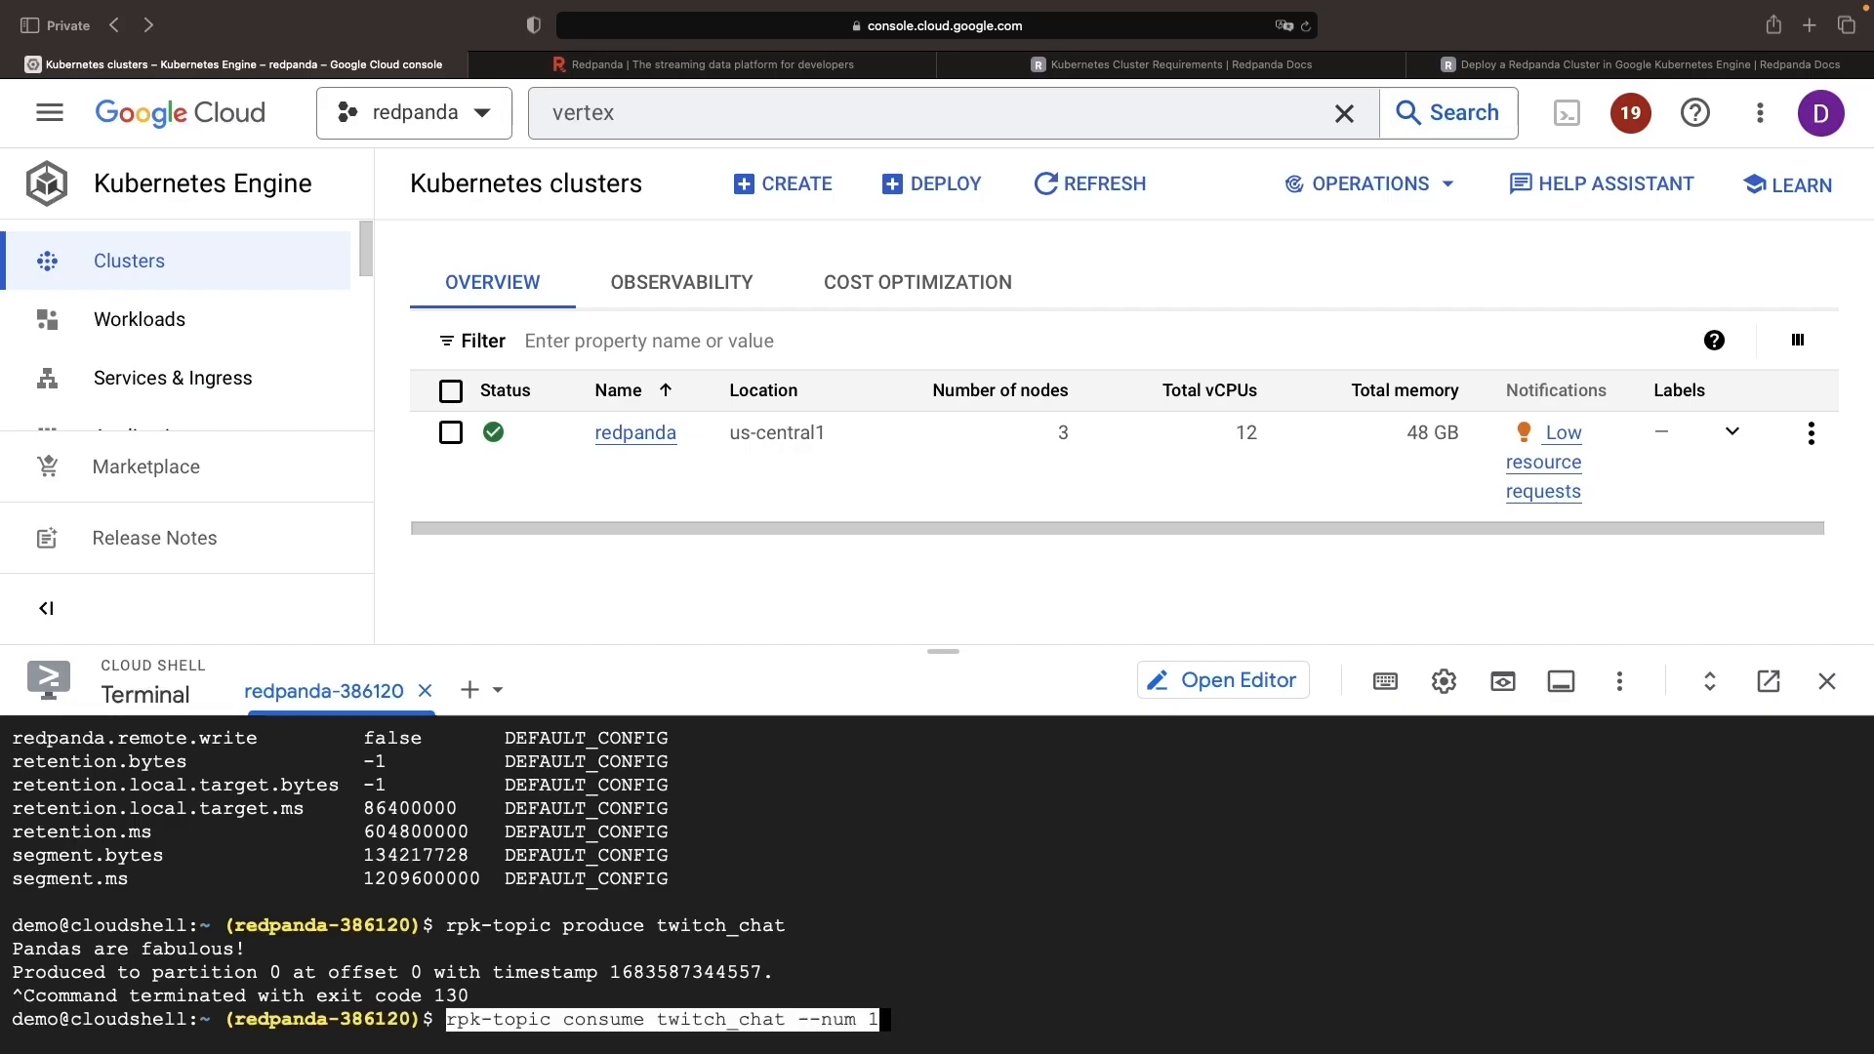
key(Return)
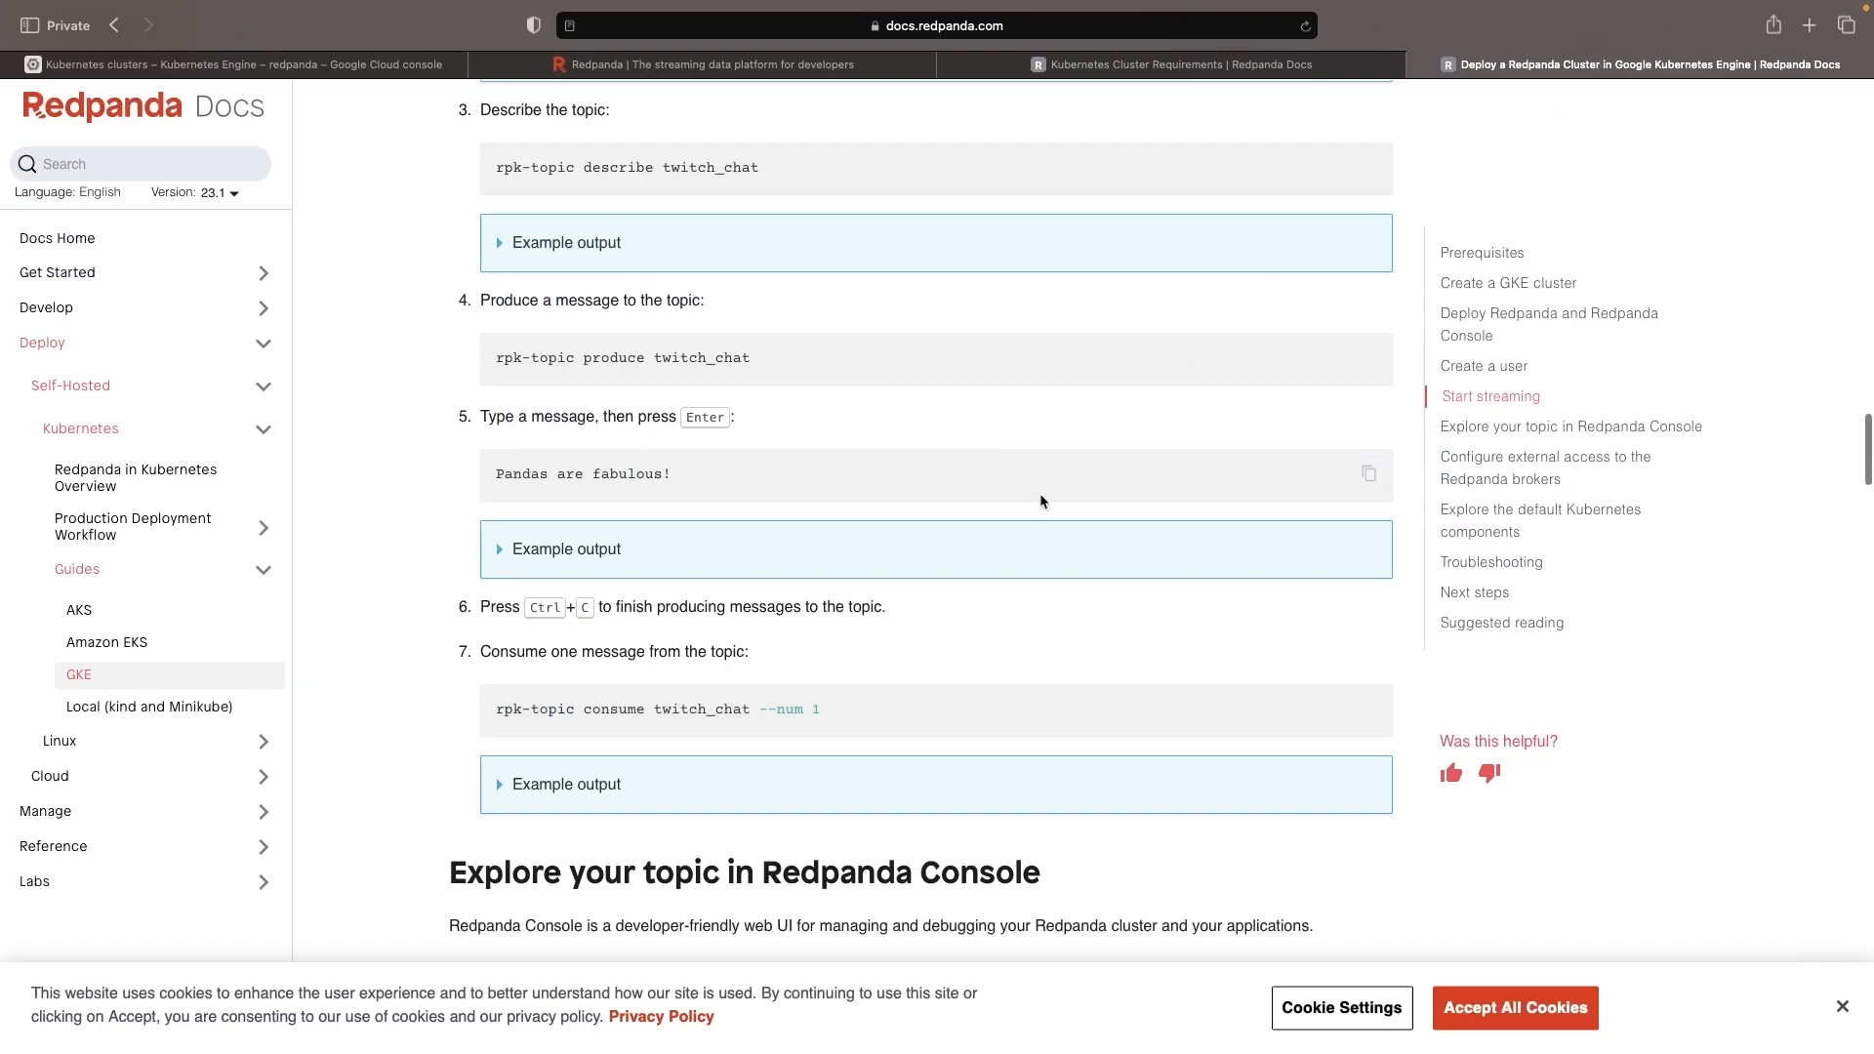
- Port-forward svc/redpanda-console 8080:8080 in the redpanda namespace from Cloud Shell
scroll(down, 3)
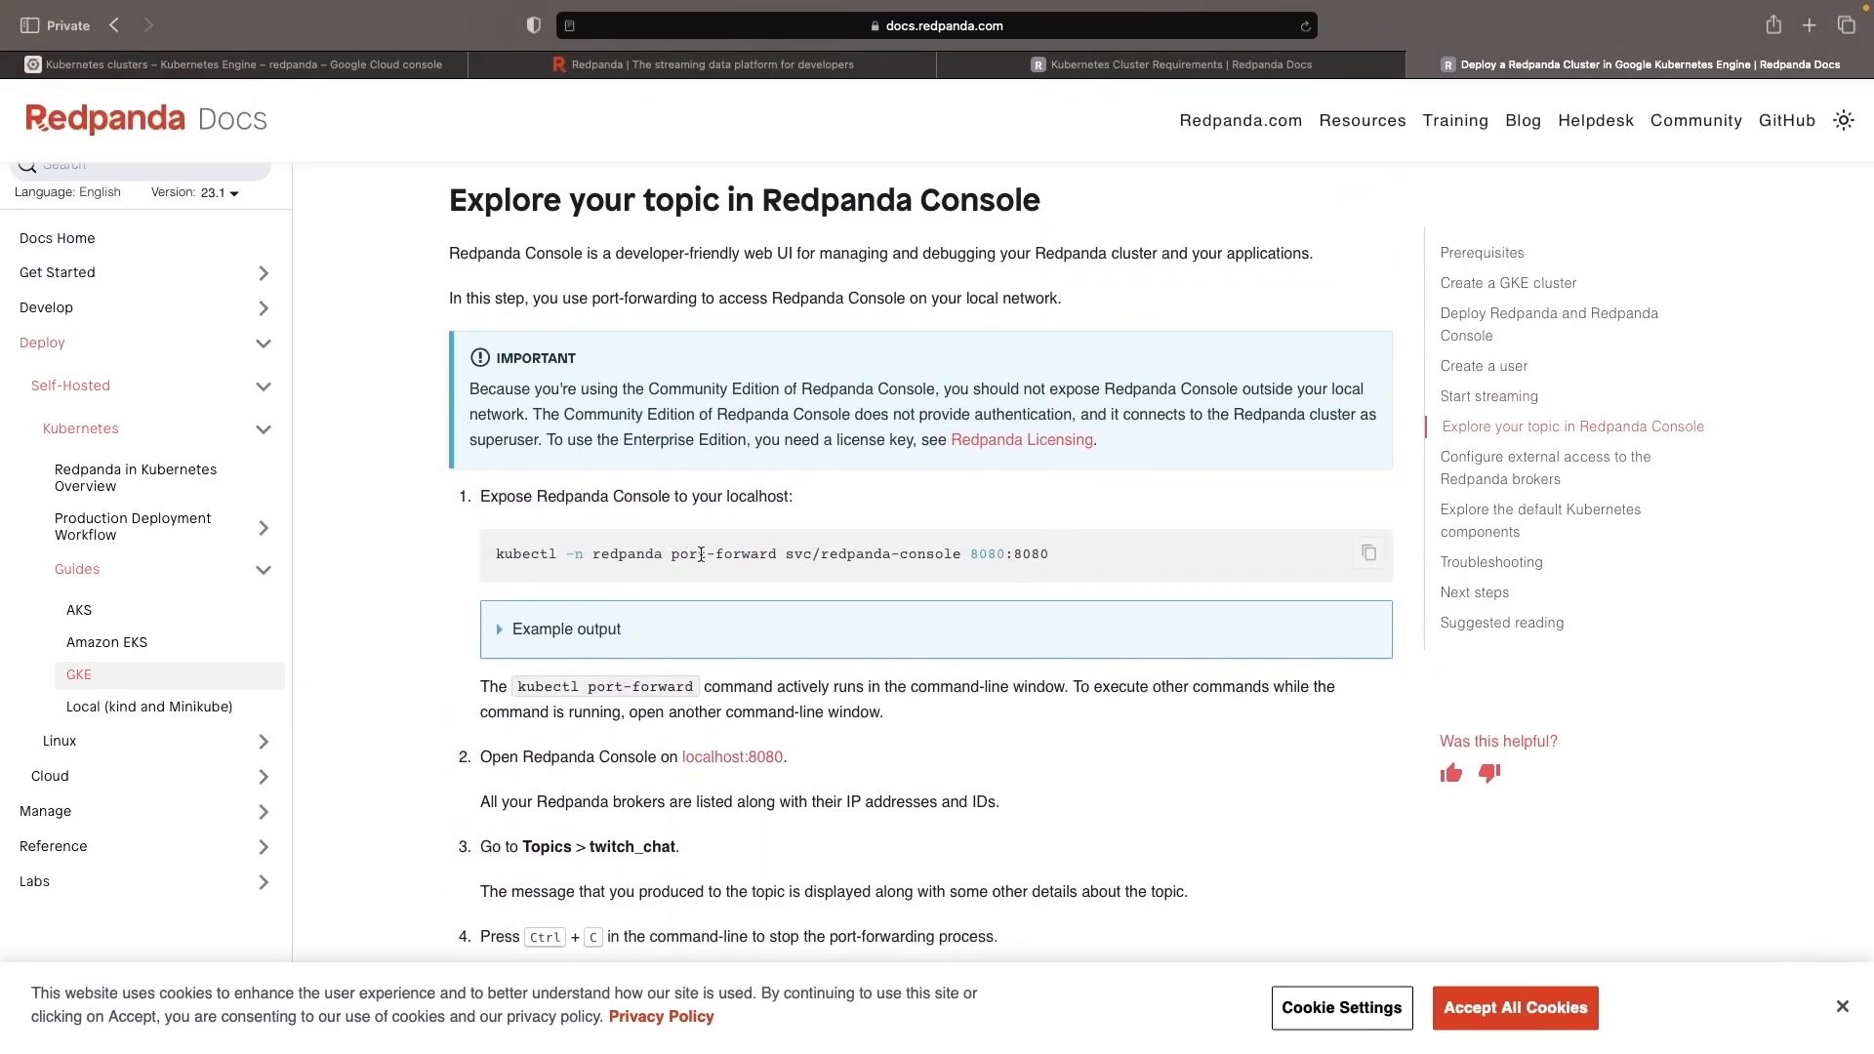
double_click(721, 553)
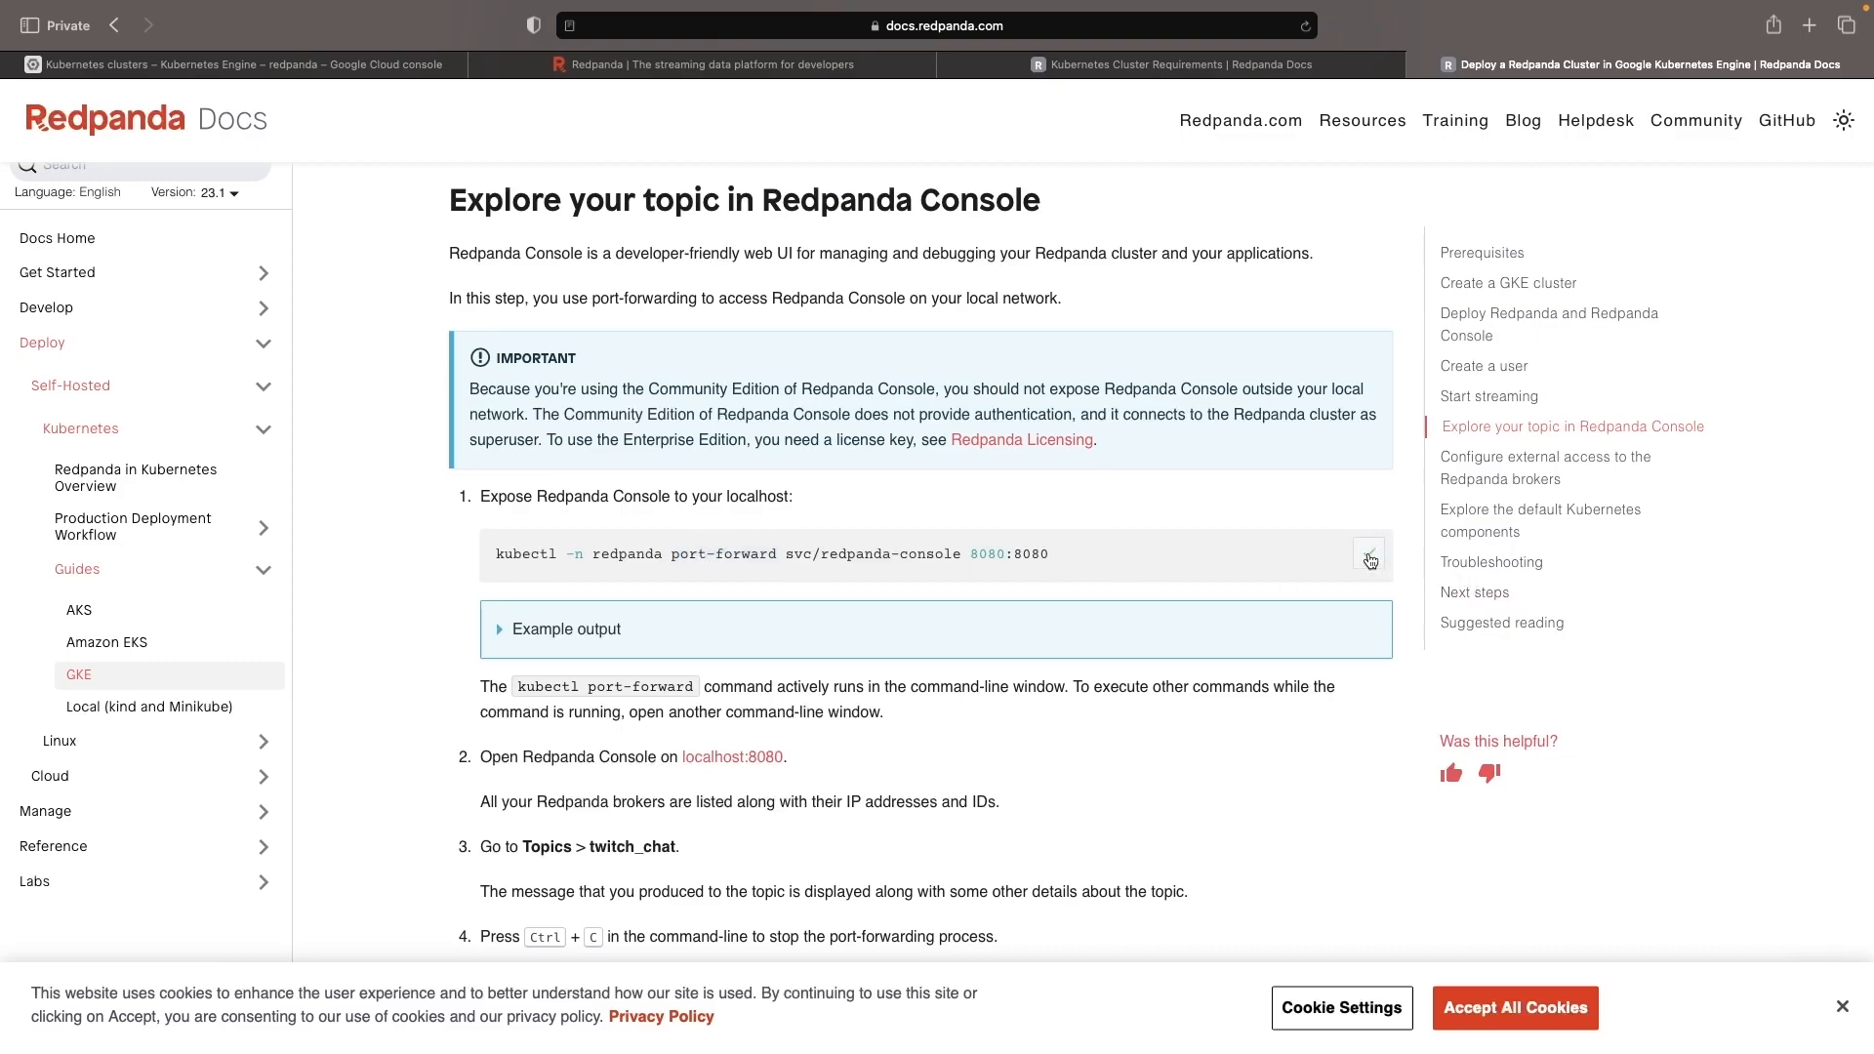
scroll(down, 3)
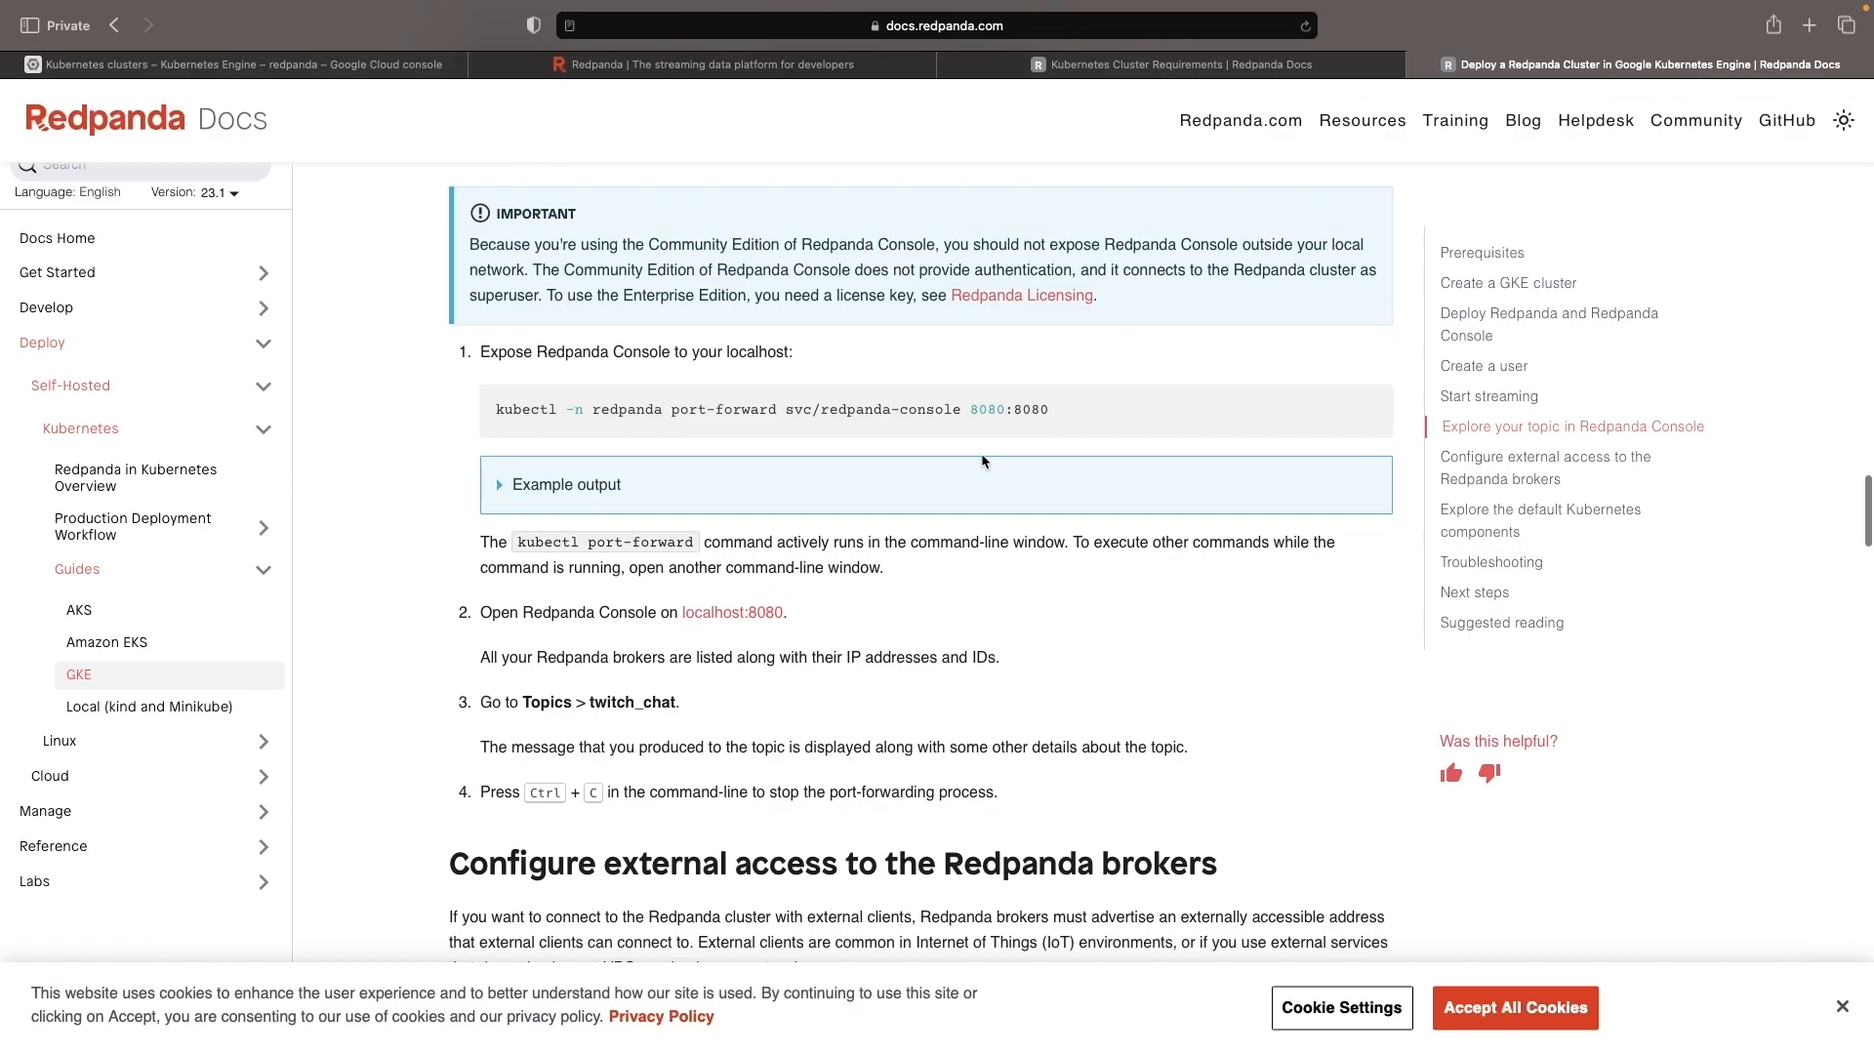
click(237, 64)
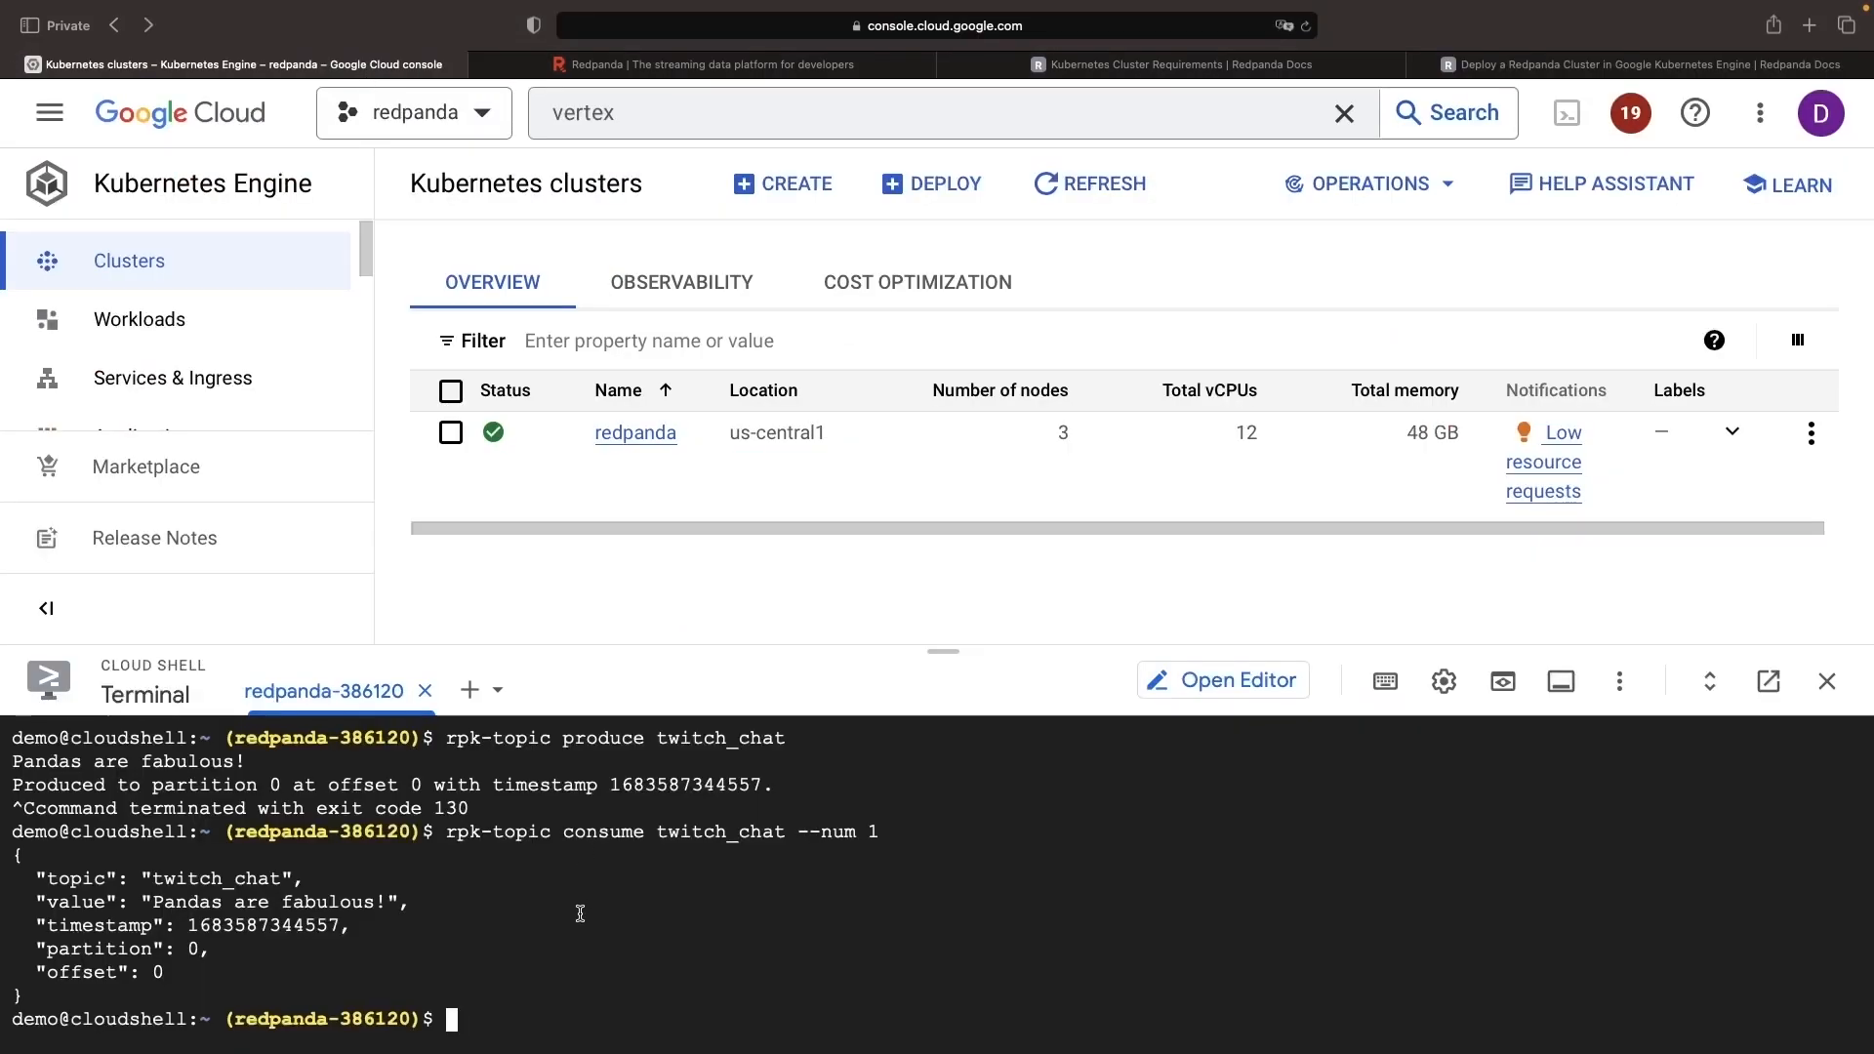
text(kubectl -n redpanda port-forward svc/redpanda-console 8080:8080)
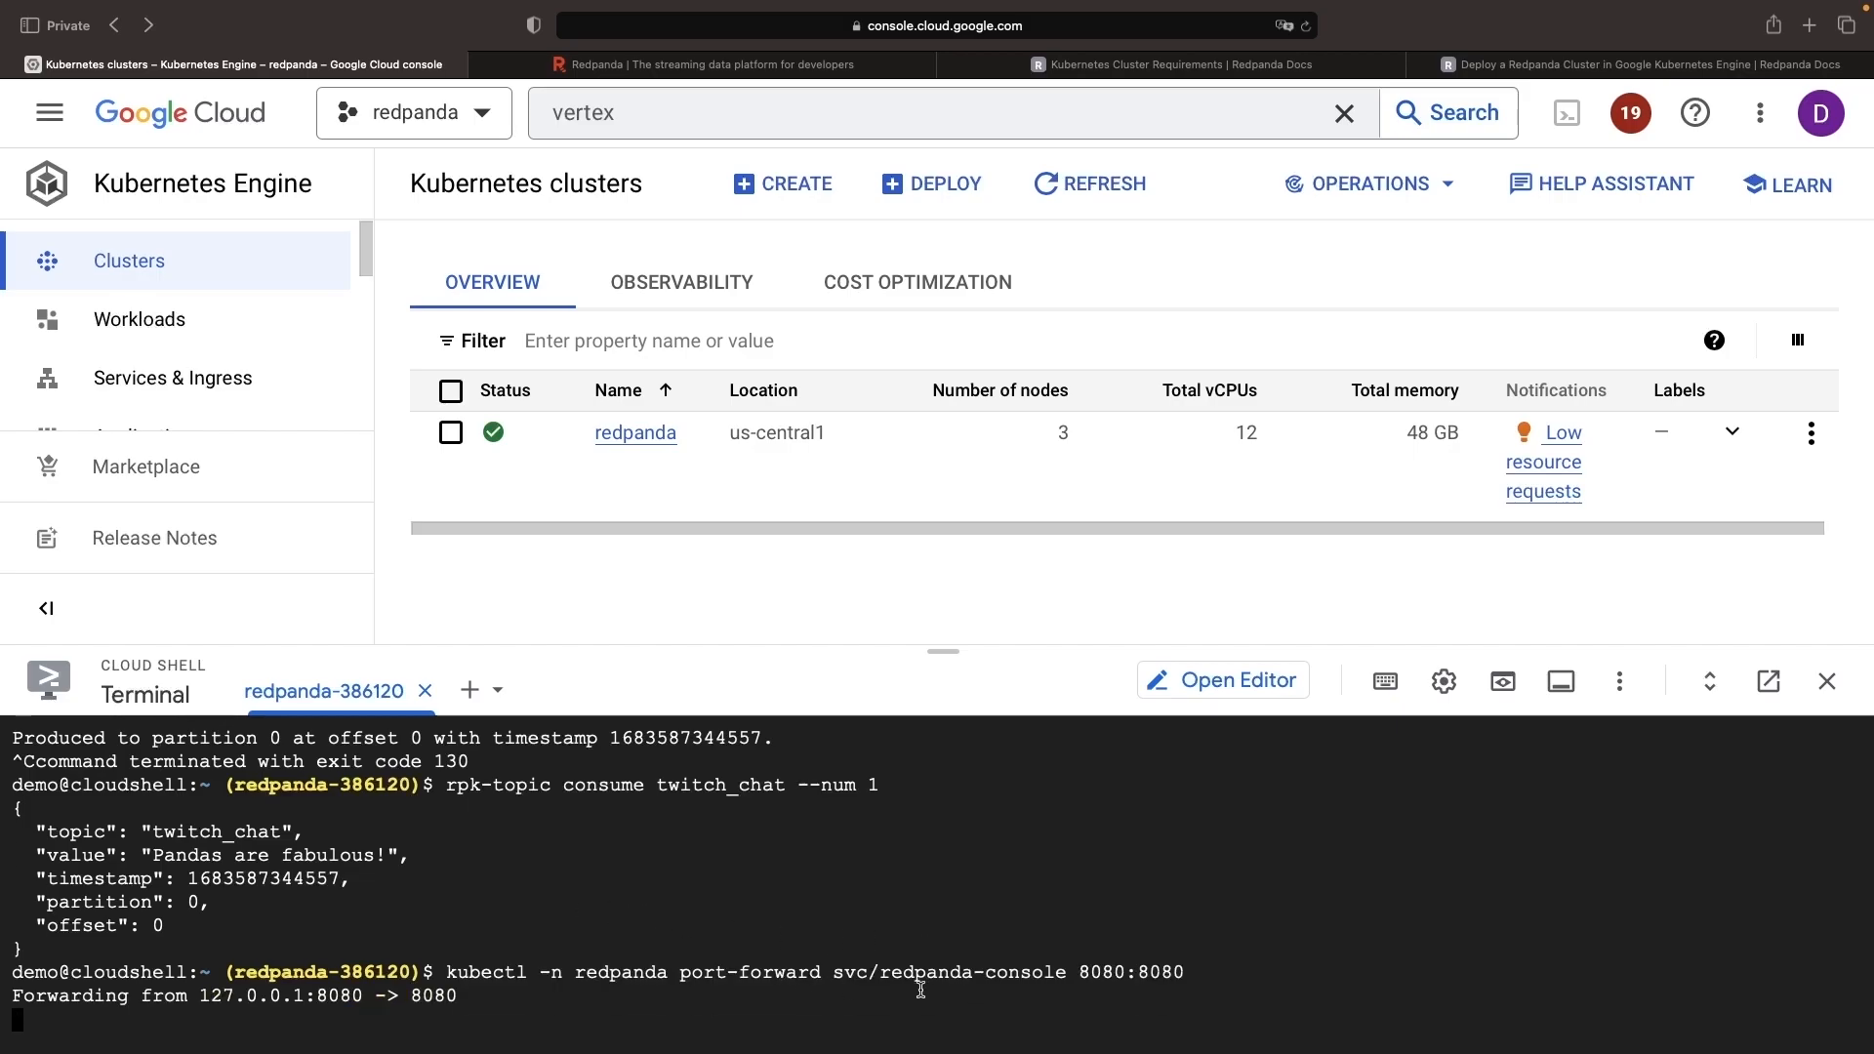
mouse_move(1461, 715)
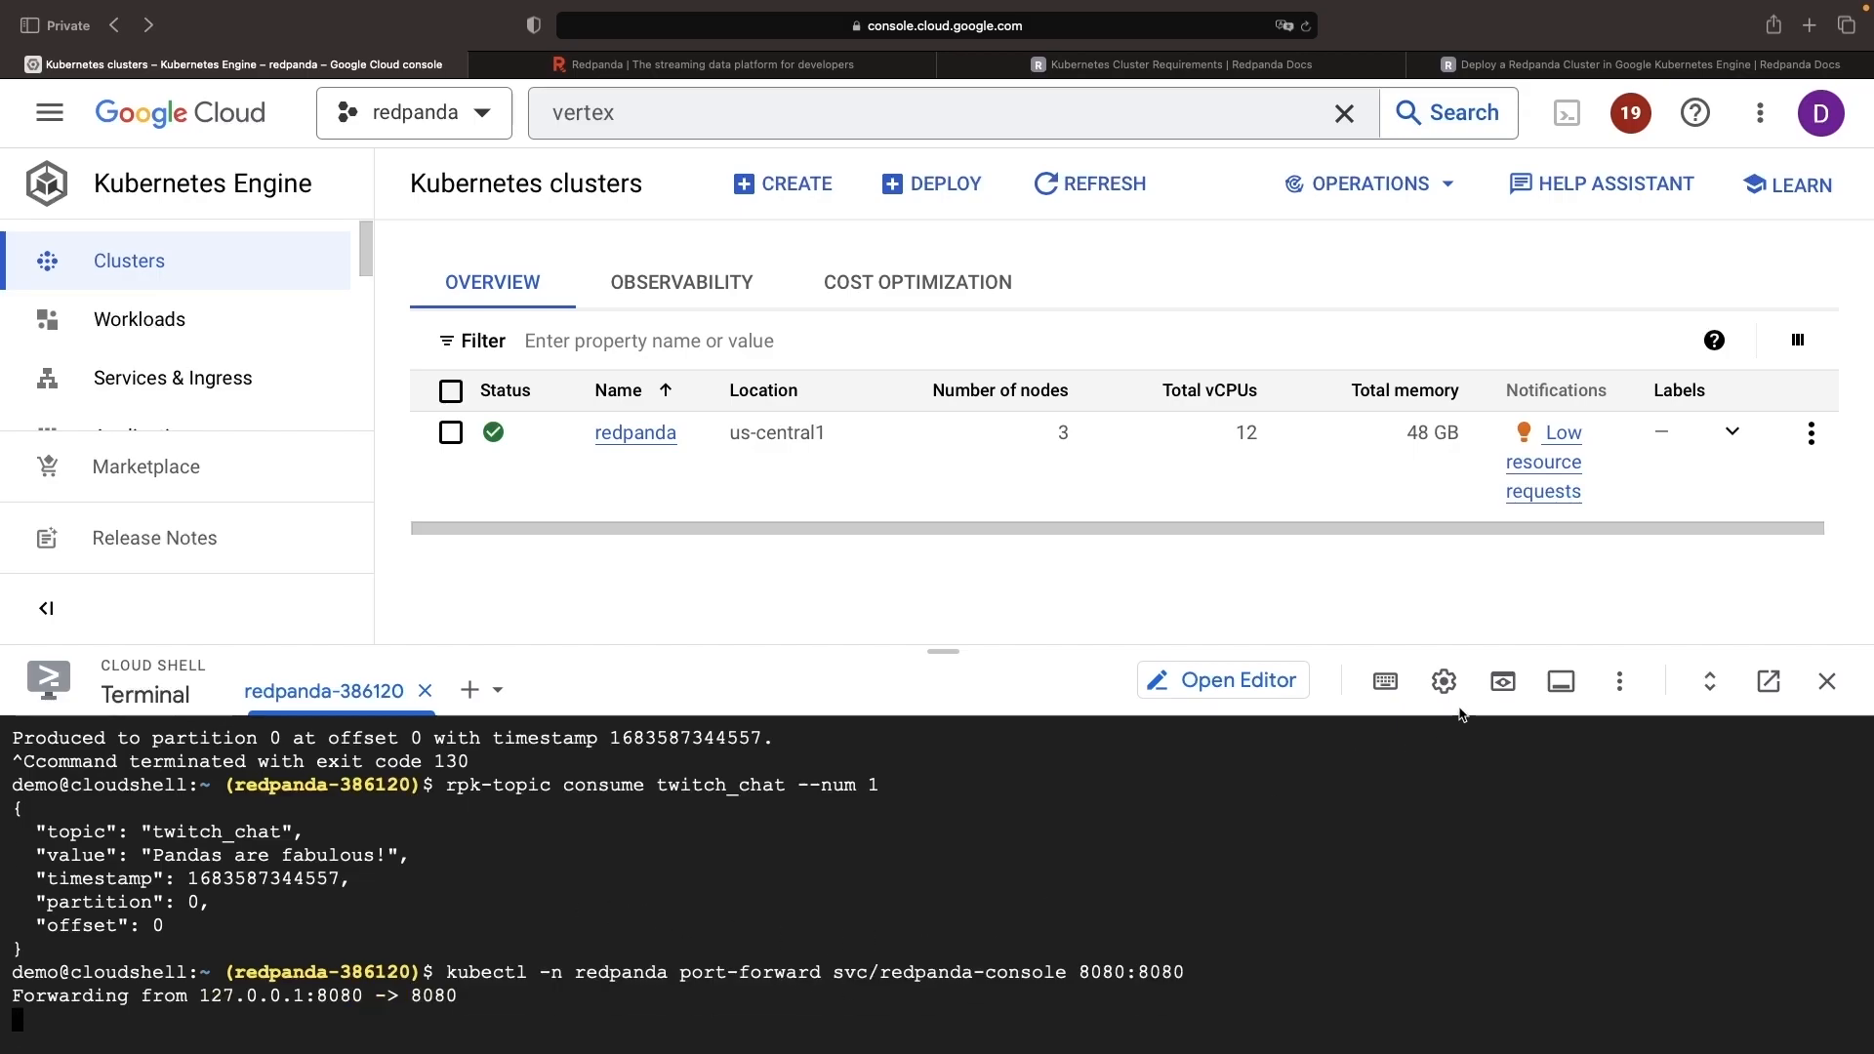
- Open Redpanda Console through Web Preview on port 8080
click(1504, 682)
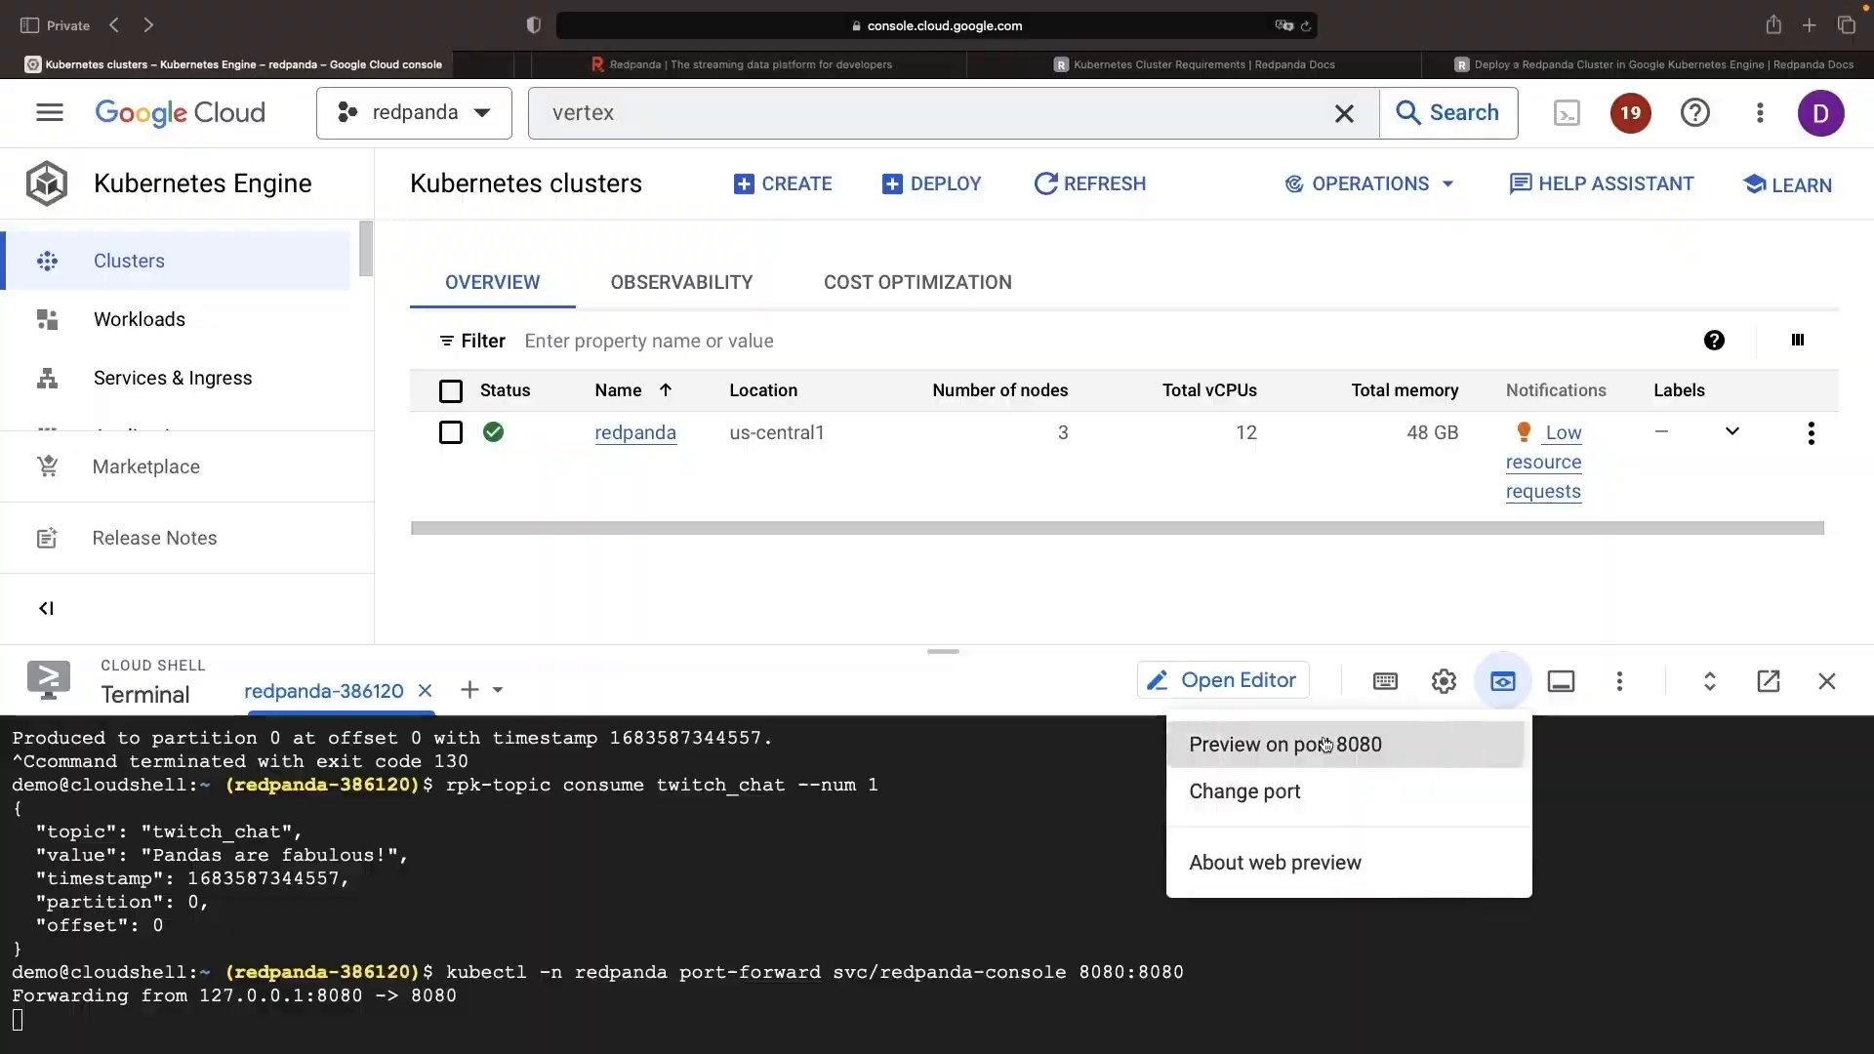
click(1284, 744)
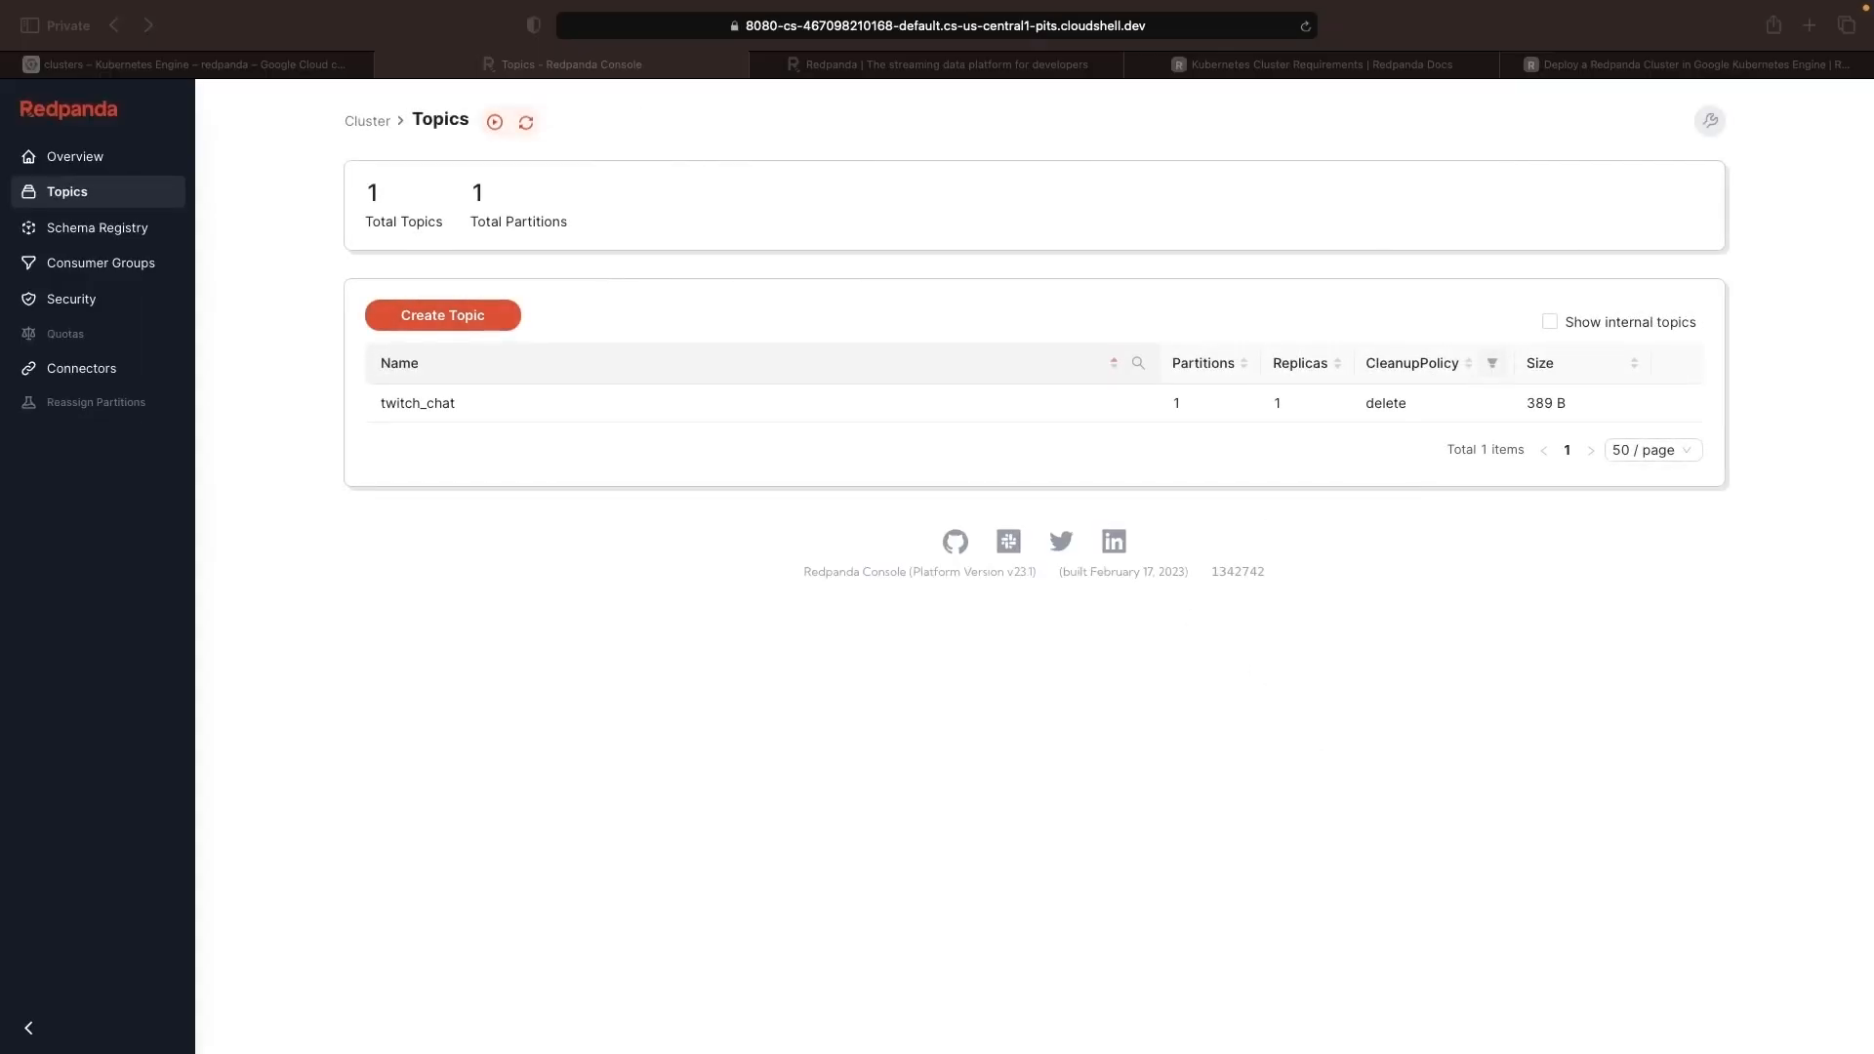
mouse_move(1793, 576)
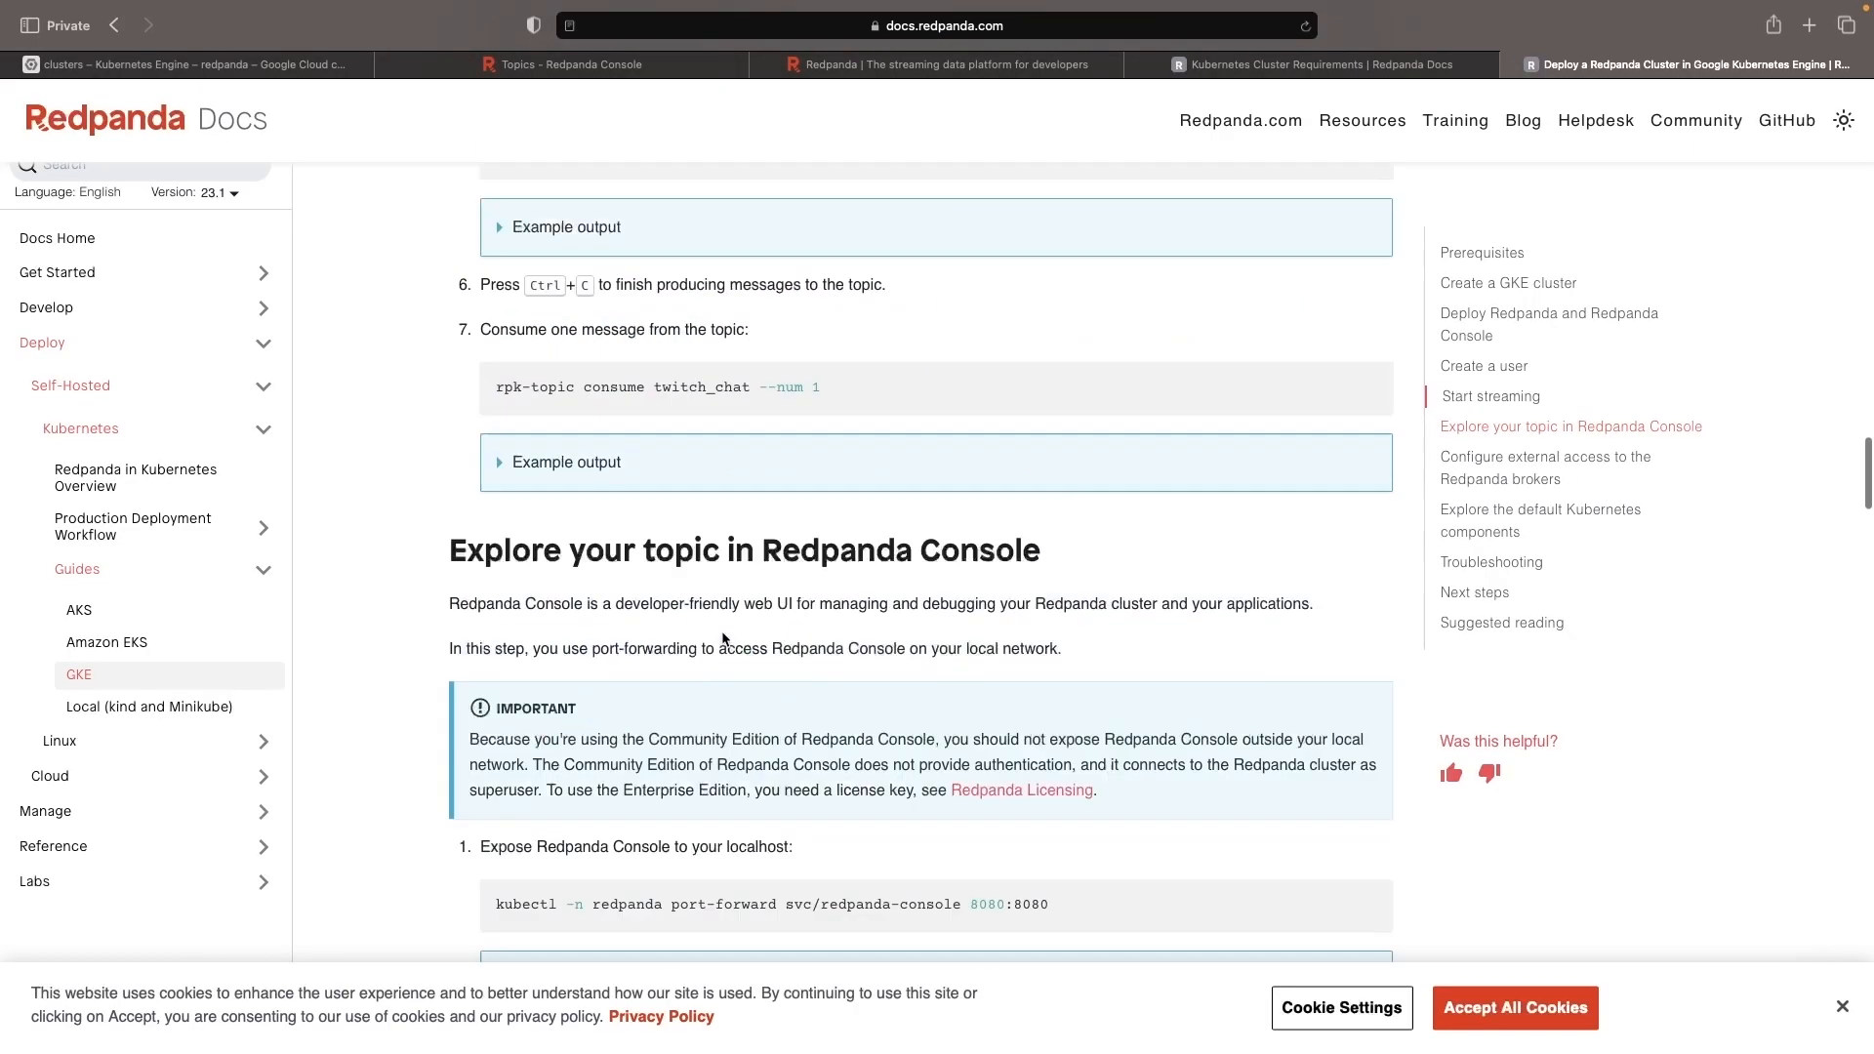
- Locate the inbound firewall rules step listing node ports 31644, 31092, 30082 and 30081
scroll(up, 3)
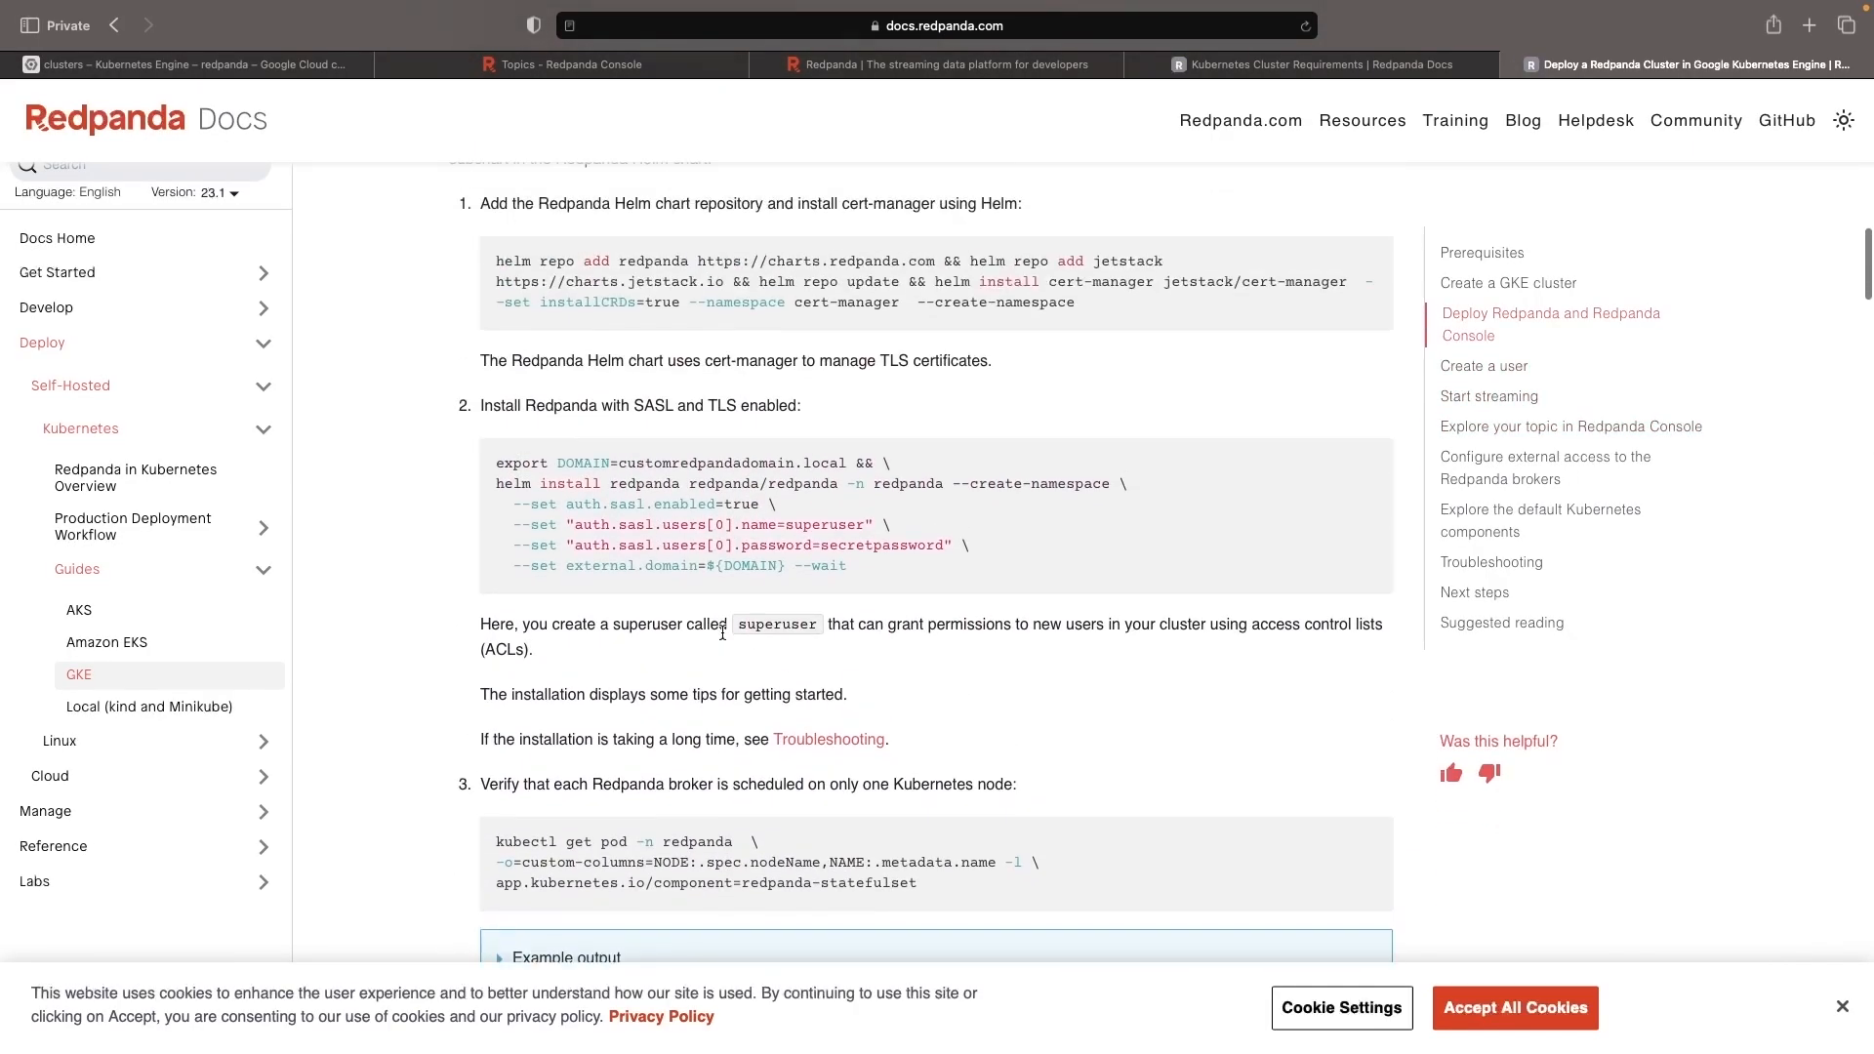
scroll(up, 3)
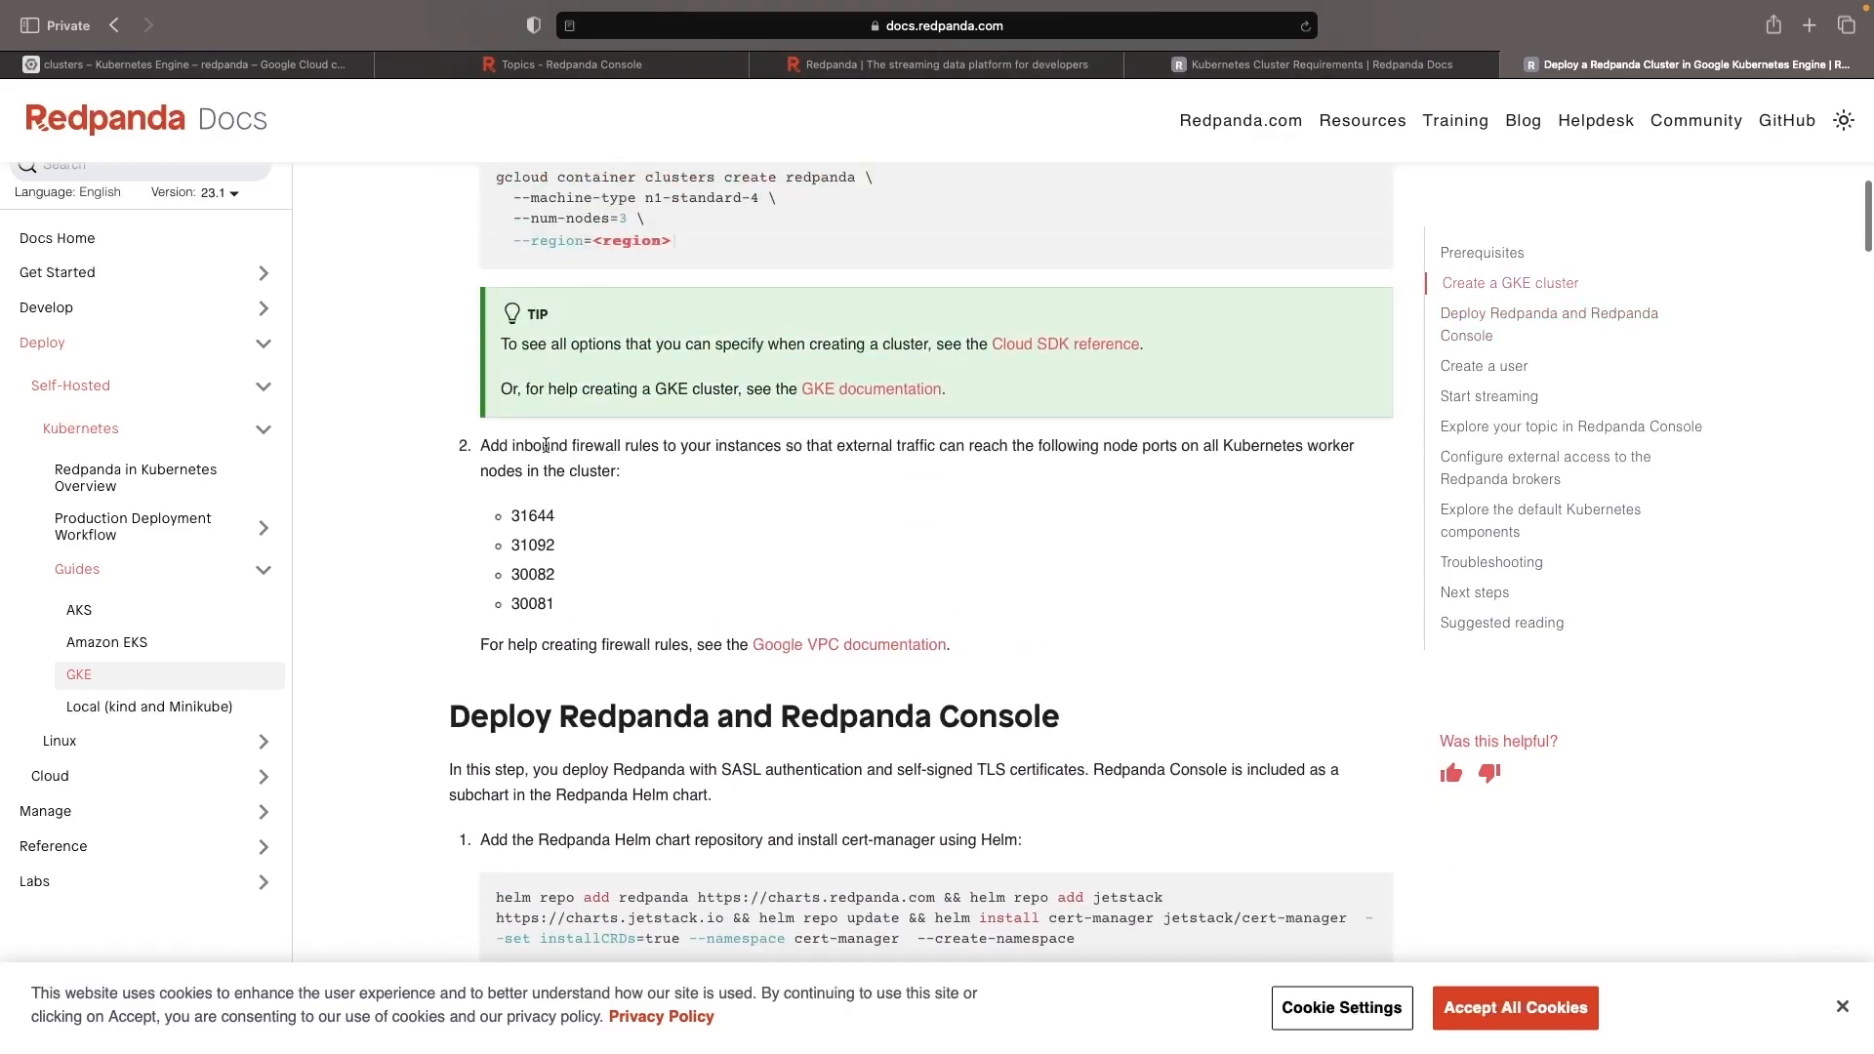
double_click(531, 516)
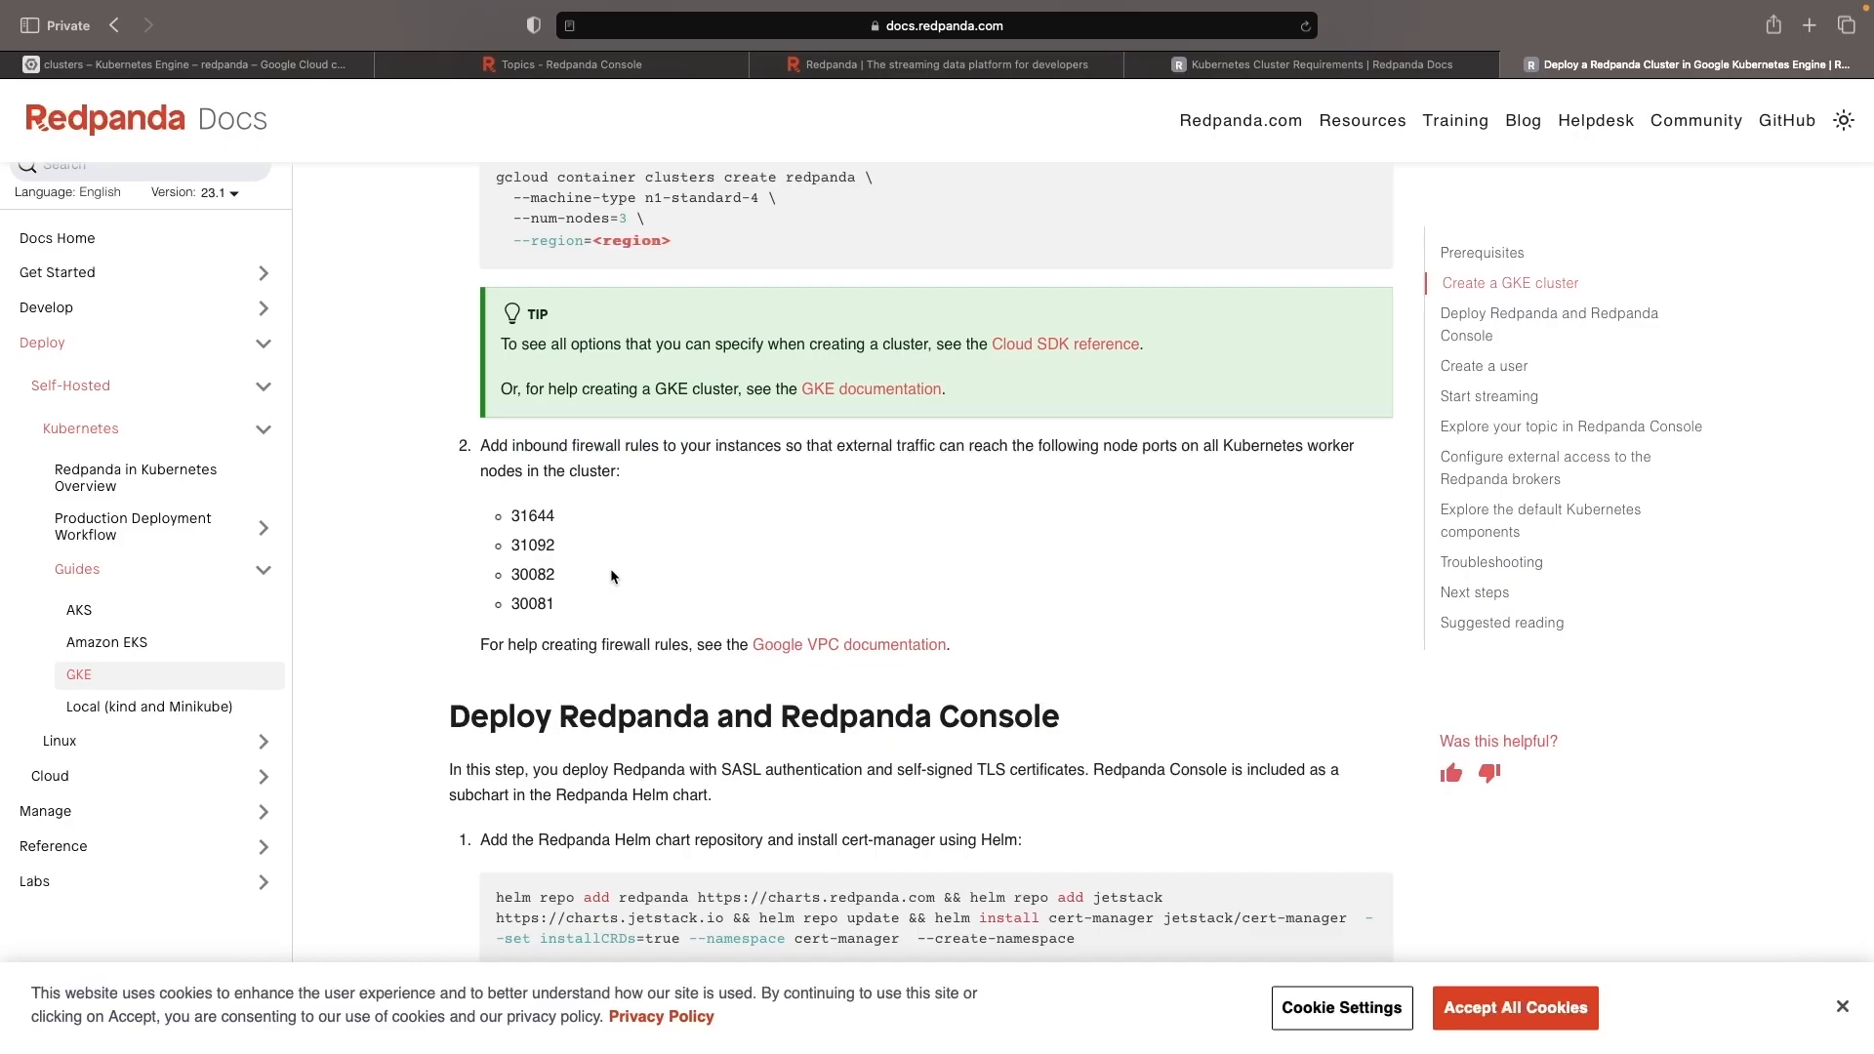
click(189, 63)
text(f)
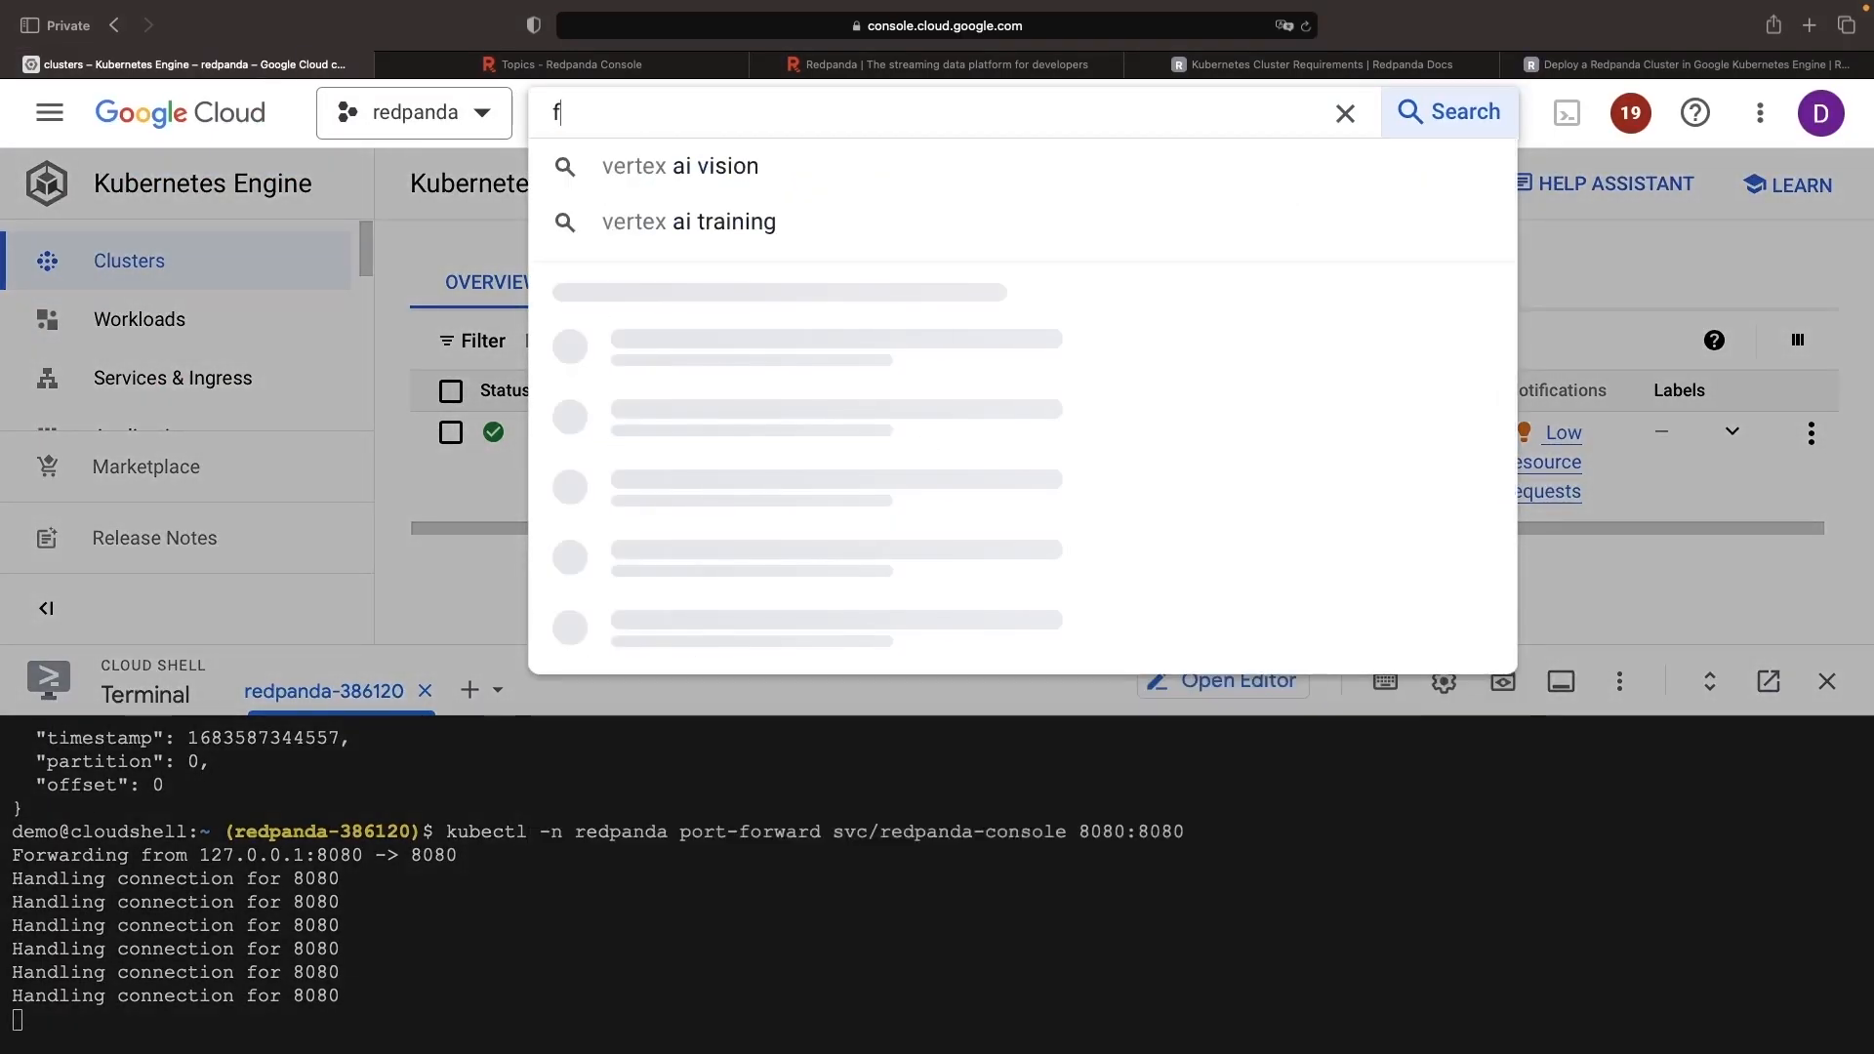
- Search for Firewall and review the VPC rules, expanding gke-redpanda-eade4dfa-vms with source 10.128.0.0/9
text(irew)
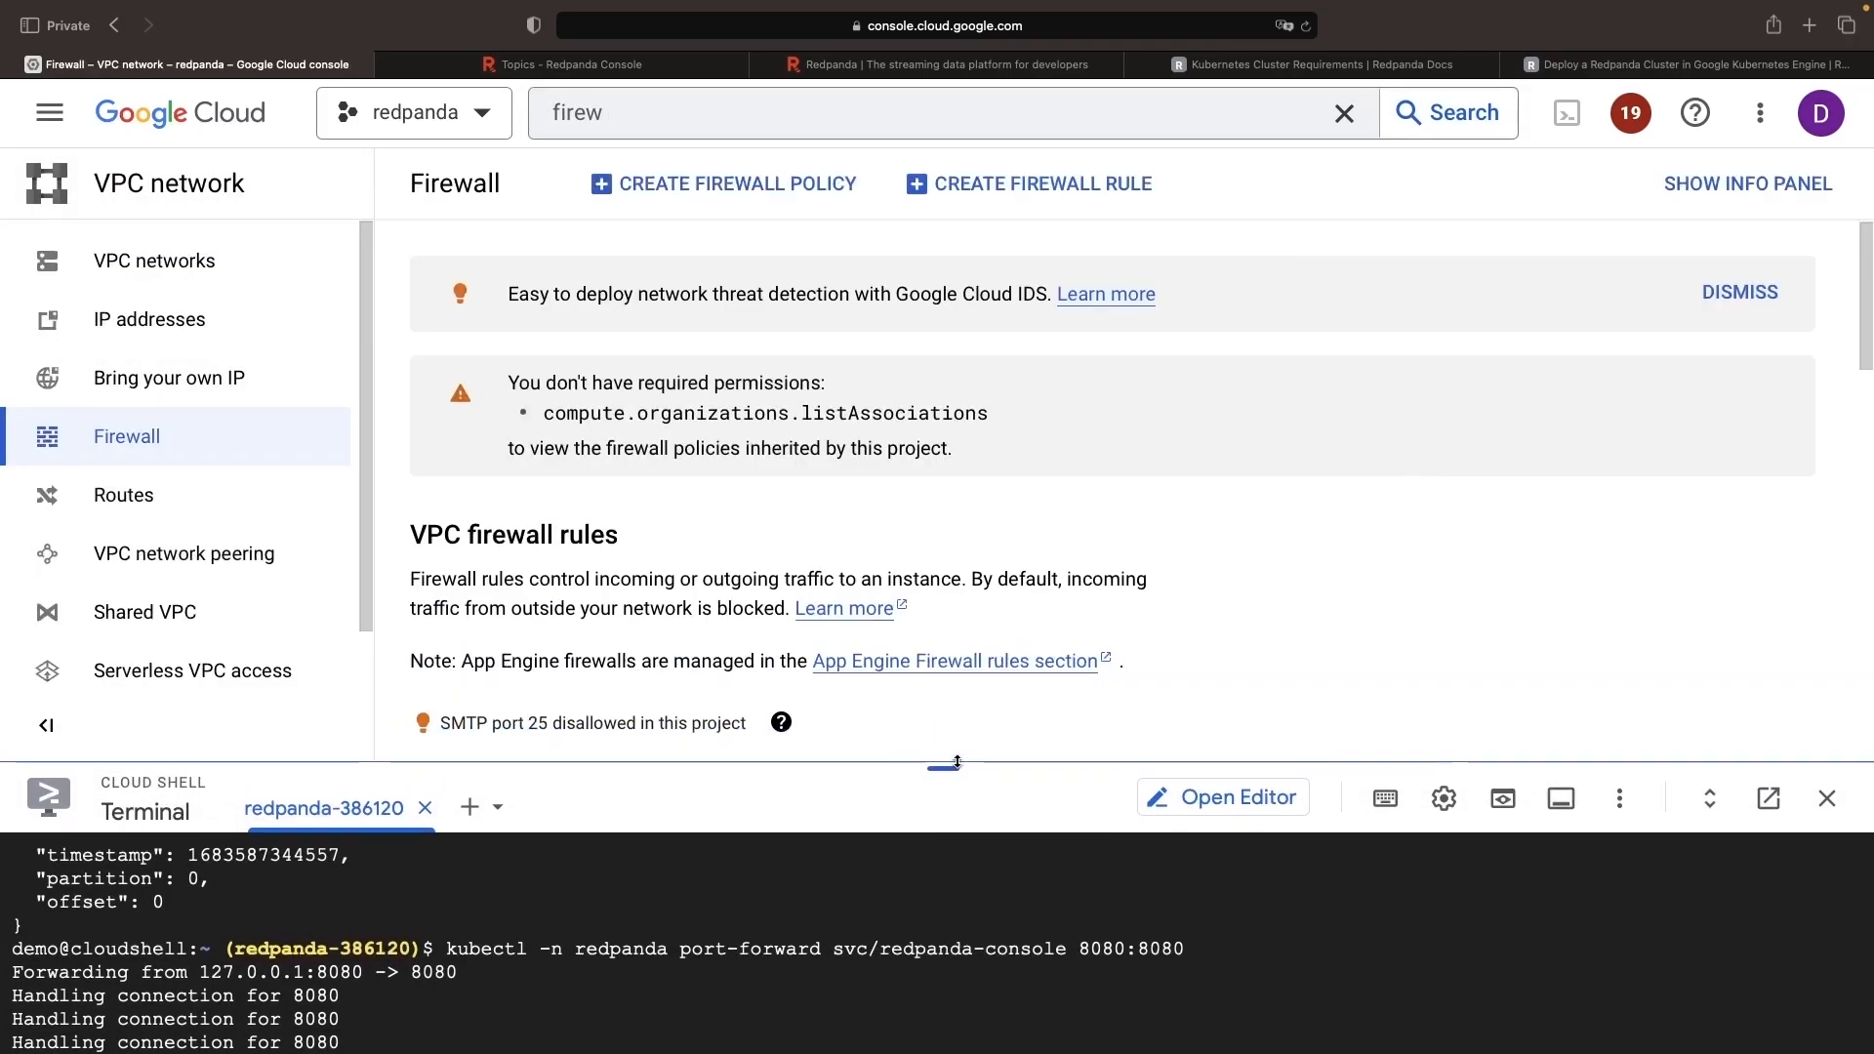
scroll(down, 3)
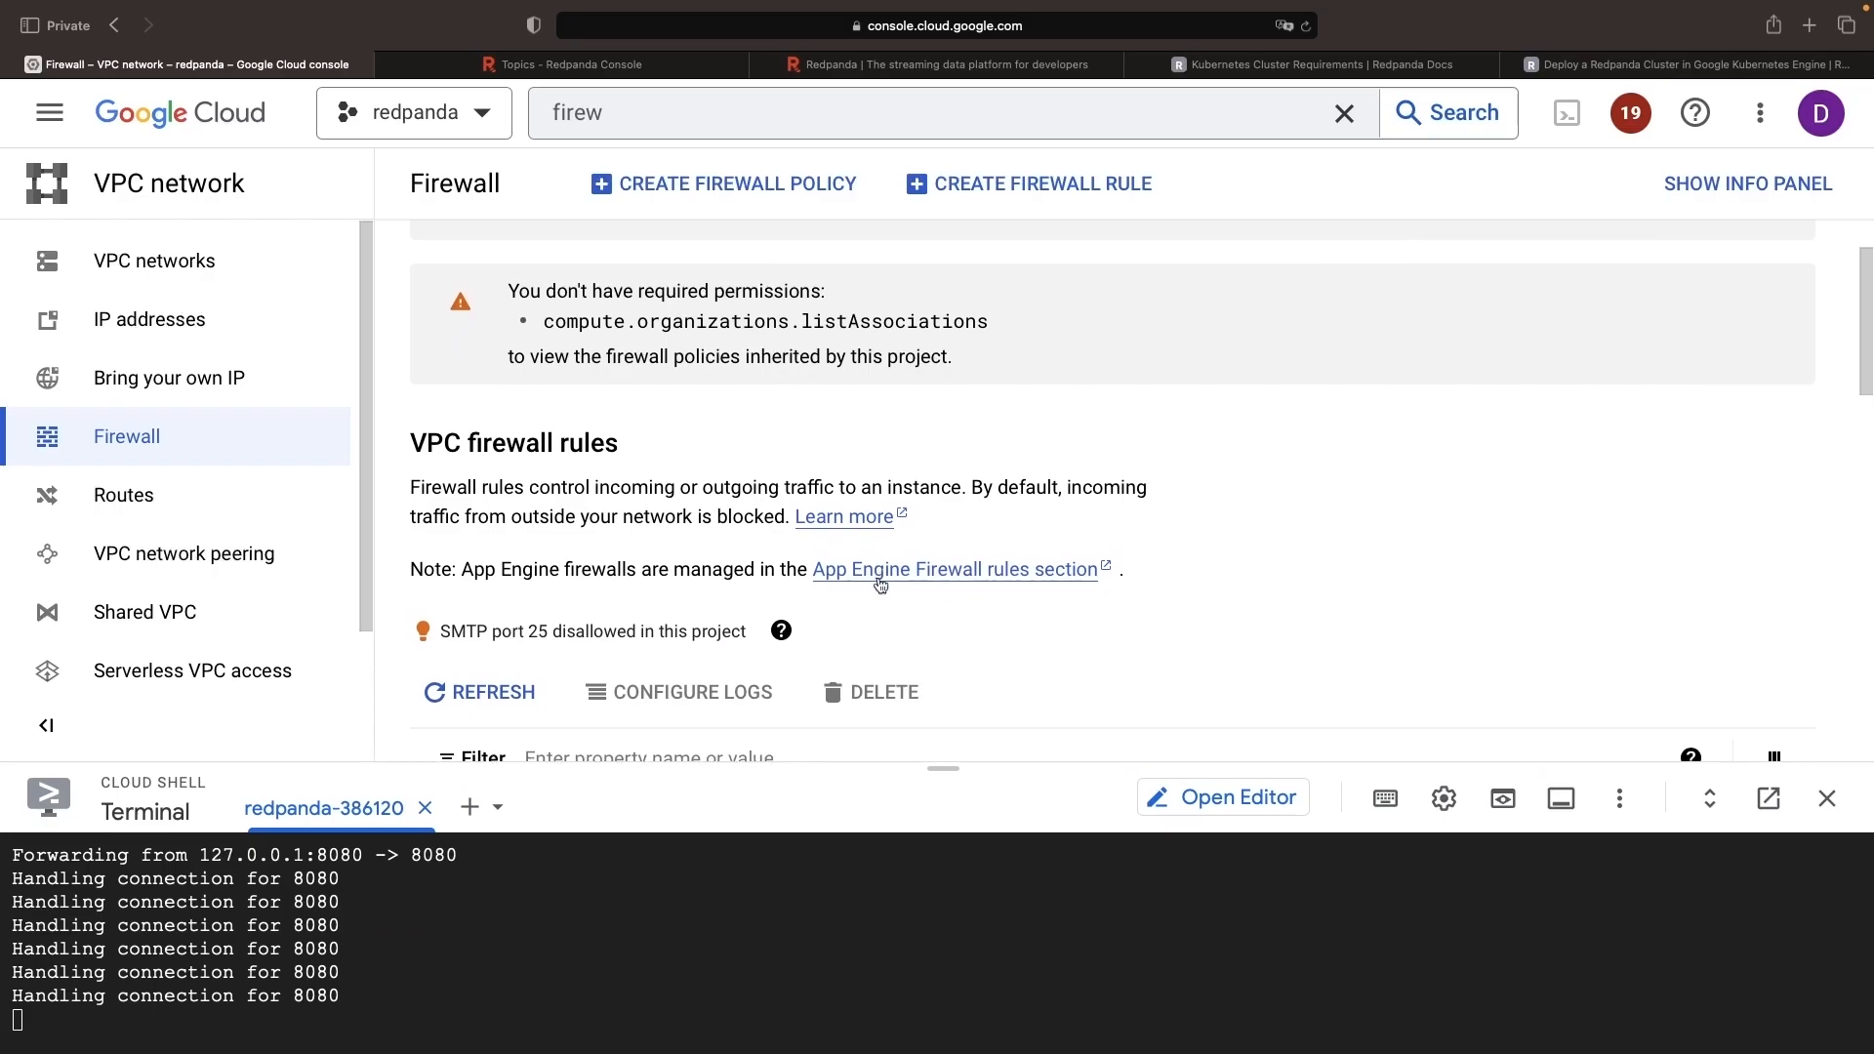
scroll(down, 3)
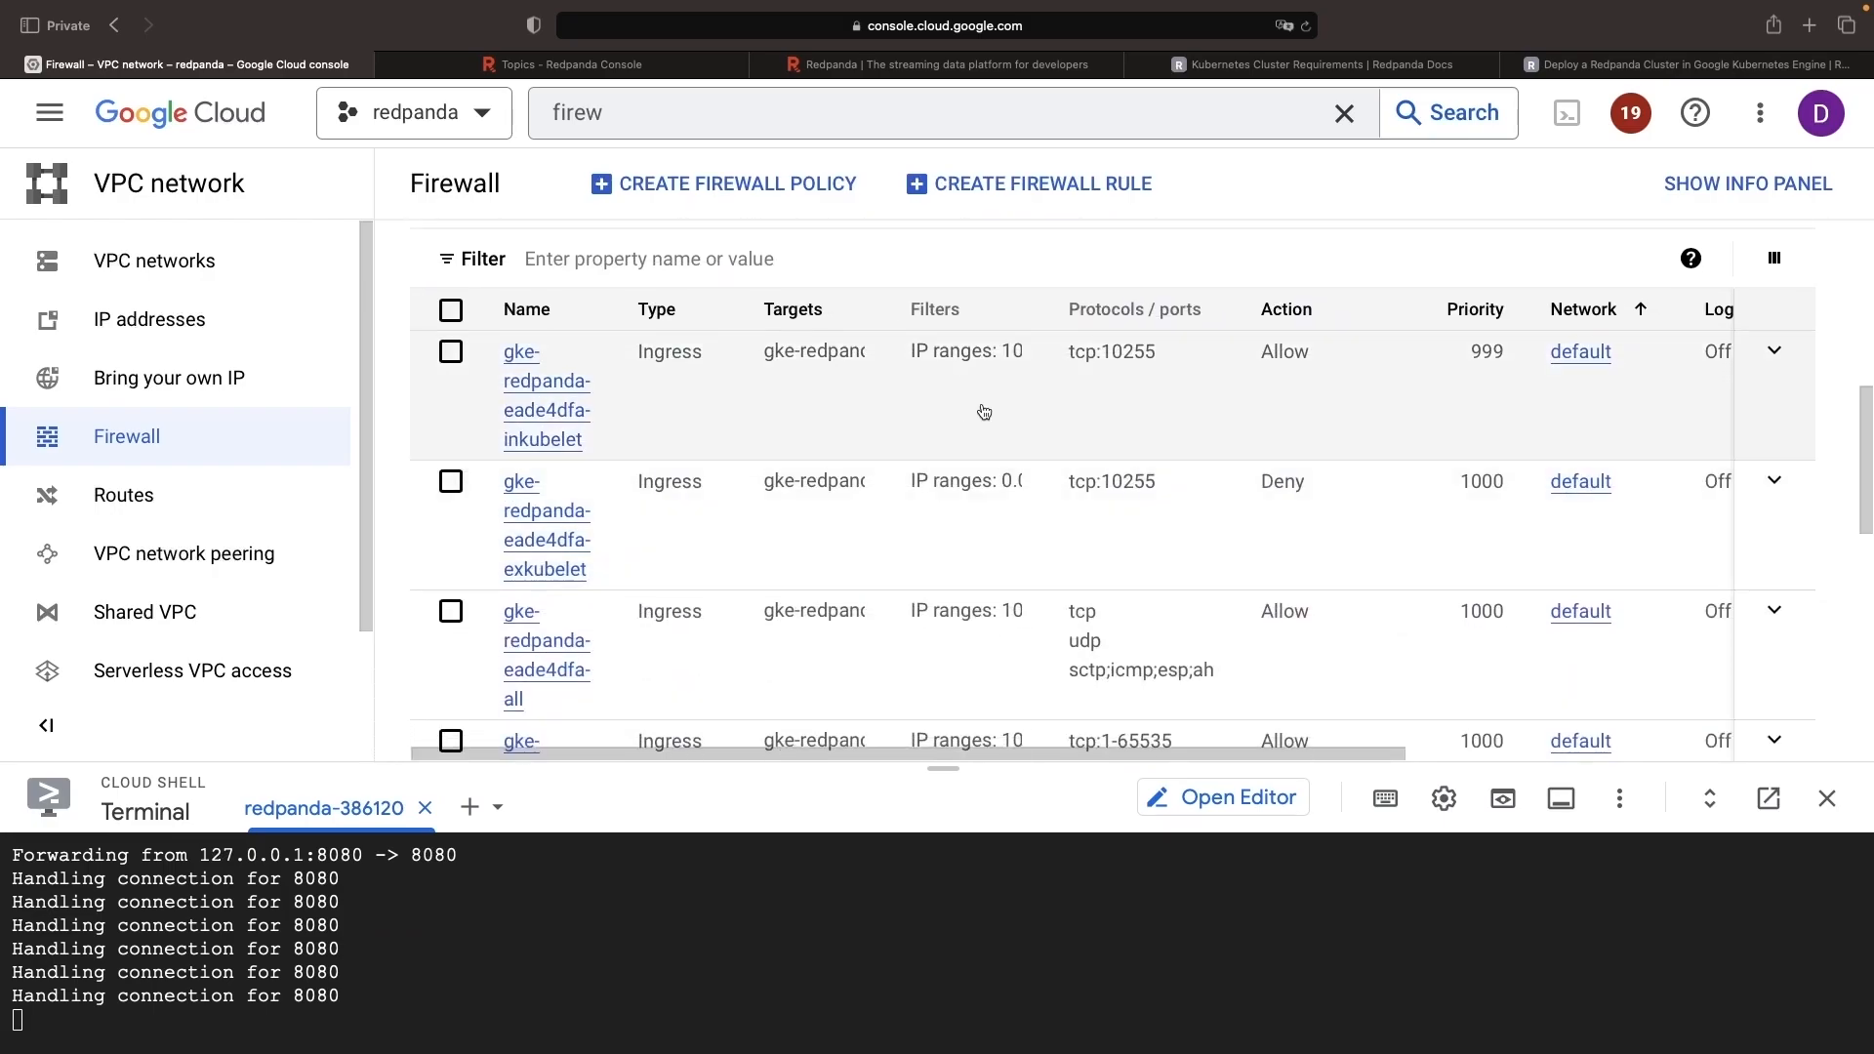
mouse_move(750, 617)
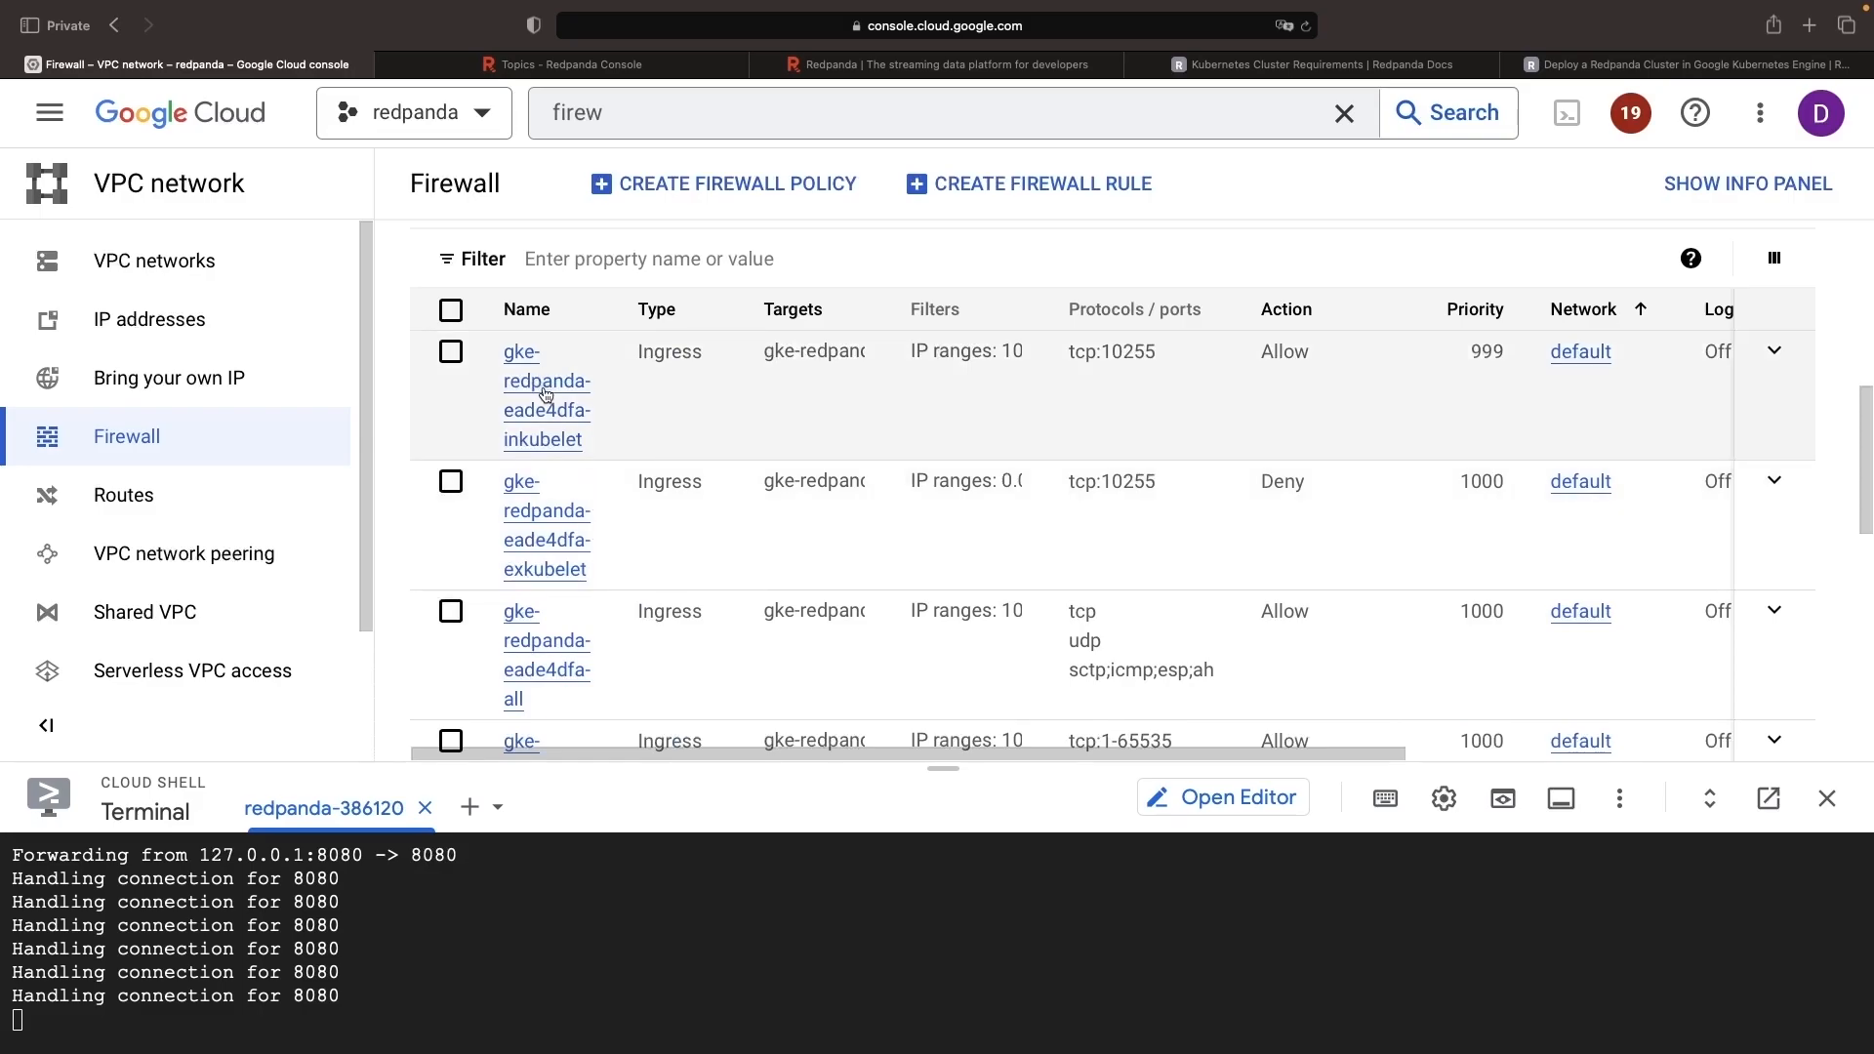
scroll(down, 3)
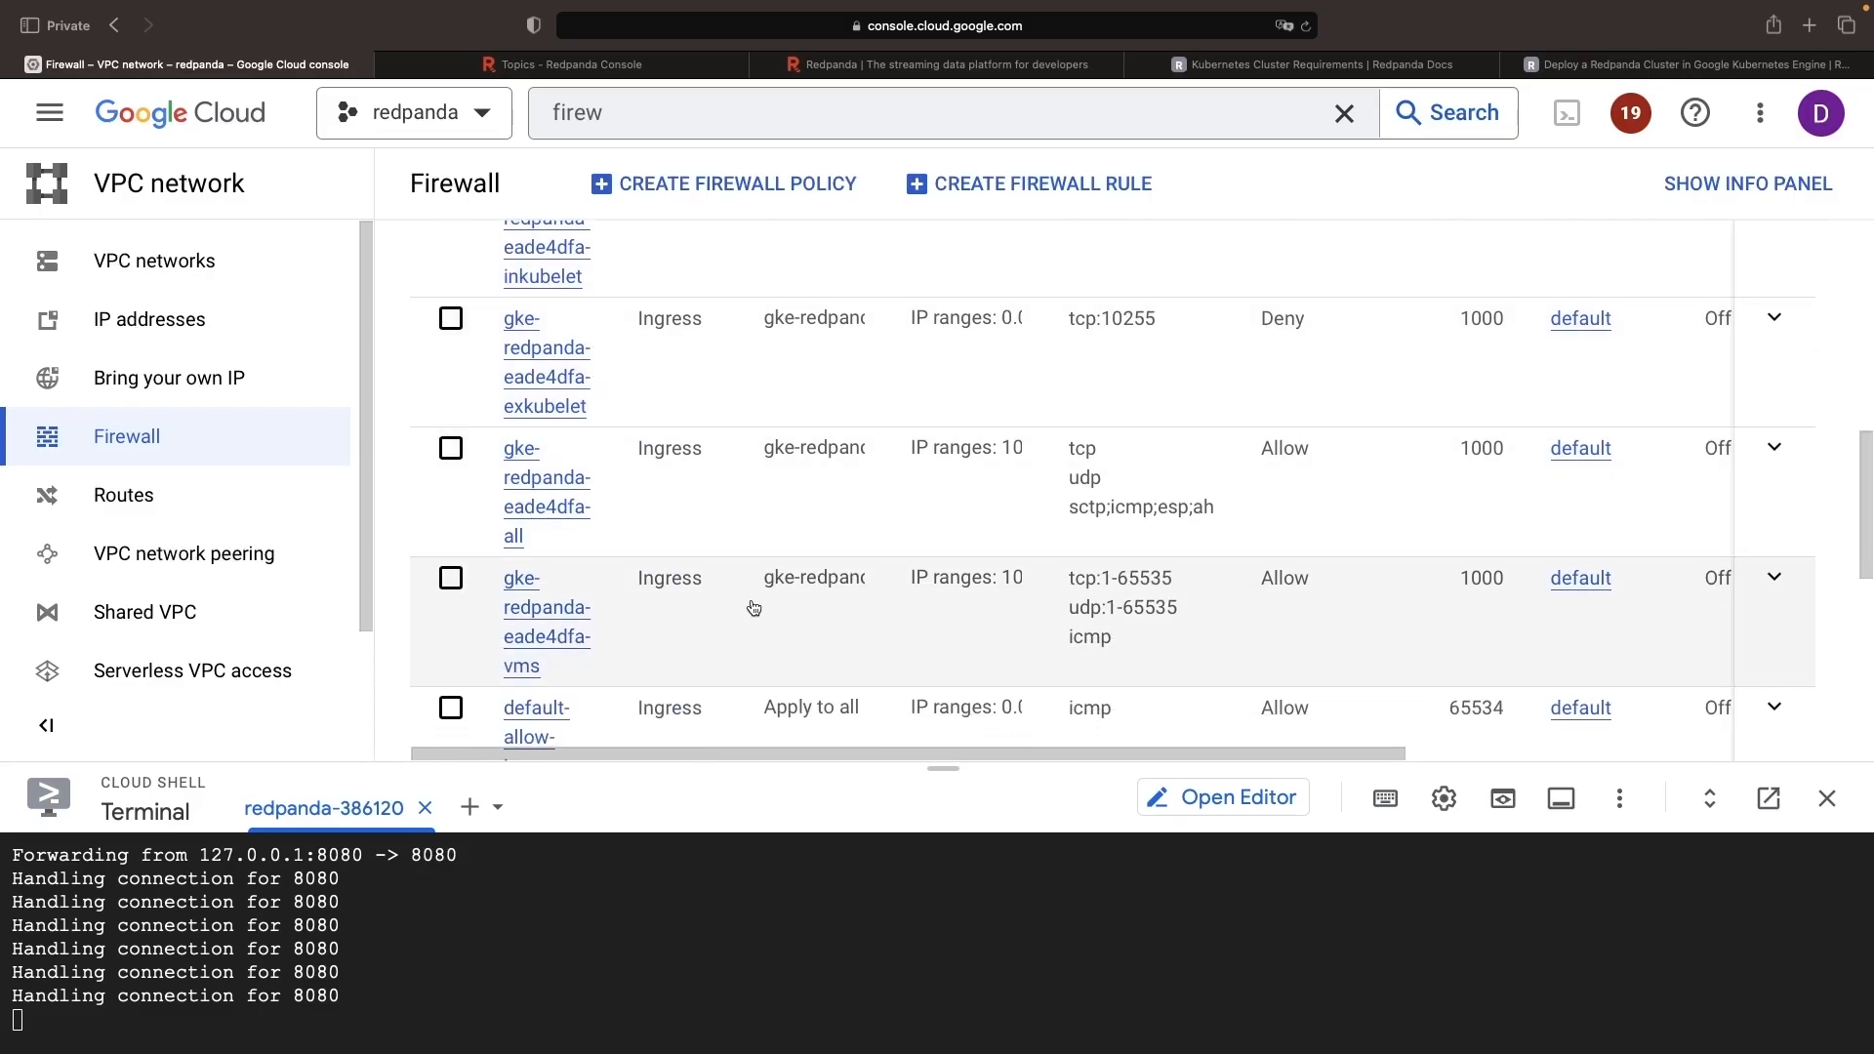
mouse_move(965, 555)
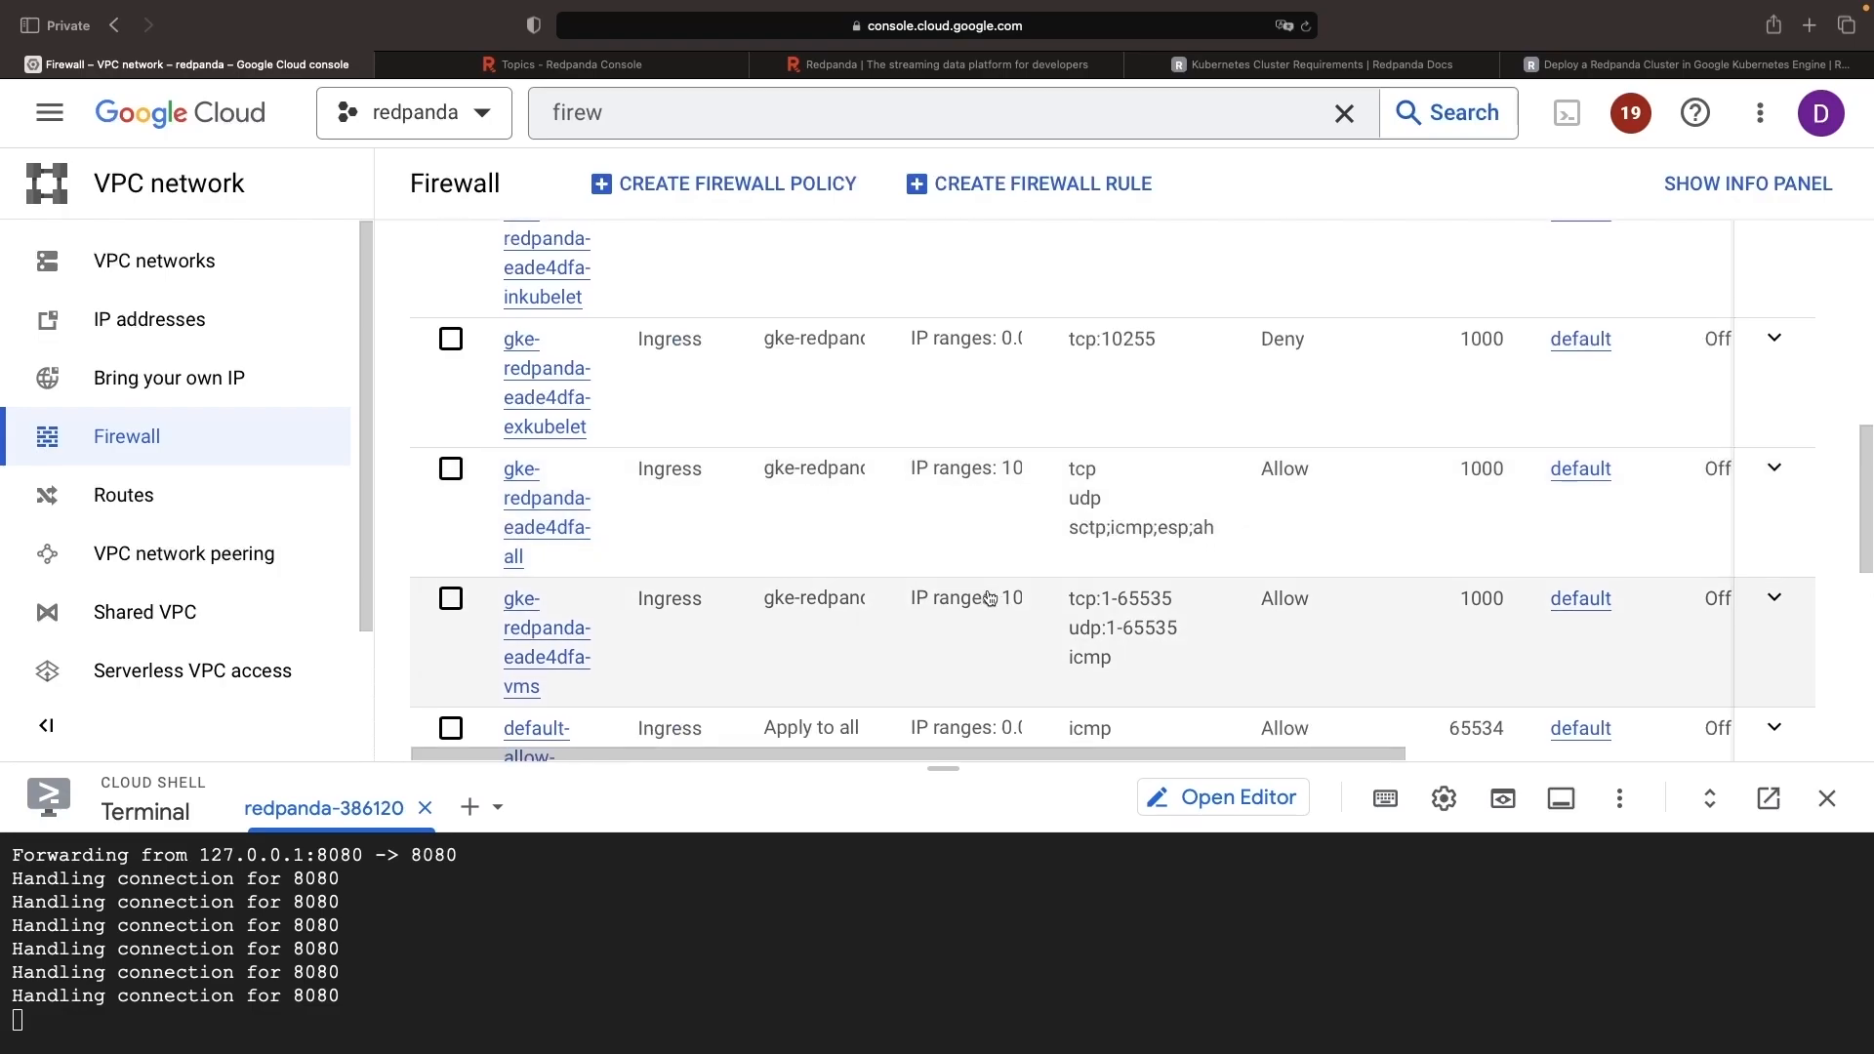
scroll(up, 3)
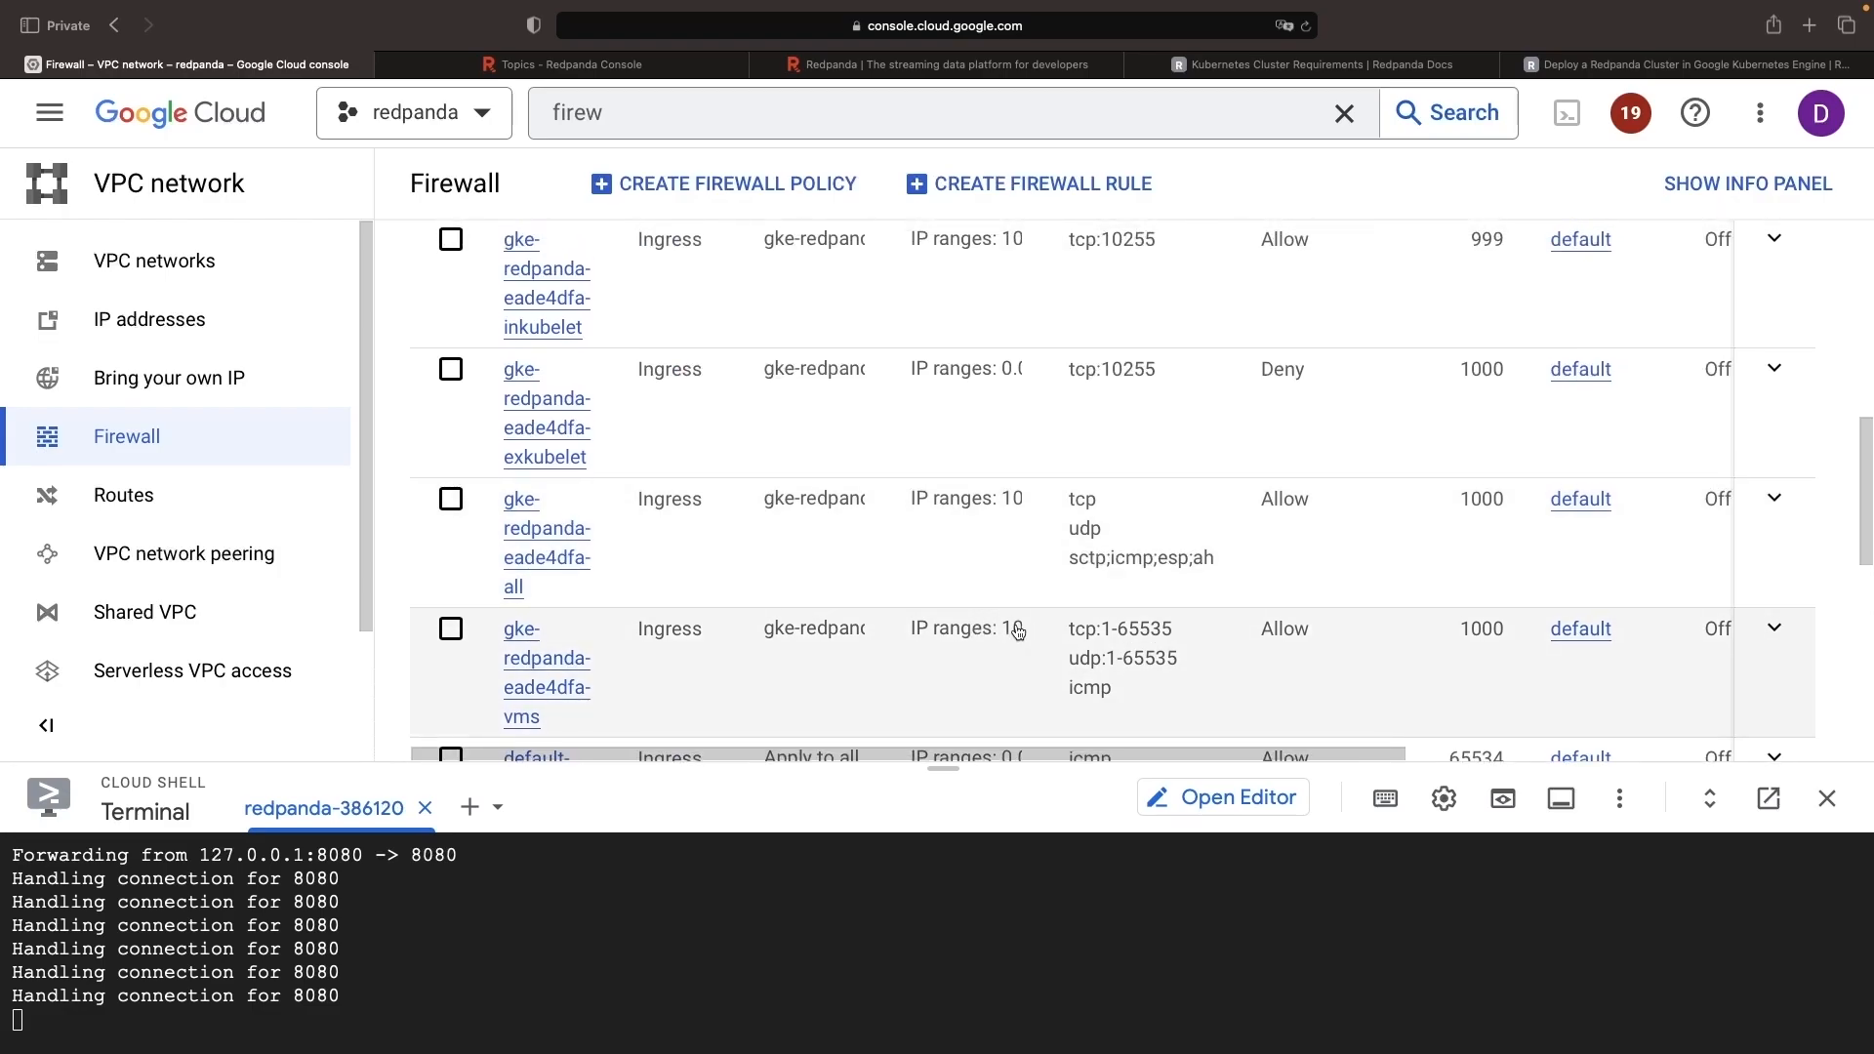
scroll(down, 3)
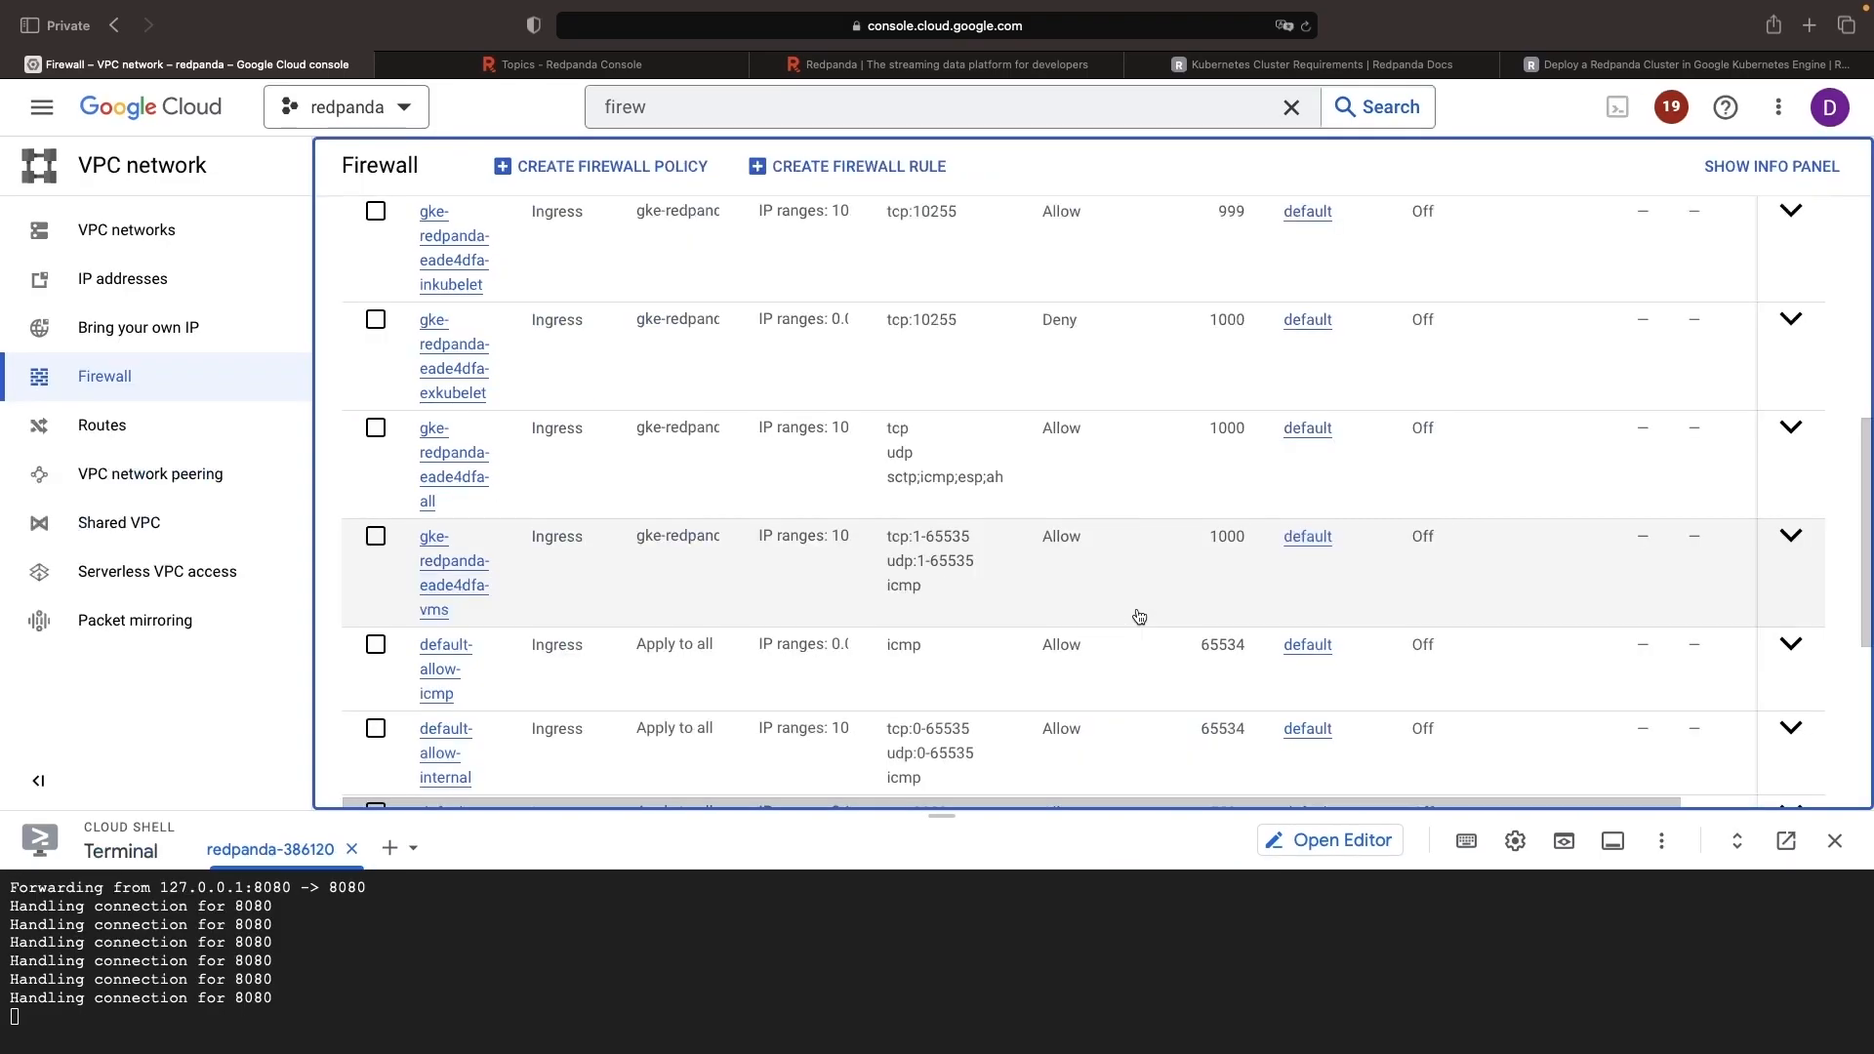
scroll(up, 3)
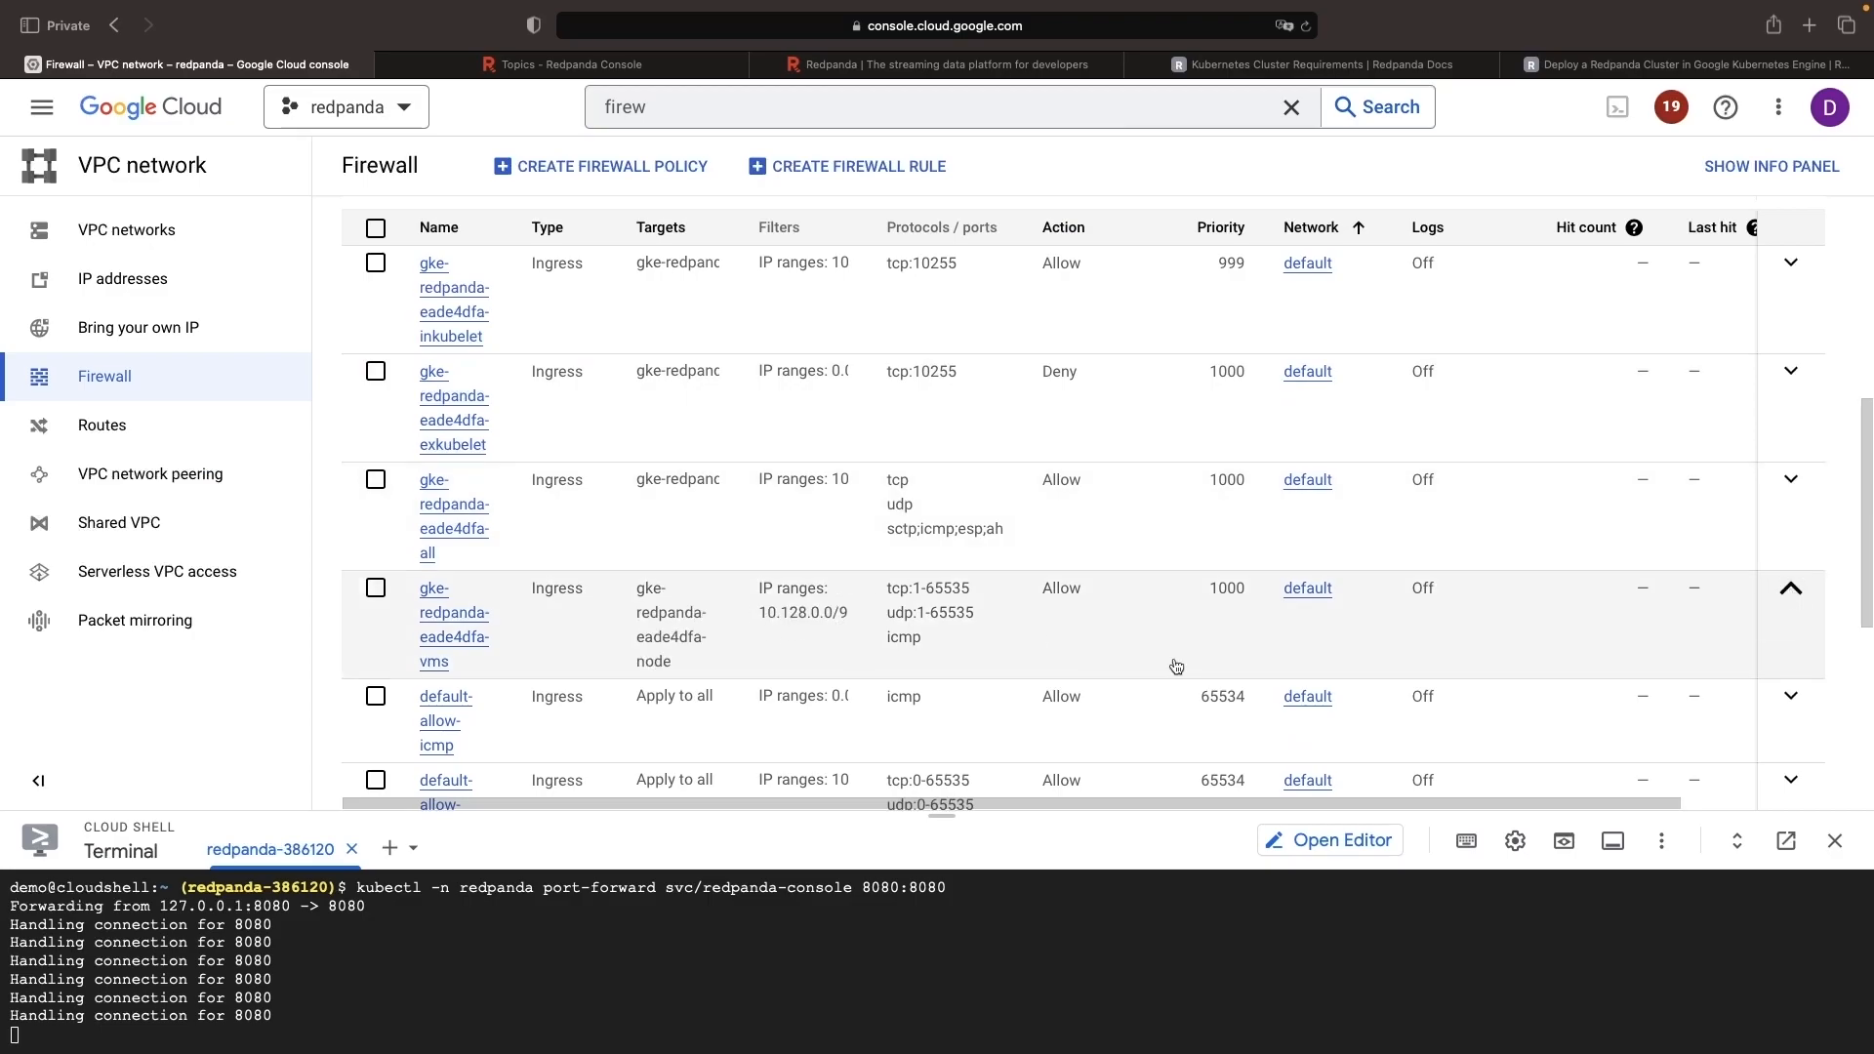
scroll(down, 3)
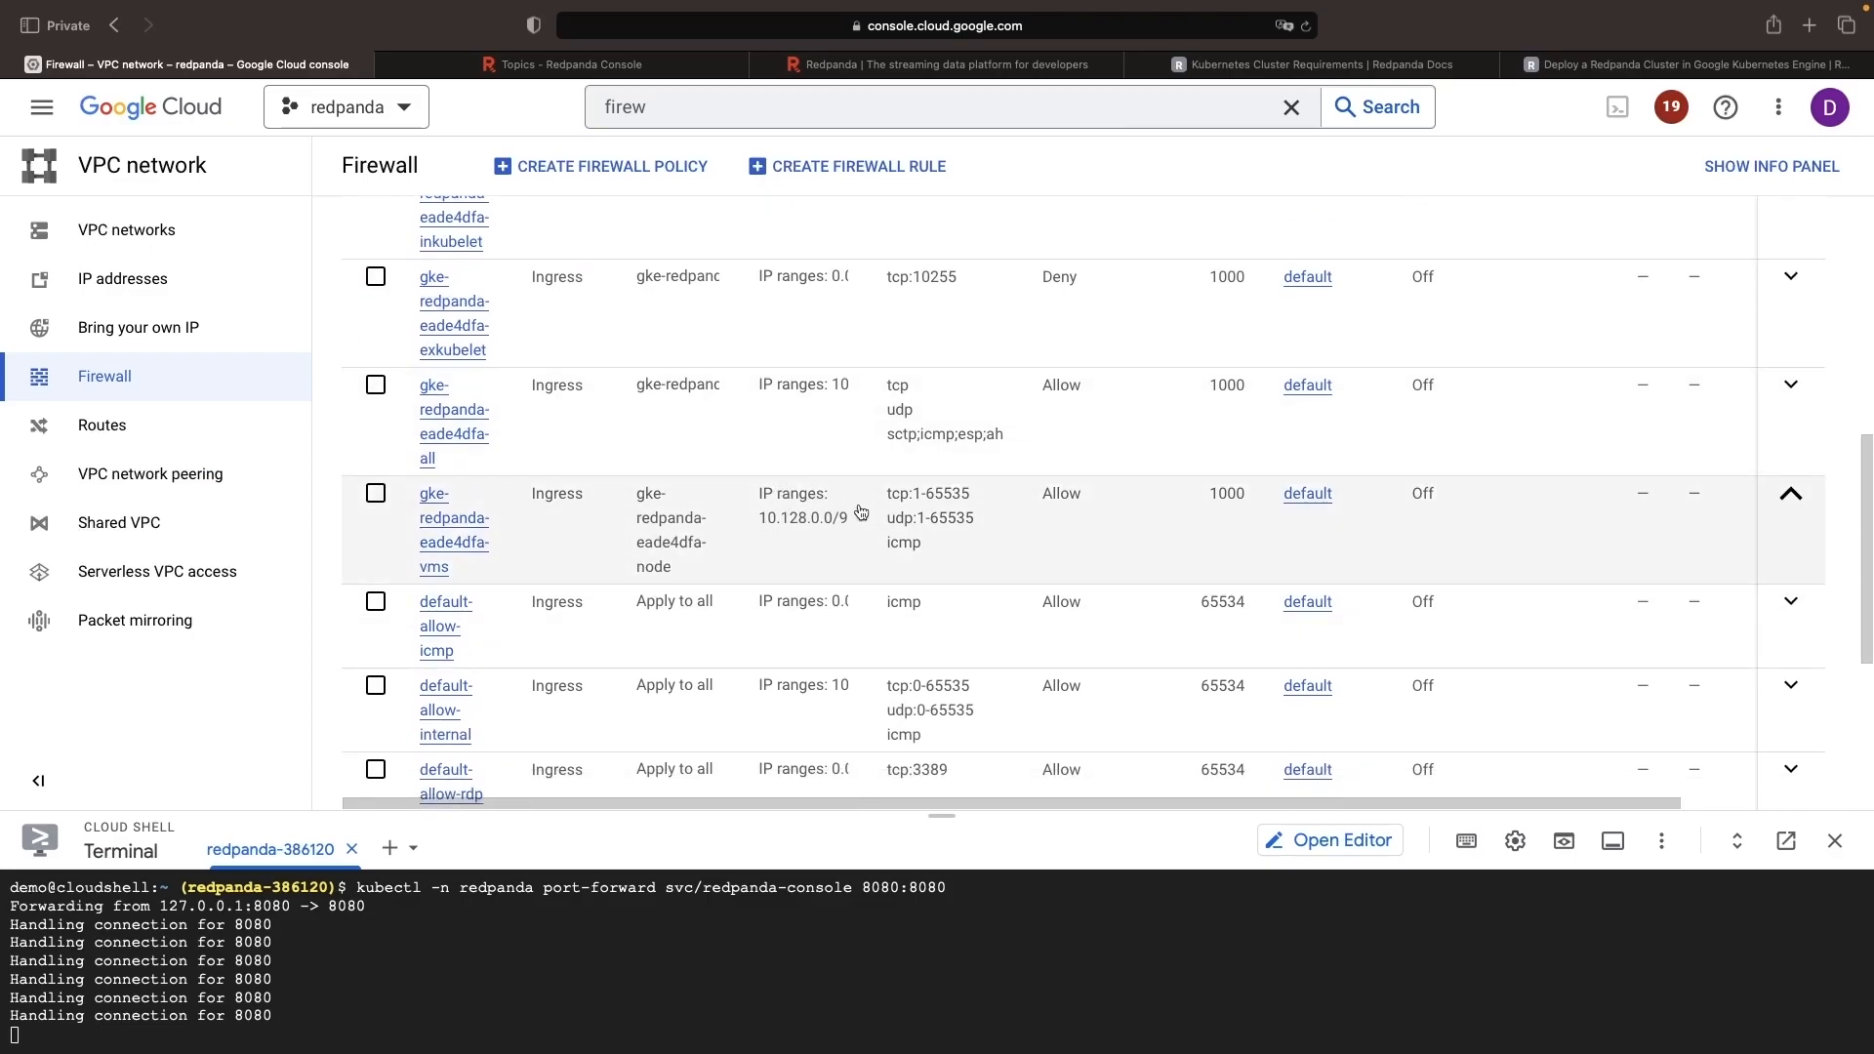
mouse_move(809, 519)
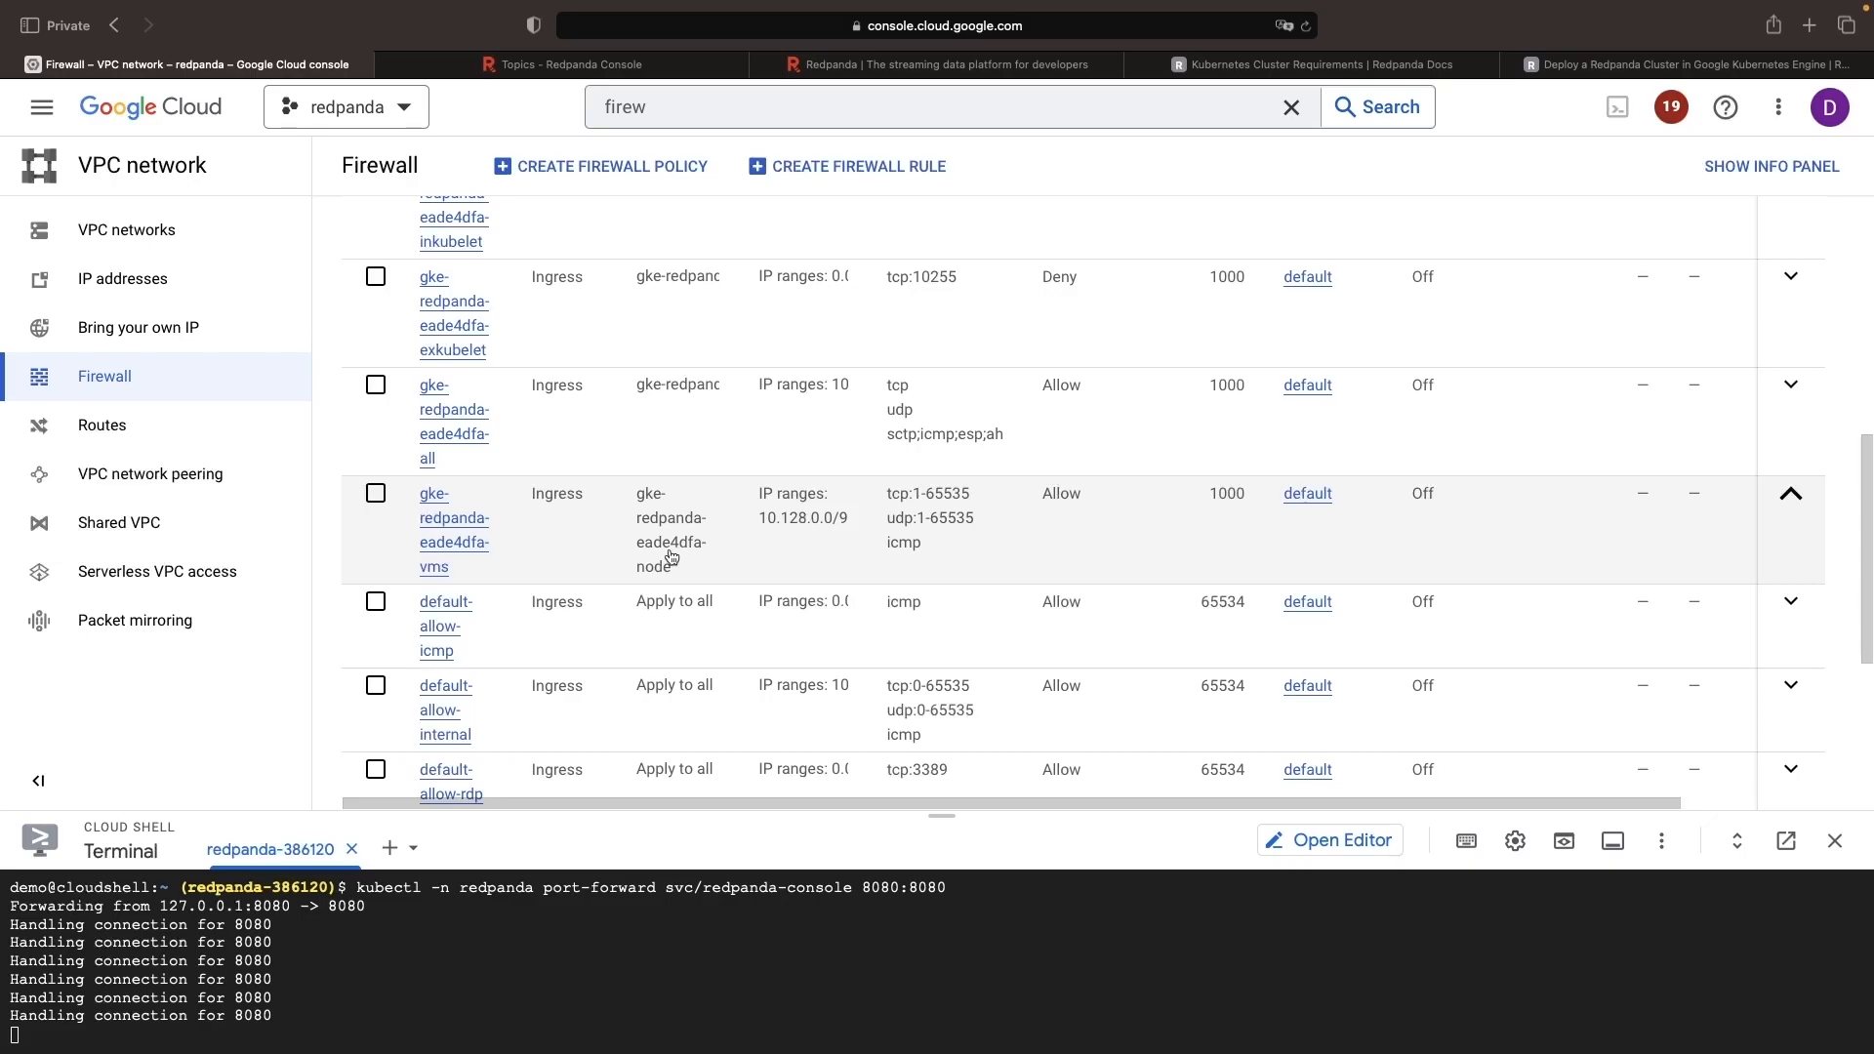
mouse_move(957, 582)
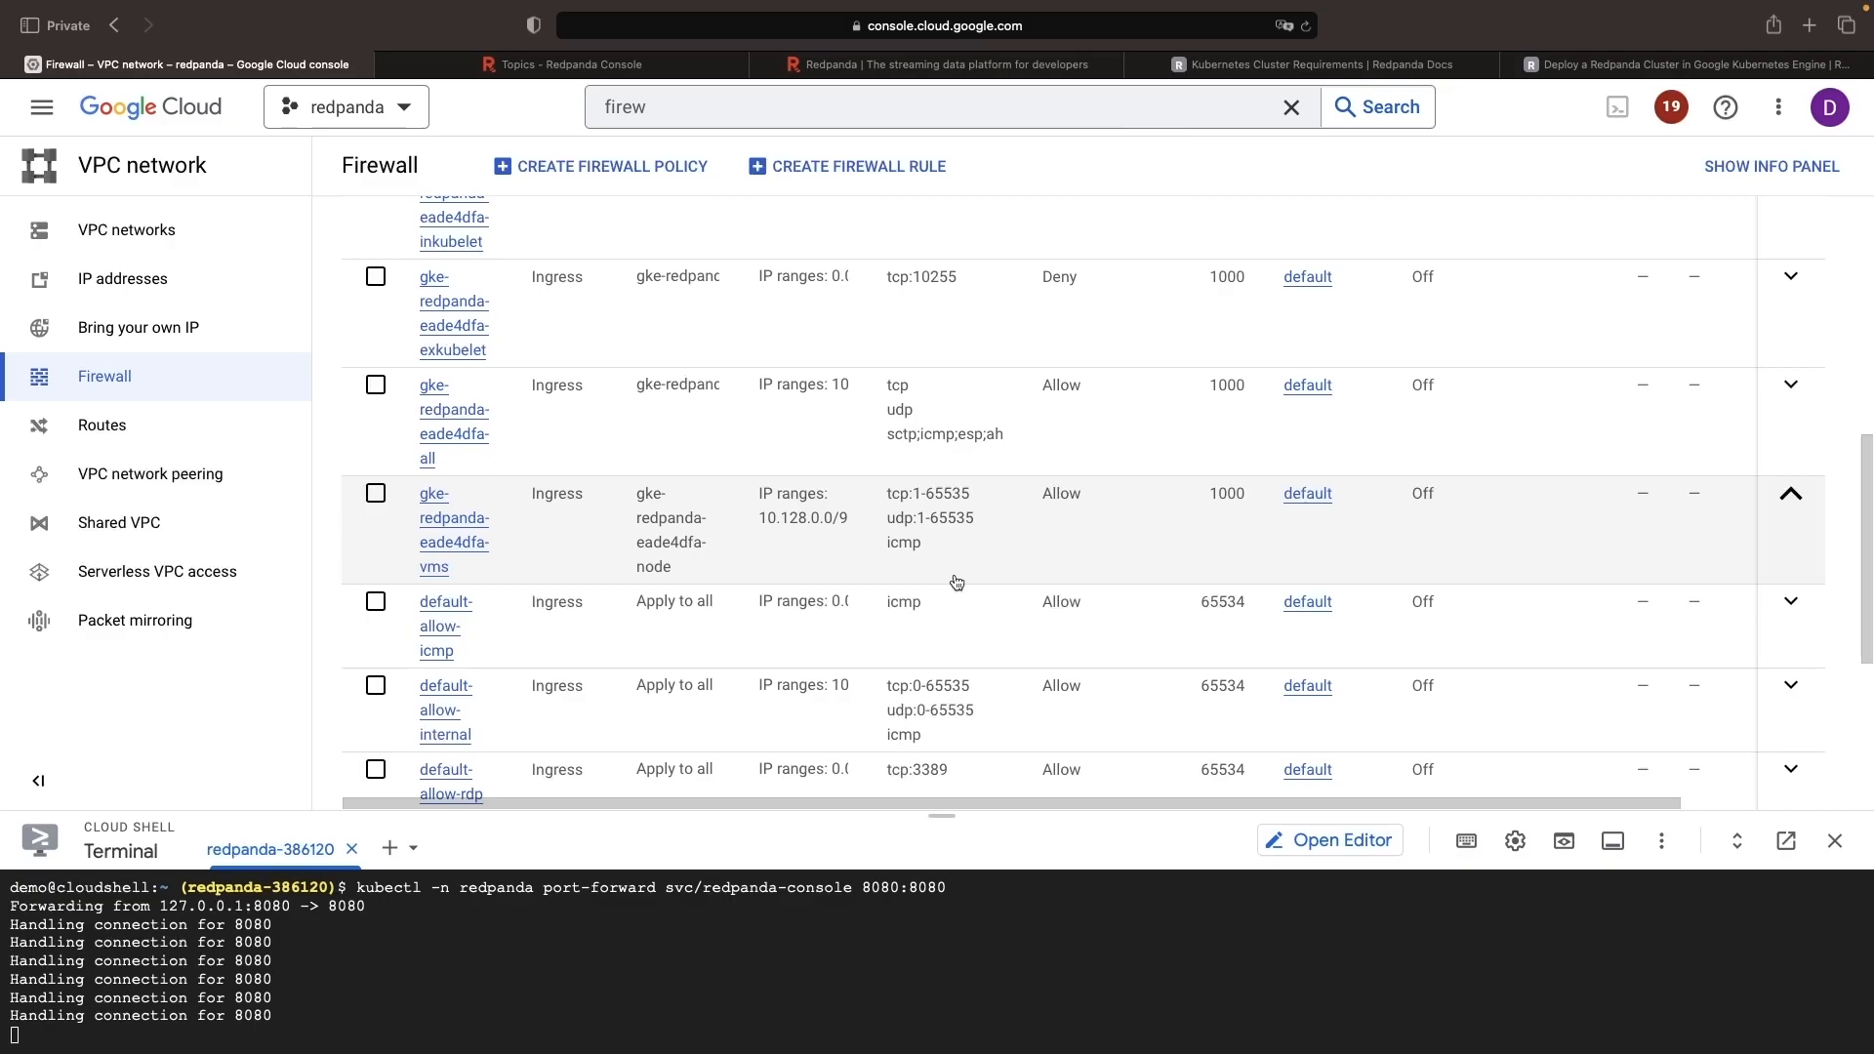
mouse_move(970, 498)
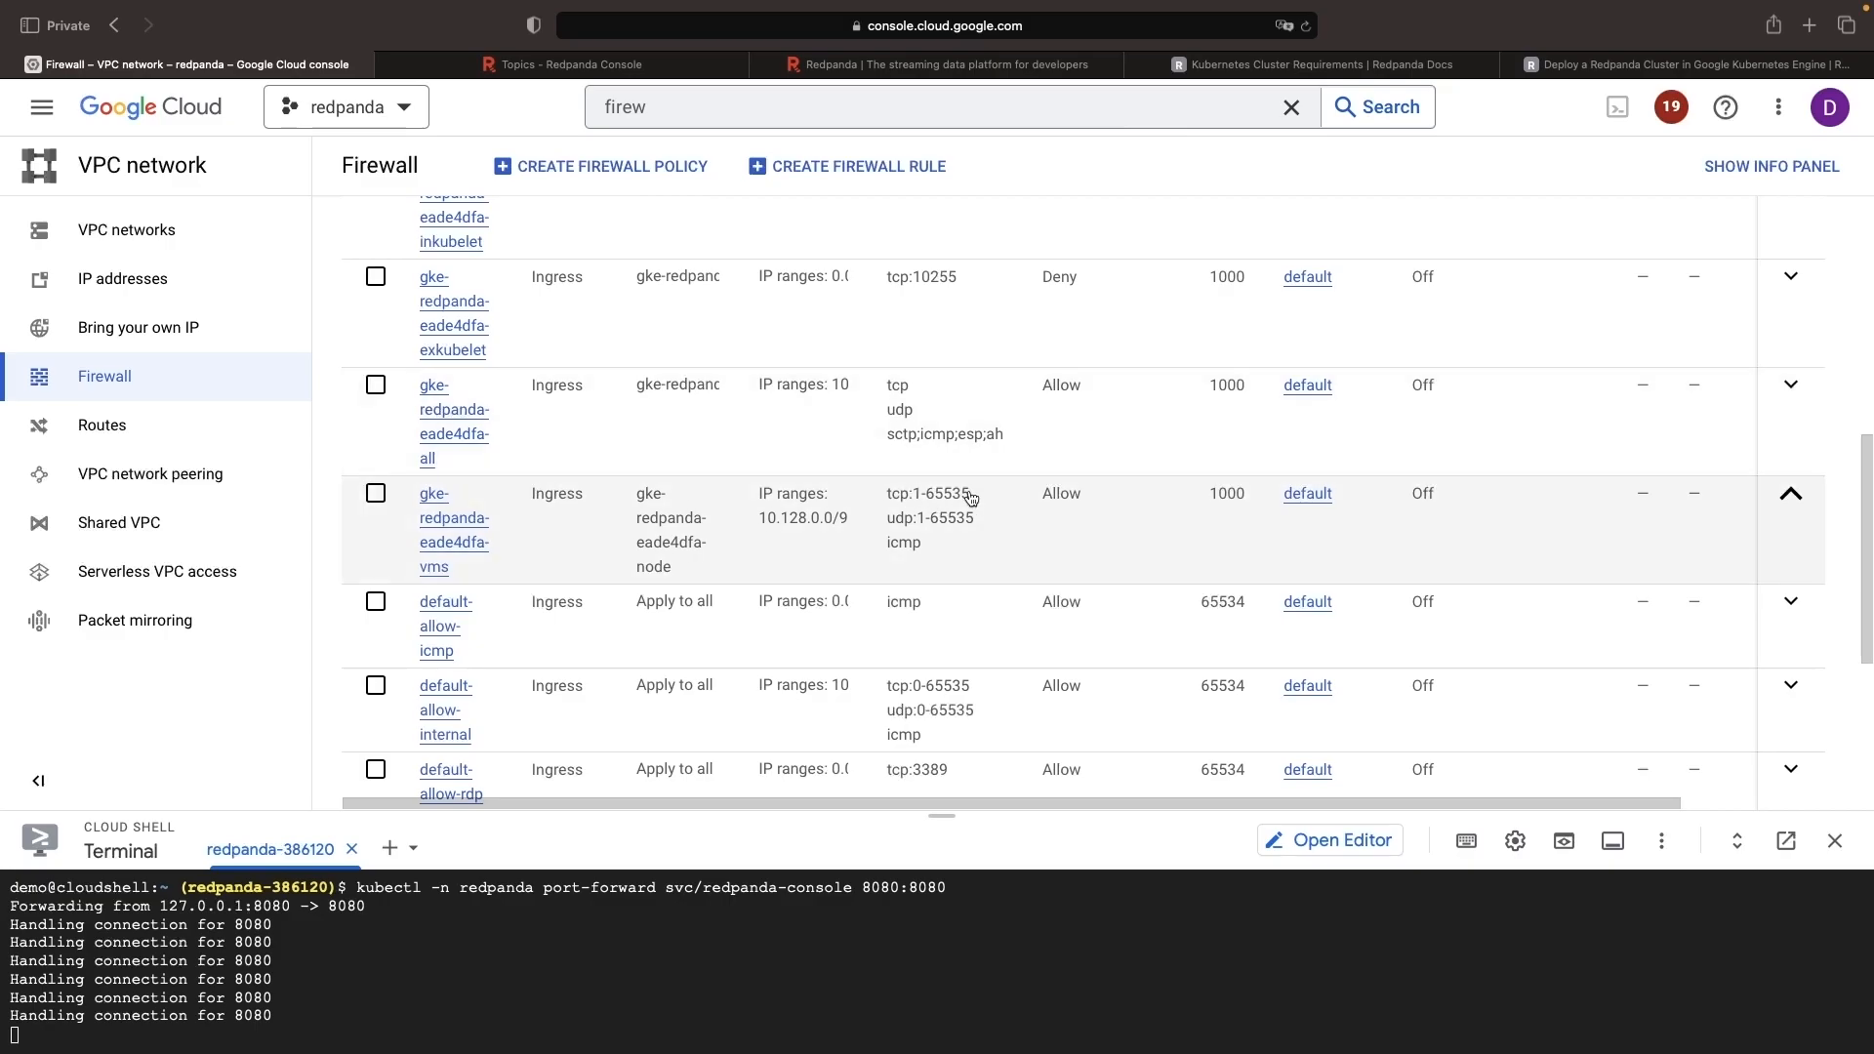
- Switch to the 'Deploy a Redpanda Cluster in GKE' guide at the firewall rules step
click(1679, 63)
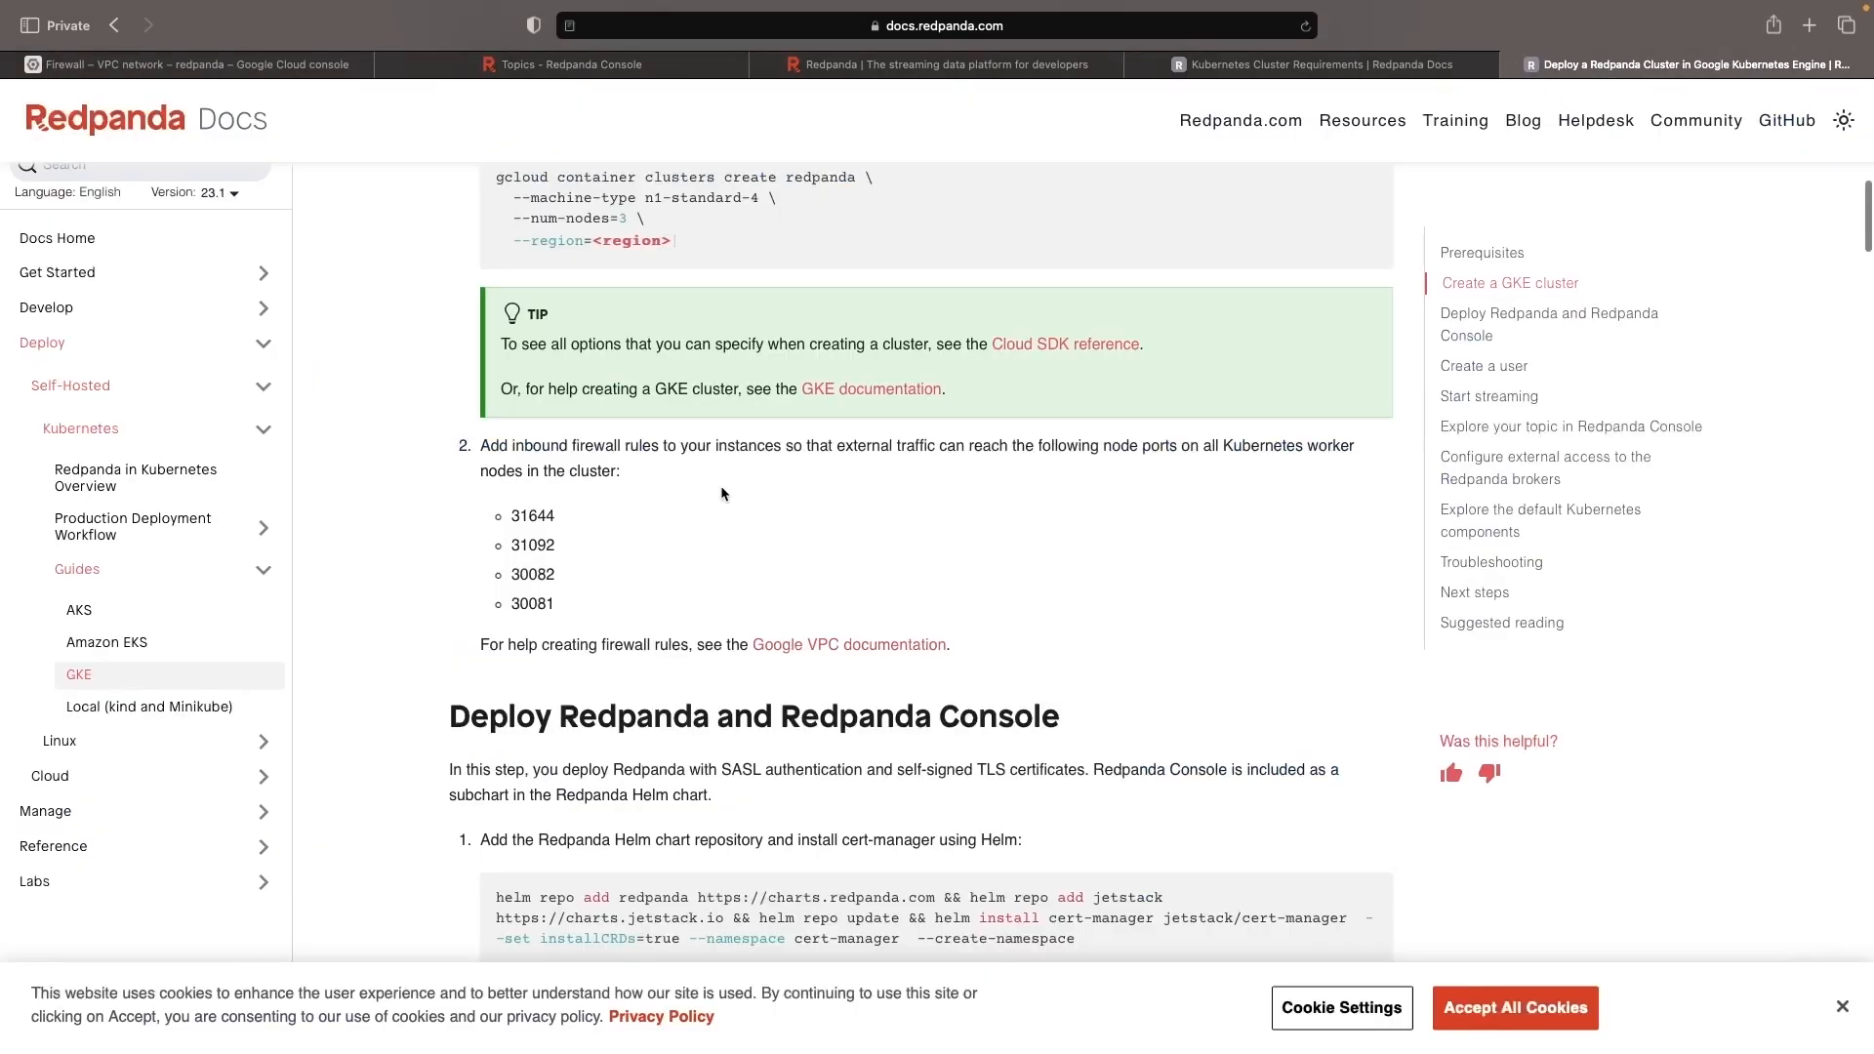
mouse_move(1016, 564)
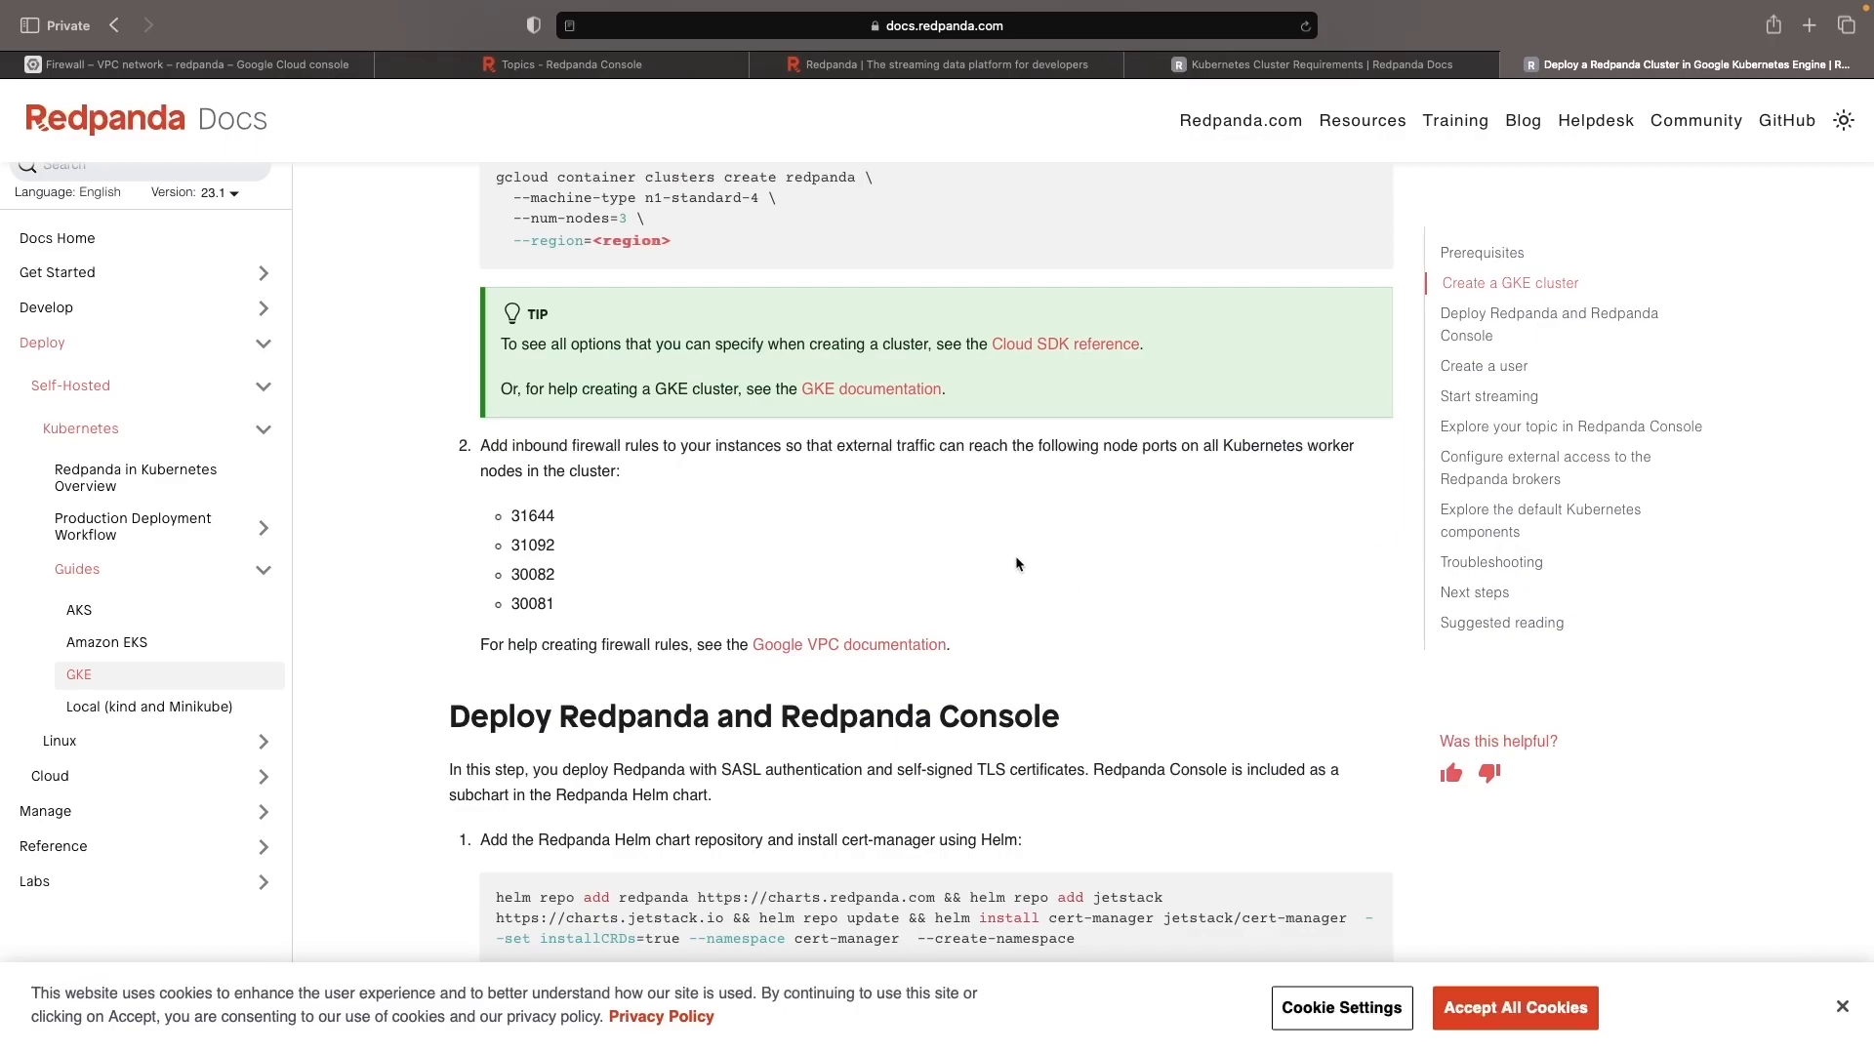
mouse_move(969, 547)
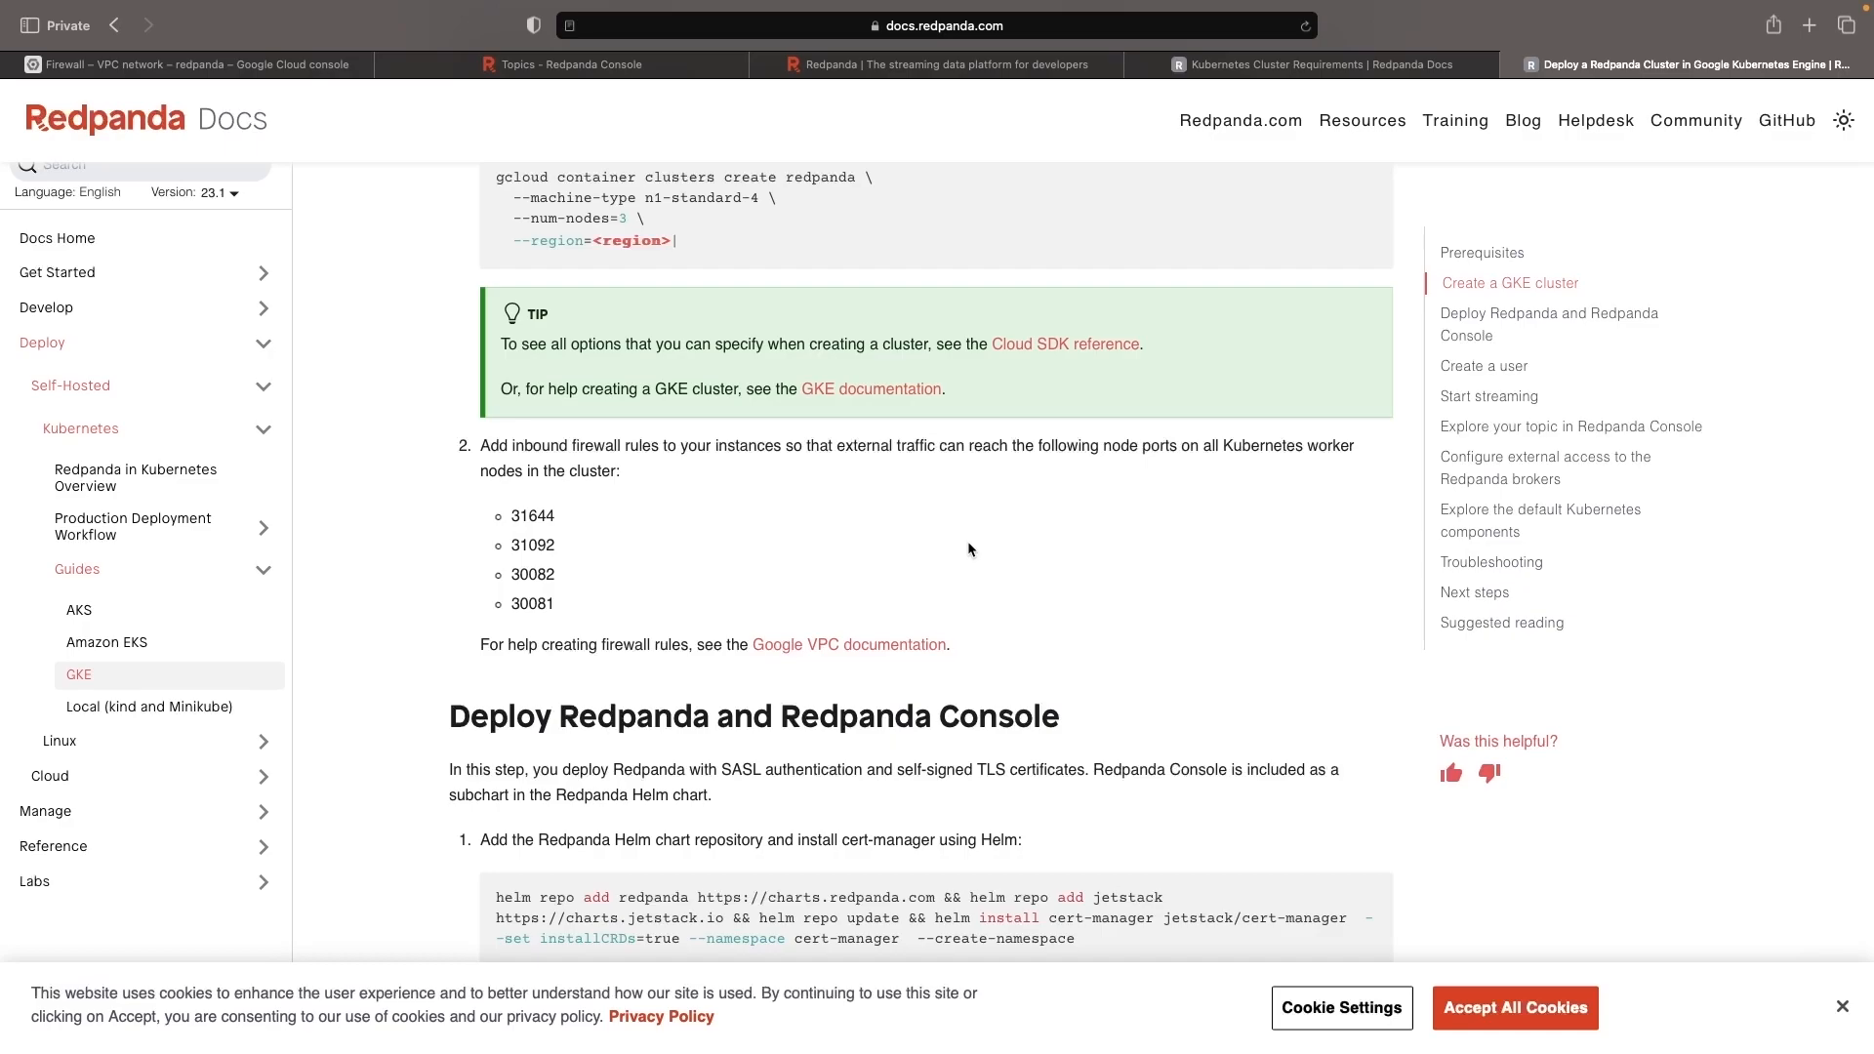
mouse_move(861, 667)
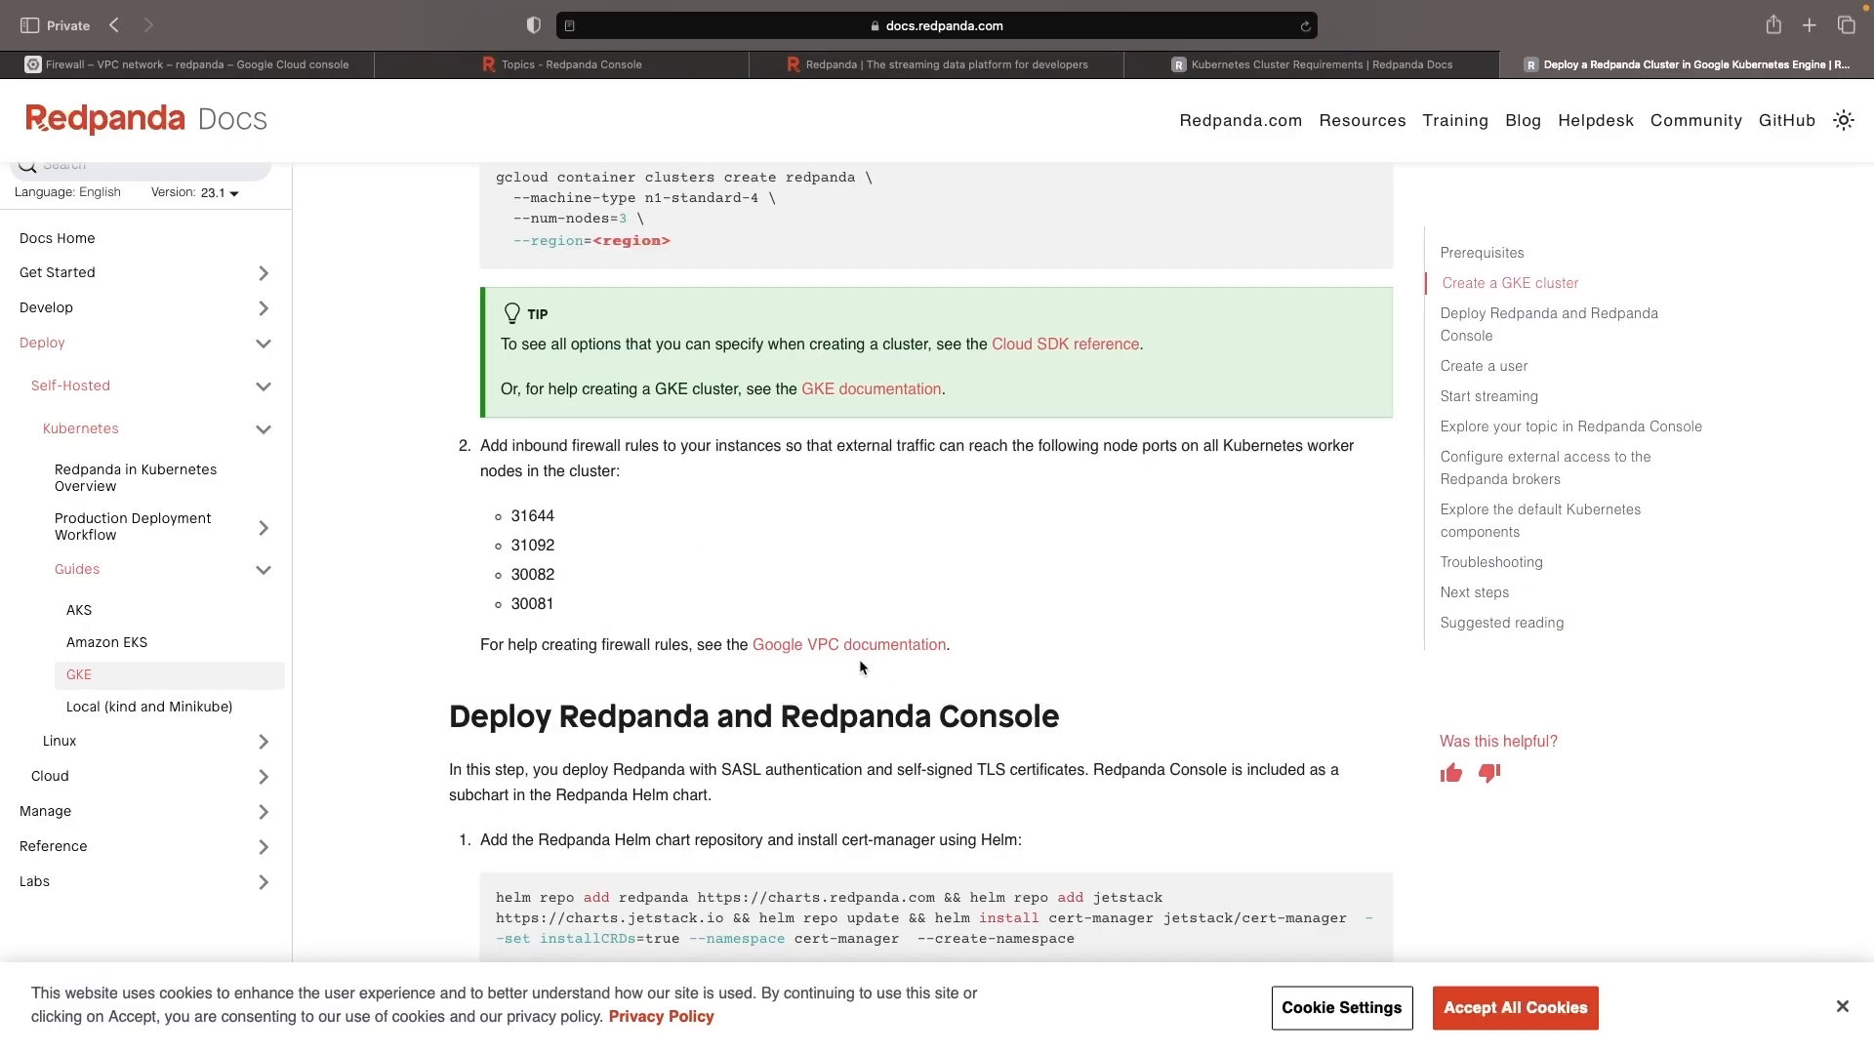
mouse_move(1568, 675)
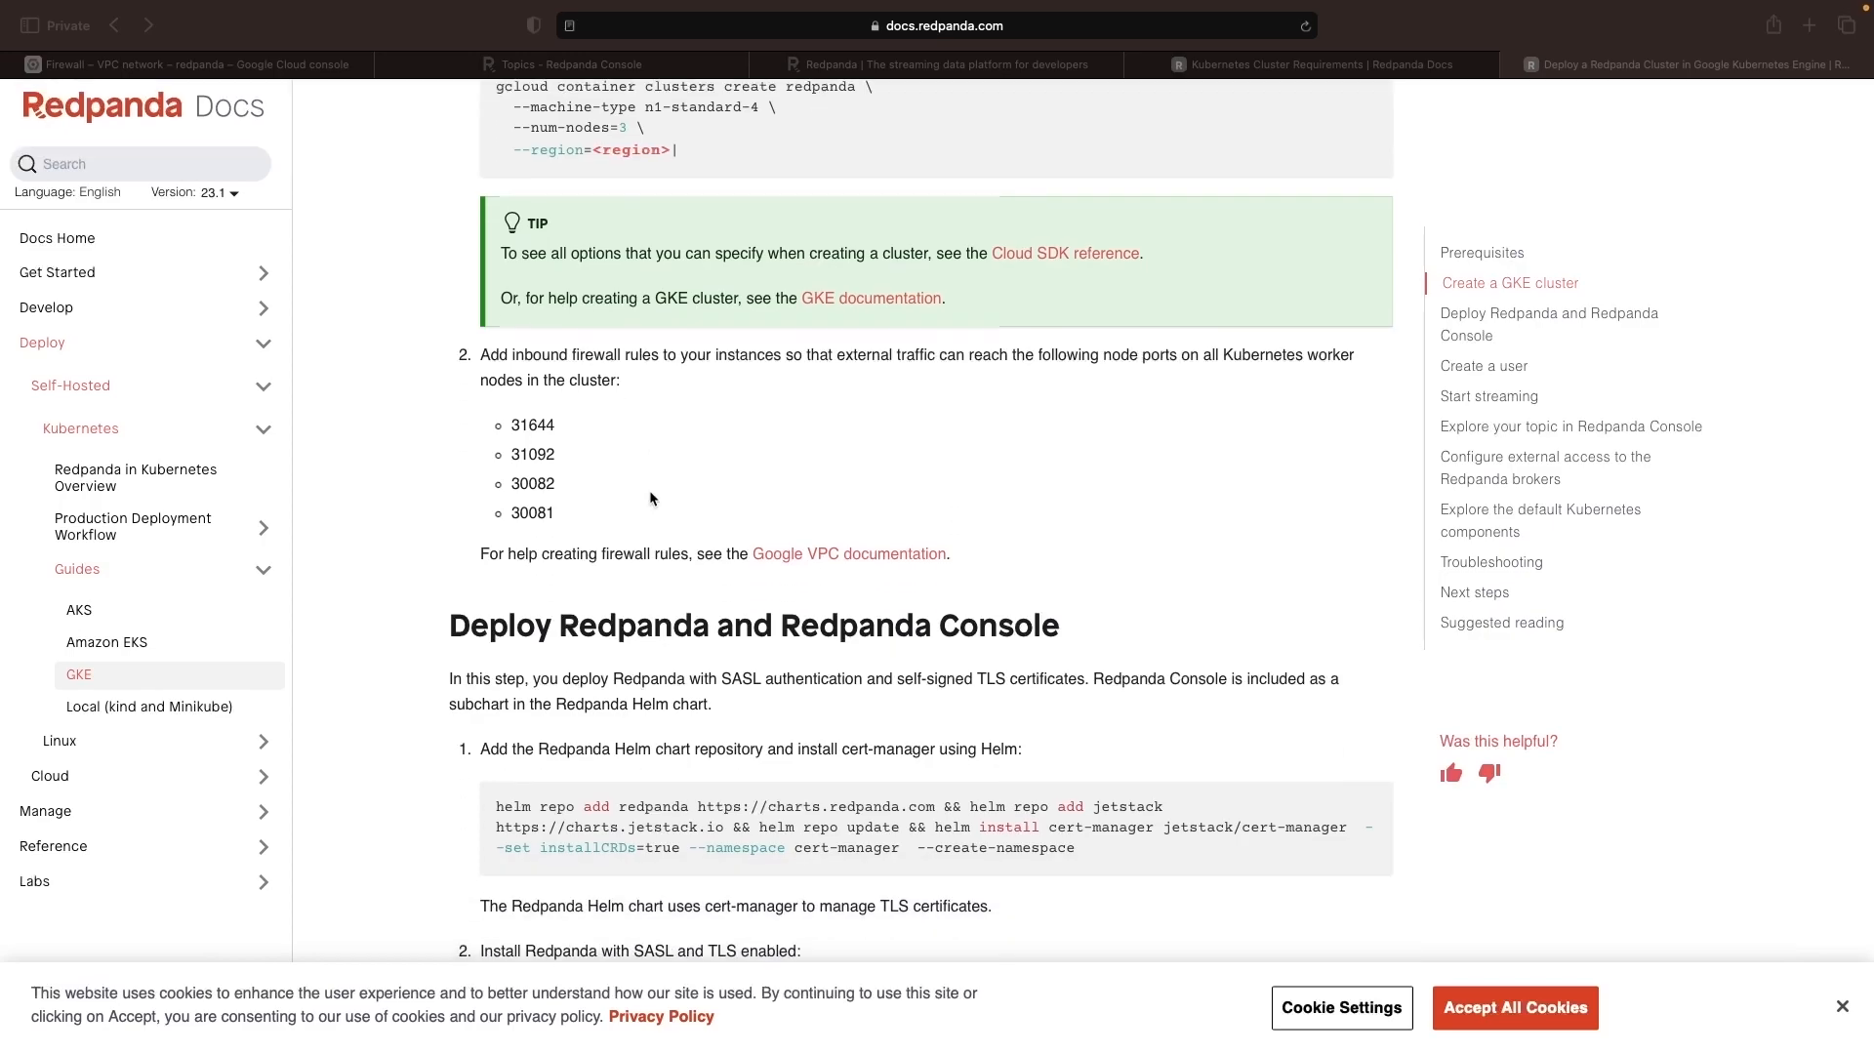
mouse_move(667, 514)
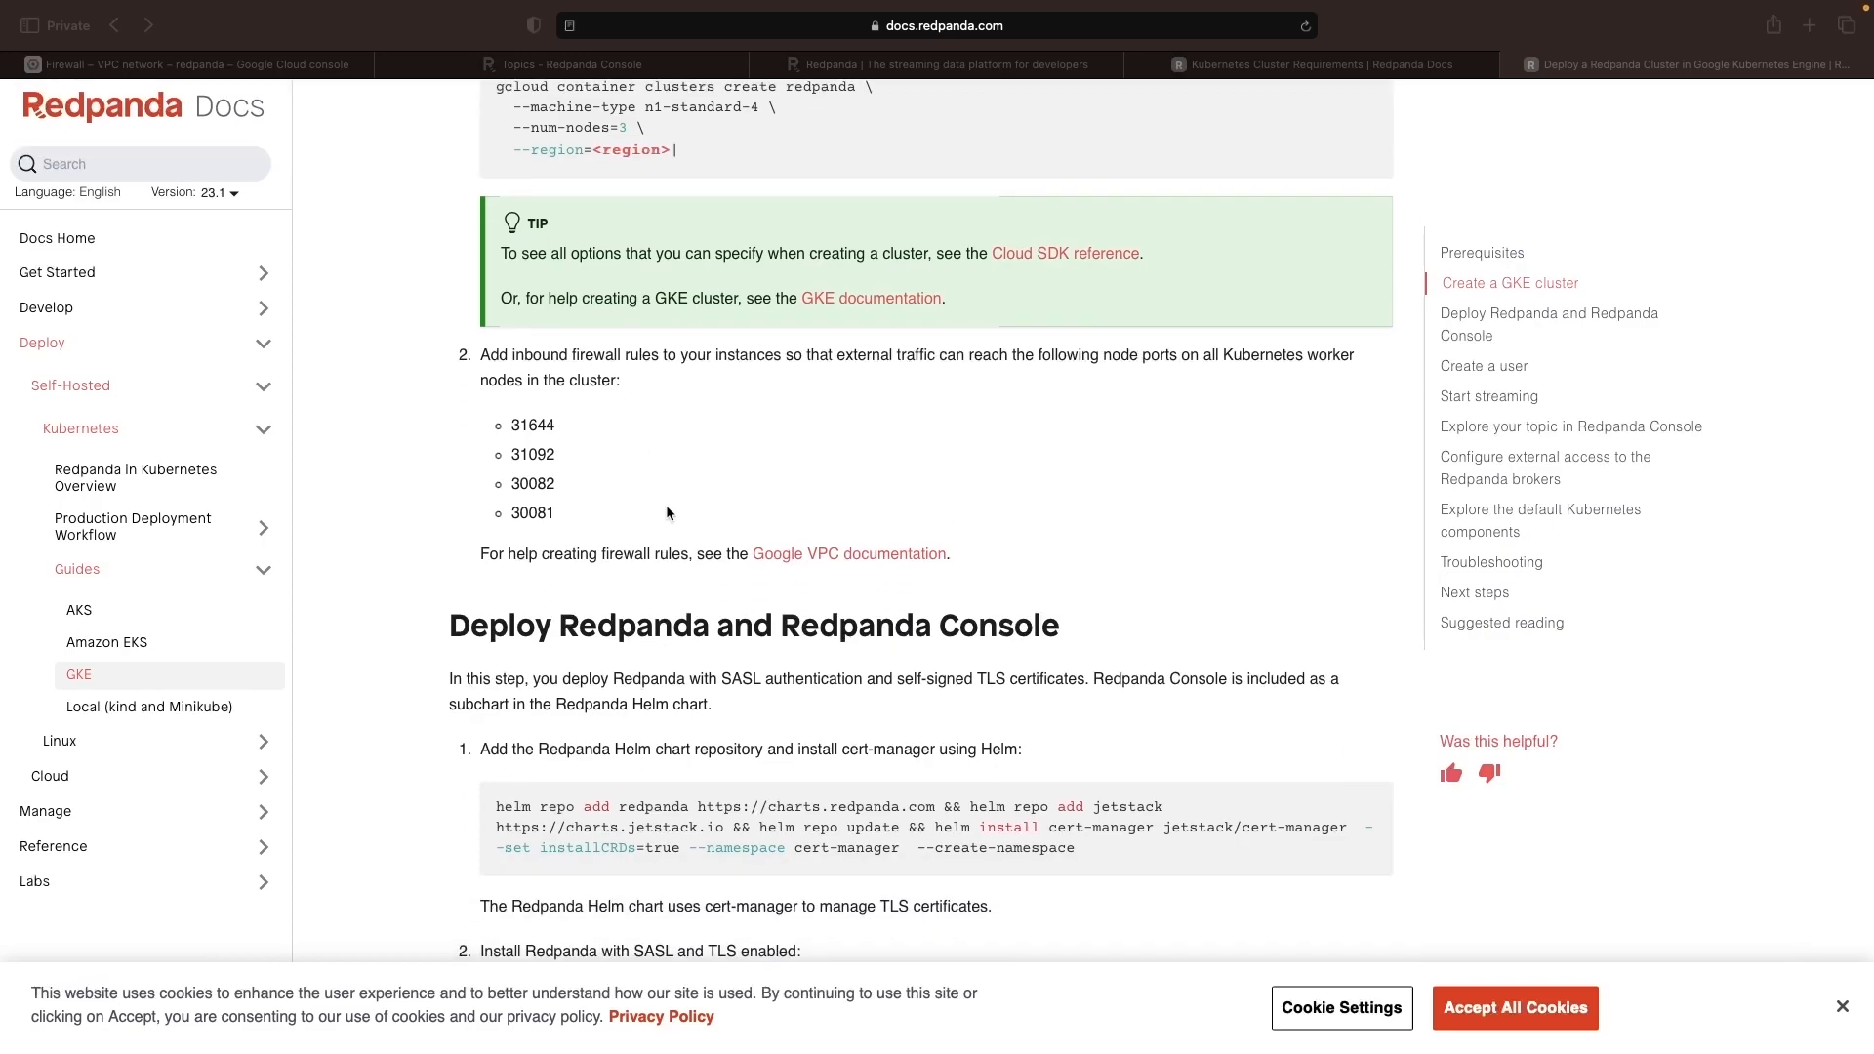
mouse_move(585, 363)
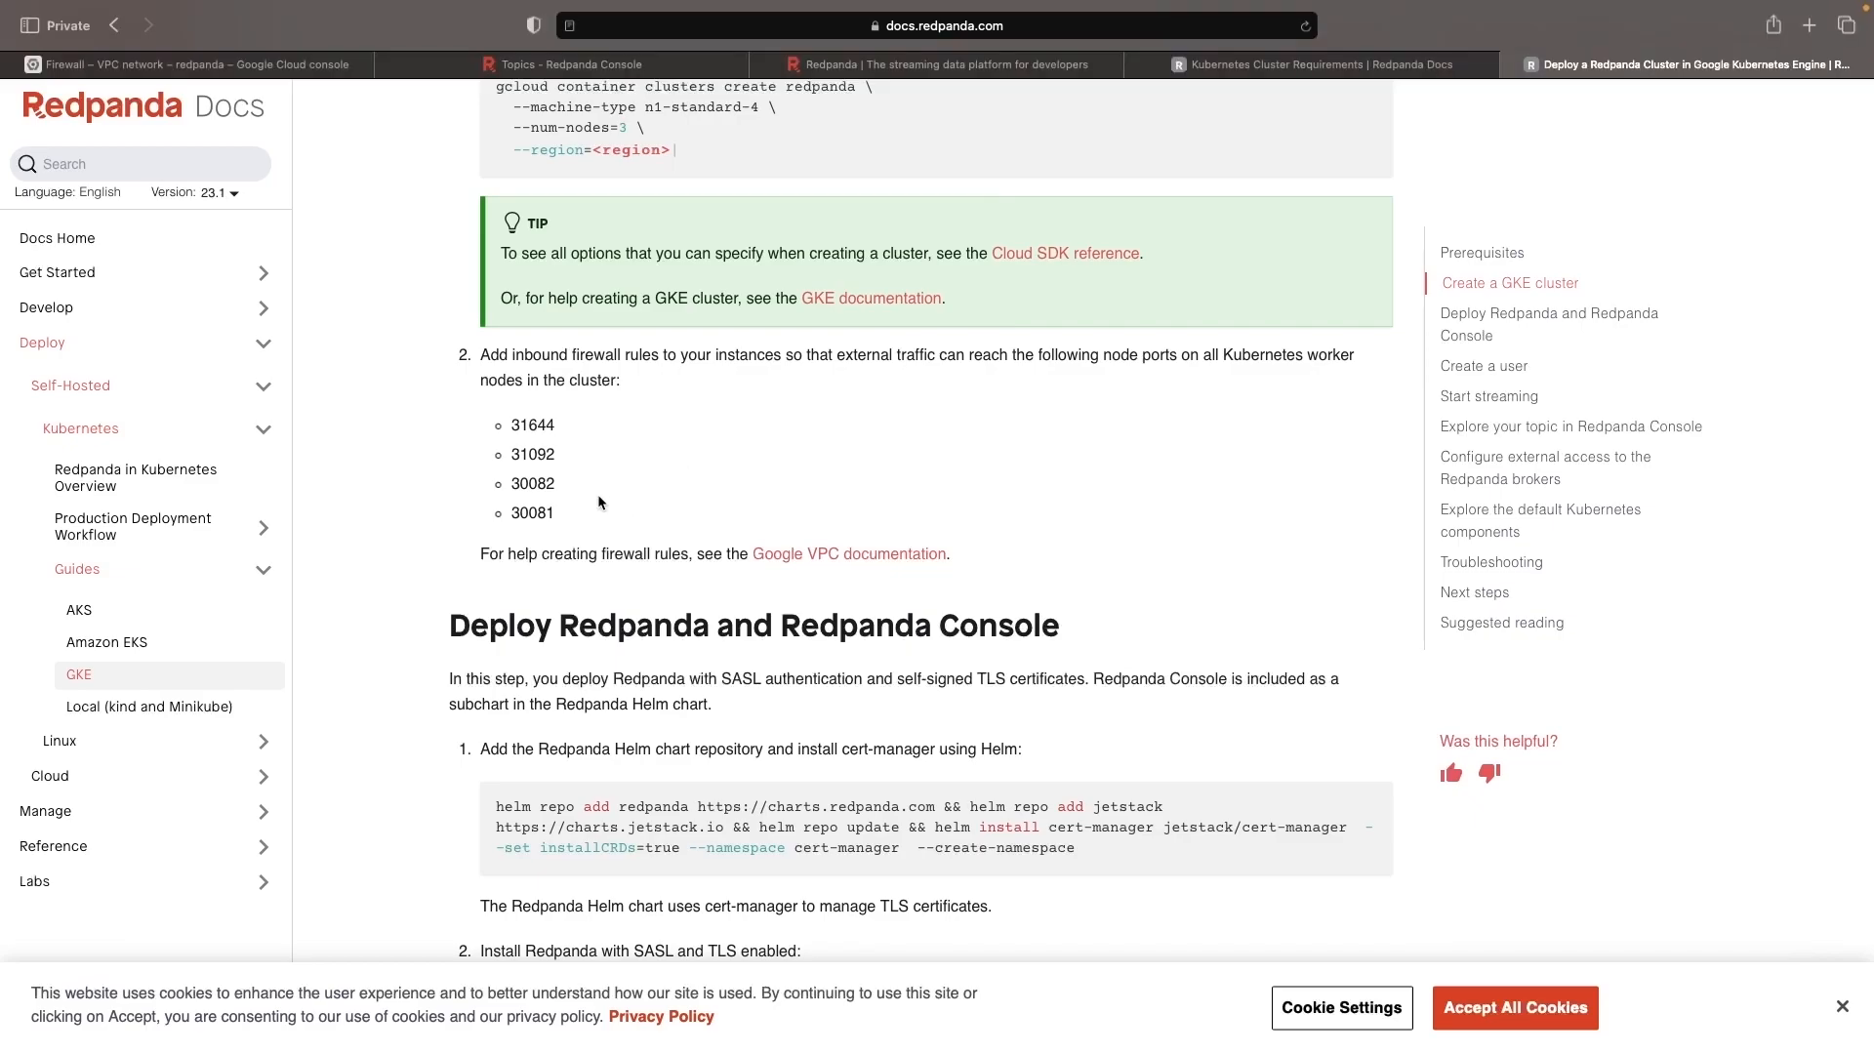
- Expand the default-allow-icmp firewall rule to reveal its 0.0.0.0/0 source range
click(186, 65)
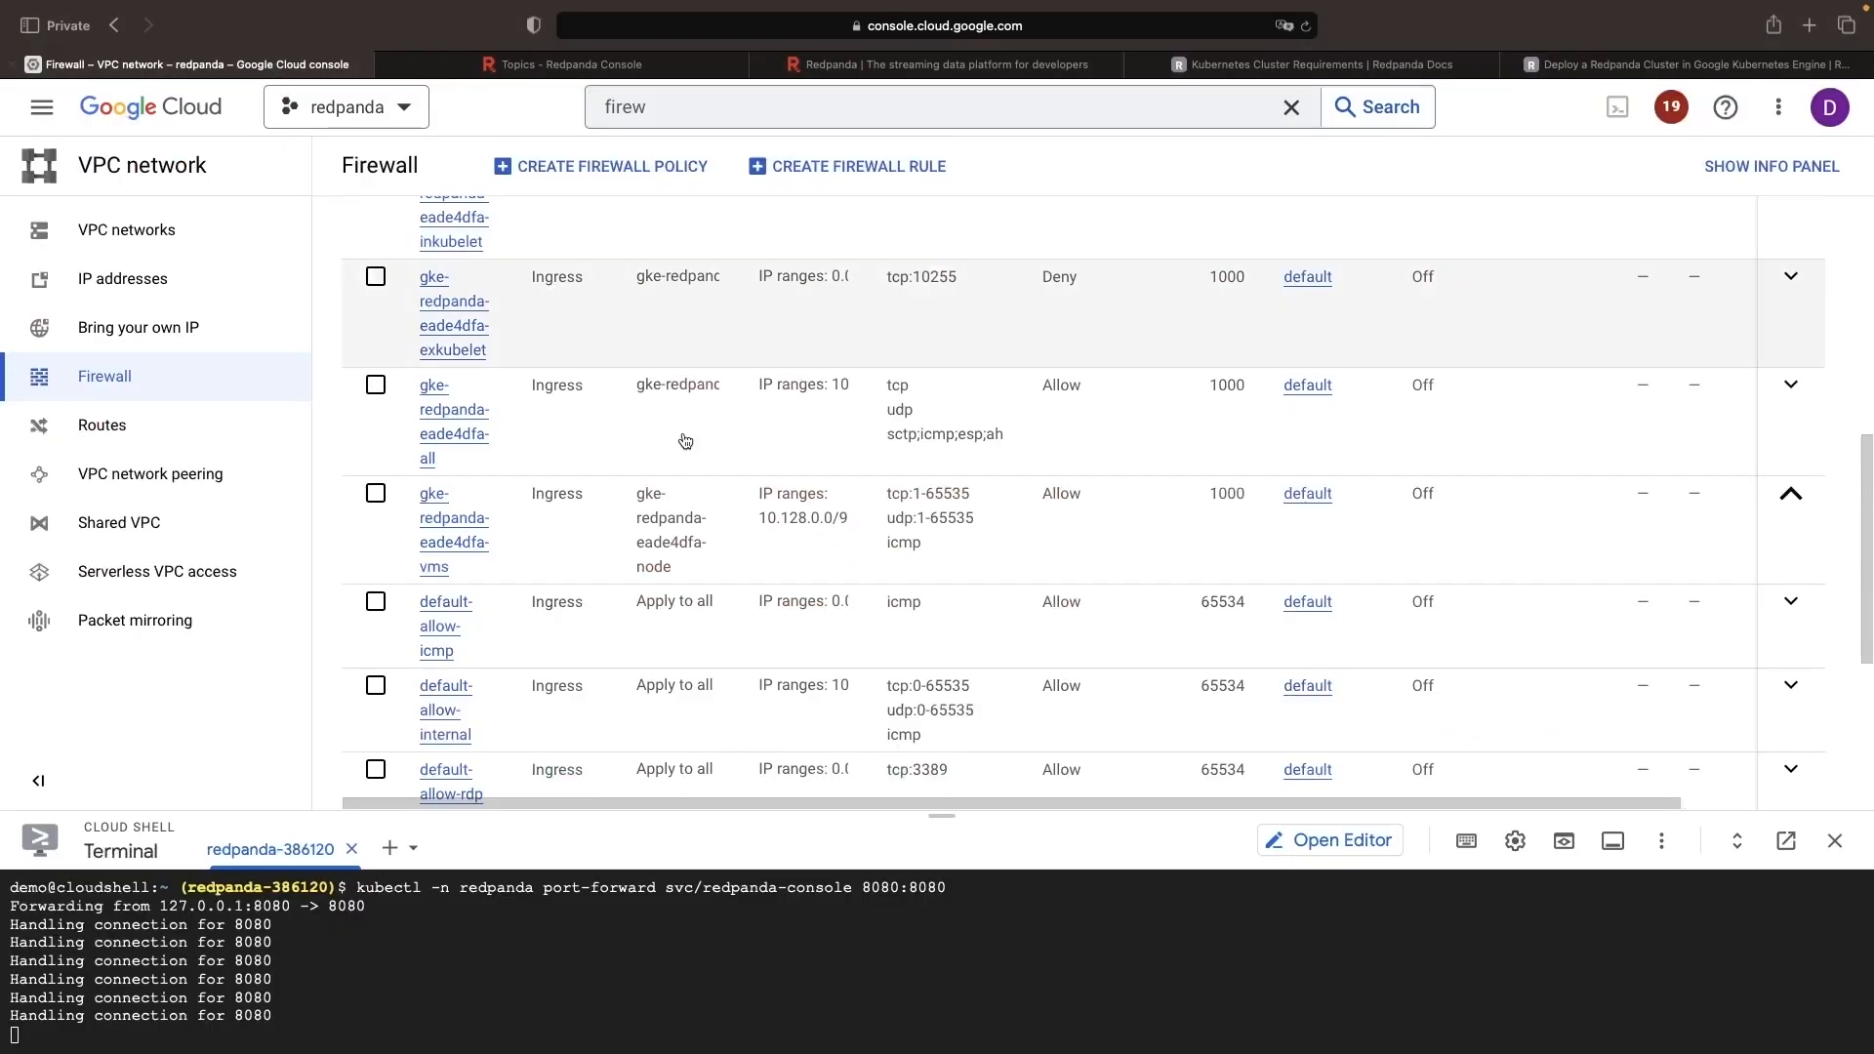
click(1791, 603)
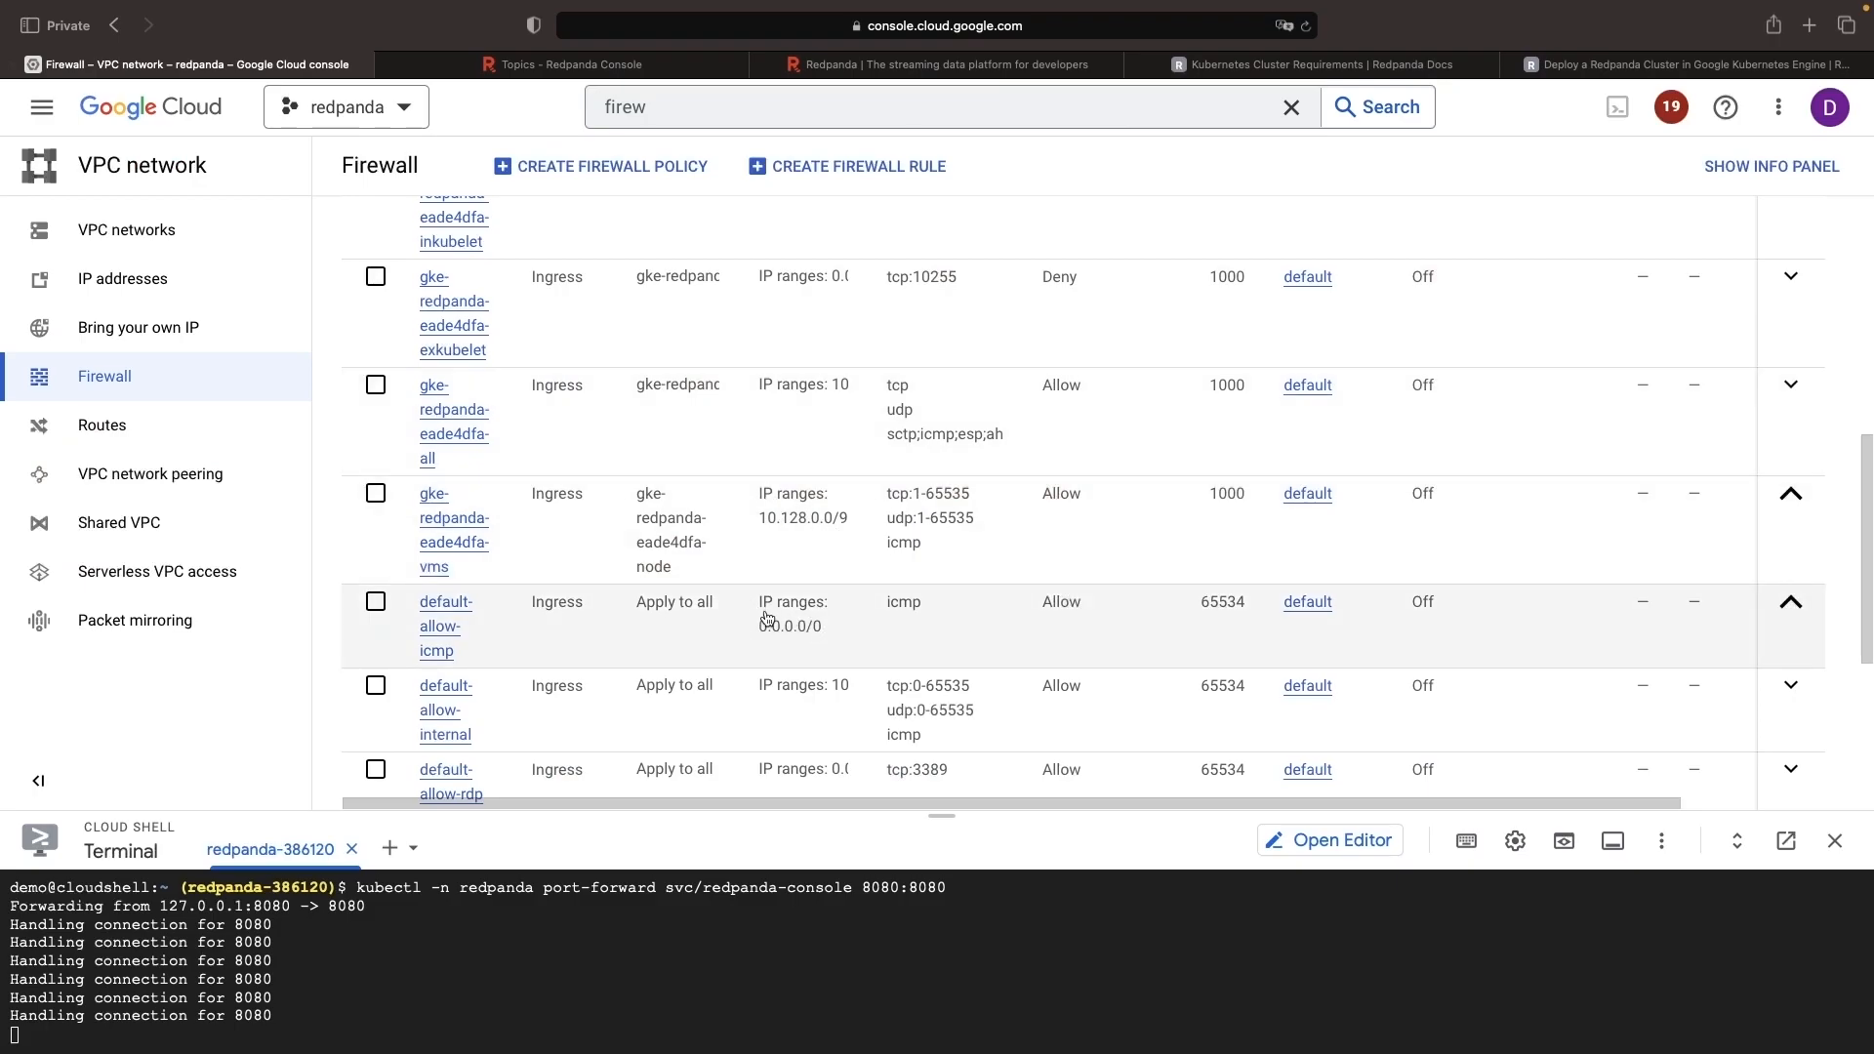
mouse_move(1391, 305)
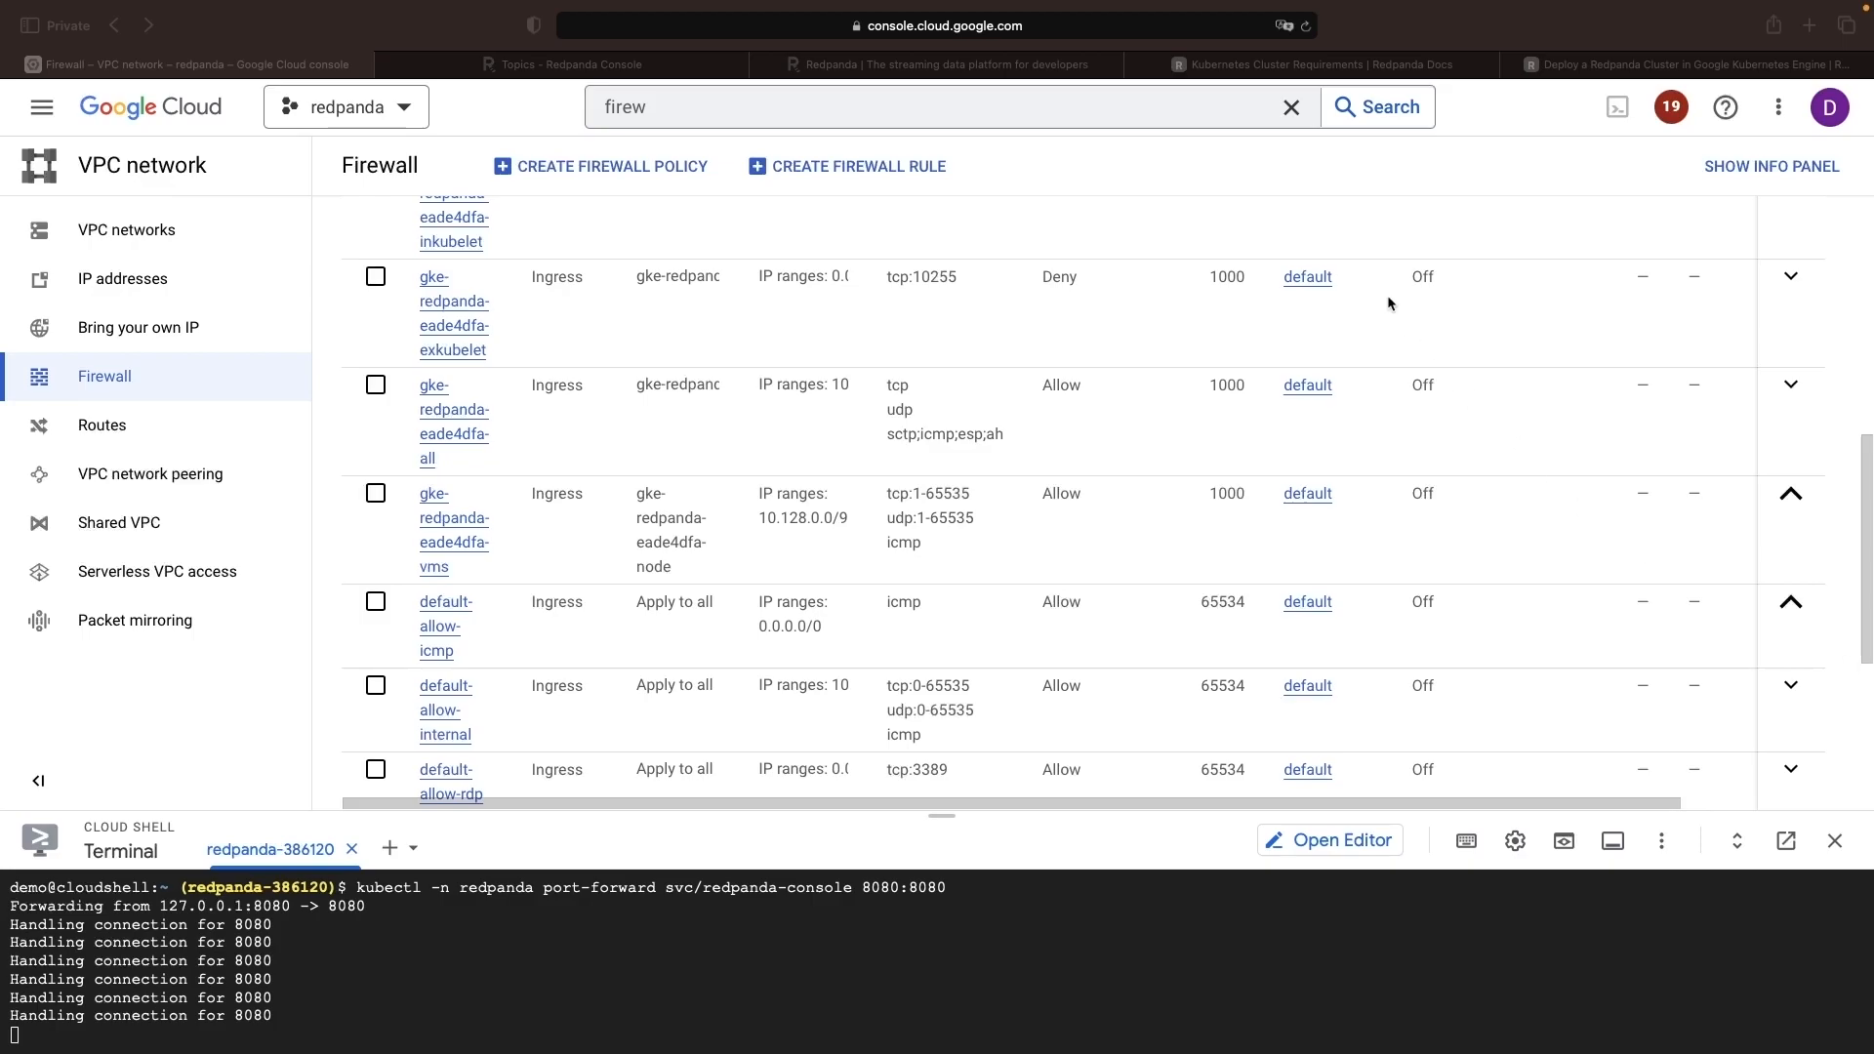
mouse_move(674, 127)
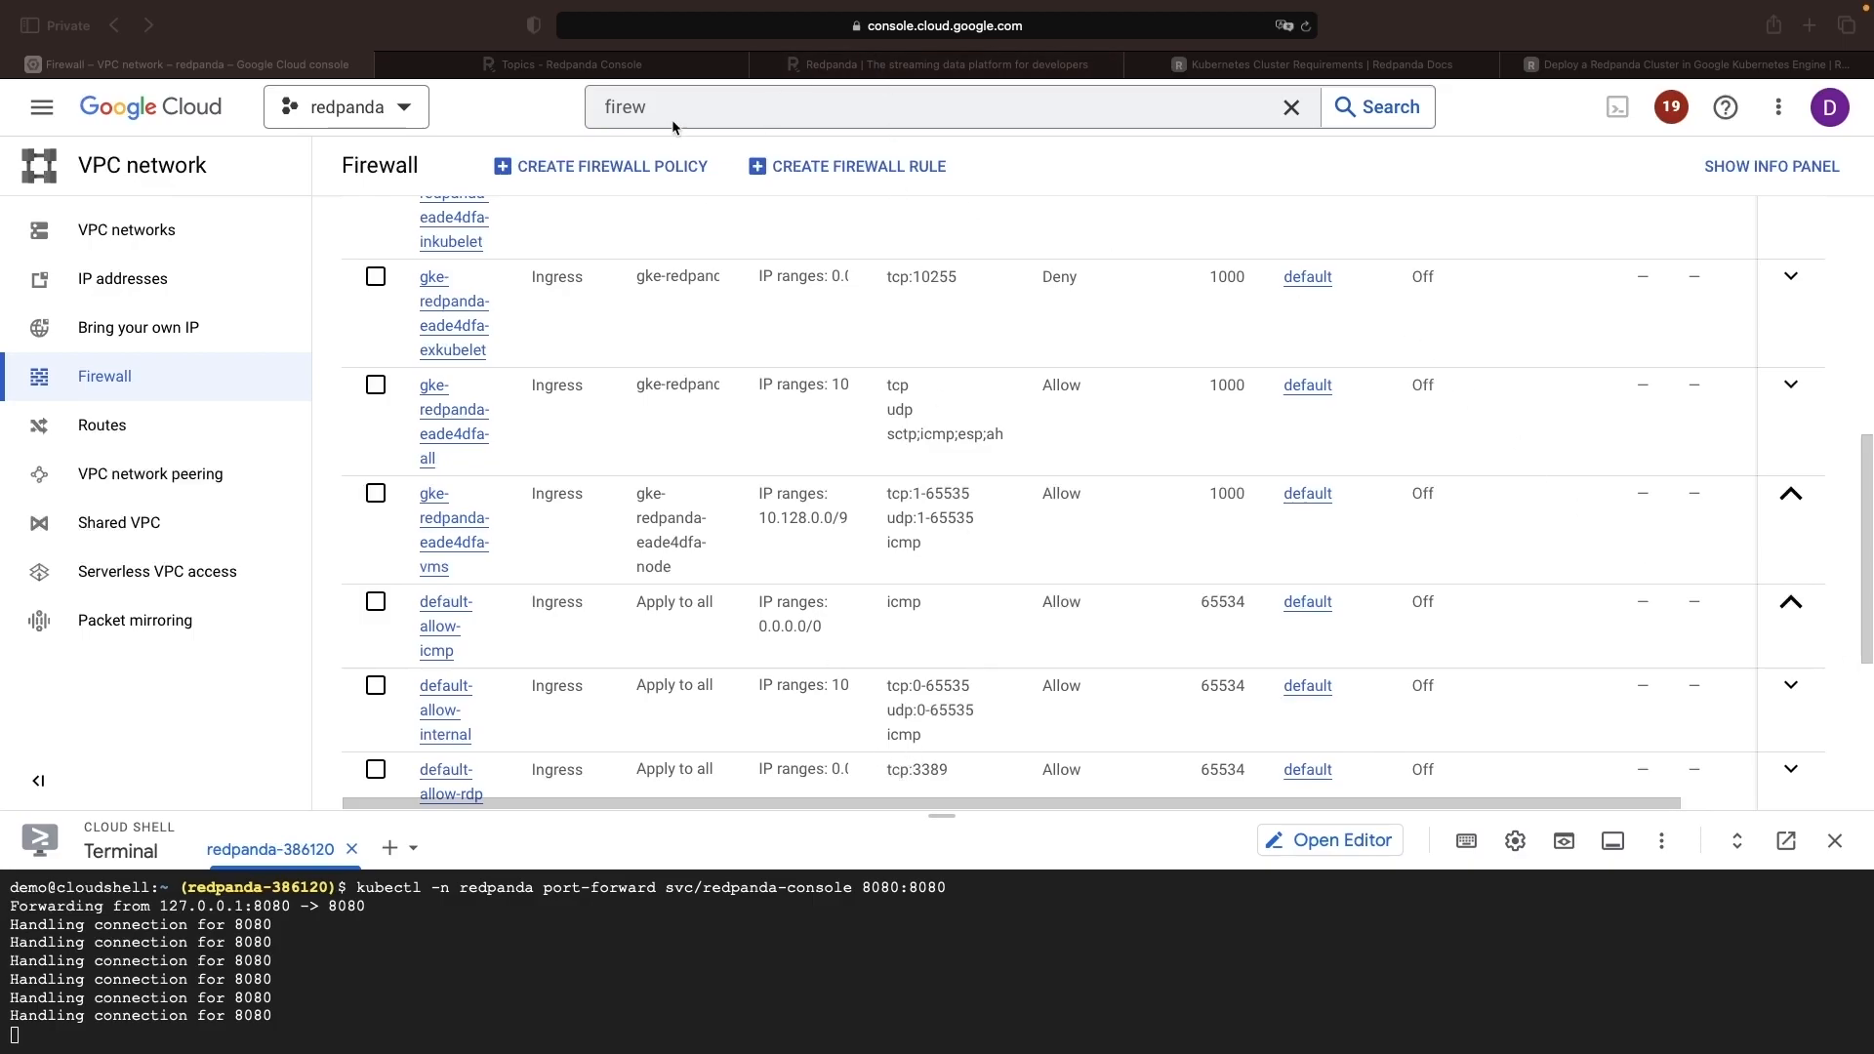
- View the Redpanda Console overview showing 3 of 3 brokers and 2 ACLs, then return to Cloud Console
click(562, 63)
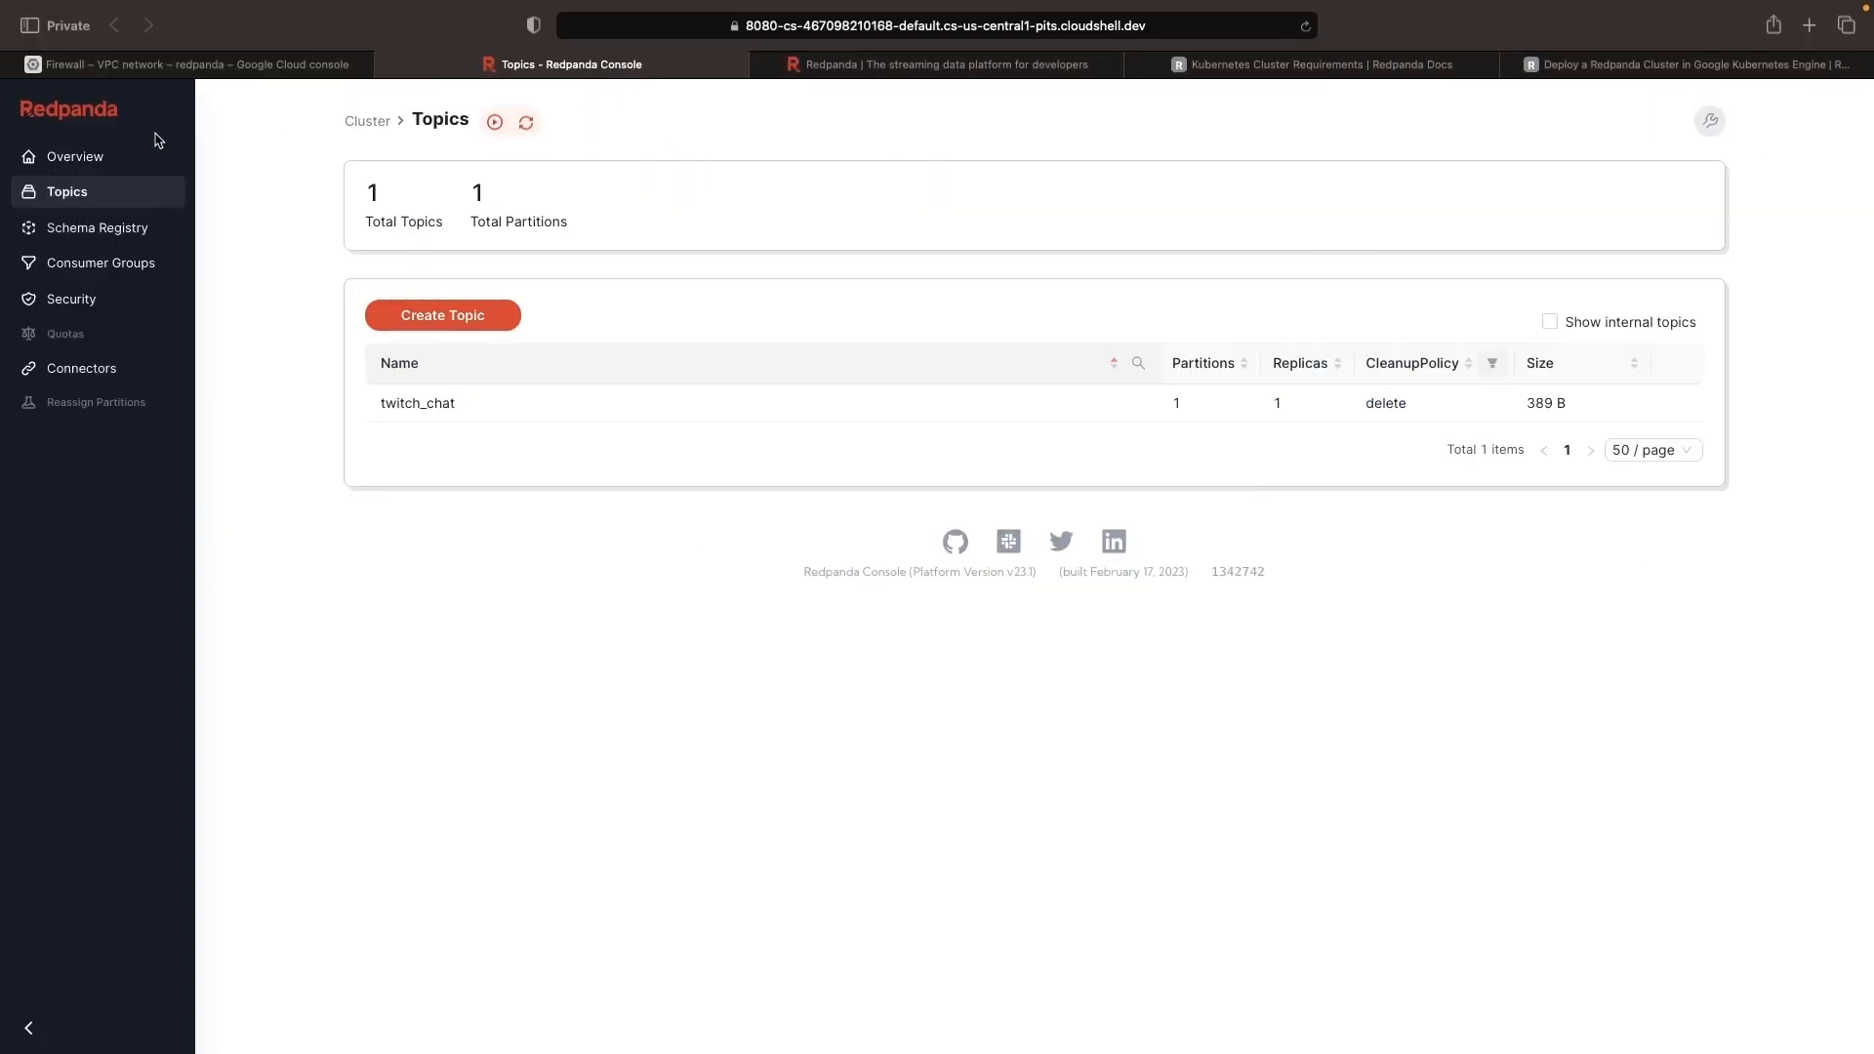
click(77, 156)
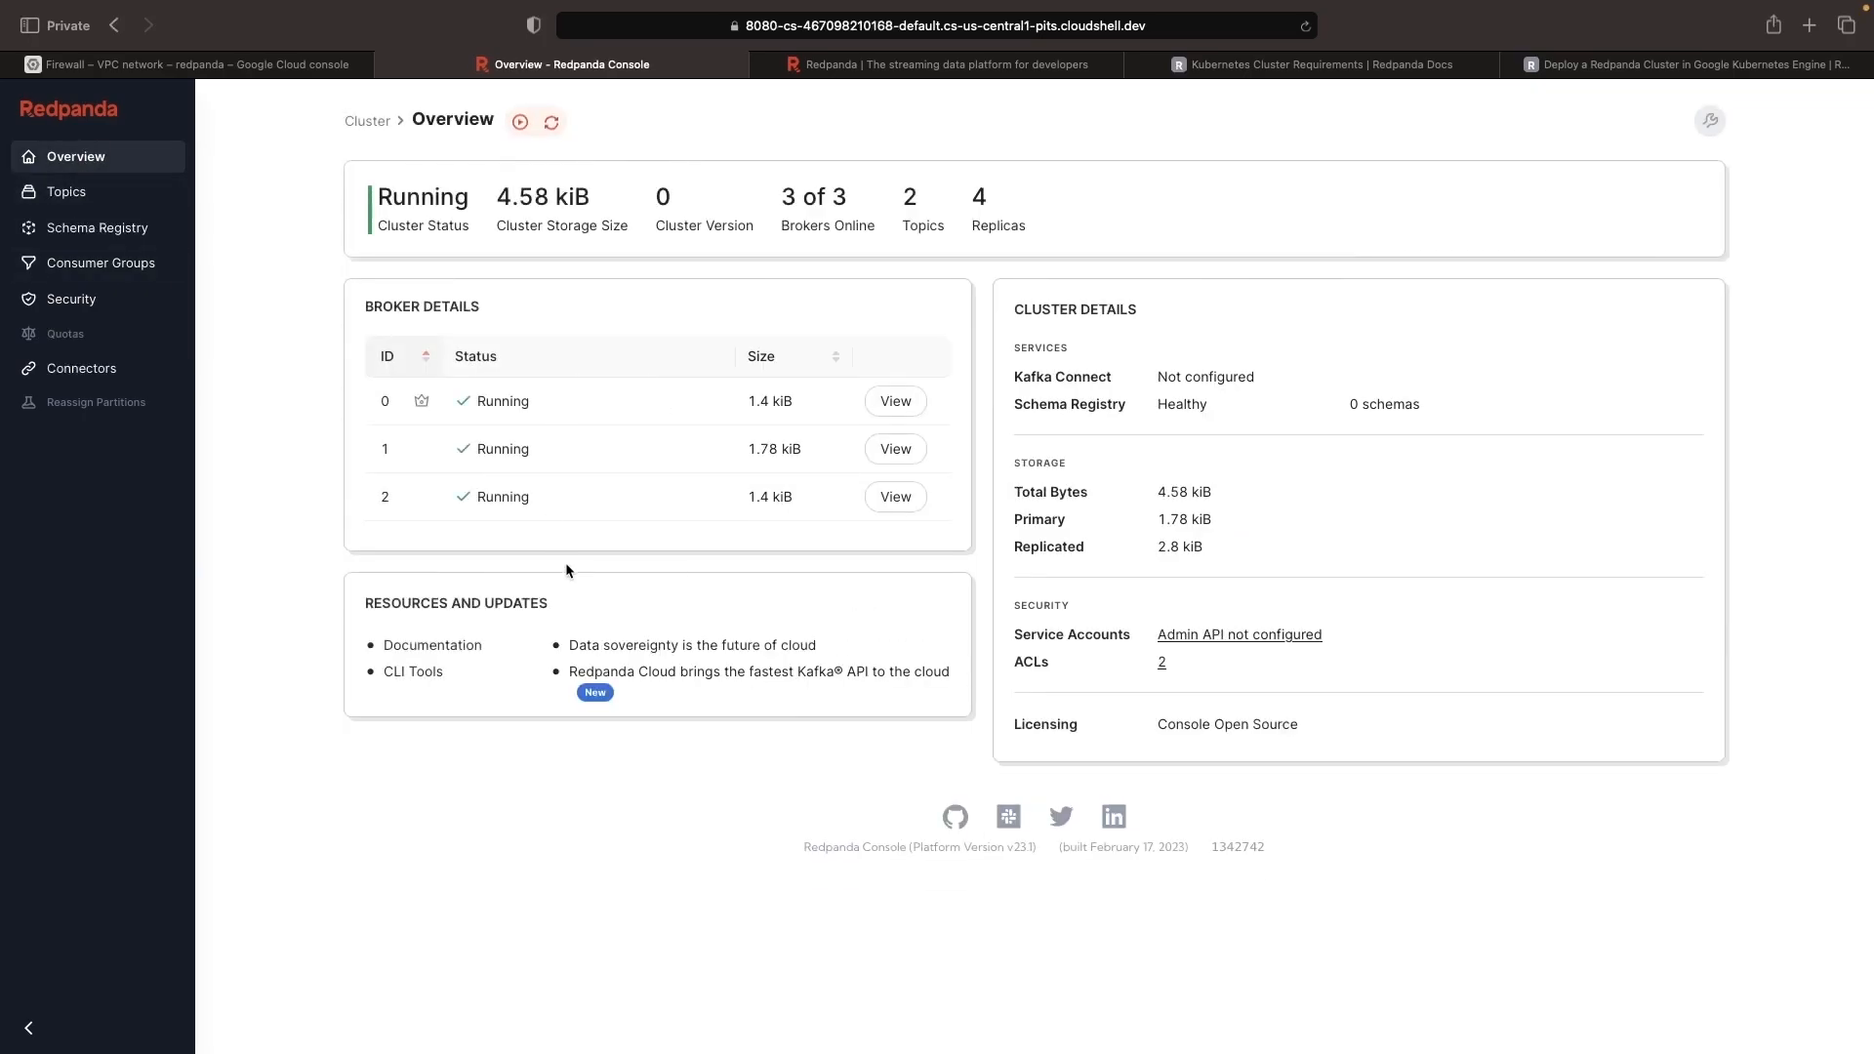
mouse_move(642, 597)
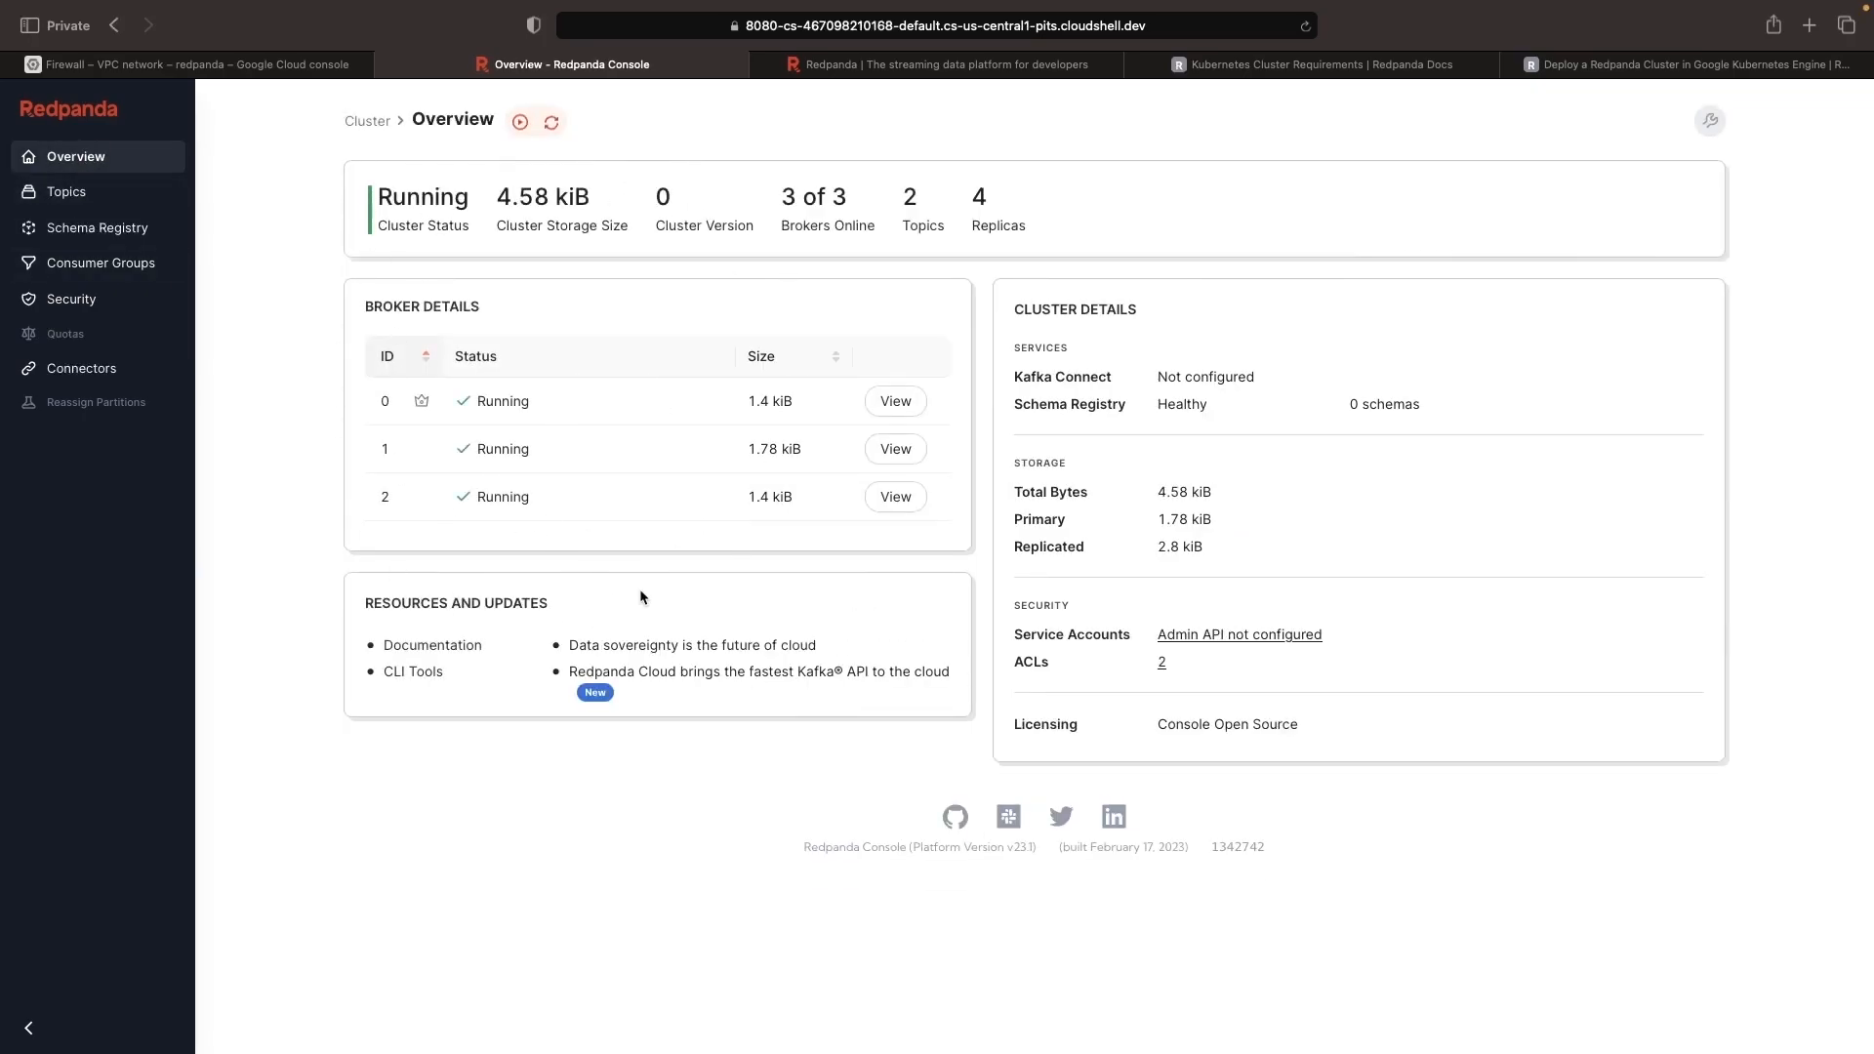
click(186, 62)
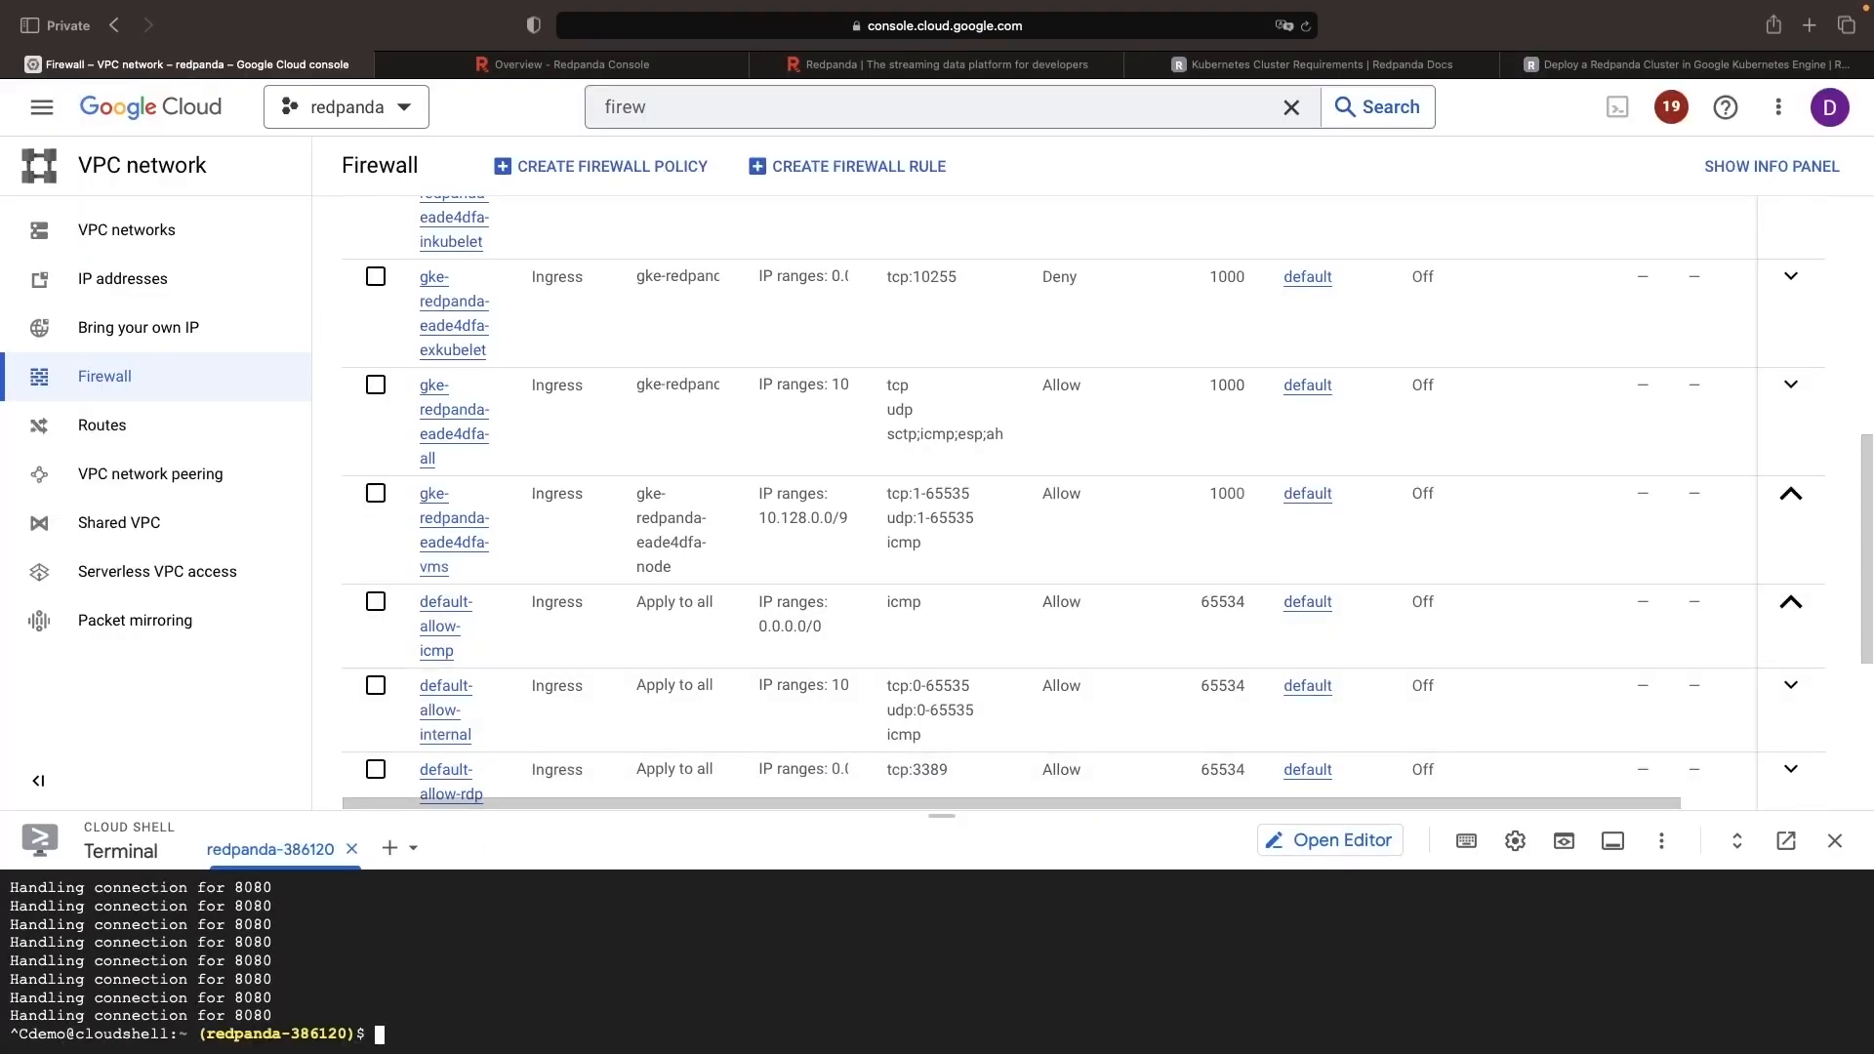
- List the certificates in the redpanda namespace, confirming all four are ready
text(kubectl get certificate -n redpanda)
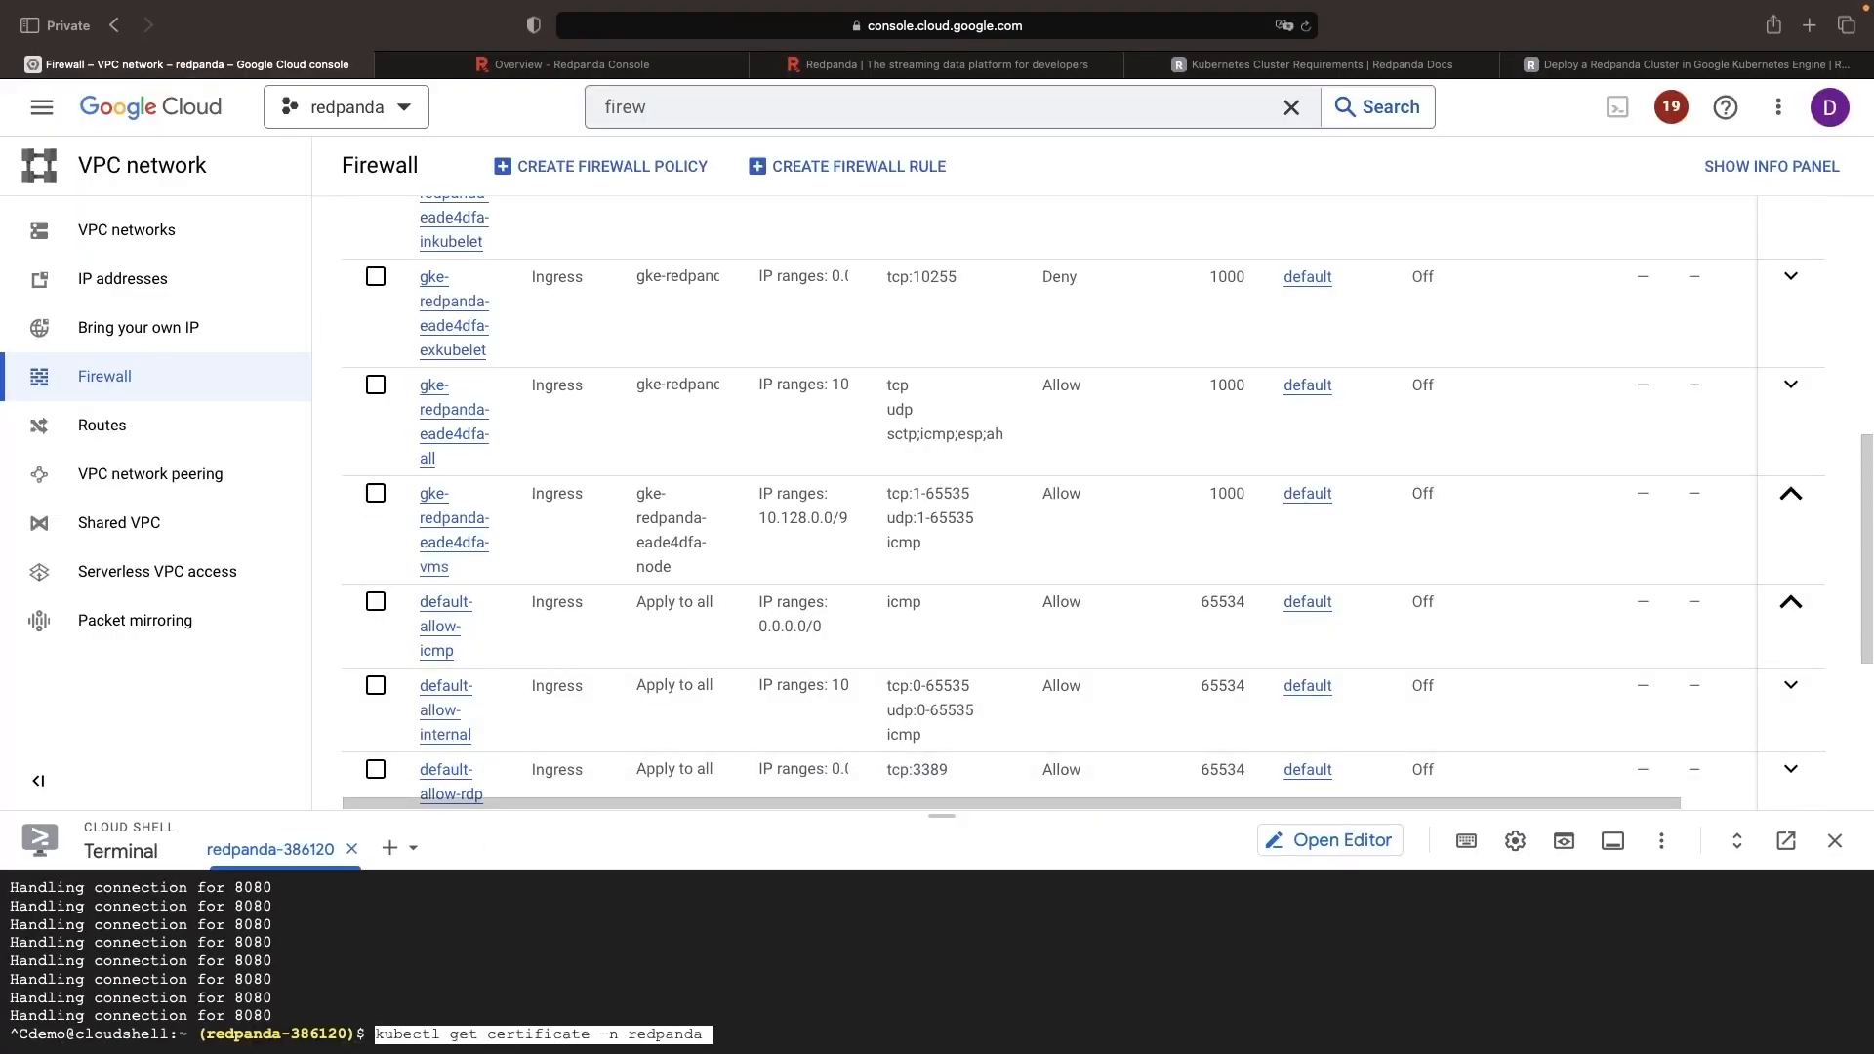
key(Return)
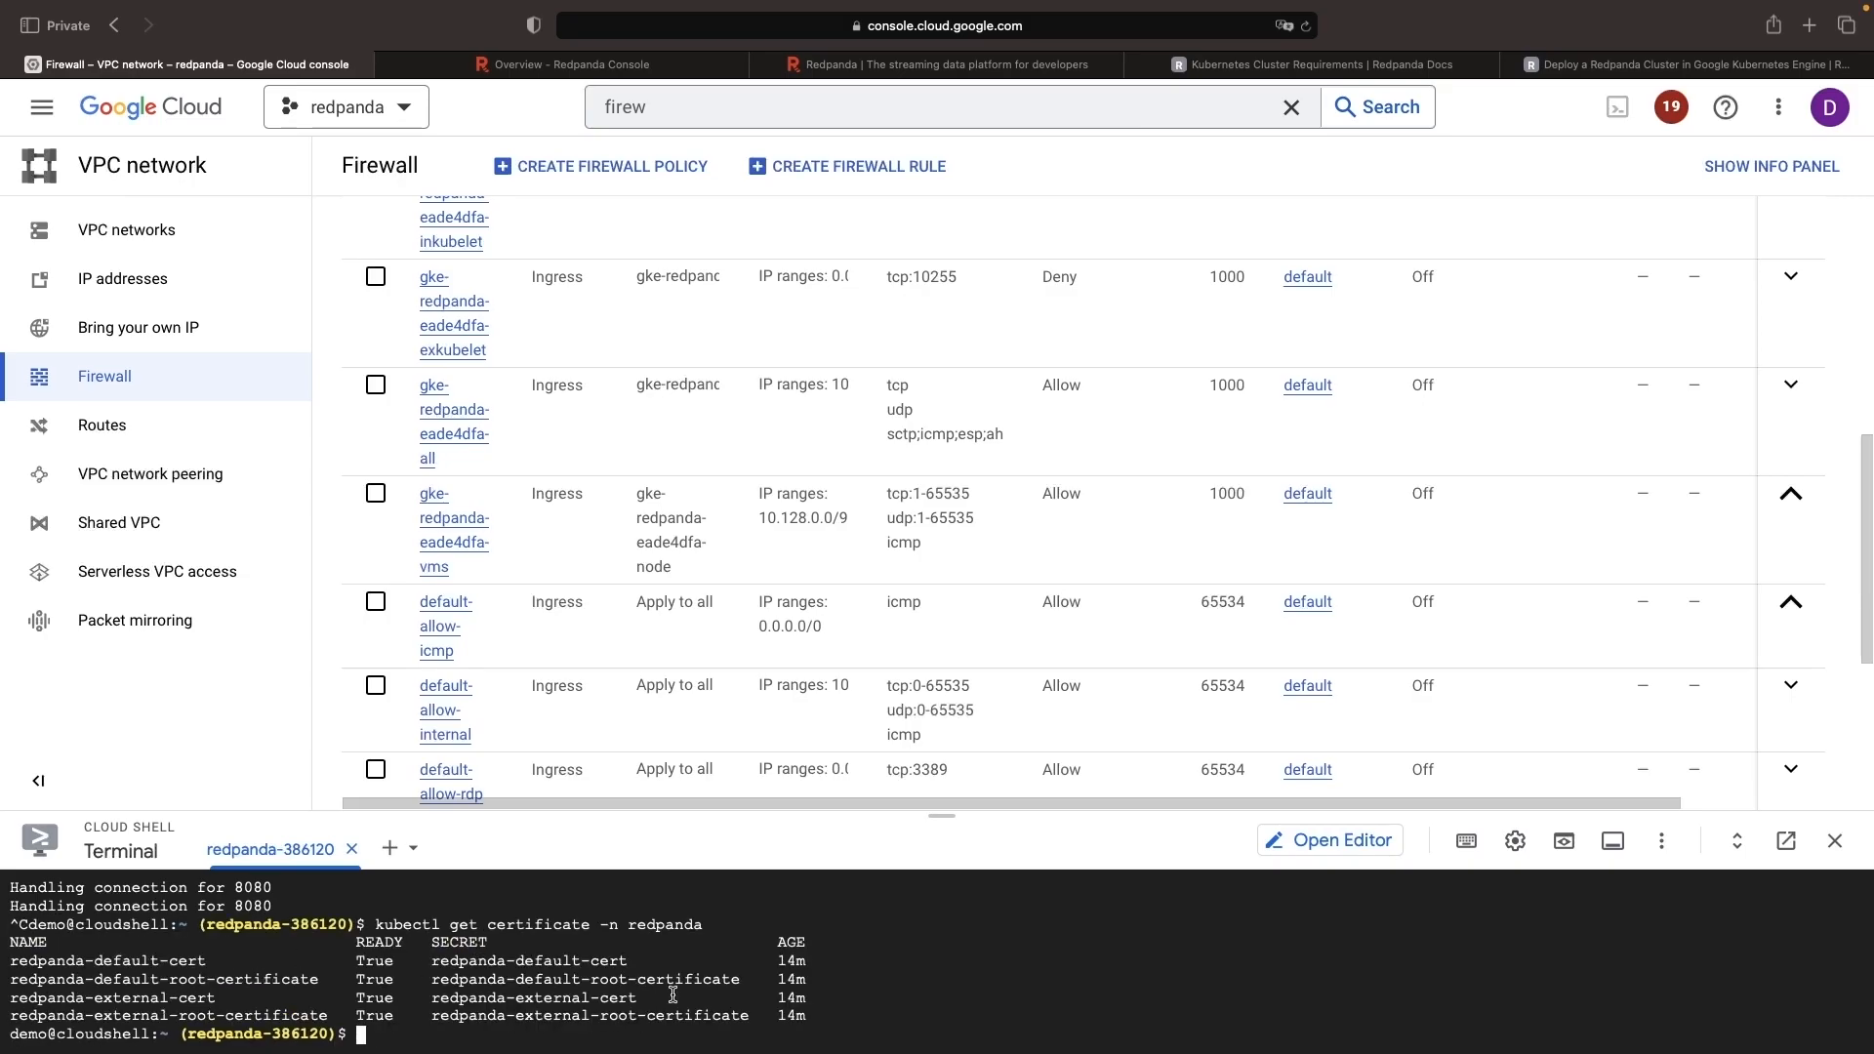
- List the pods in the cert-manager namespace, confirming all three are running
text(kubec)
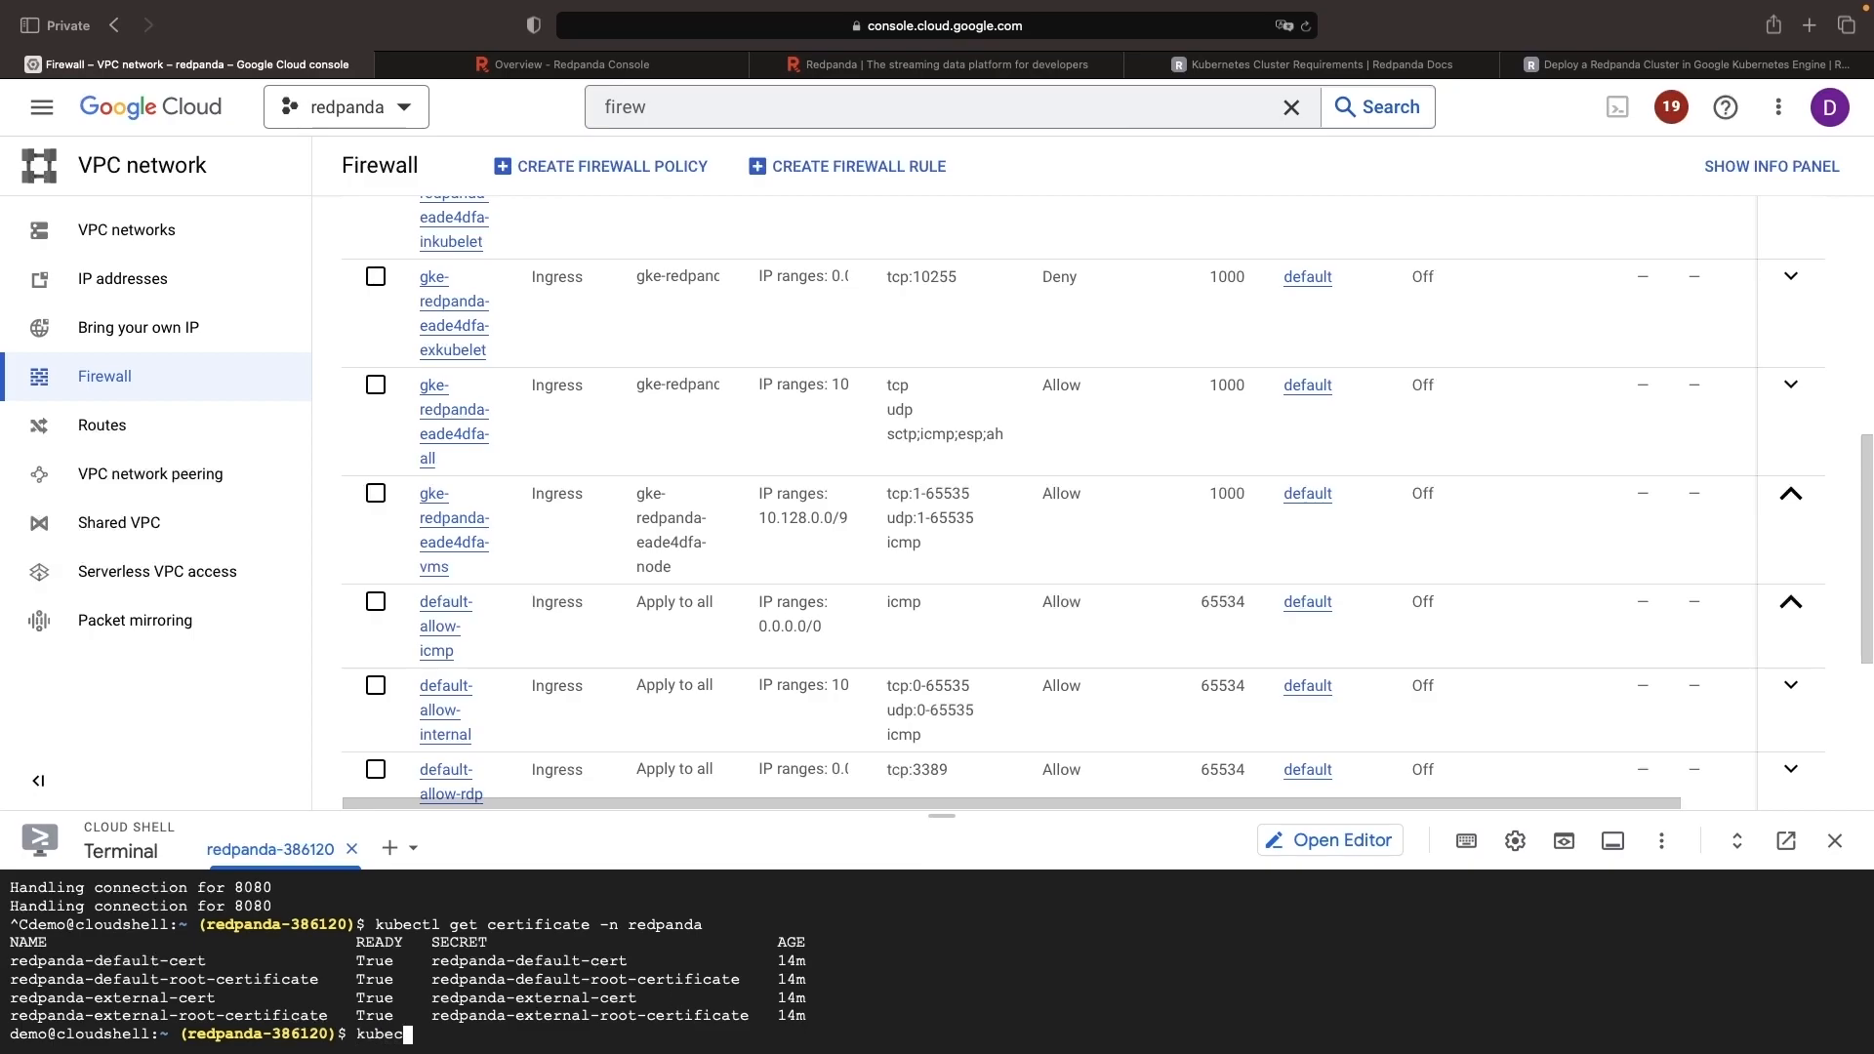
key(Return)
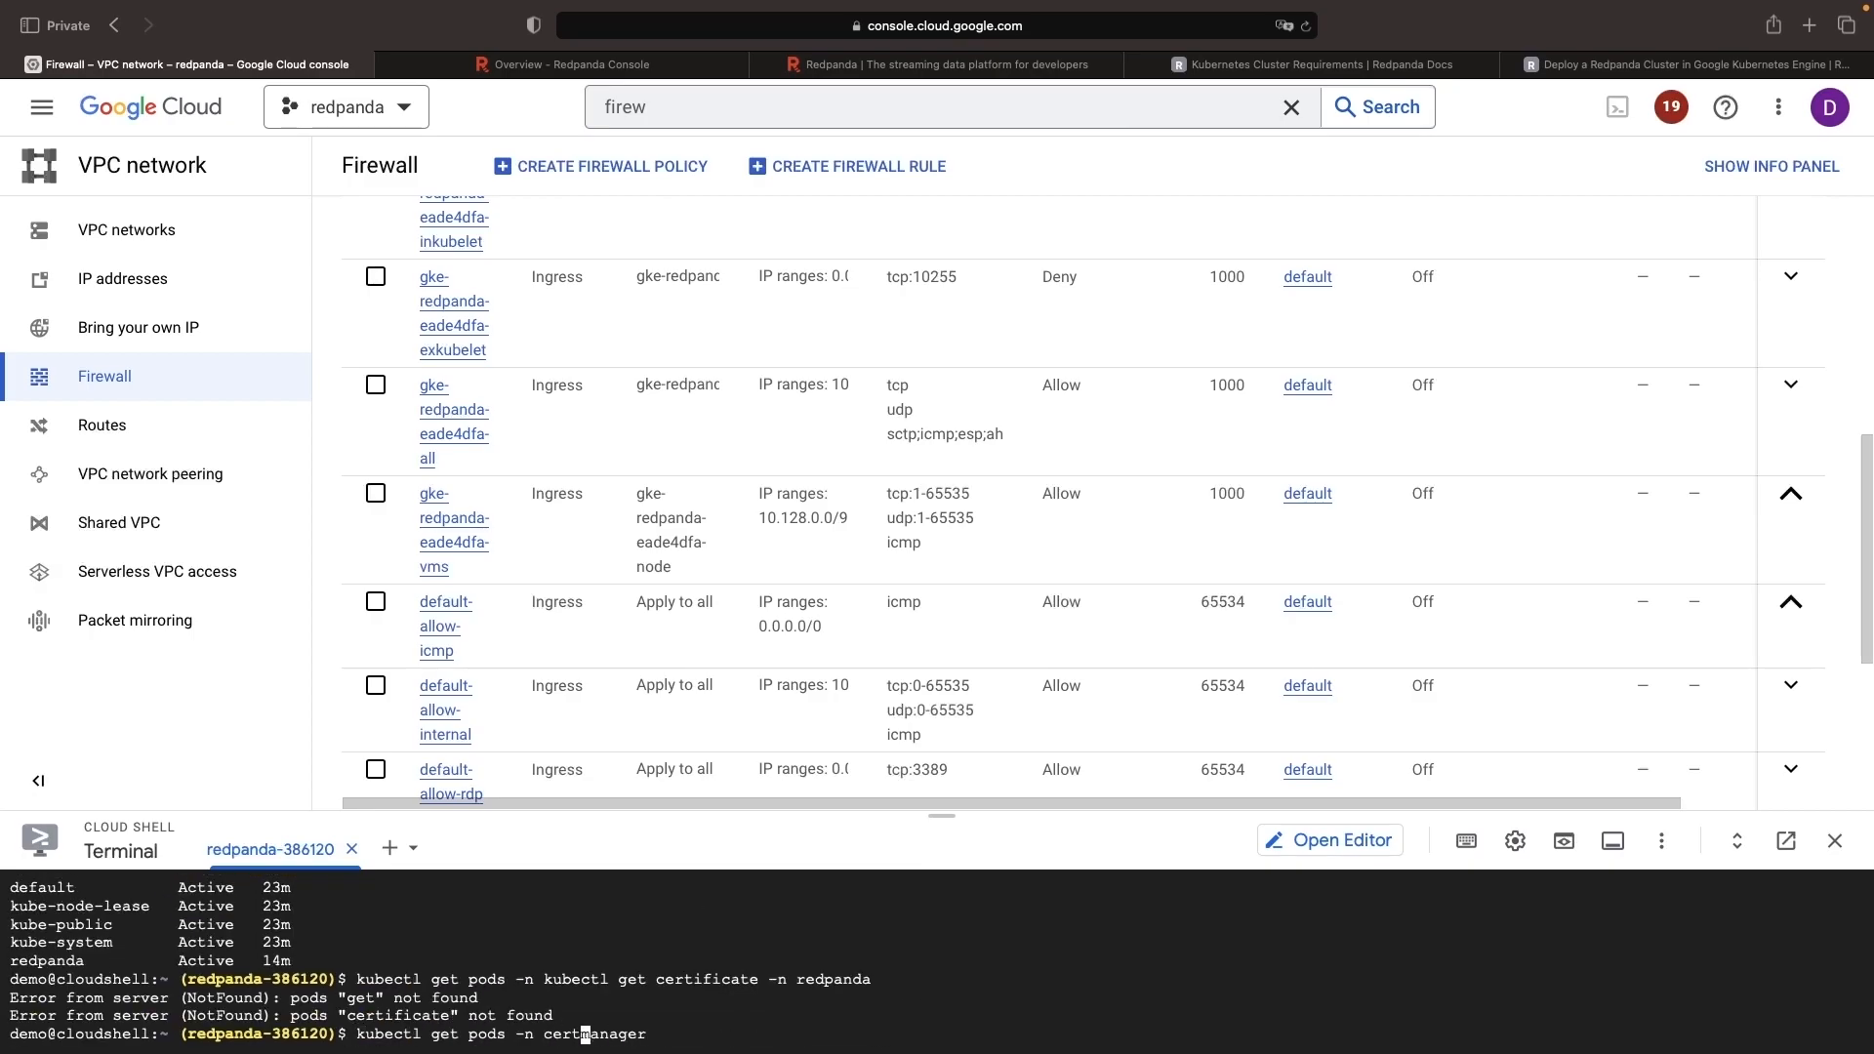
text(-)
key(Return)
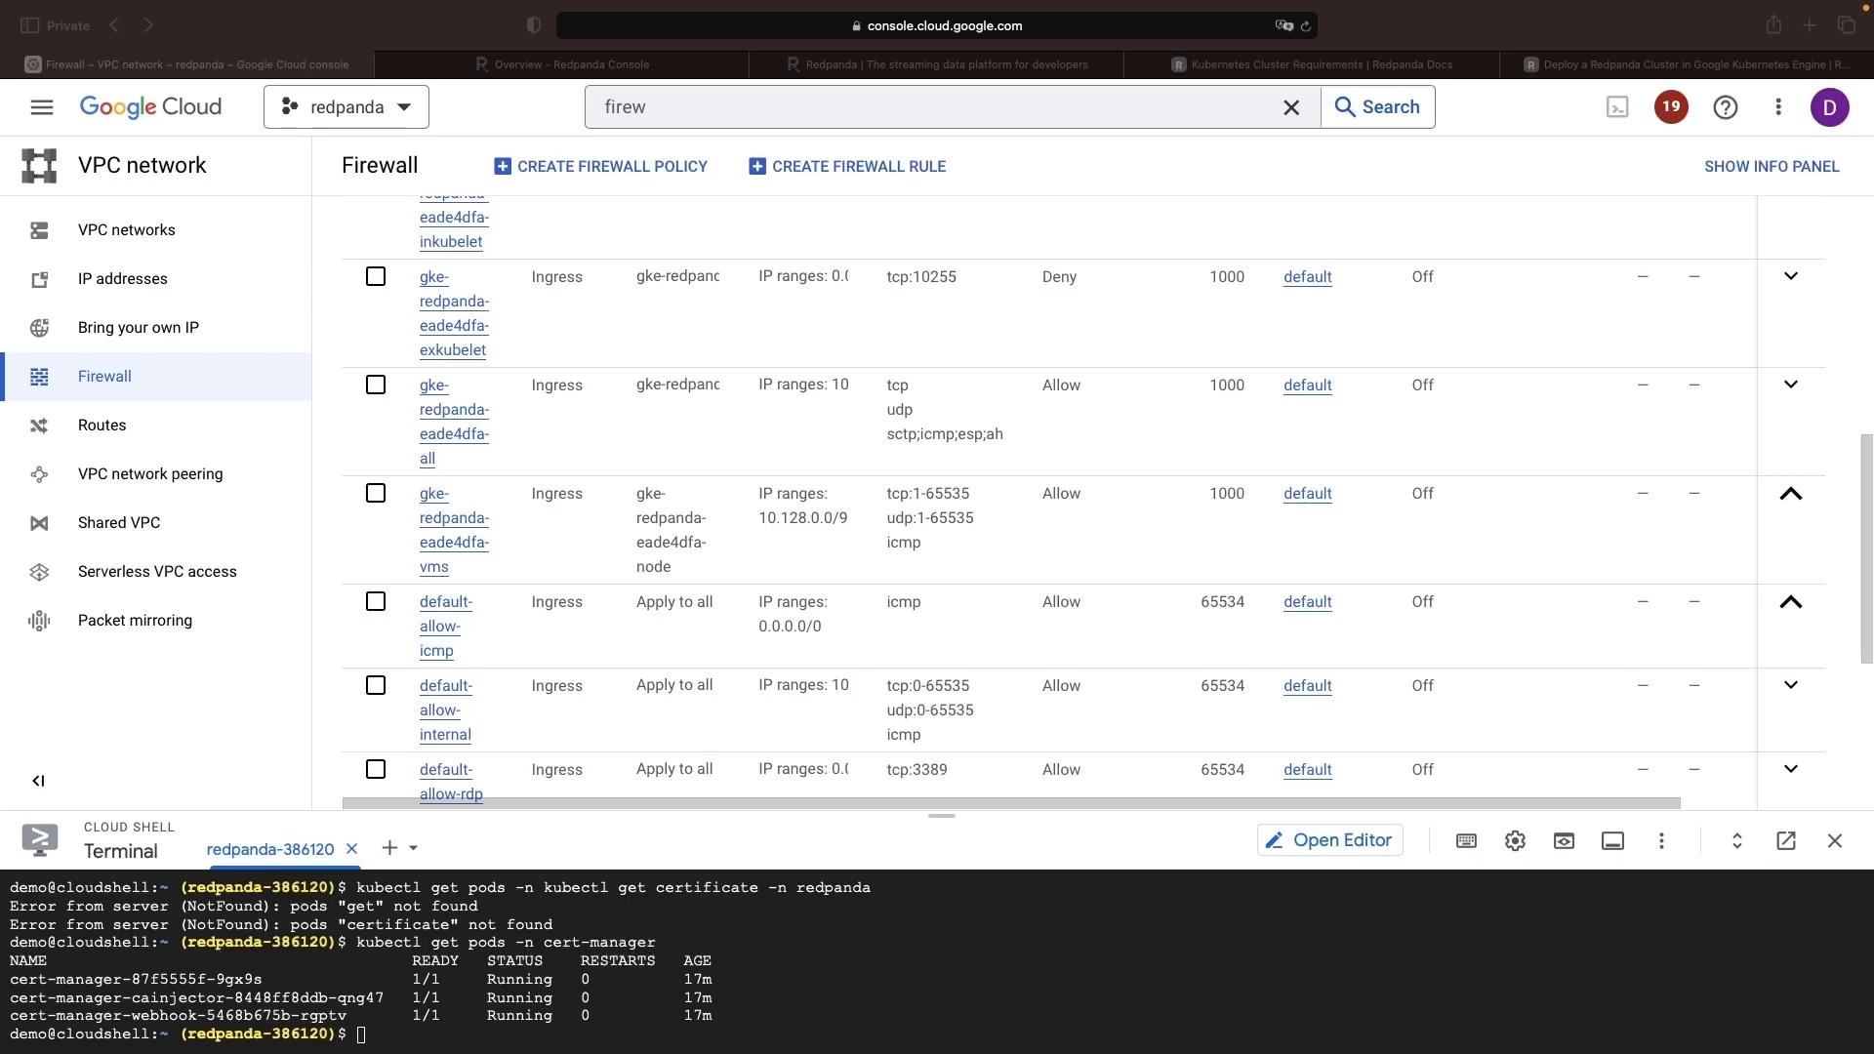
mouse_move(1826, 23)
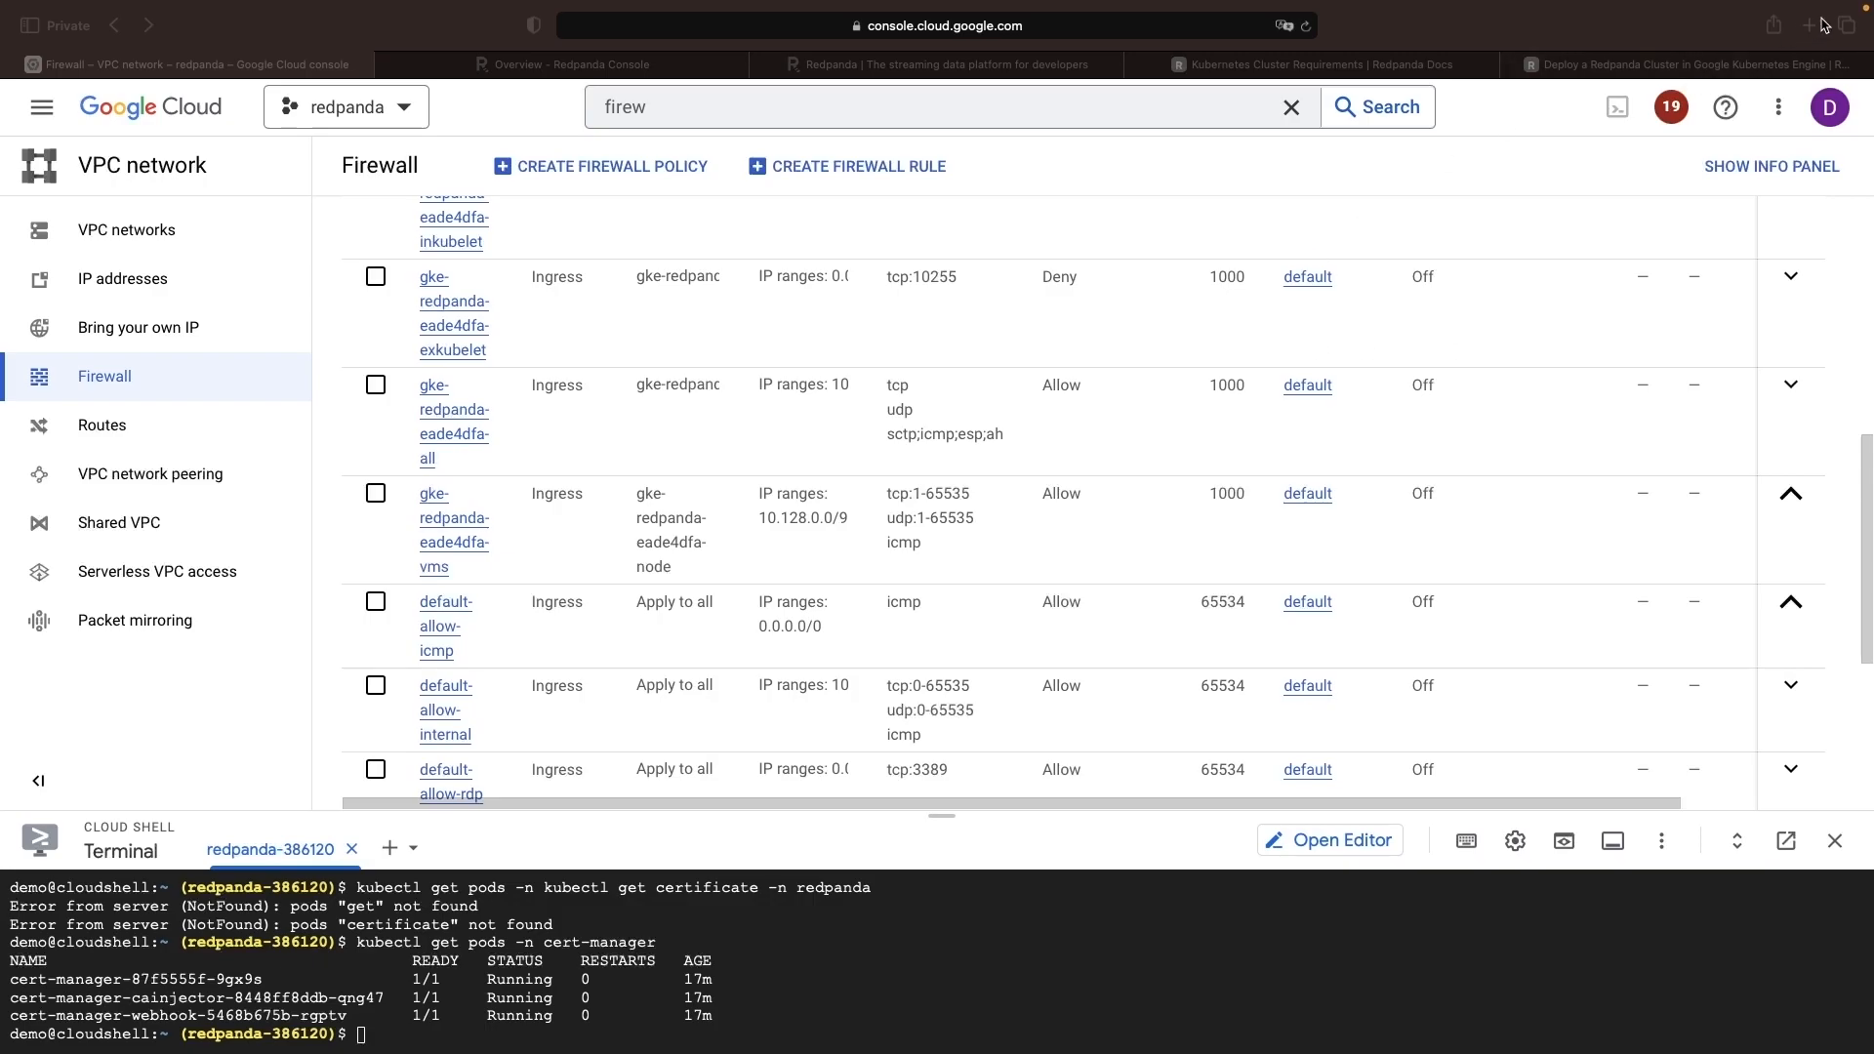
- Open the Redpanda chart's values.yaml in the GitHub helm-charts repository
click(1808, 25)
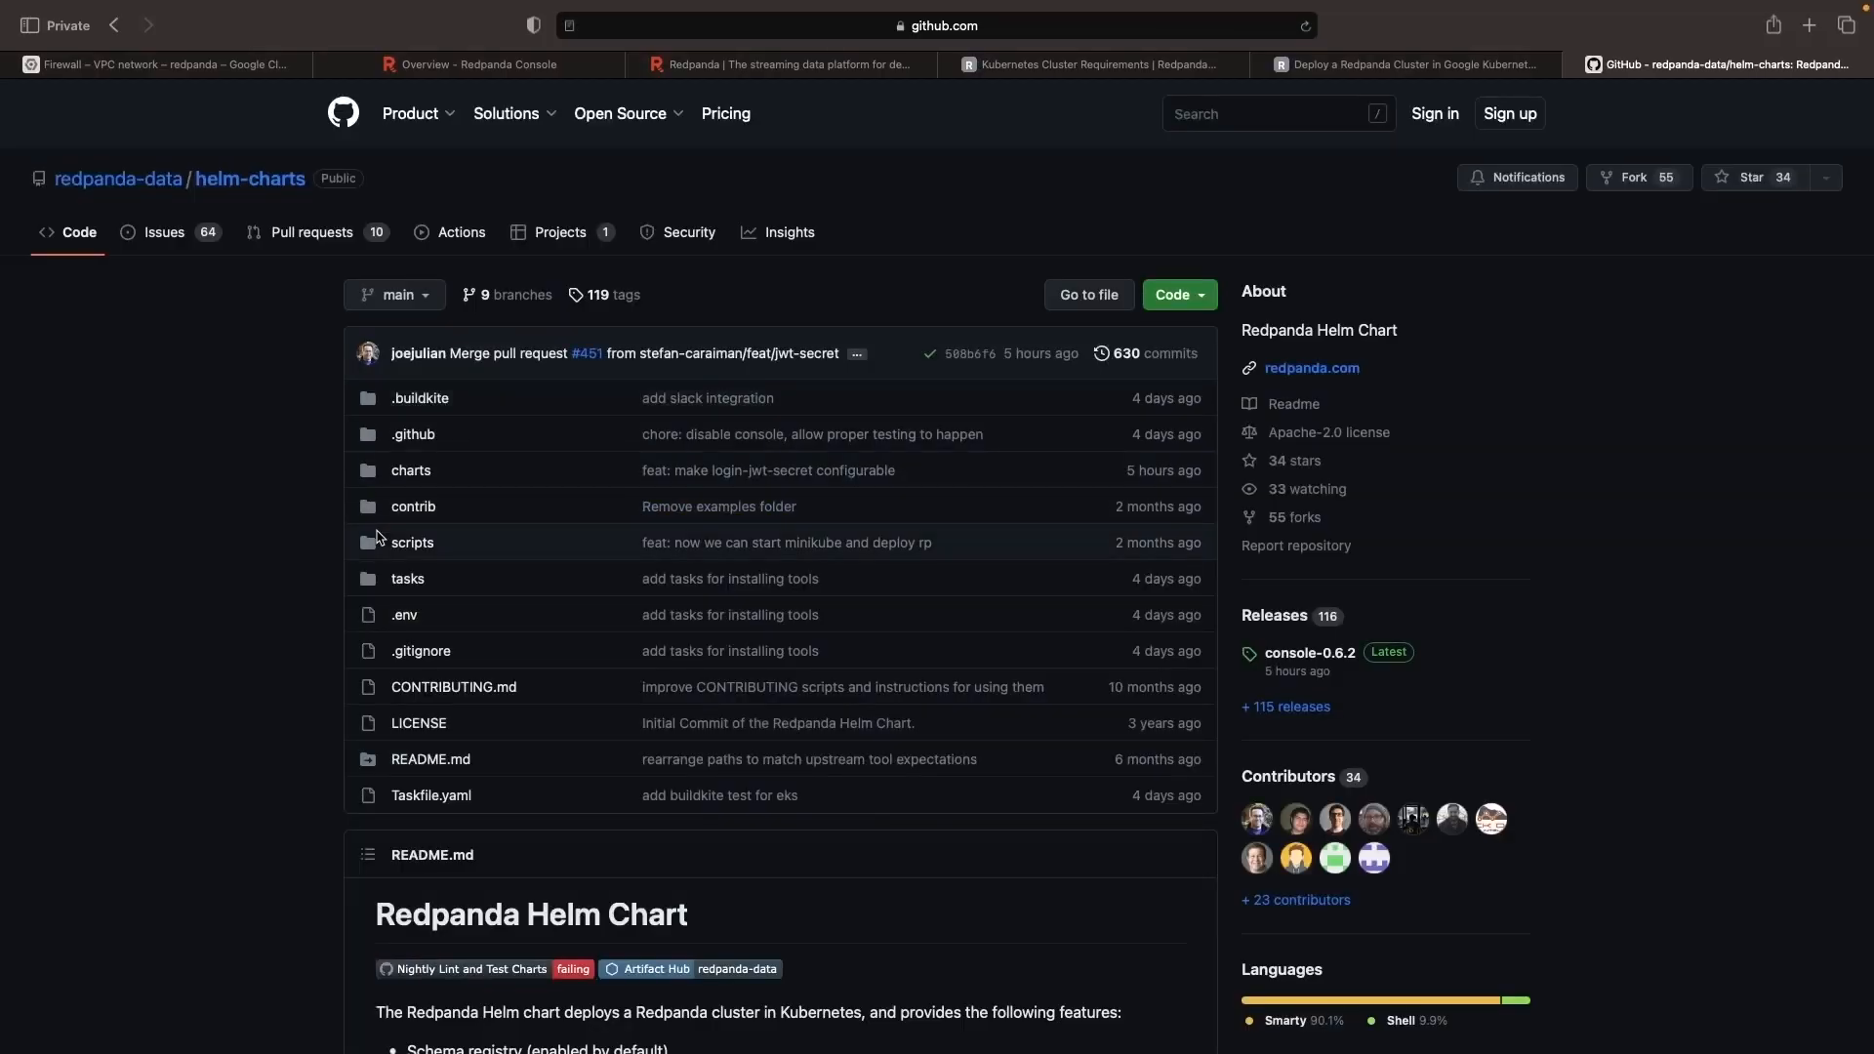
scroll(down, 3)
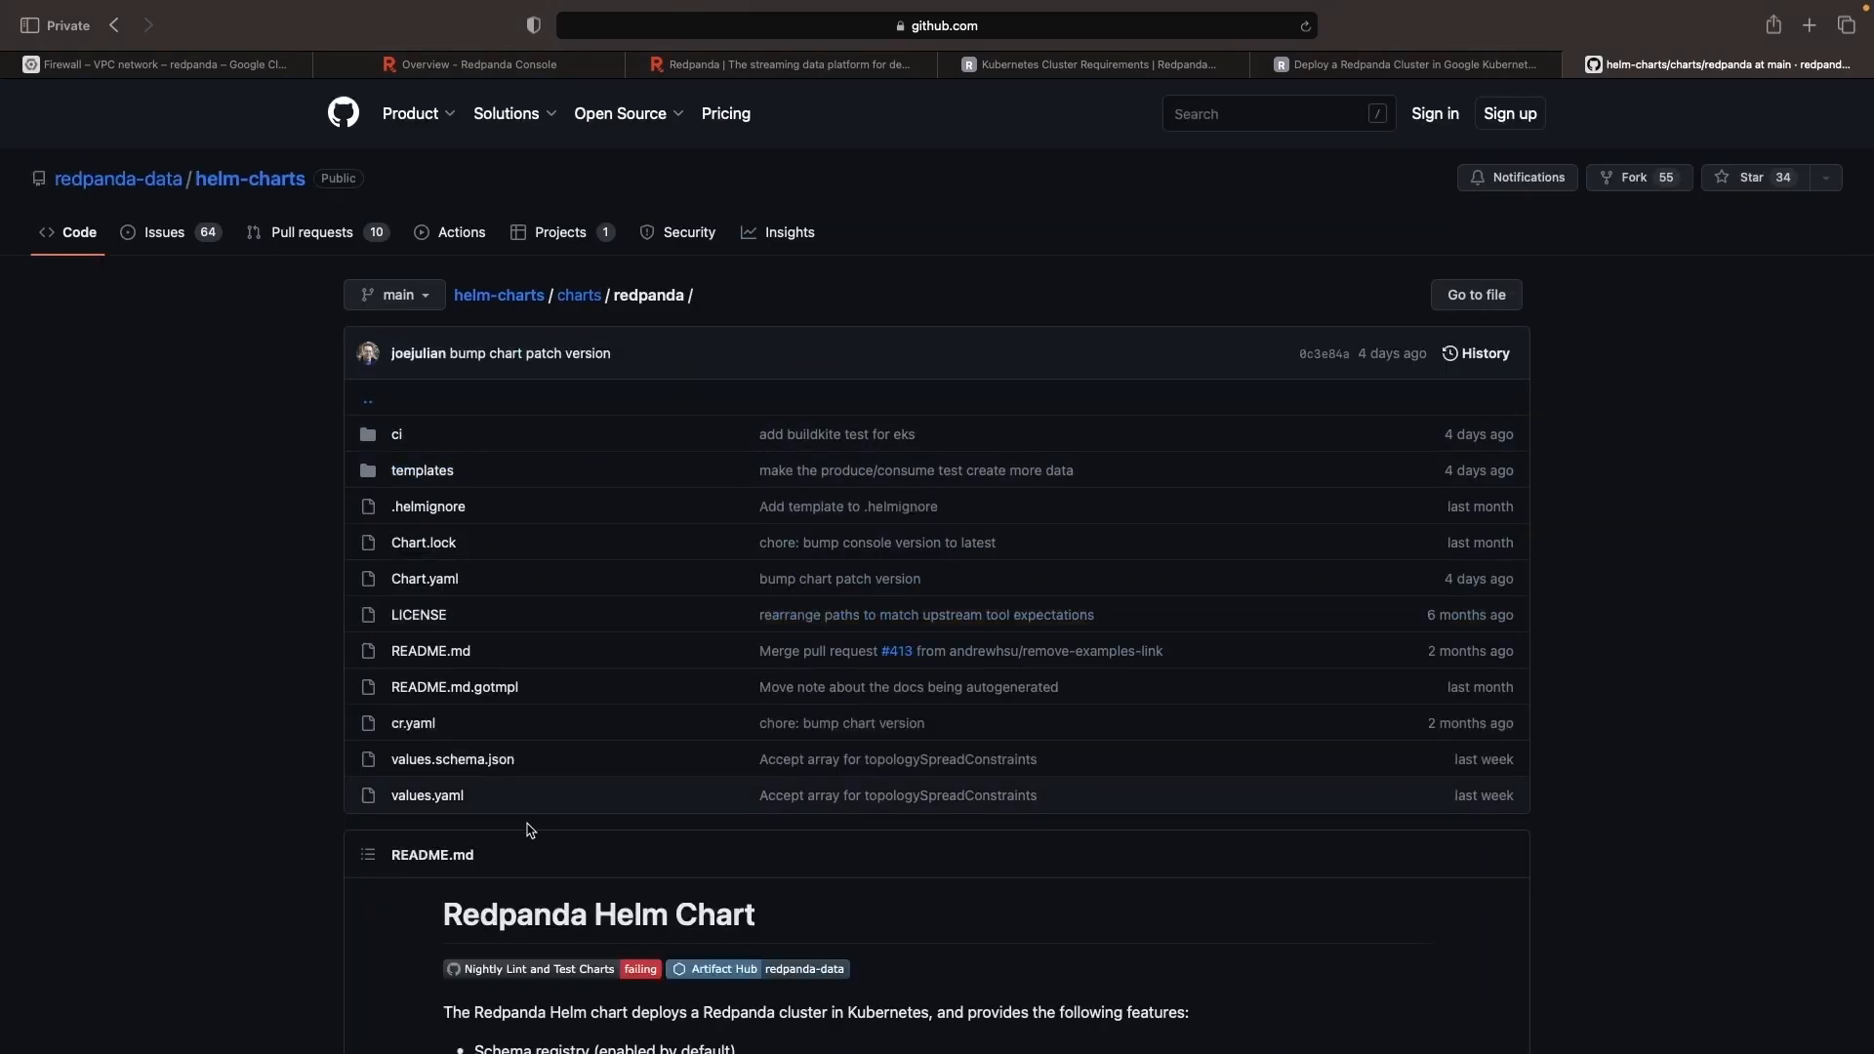
scroll(down, 3)
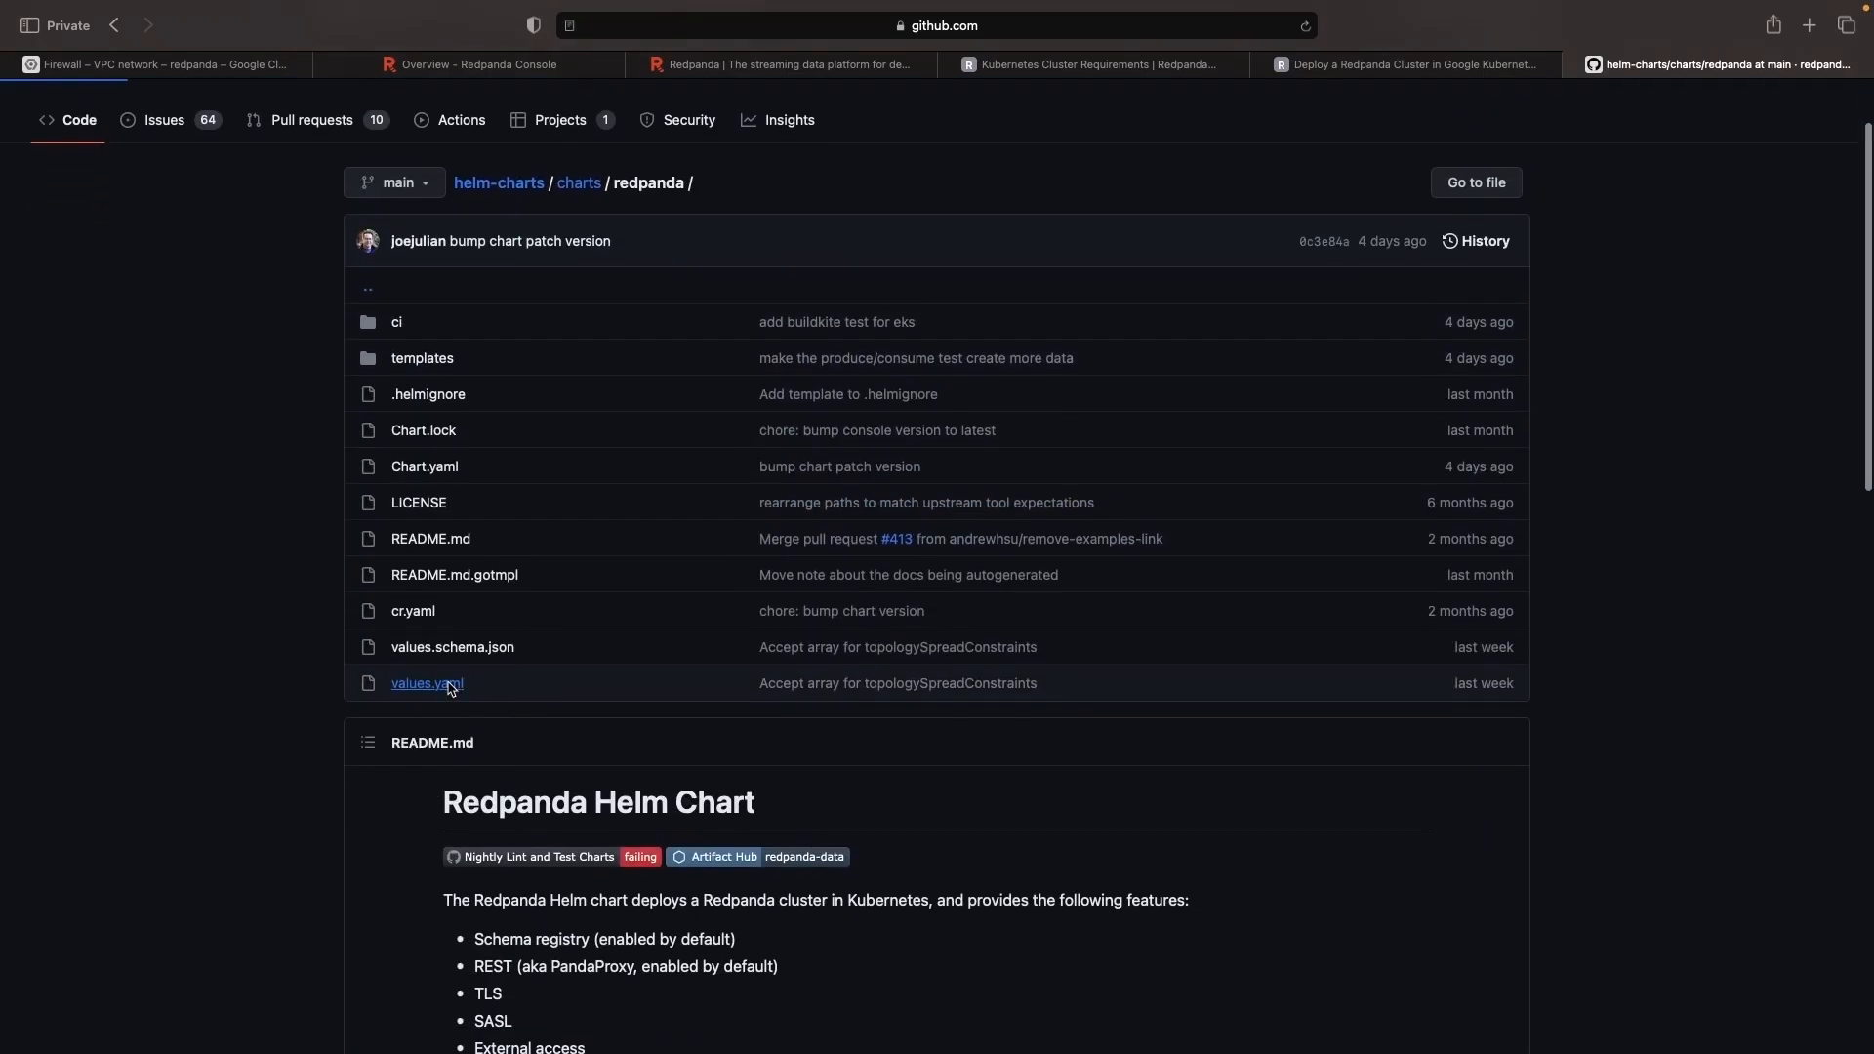
click(426, 683)
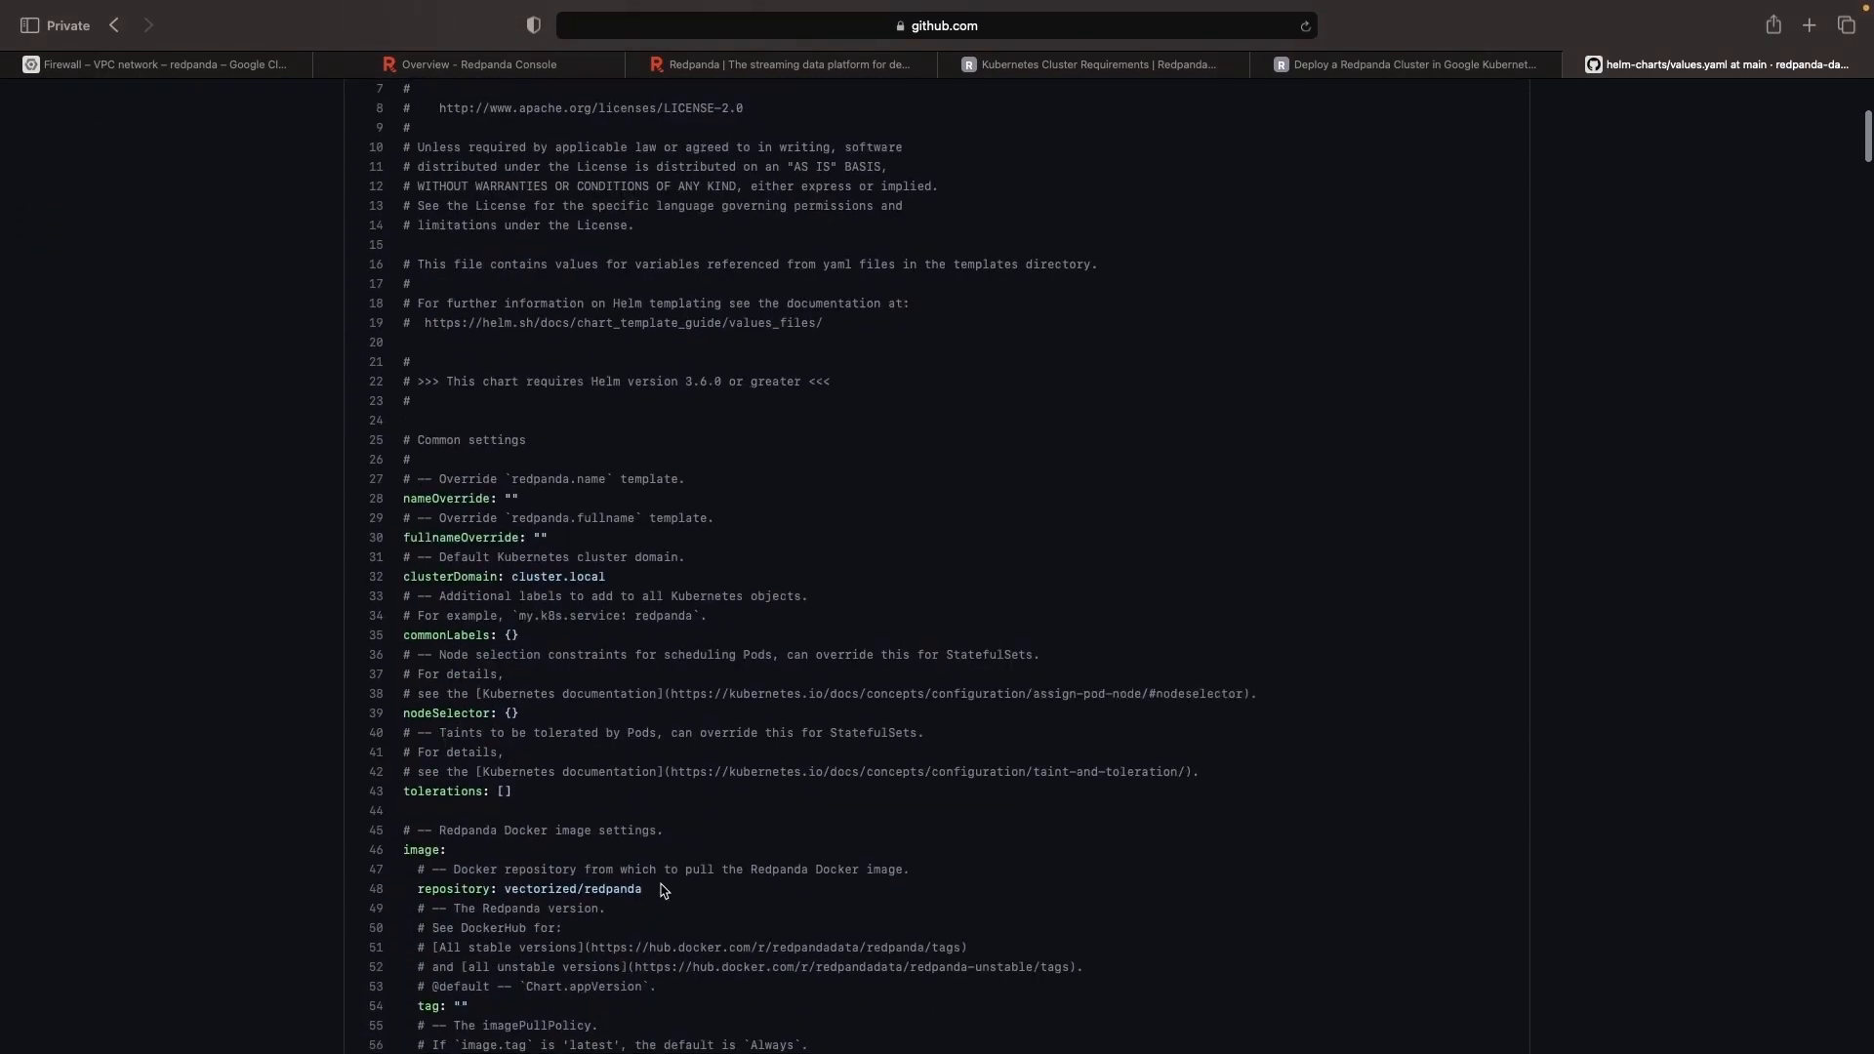
- Review the auth, TLS and external sections, noting external access type NodePort
scroll(down, 3)
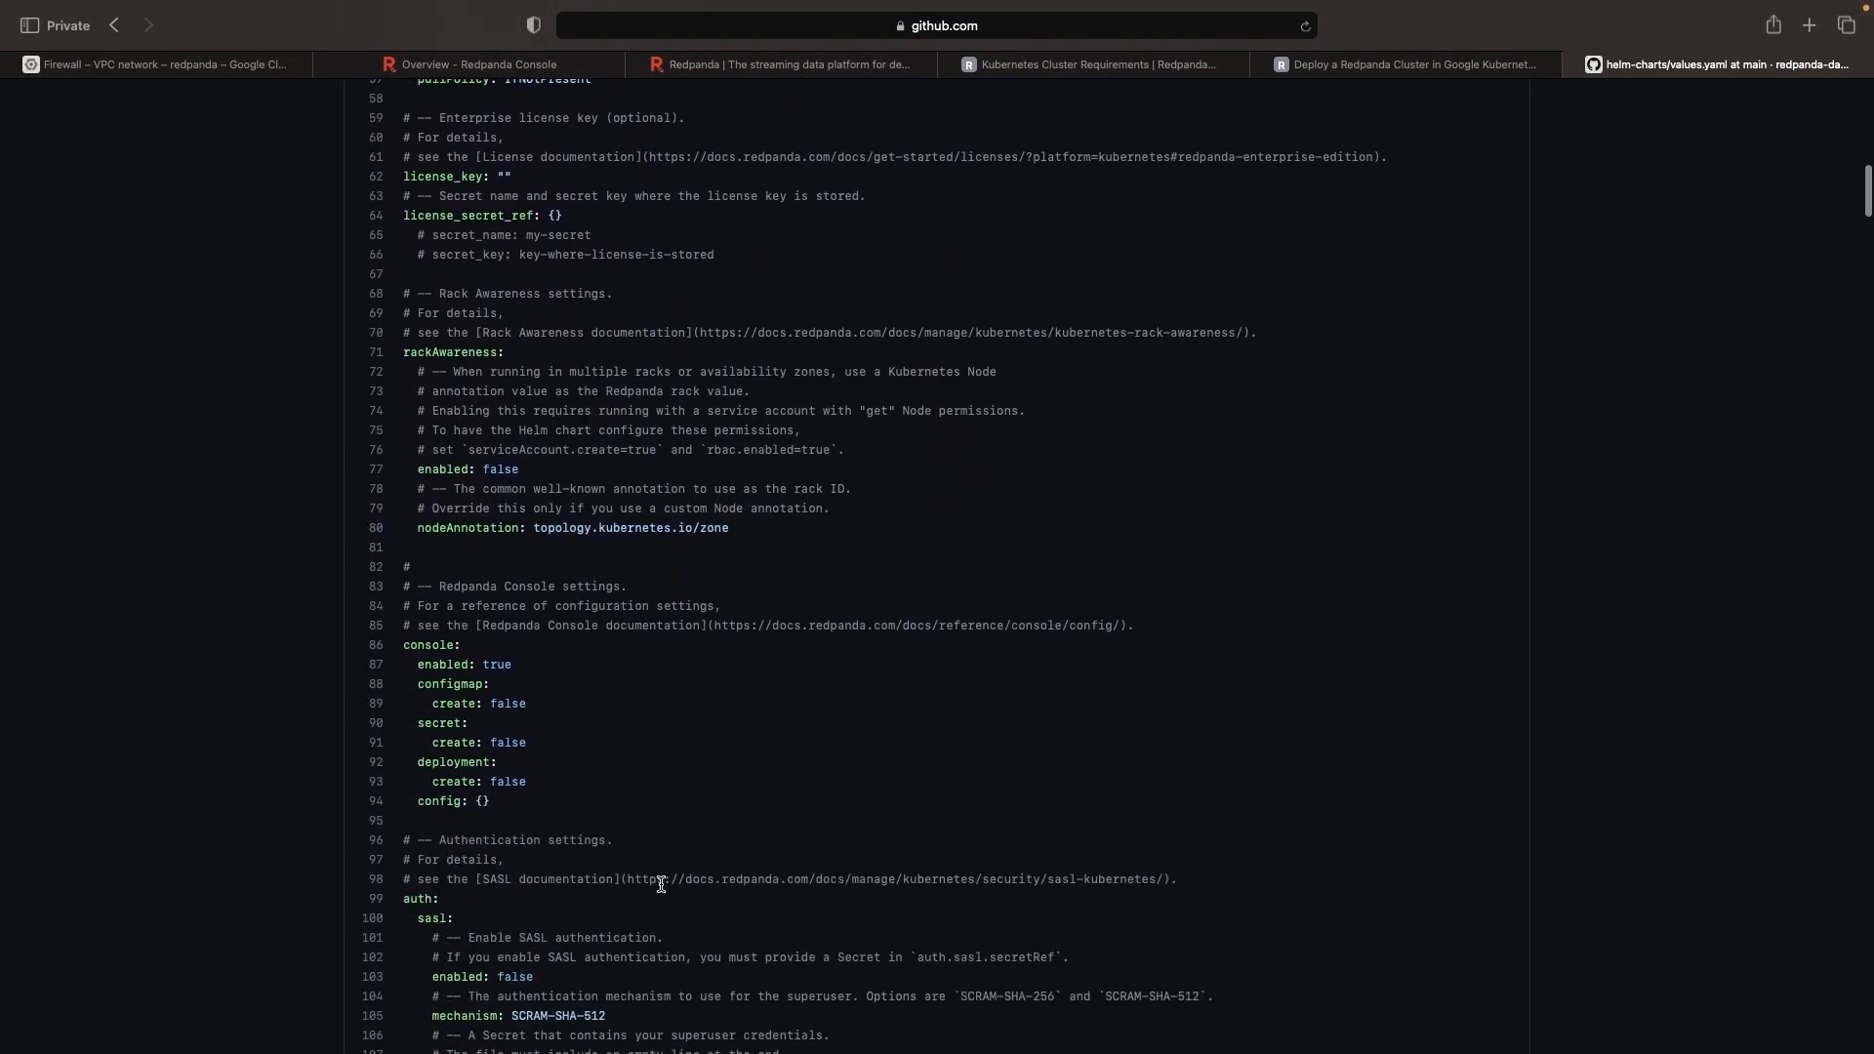
scroll(down, 3)
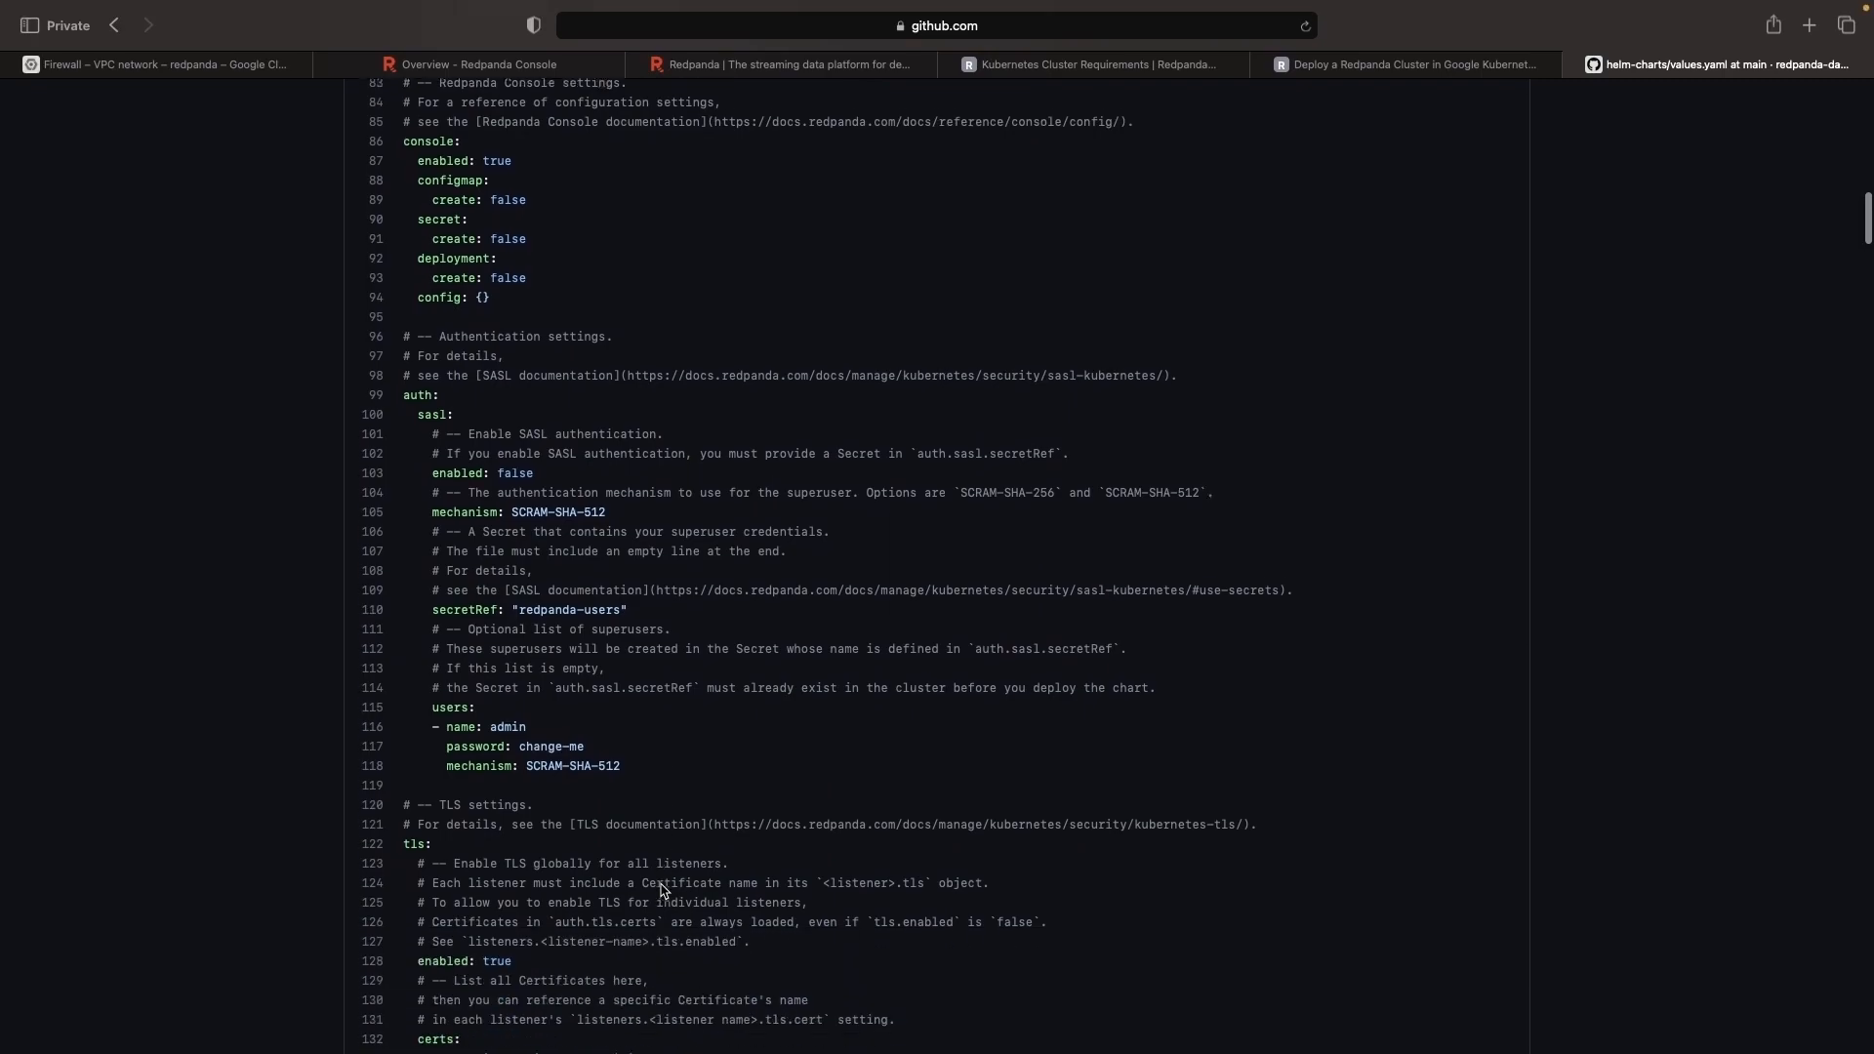
scroll(down, 3)
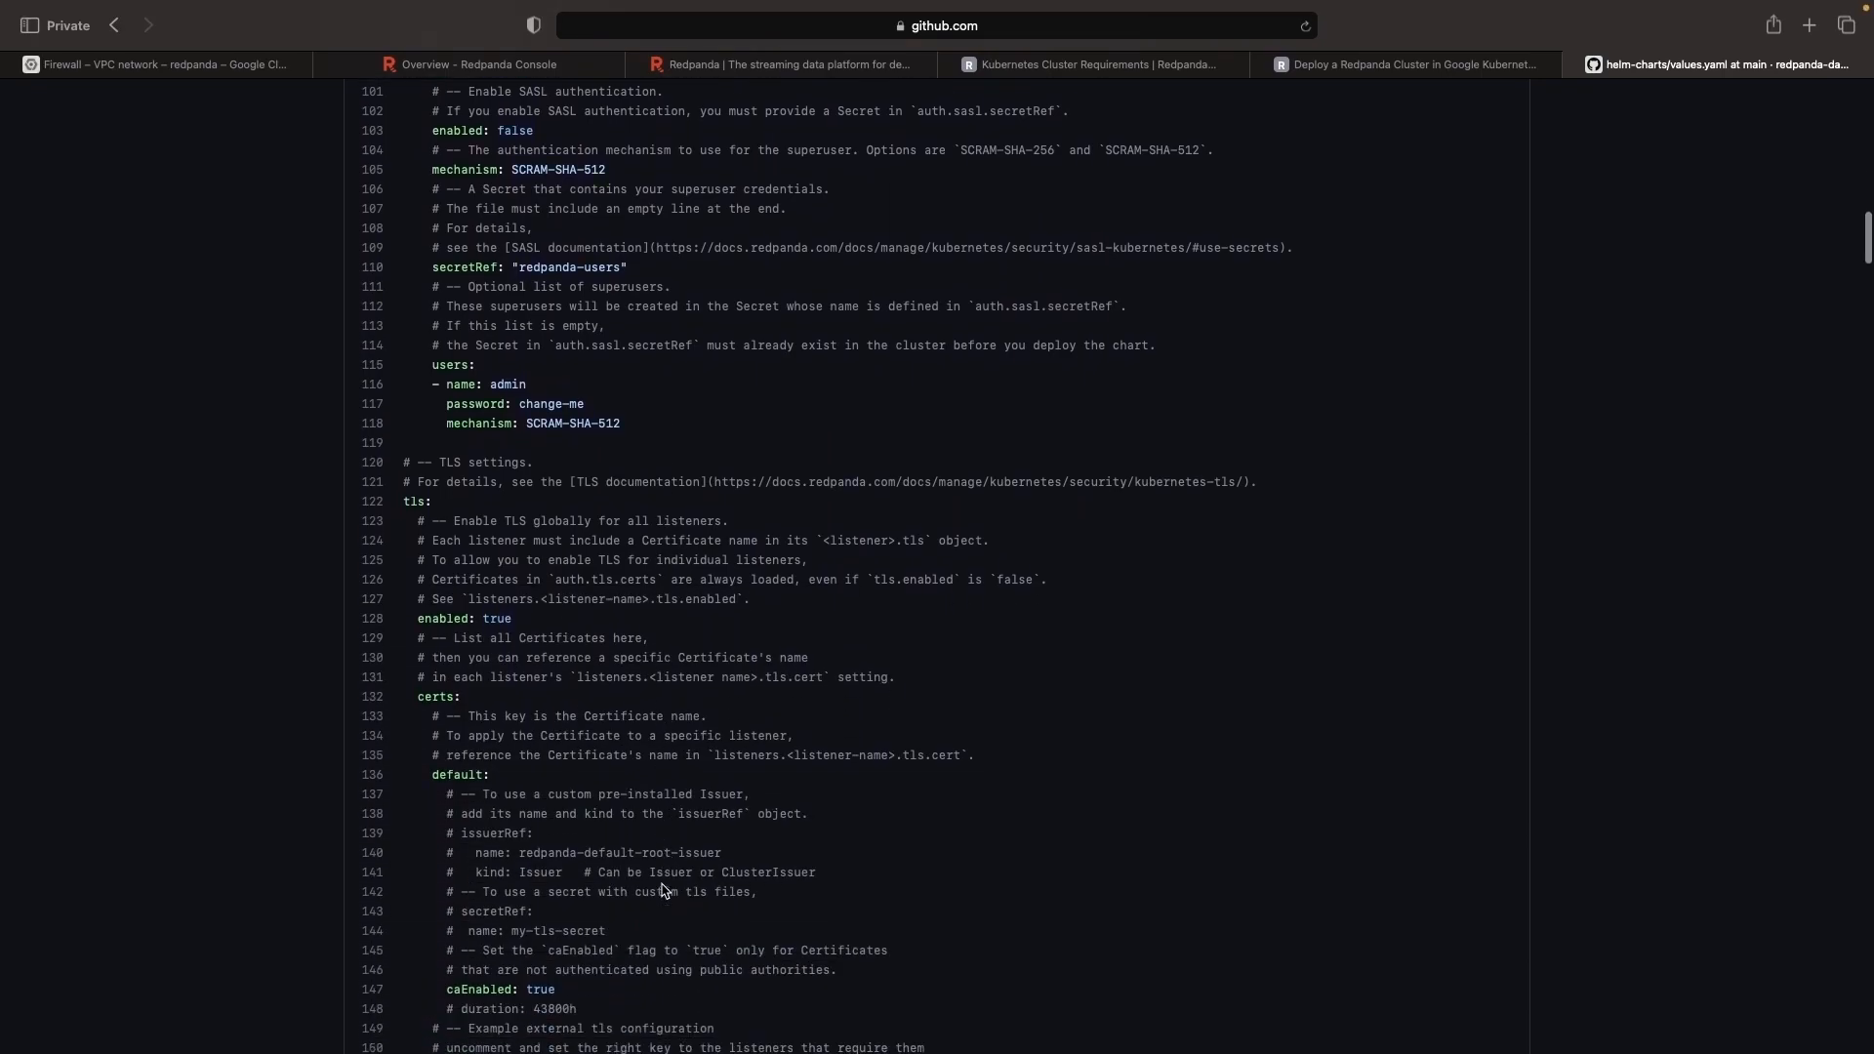
scroll(down, 3)
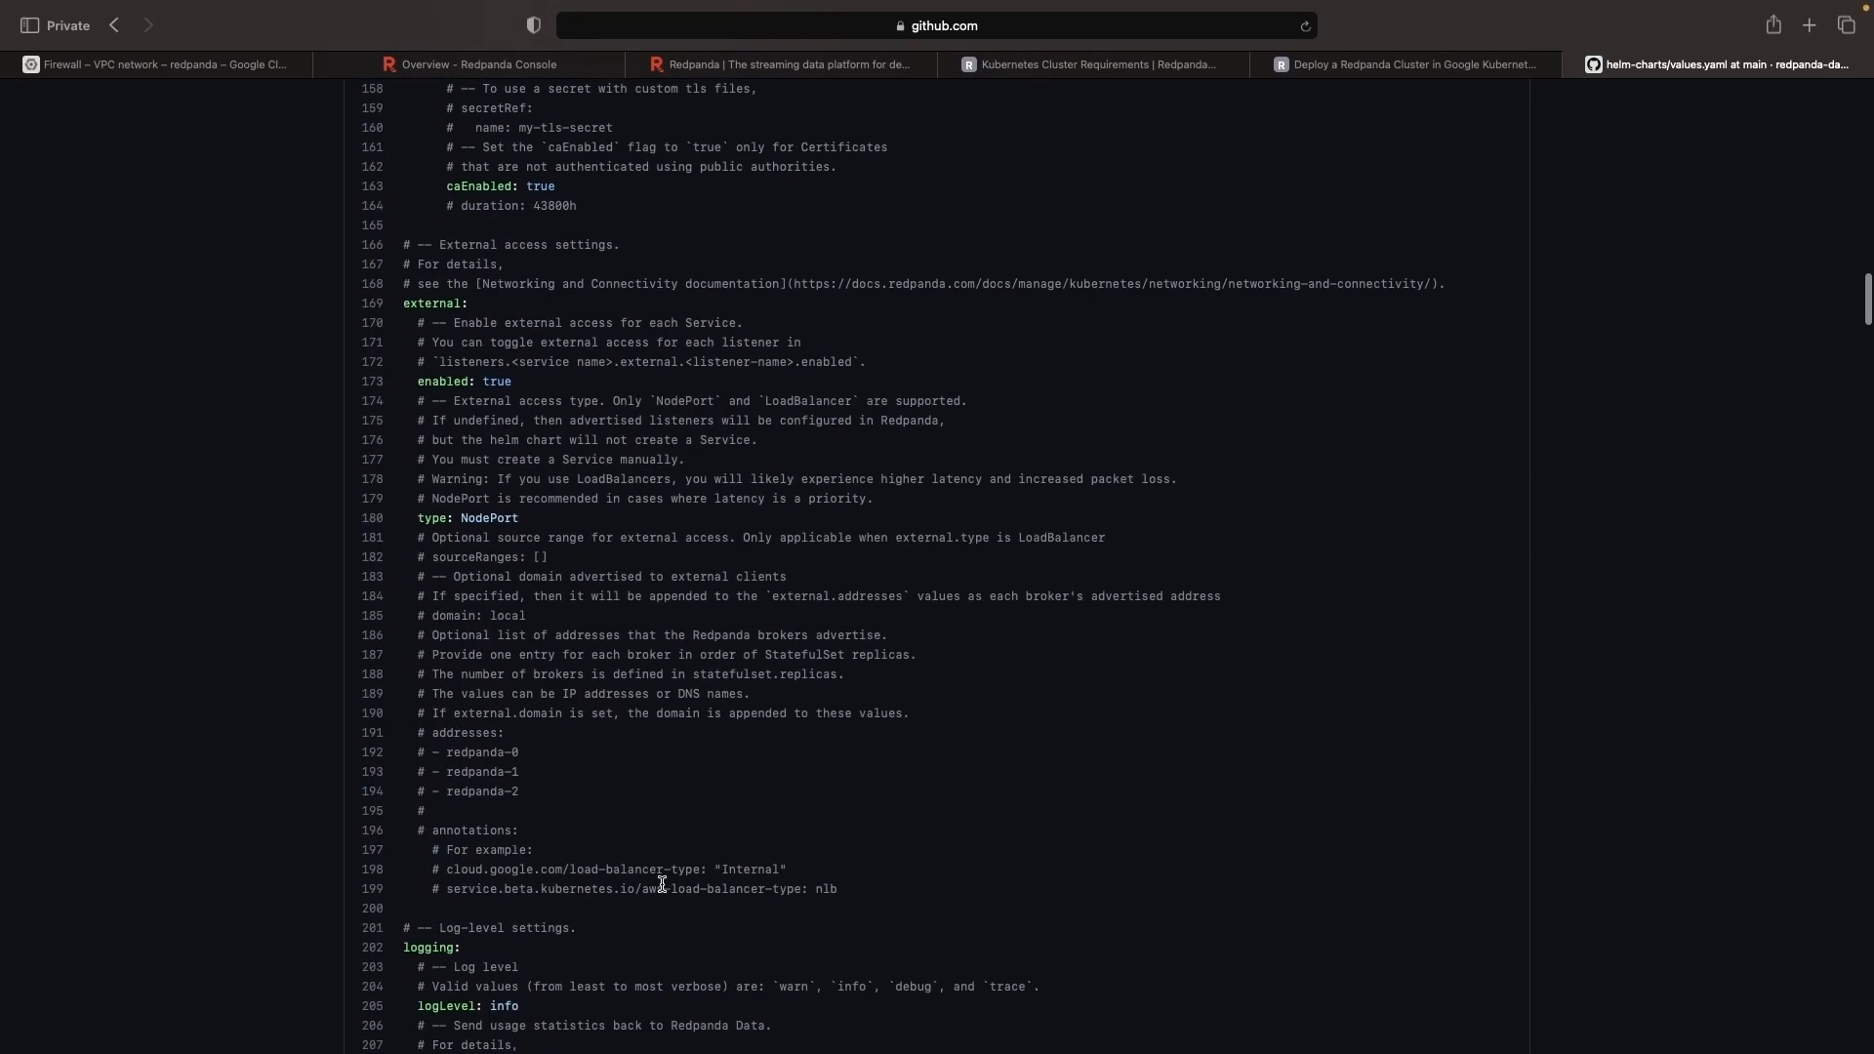
scroll(down, 3)
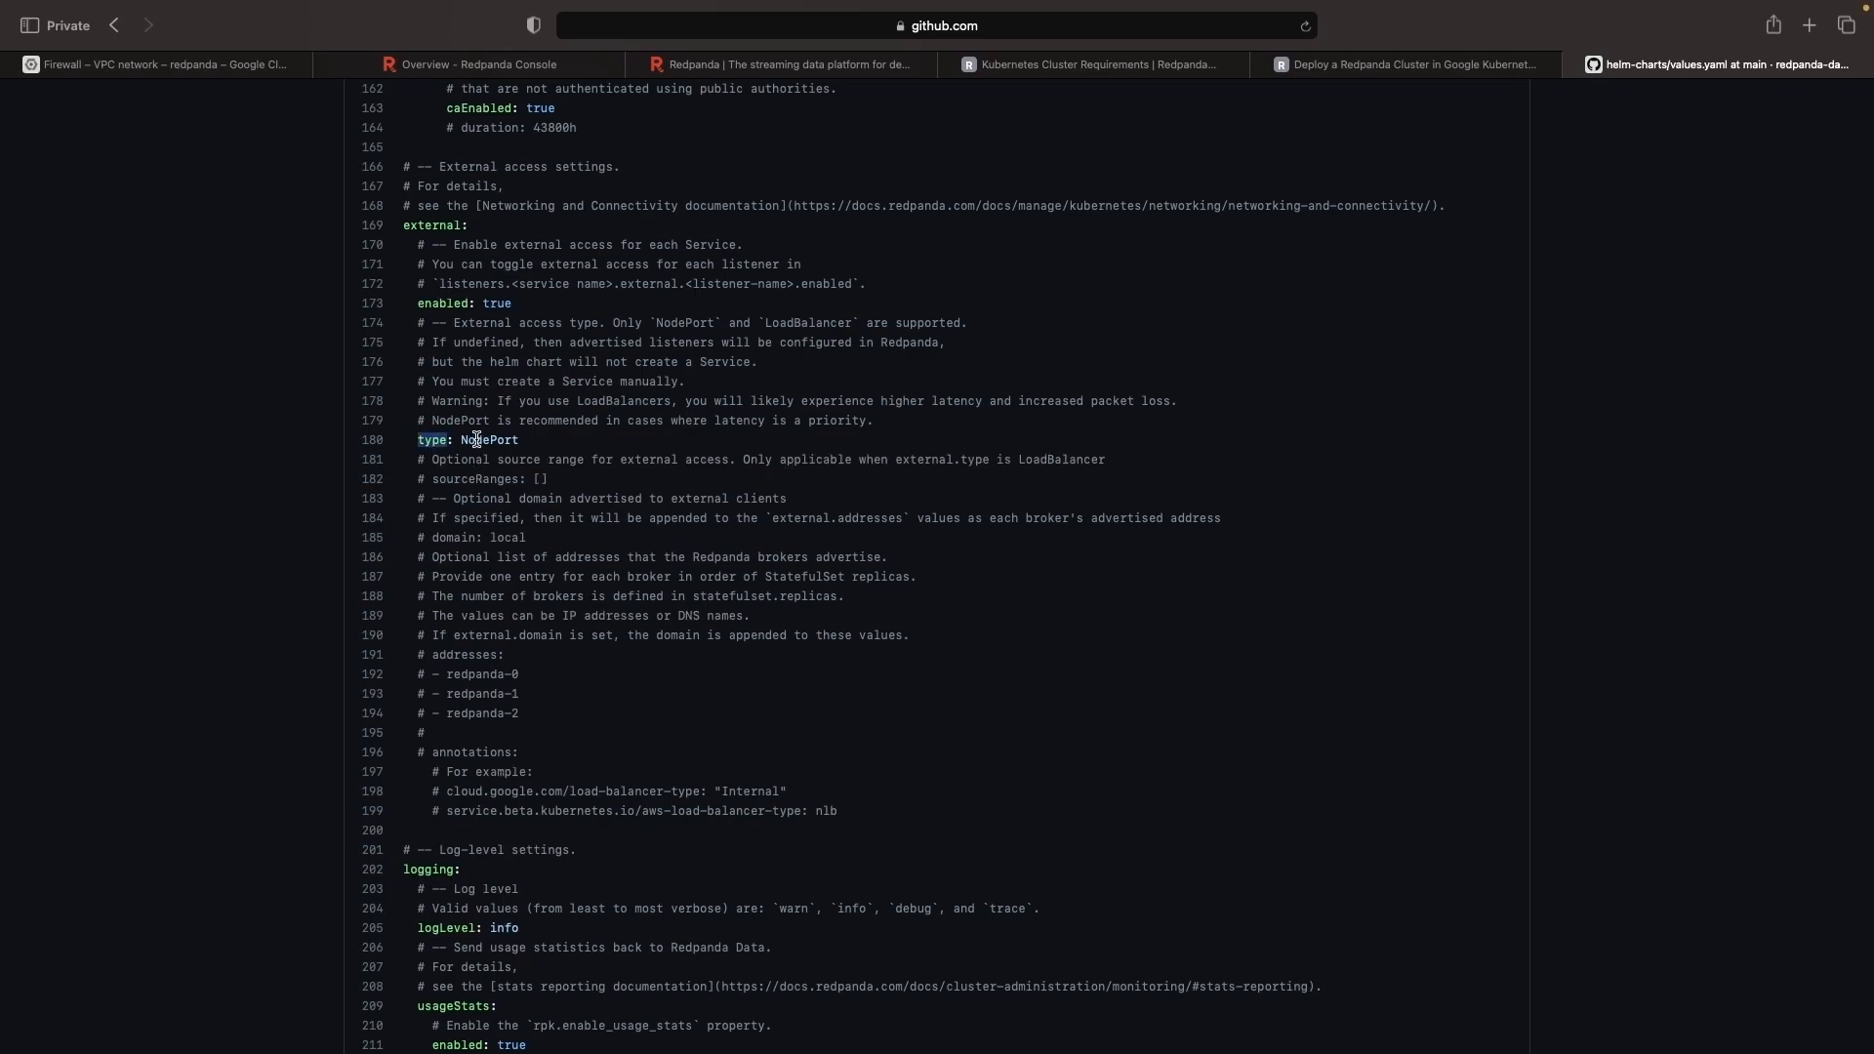
double_click(809, 322)
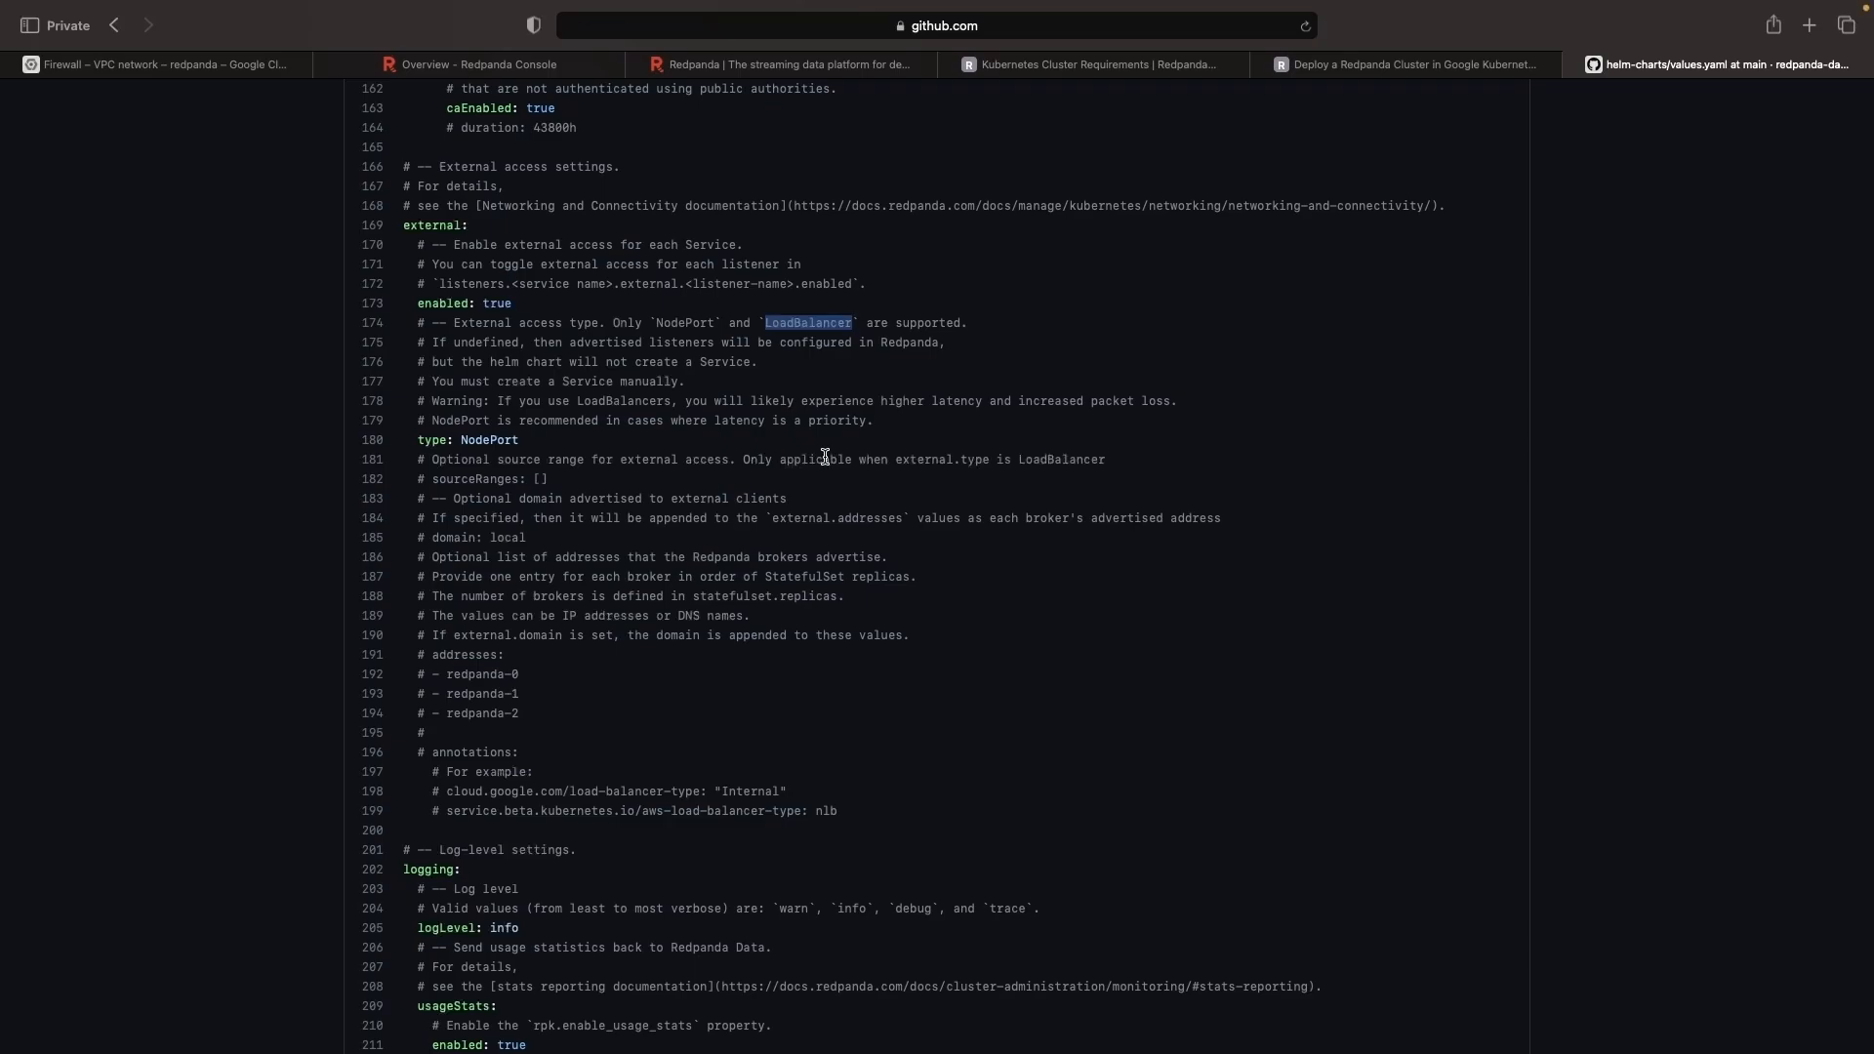
scroll(down, 3)
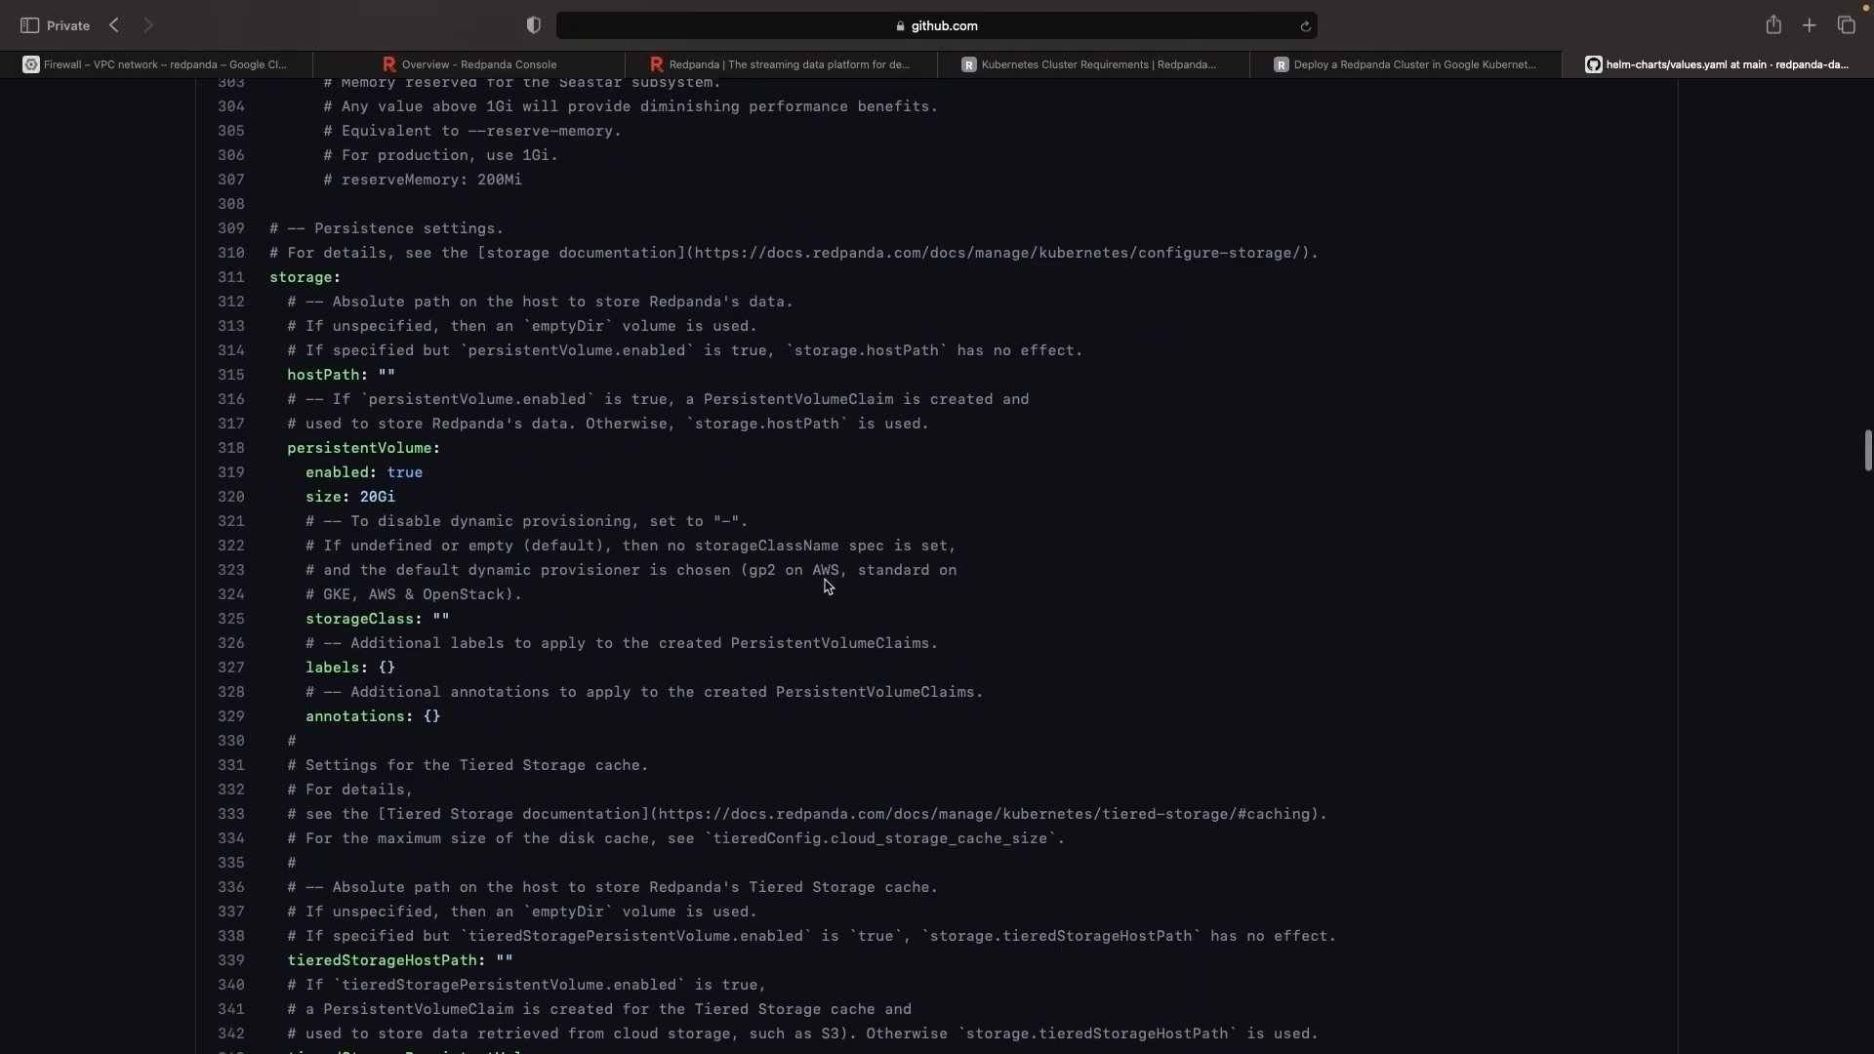
scroll(down, 3)
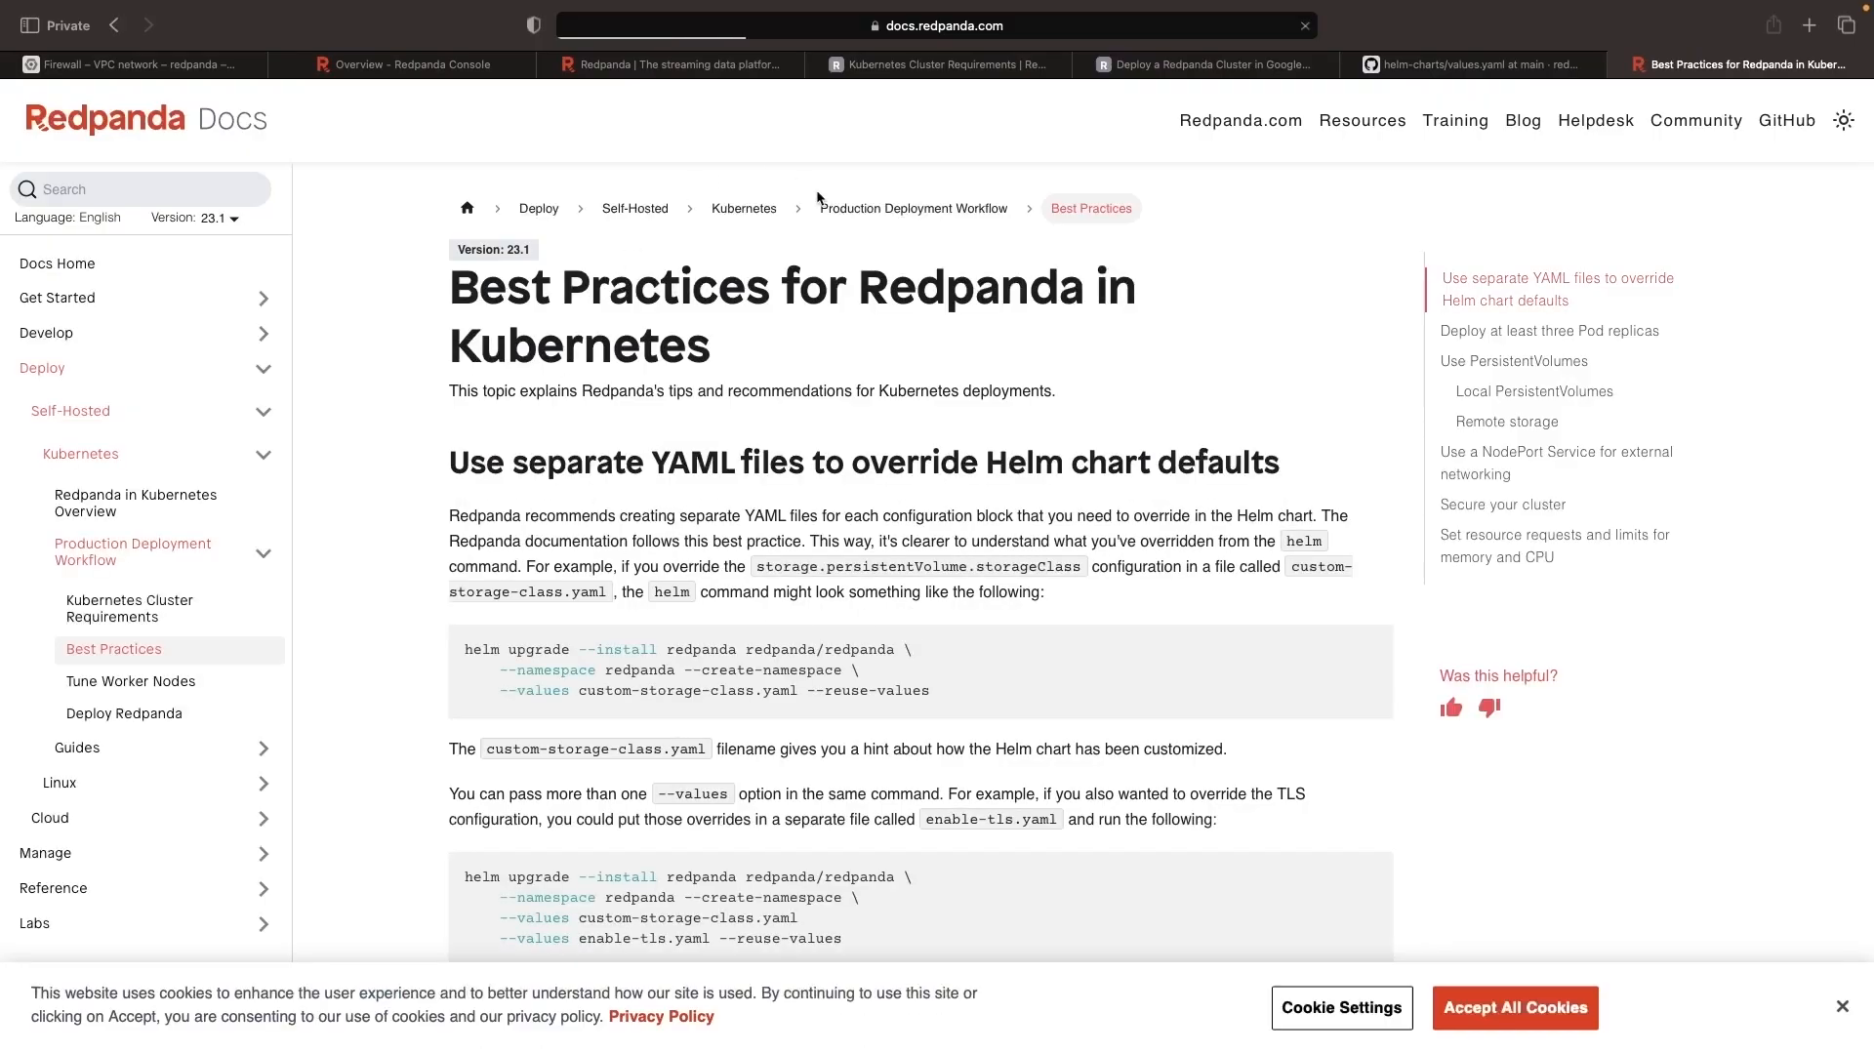
- Read the Best Practices page through storage and NodePort networking, then return to the Redpanda Console overview
scroll(down, 3)
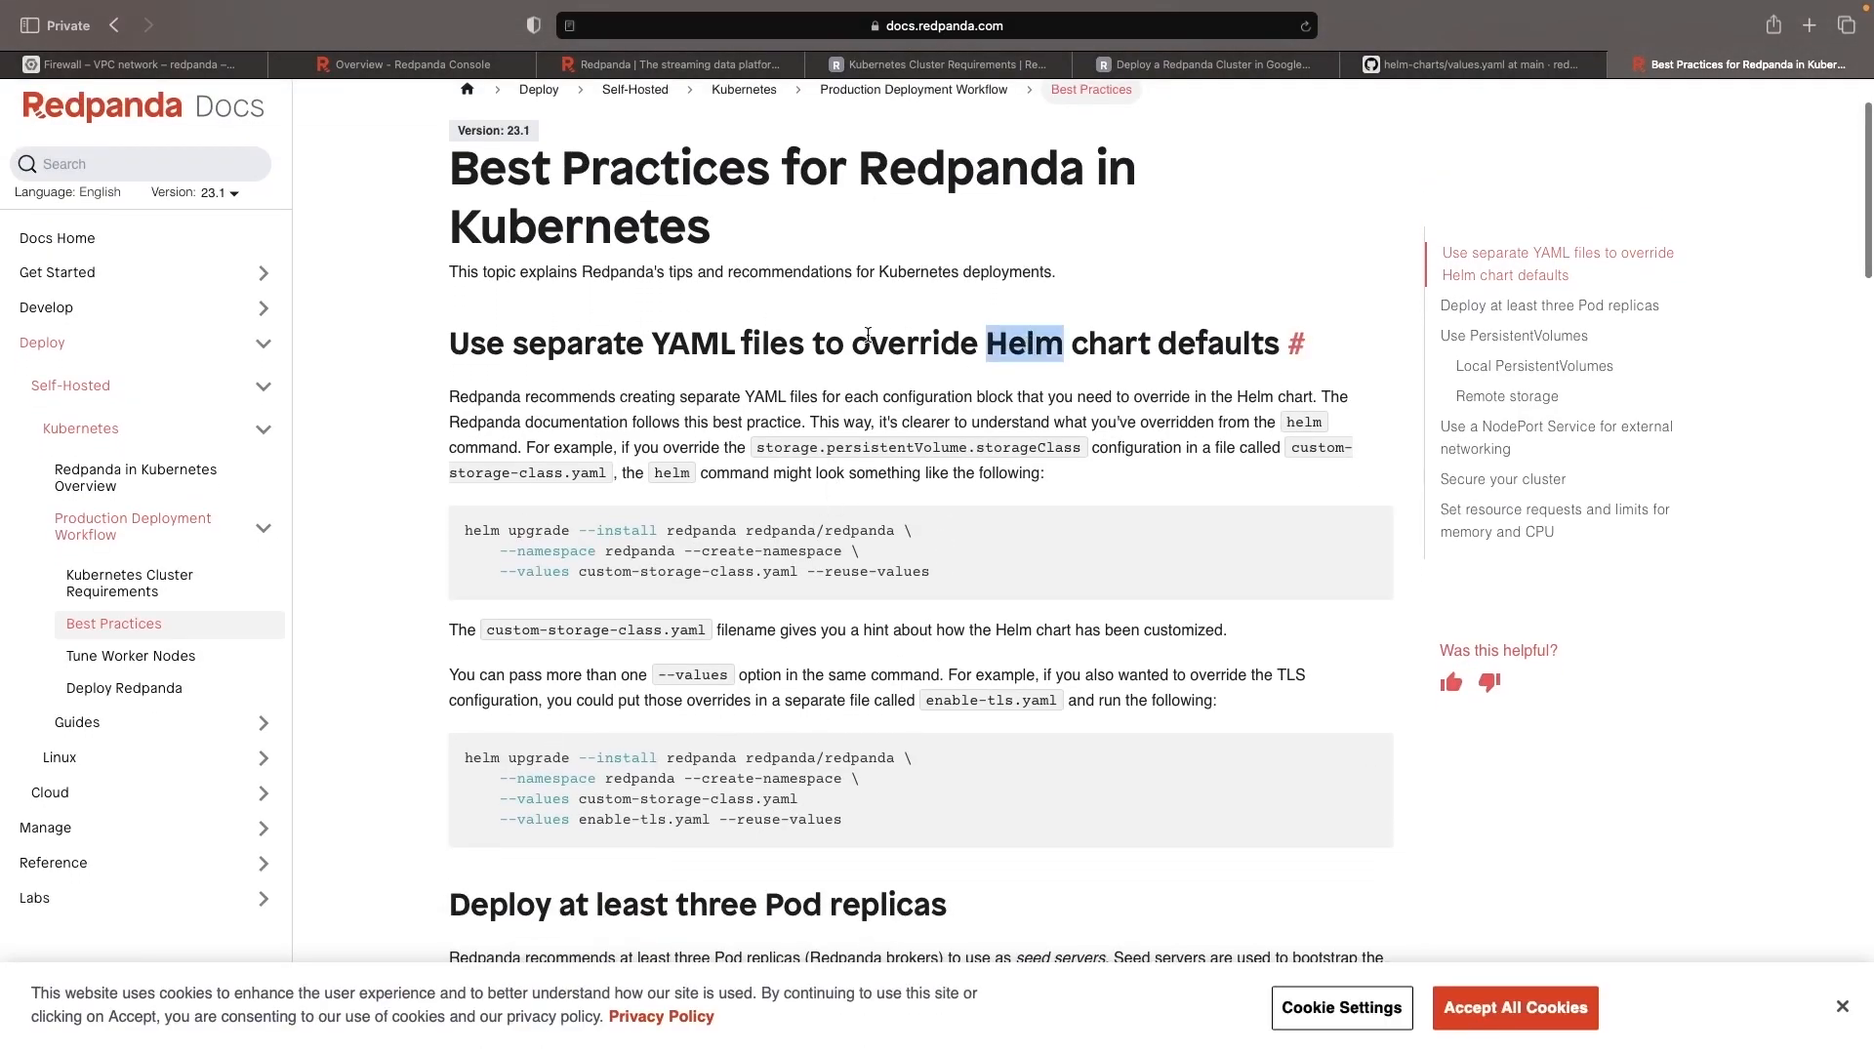
scroll(down, 3)
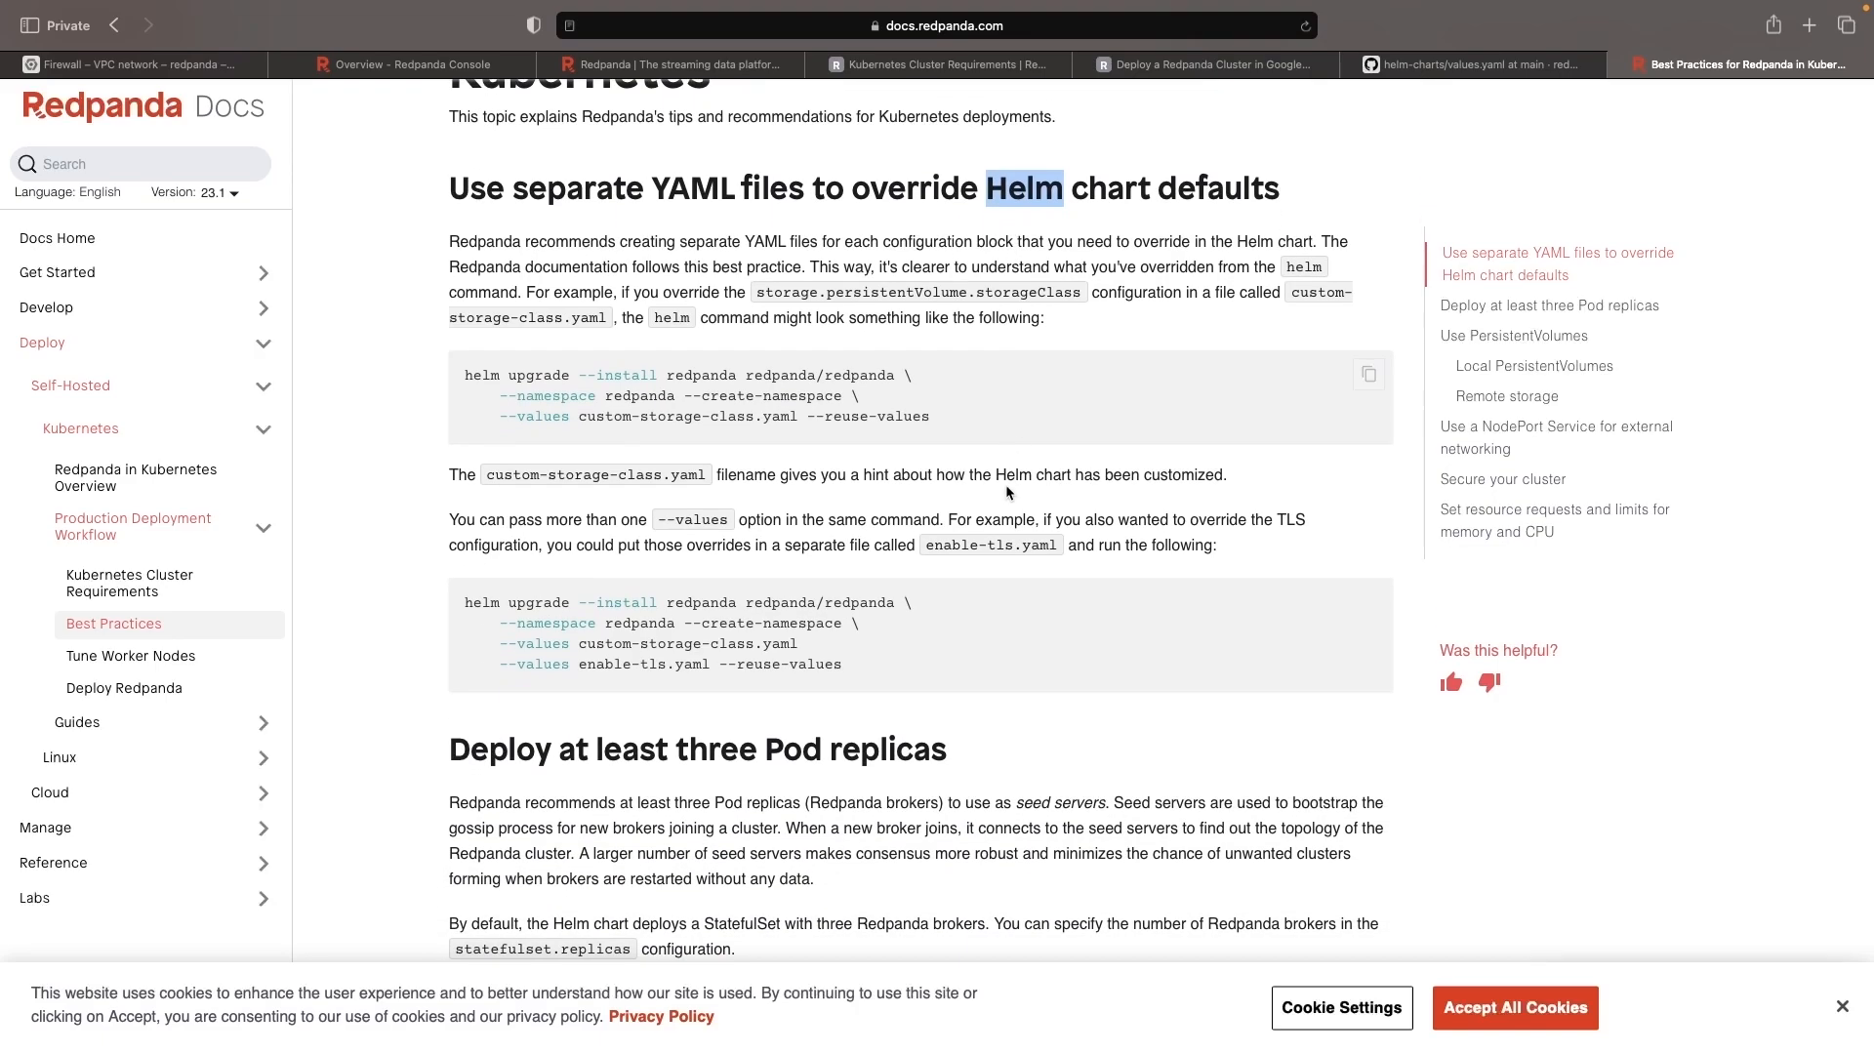
scroll(down, 3)
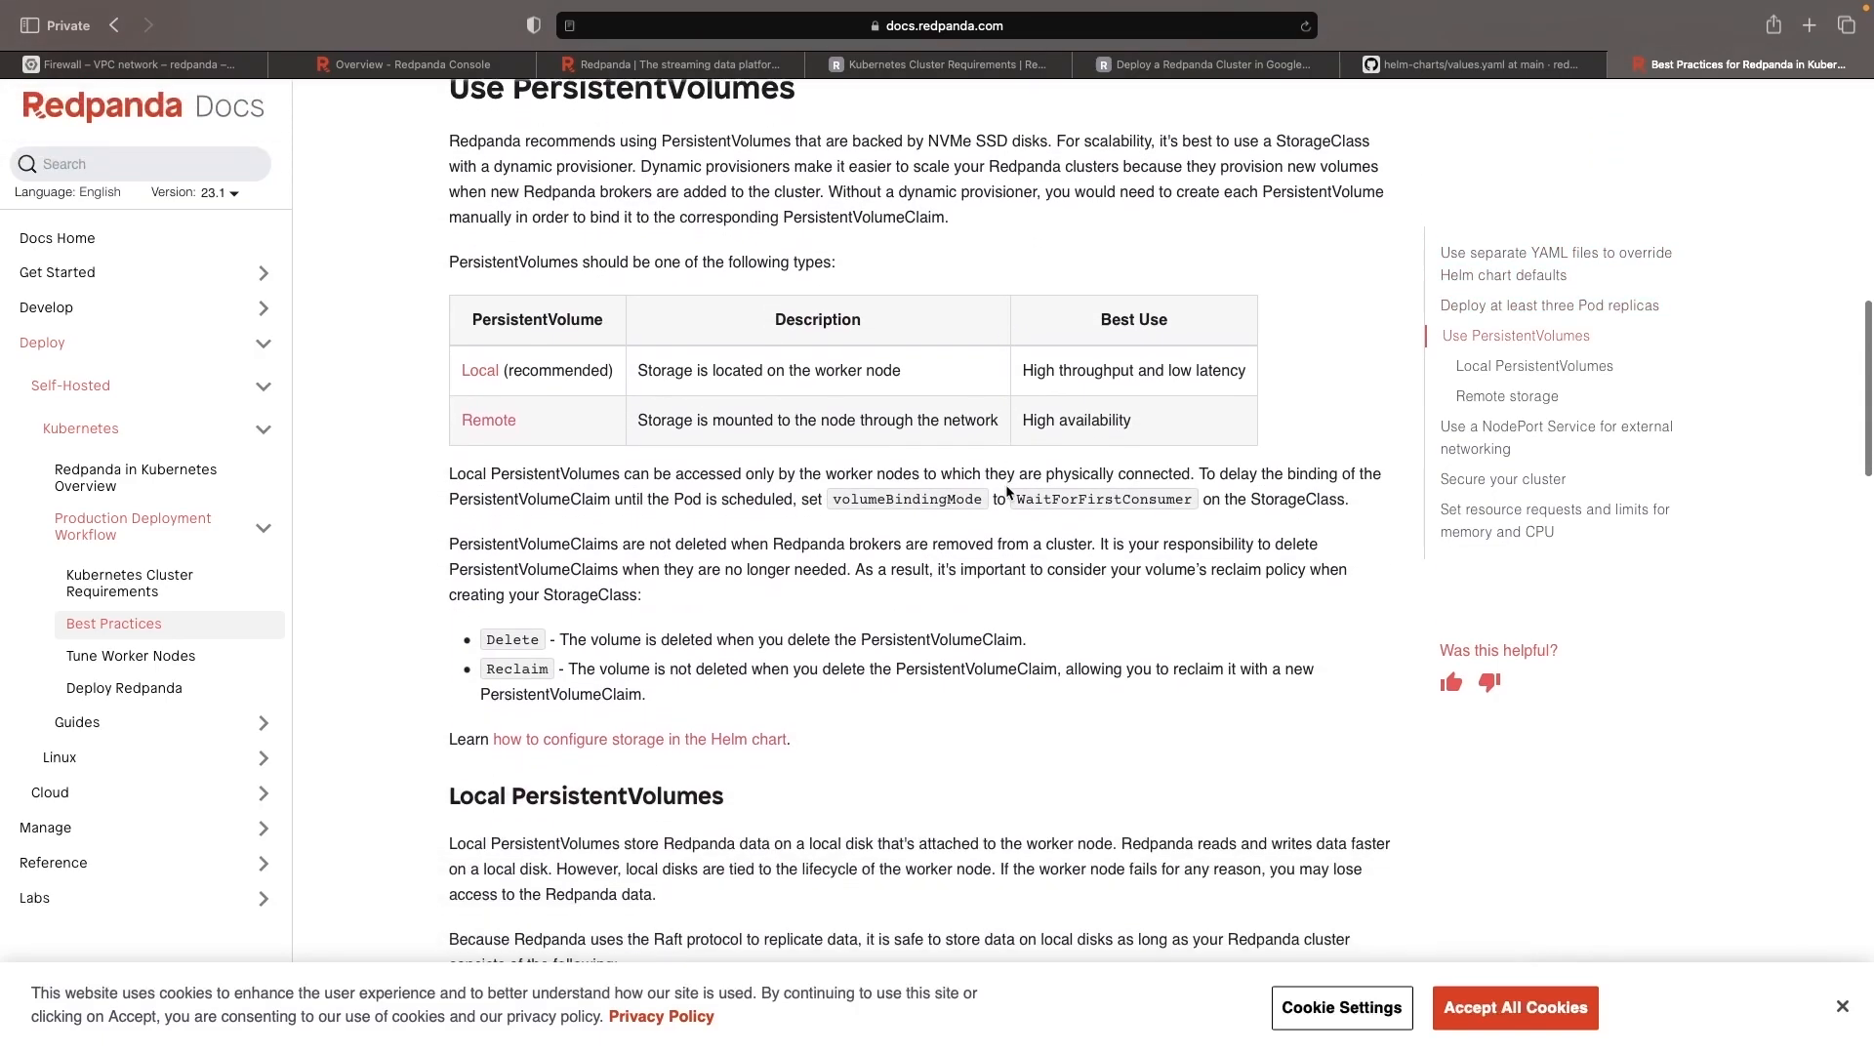
scroll(down, 3)
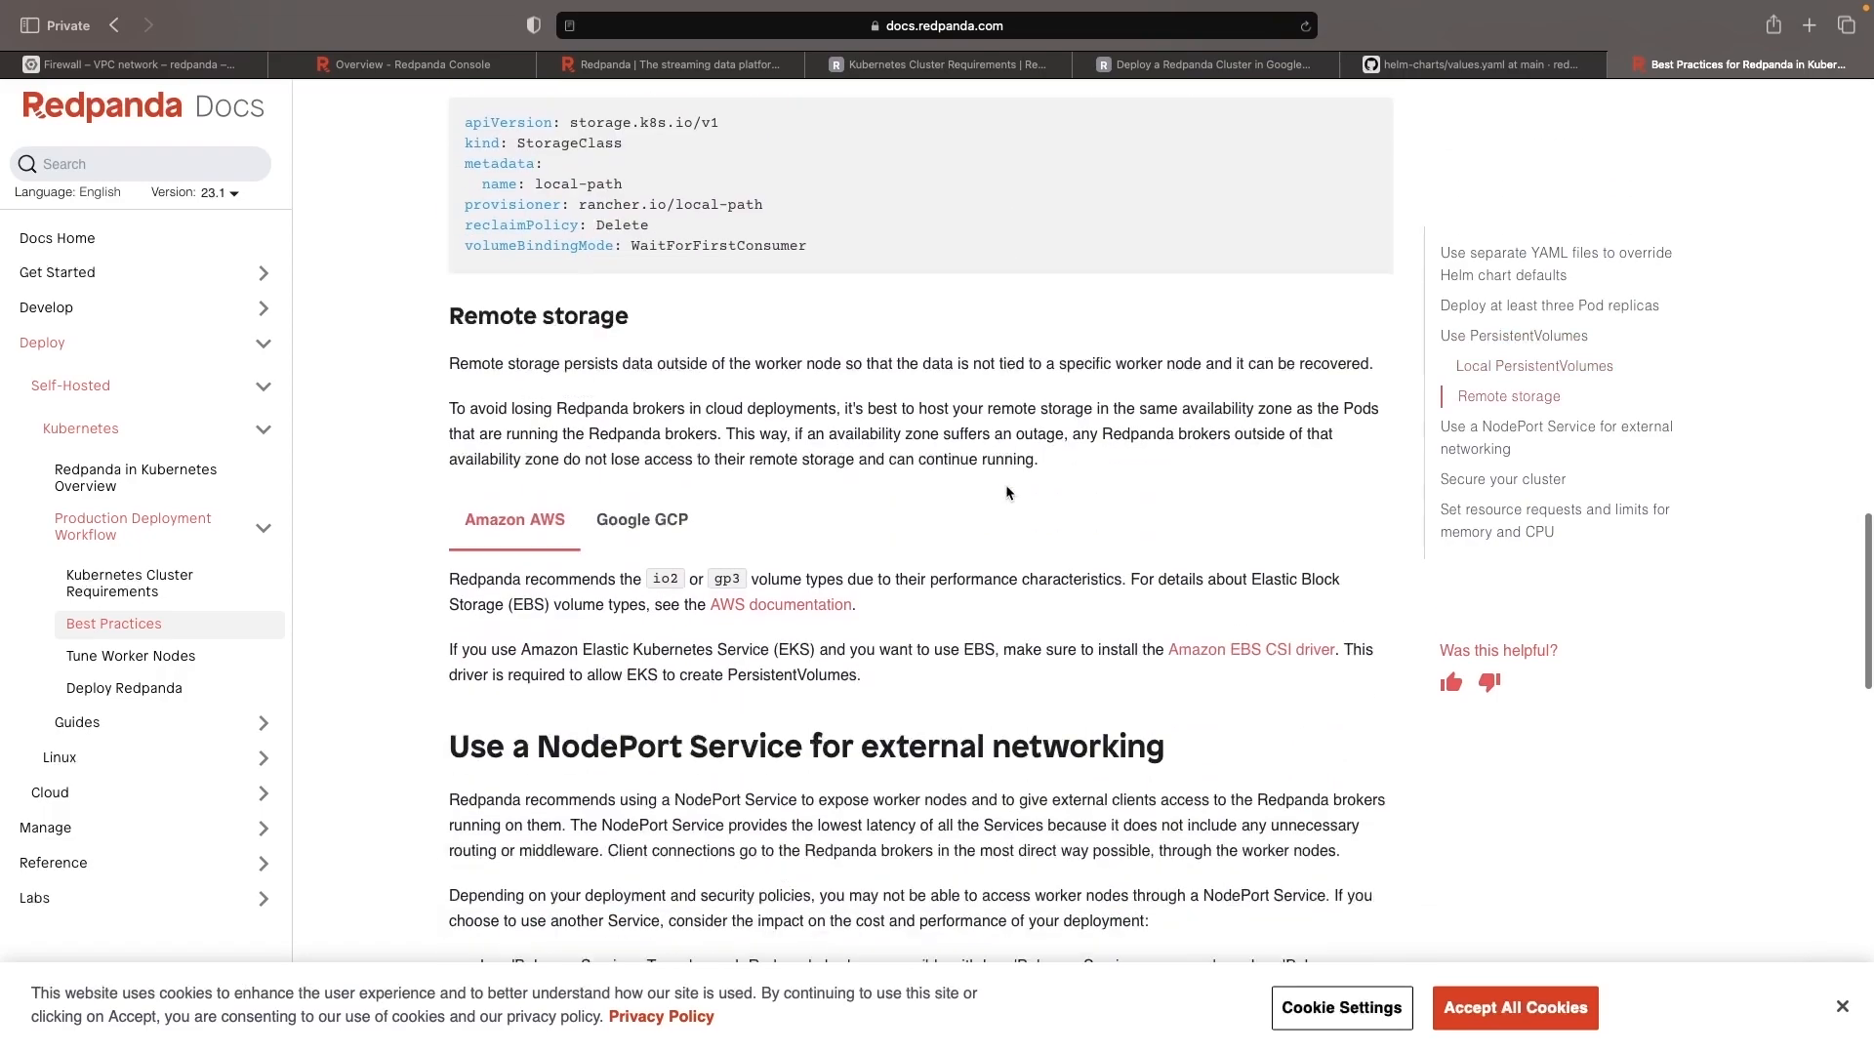
scroll(down, 3)
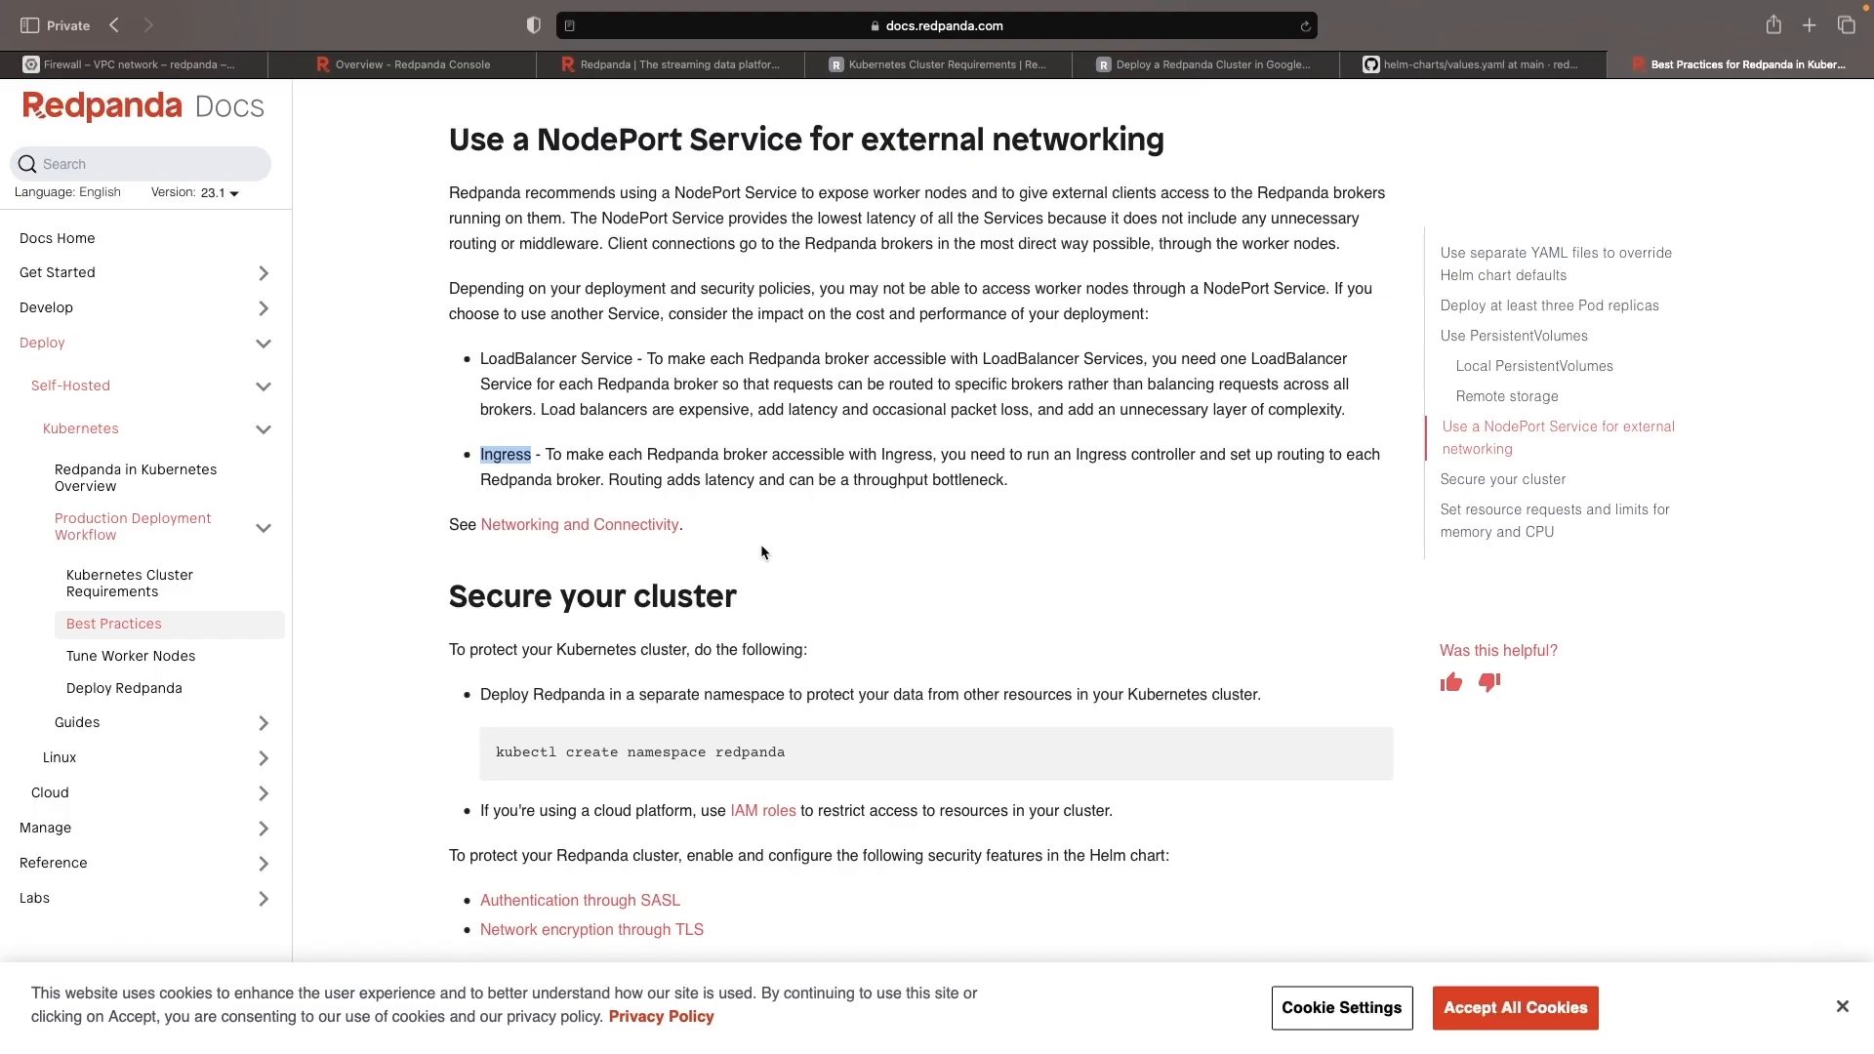
mouse_move(857, 574)
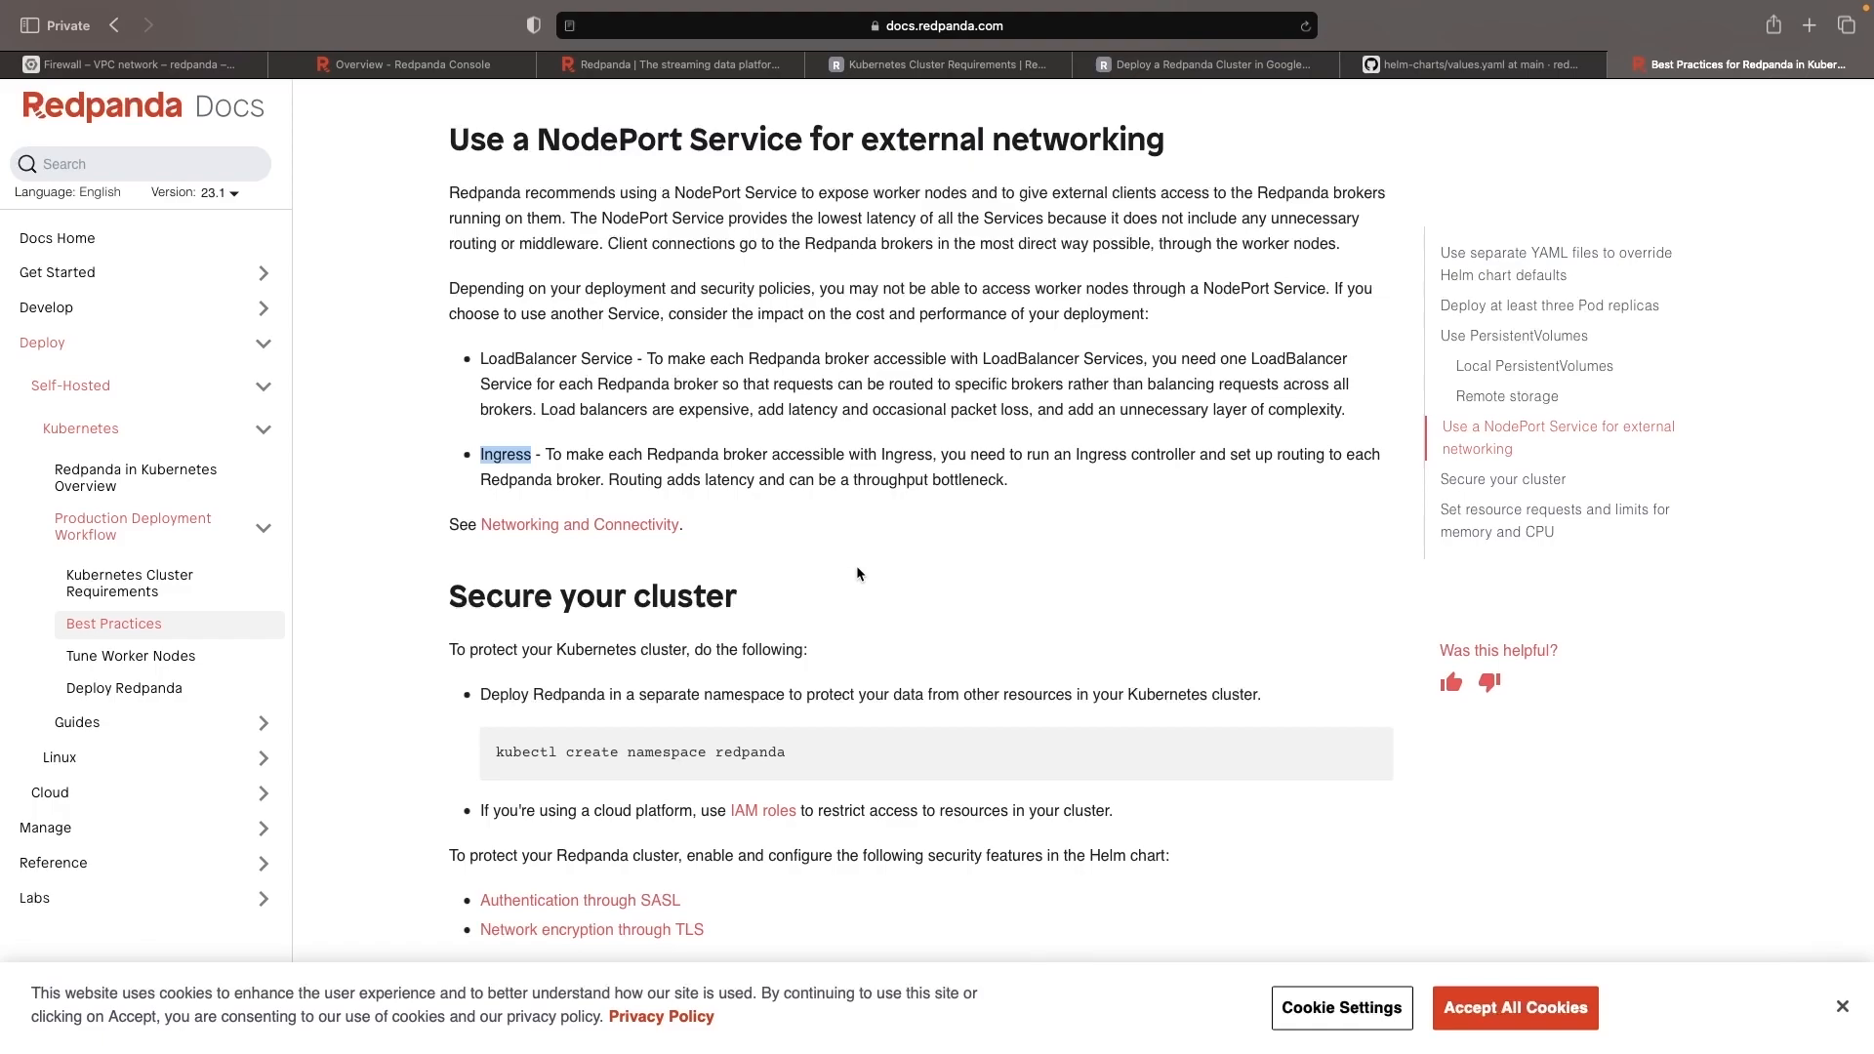
click(416, 63)
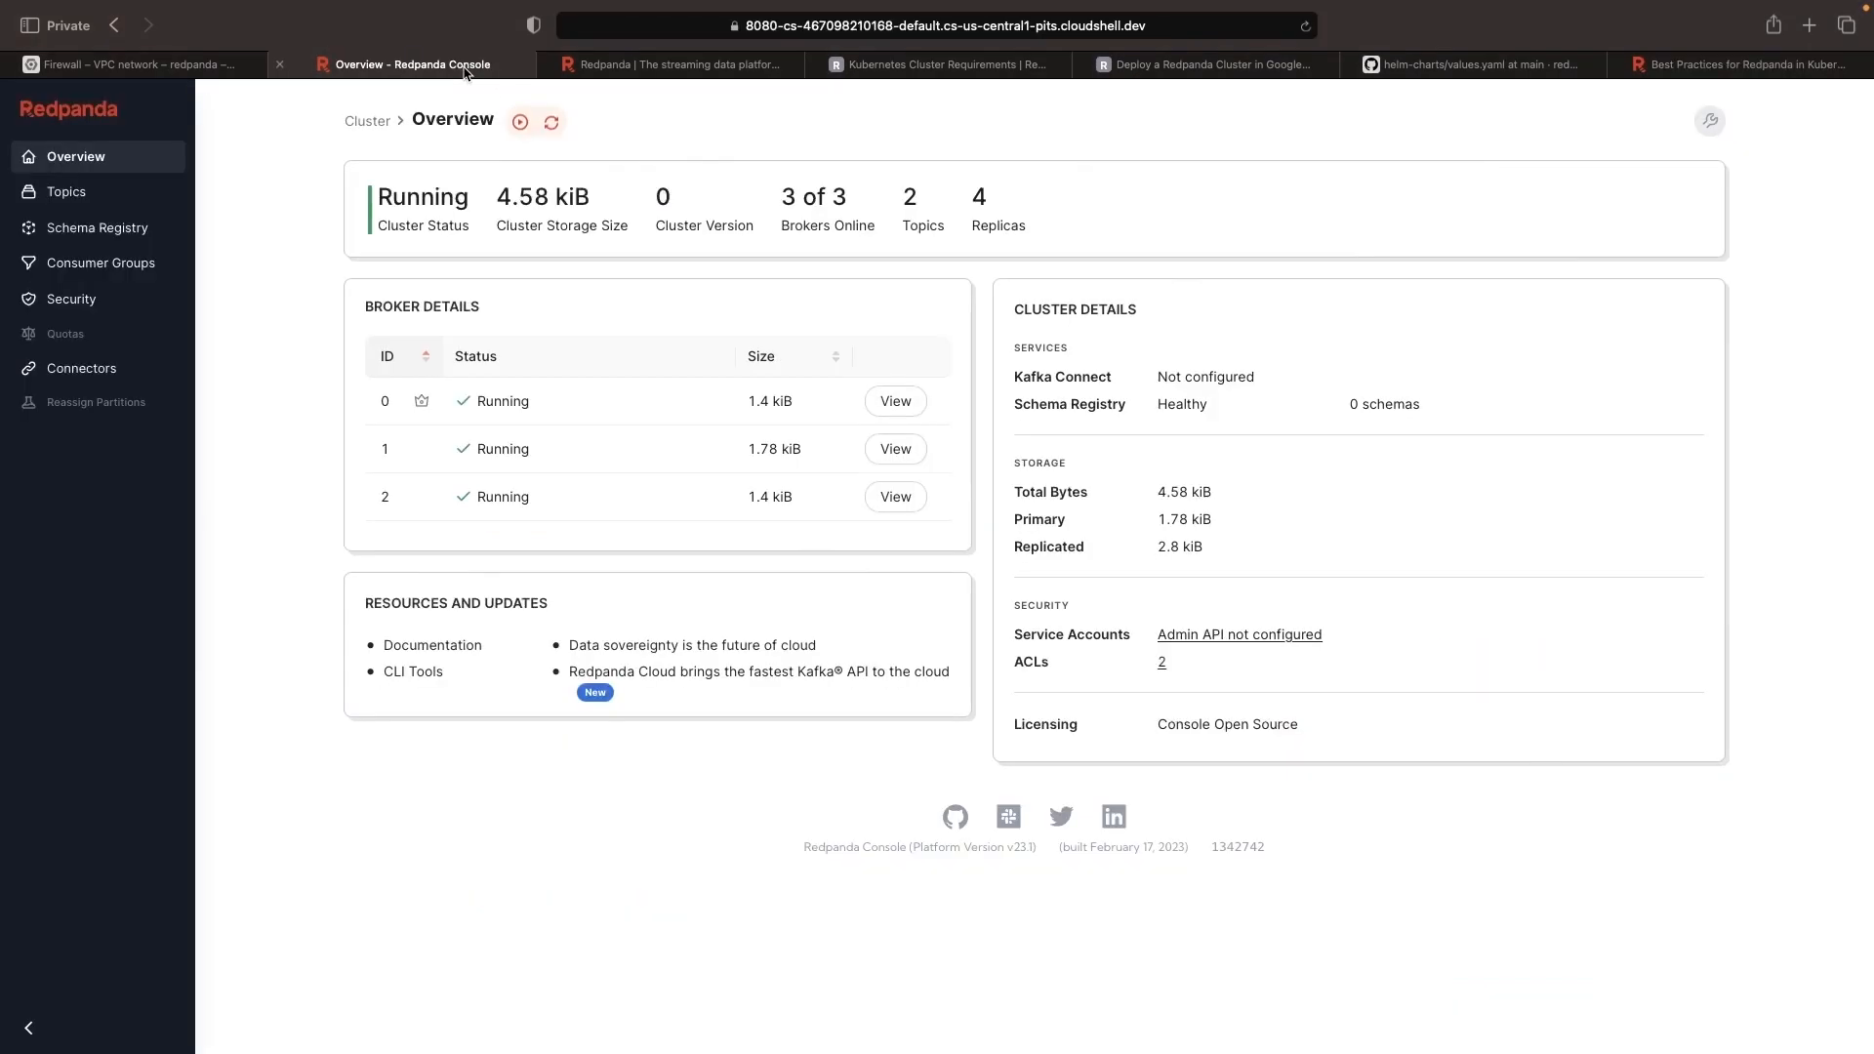
mouse_move(875, 689)
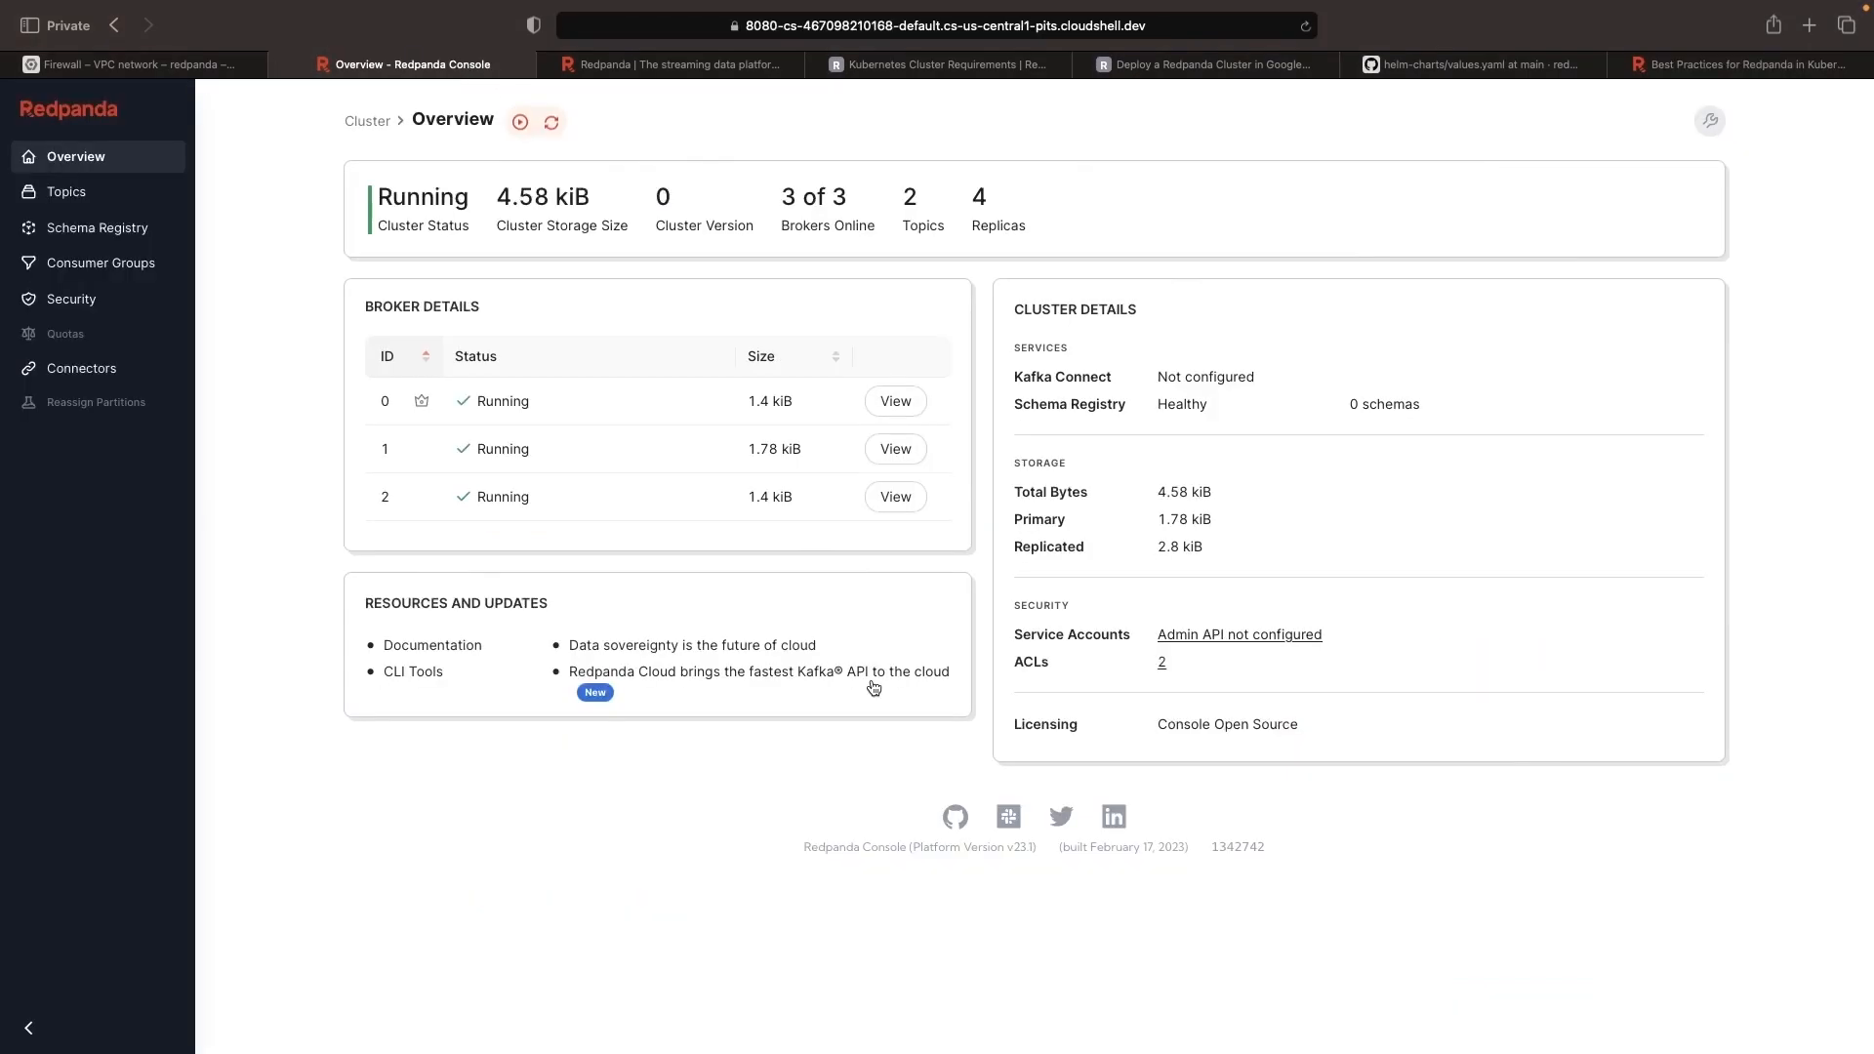